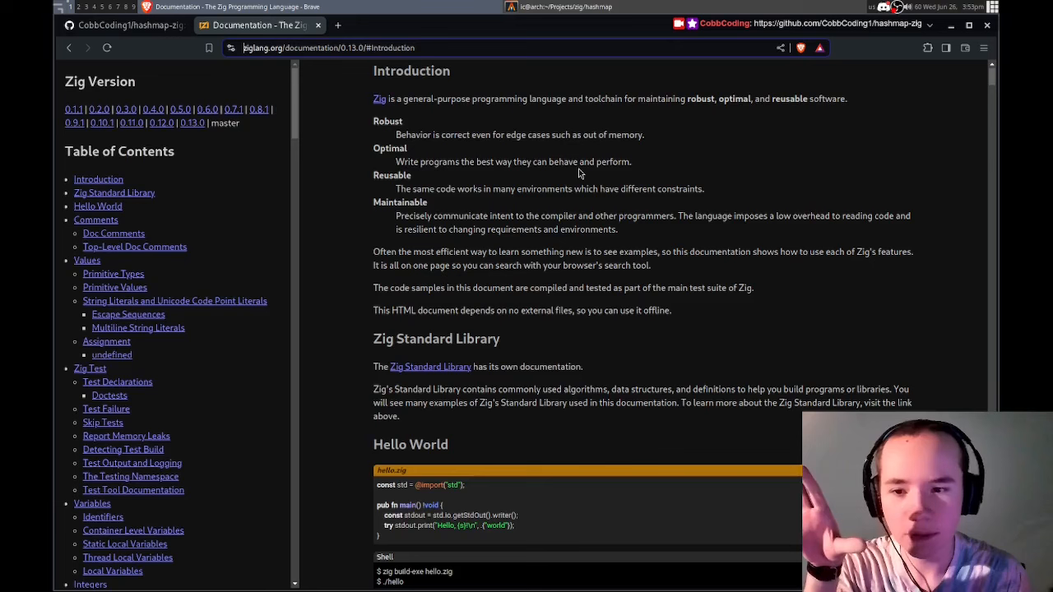
# - Scroll the Zig documentation sidebar down to the struct entries beside the hash map code
pyautogui.scroll(-3)
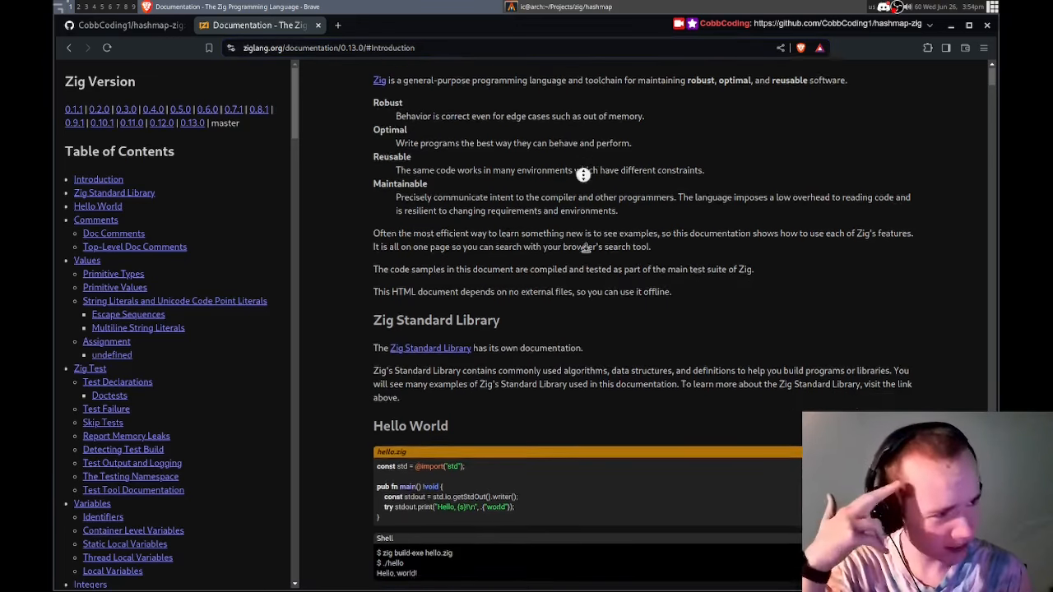
pyautogui.scroll(-3)
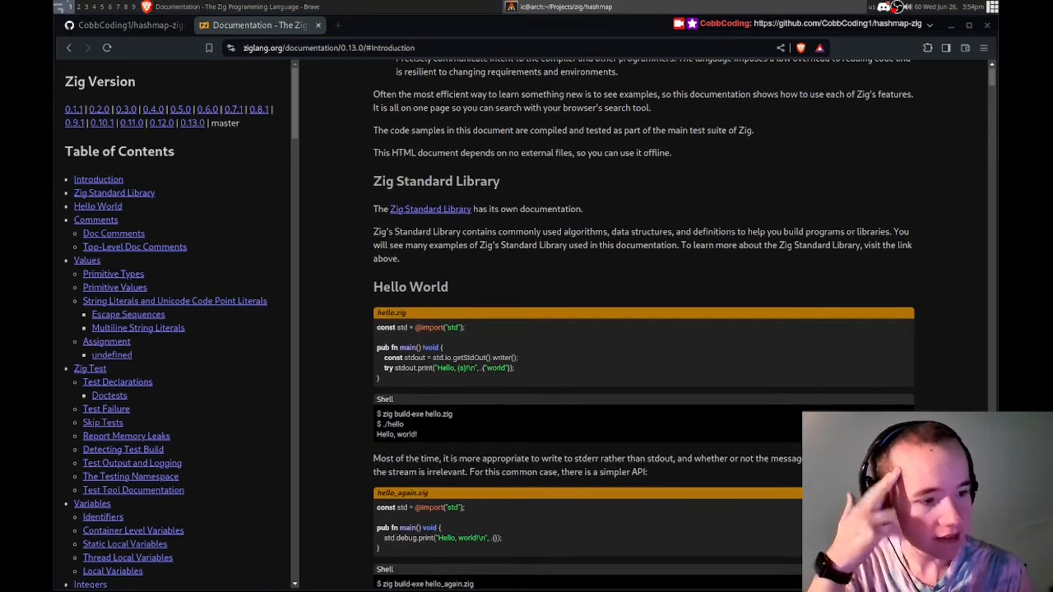
pyautogui.scroll(-3)
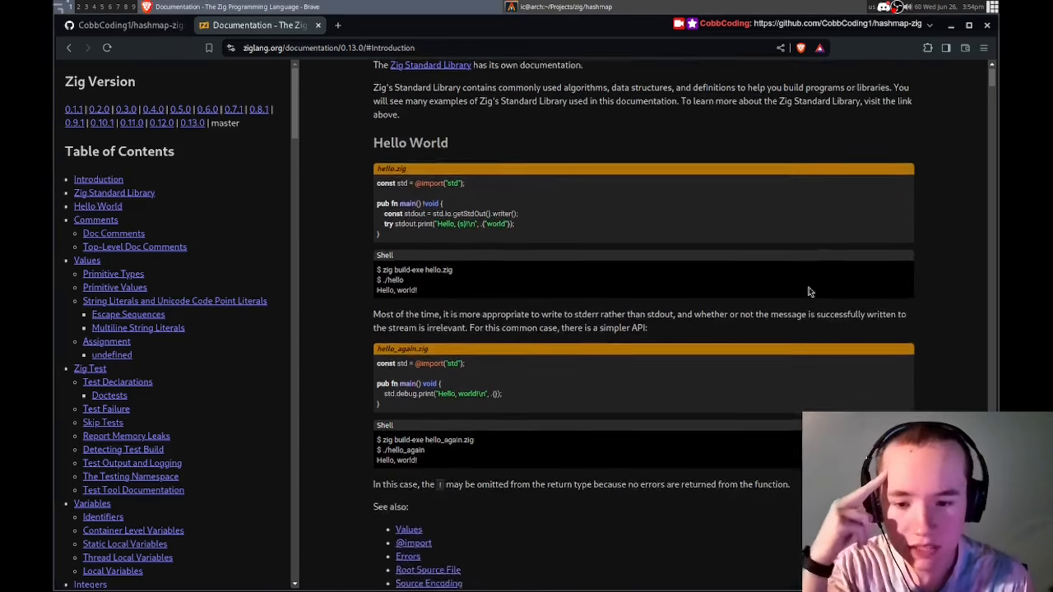
pyautogui.scroll(3)
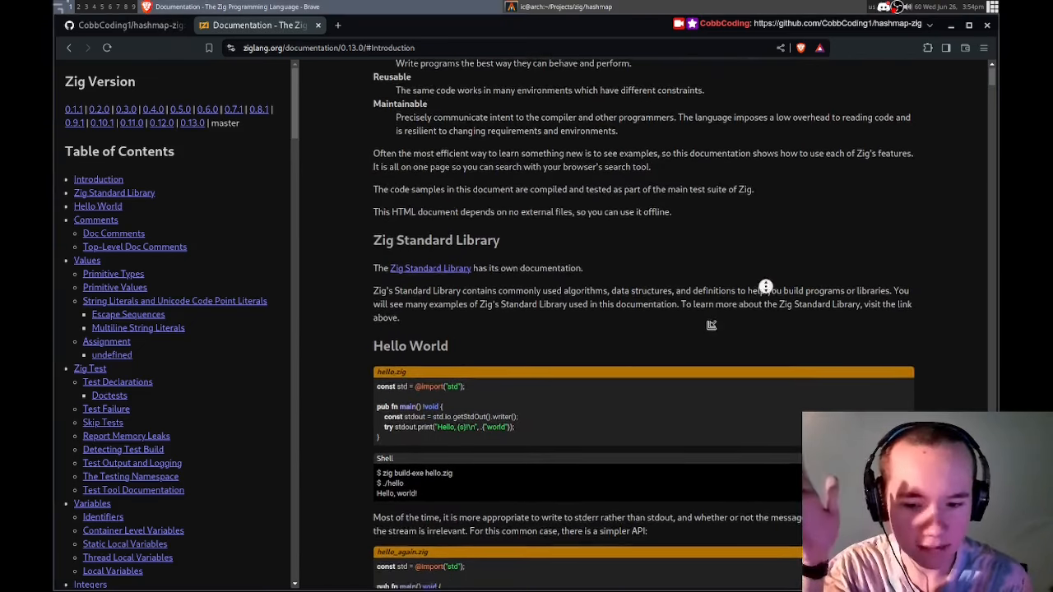
pyautogui.scroll(-3)
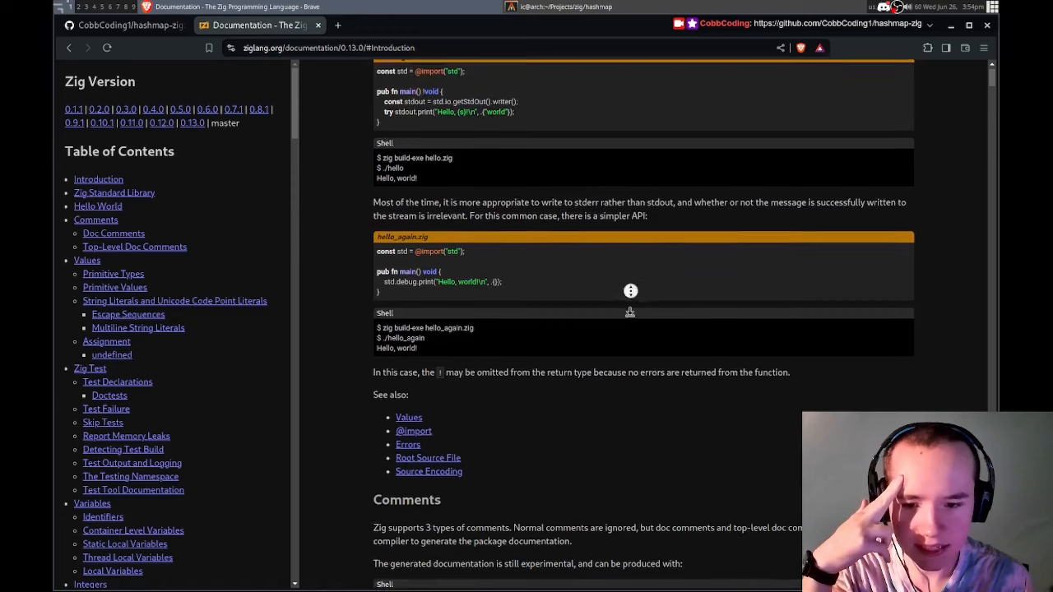
pyautogui.scroll(-3)
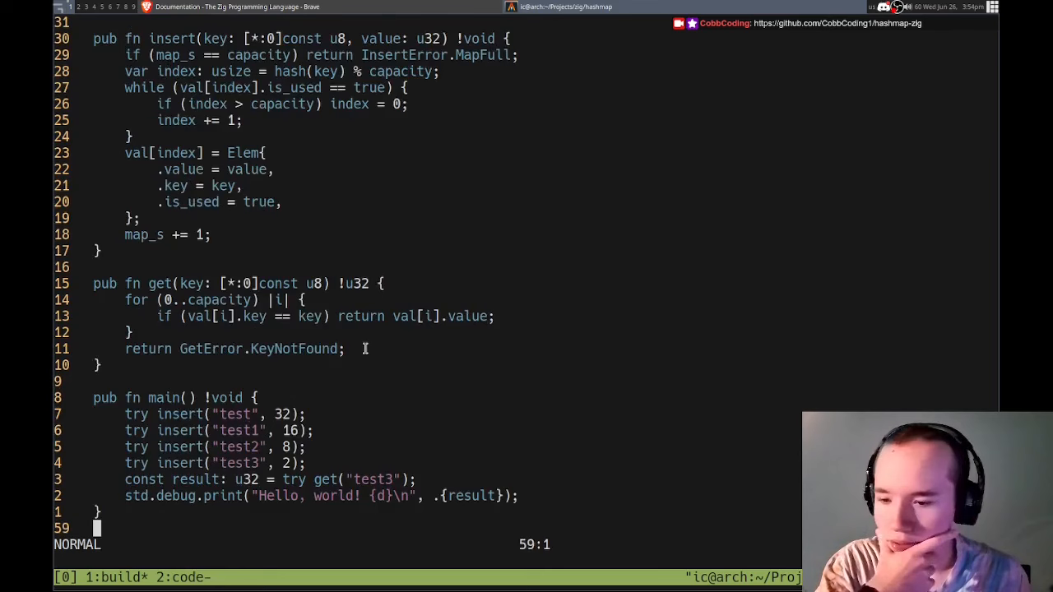
pyautogui.moveTo(377, 418)
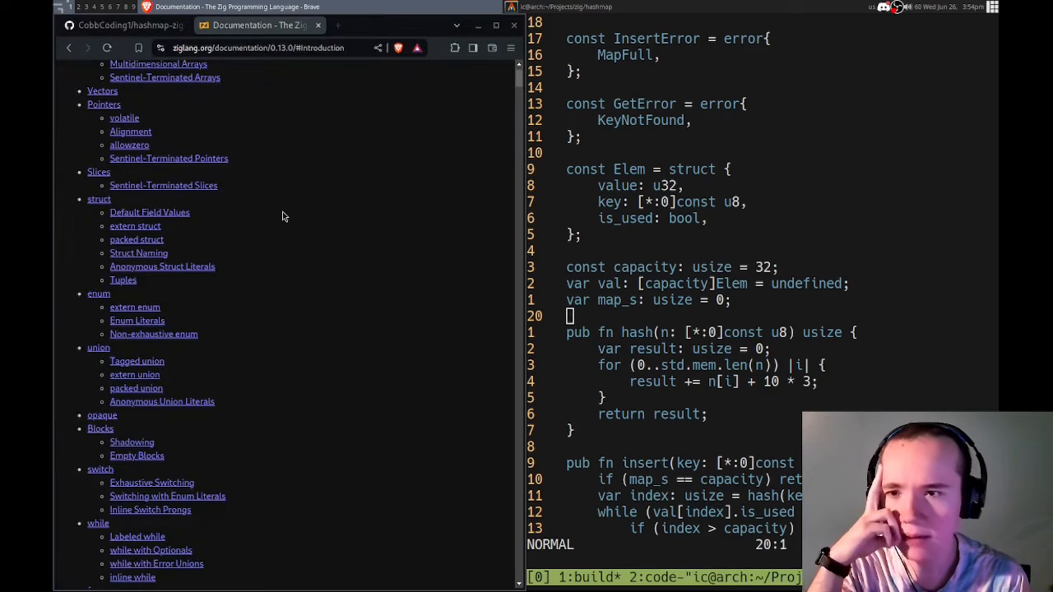
# - Start const Map = struct with a val: [*:0] sentinel-terminated pointer field
pyautogui.scroll(-3)
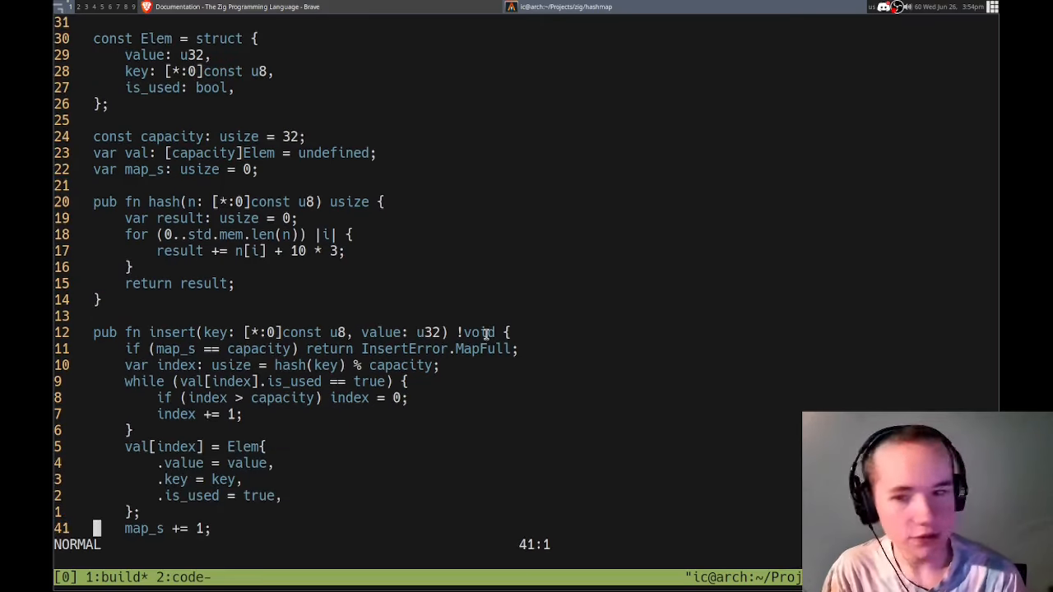
pyautogui.scroll(-3)
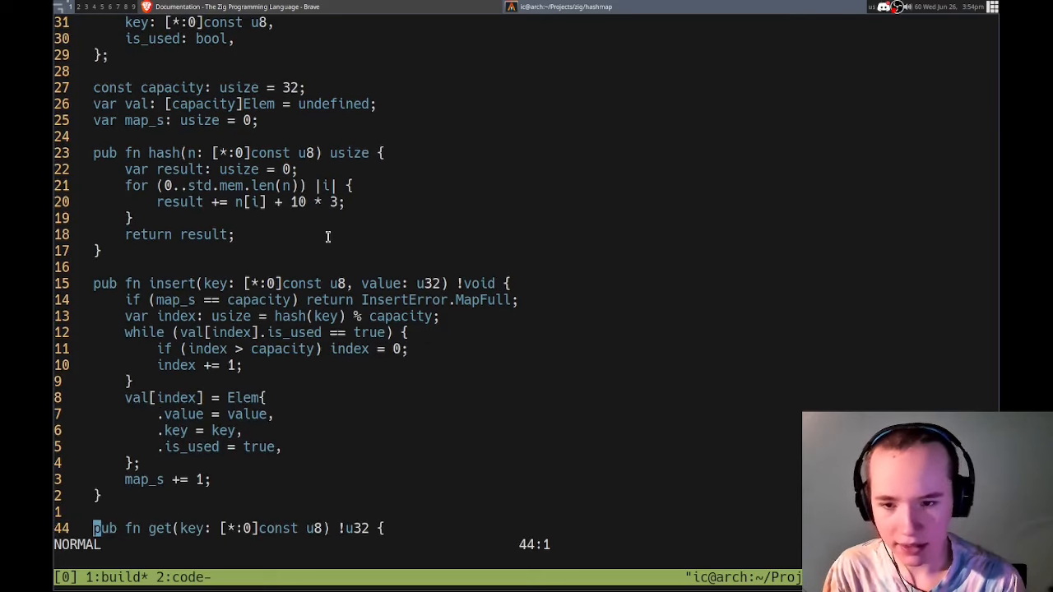
pyautogui.scroll(-3)
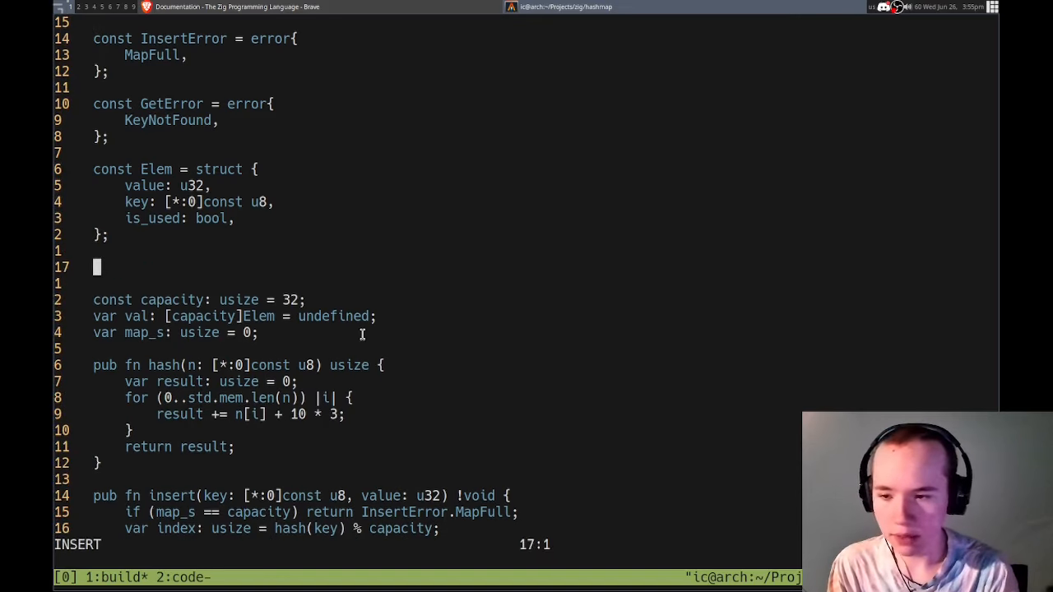
pyautogui.write('const')
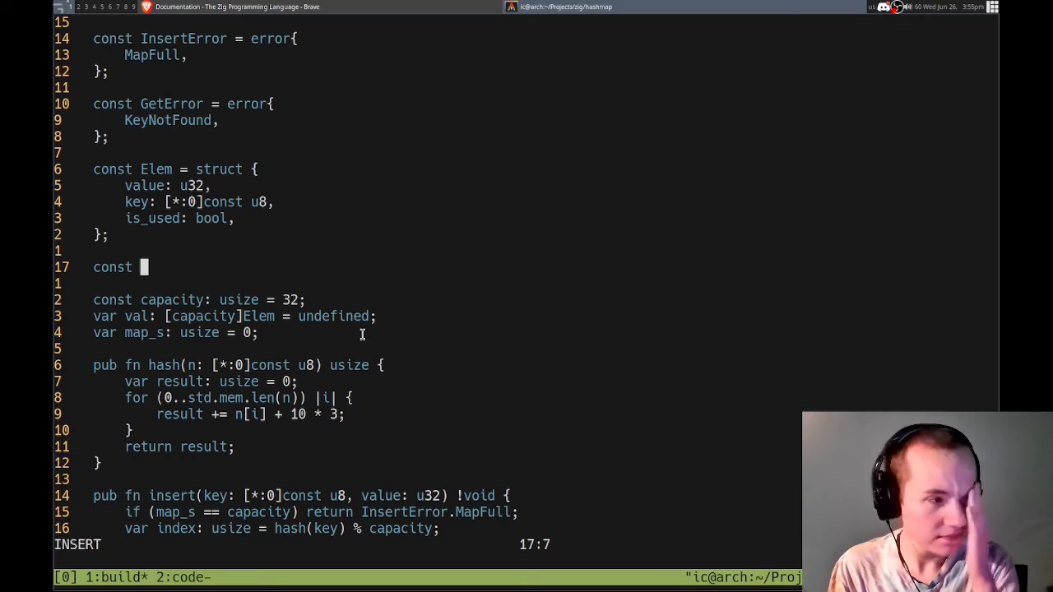
pyautogui.write('Map = struct {')
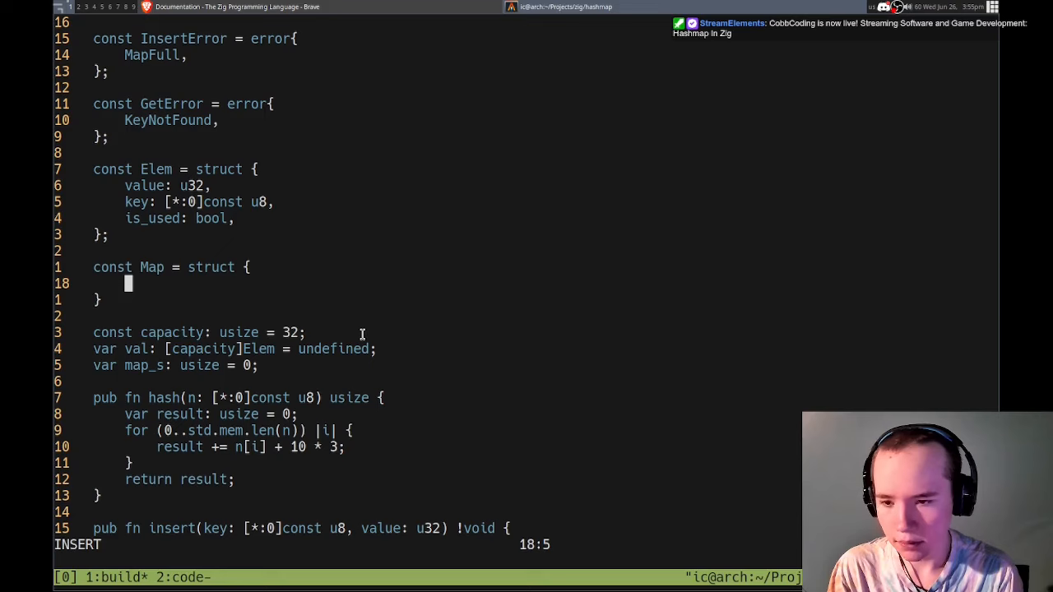
pyautogui.write('val:')
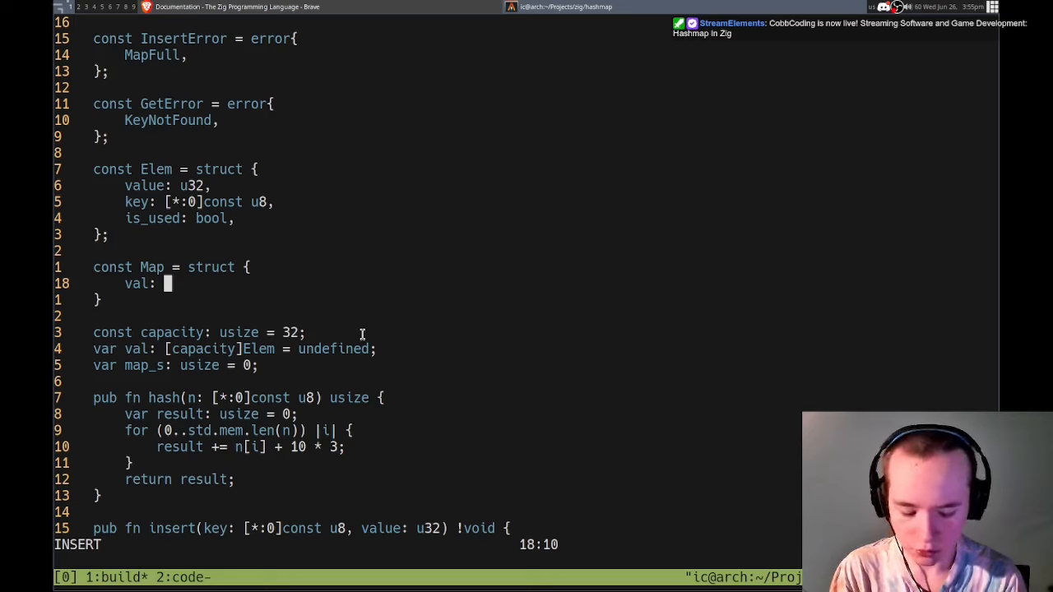
pyautogui.write('[*')
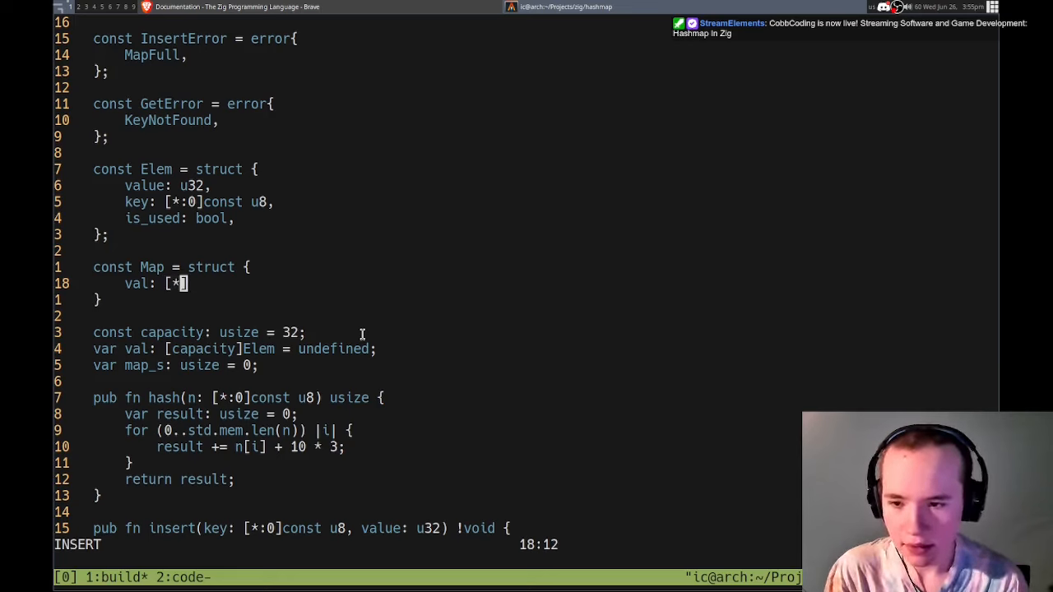
pyautogui.write(':0]')
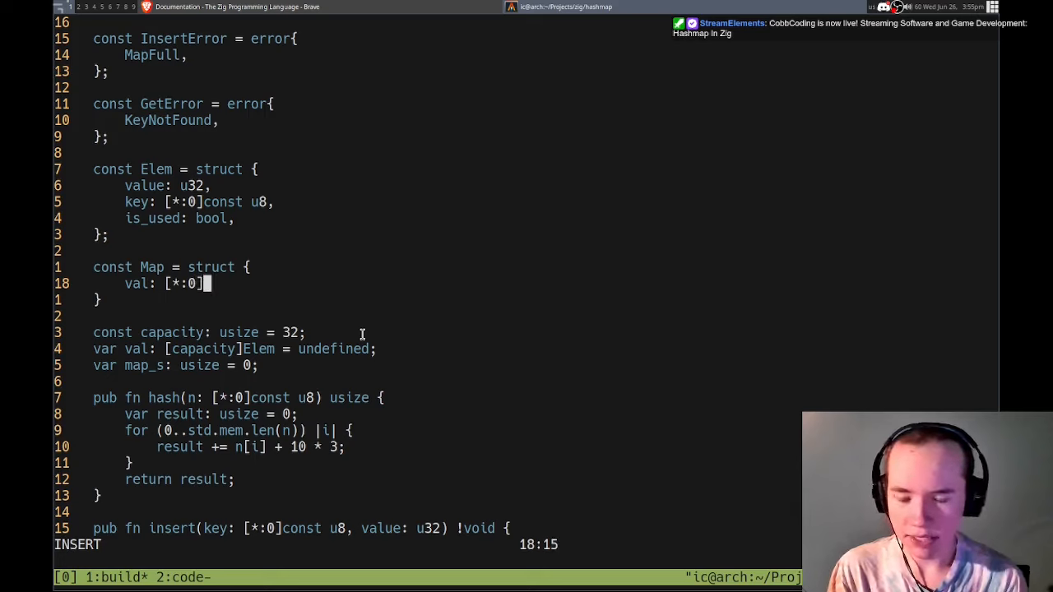
pyautogui.moveTo(239, 135)
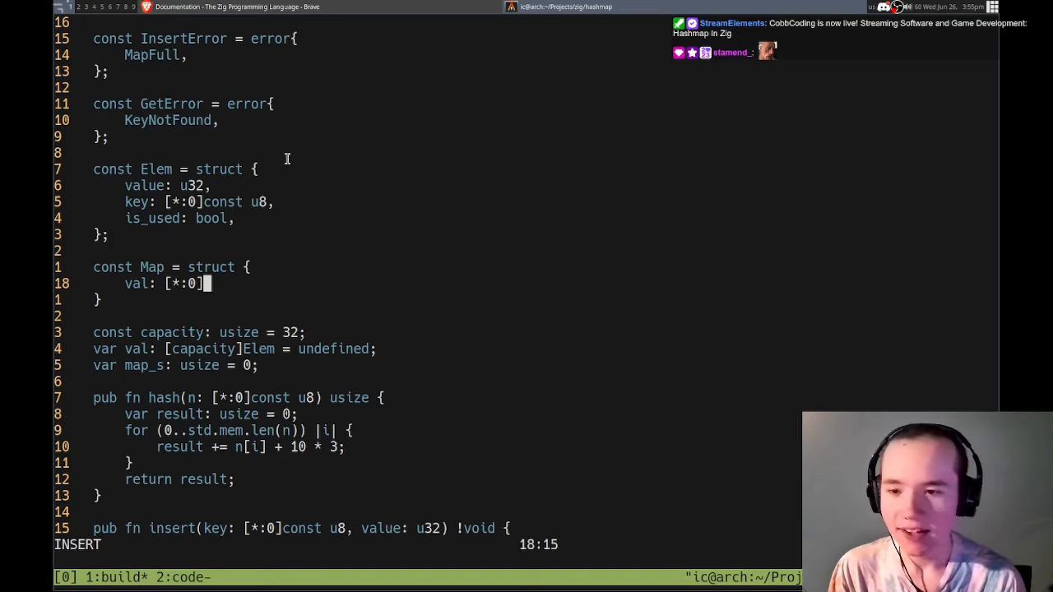
# - Complete val as [*:0]const Elem and add the map_s size field
pyautogui.write('const')
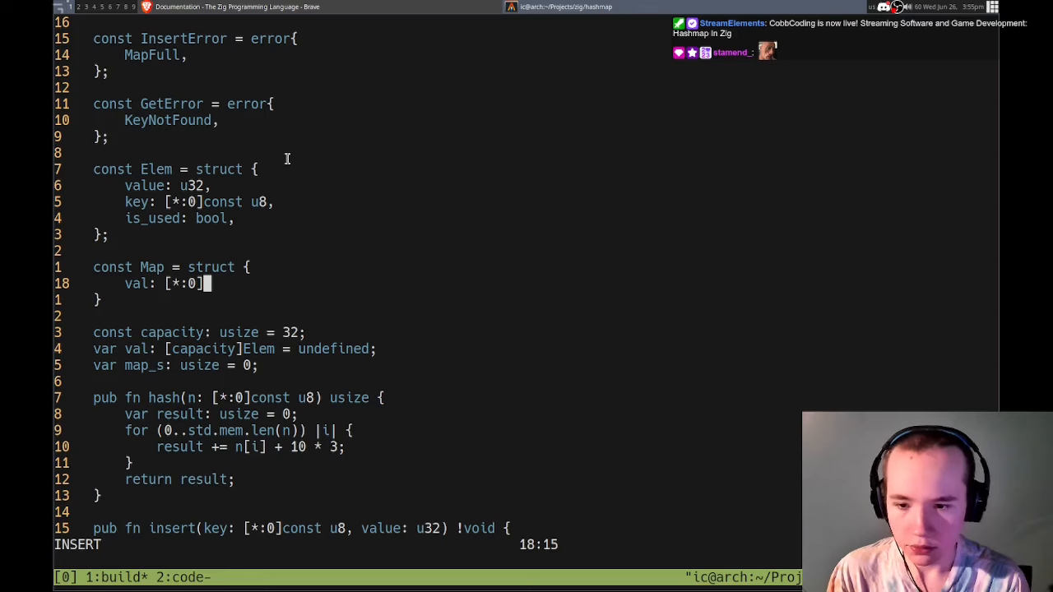
pyautogui.write('const Elem,')
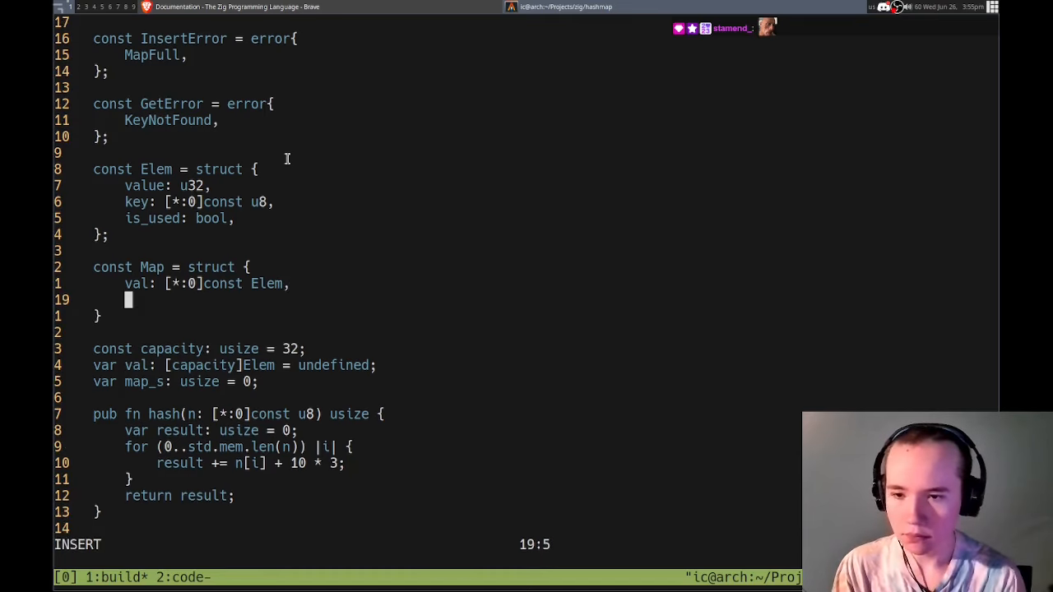
pyautogui.write('map_s += 1;')
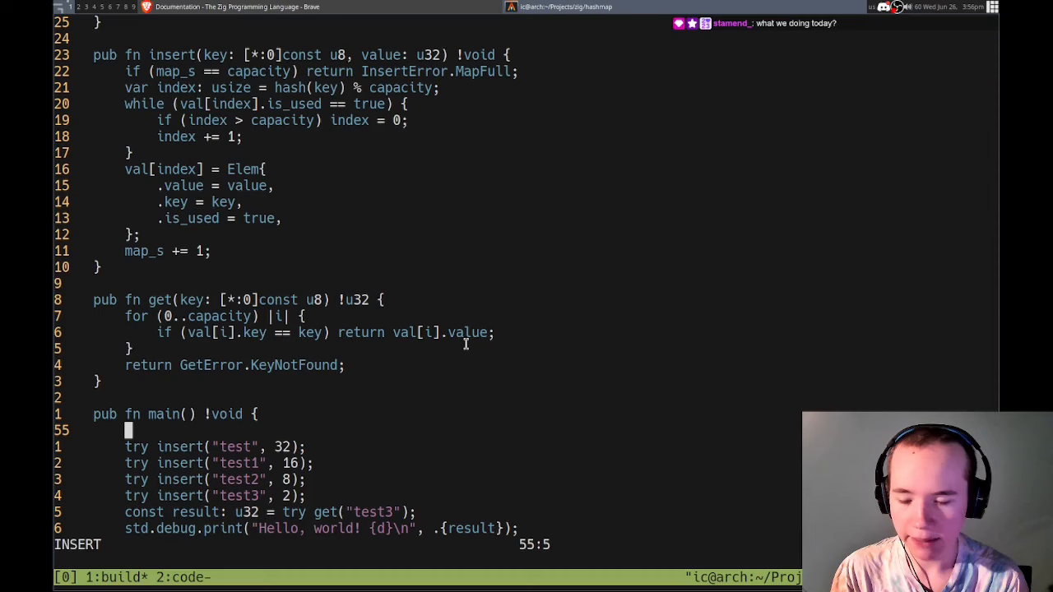
# - Begin map: Map = in main, then cd into src/ and reopen main.zig from the shell
pyautogui.write('map: Map =')
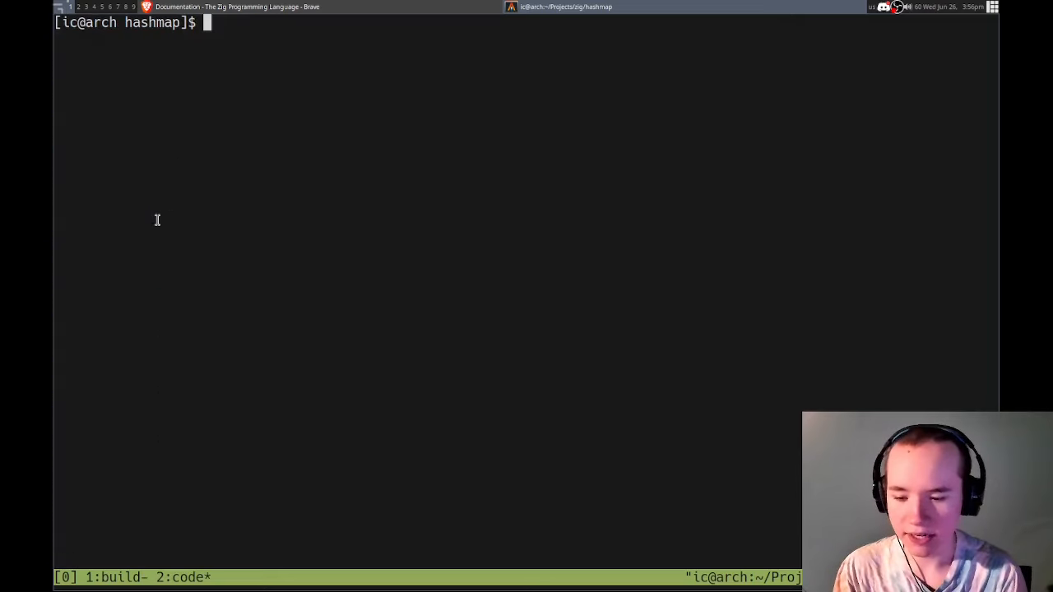
pyautogui.write('cd src/')
pyautogui.write('zig run')
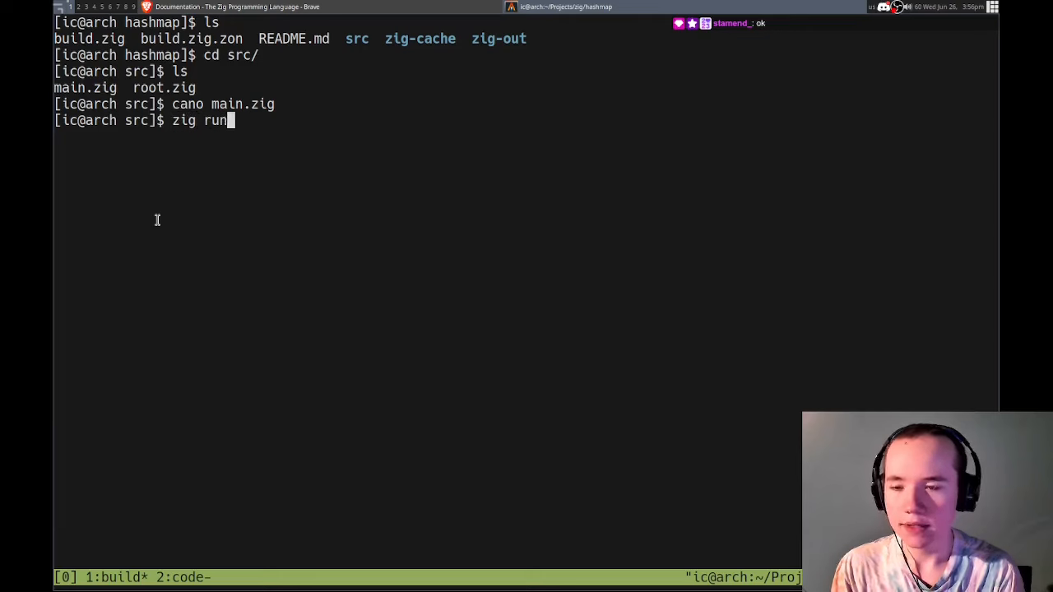
pyautogui.press('Return')
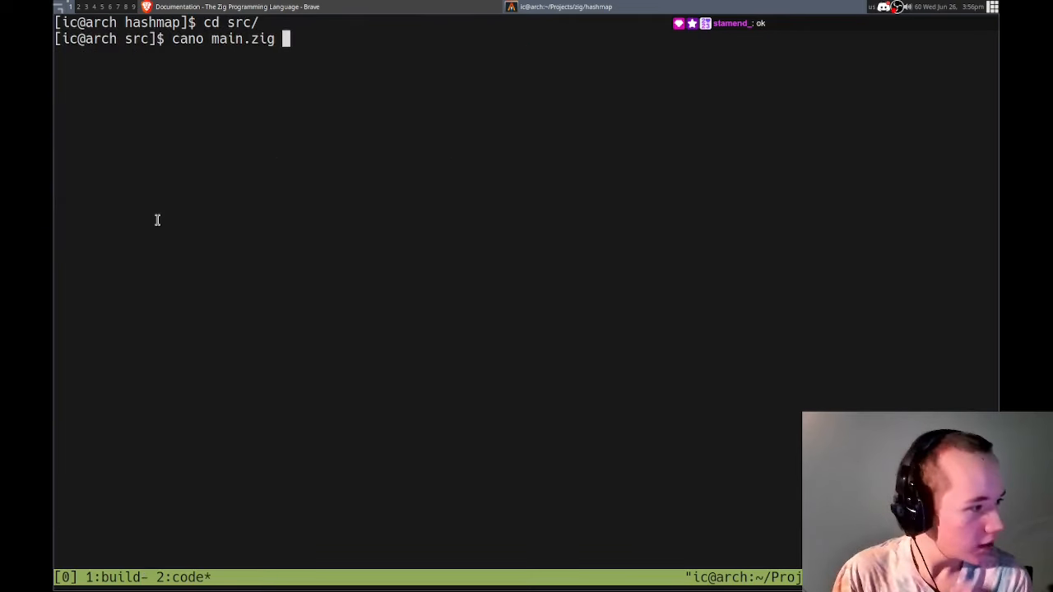
pyautogui.press('Return')
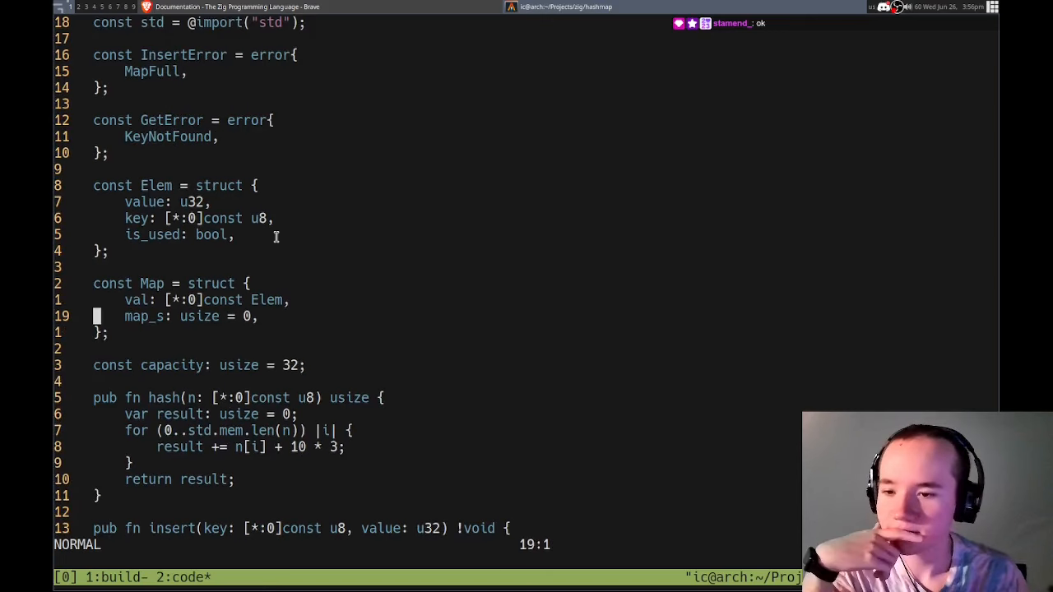
# - Pull the capacity constant up into the Map struct as a pub declaration near map_s
pyautogui.scroll(-3)
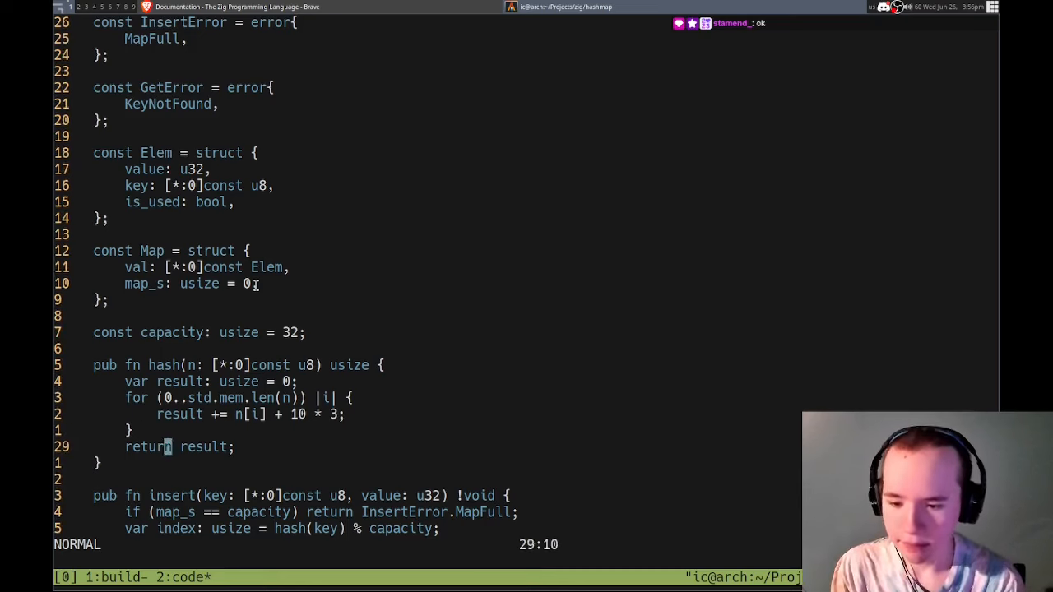
pyautogui.press('k')
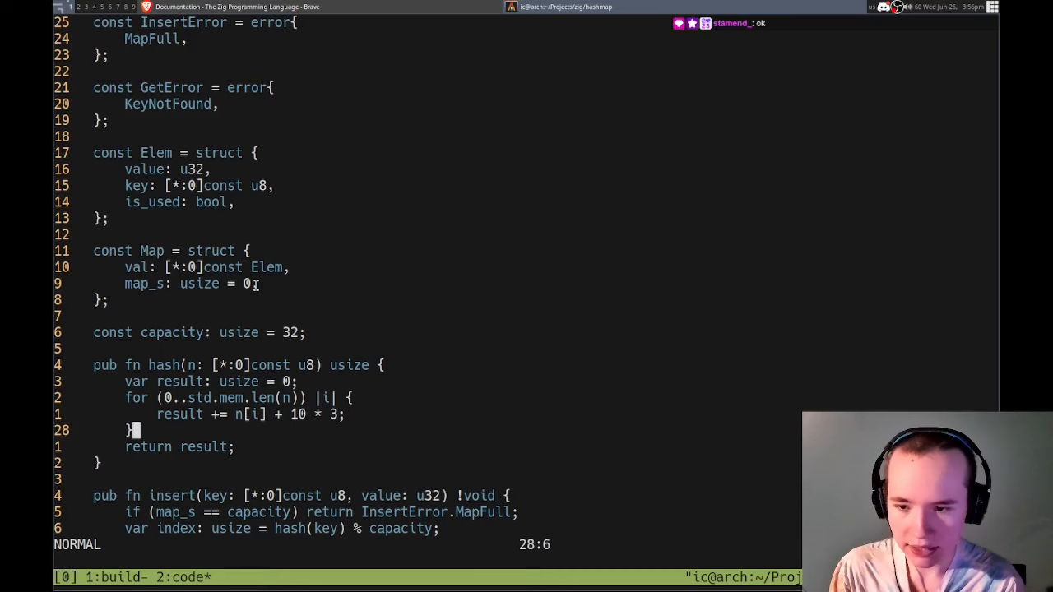
pyautogui.scroll(-3)
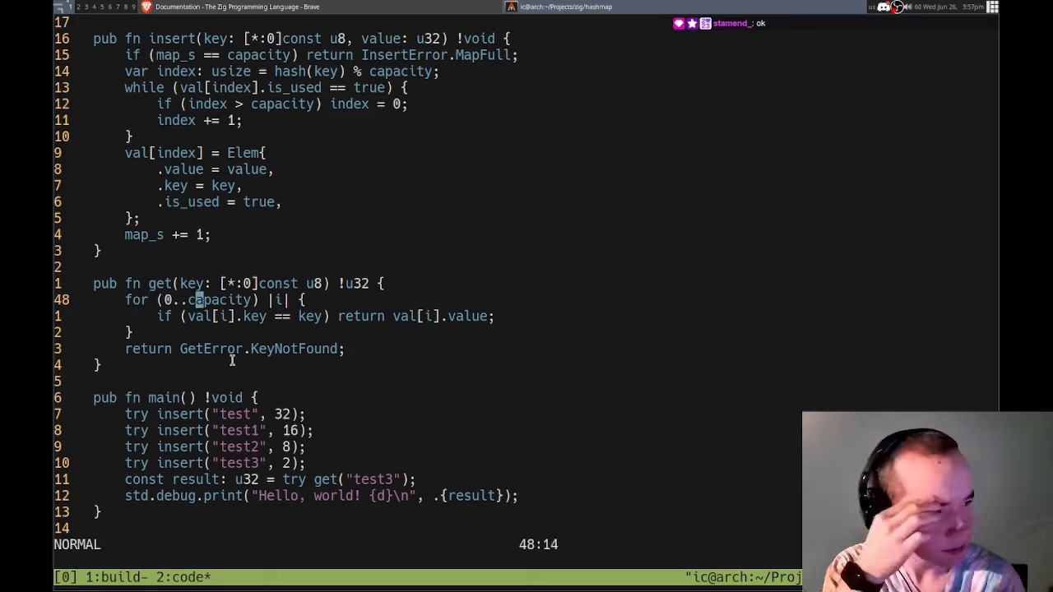
pyautogui.press('h')
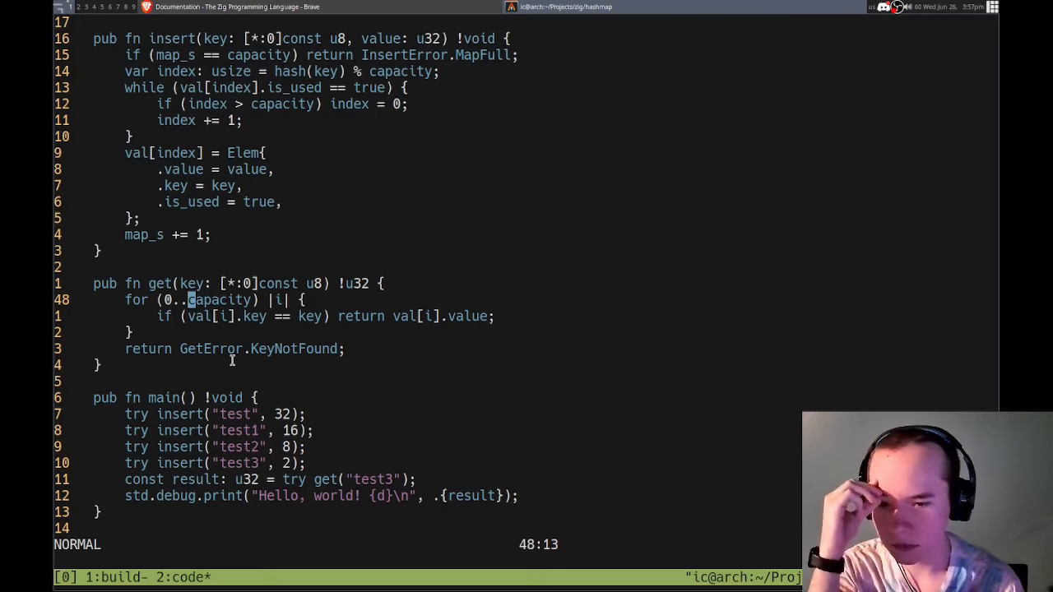
pyautogui.write('map_s')
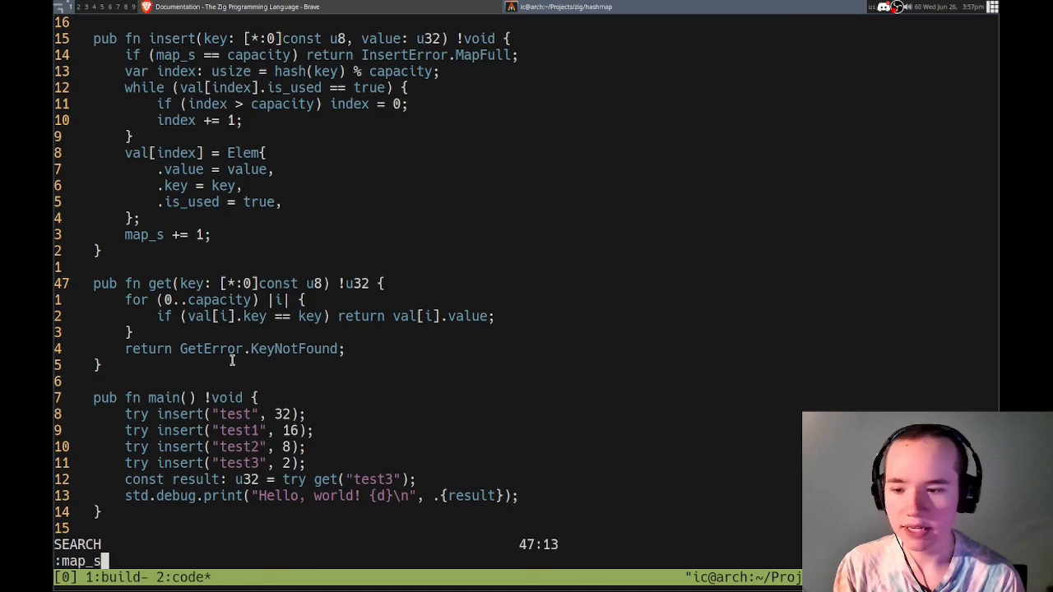
pyautogui.press('Return')
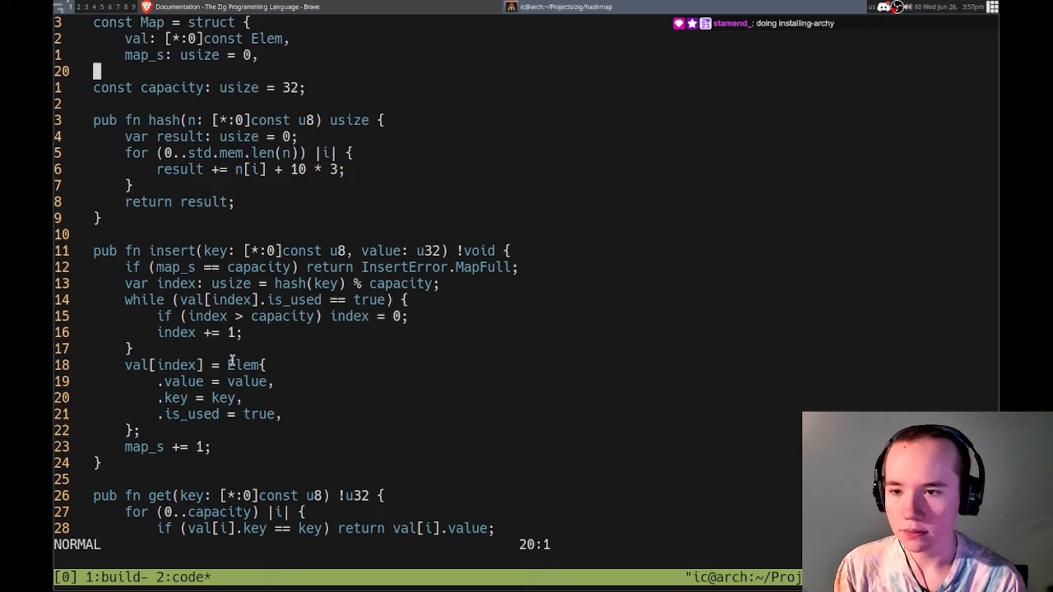
pyautogui.press('dd')
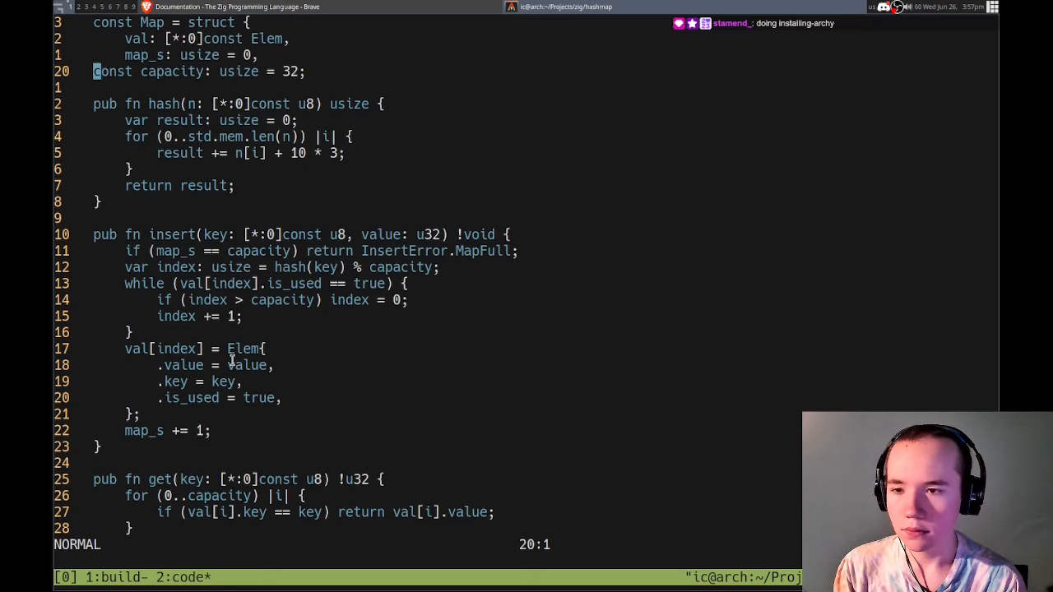
pyautogui.write('pub')
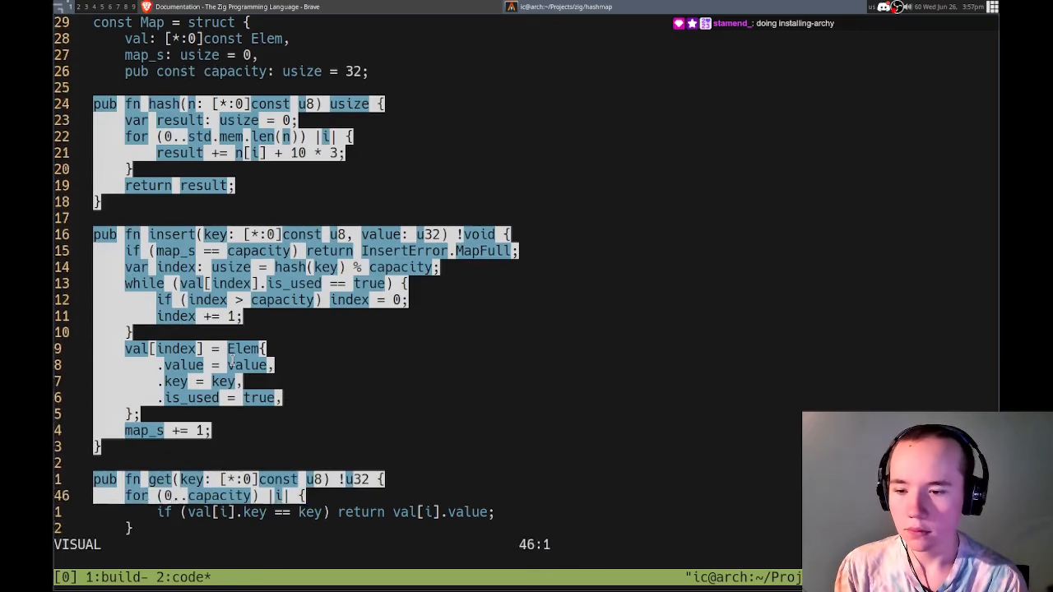
# - Shift the insert and get functions inside the Map struct as its methods
pyautogui.scroll(-3)
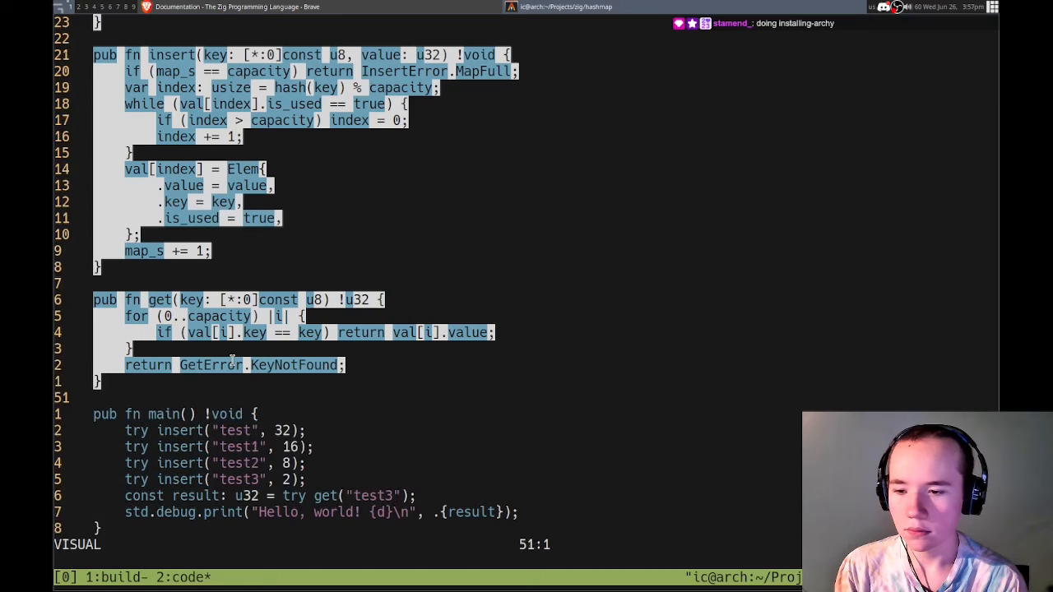
pyautogui.press('Escape')
pyautogui.write('};')
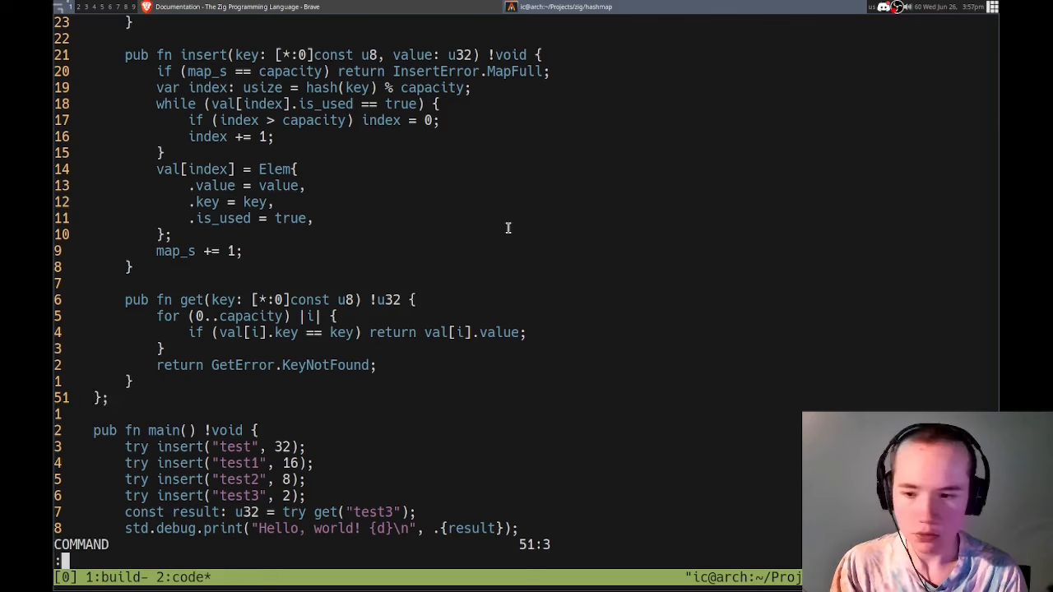
# - Add a self: Map first parameter to the insert and get method signatures
pyautogui.press('Escape')
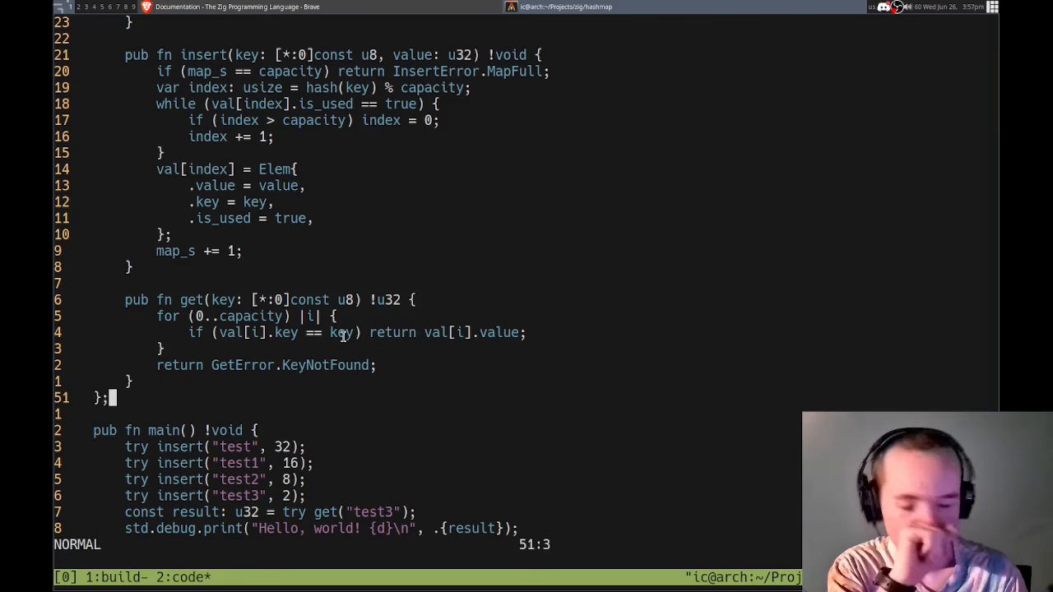
pyautogui.scroll(3)
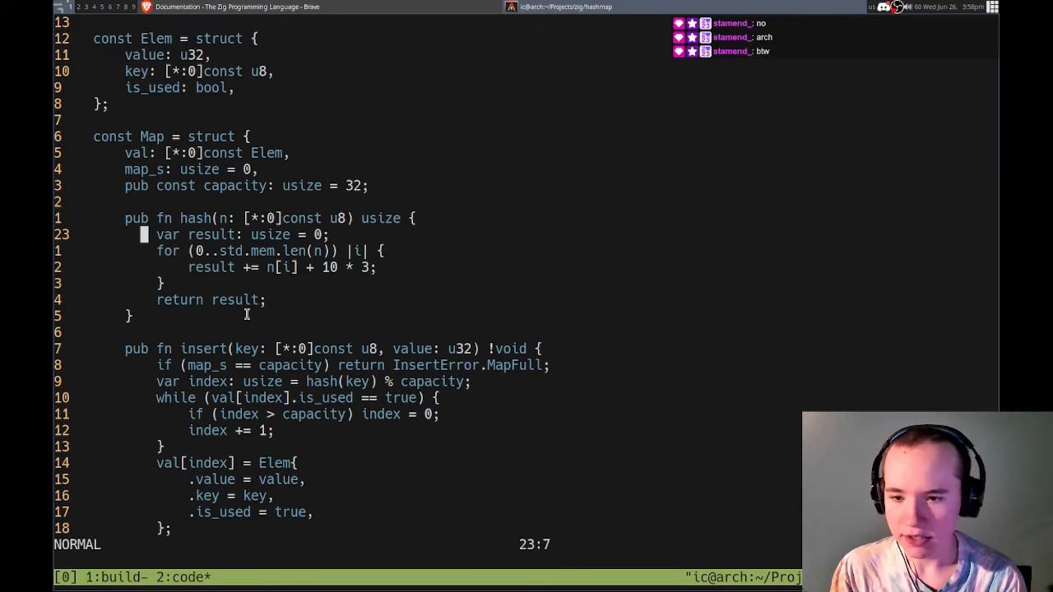
pyautogui.press('i')
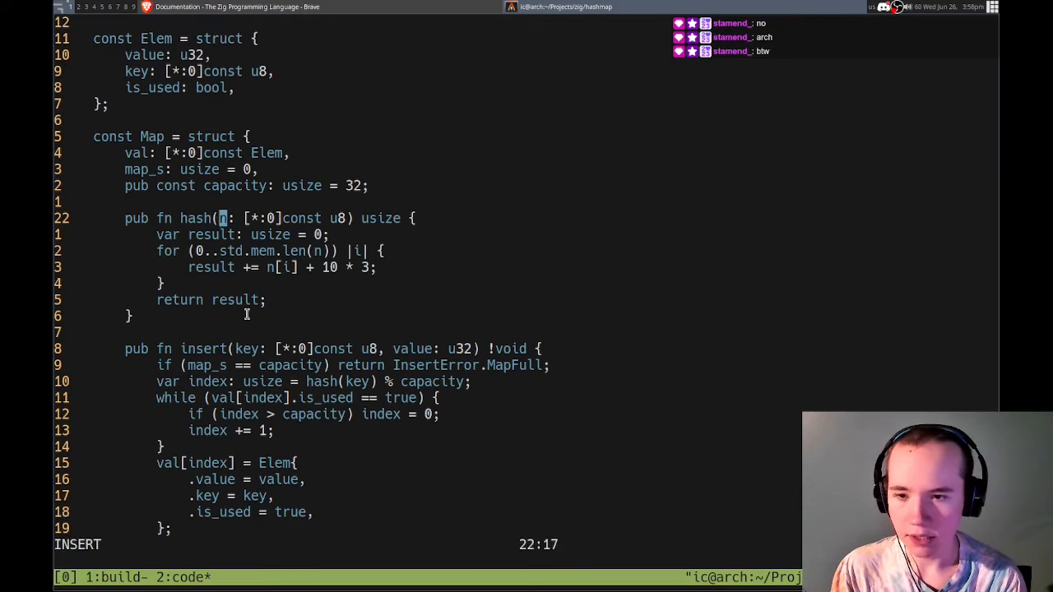
pyautogui.write('self: Map,')
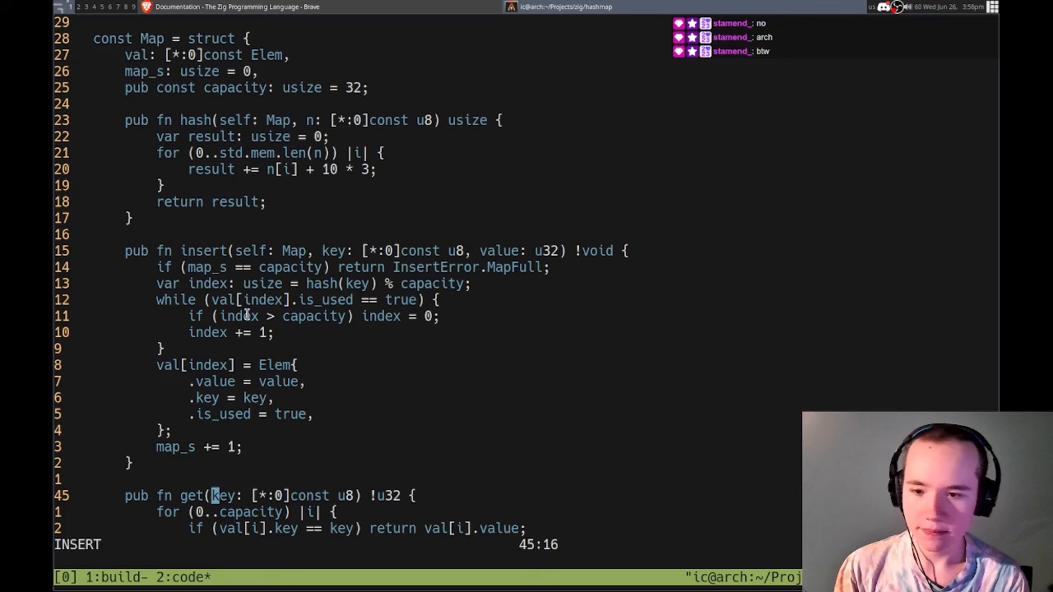
pyautogui.write('self: Map,')
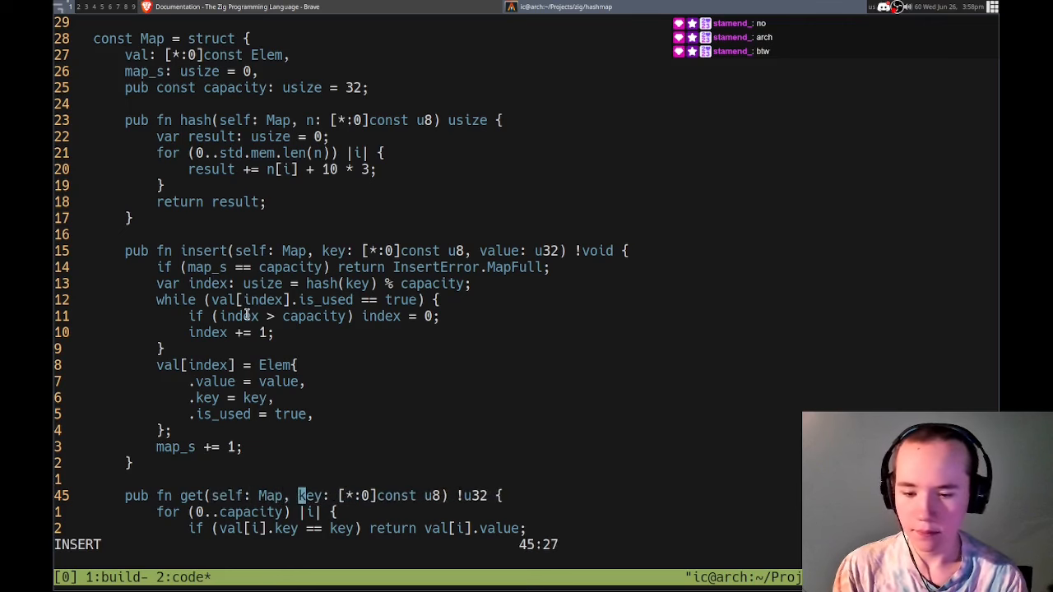
pyautogui.press('Escape')
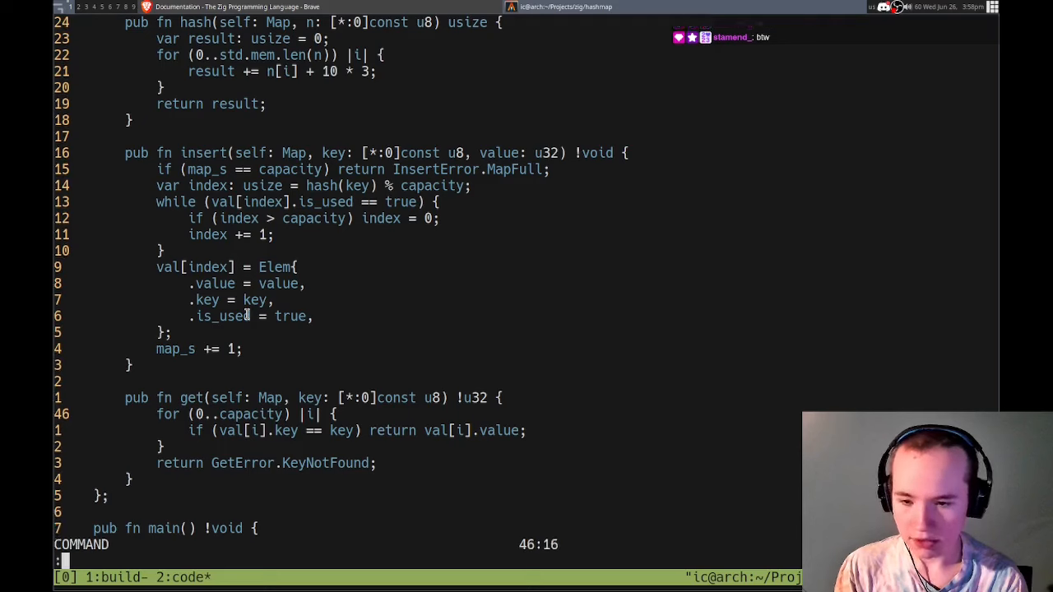
# - Prefix map_s, val and hash(key) with self. inside the methods
pyautogui.press('Escape')
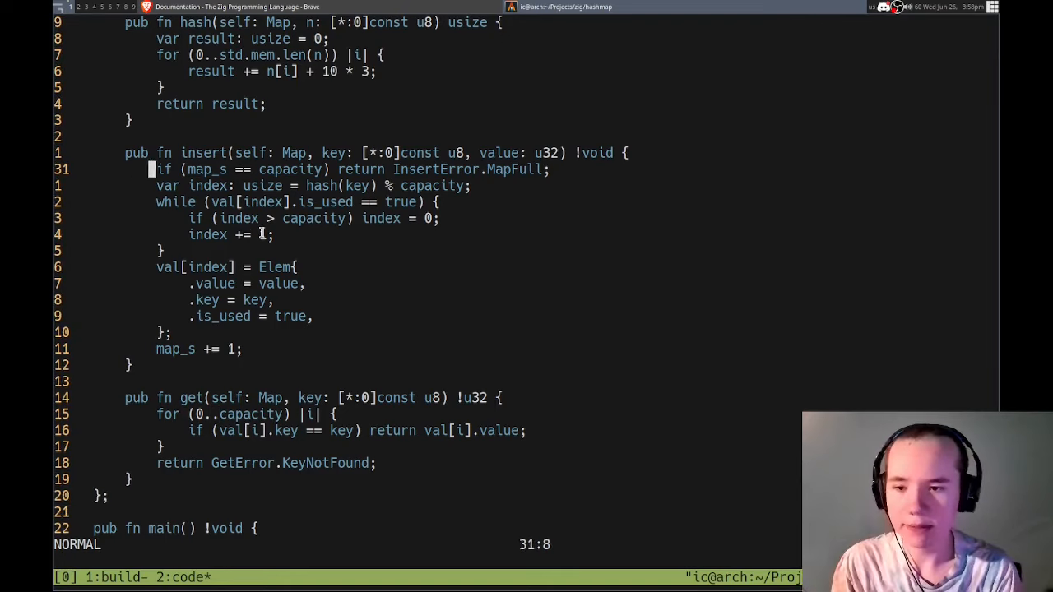
pyautogui.write('self.')
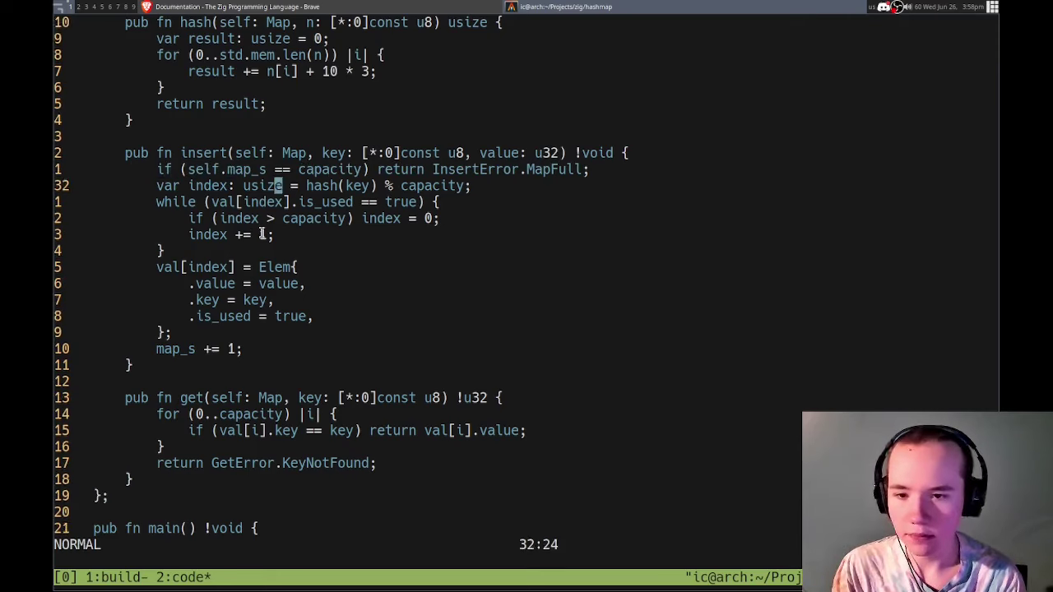
pyautogui.write('self.')
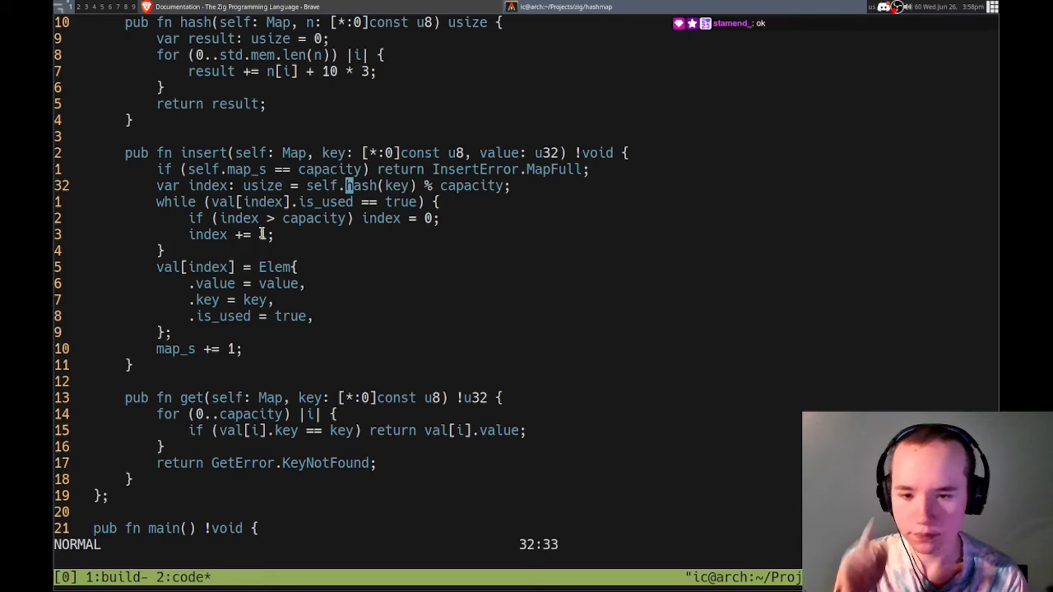
pyautogui.press('i')
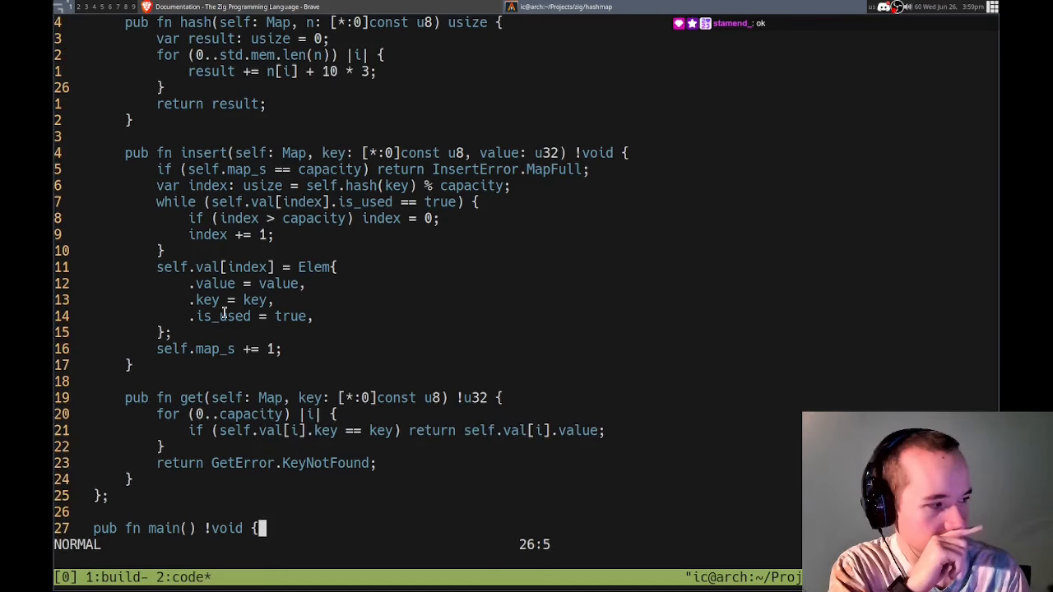
# - Remove the self parameter from the hash function again
pyautogui.scroll(3)
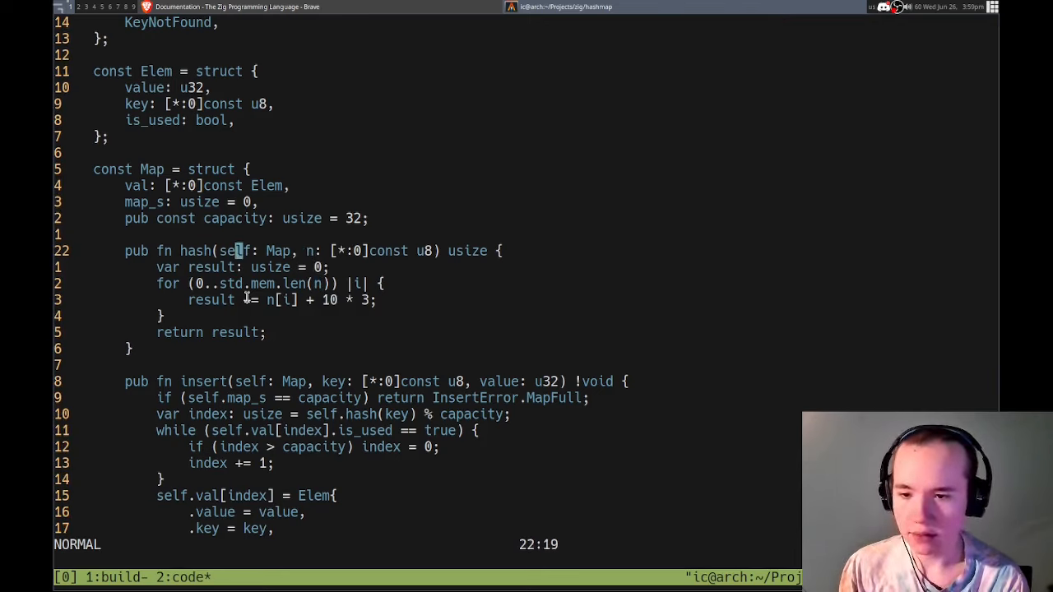
pyautogui.press('i')
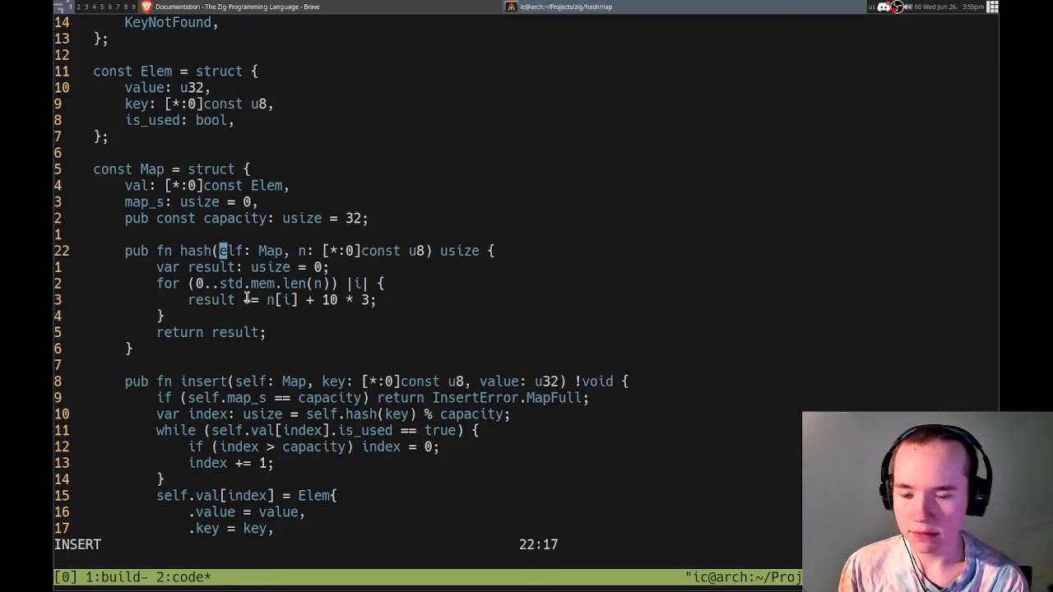
pyautogui.press('Escape')
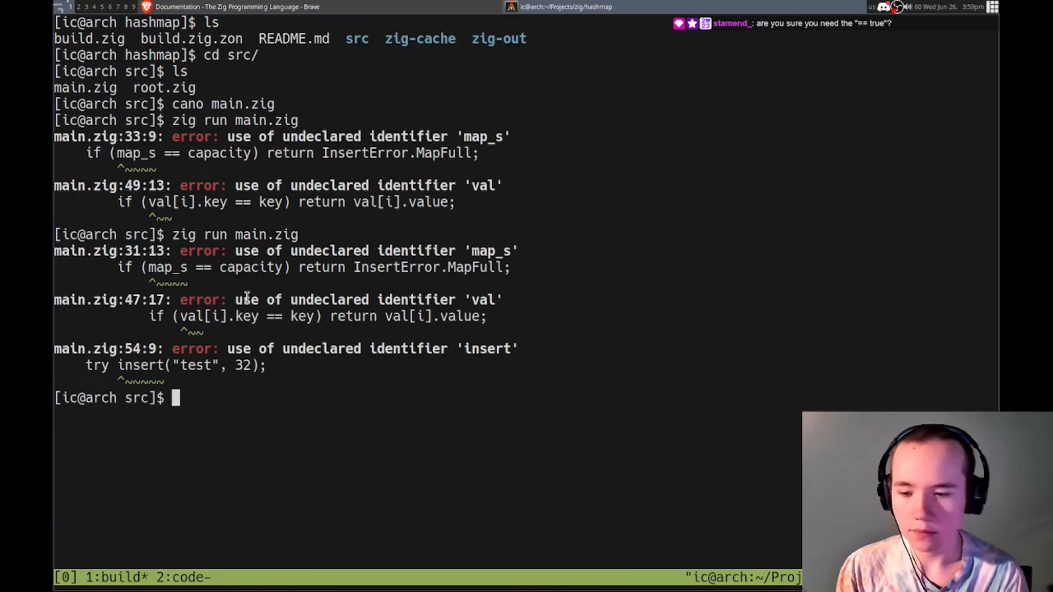
# - Return from the build errors and locate the == true in insert's is_used check to delete it
pyautogui.press('Return')
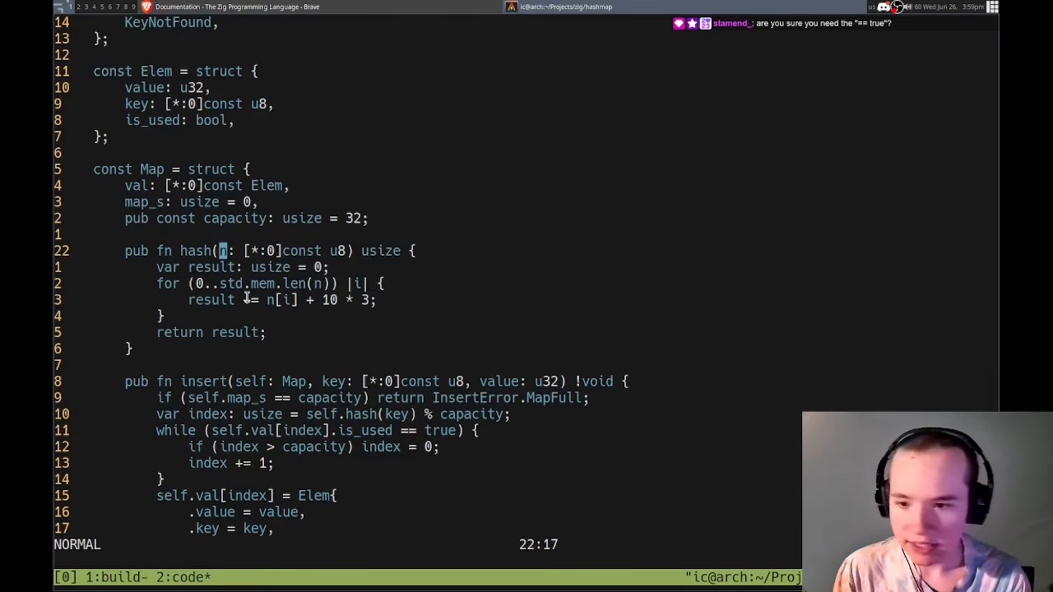
pyautogui.write('== true')
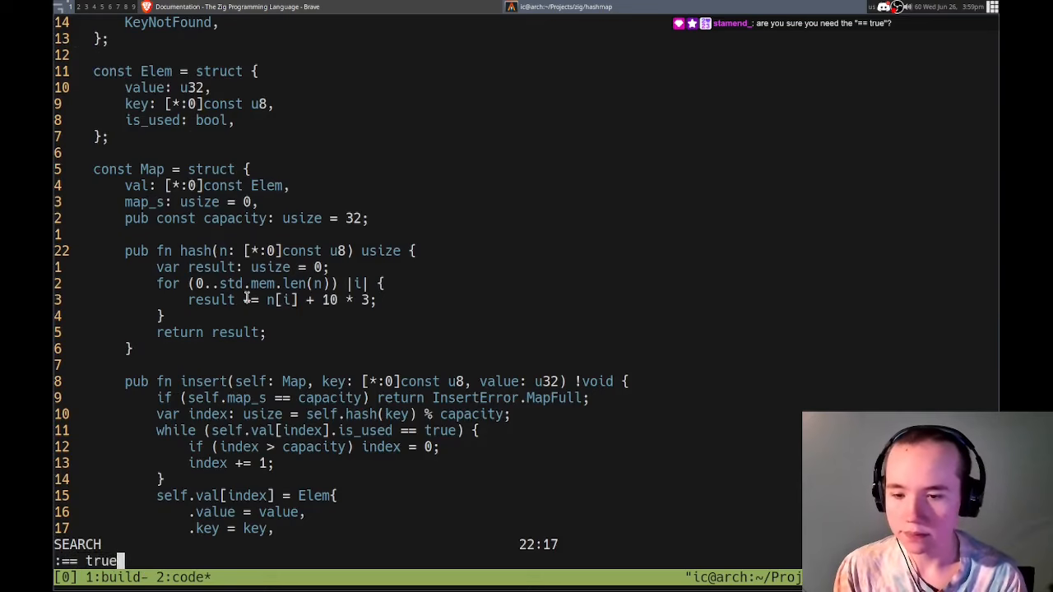
pyautogui.press('Return')
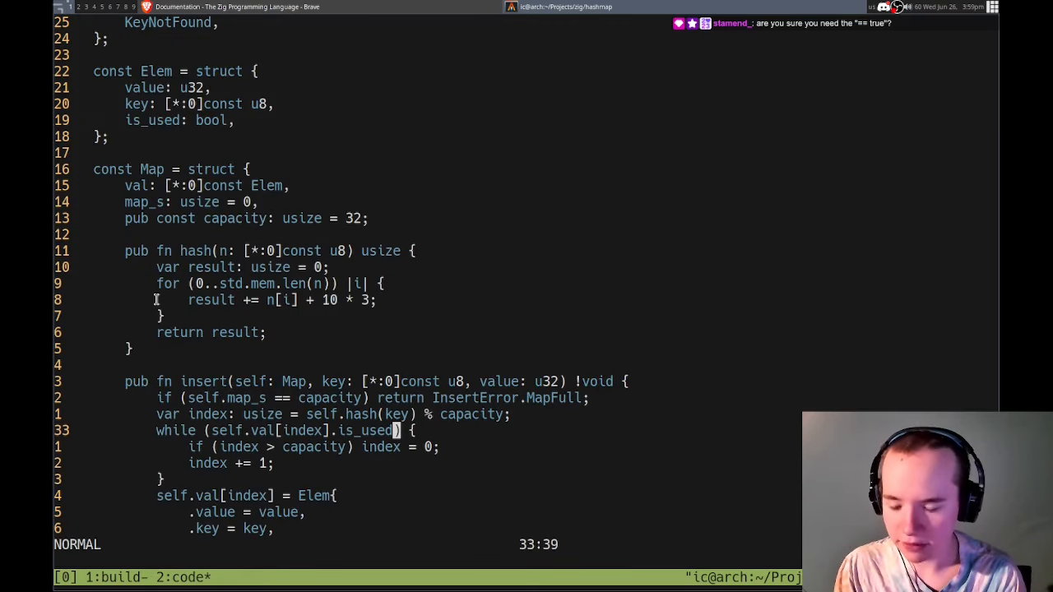
# - In main declare map: Map = undefined and call map.init();
pyautogui.scroll(-3)
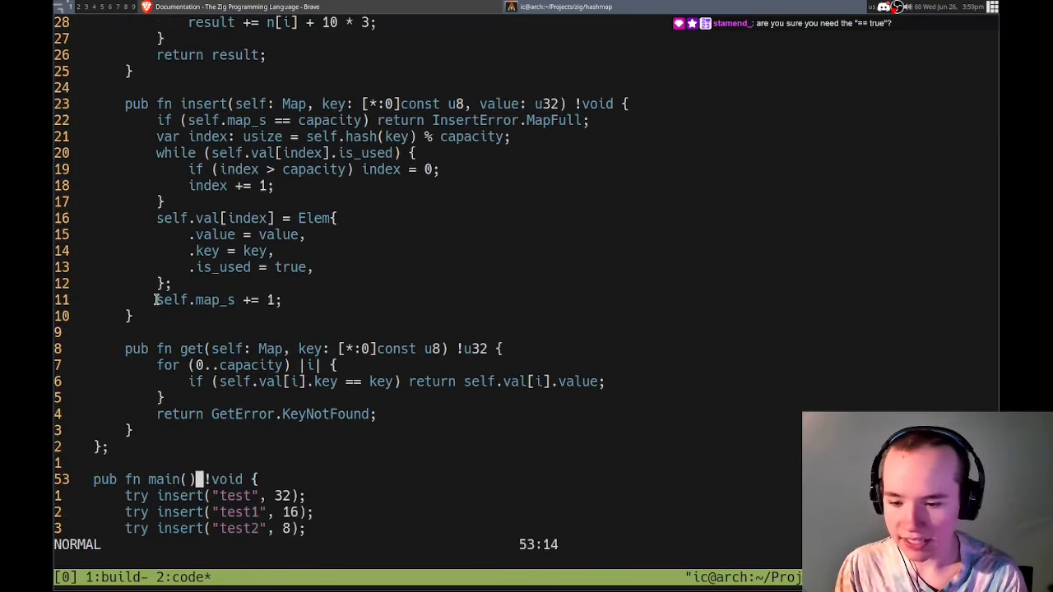
pyautogui.write('map: Map')
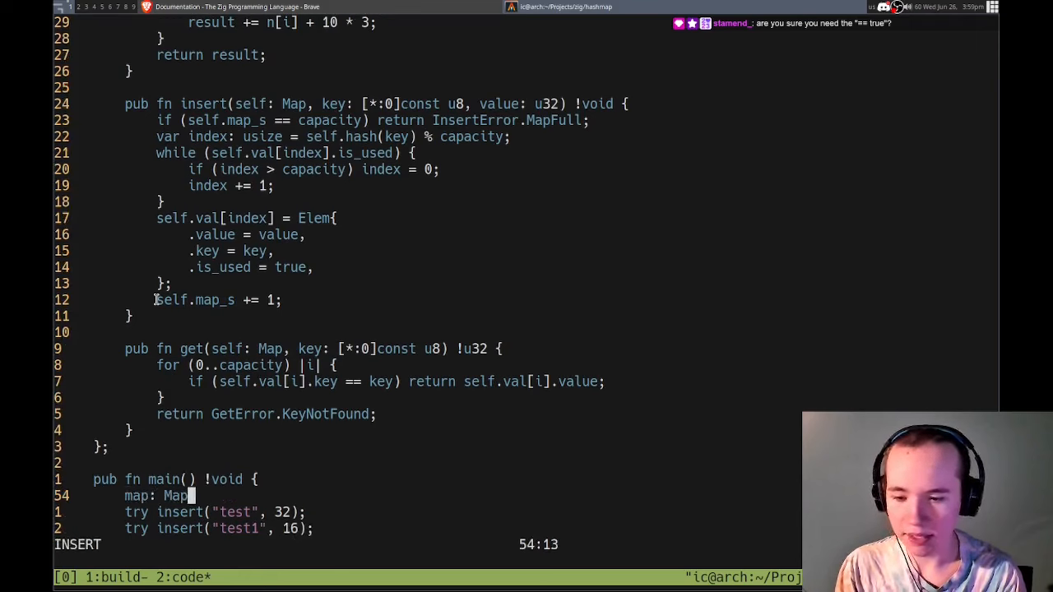
pyautogui.write('= init')
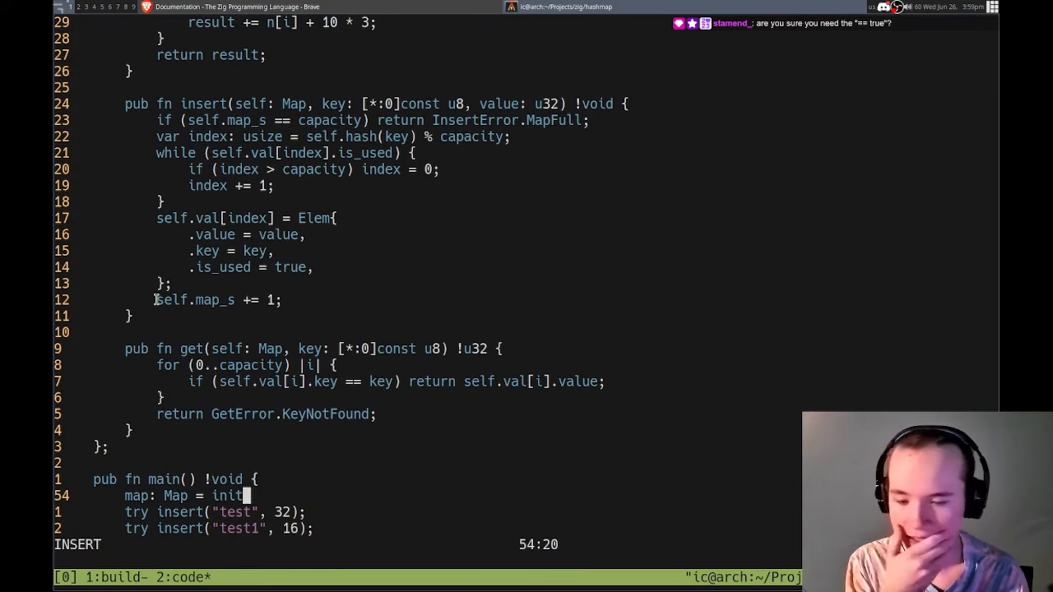
pyautogui.write('undefined;')
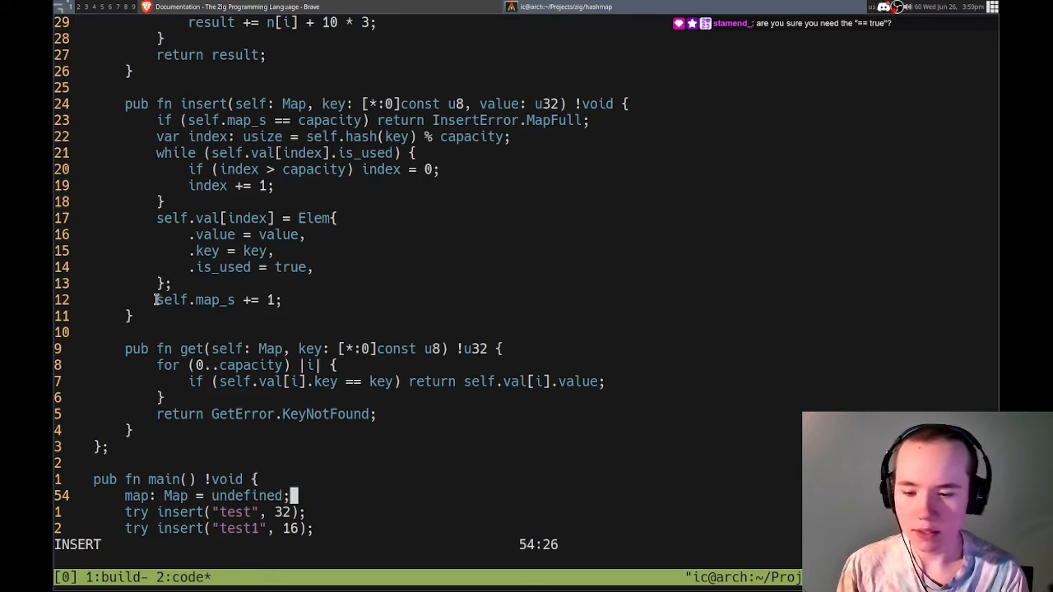
pyautogui.write('map.init();')
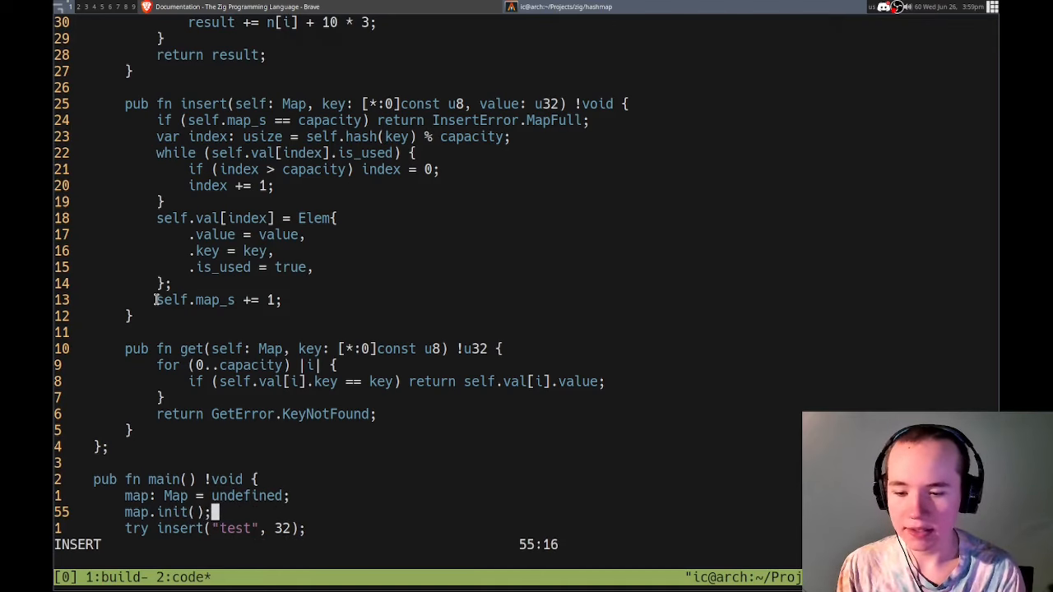
pyautogui.press('Escape')
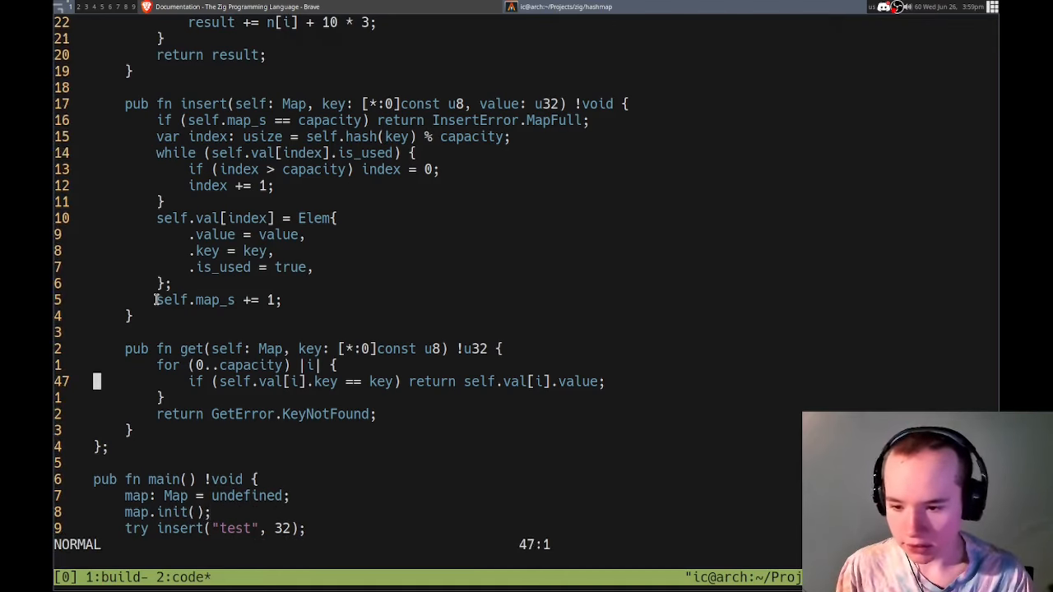
# - Start pub fn init(self: Map) returning a Map literal with the .map_s field
pyautogui.write('pub')
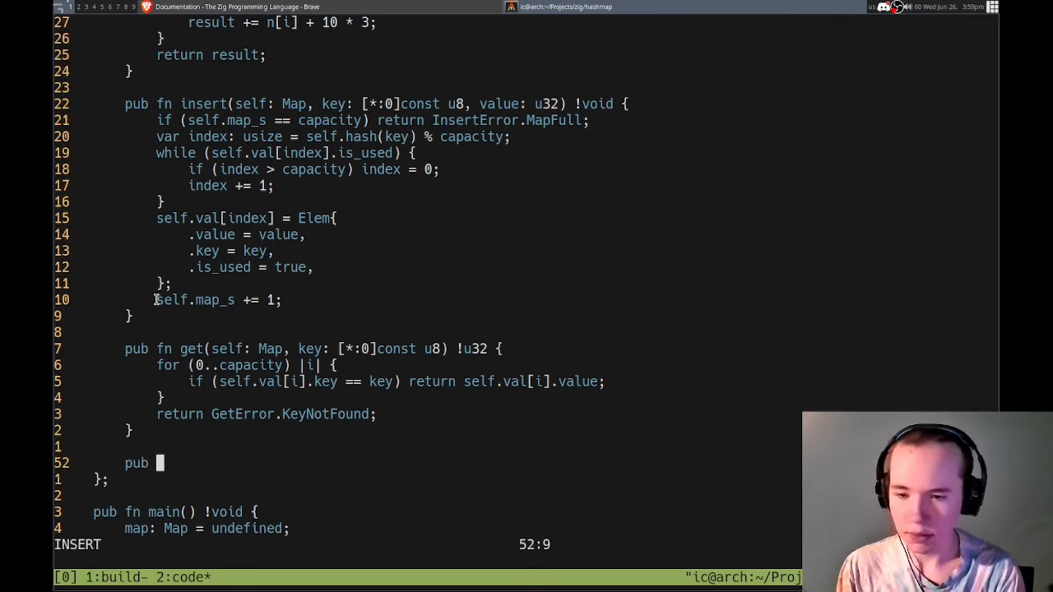
pyautogui.write('fn init(')
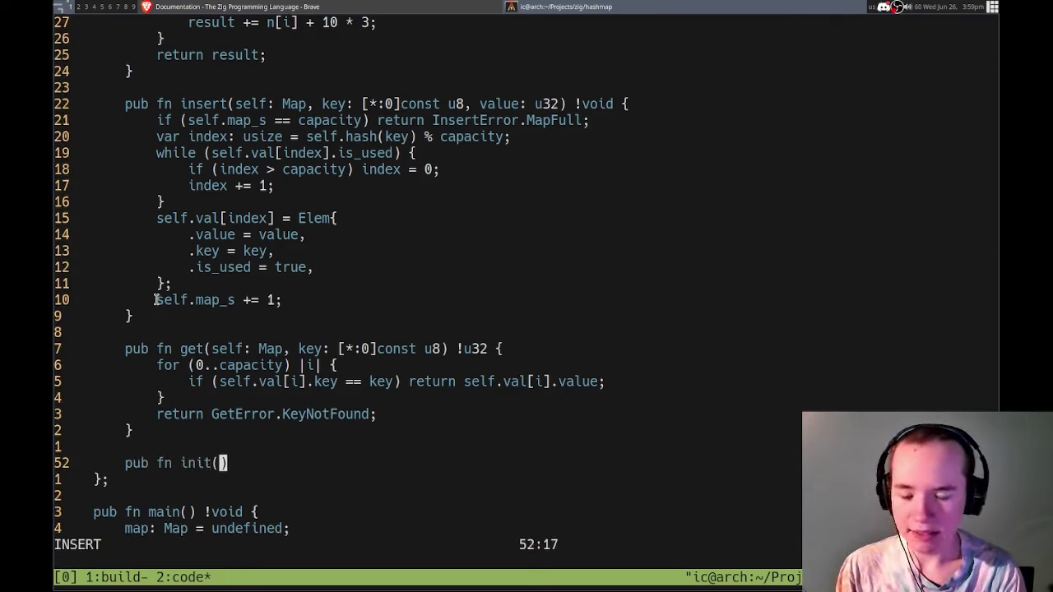
pyautogui.write('self:')
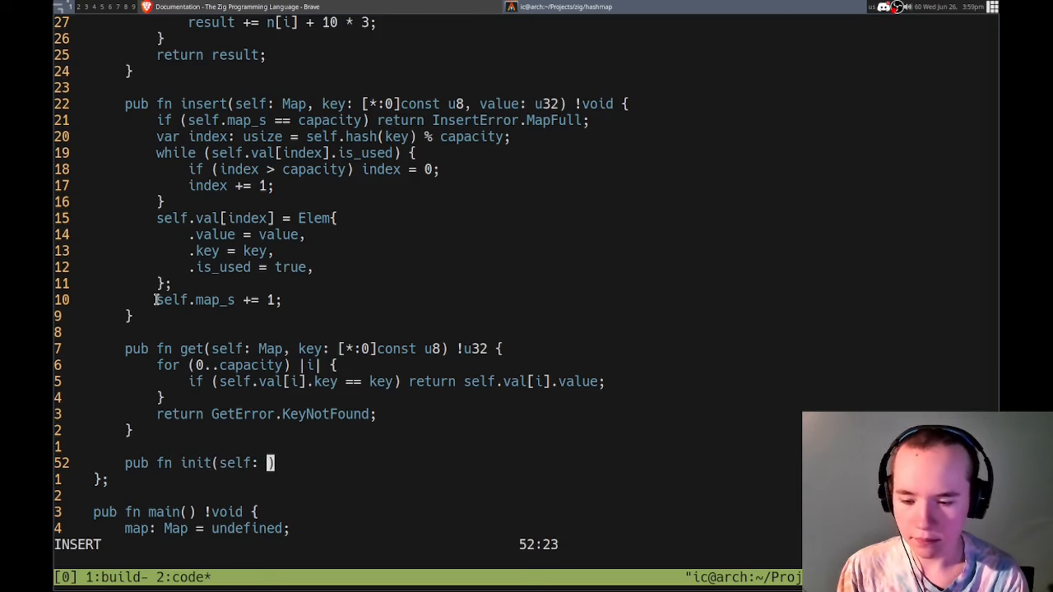
pyautogui.press('Escape')
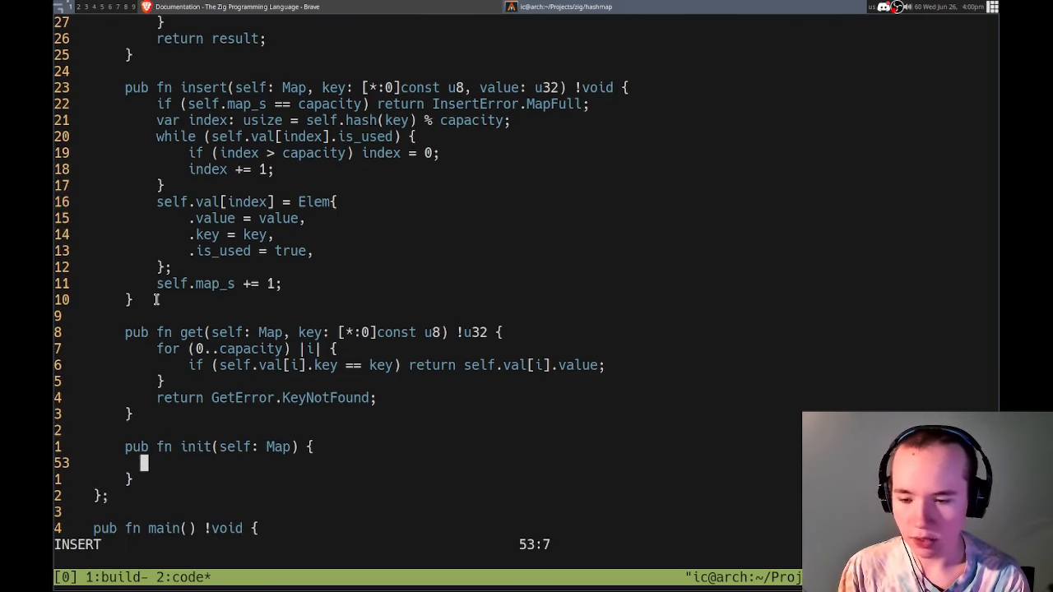
pyautogui.write('return Map {')
pyautogui.write('.')
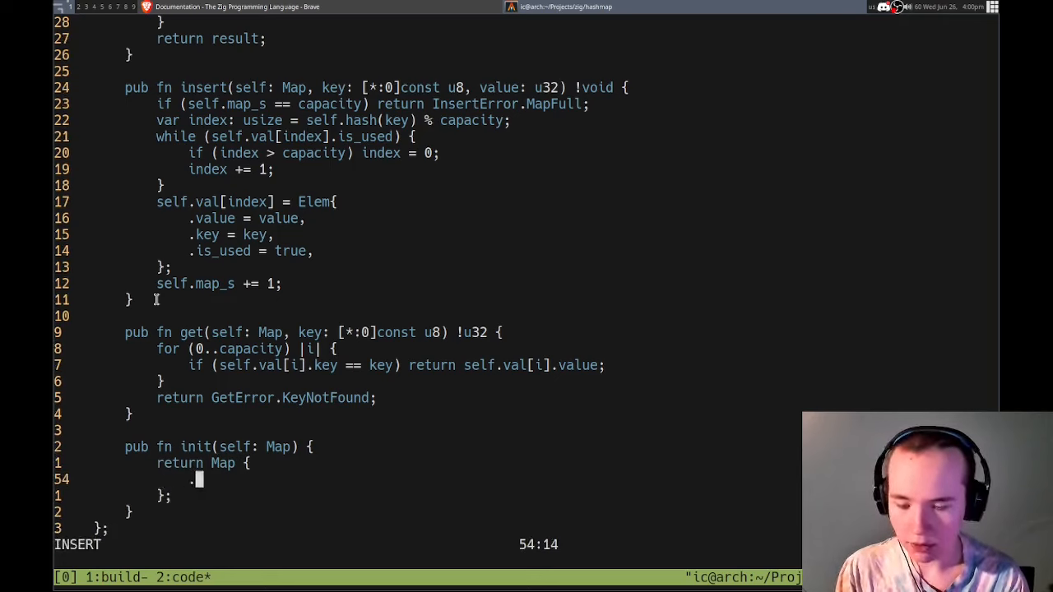
pyautogui.write('maP')
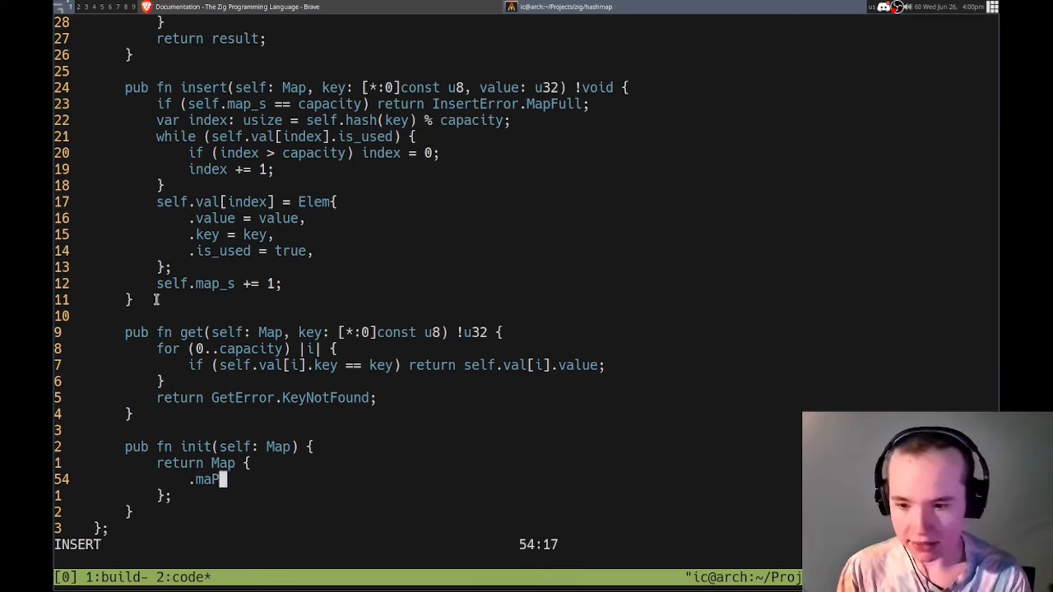
pyautogui.press('Escape')
pyautogui.write('dynam')
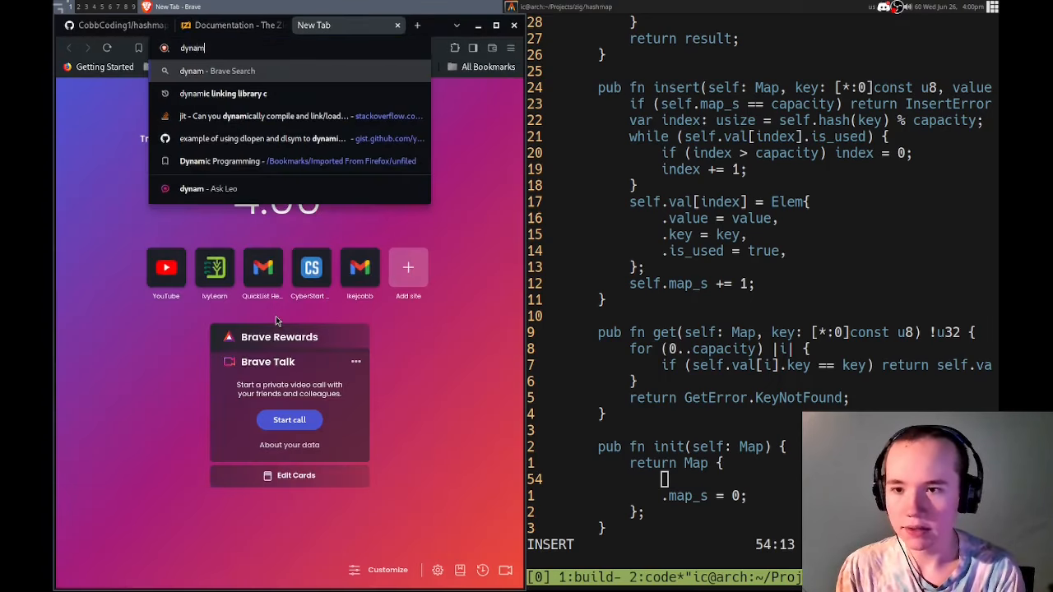
# - Search the web for dynamic array zig and open the Stack Overflow allocator answer
pyautogui.write('ic array zig')
pyautogui.press('Return')
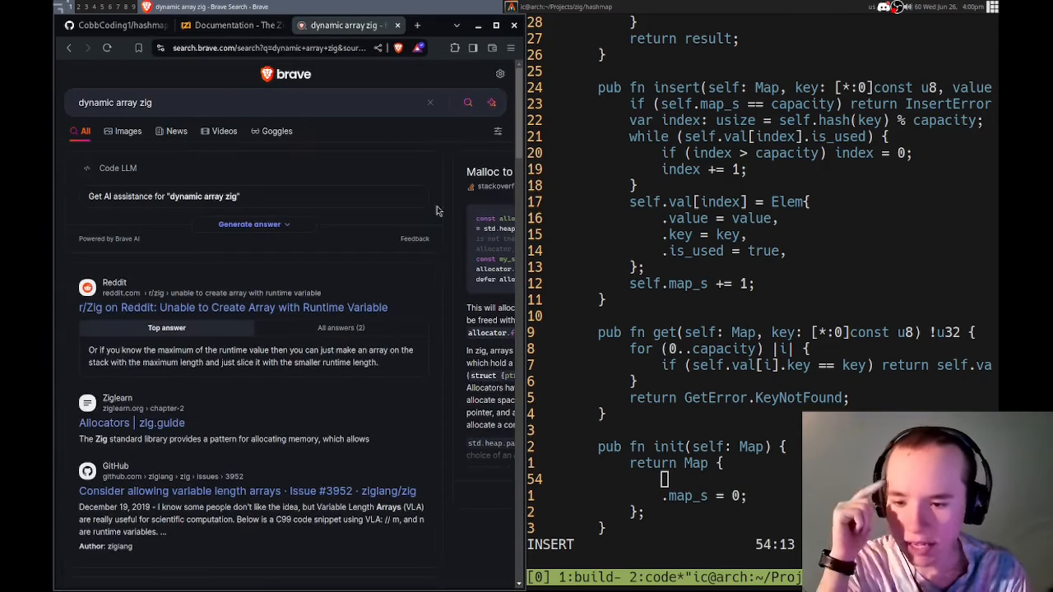
pyautogui.click(491, 173)
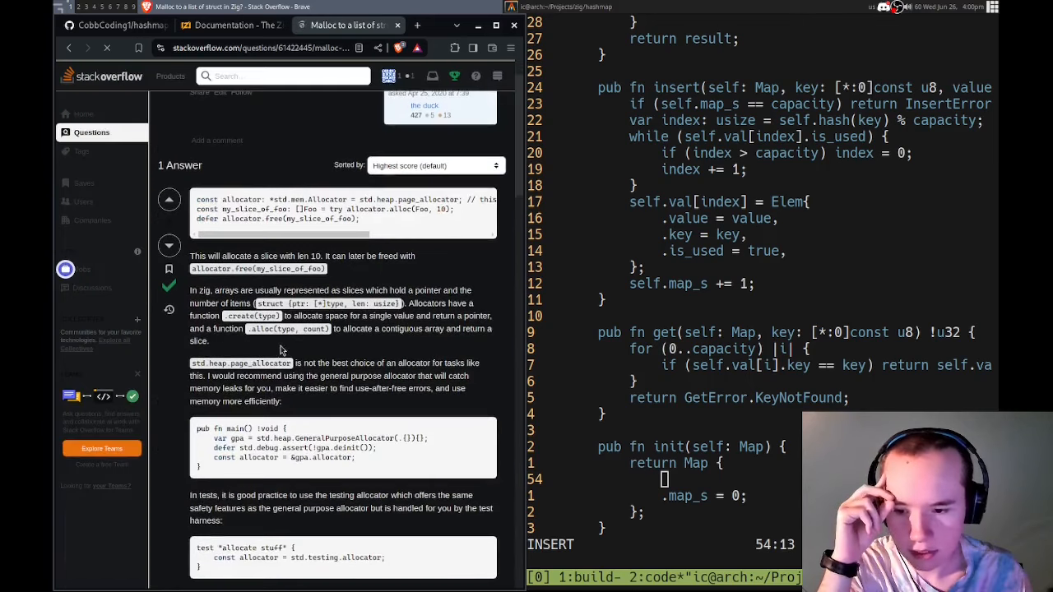
pyautogui.scroll(3)
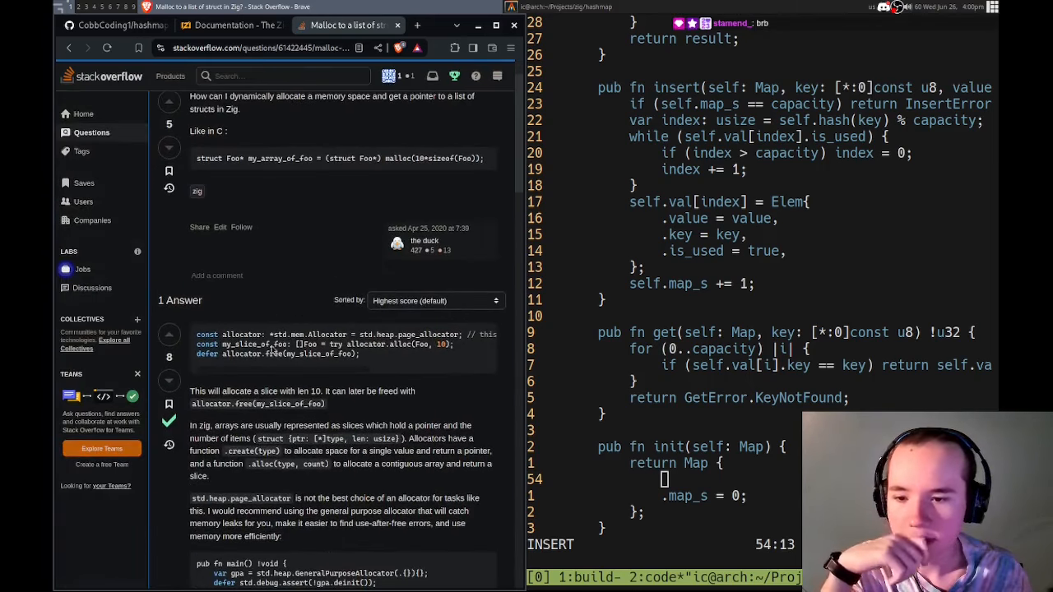
pyautogui.scroll(3)
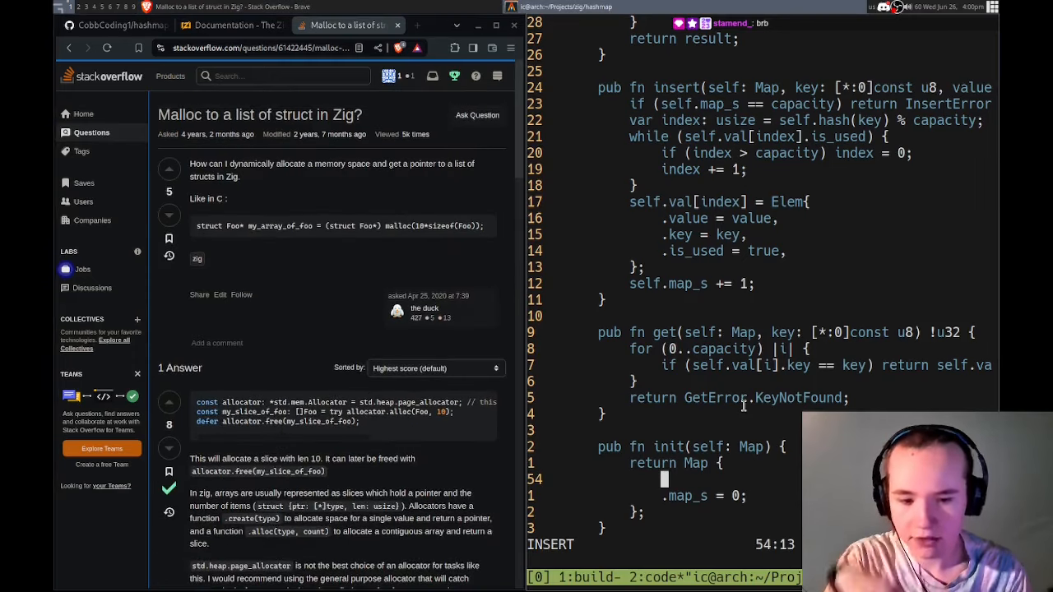
# - In init declare const allocator: *std.mem.Allocator set to std.heap.page_allocator
pyautogui.write('const al')
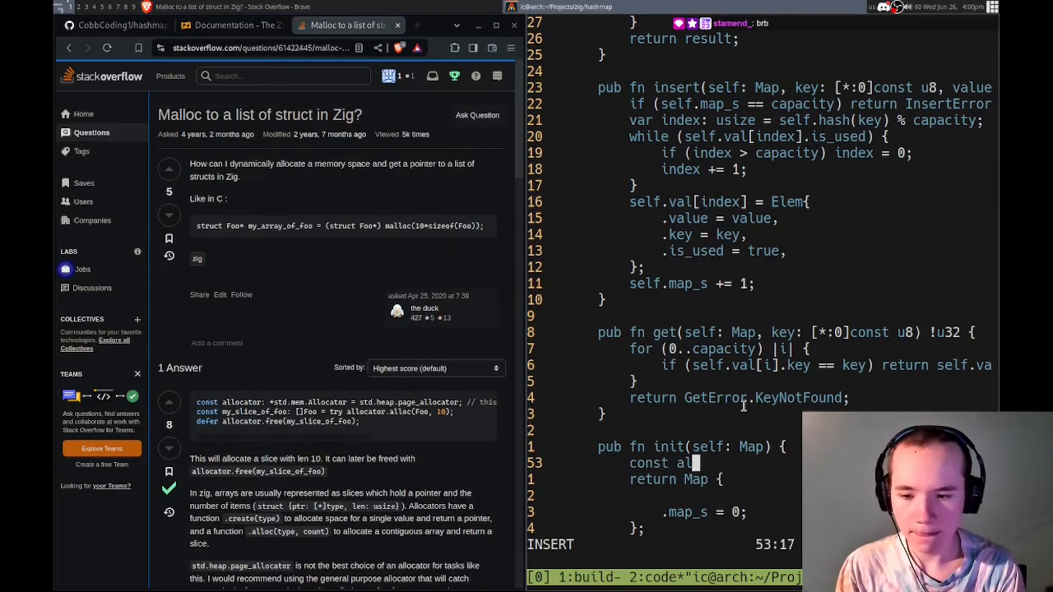
pyautogui.write('locator:')
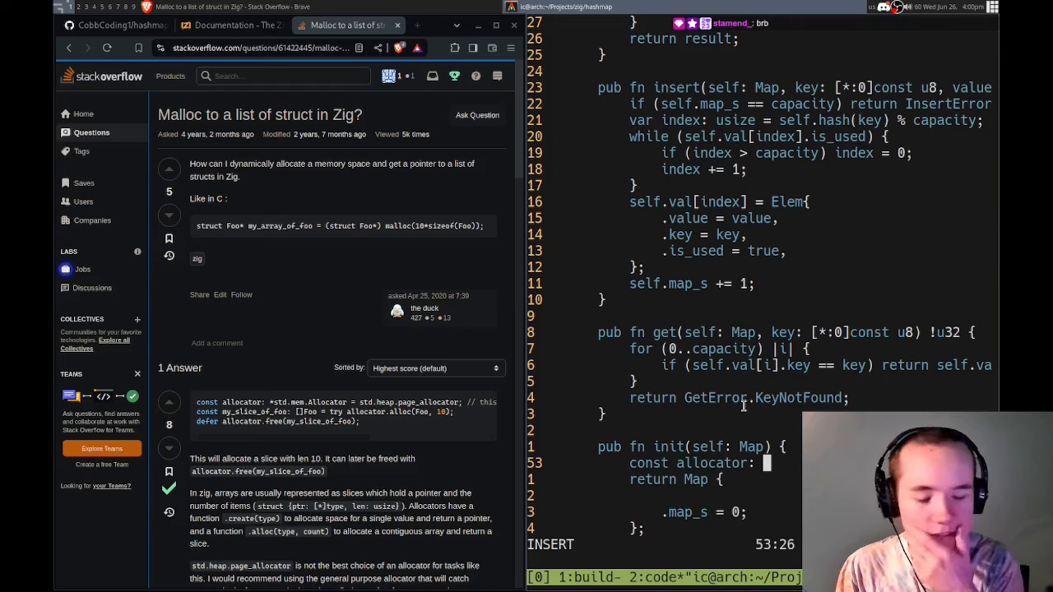
pyautogui.write('*s')
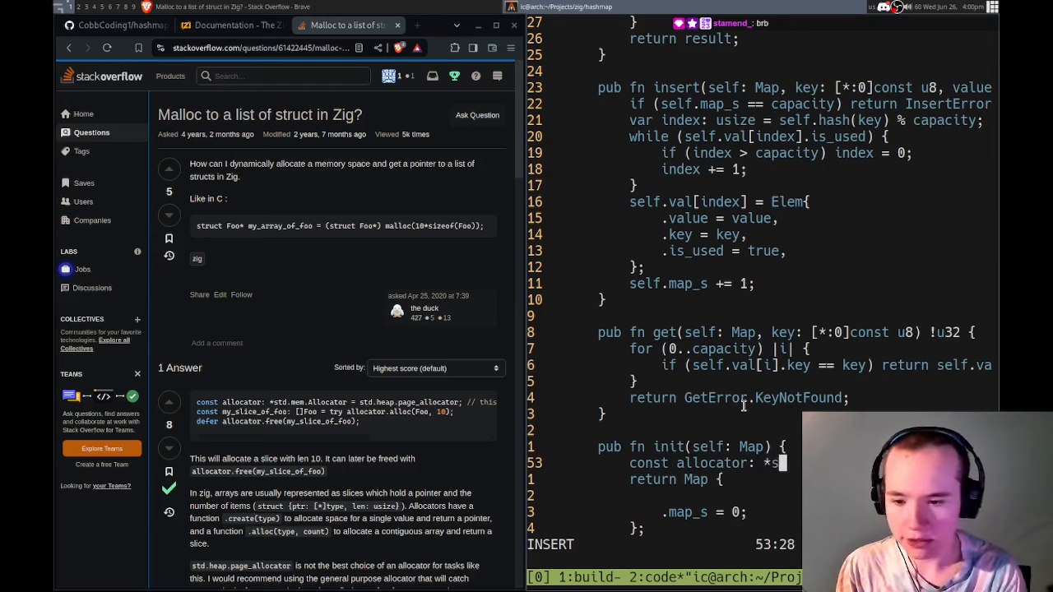
pyautogui.write('td.m')
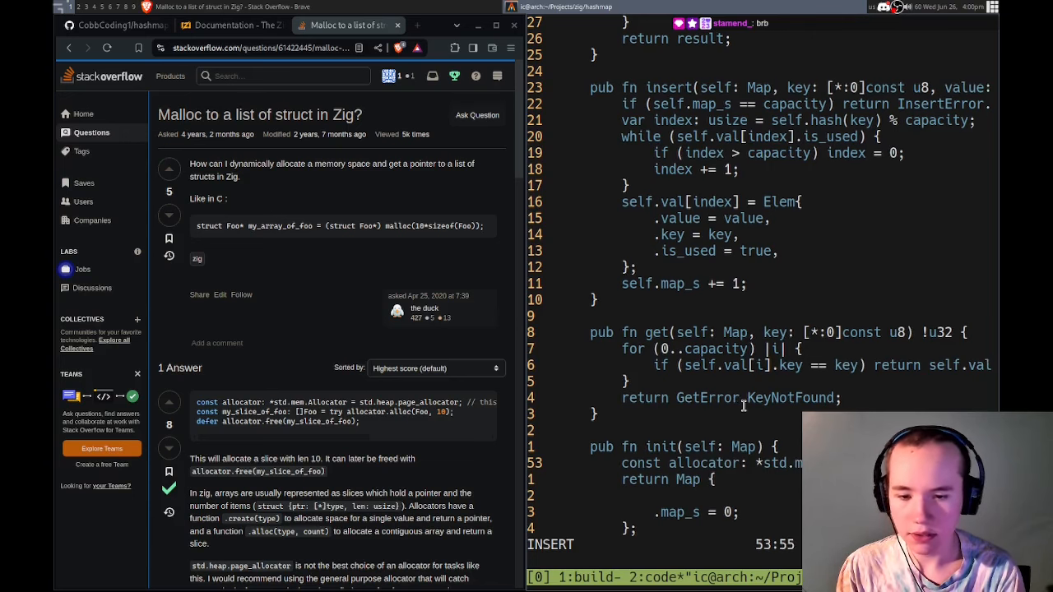
pyautogui.hscroll(3)
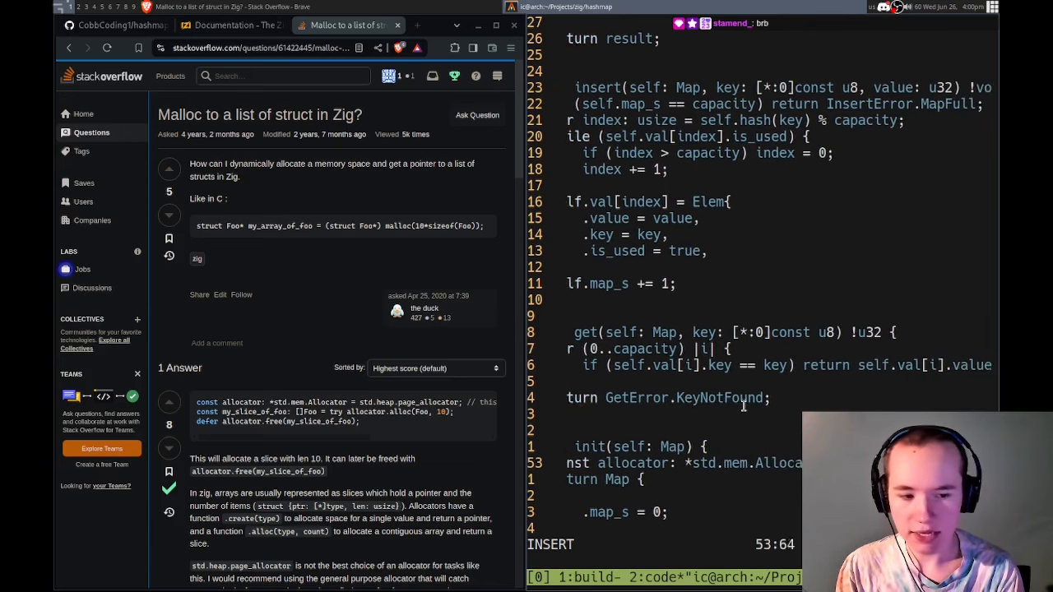
pyautogui.press('Escape')
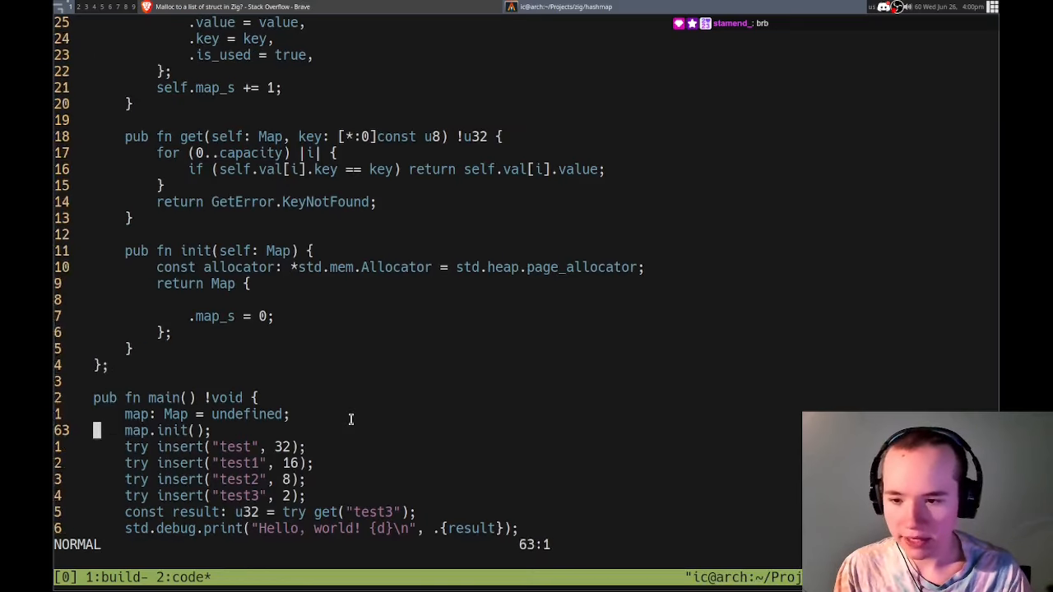
# - Make init return !void with .val = try allocator.alloc(Elem, capacity) and run zig run main.zig
pyautogui.scroll(-3)
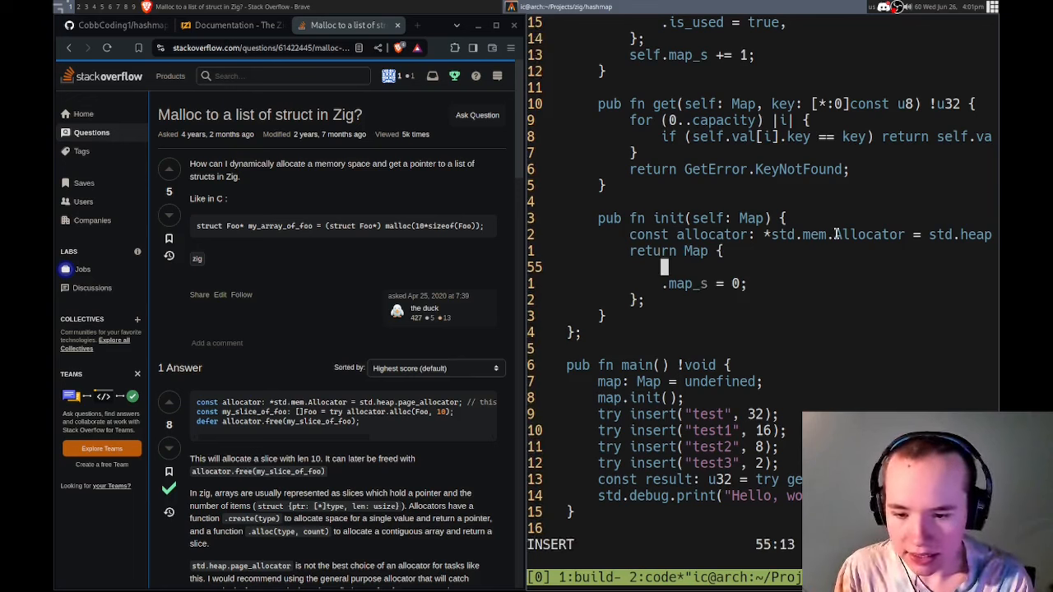
pyautogui.press('Escape')
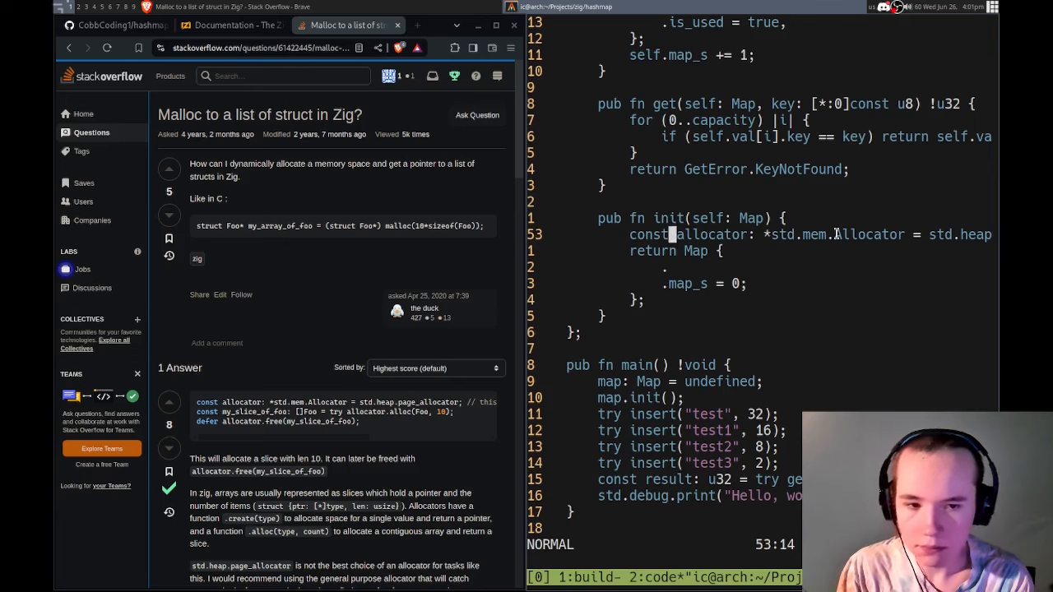
pyautogui.write('!void')
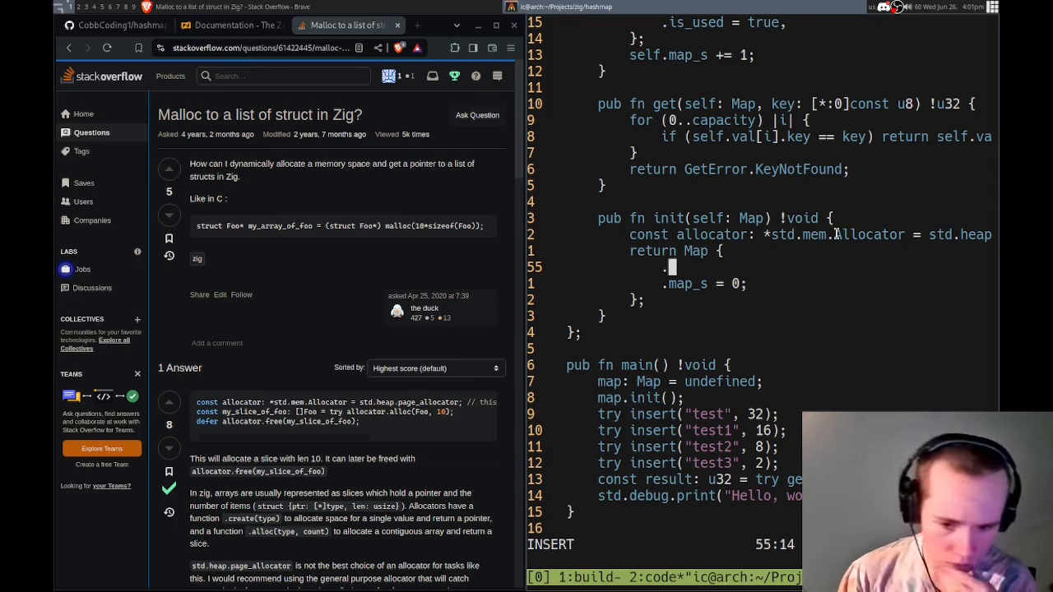
pyautogui.write('val =')
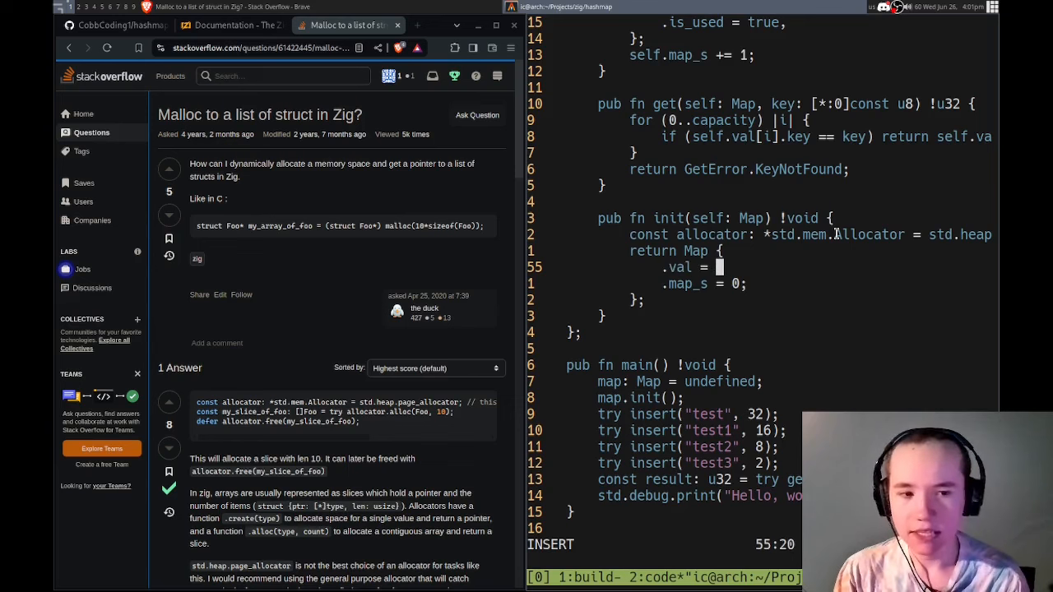
pyautogui.write('try')
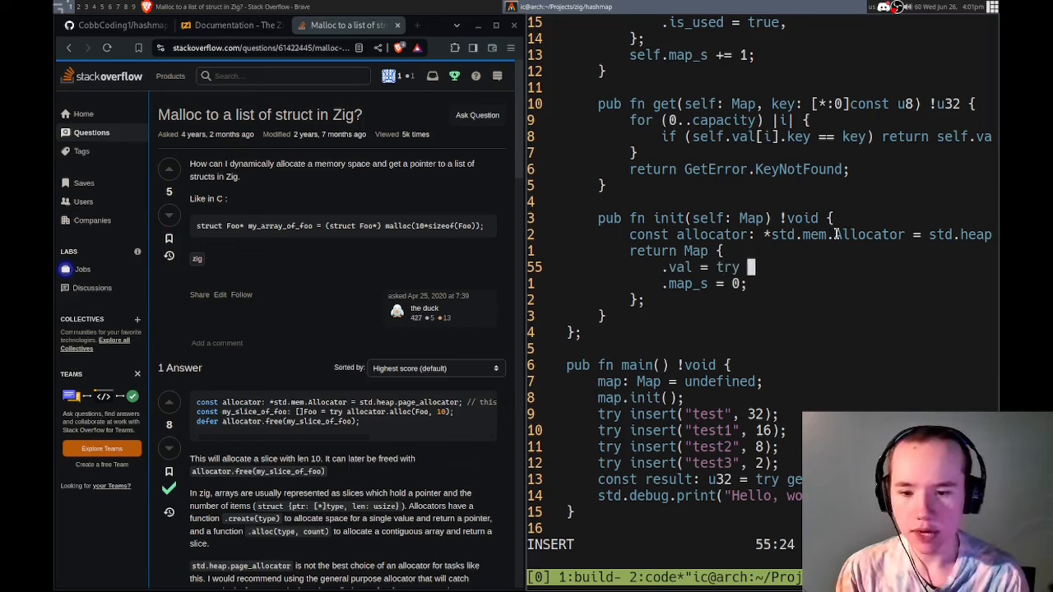
pyautogui.write('allocator.alloc(')
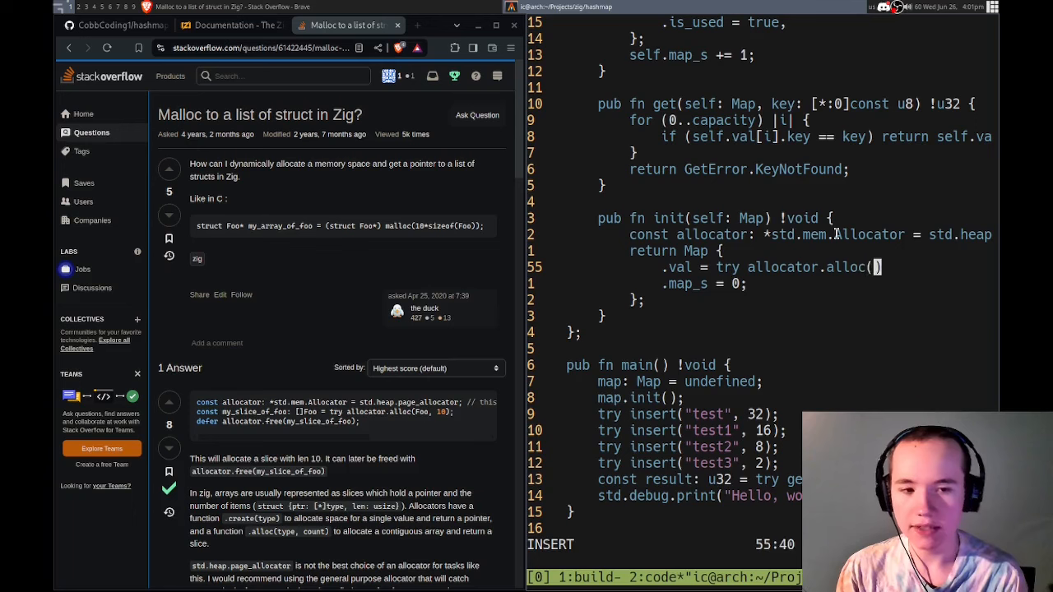
pyautogui.write('Foo, capacity')
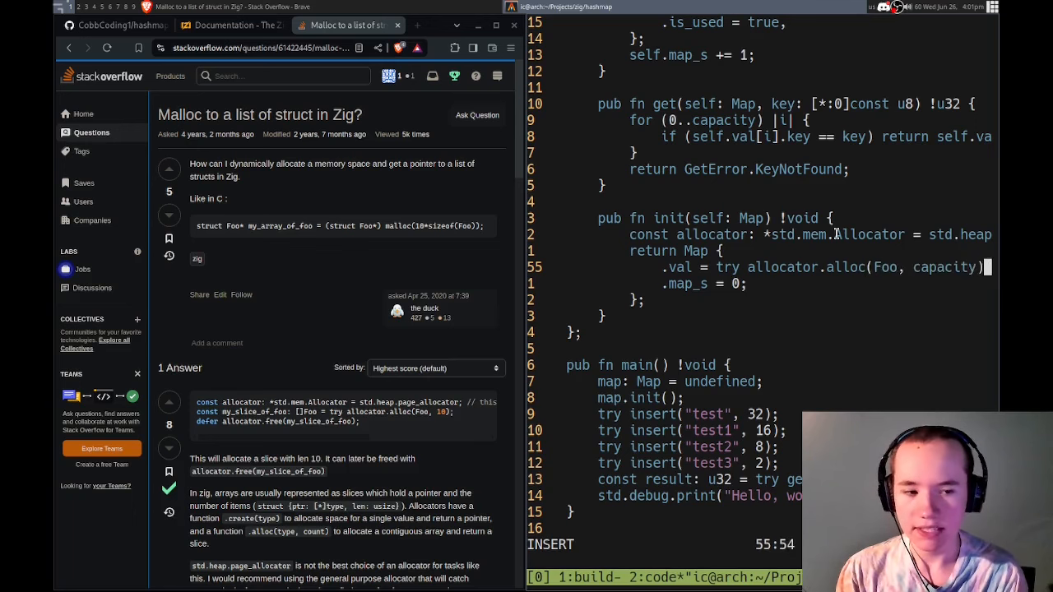
pyautogui.press('Escape')
pyautogui.write('ma')
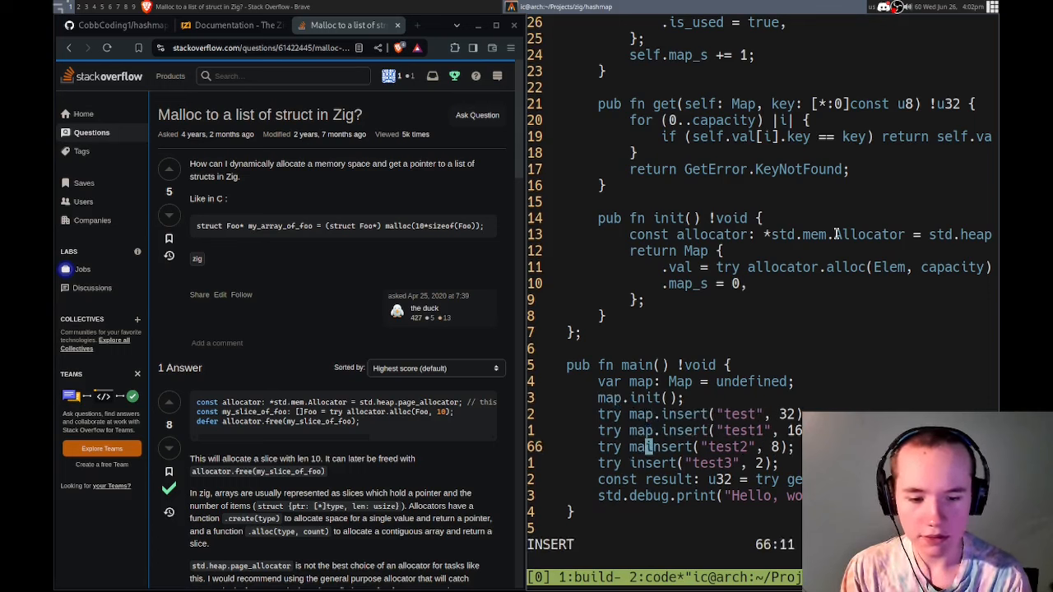
pyautogui.press('Escape')
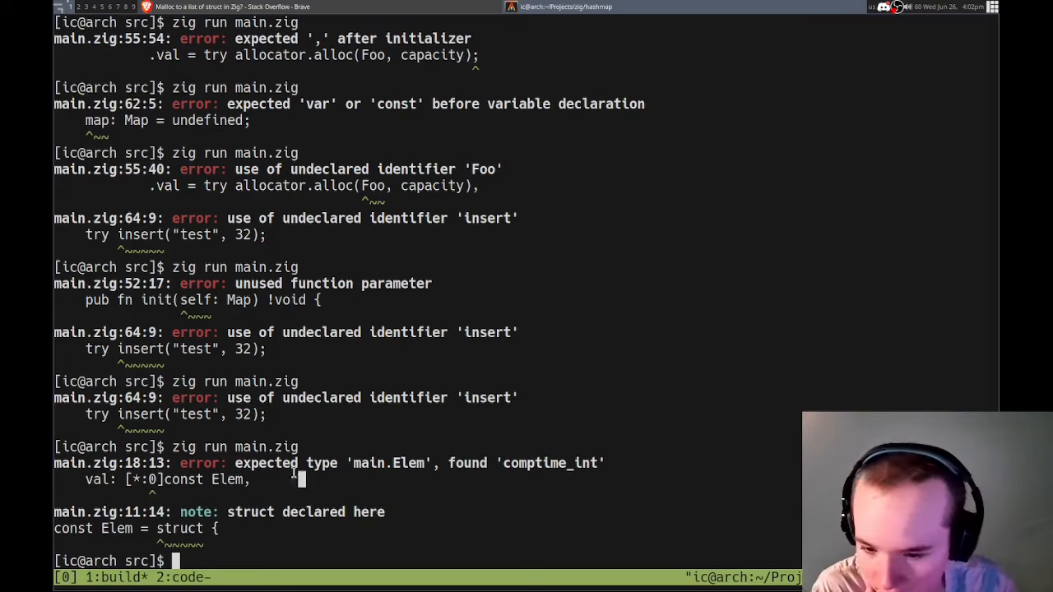
pyautogui.moveTo(424, 482)
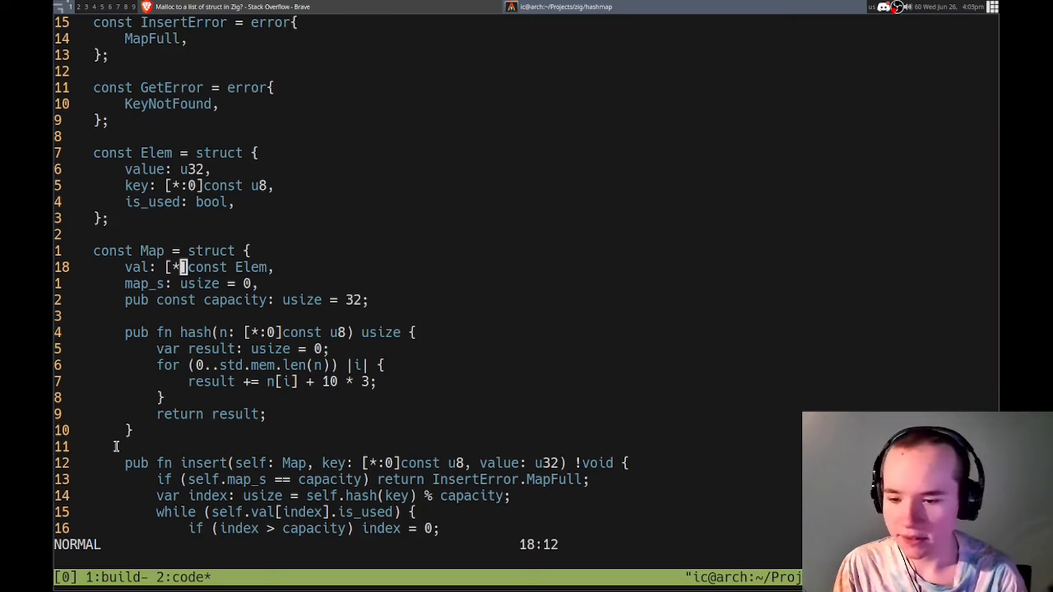
# - Change val from [*:0]const Elem to a plain [*]const Elem many-pointer
pyautogui.scroll(-3)
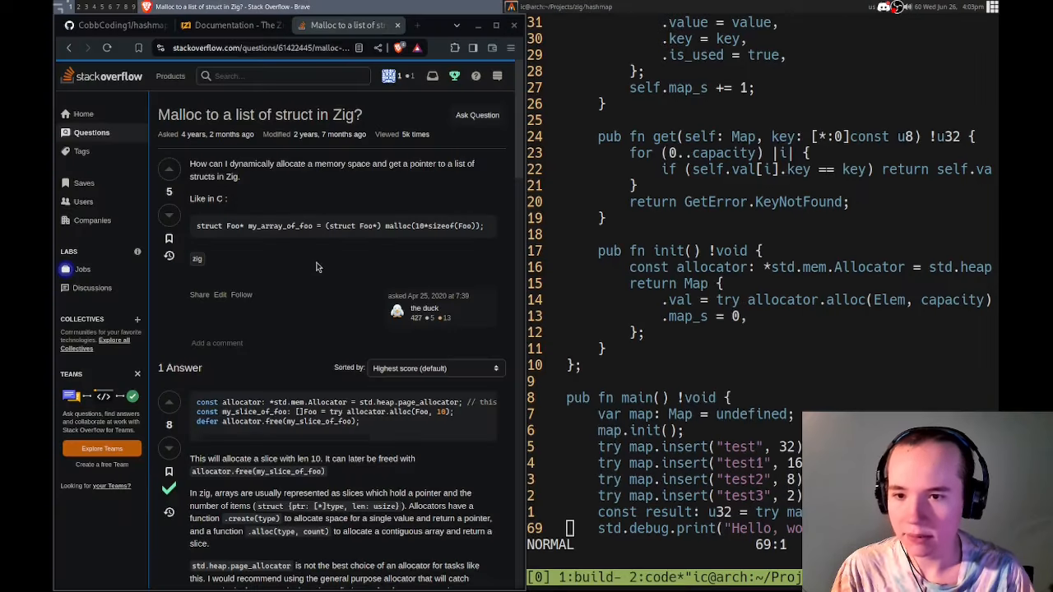
# - Read the Generic Data Structures section of the Zig documentation in Brave
pyautogui.click(230, 25)
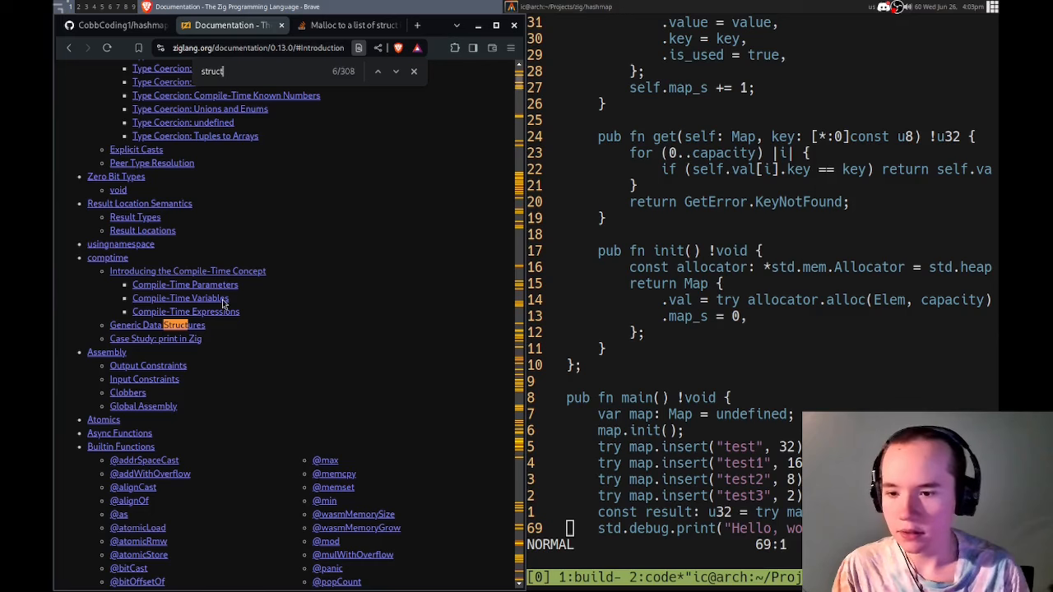
pyautogui.click(158, 326)
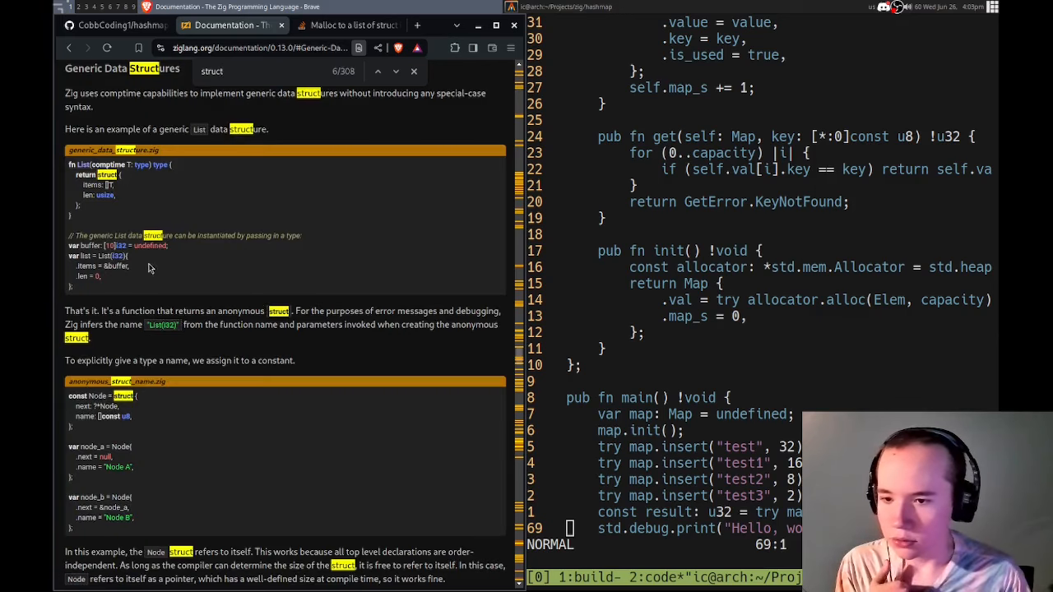
pyautogui.scroll(-3)
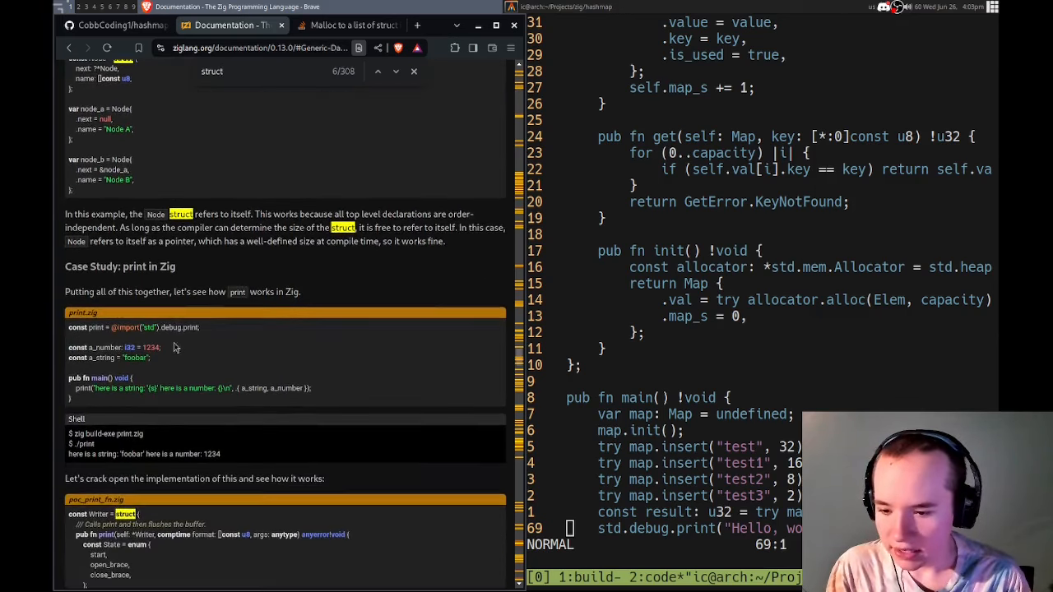
pyautogui.scroll(-3)
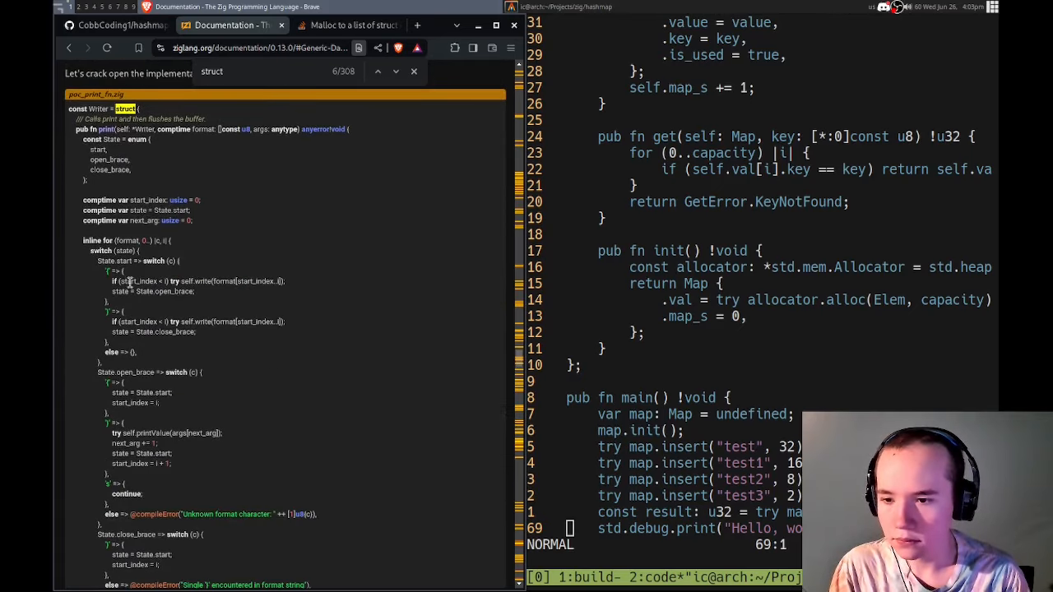
pyautogui.scroll(-3)
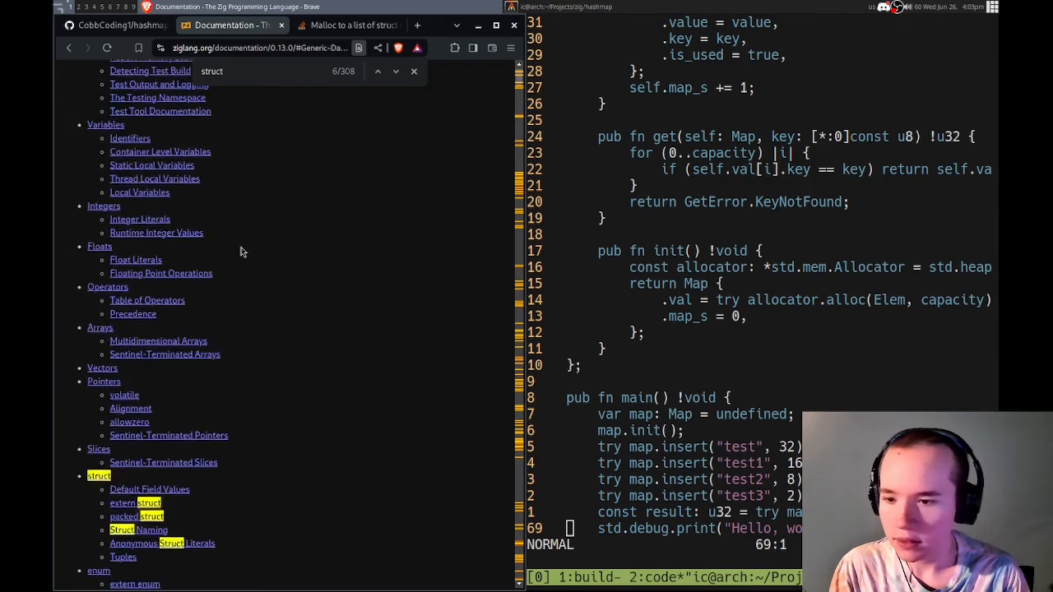
# - Jump to the struct section of the docs and skim it
pyautogui.click(98, 476)
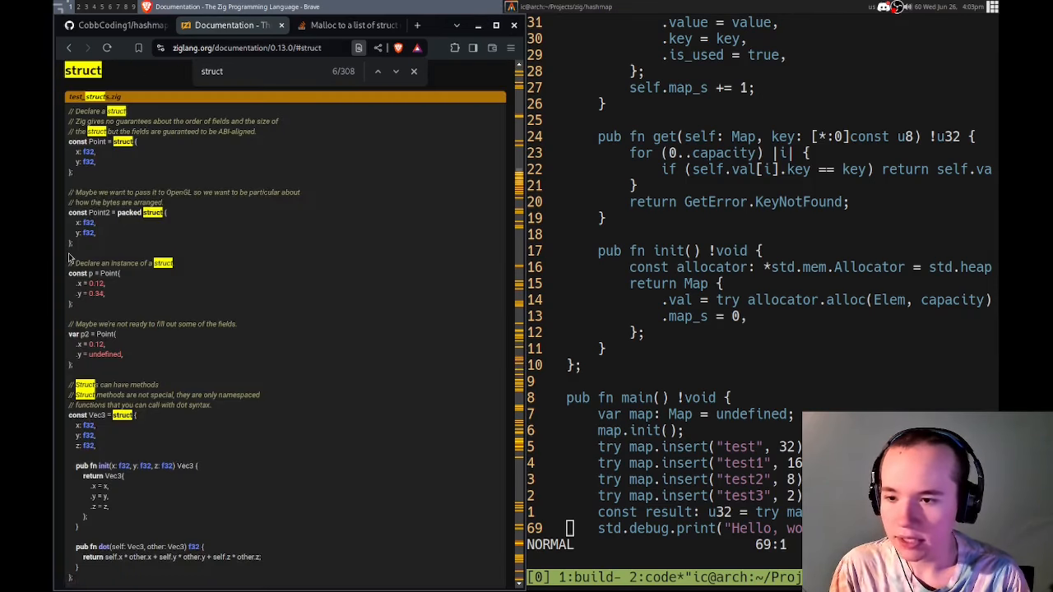
pyautogui.scroll(-3)
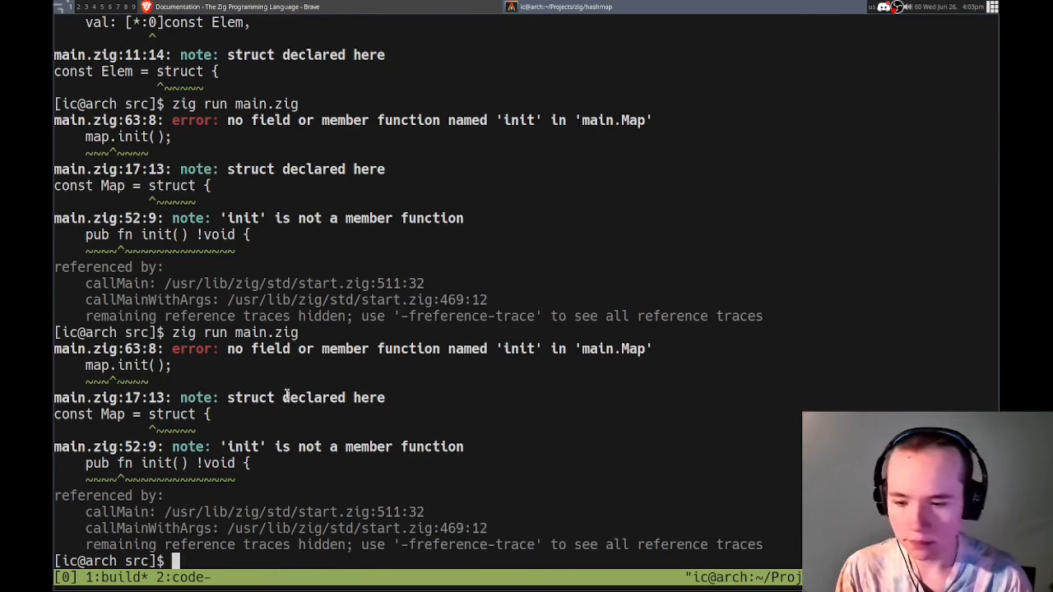
# - Run zig run main.zig -freference-trace and read the init return-type and allocator errors
pyautogui.write('zig run main.zig')
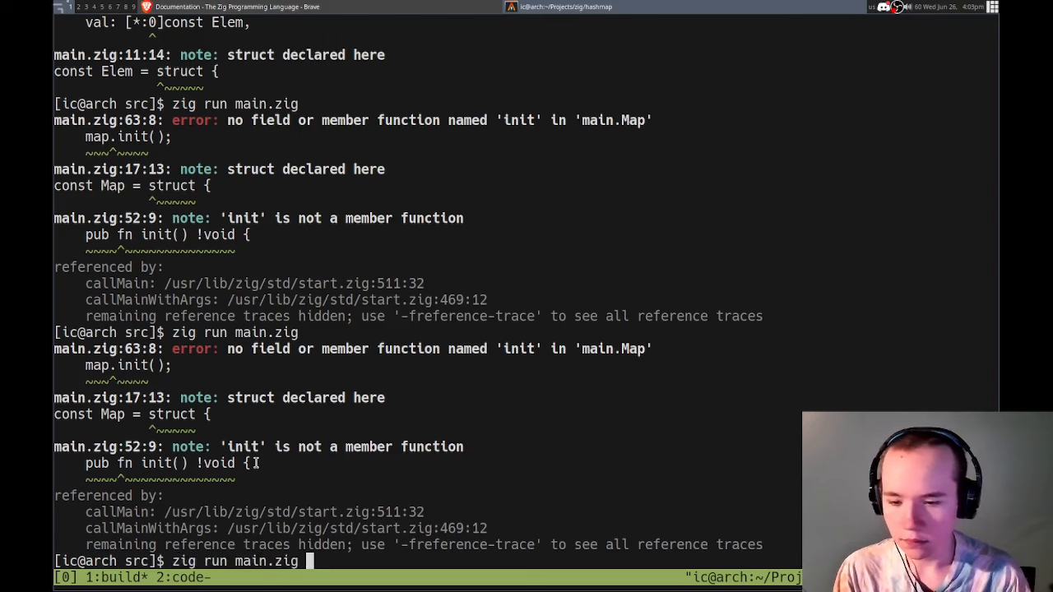
pyautogui.write('-fre')
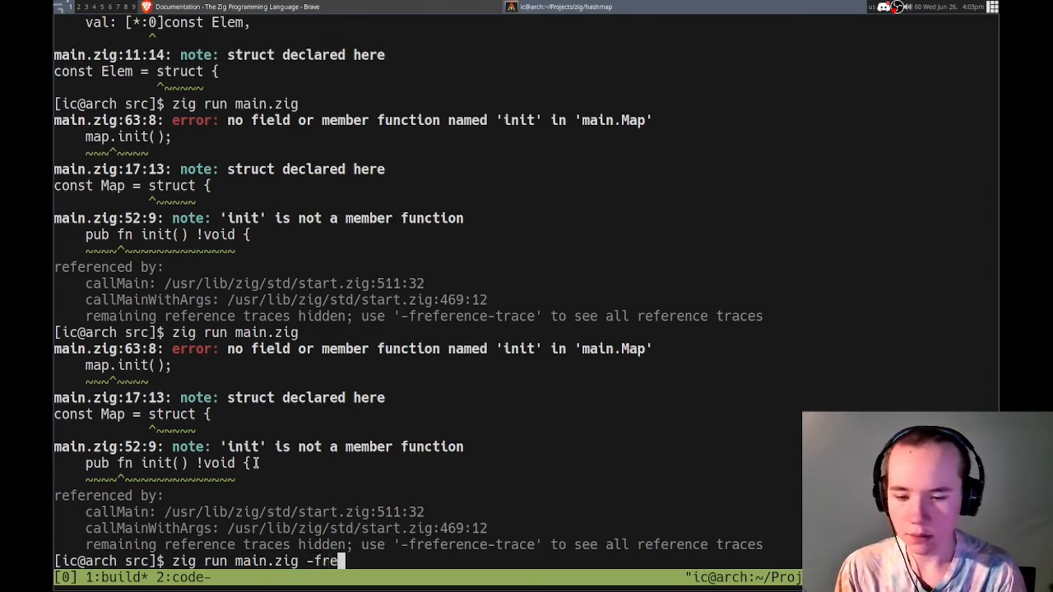
pyautogui.write('ference-')
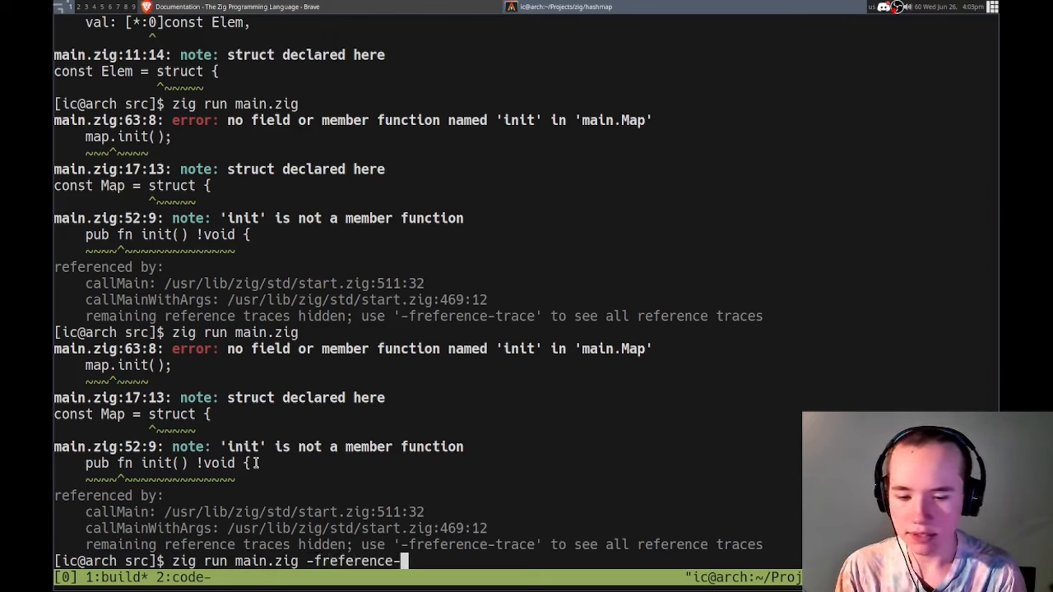
pyautogui.press('Return')
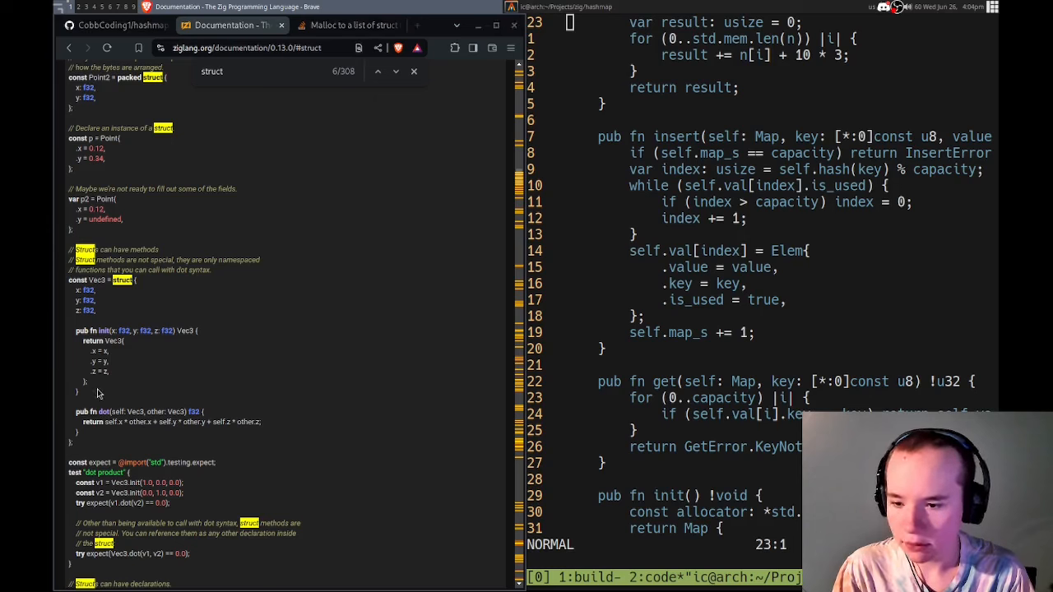
pyautogui.scroll(-3)
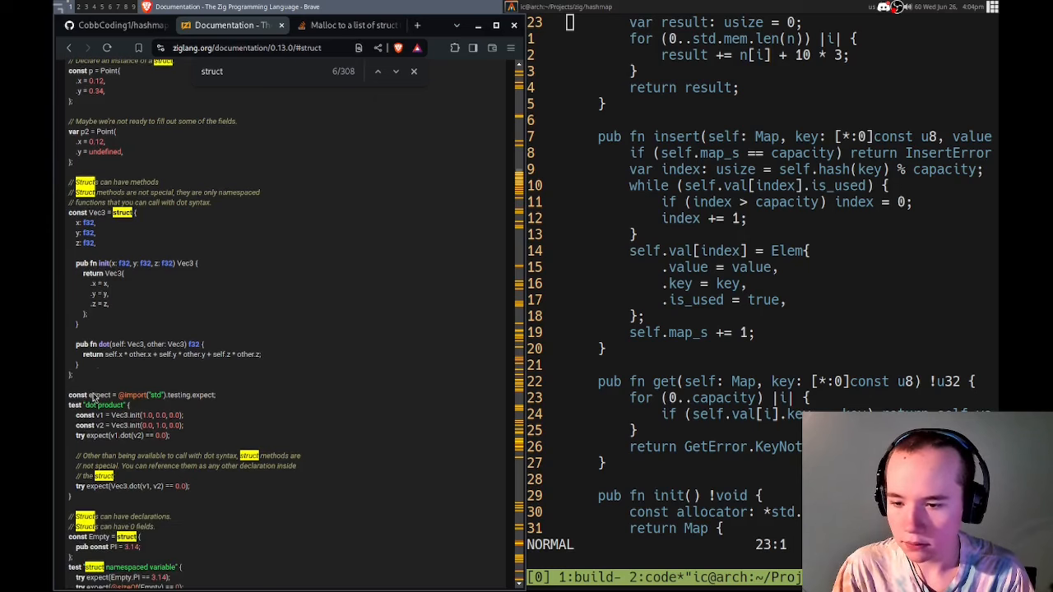
pyautogui.moveTo(161, 462)
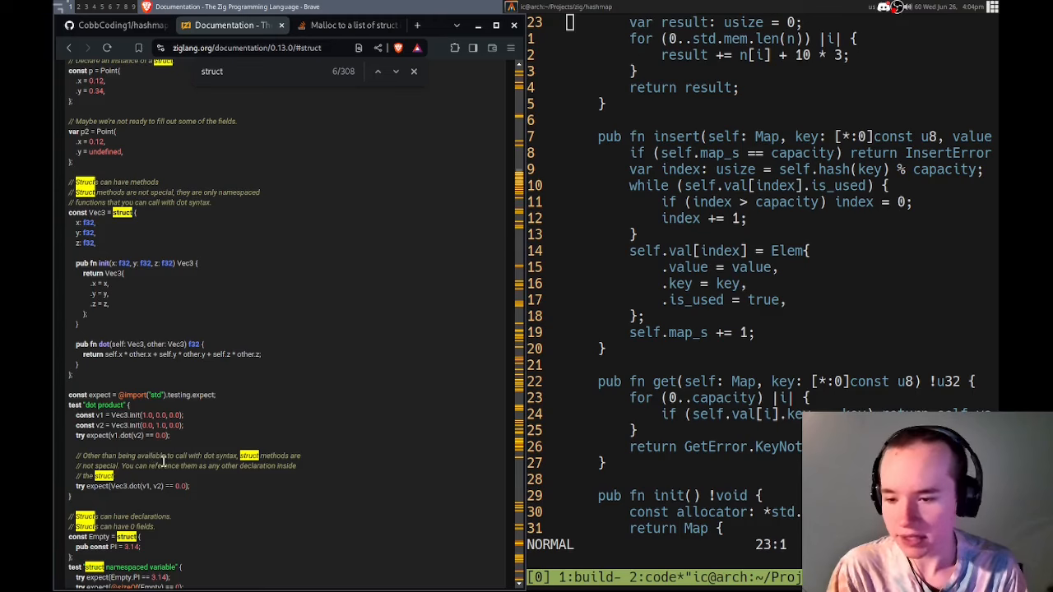
pyautogui.scroll(-3)
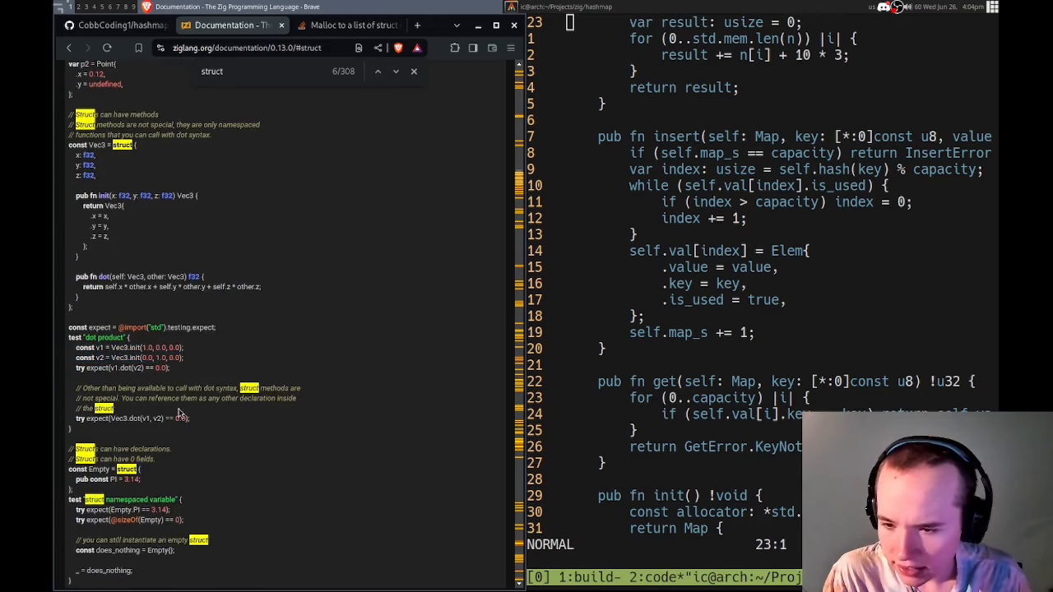
pyautogui.moveTo(173, 420)
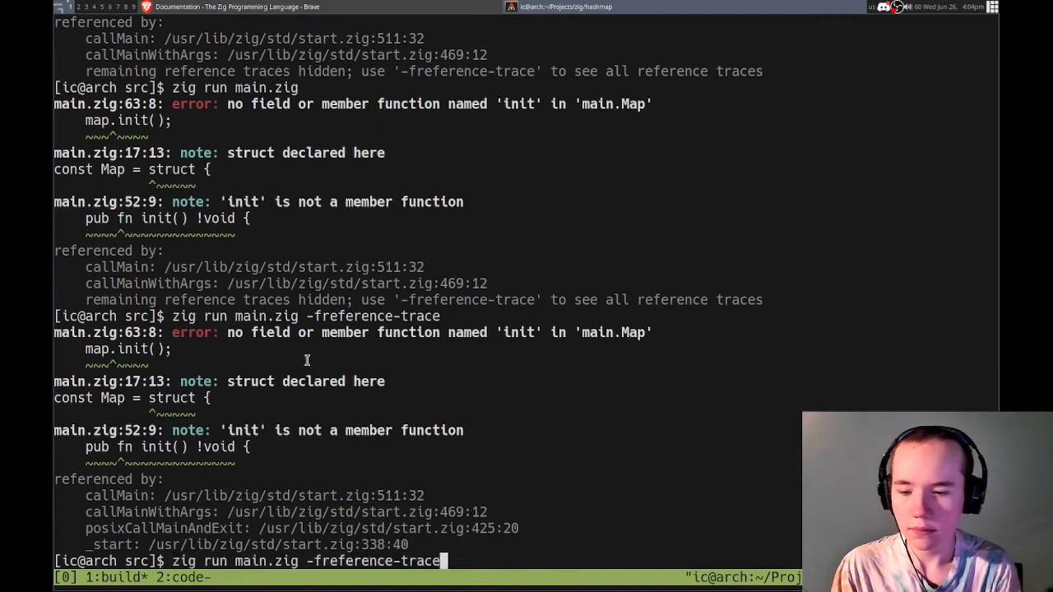
# - Rerun zig run main.zig to confirm the return-type and page_allocator pointer errors
pyautogui.press('Return')
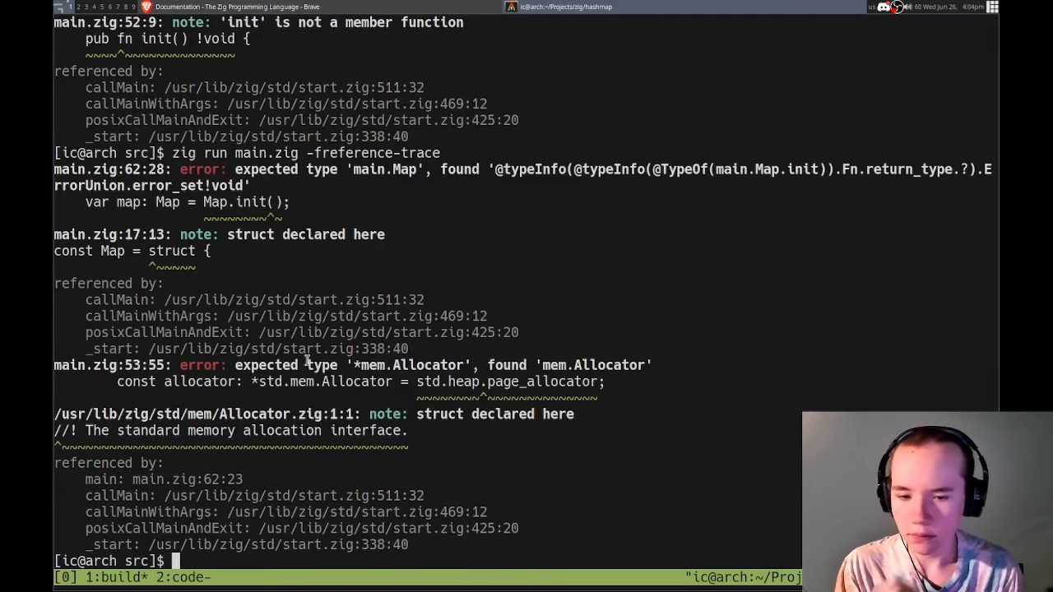
pyautogui.write('zig run main.zig -freference-tra')
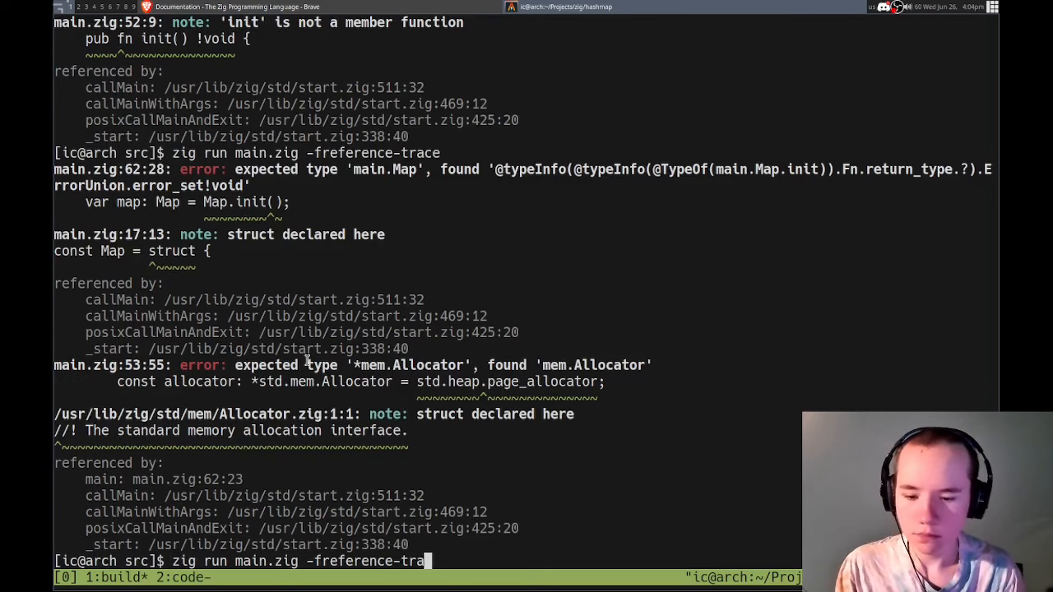
pyautogui.press('Return')
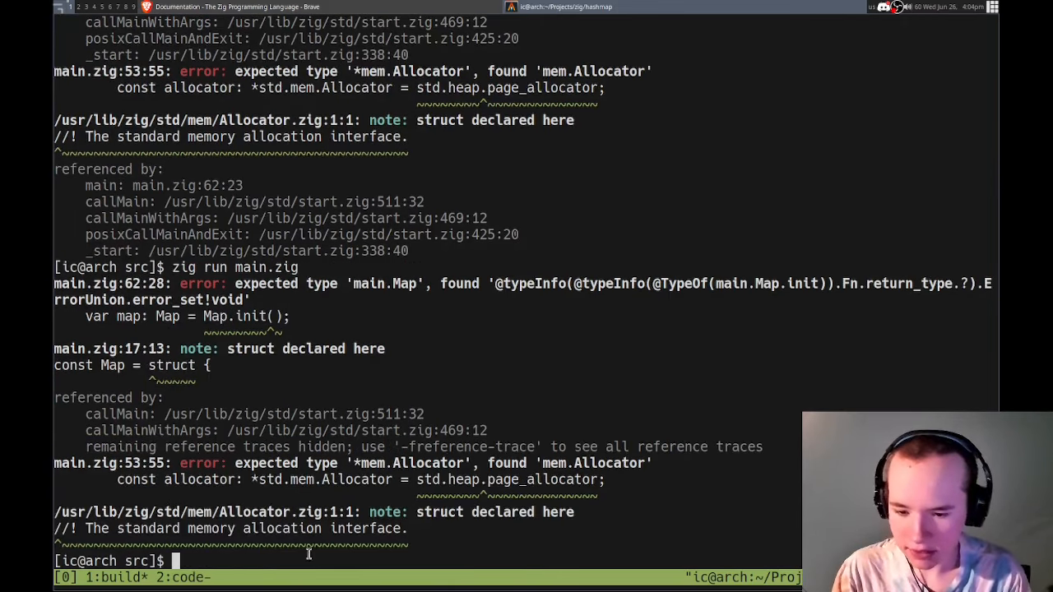
# - Remove the explicit *std.mem.Allocator type from init's allocator and review the rebuild output
pyautogui.doubleClick(610, 283)
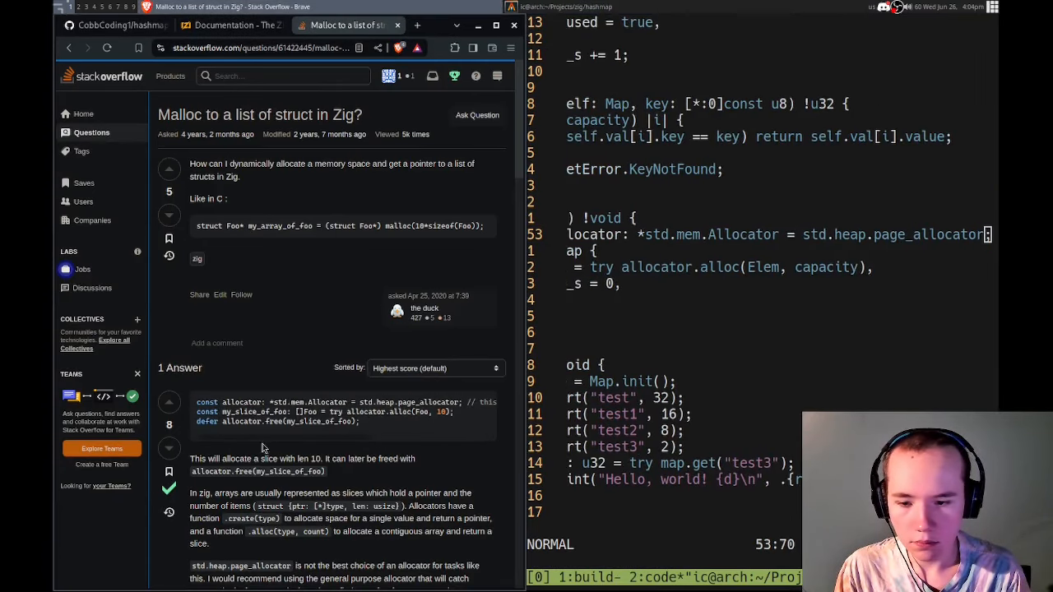
pyautogui.scroll(-3)
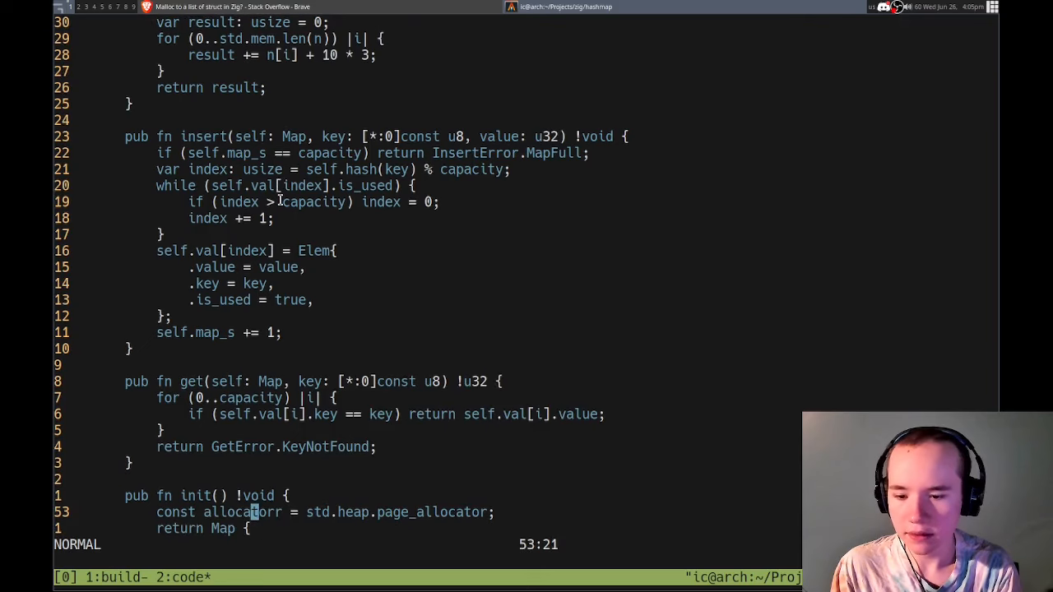
pyautogui.scroll(-3)
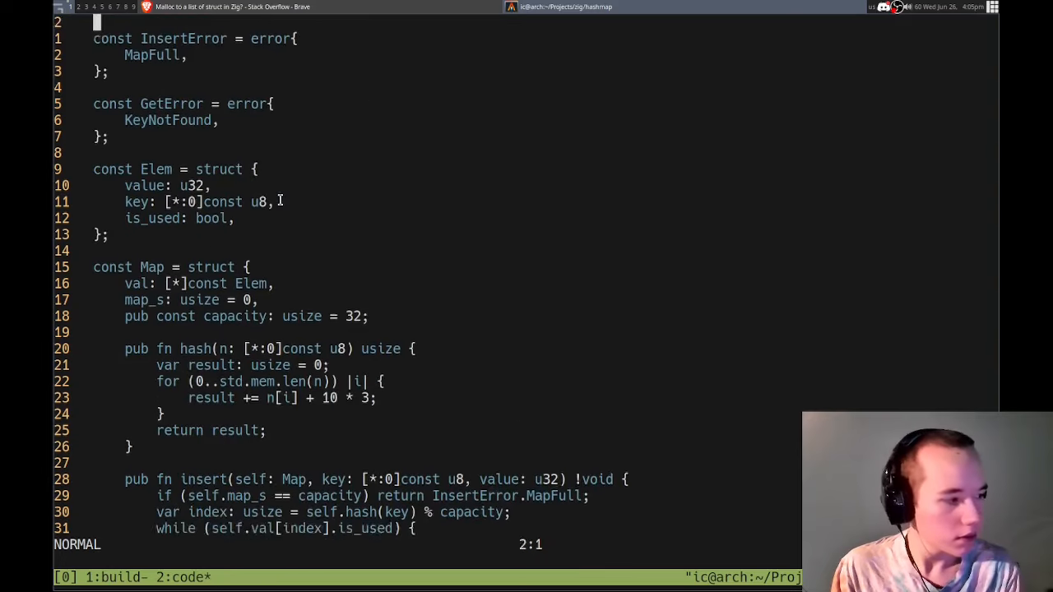
pyautogui.scroll(-3)
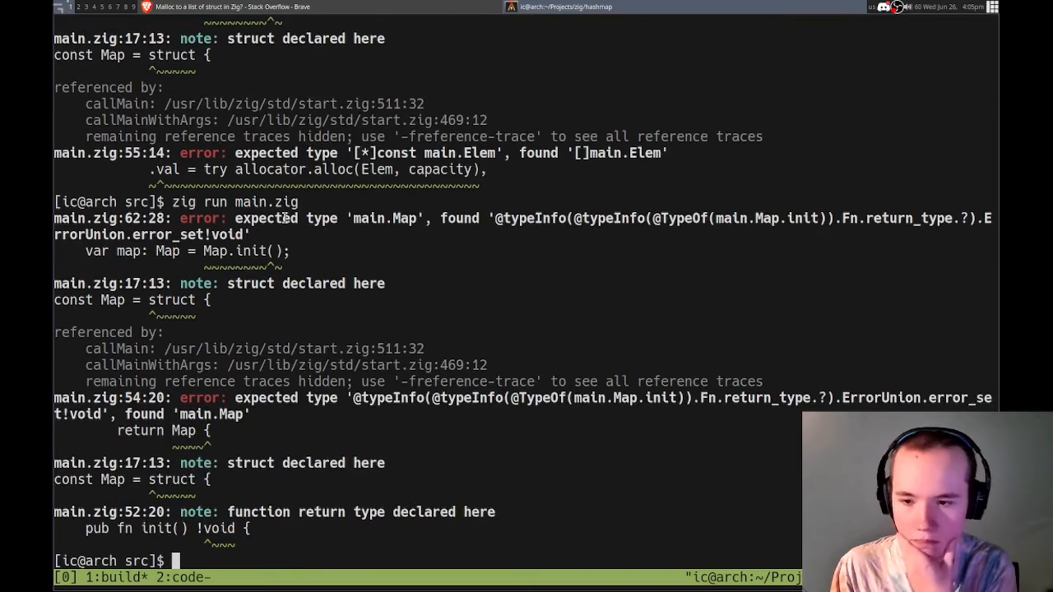
# - Rerun zig run main.zig showing the val slice-vs-pointer and init return-type errors
pyautogui.write('zig run main.zig')
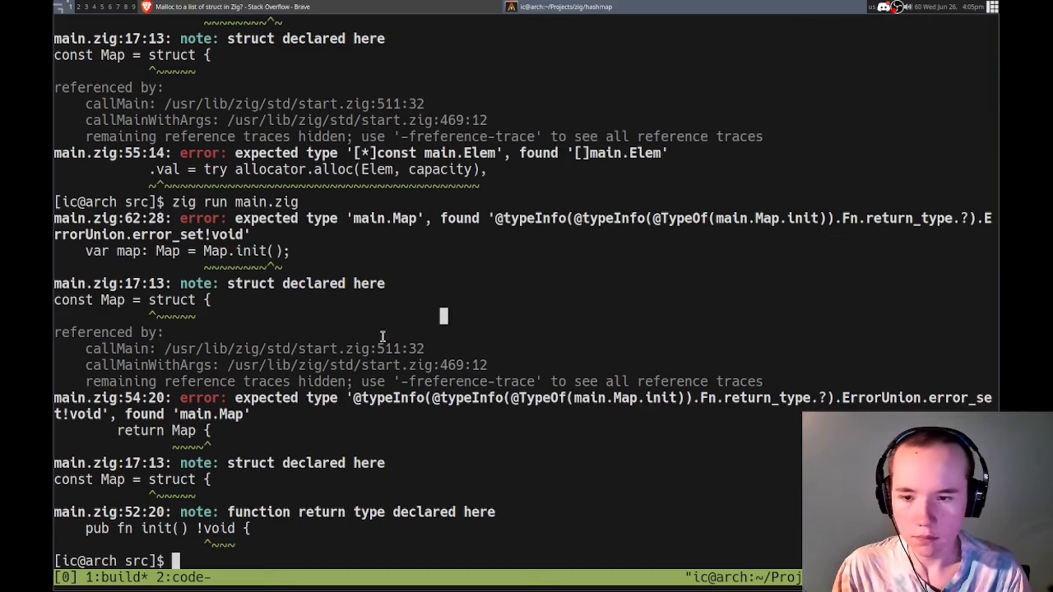
pyautogui.moveTo(311, 456)
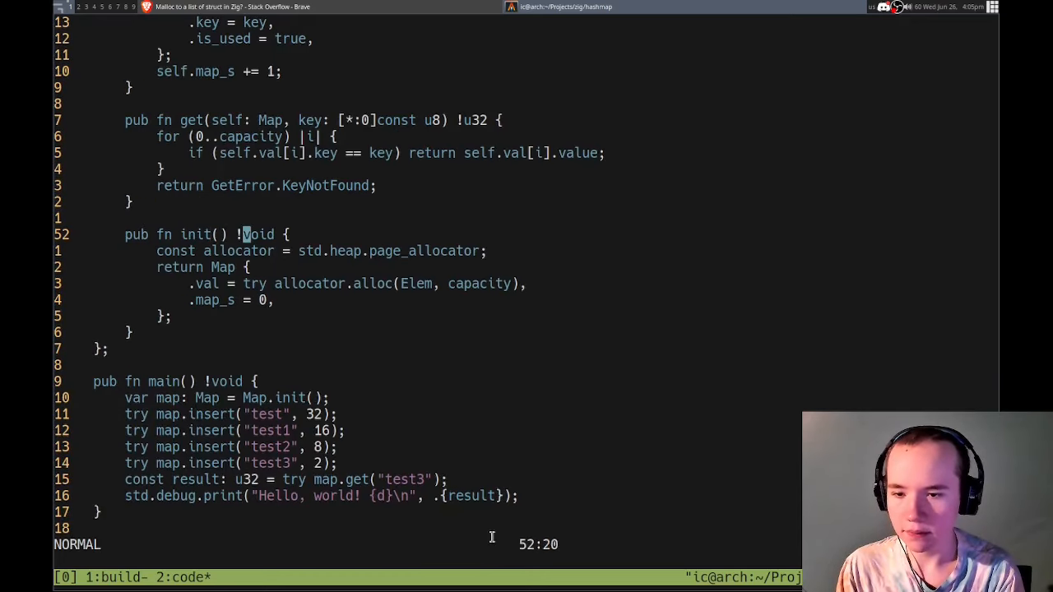
# - Change init's return type to !Map, add try to Map.init() and call hash(key) without self
pyautogui.write('Map')
pyautogui.click(227, 397)
pyautogui.write('try ')
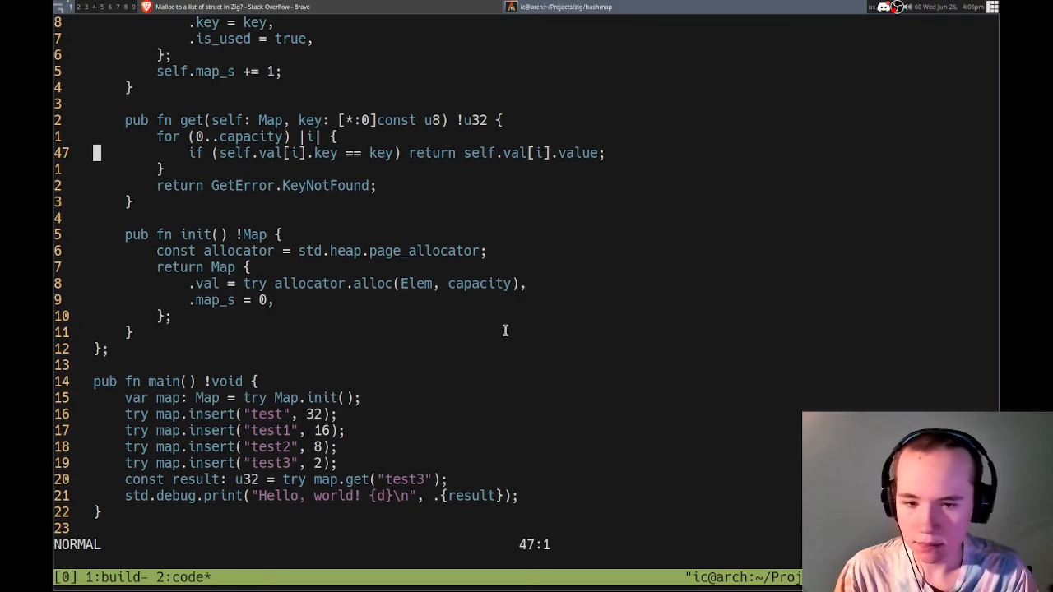
pyautogui.scroll(-3)
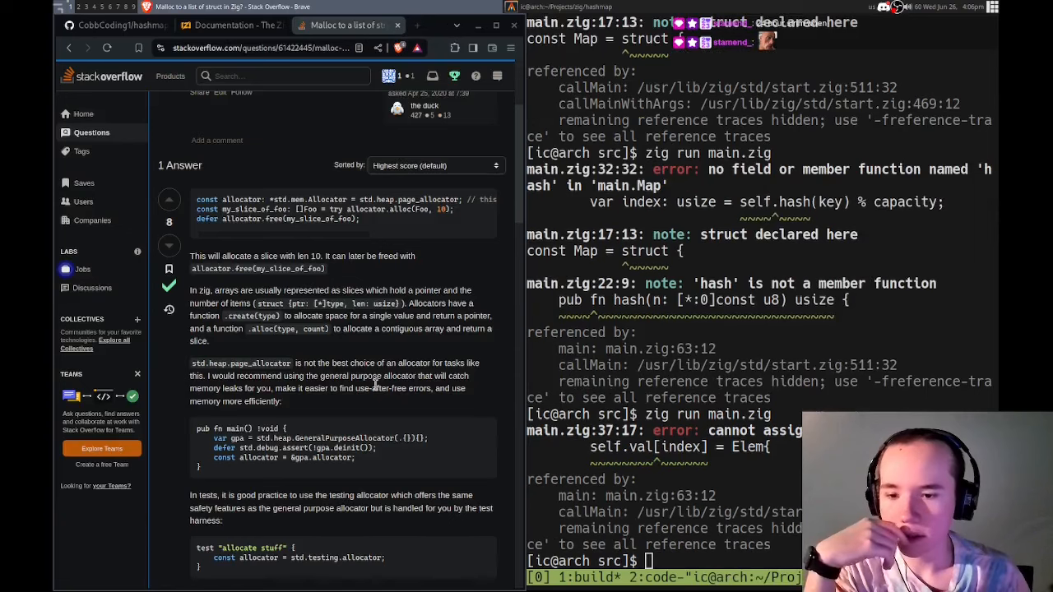
# - Leave the insert code and start a Brave search for the cannot-assign-to-constant error
pyautogui.scroll(-3)
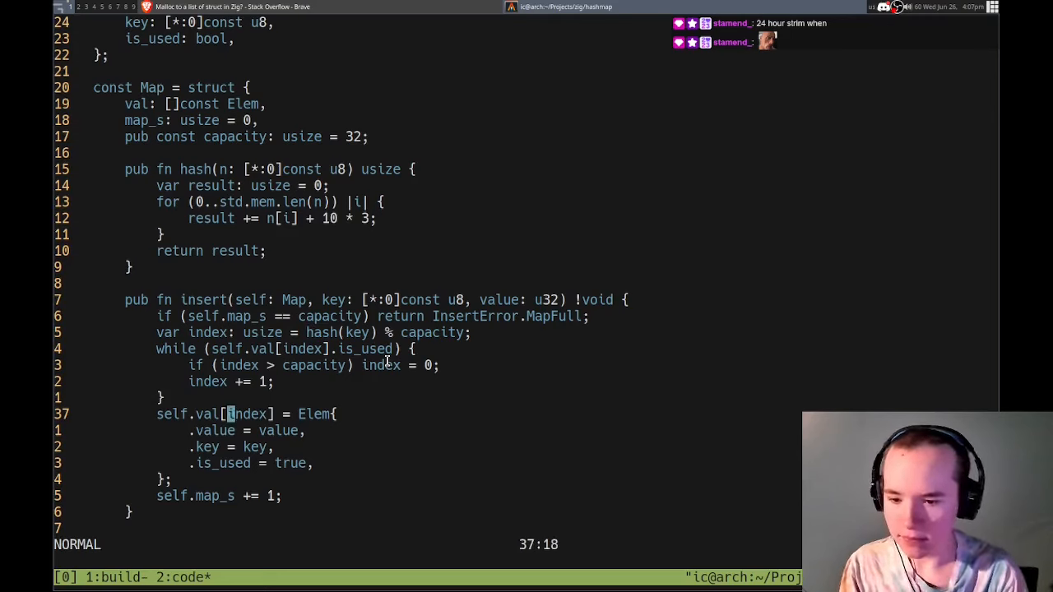
pyautogui.press('h')
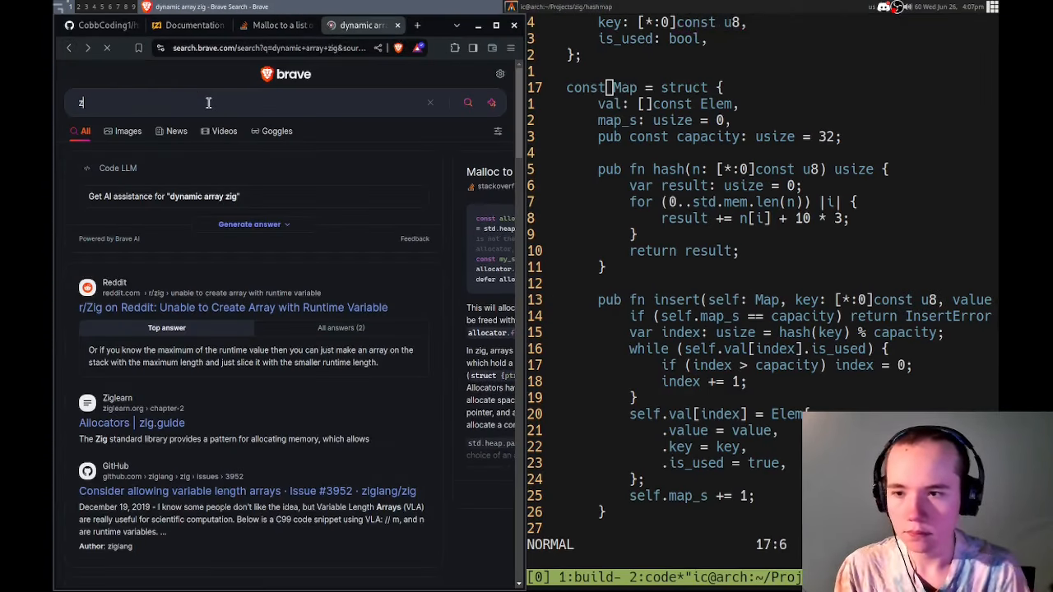
# - Search 'zig cannot assign to constant' and read the Stack Overflow answer on var versus const structs
pyautogui.write('zig cannot assign to constant')
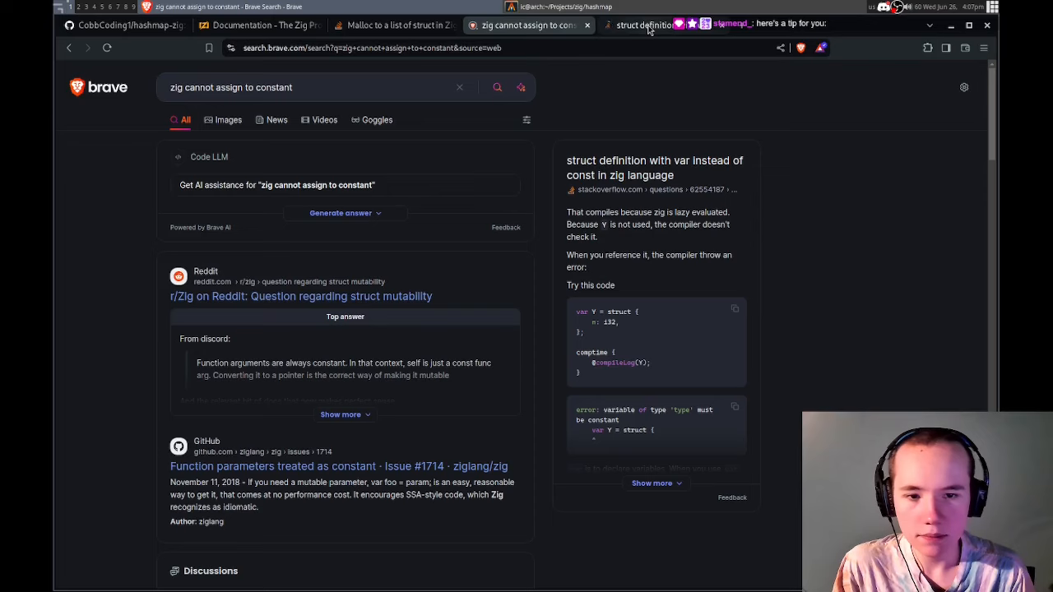
pyautogui.click(645, 25)
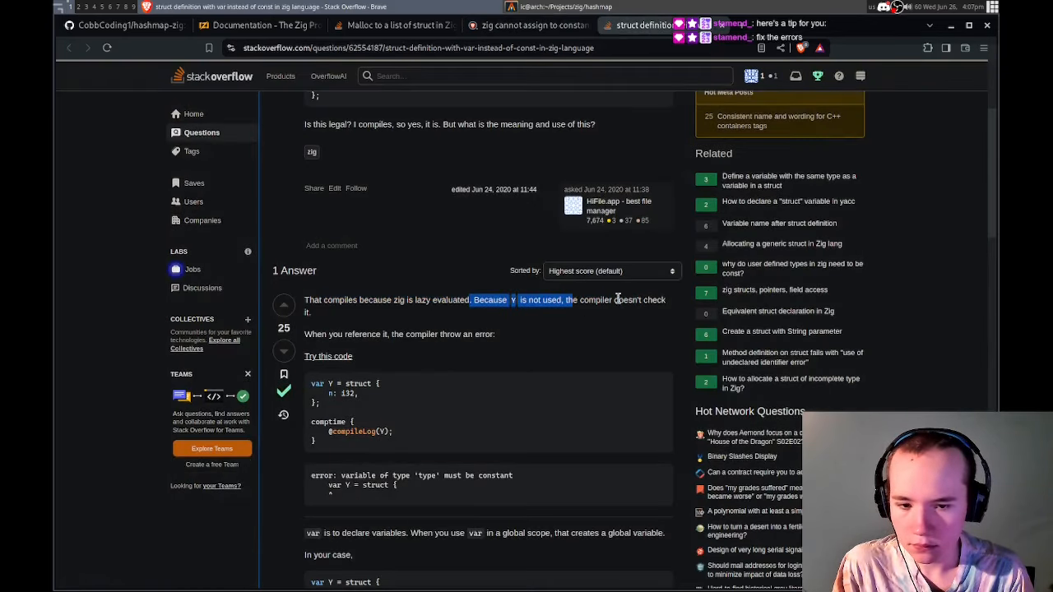
pyautogui.scroll(-3)
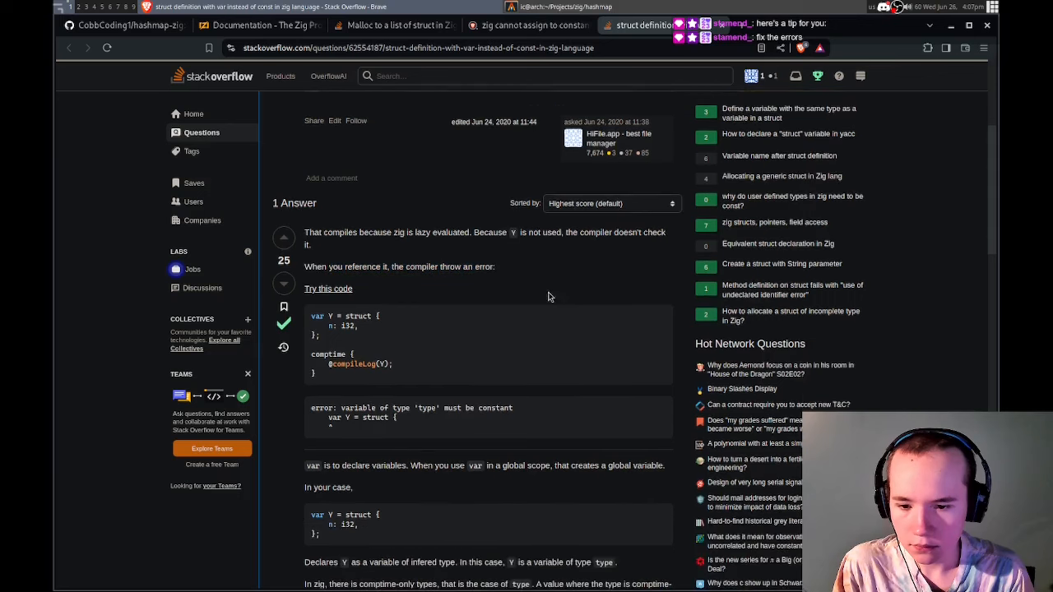
pyautogui.scroll(-3)
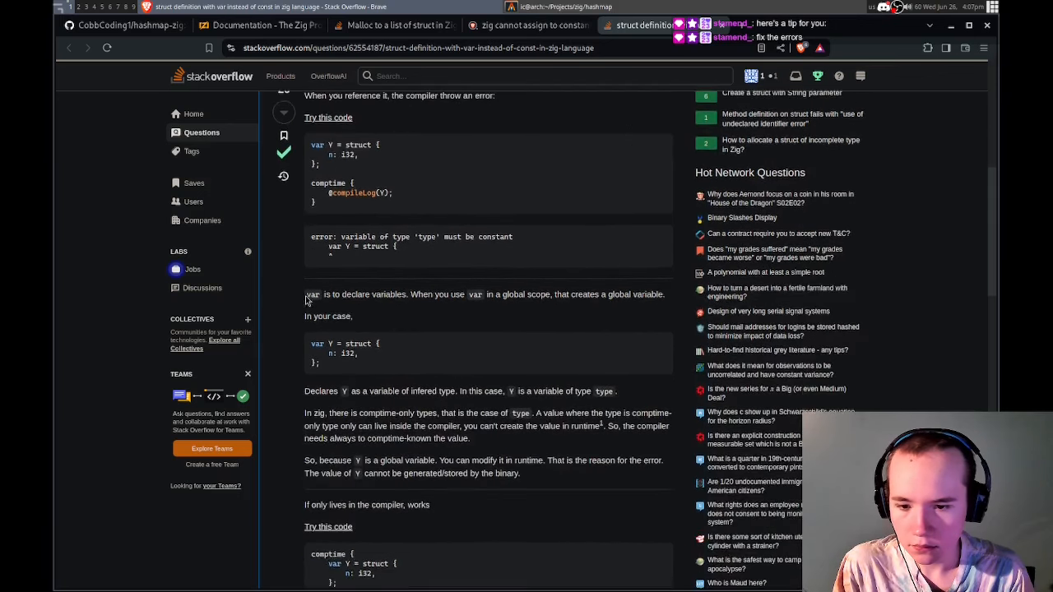
pyautogui.scroll(3)
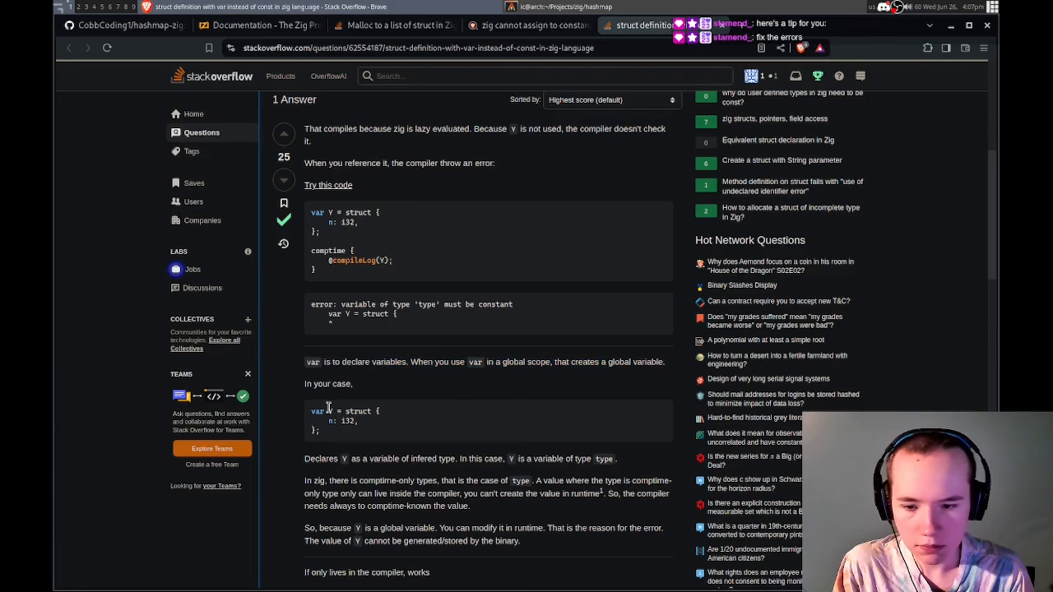
pyautogui.scroll(-3)
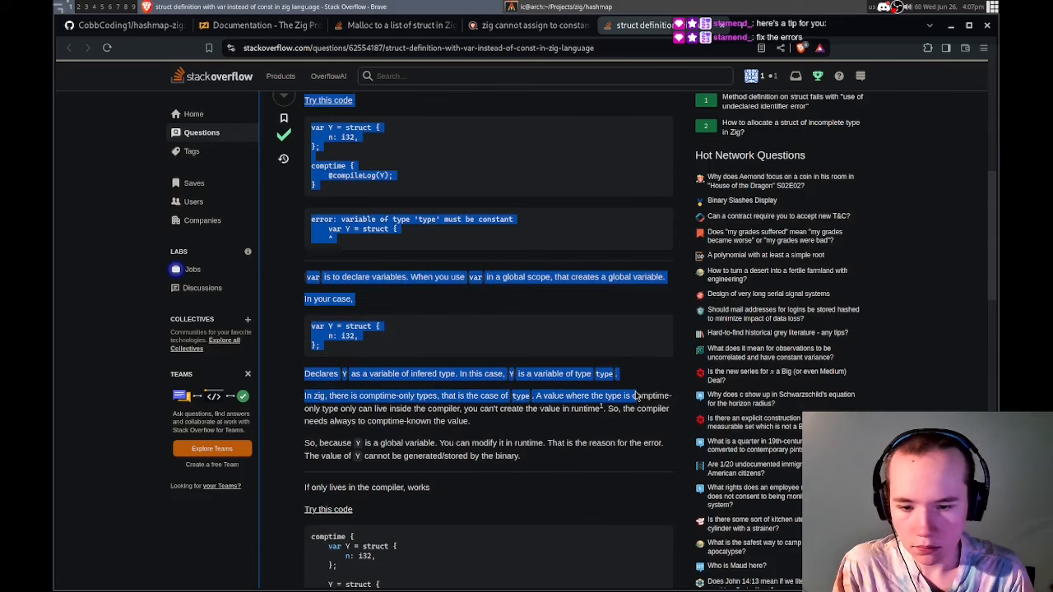
pyautogui.scroll(-3)
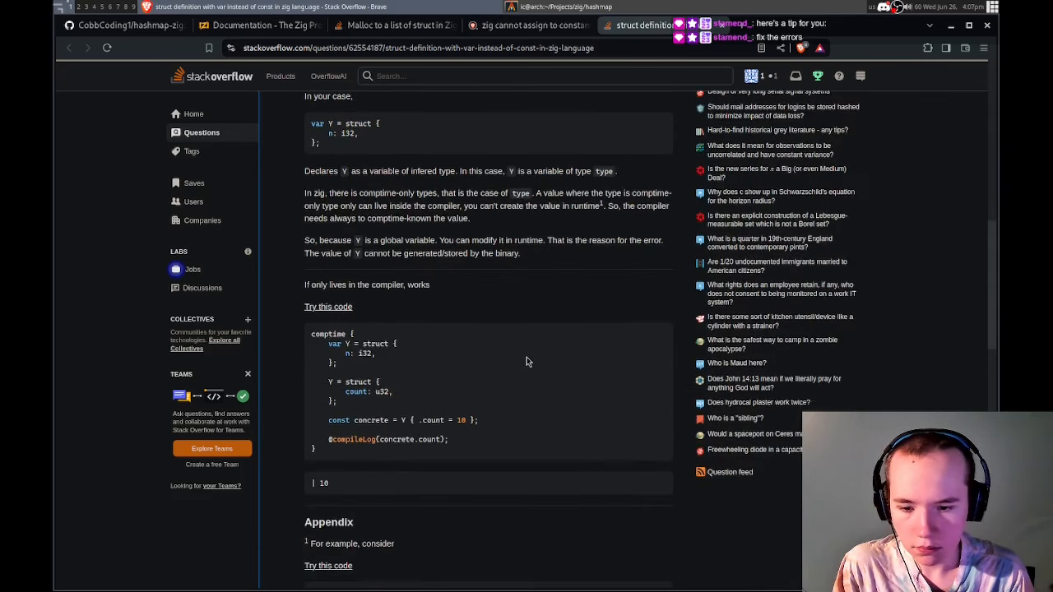
pyautogui.moveTo(492, 352)
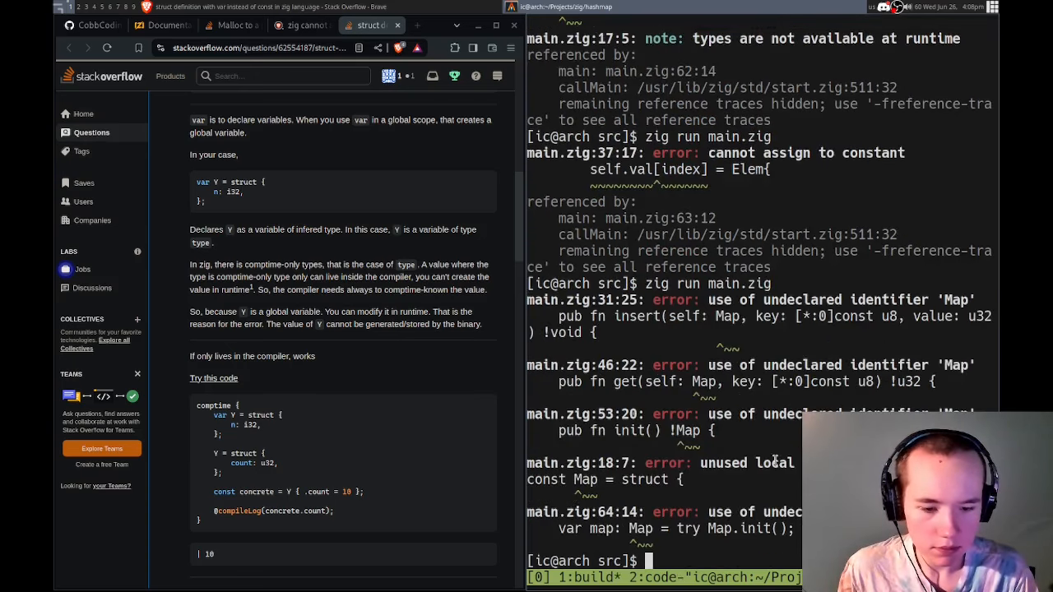
# - Finish reading the Stack Overflow thread and return to the search results
pyautogui.scroll(-3)
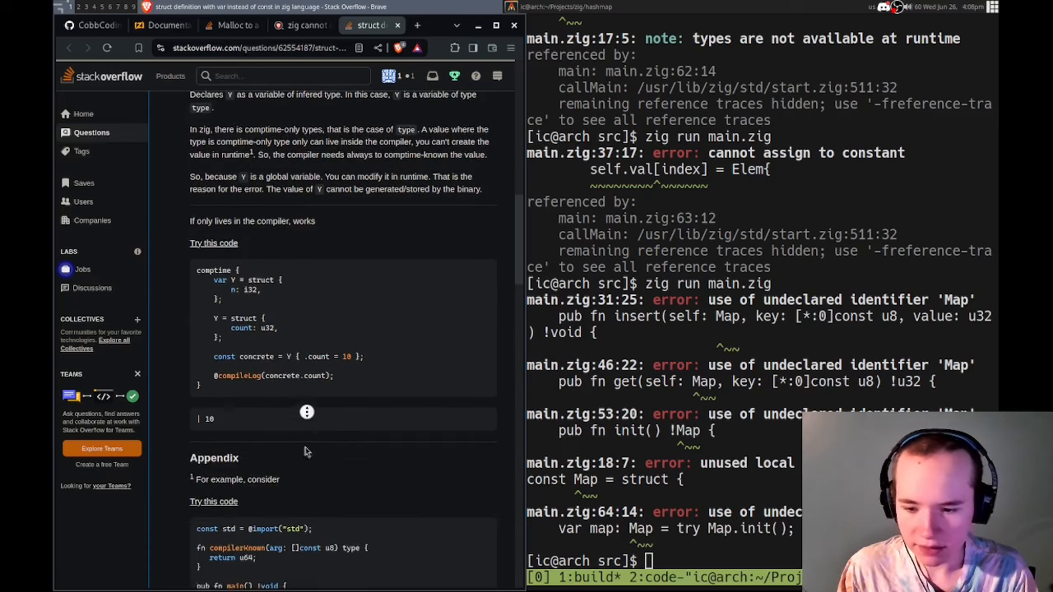
pyautogui.scroll(-3)
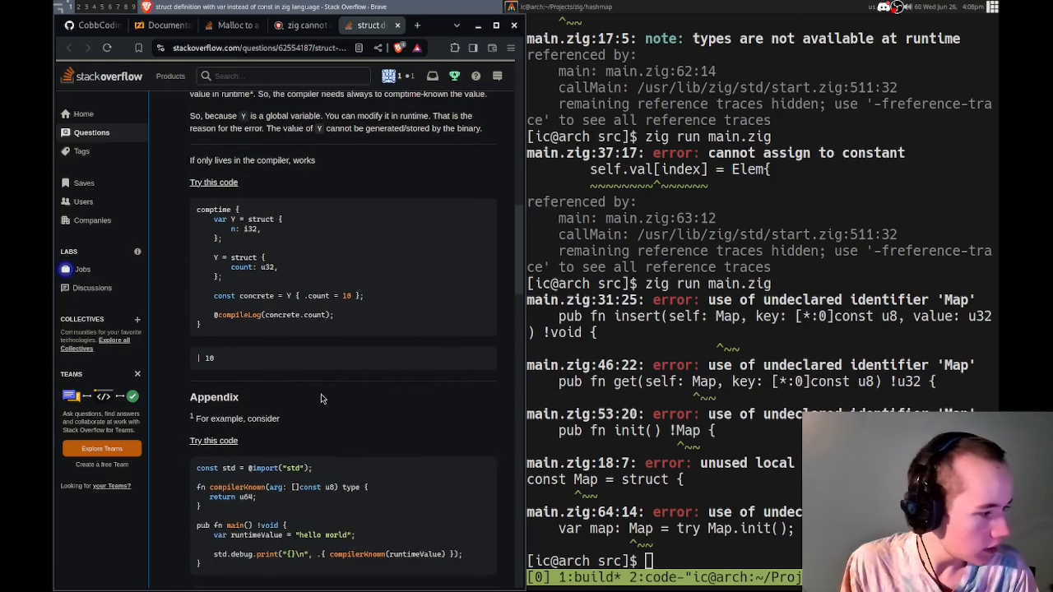
pyautogui.scroll(-3)
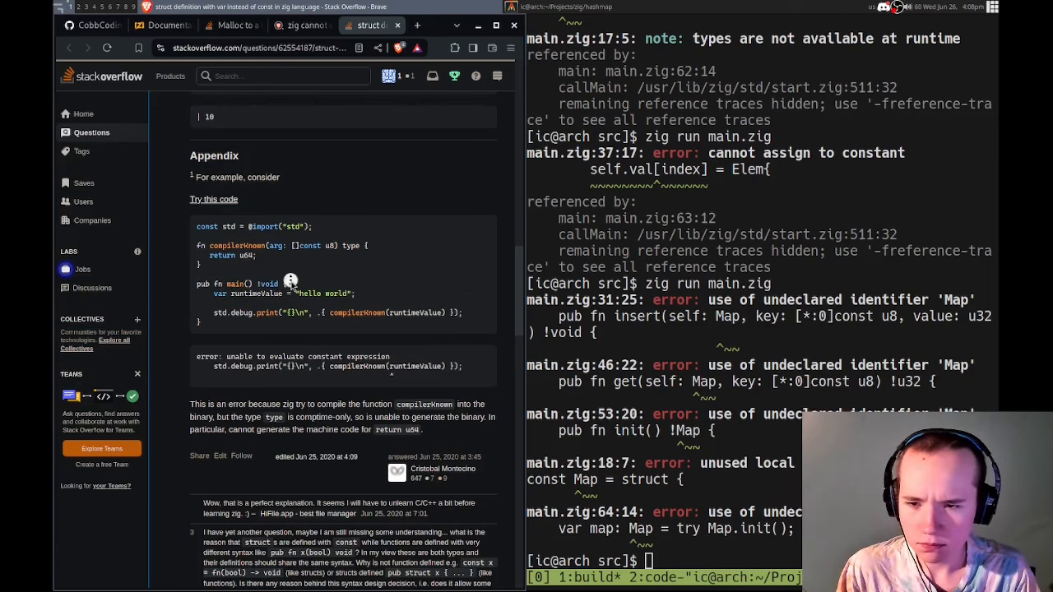
pyautogui.scroll(-3)
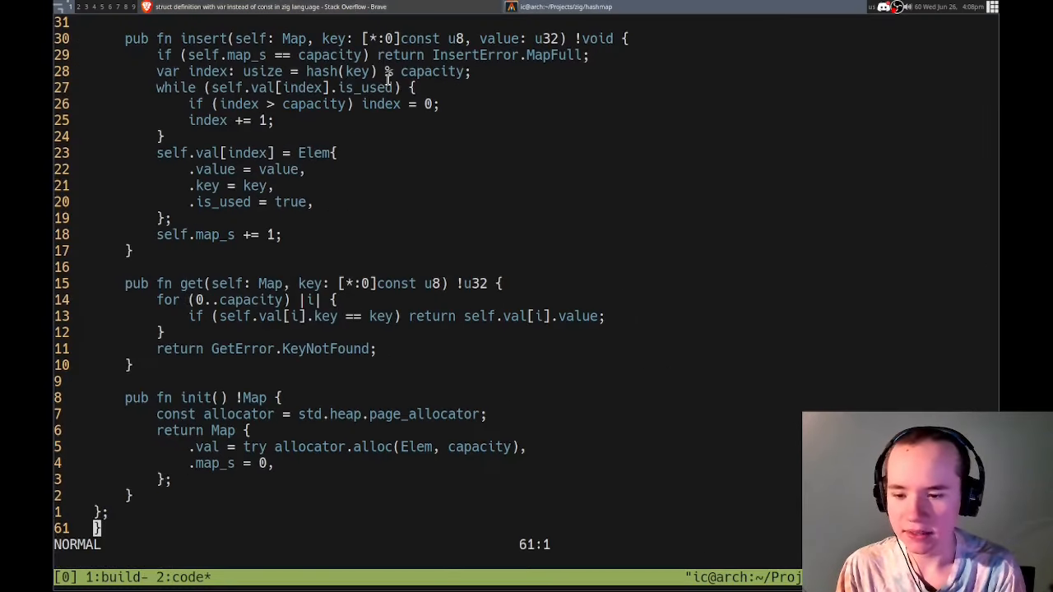
pyautogui.scroll(3)
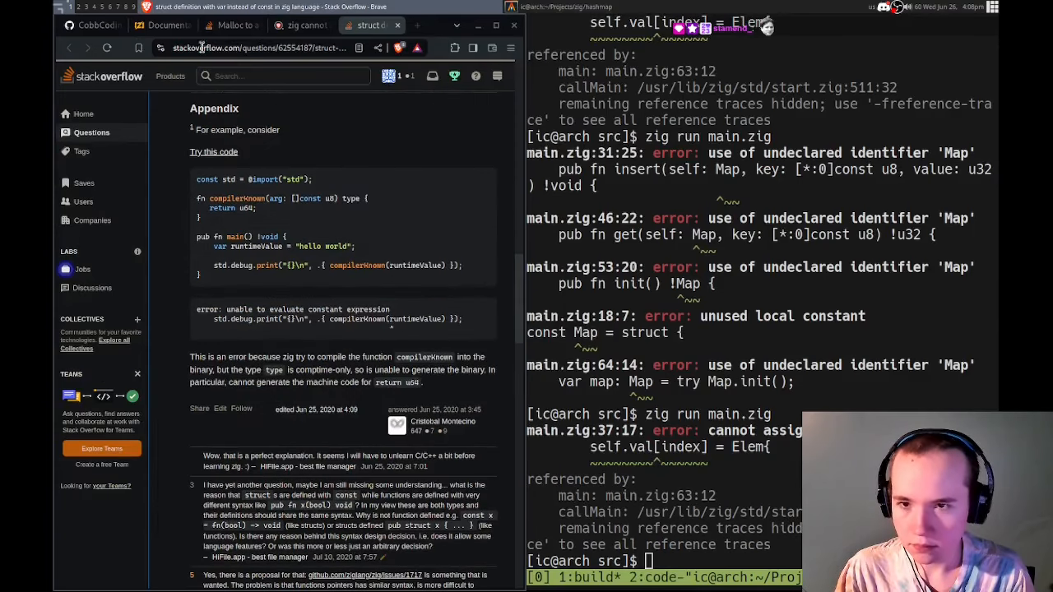
pyautogui.click(299, 25)
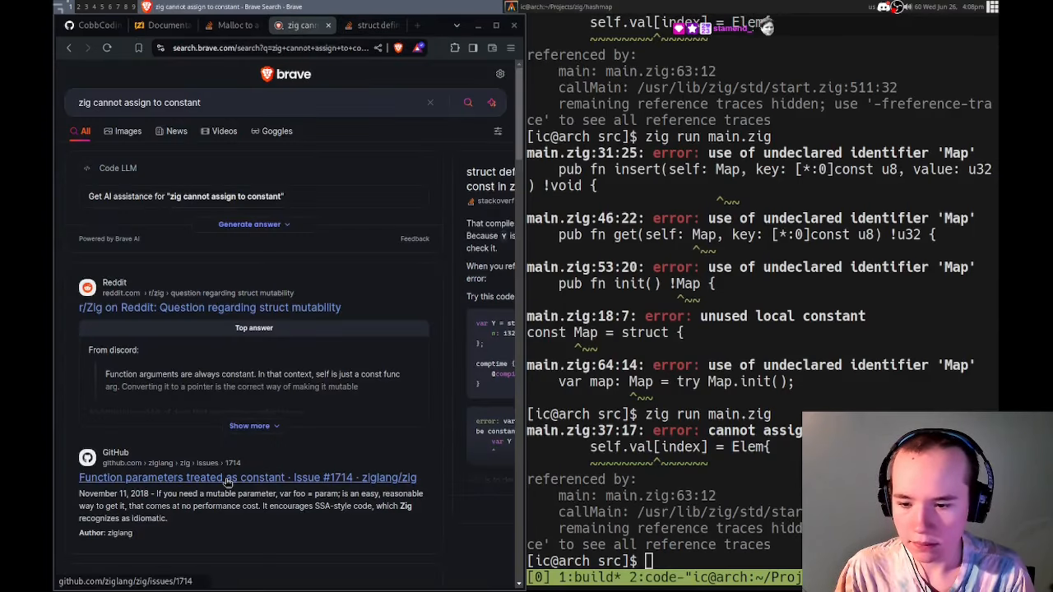
pyautogui.moveTo(207, 307)
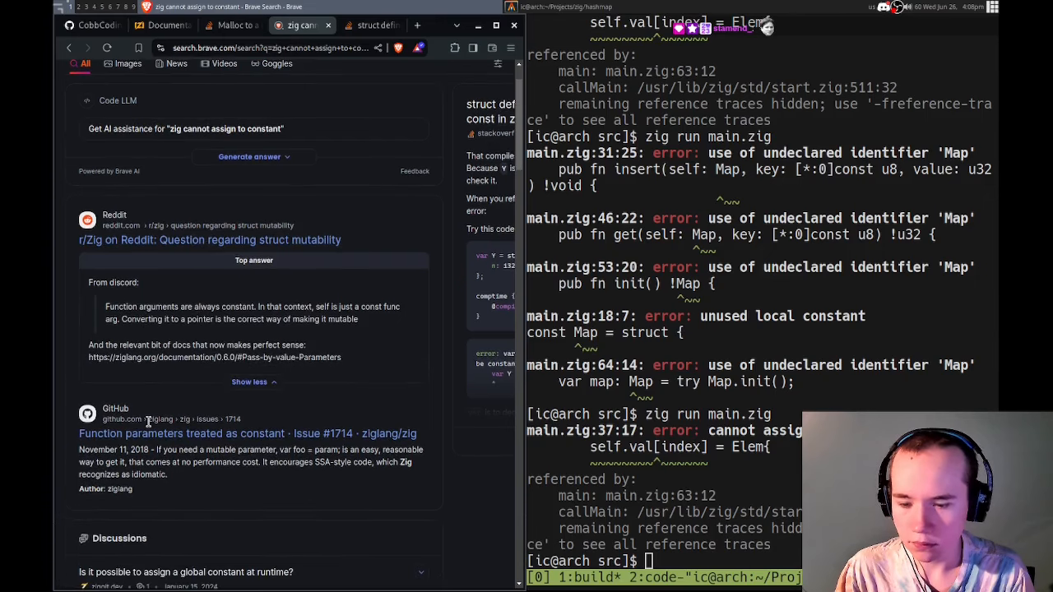
# - Try &/[*] variants of .val = try allocator.alloc(Elem, capacity) and rebuild, still hitting type mismatches
pyautogui.click(263, 46)
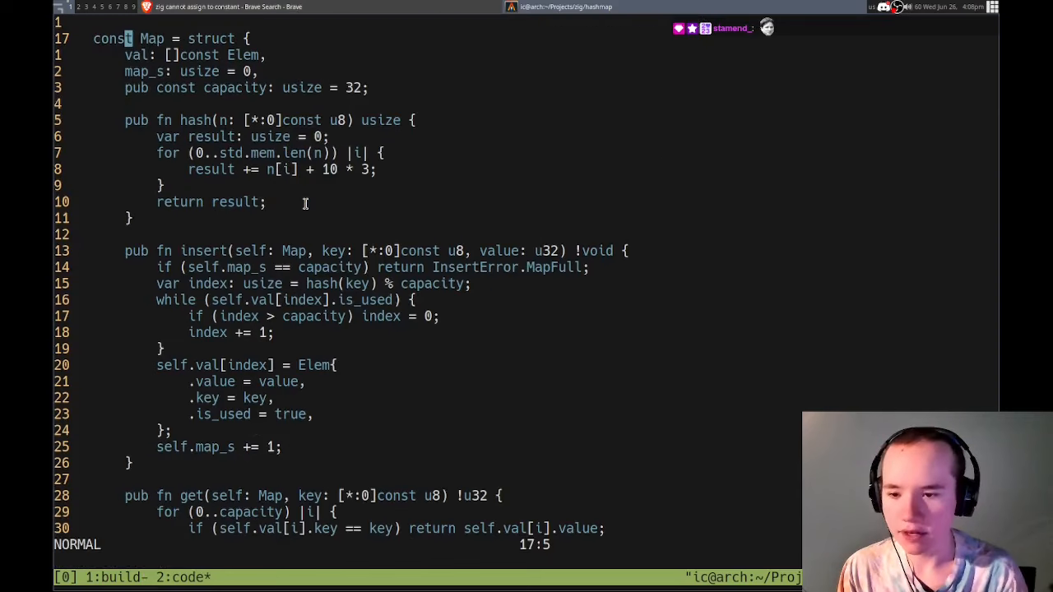
pyautogui.scroll(-3)
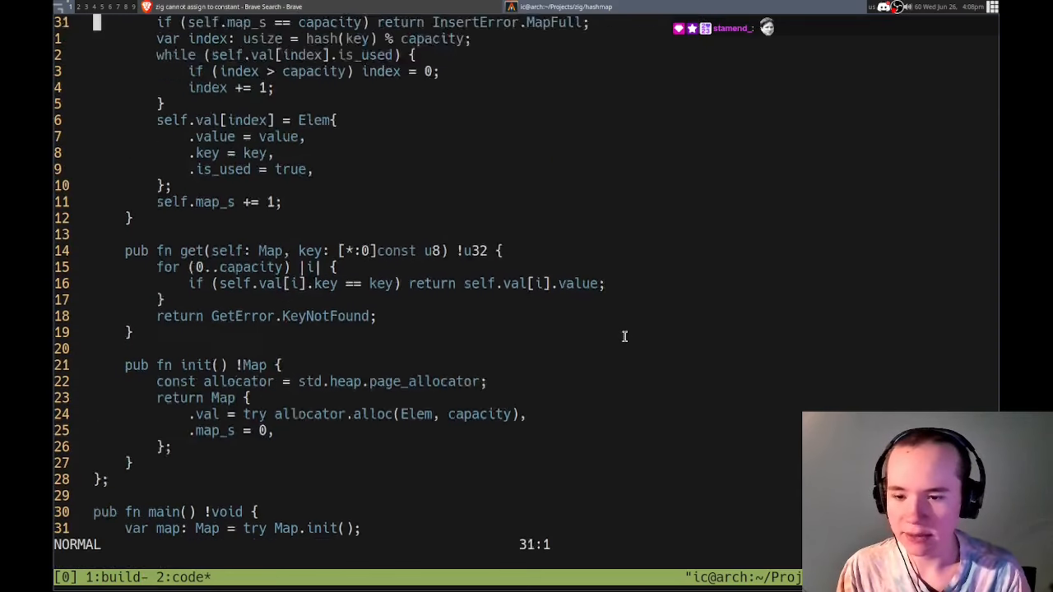
pyautogui.scroll(3)
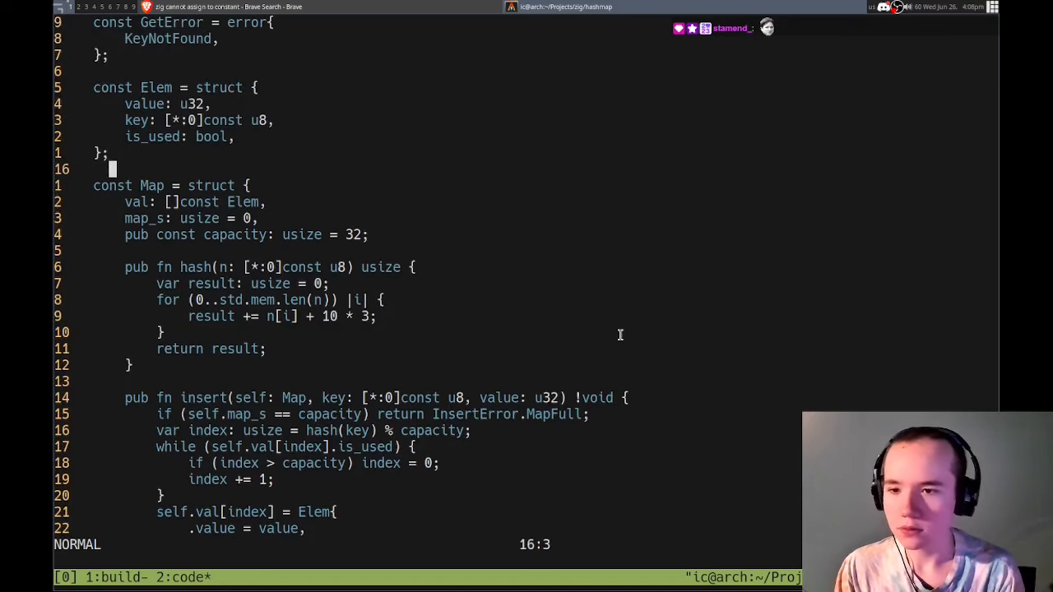
pyautogui.press(':')
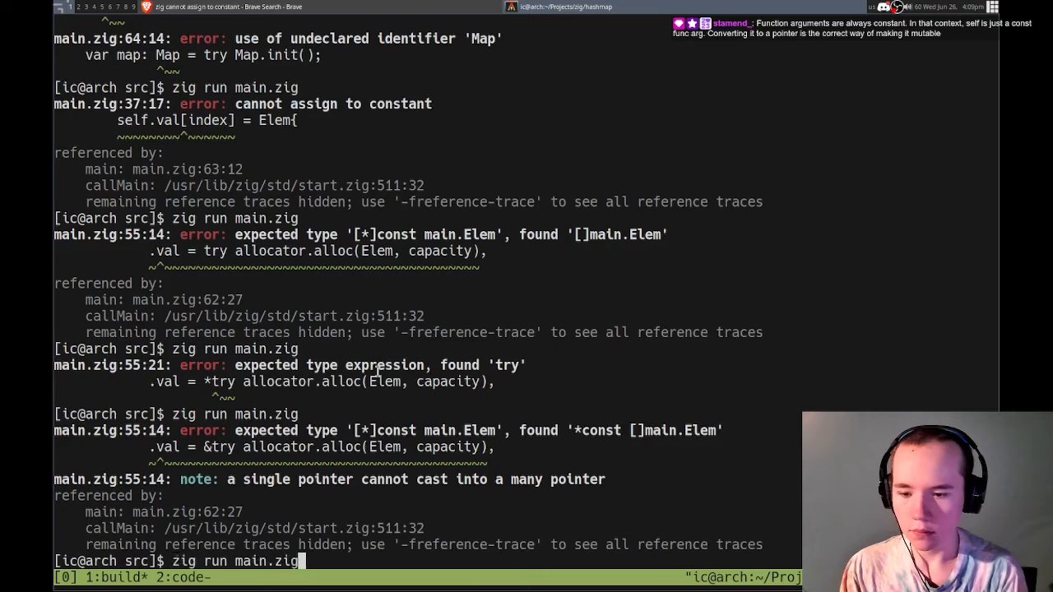
pyautogui.press('Return')
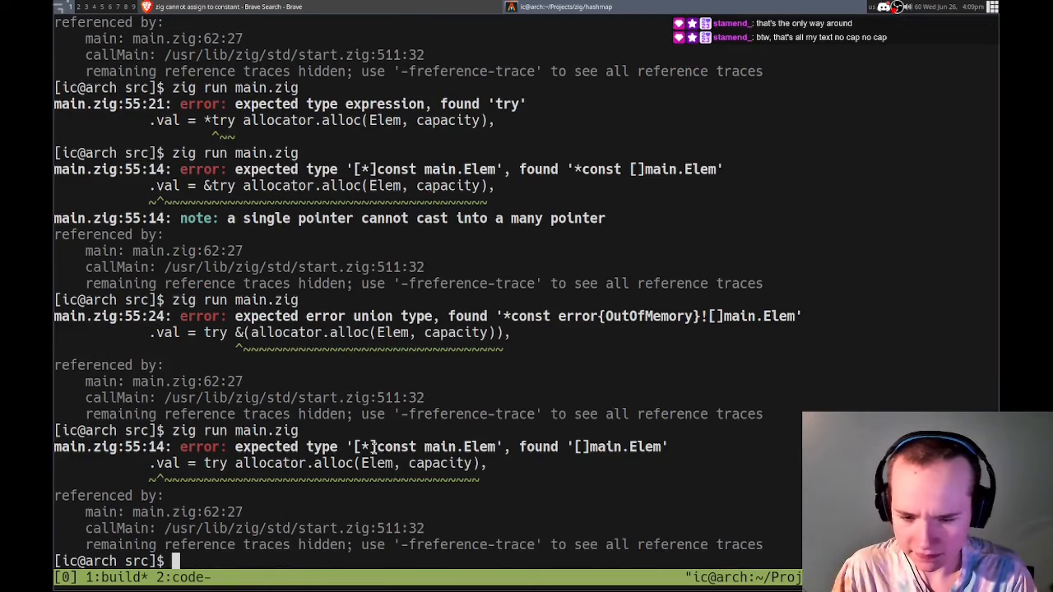
pyautogui.moveTo(573, 481)
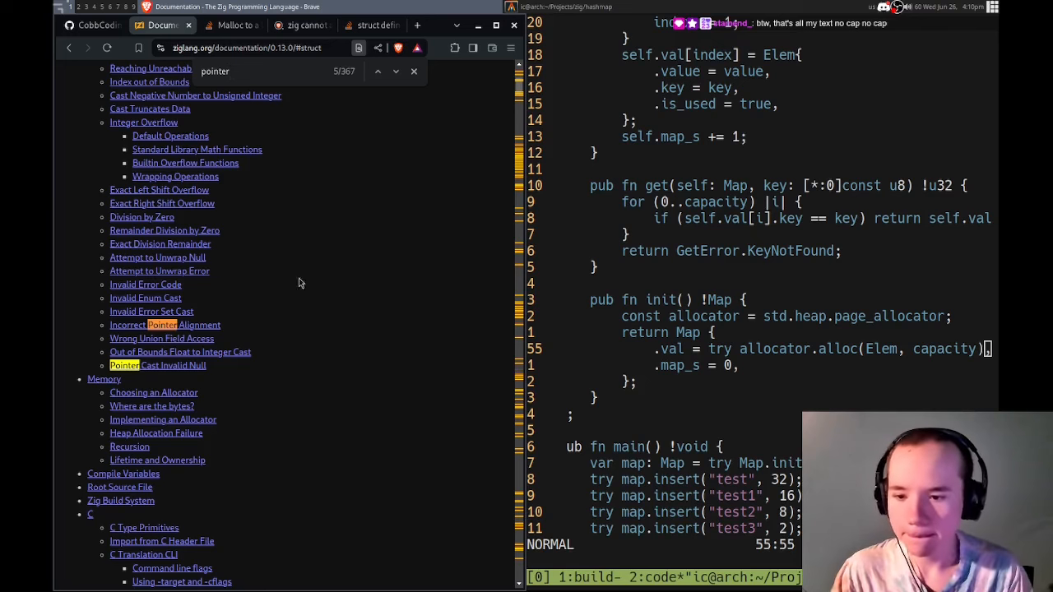
# - Skim the Casting and Type Coercion topics for slices and pointers in the Zig docs
pyautogui.scroll(3)
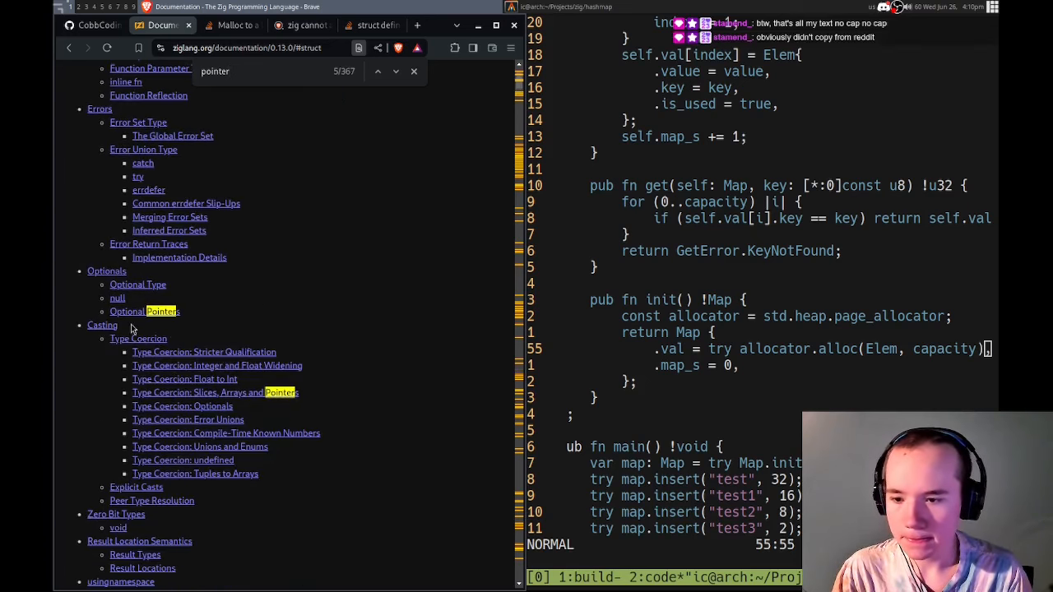
pyautogui.moveTo(198, 362)
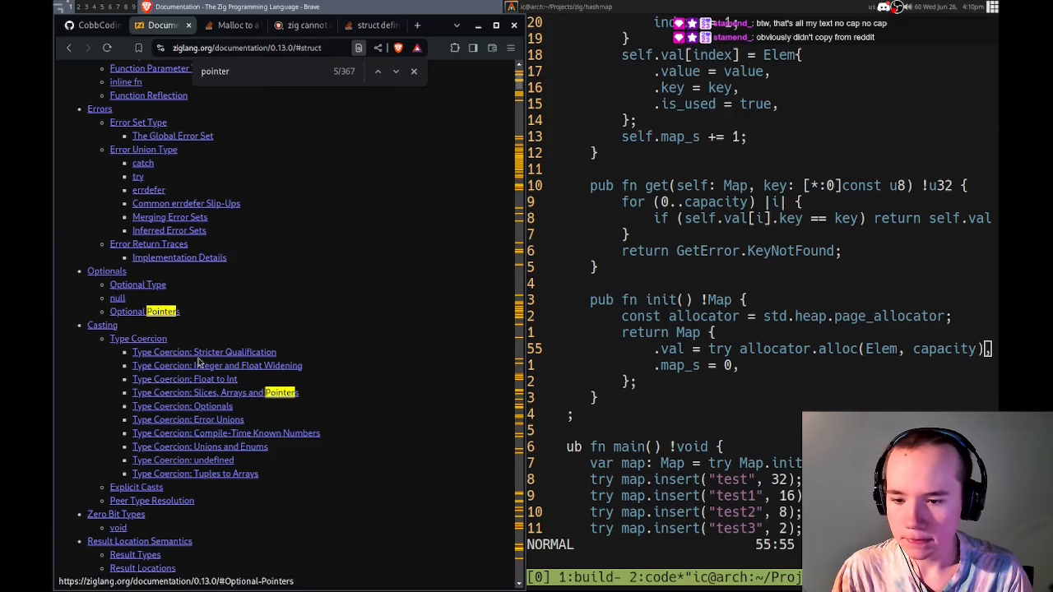
pyautogui.click(214, 392)
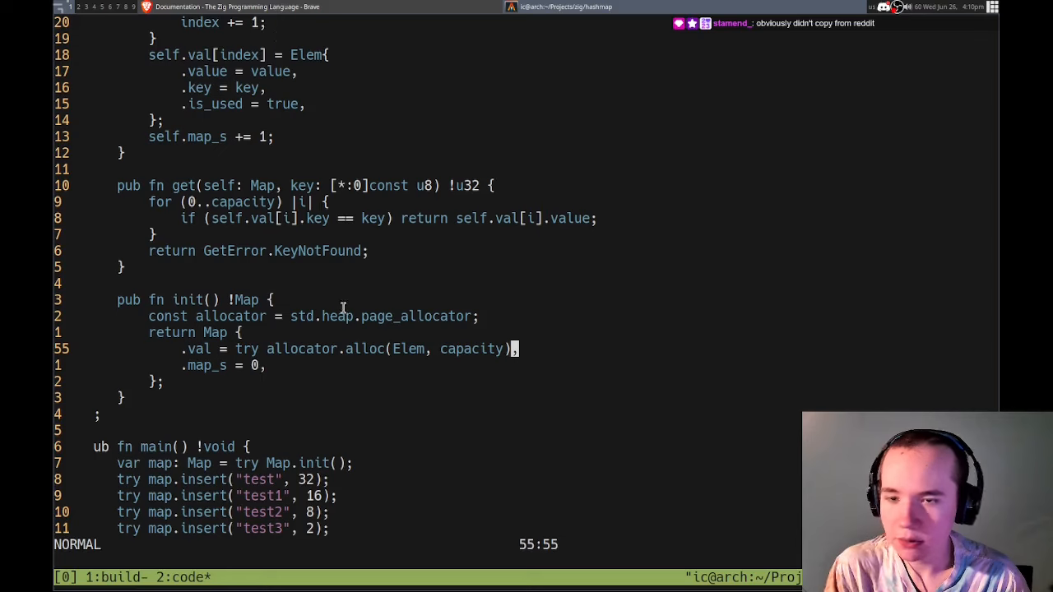
# - Add const value = try allocator.alloc(Elem, capacity) in init and check the build
pyautogui.press('0')
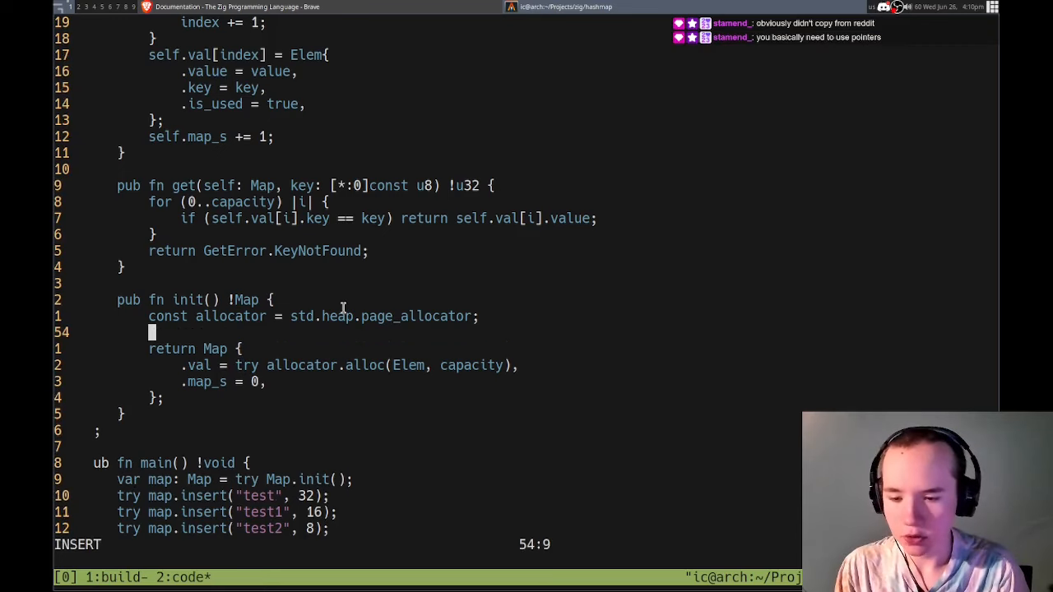
pyautogui.write('c')
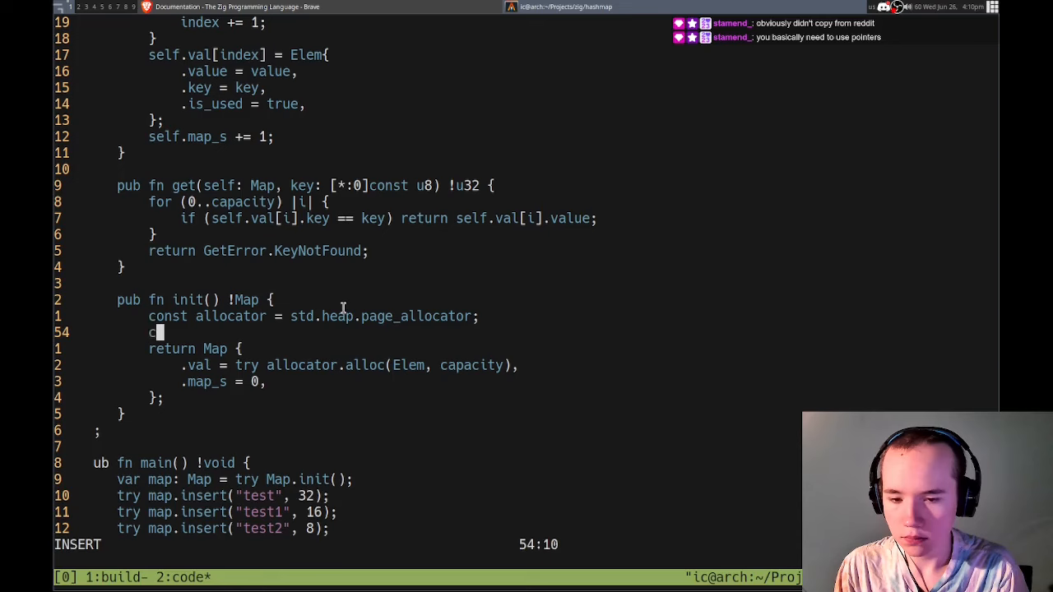
pyautogui.write('onst value =')
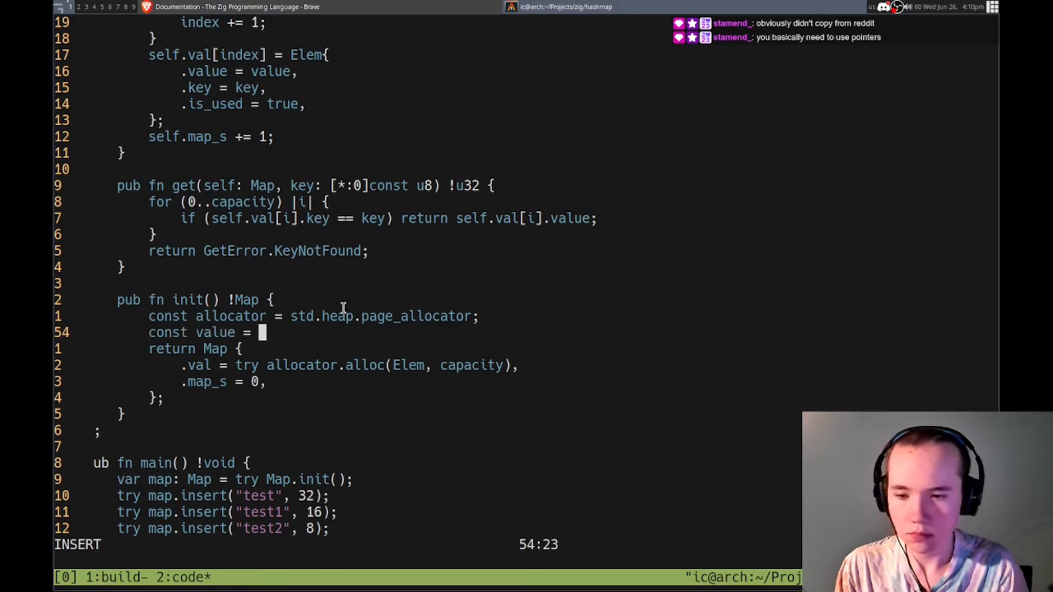
pyautogui.write('try allocator.alloc(Elem')
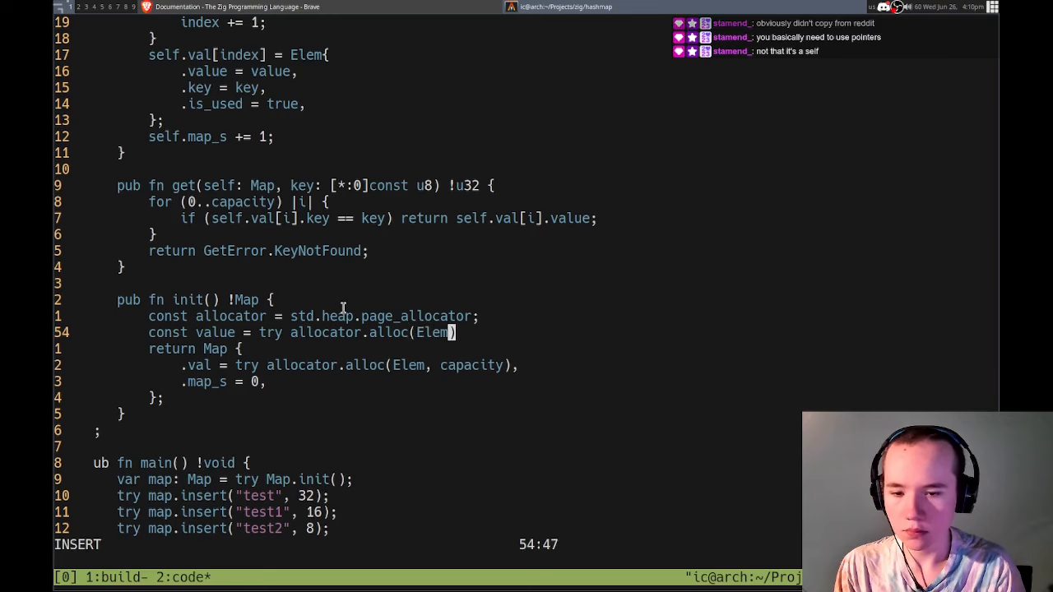
pyautogui.press('Escape')
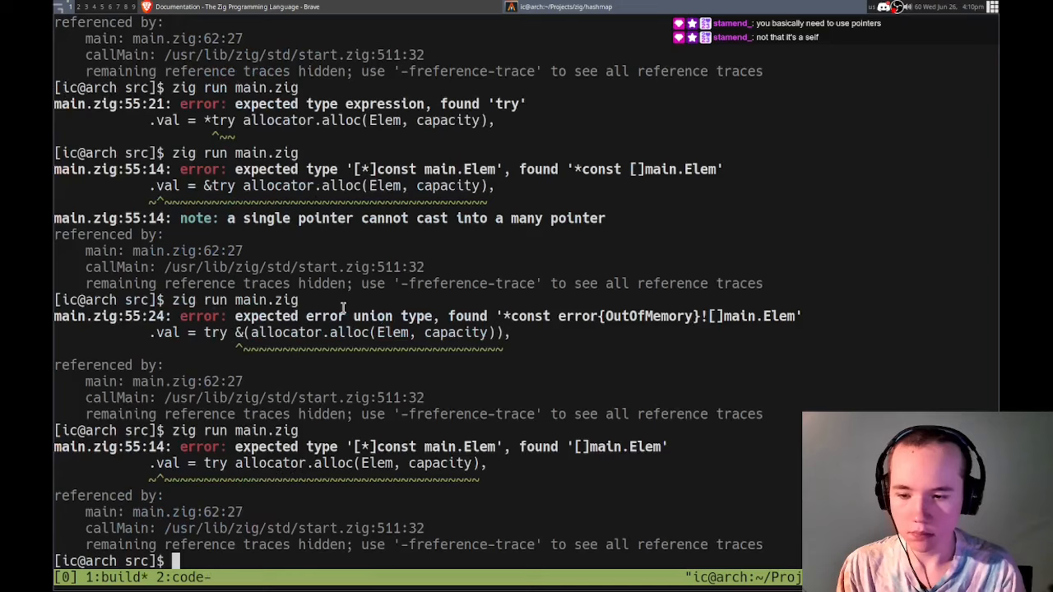
# - Assign .val = &value and change the field to val: *[]Elem
pyautogui.scroll(-3)
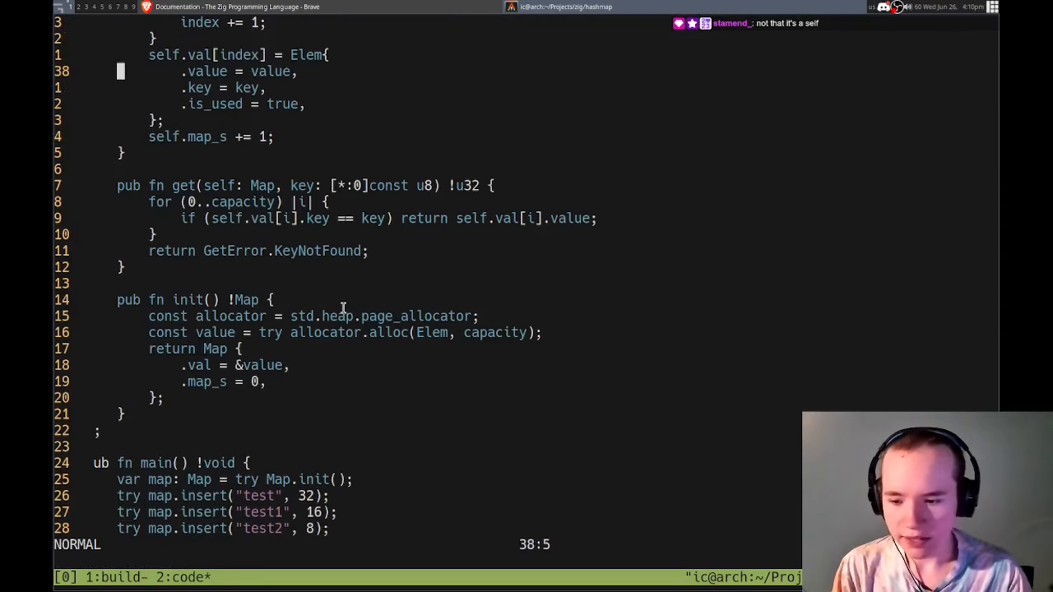
pyautogui.scroll(3)
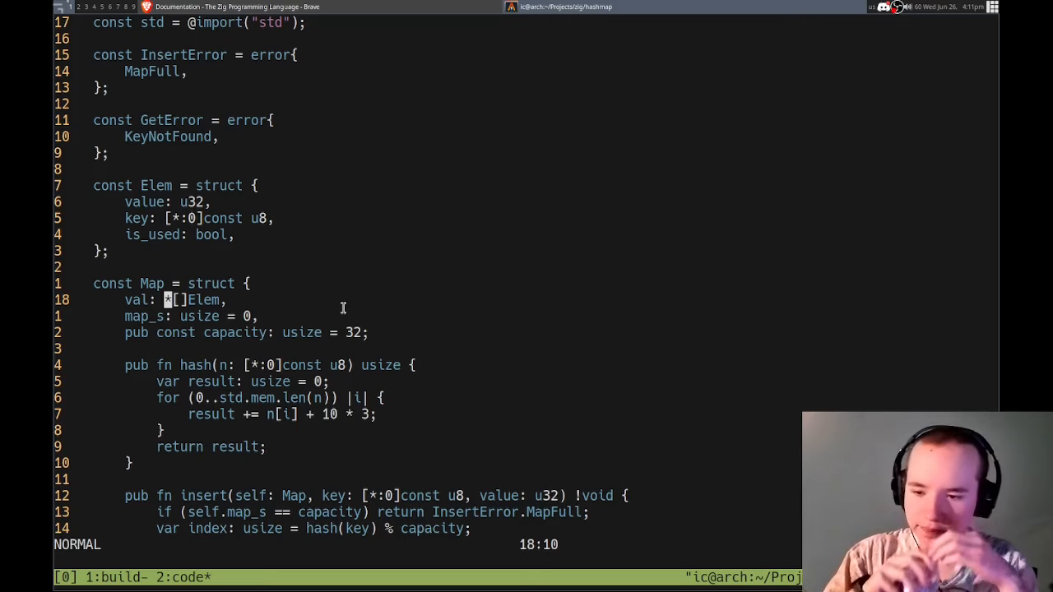
pyautogui.write('const')
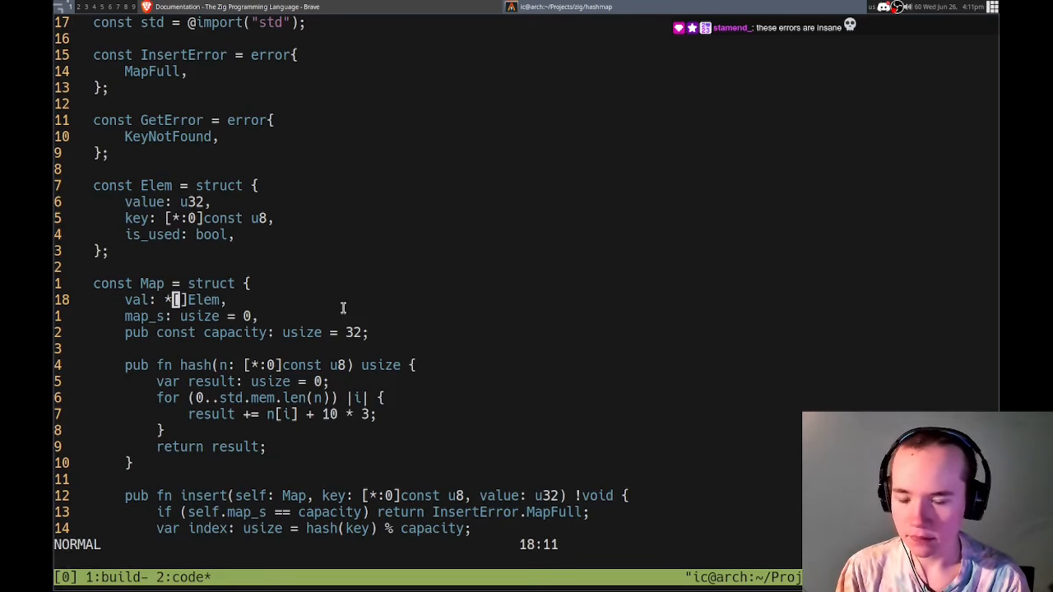
pyautogui.scroll(-3)
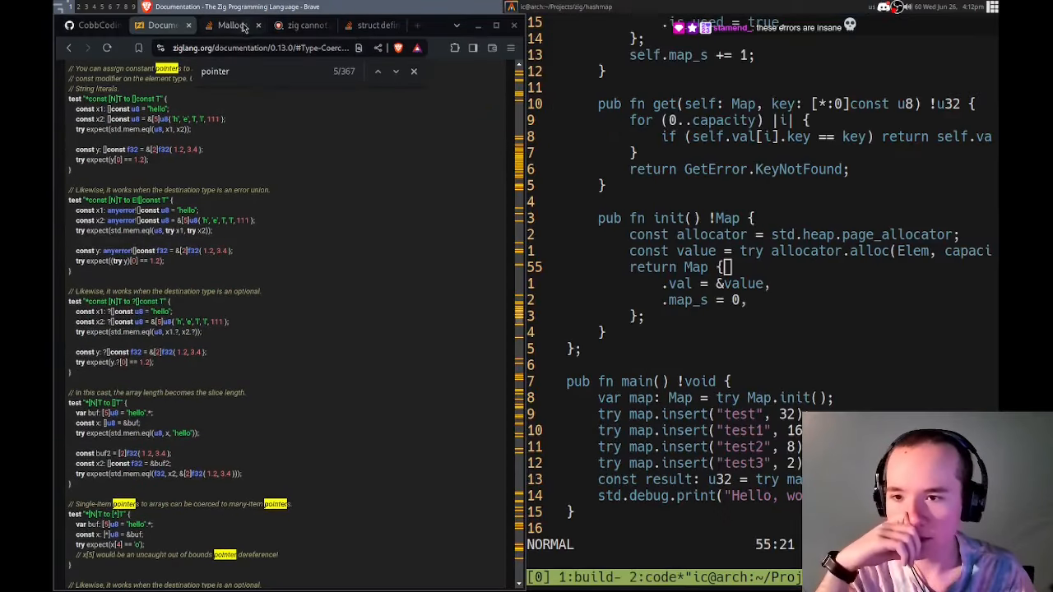
# - Read the expanded AI answer for the "dynamic array zig" search in Brave
pyautogui.click(230, 25)
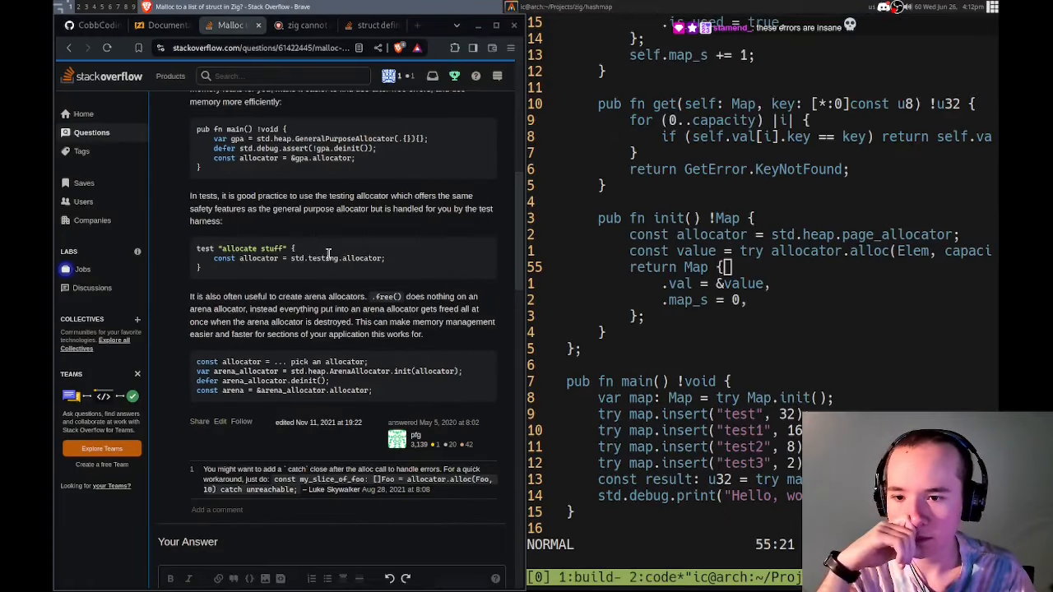
pyautogui.scroll(-3)
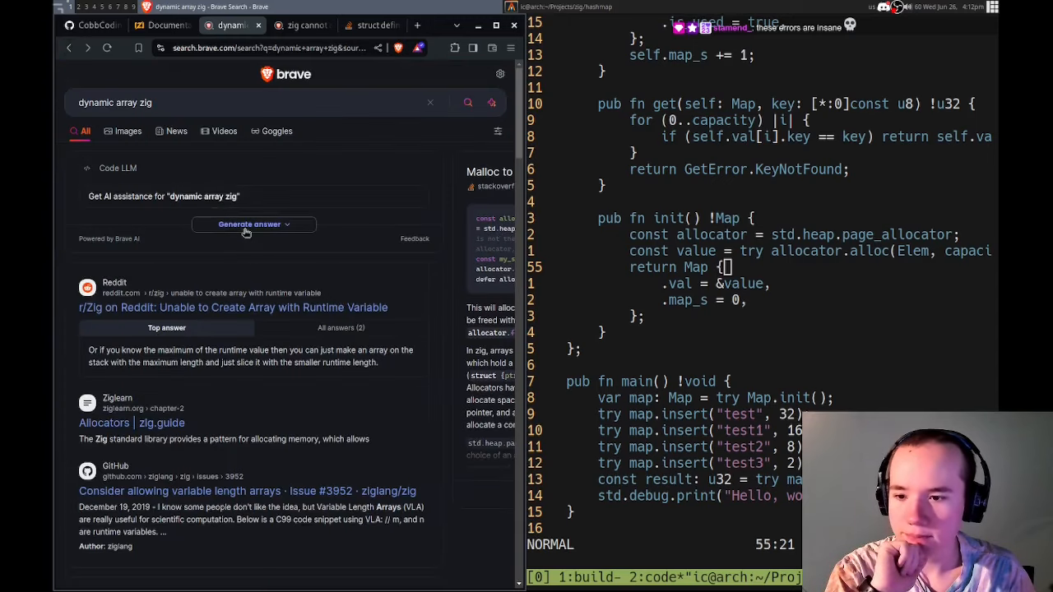
pyautogui.click(254, 224)
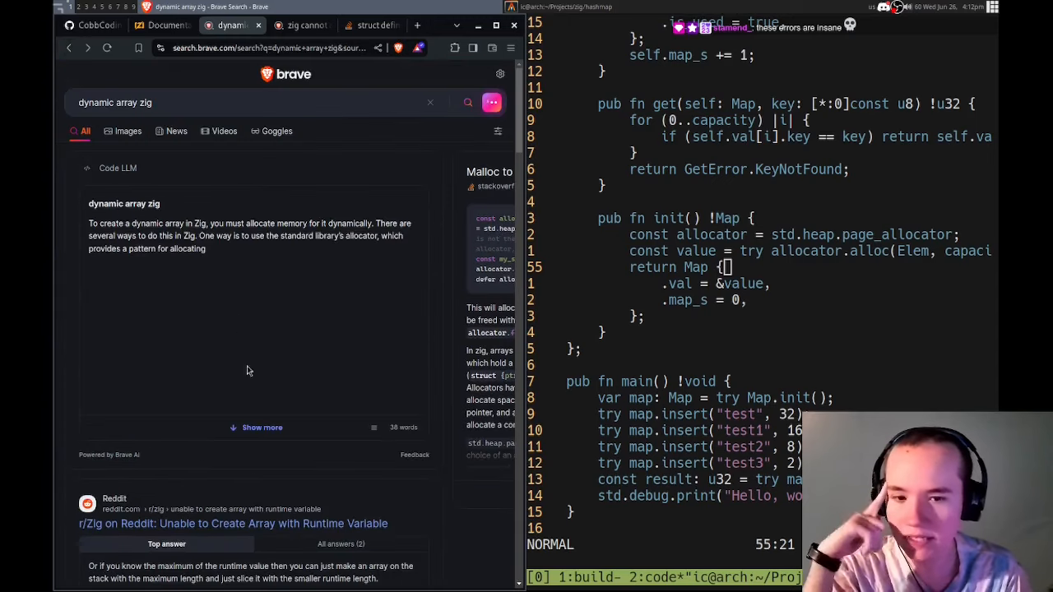
pyautogui.click(262, 428)
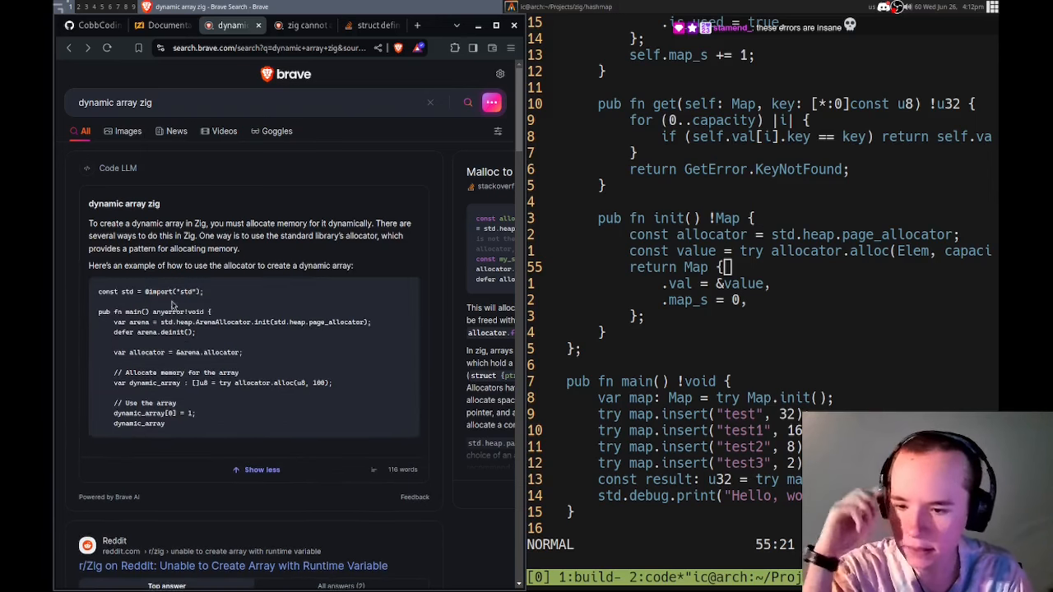
pyautogui.scroll(-3)
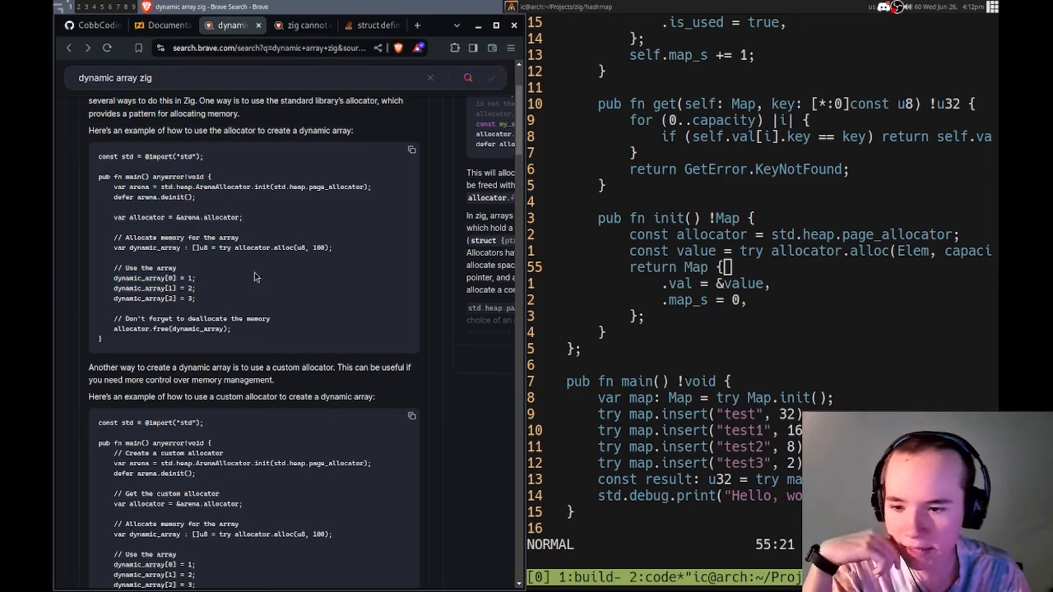
pyautogui.scroll(-3)
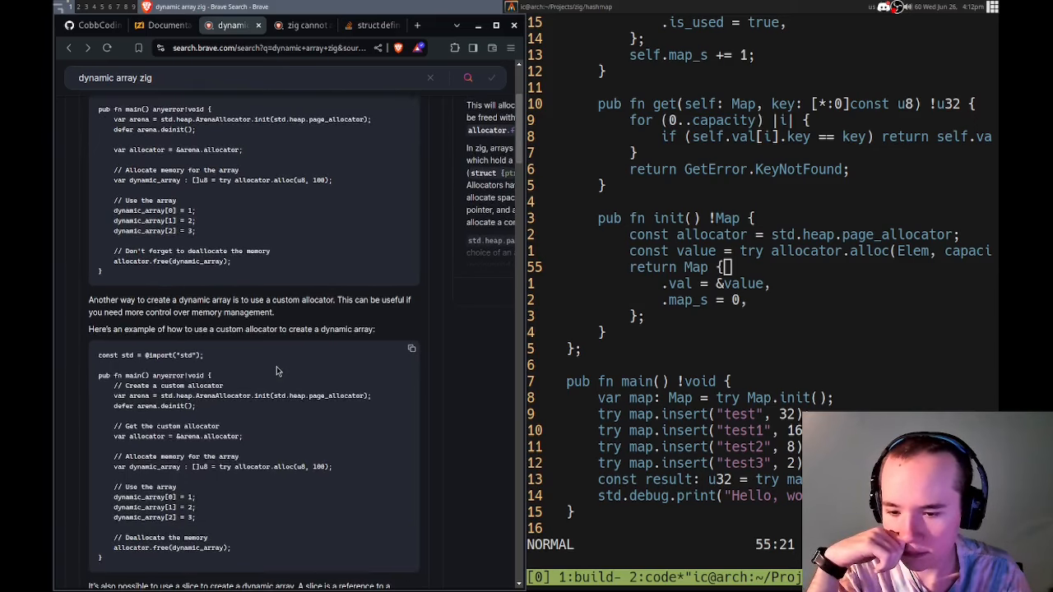
pyautogui.scroll(-3)
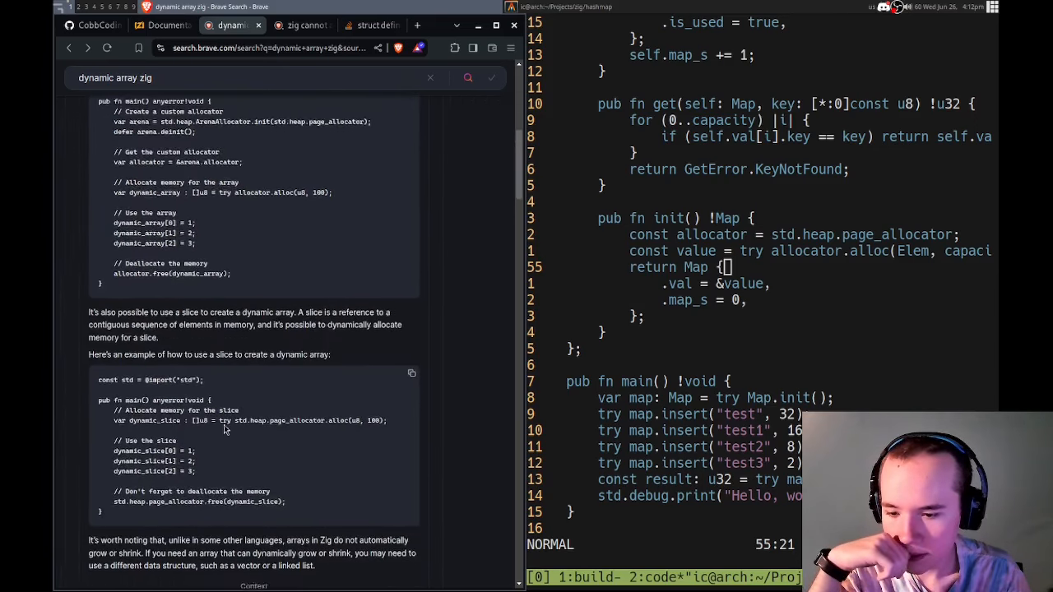
# - Refine the query to "dynamic array pointer zig" and read the std.ArrayList example
pyautogui.click(246, 102)
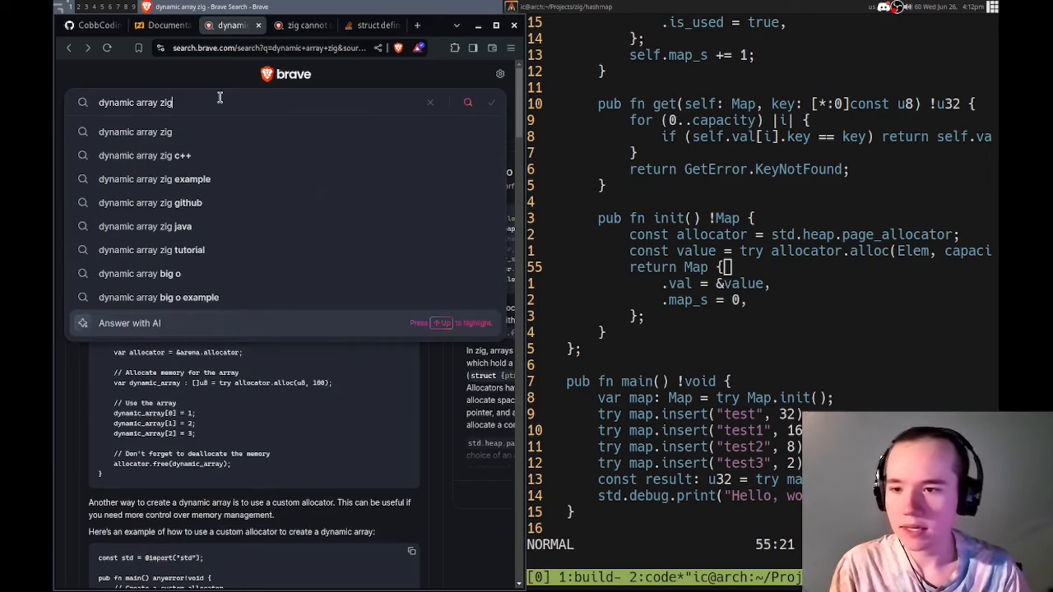
pyautogui.write('pointer')
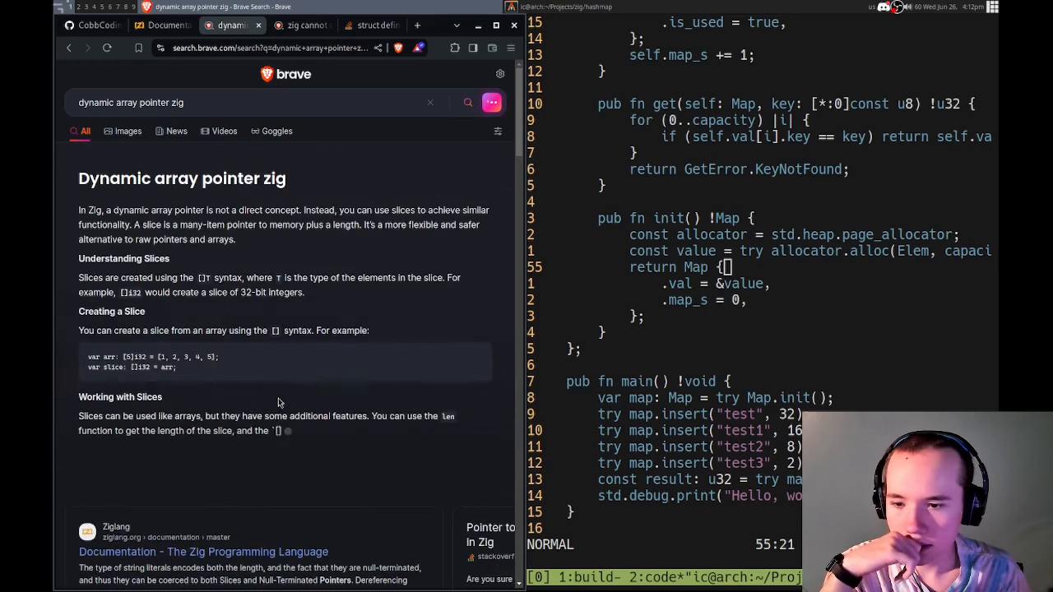
pyautogui.scroll(-3)
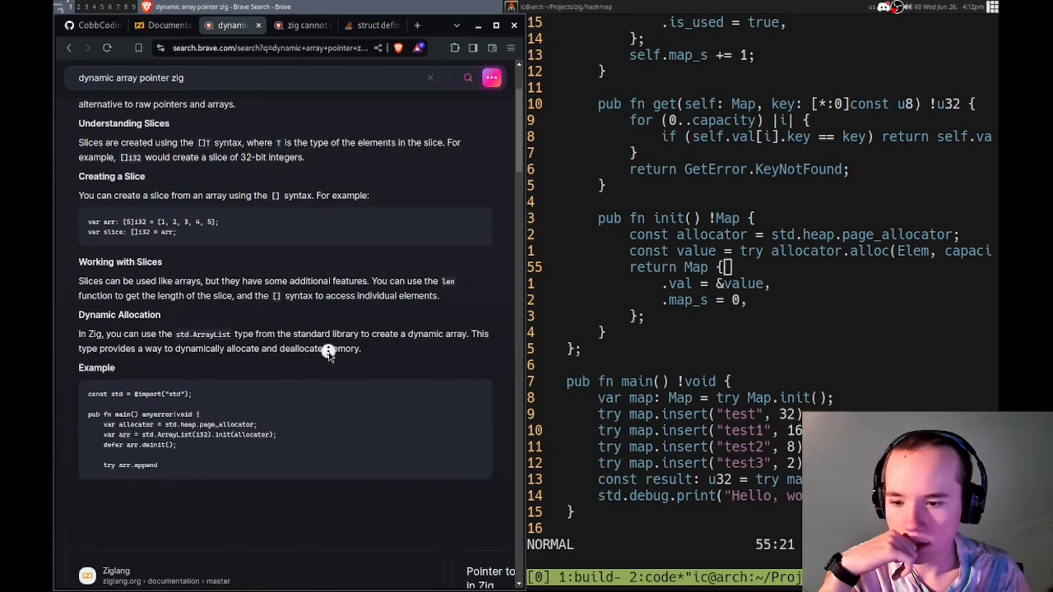
pyautogui.scroll(-3)
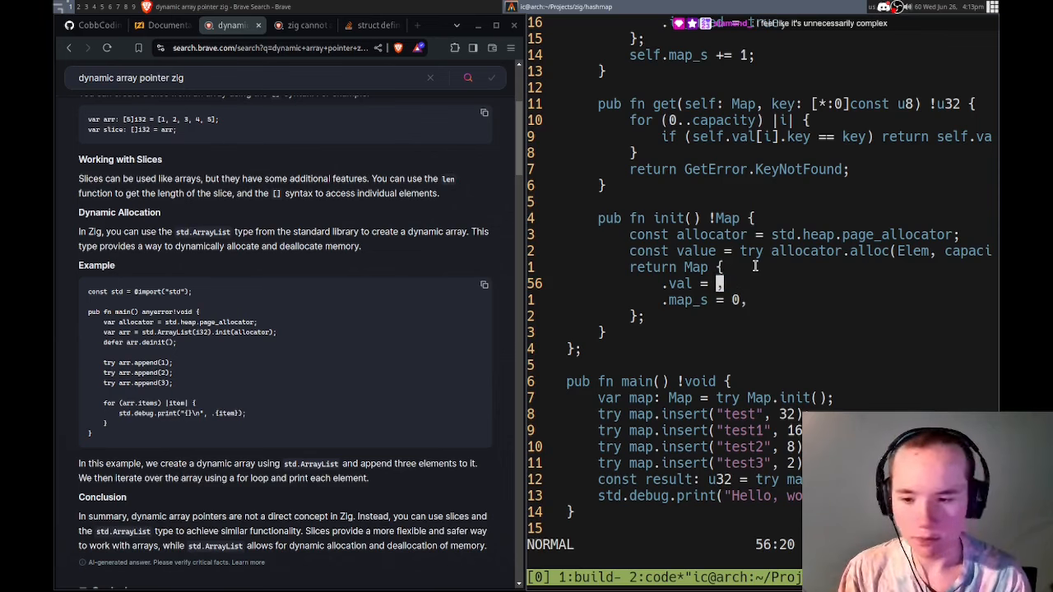
# - Set val in init to std.ArrayList(u32).init(allocator) and rebuild to see the indexing error
pyautogui.press('i')
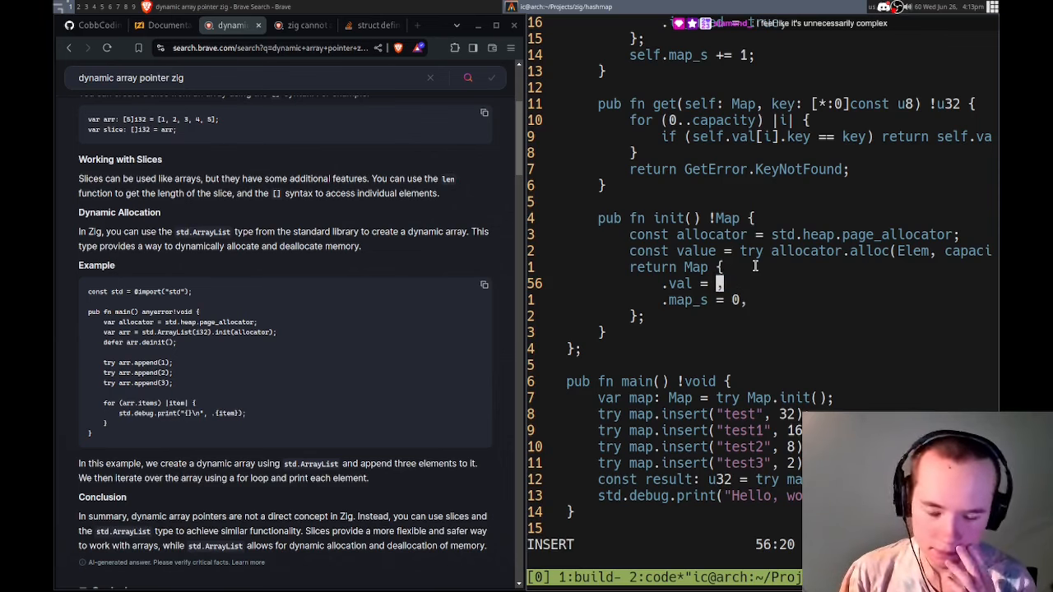
pyautogui.write('std.ArrayList')
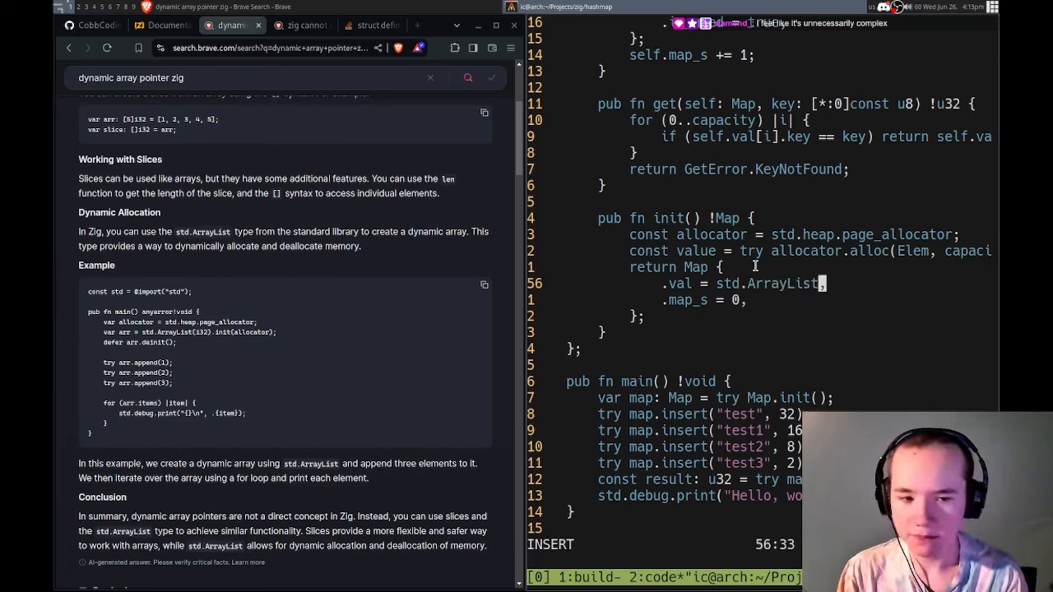
pyautogui.write('(')
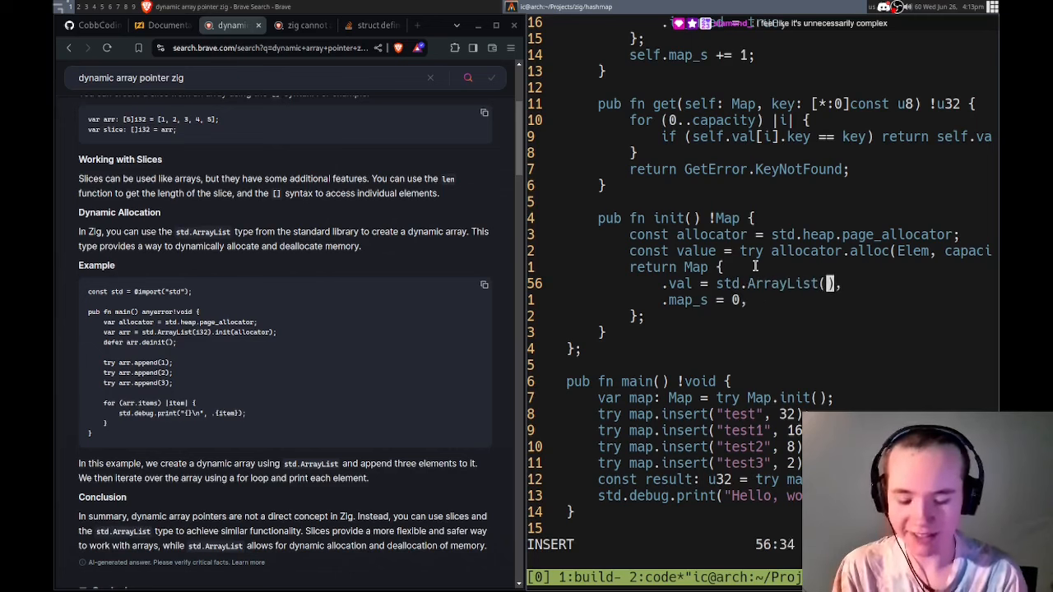
pyautogui.write('u32).init')
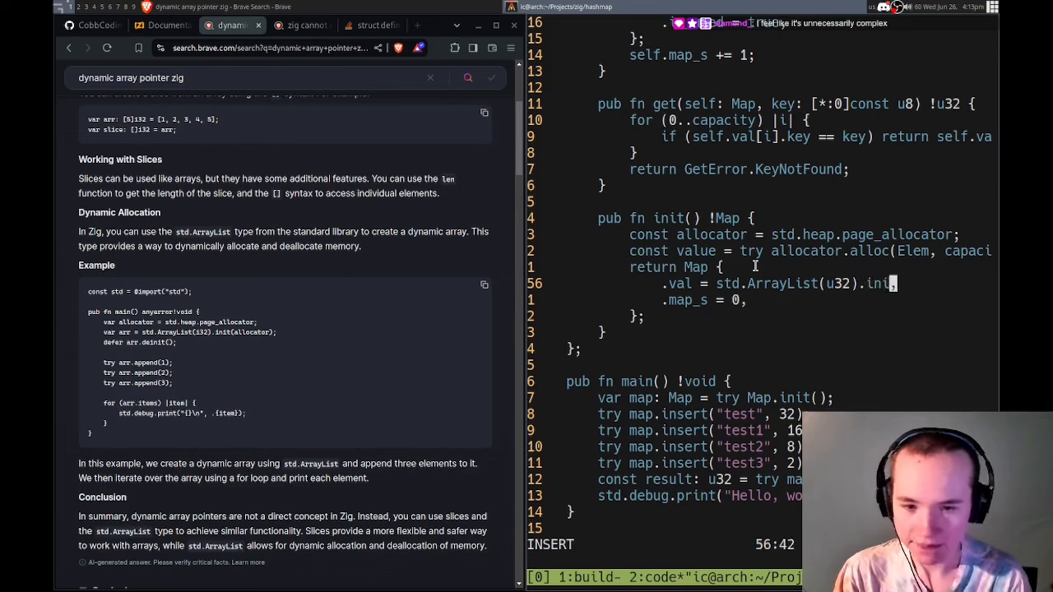
pyautogui.write('()')
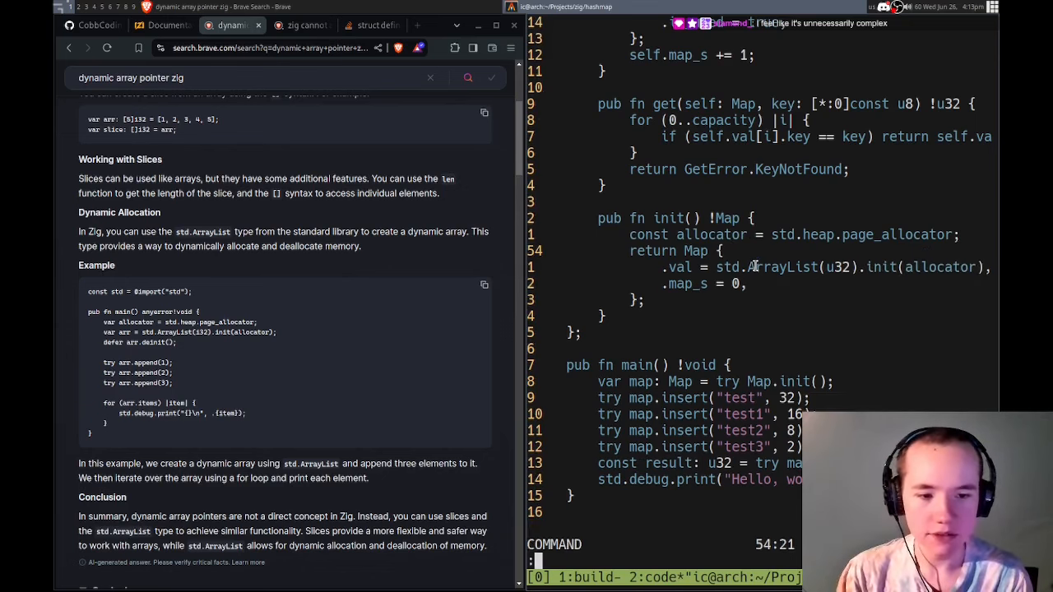
pyautogui.press('Escape')
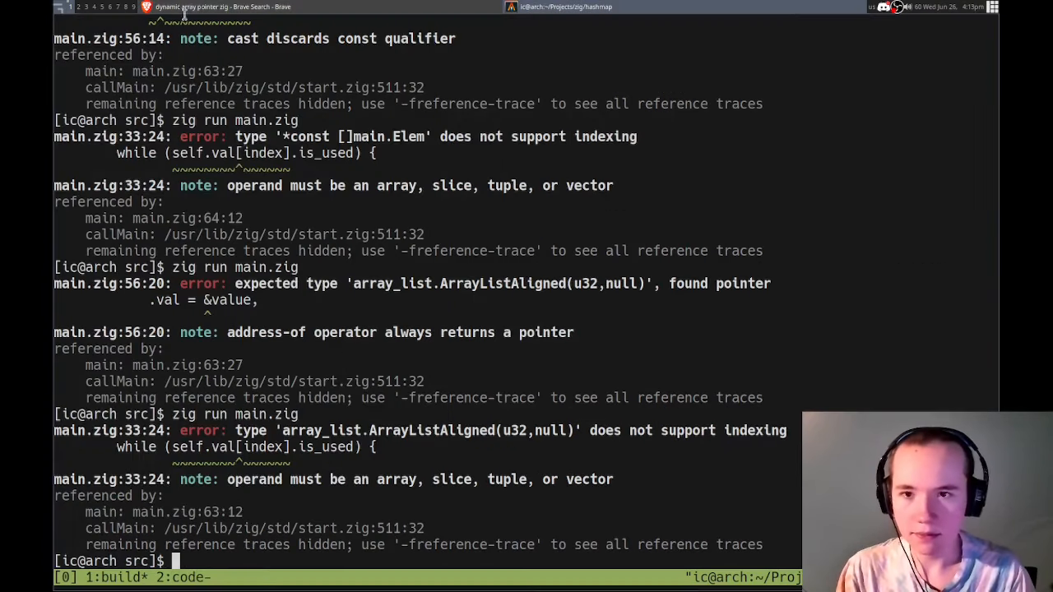
pyautogui.moveTo(344, 359)
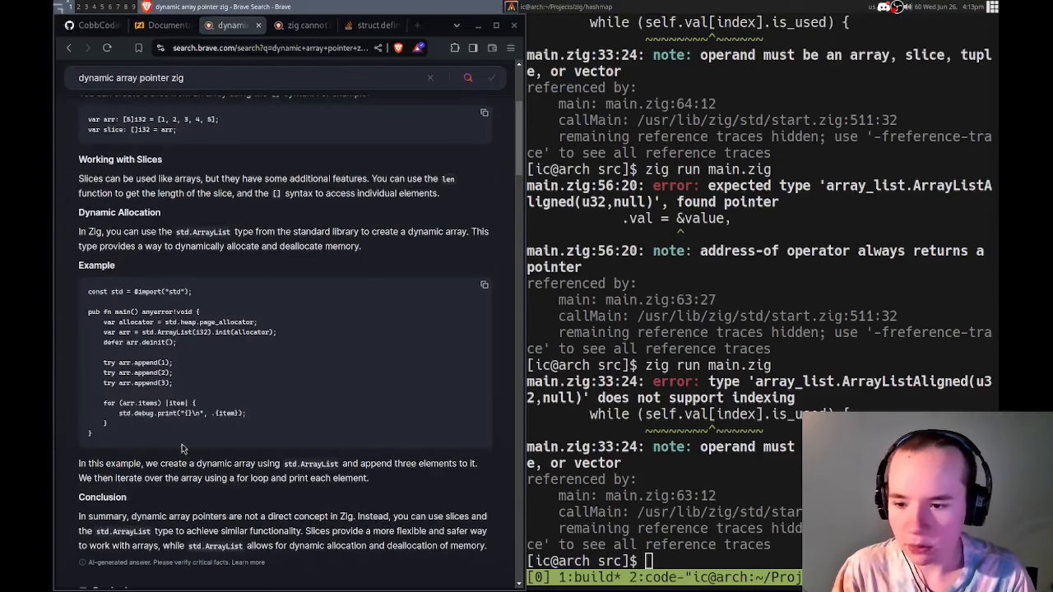
# - Navigate the Zig std docs through ArrayListUnmanaged to the ArrayListAlignedUnmanaged page
pyautogui.scroll(-3)
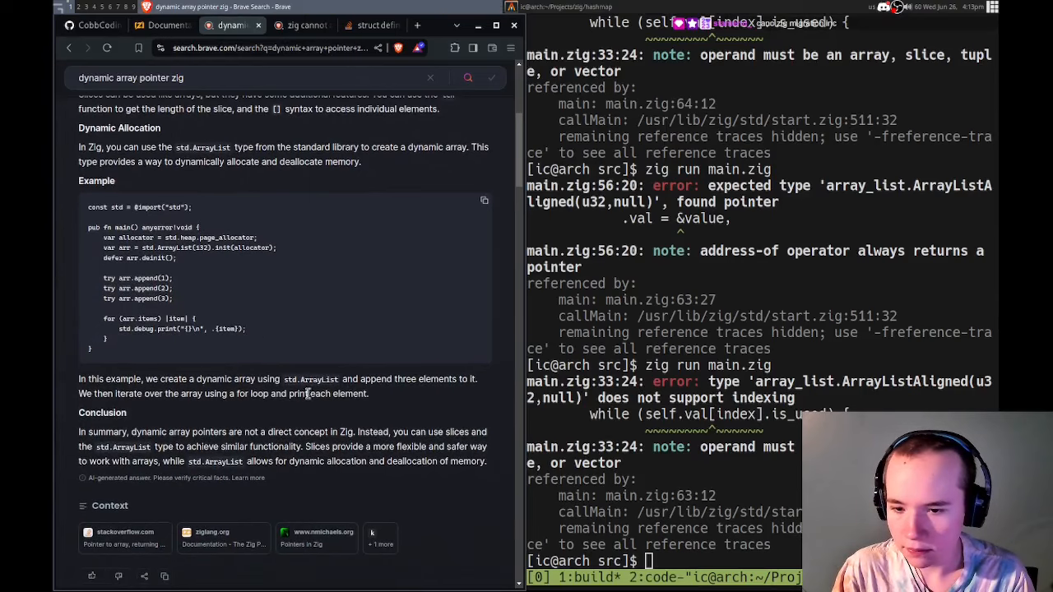
pyautogui.click(163, 25)
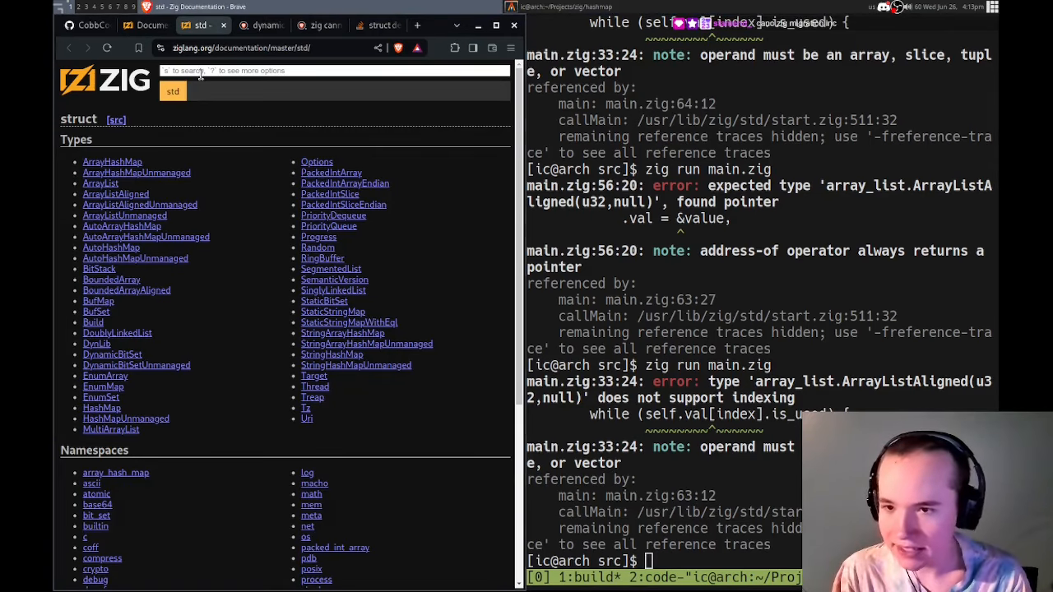
pyautogui.click(125, 213)
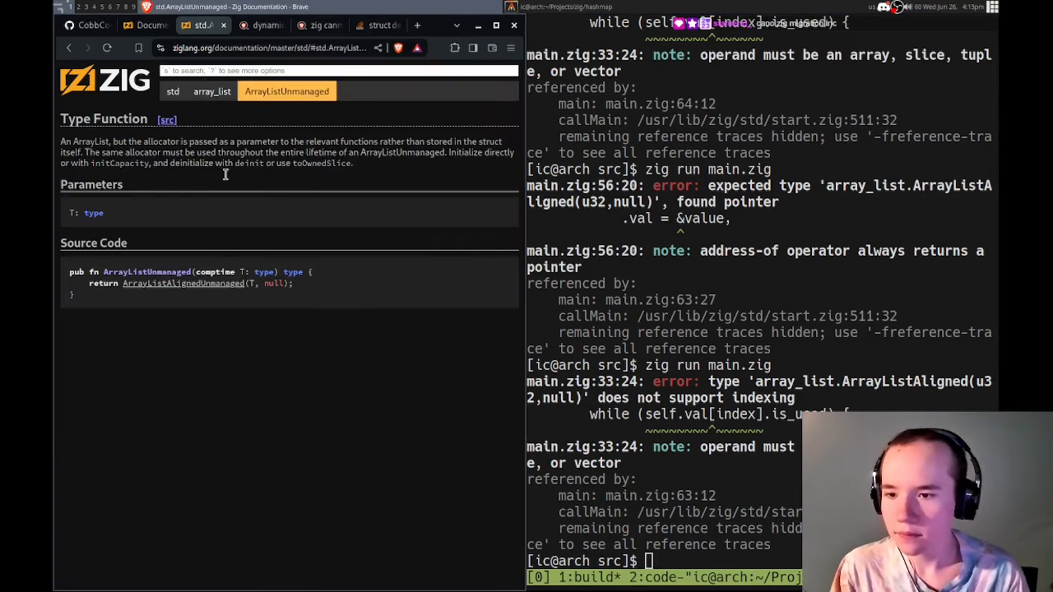
pyautogui.moveTo(173, 385)
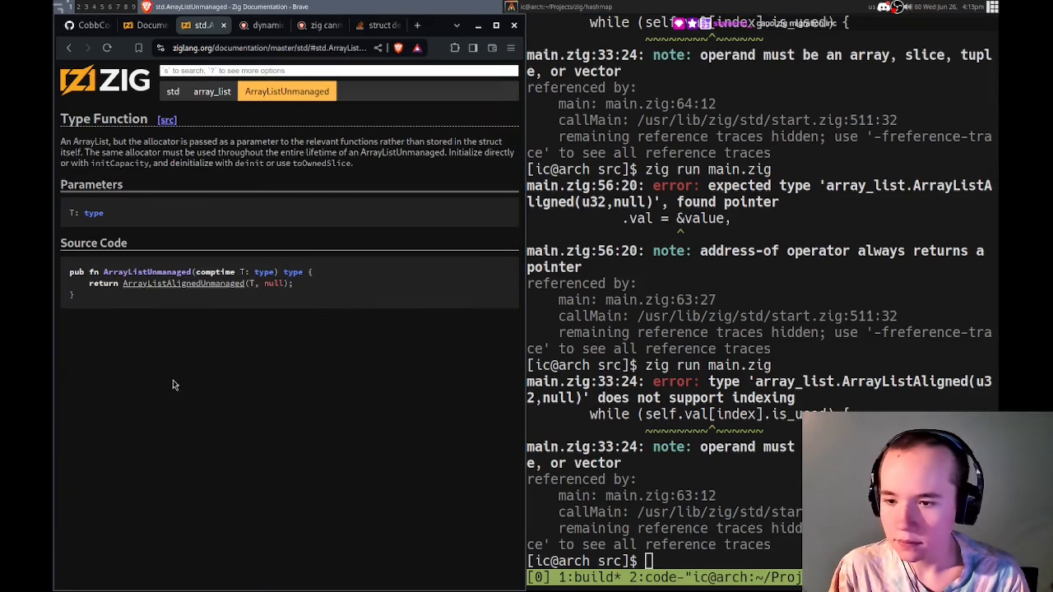
pyautogui.moveTo(171, 284)
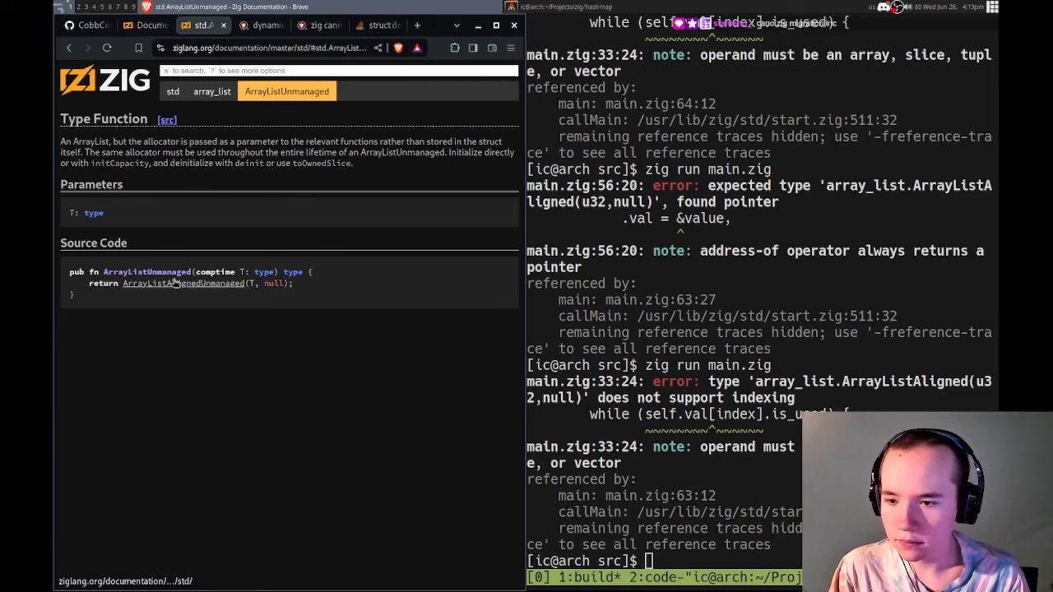
pyautogui.click(184, 283)
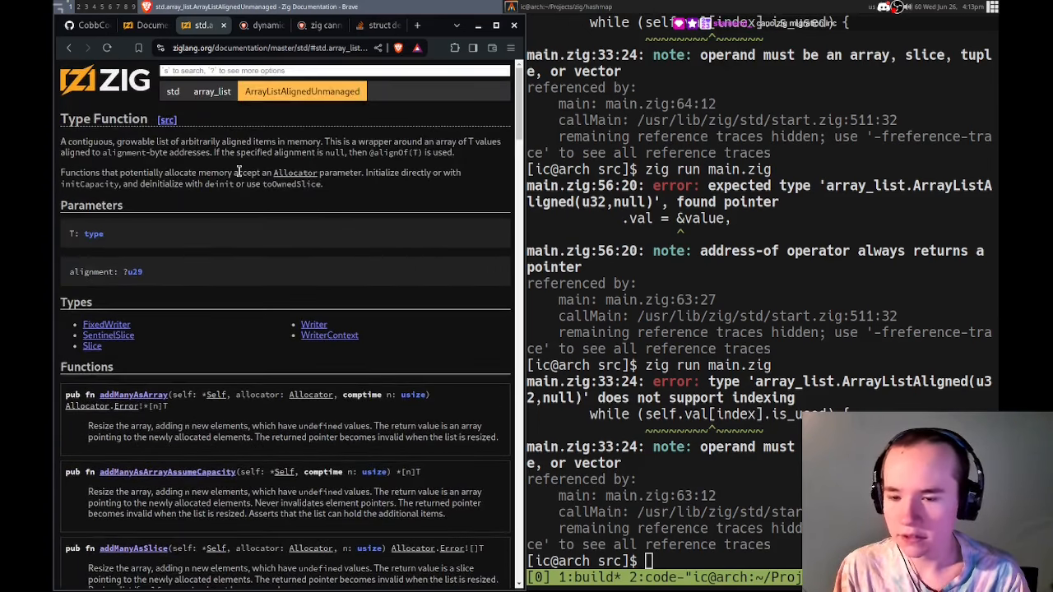
# - Search the Functions list for pop and peek and scroll through append and add functions
pyautogui.scroll(-3)
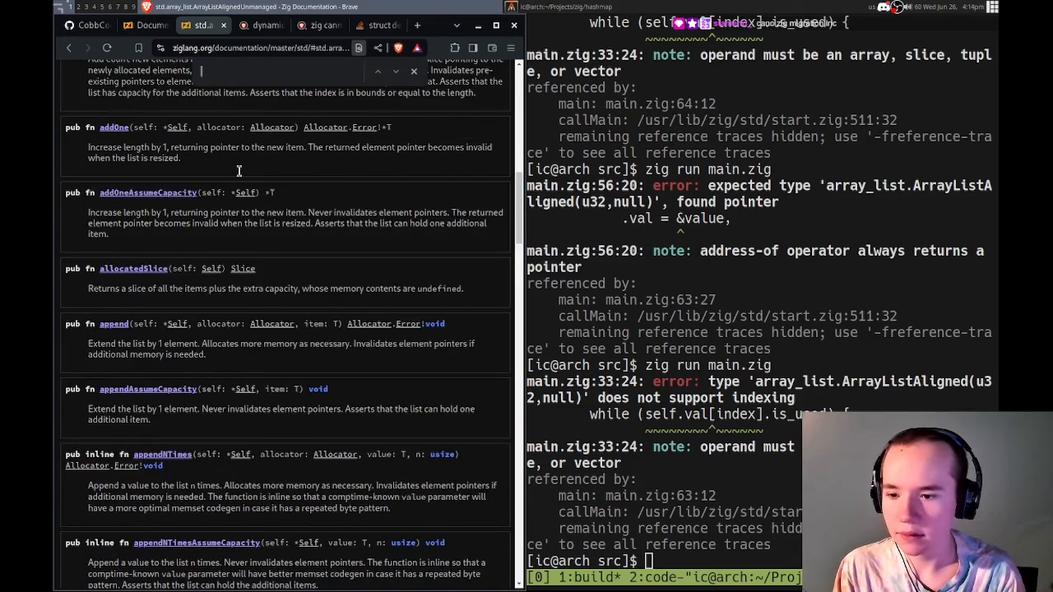
pyautogui.write('pop')
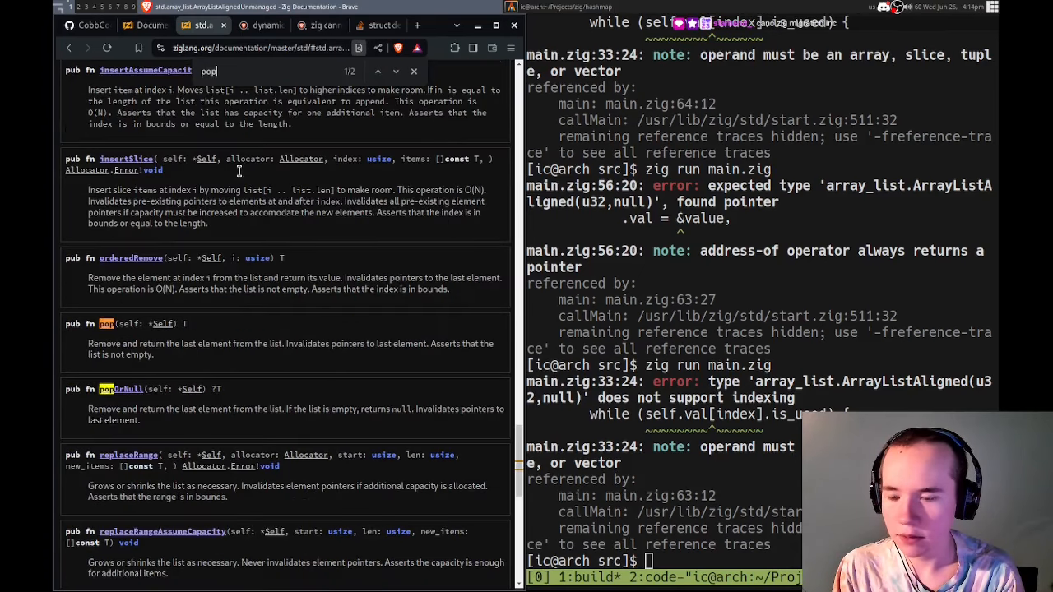
pyautogui.write('peek')
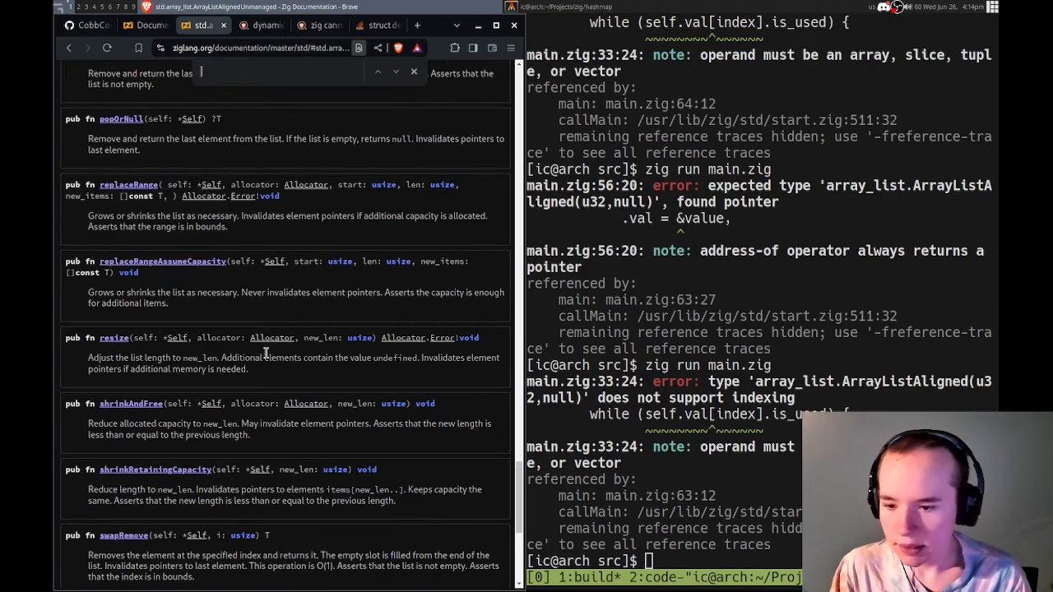
pyautogui.scroll(-3)
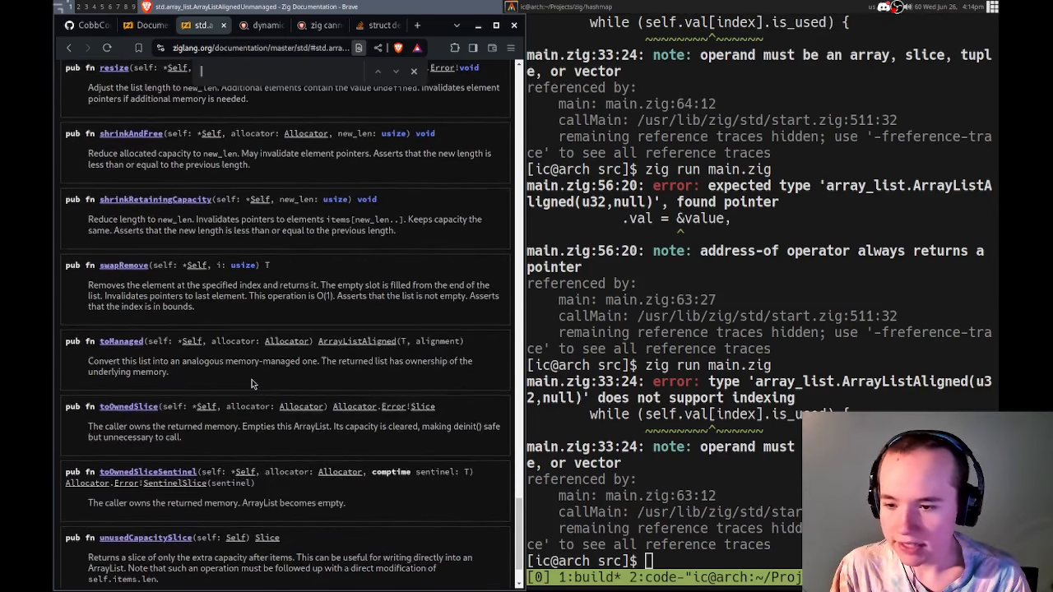
pyautogui.scroll(-3)
pyautogui.write('get')
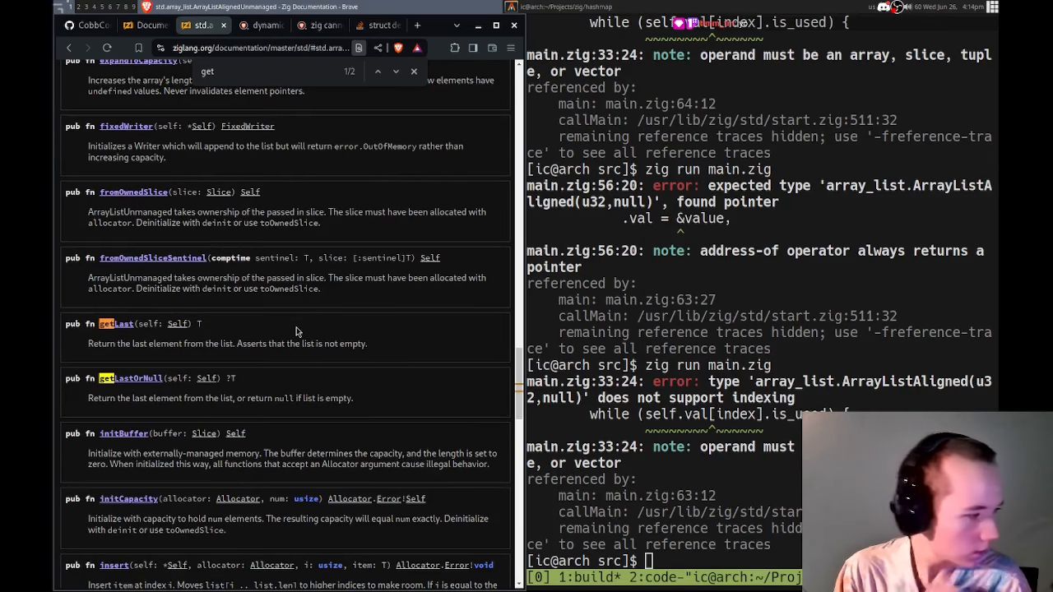
pyautogui.scroll(3)
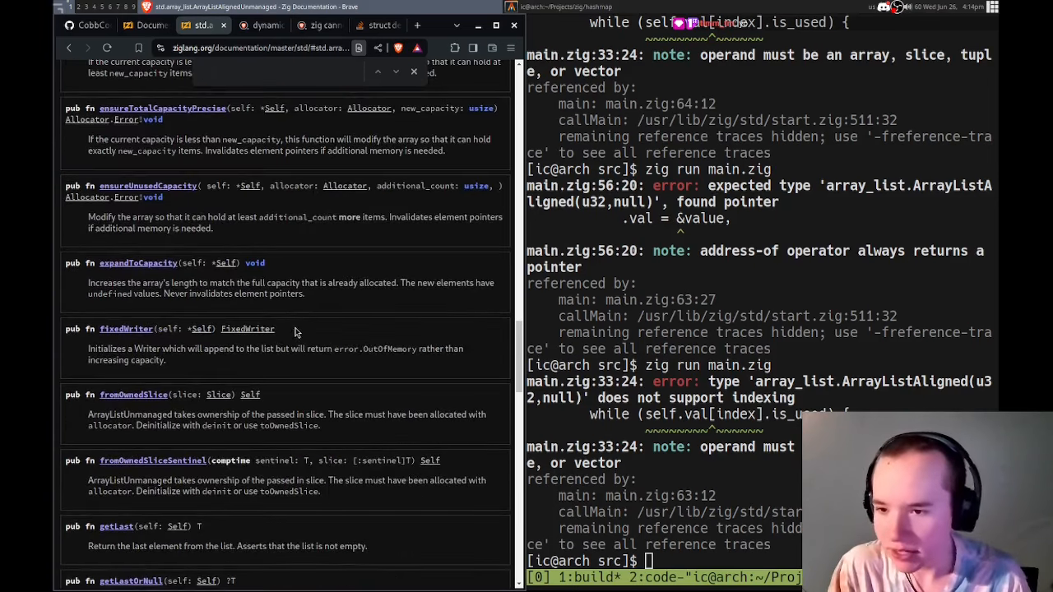
pyautogui.scroll(3)
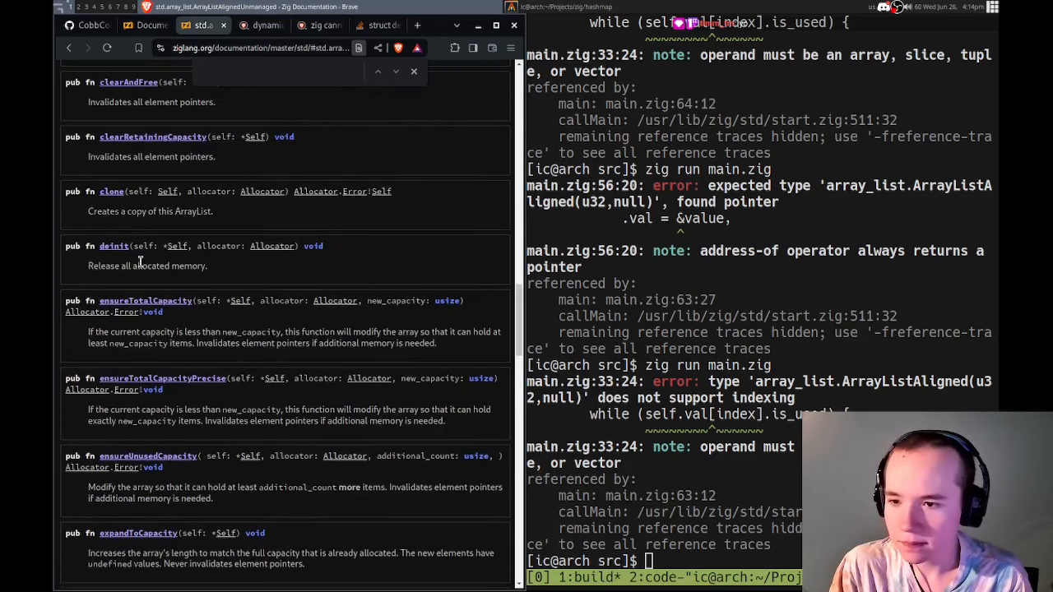
pyautogui.scroll(3)
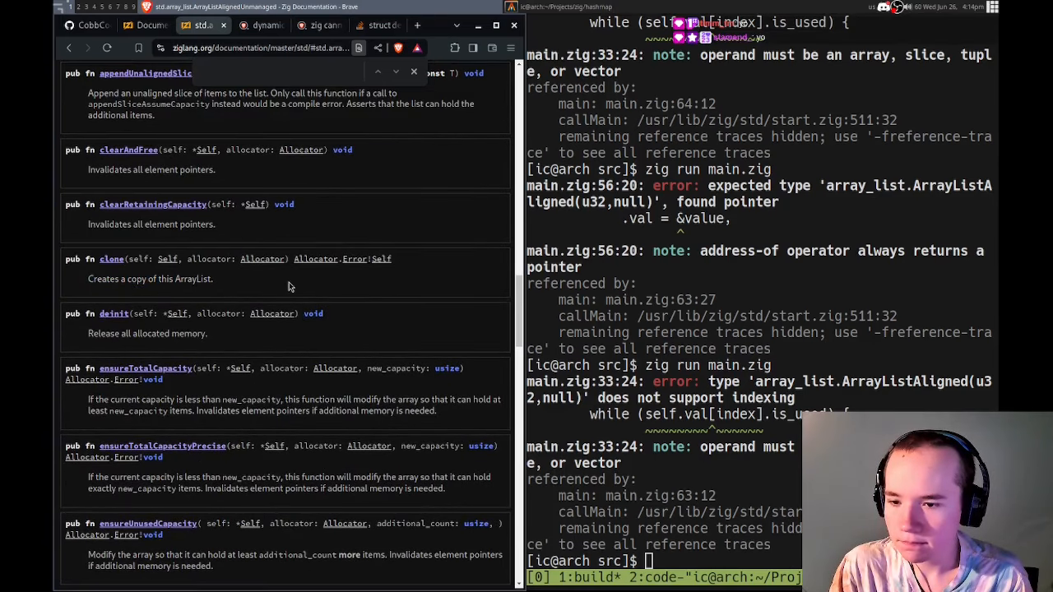
pyautogui.scroll(3)
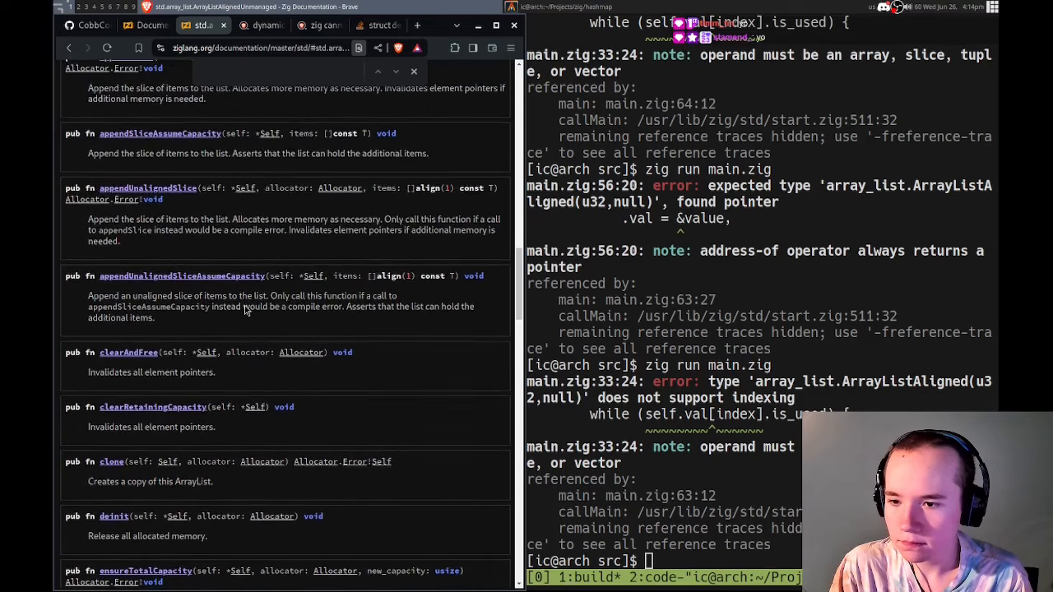
pyautogui.scroll(3)
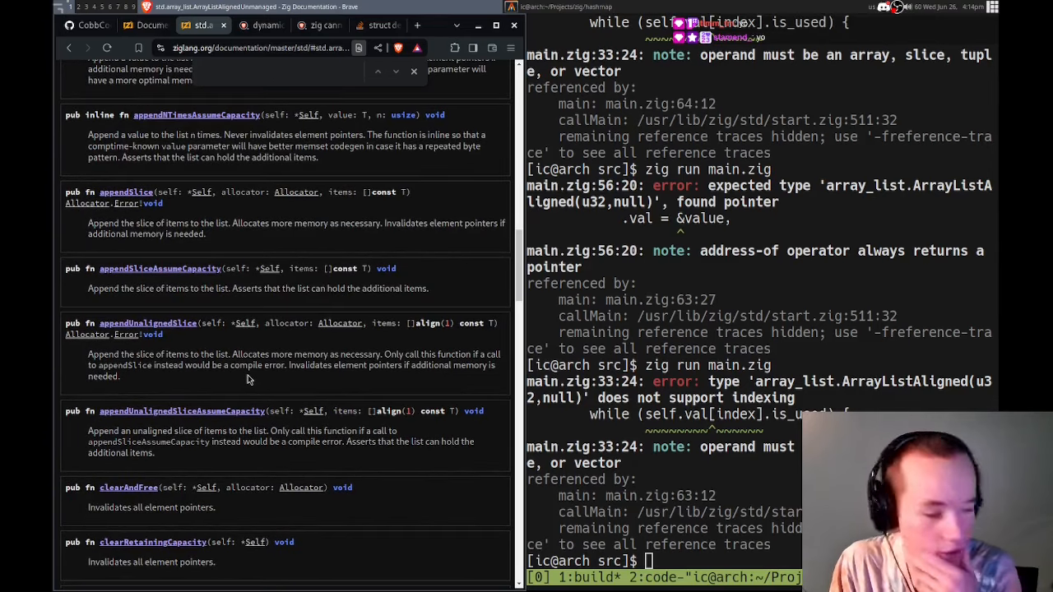
pyautogui.scroll(3)
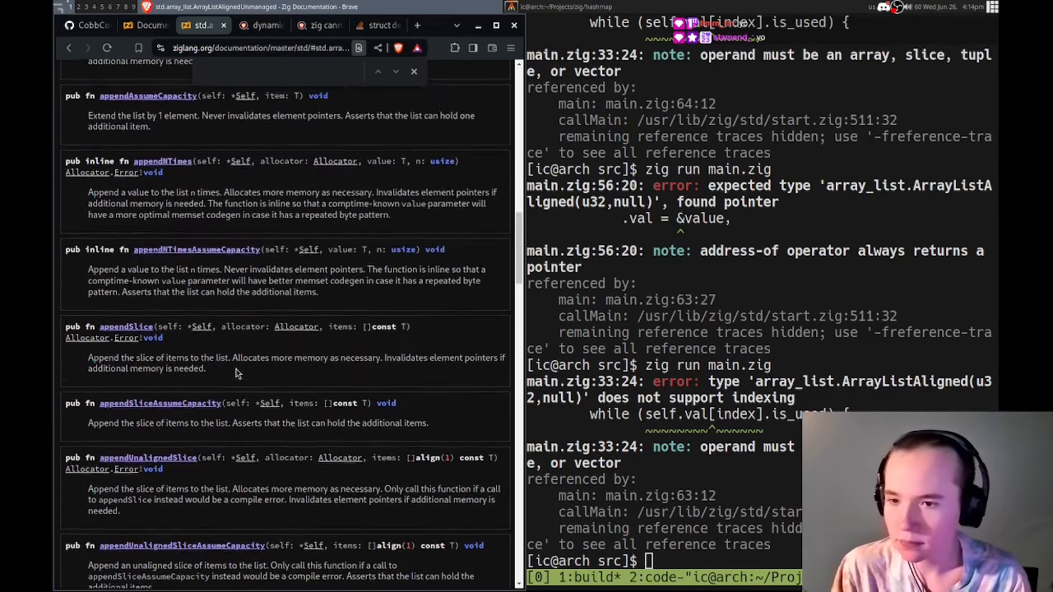
pyautogui.scroll(3)
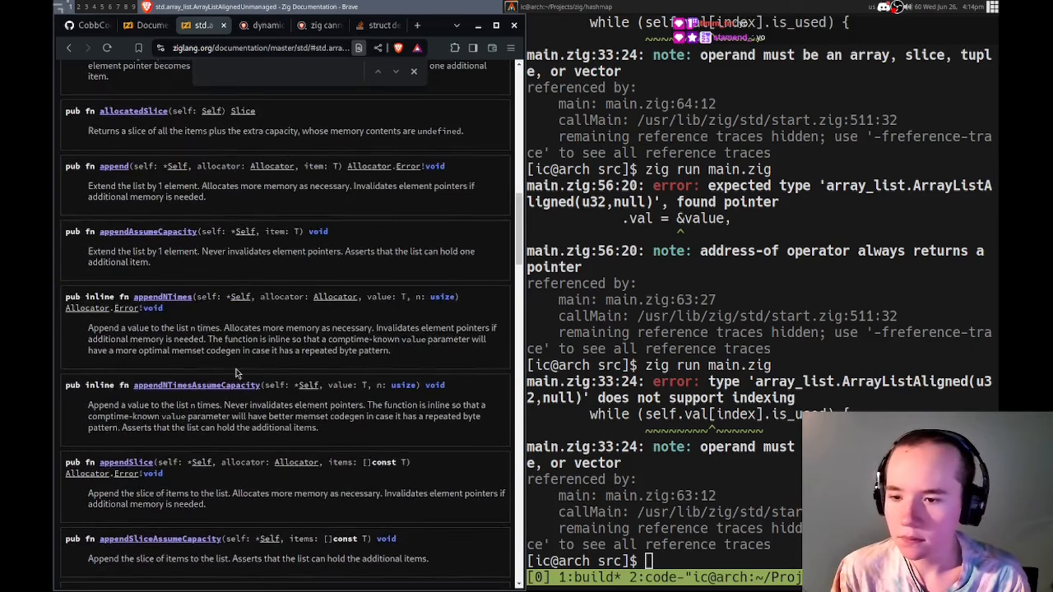
pyautogui.scroll(3)
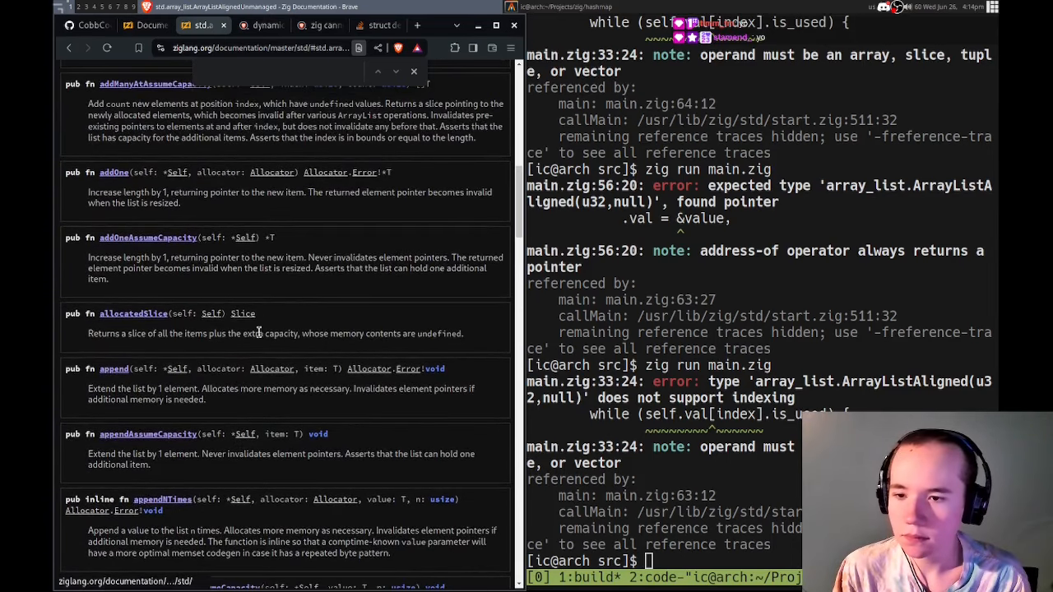
pyautogui.scroll(3)
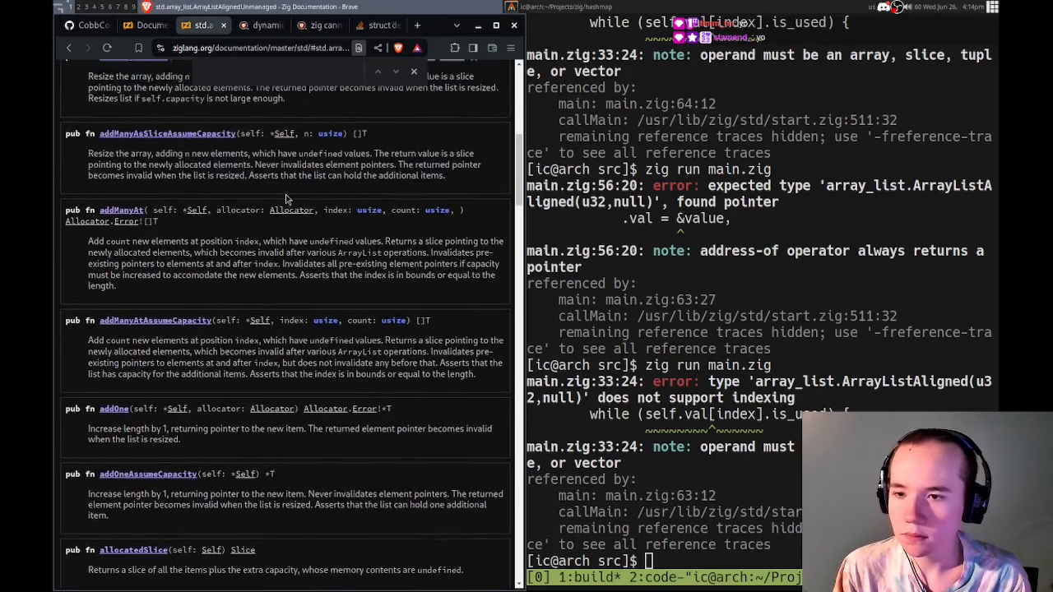
pyautogui.scroll(3)
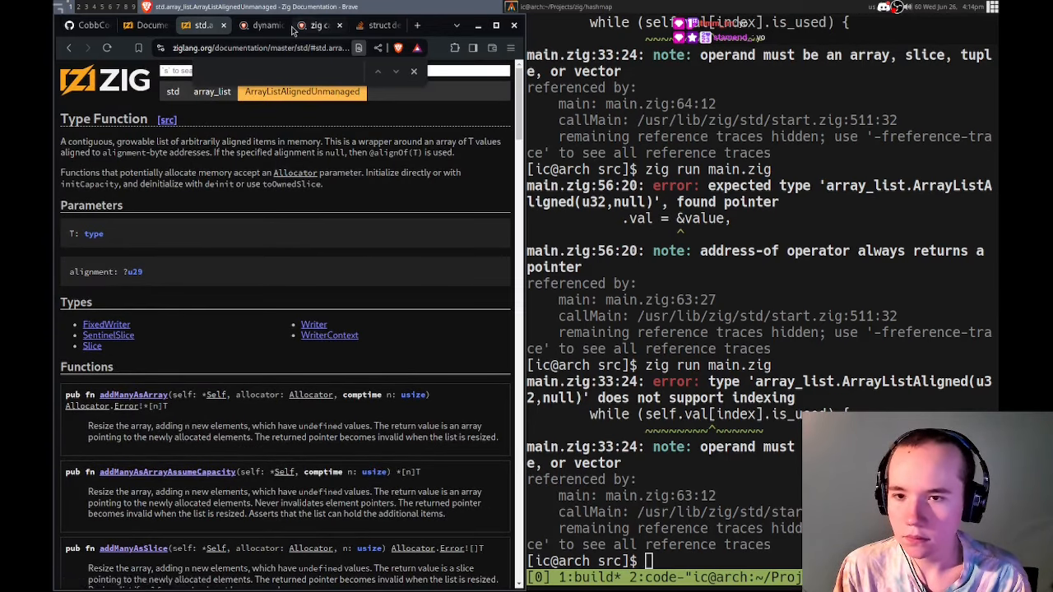
# - Search Brave for "zig arraylist get index" before returning to the source in Vim
pyautogui.click(262, 25)
pyautogui.write('zig arraylist')
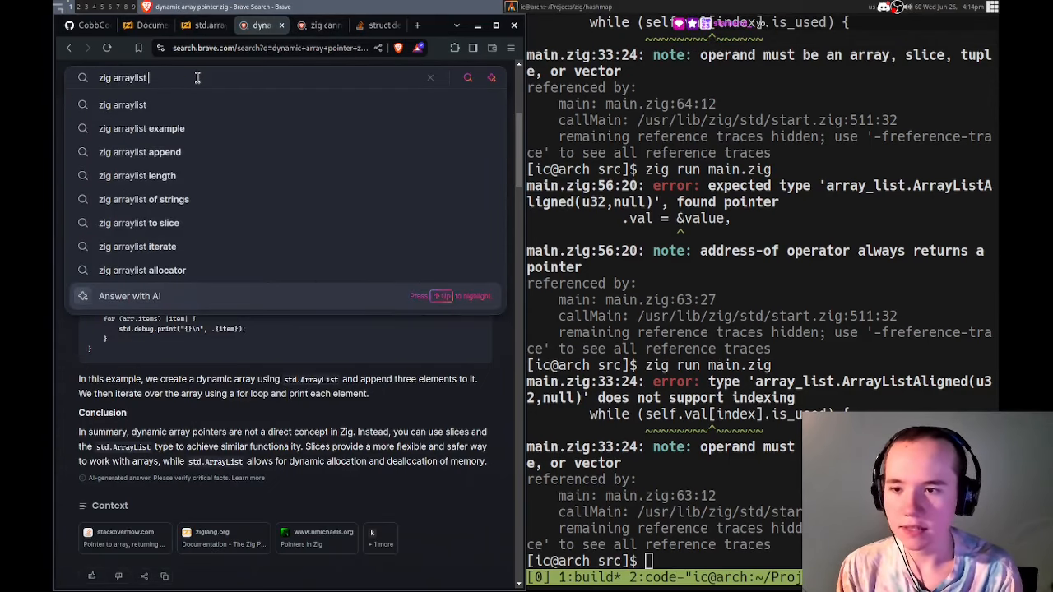
pyautogui.write('get')
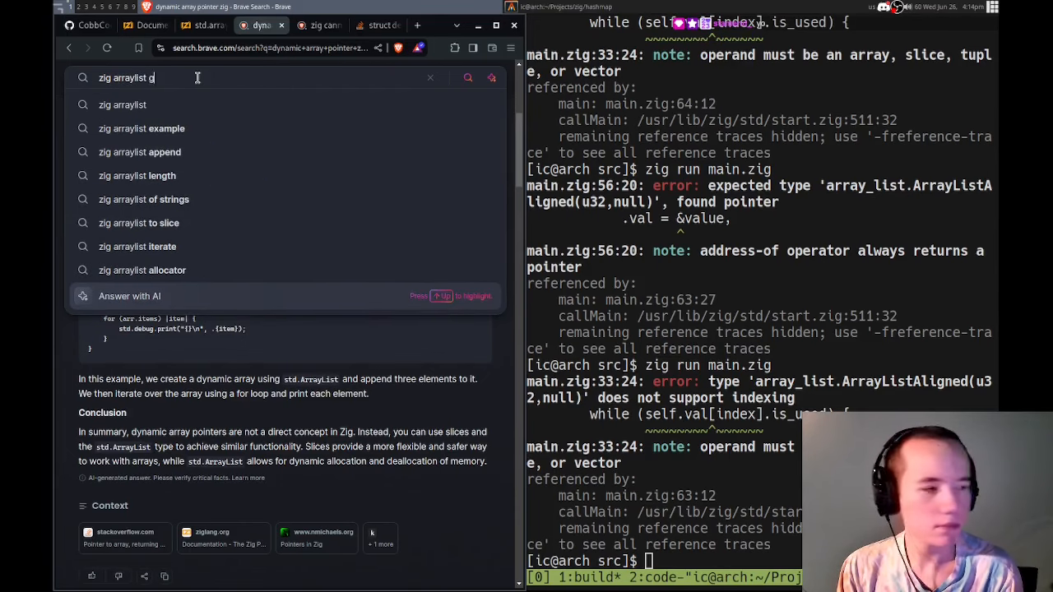
pyautogui.write('index')
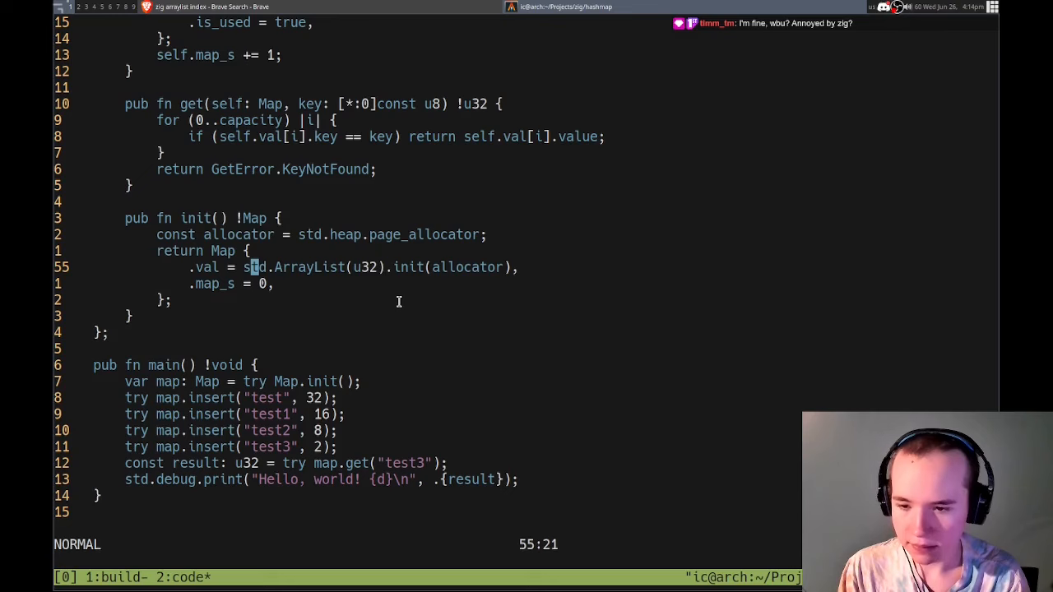
# - Change the list to std.ArrayList(Elem) and read is_used via self.val.items[index] in insert
pyautogui.scroll(3)
pyautogui.write('Elem')
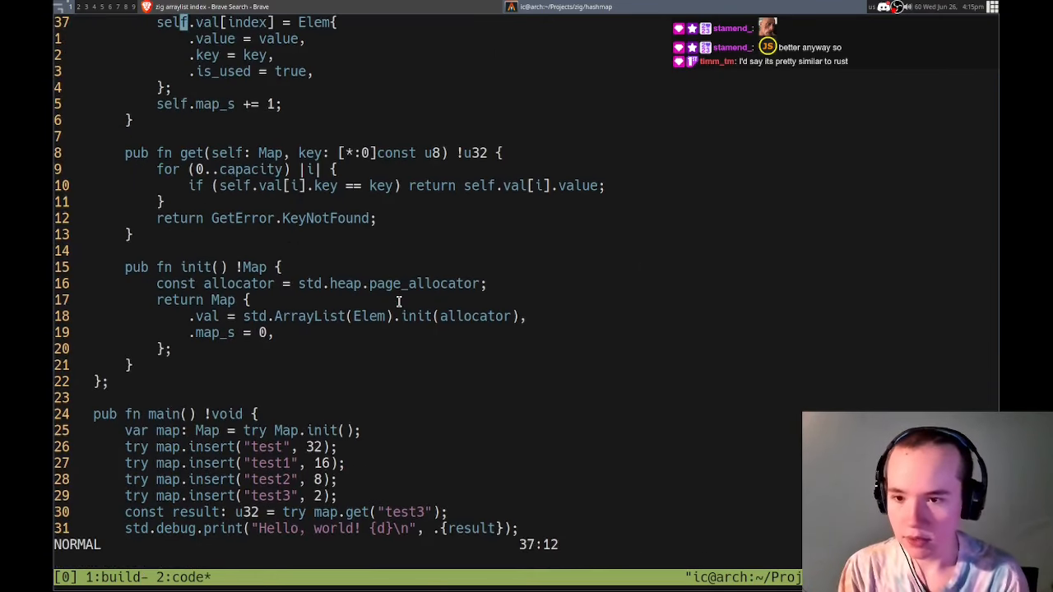
pyautogui.scroll(-3)
pyautogui.write('.')
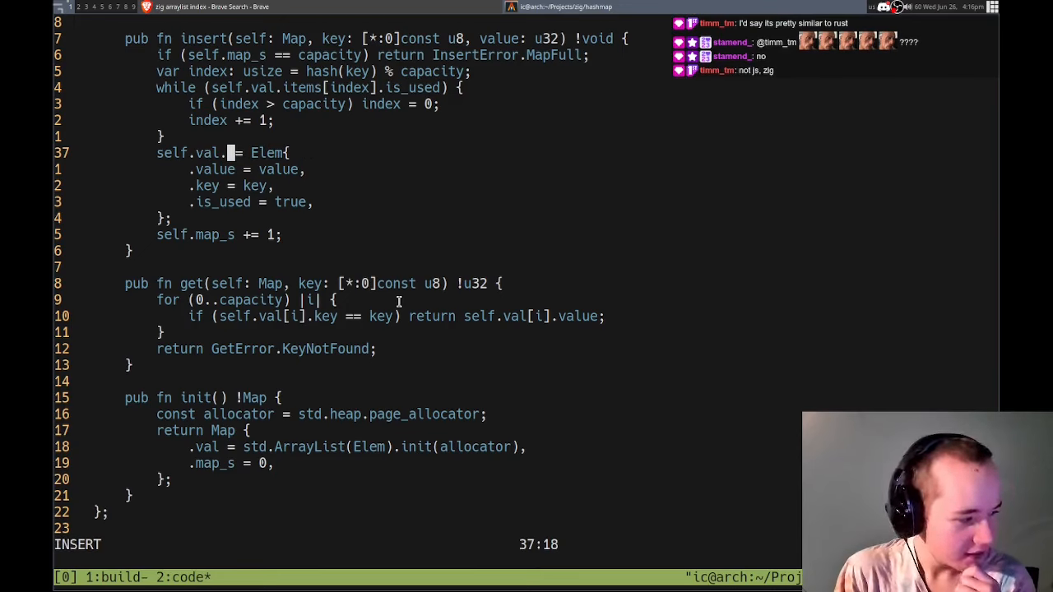
# - Assign into self.val.items[index] in insert and declare map_s with pub var
pyautogui.write('items[index')
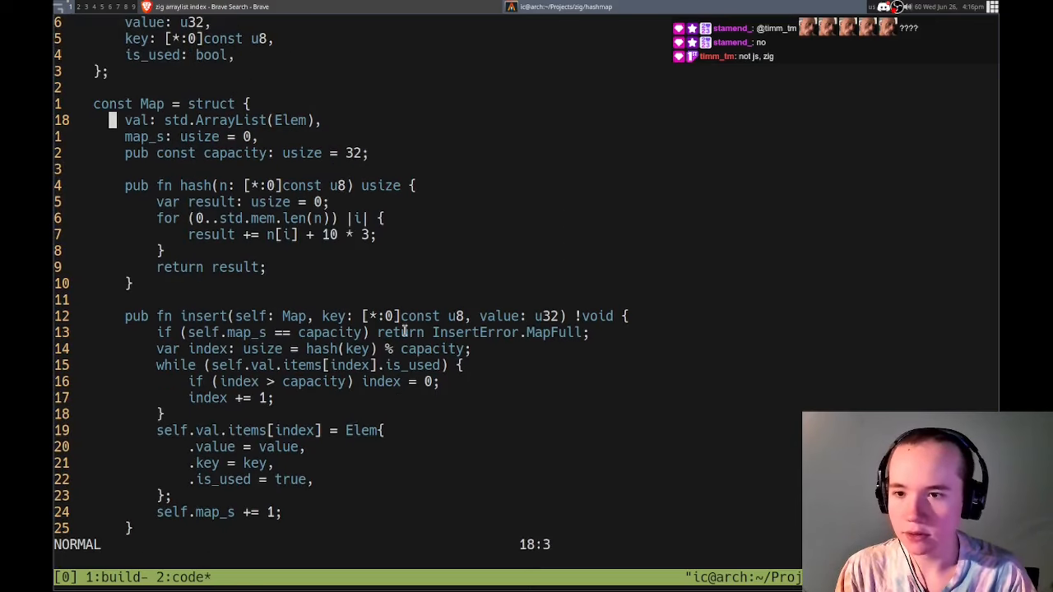
pyautogui.write('pub var')
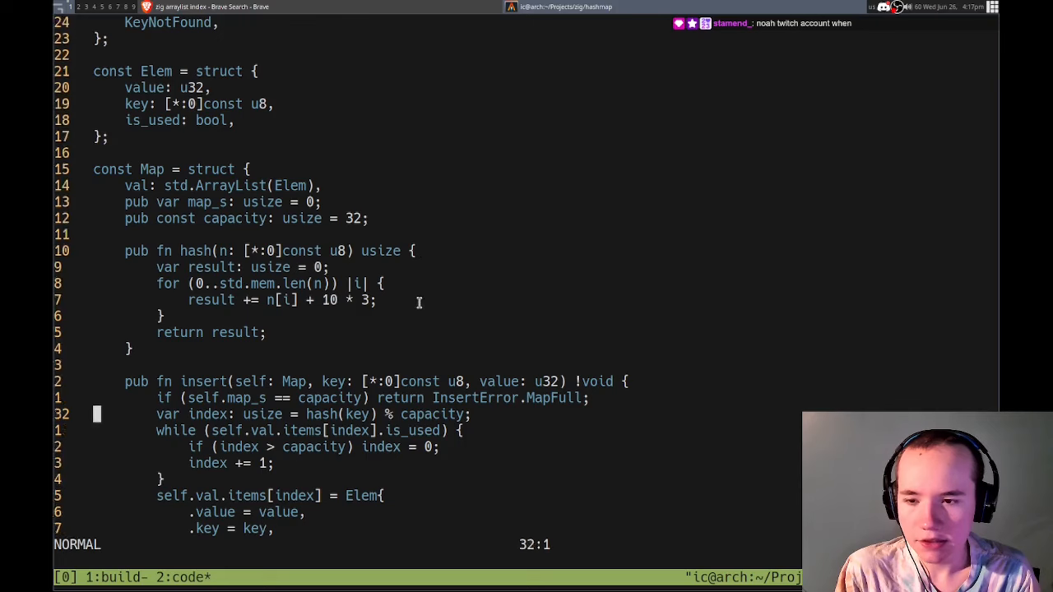
pyautogui.scroll(-3)
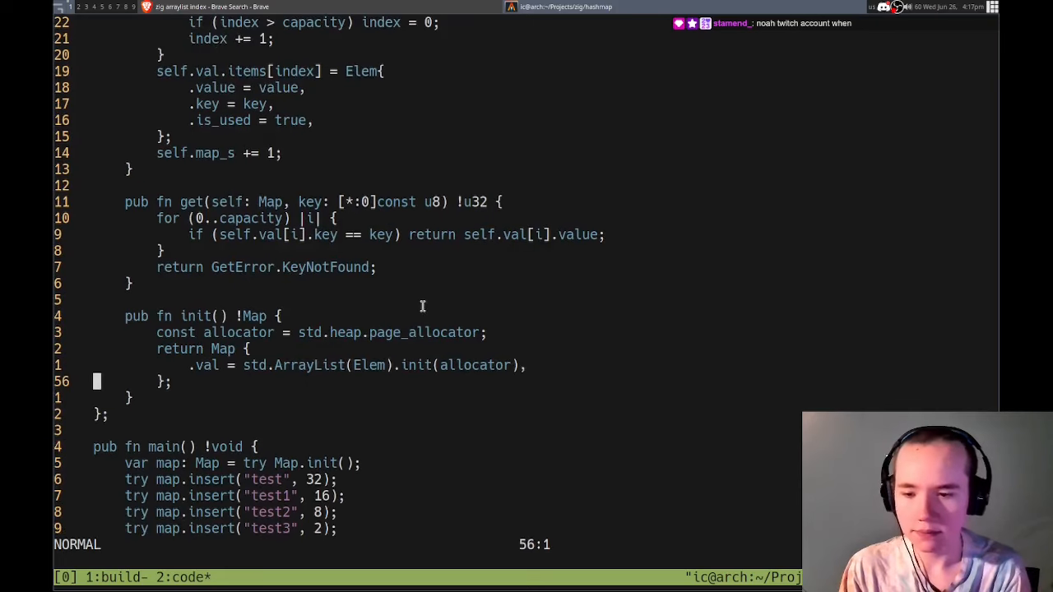
pyautogui.write('map_s = 0')
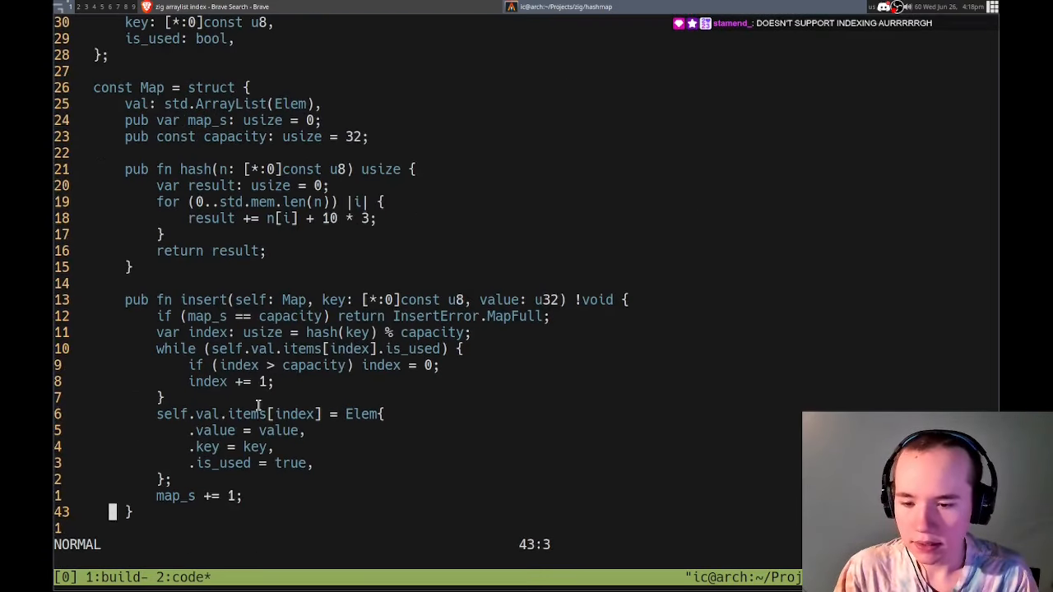
pyautogui.scroll(-3)
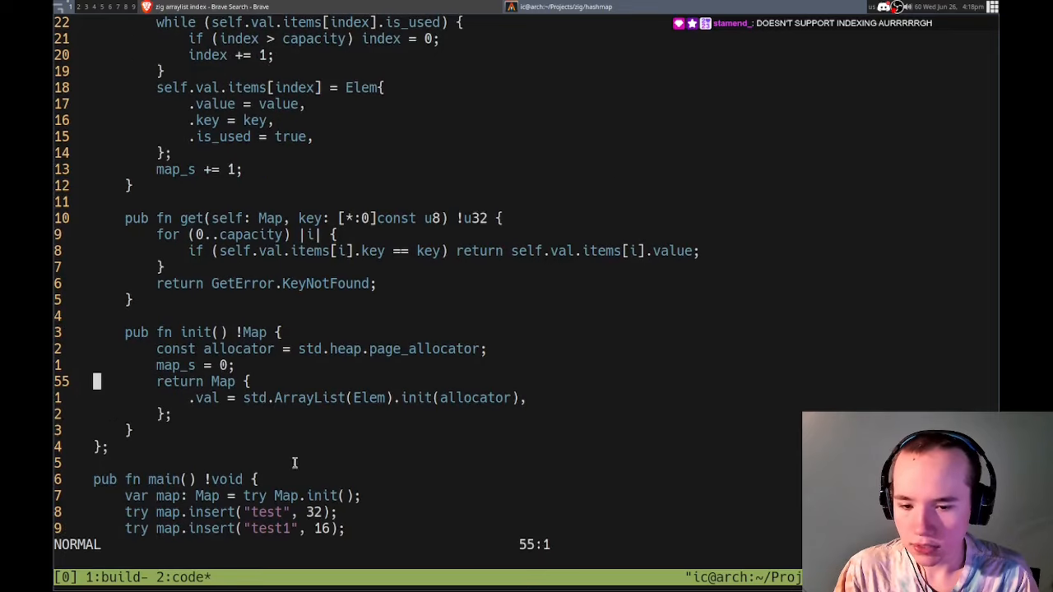
pyautogui.scroll(3)
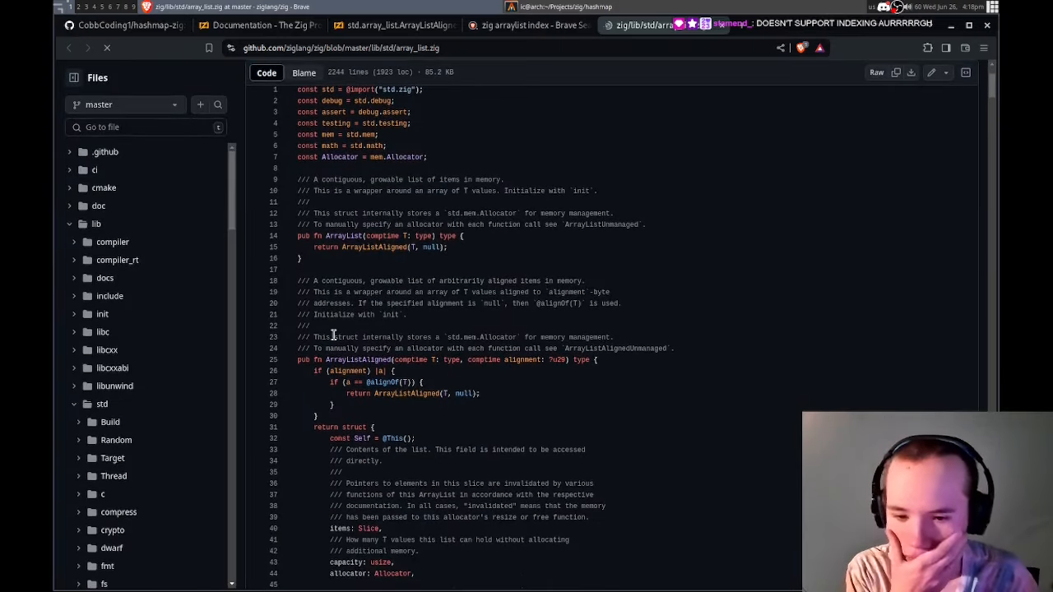
# - Scroll array_list.zig on GitHub to read the items, capacity and allocator fields
pyautogui.scroll(-3)
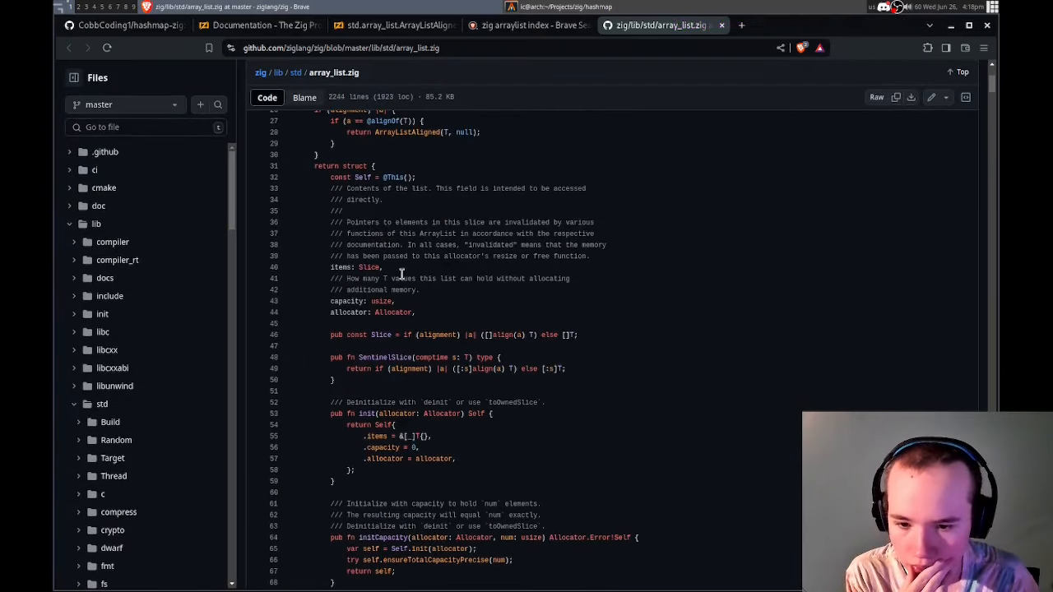
pyautogui.scroll(-3)
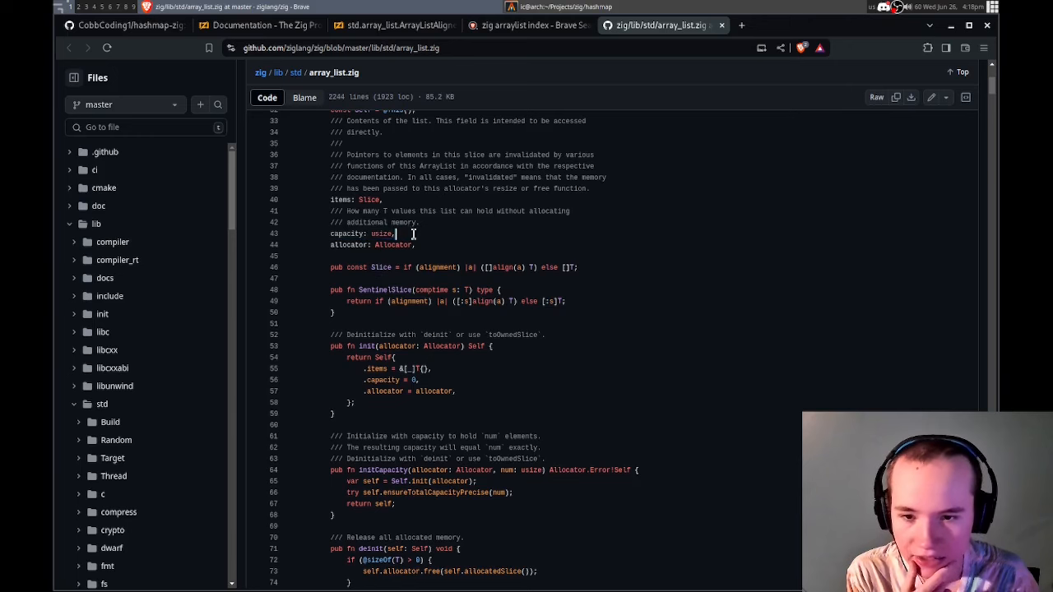
pyautogui.scroll(3)
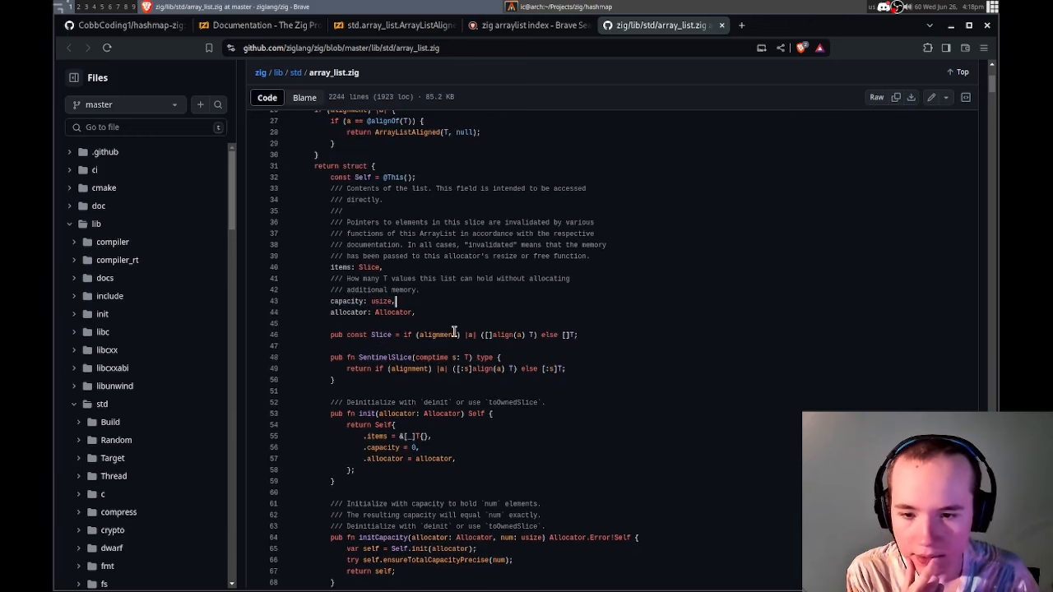
pyautogui.scroll(3)
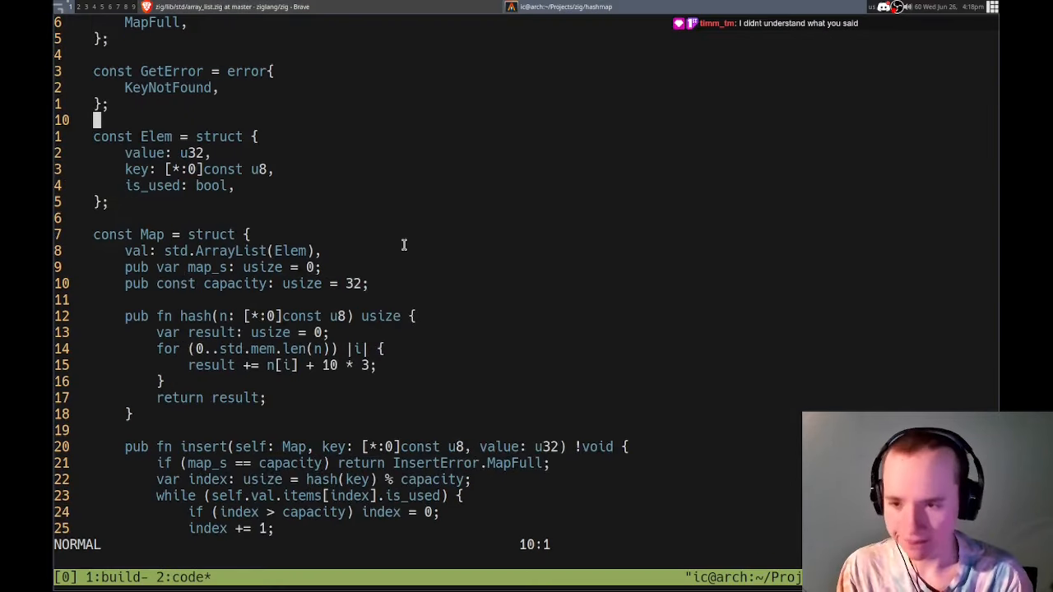
# - Type scratch lines x = 12 and x: int = 12 above Elem, then delete one
pyautogui.press('o')
pyautogui.write('x = 12')
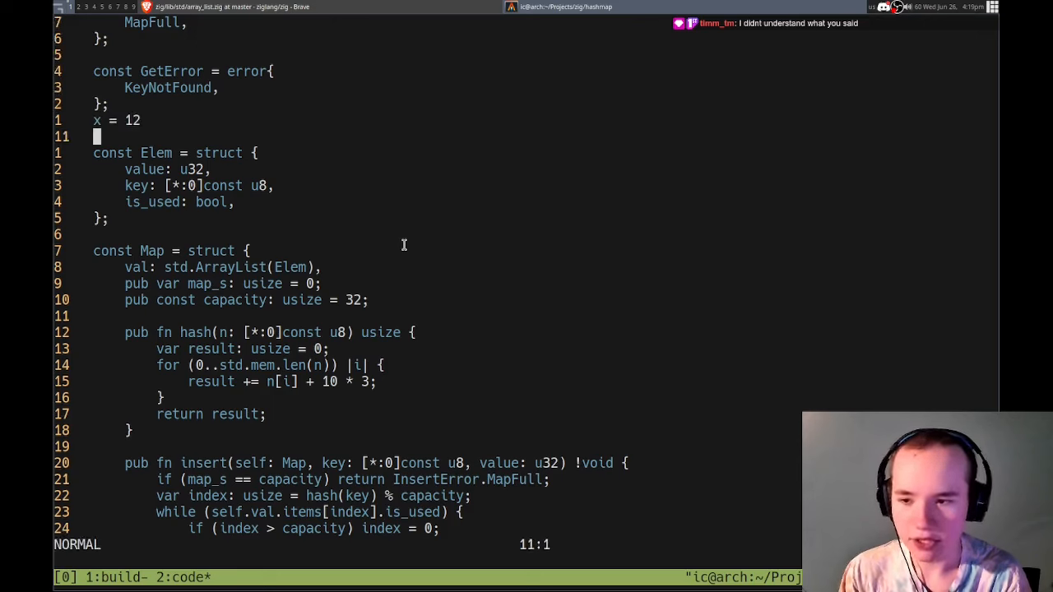
pyautogui.write('x: int')
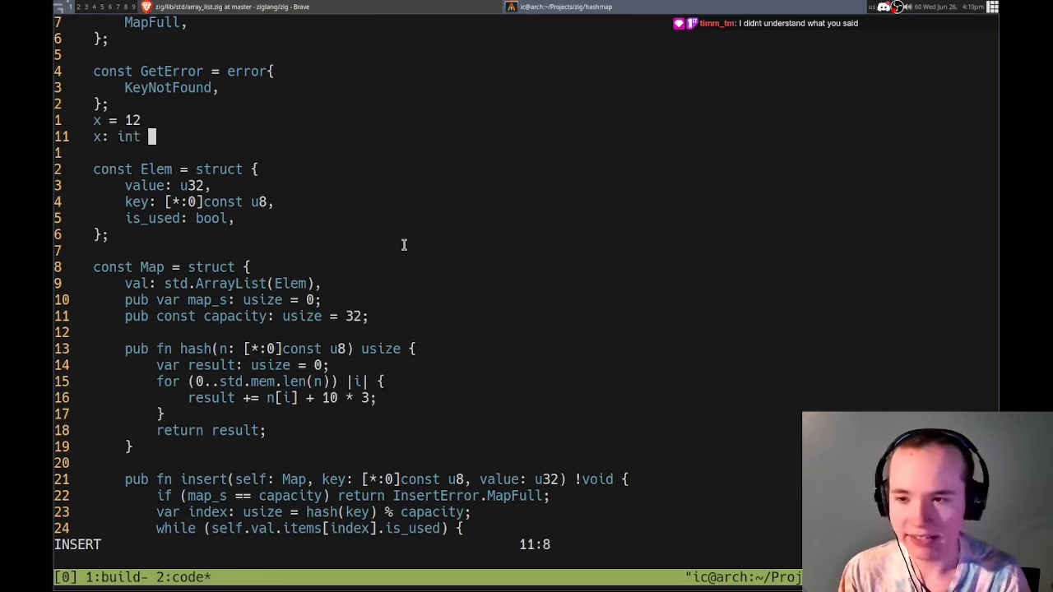
pyautogui.press('Escape')
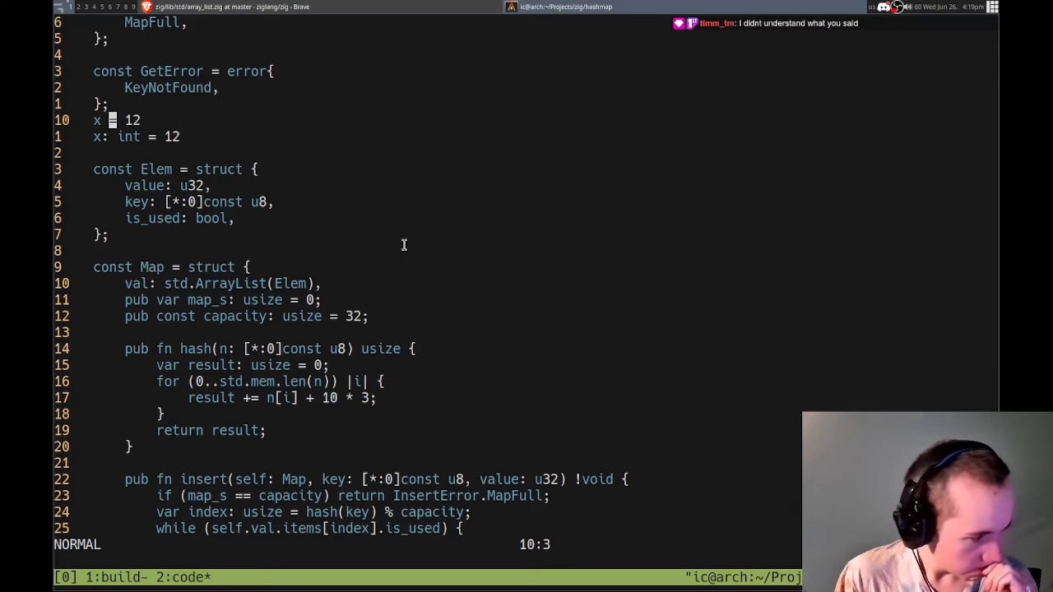
pyautogui.press('dd')
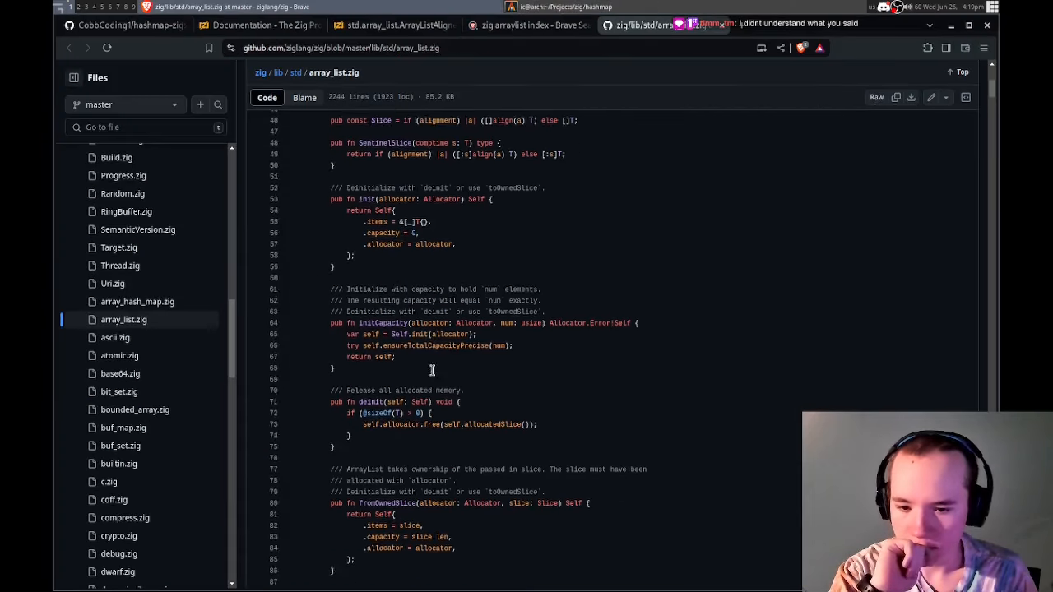
# - Scroll array_list.zig to init/initCapacity and back to the file header
pyautogui.scroll(-3)
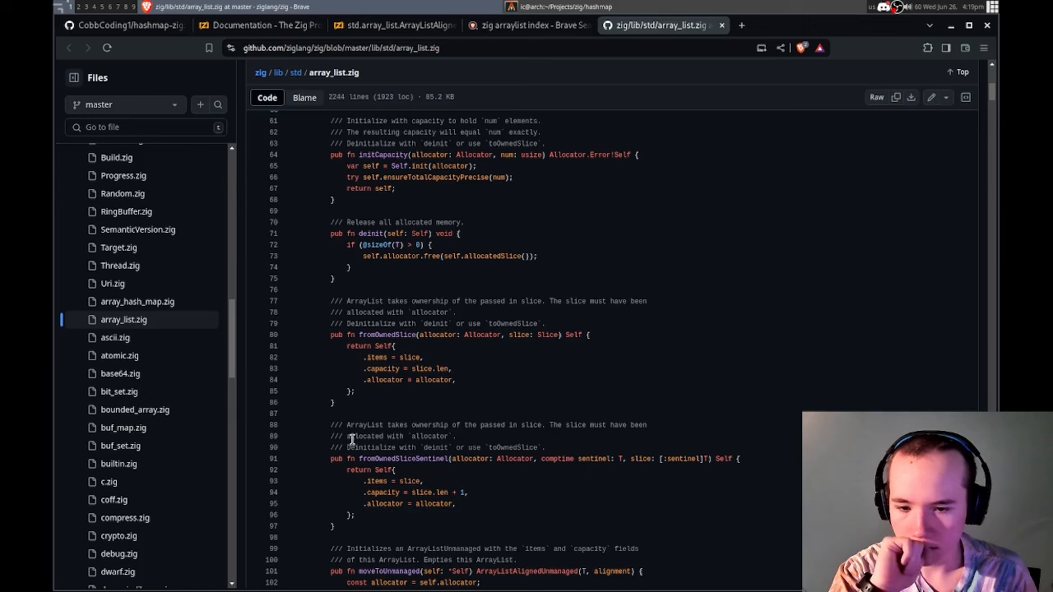
pyautogui.scroll(3)
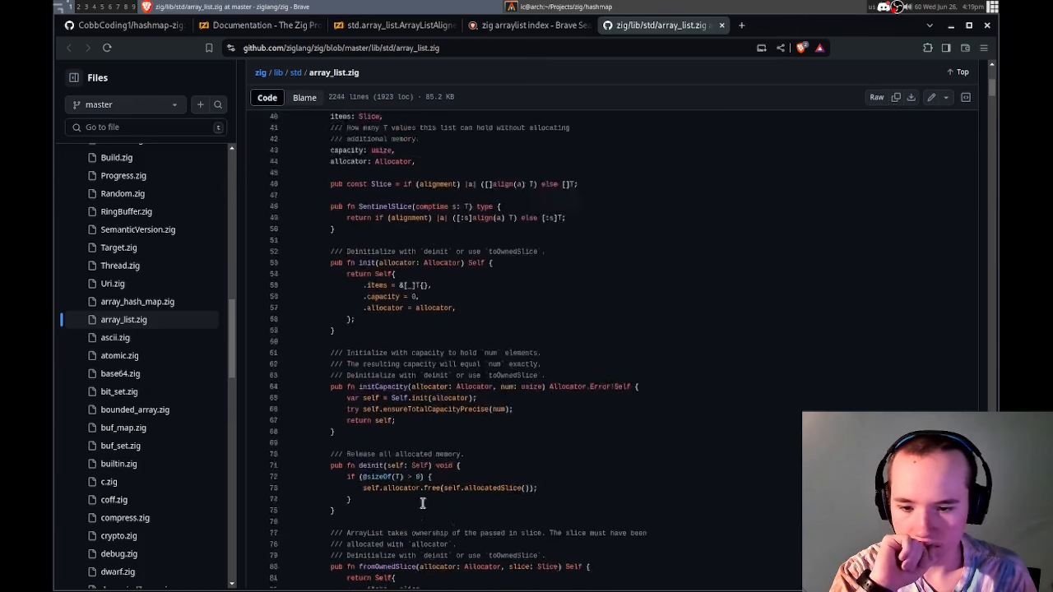
pyautogui.scroll(3)
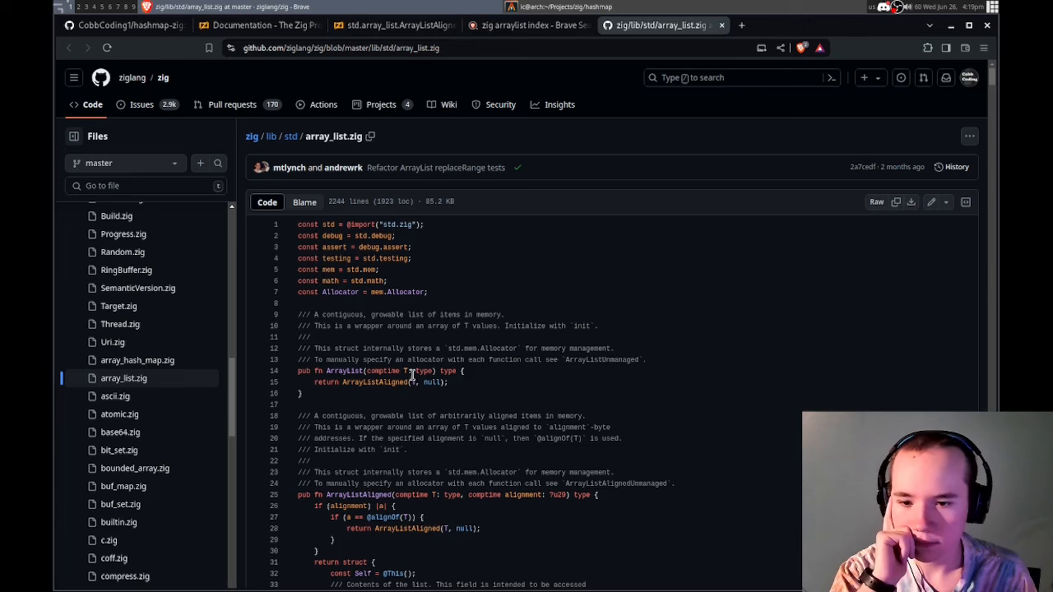
pyautogui.moveTo(724, 6)
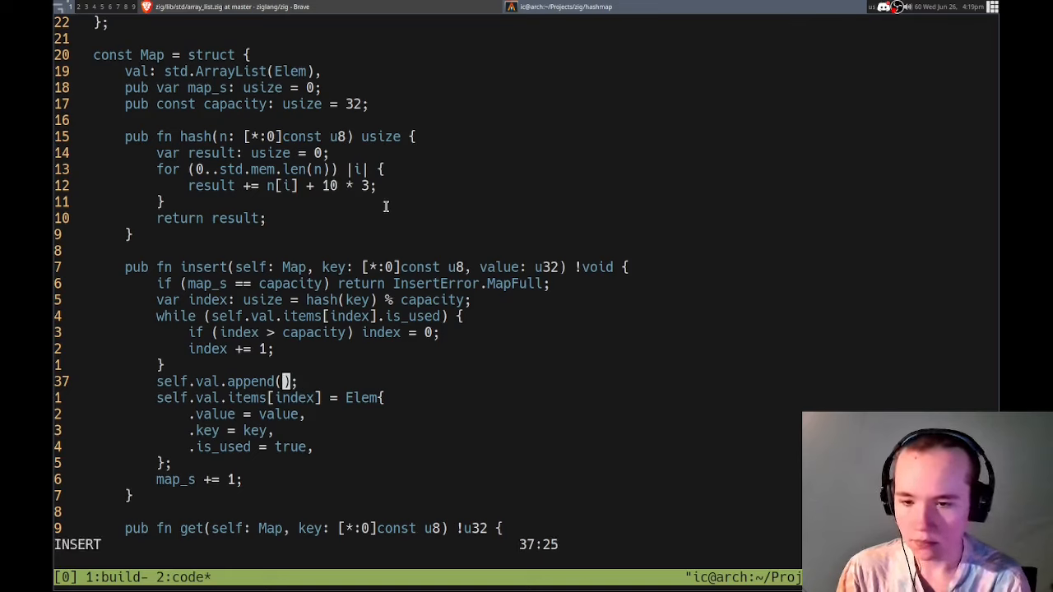
pyautogui.write('undefined')
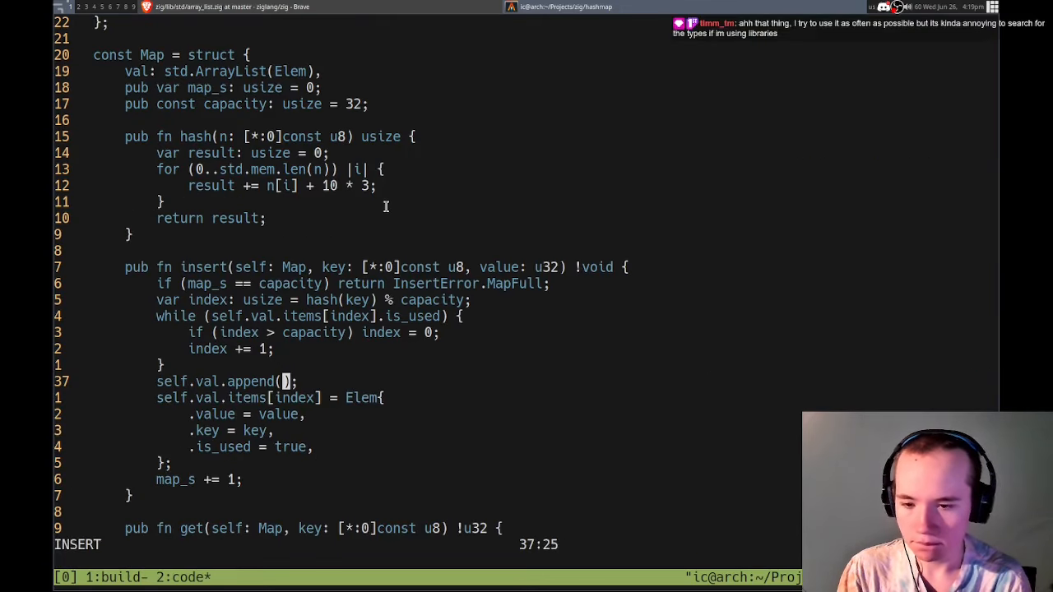
pyautogui.press('Escape')
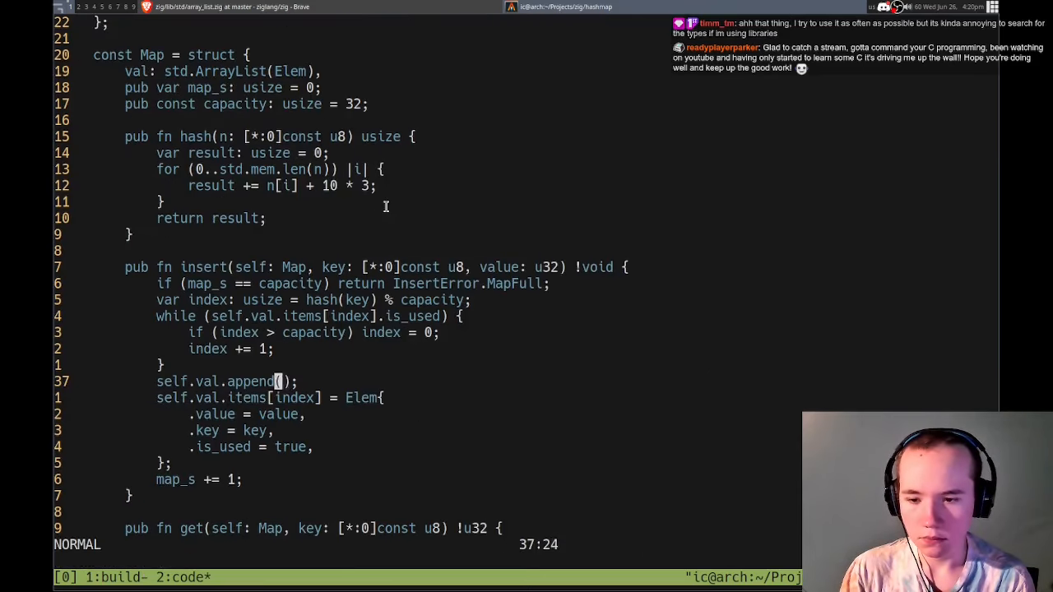
# - Remove the unfinished append line and scroll on through the ArrayList source
pyautogui.press('dd')
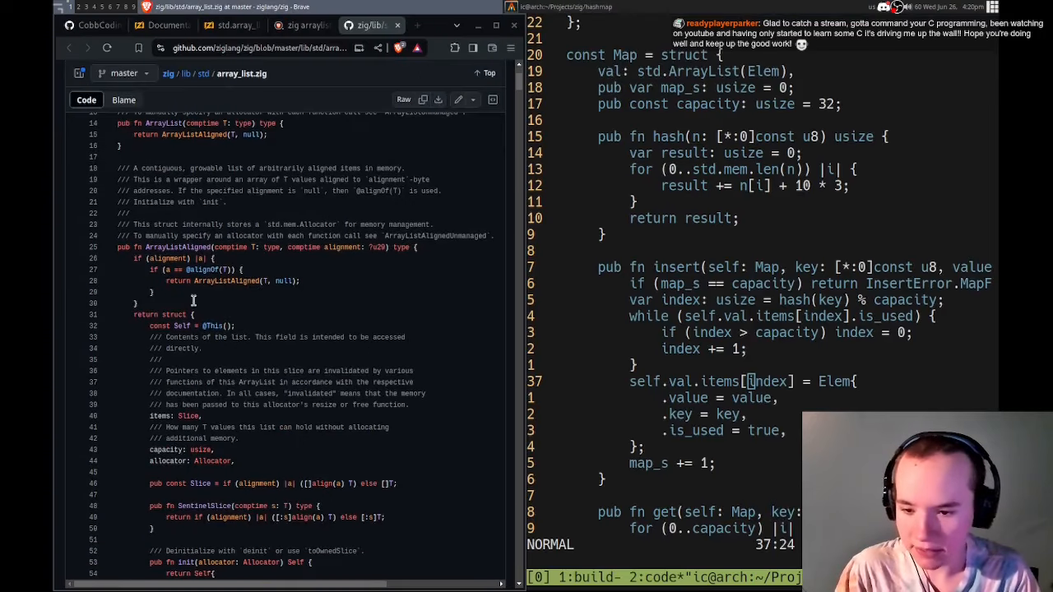
pyautogui.scroll(-3)
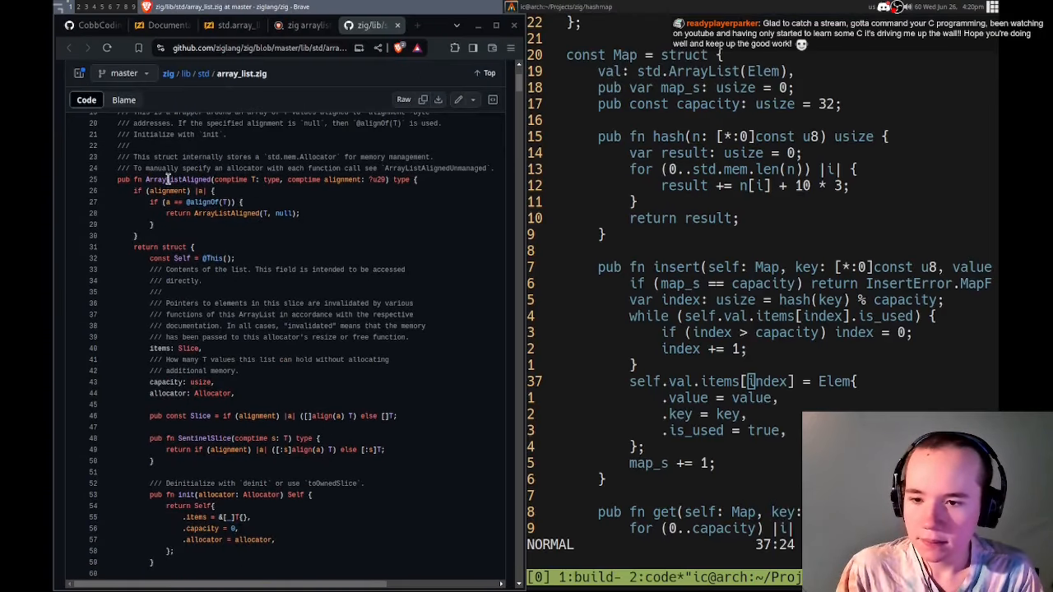
pyautogui.scroll(-3)
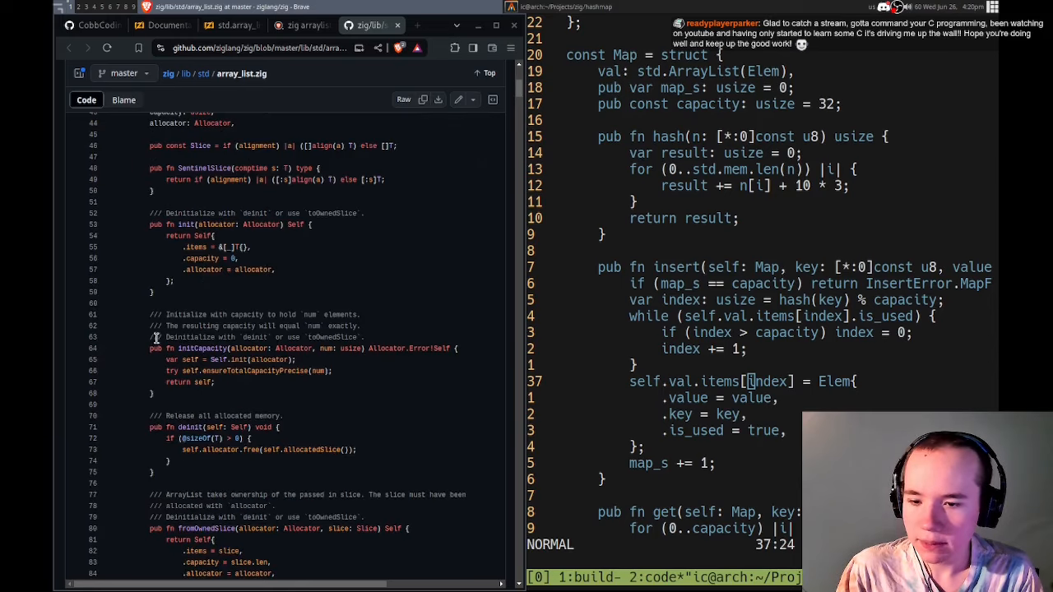
pyautogui.scroll(-3)
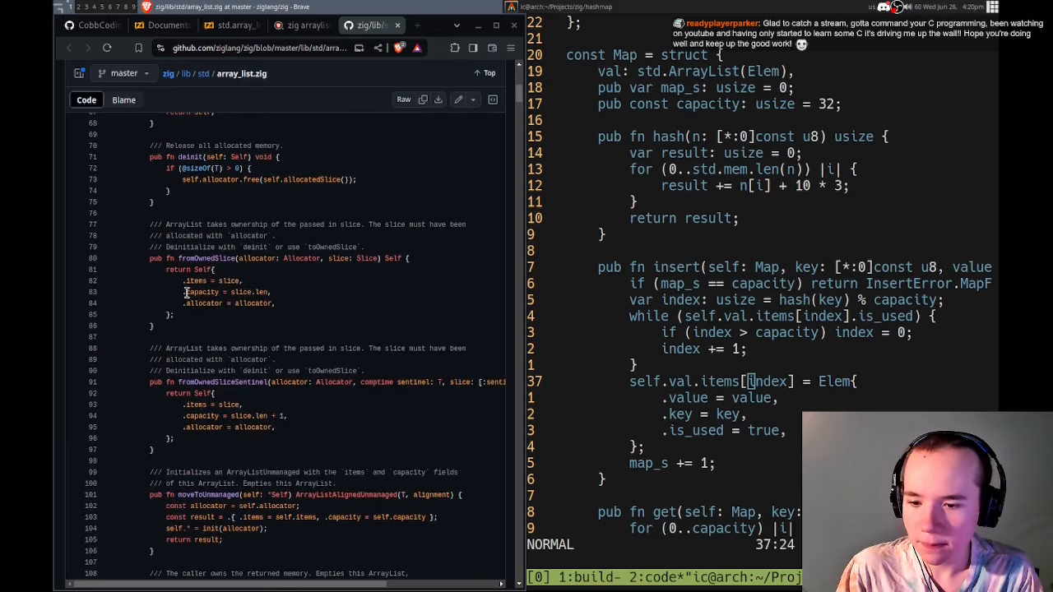
pyautogui.scroll(-3)
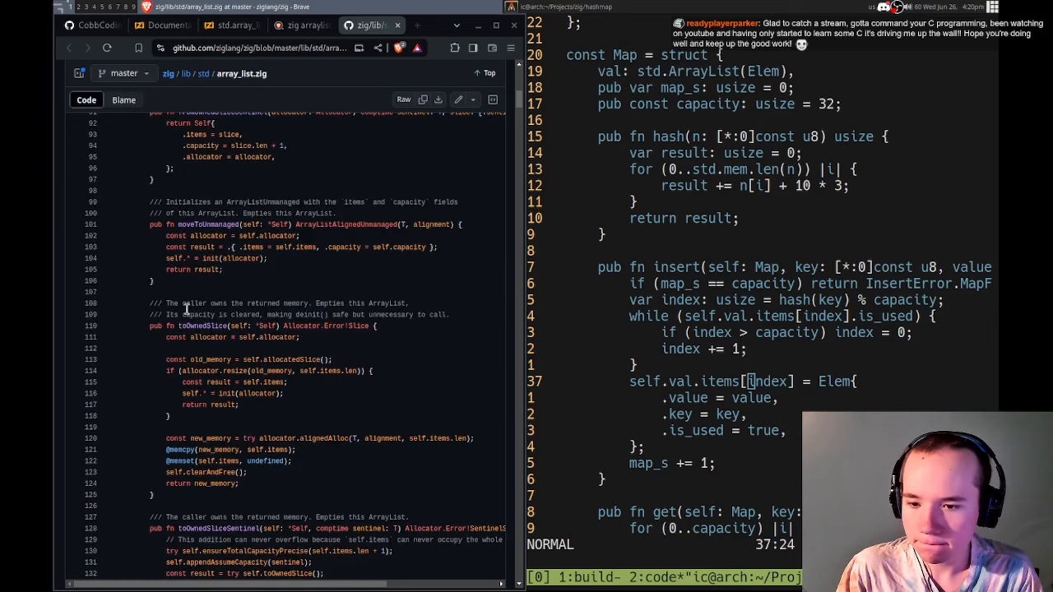
pyautogui.scroll(-3)
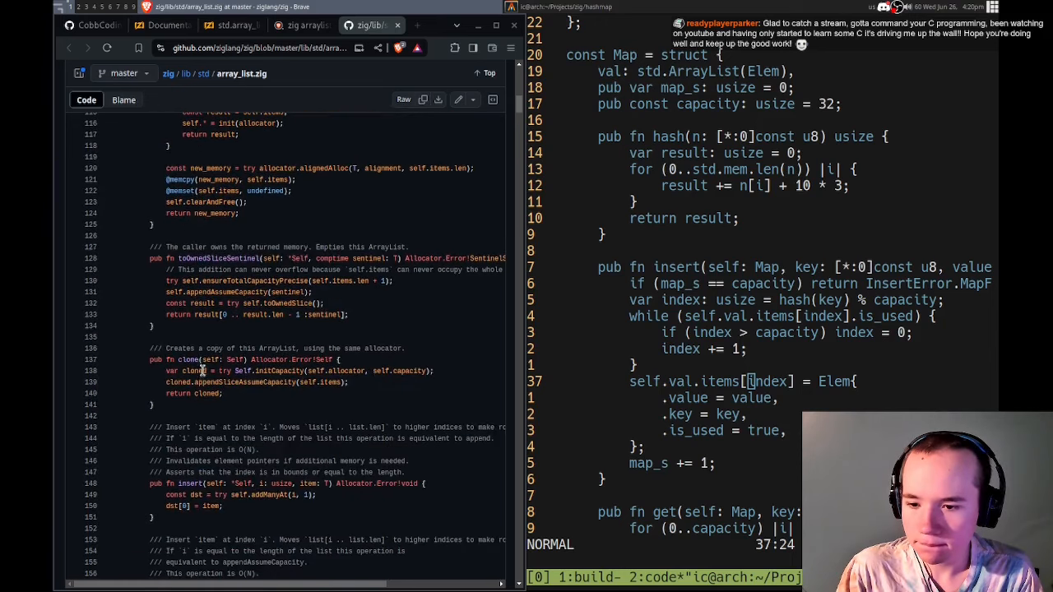
pyautogui.scroll(-3)
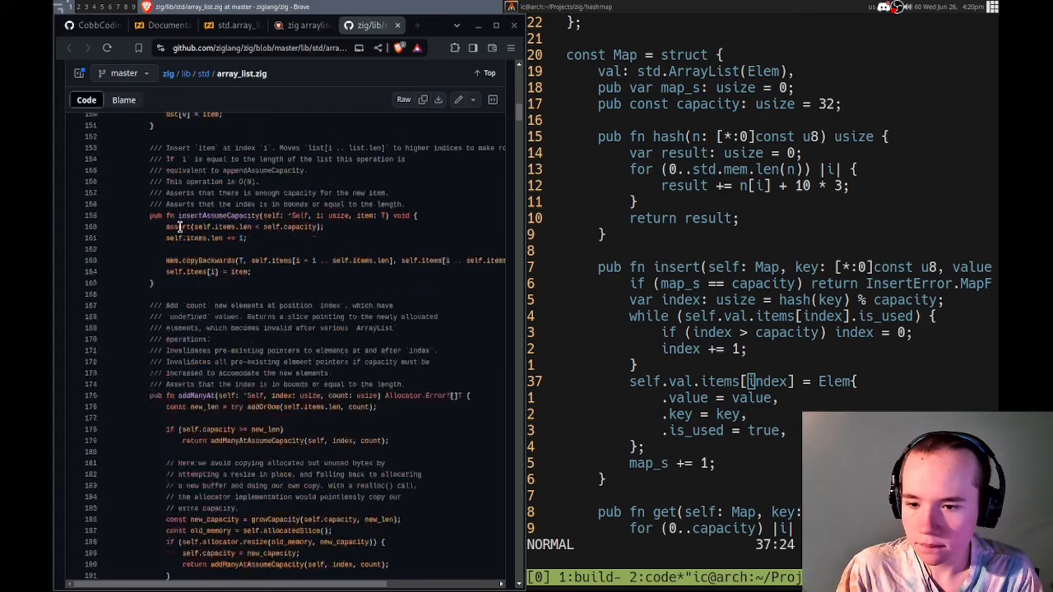
# - Search the ArrayListAligned docs for "extend" to review append and addOne entries
pyautogui.click(164, 26)
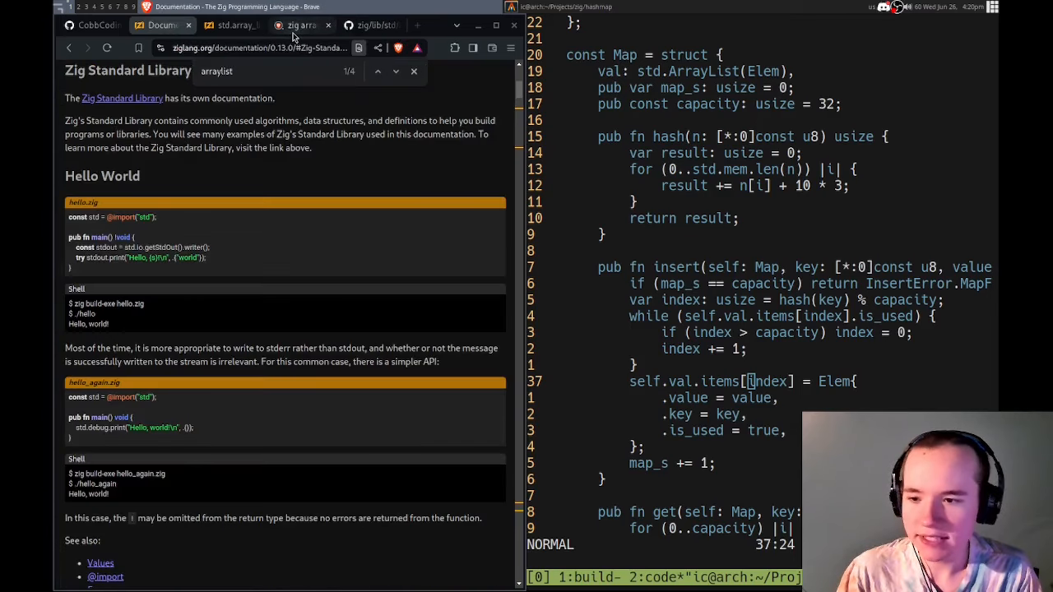
pyautogui.click(233, 25)
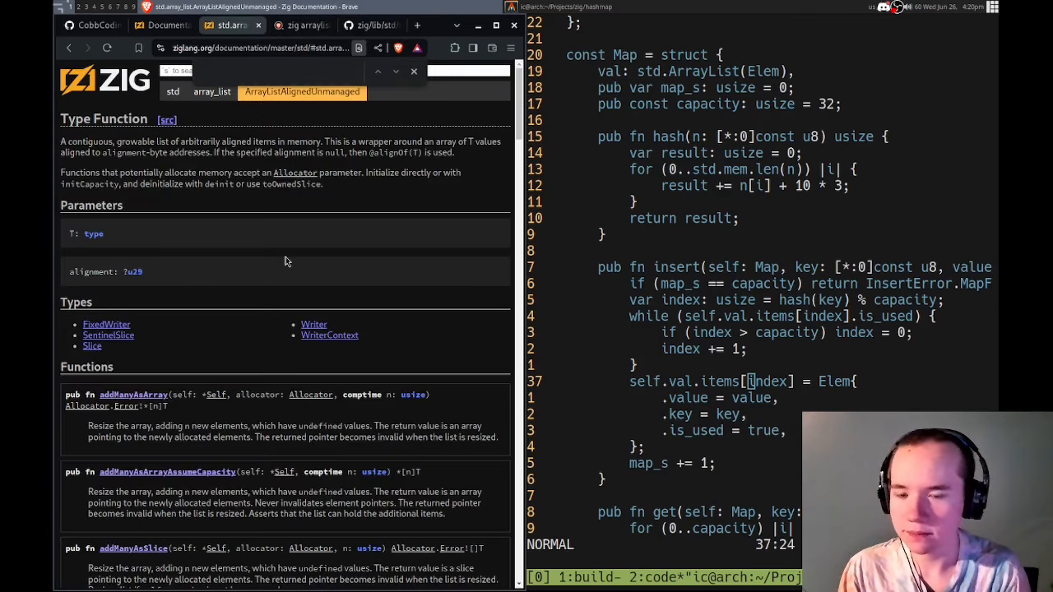
pyautogui.write('extend')
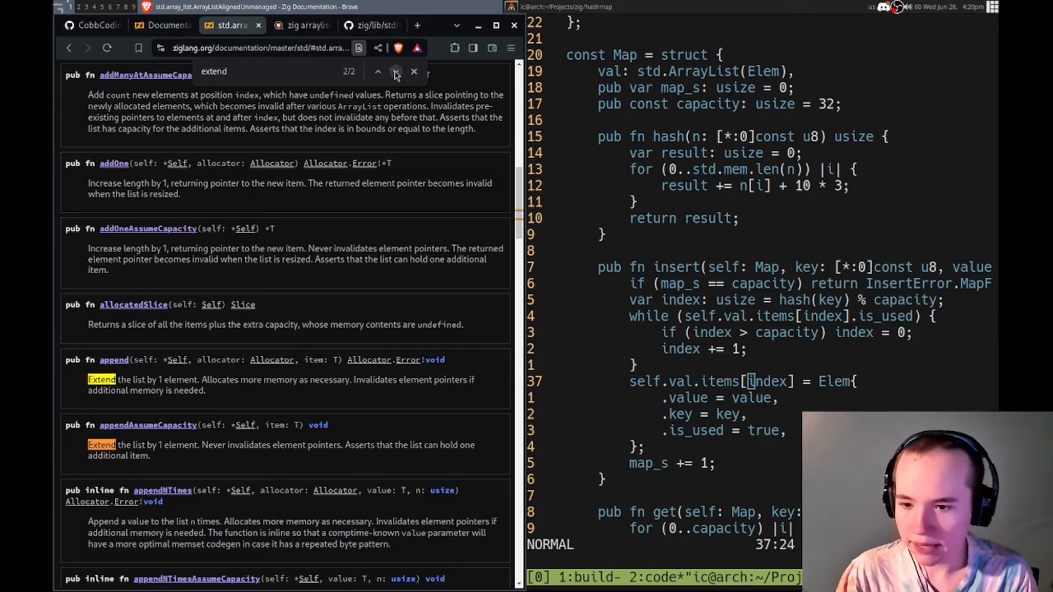
pyautogui.moveTo(362, 385)
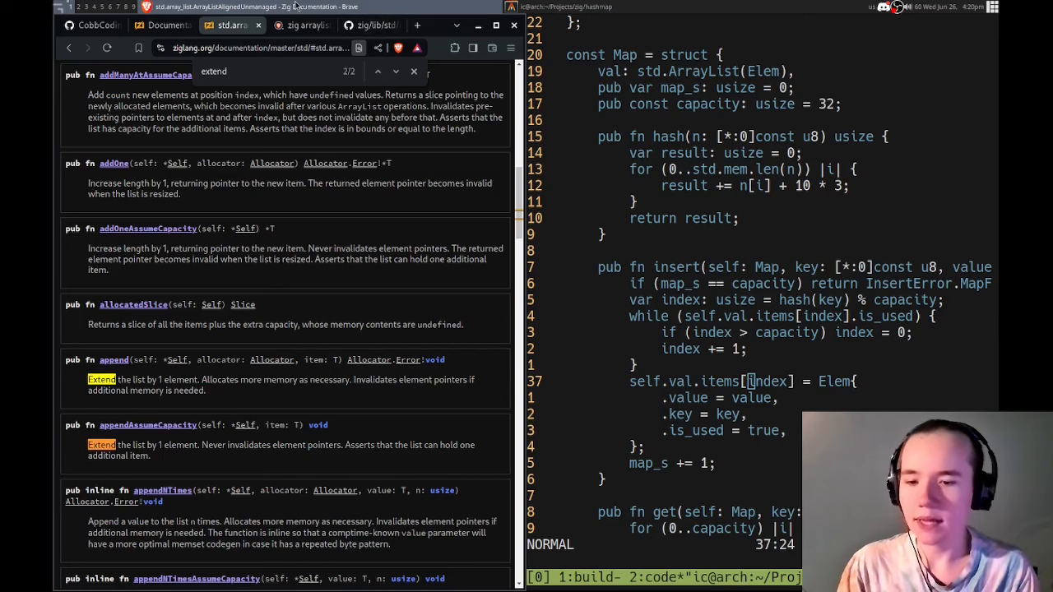
pyautogui.moveTo(303, 517)
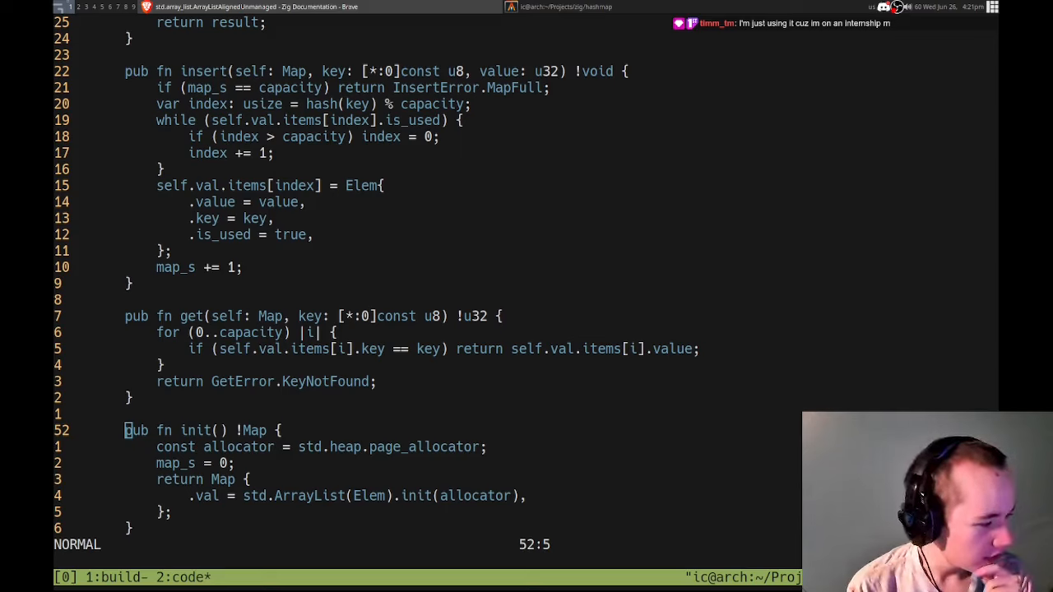
# - Begin a self.val.append call on a new line above the items[index] assignment in insert
pyautogui.scroll(-3)
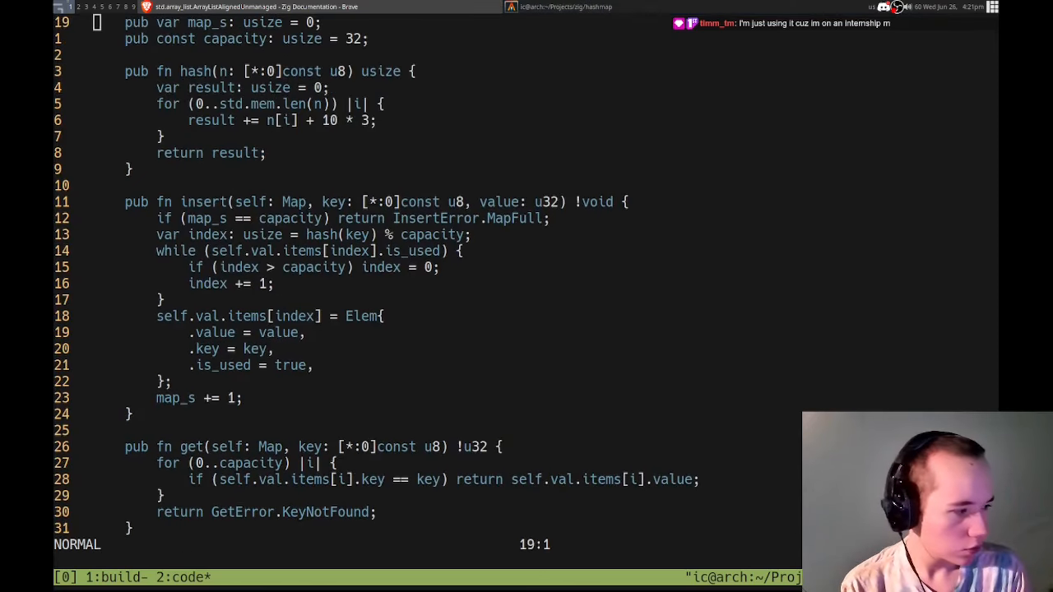
pyautogui.press('gg')
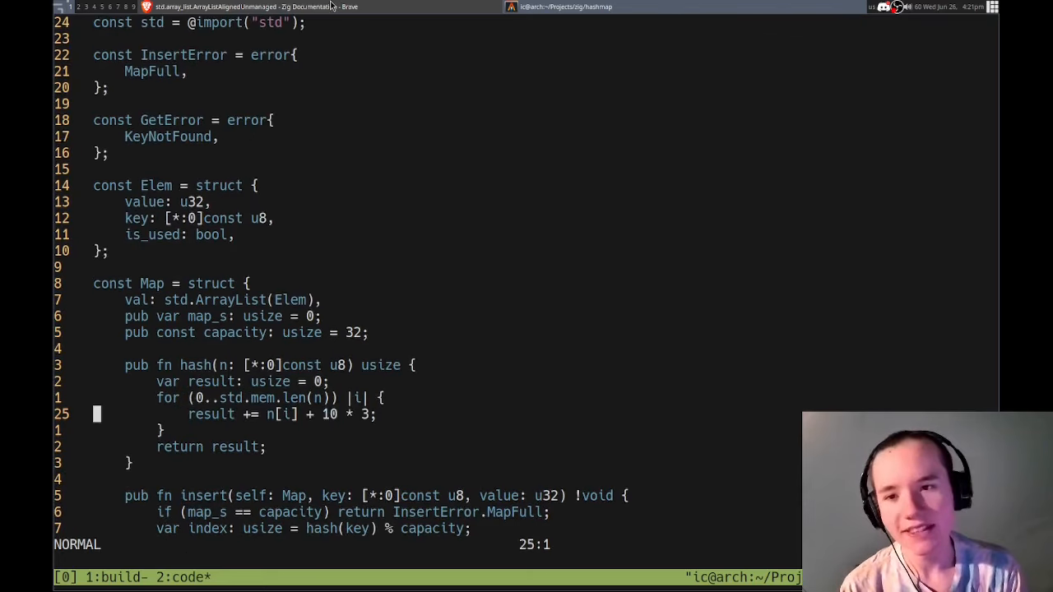
pyautogui.scroll(-3)
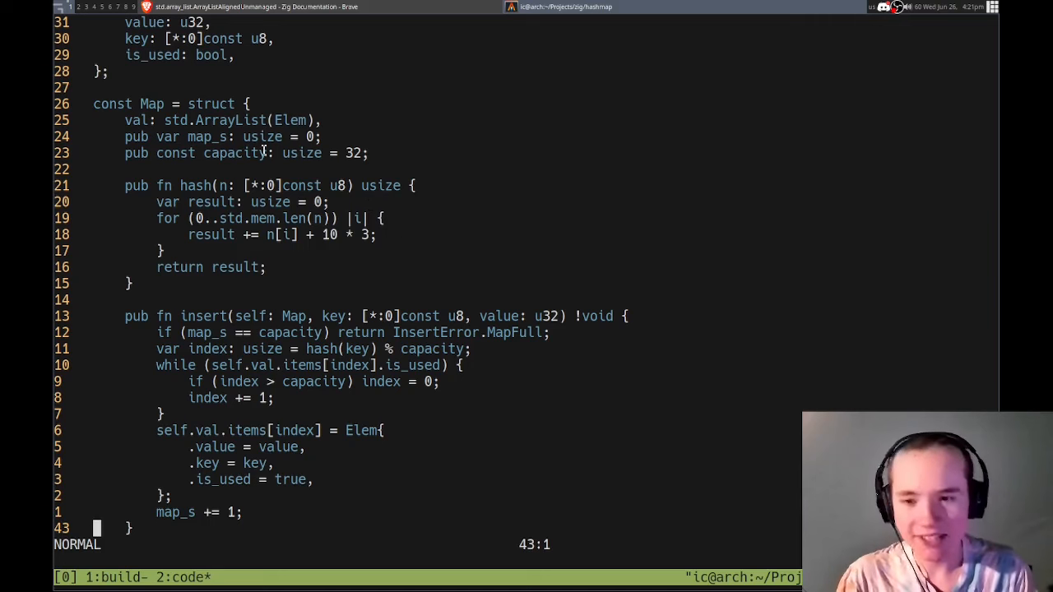
pyautogui.scroll(-3)
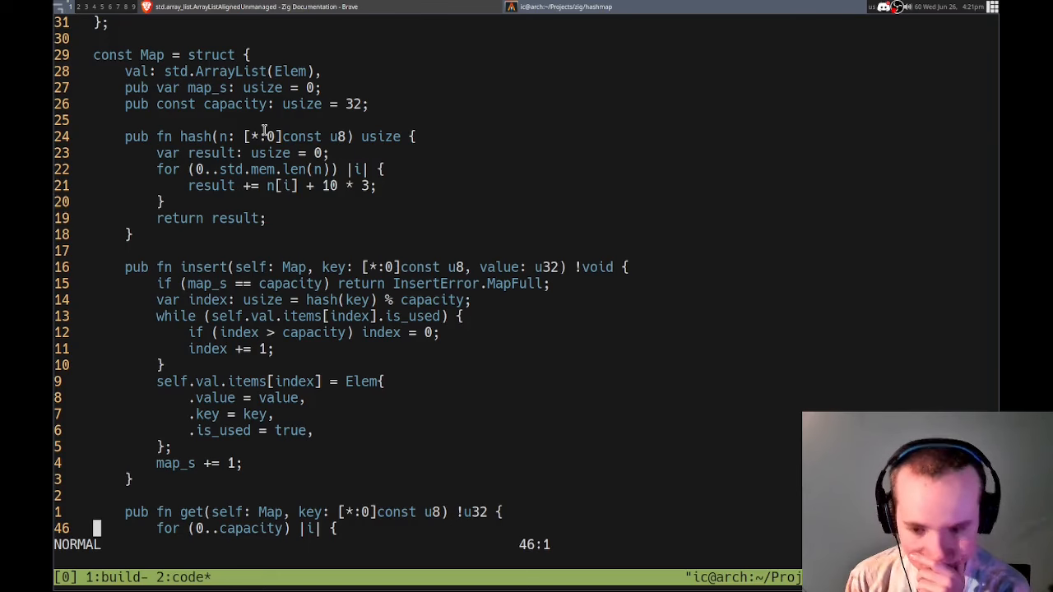
pyautogui.scroll(-3)
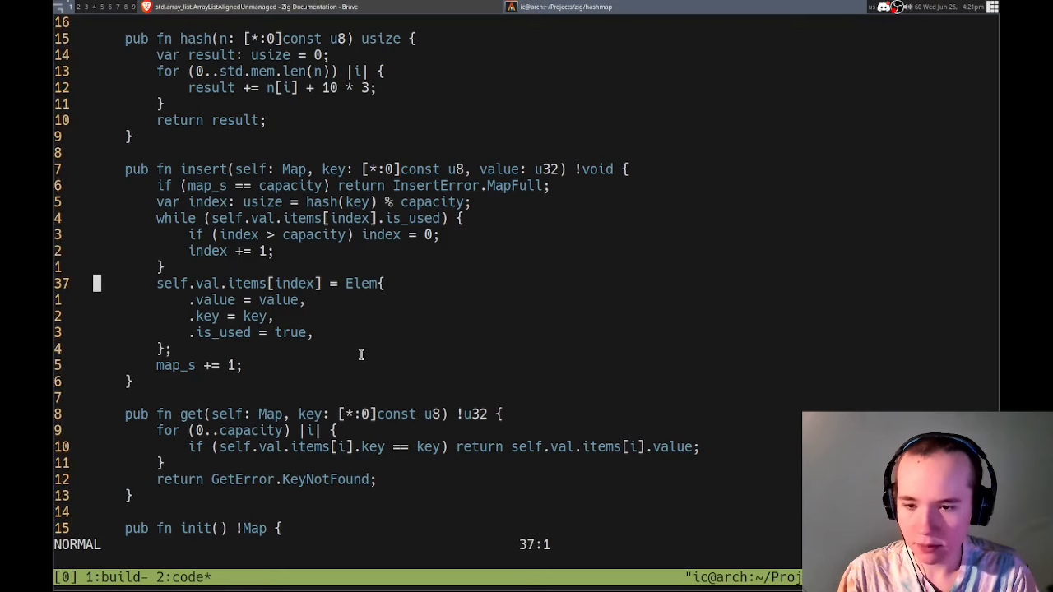
pyautogui.press('i')
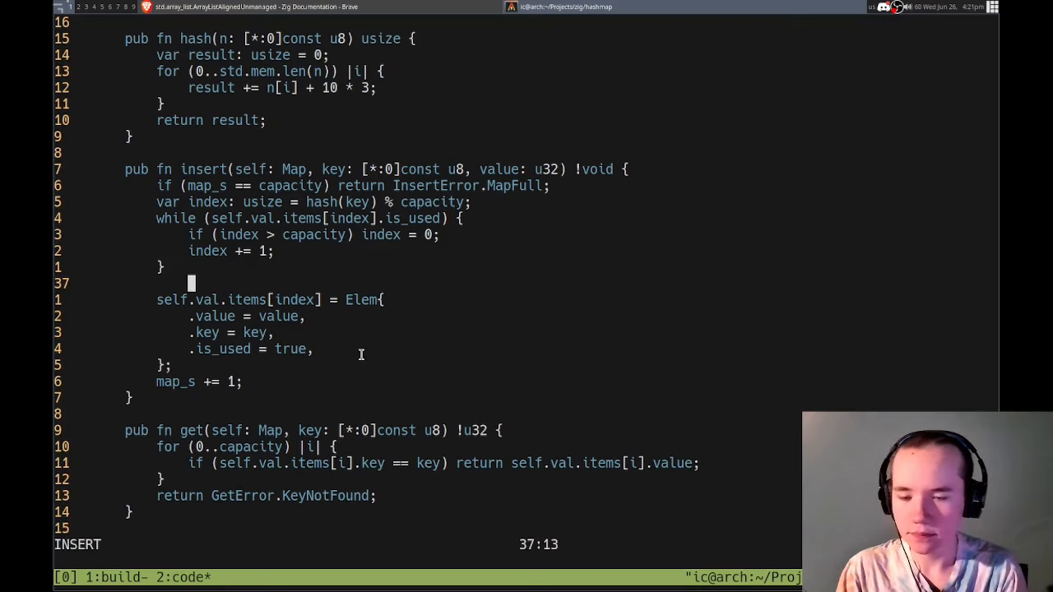
pyautogui.write('self.appen')
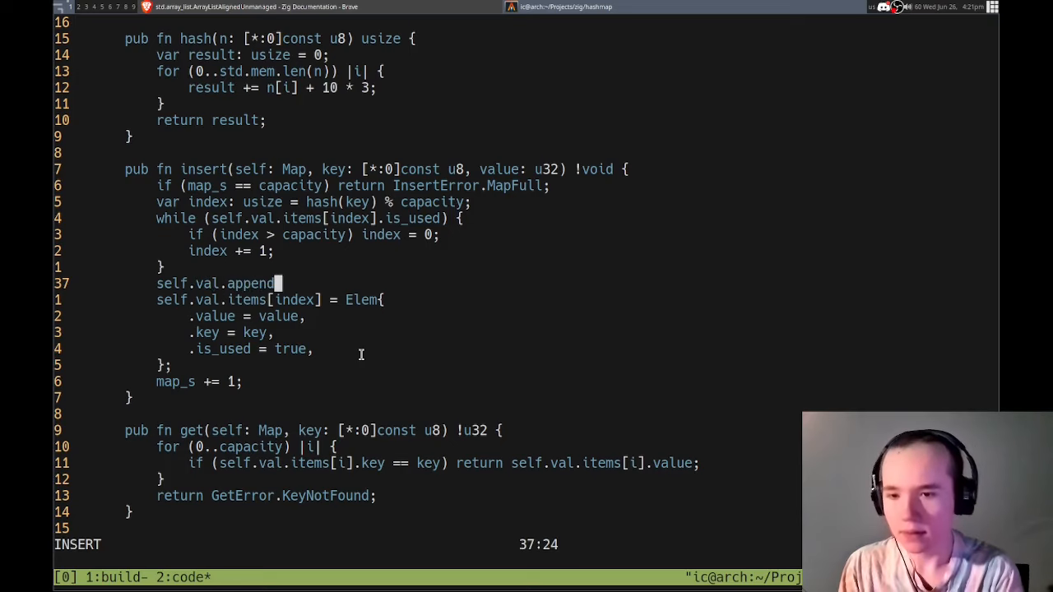
pyautogui.press('Escape')
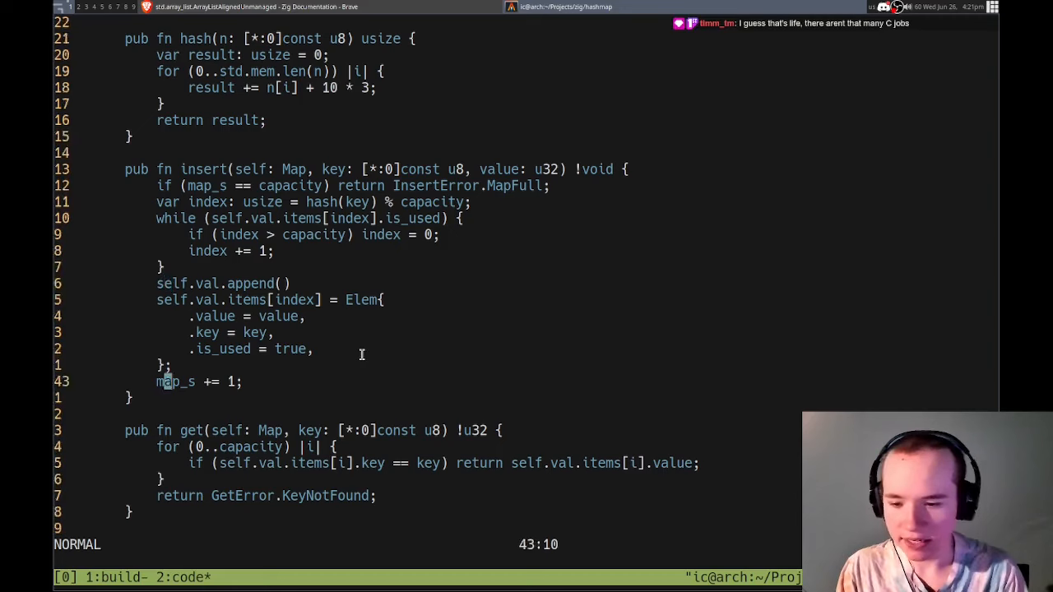
# - Declare const allocator = std.heap.page_allocator and pass allocator as append's first argument
pyautogui.scroll(-3)
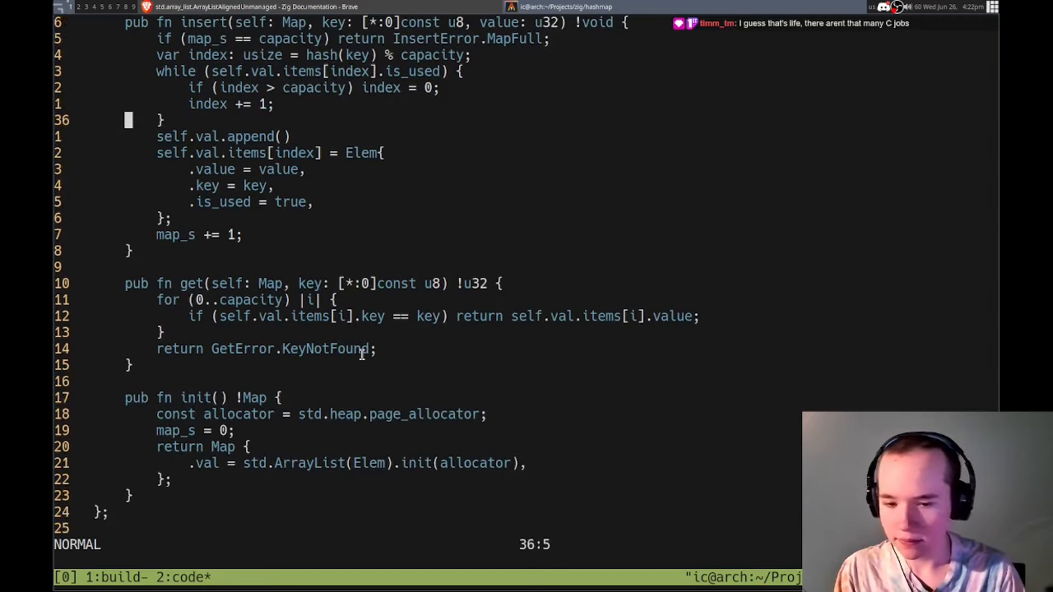
pyautogui.scroll(3)
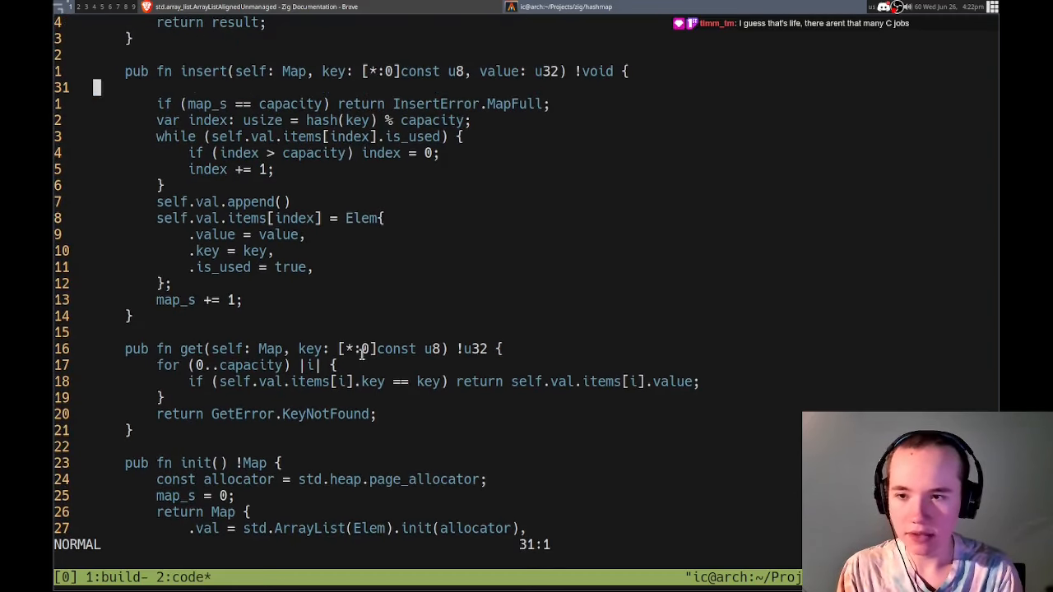
pyautogui.write('const allocator = std.heap.page_allocator;')
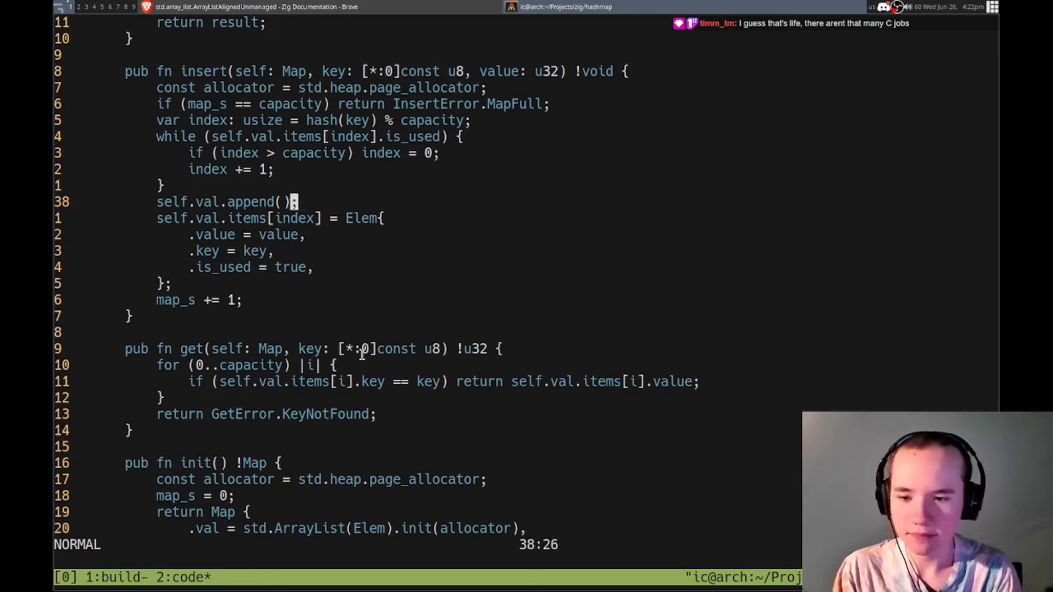
pyautogui.write('a')
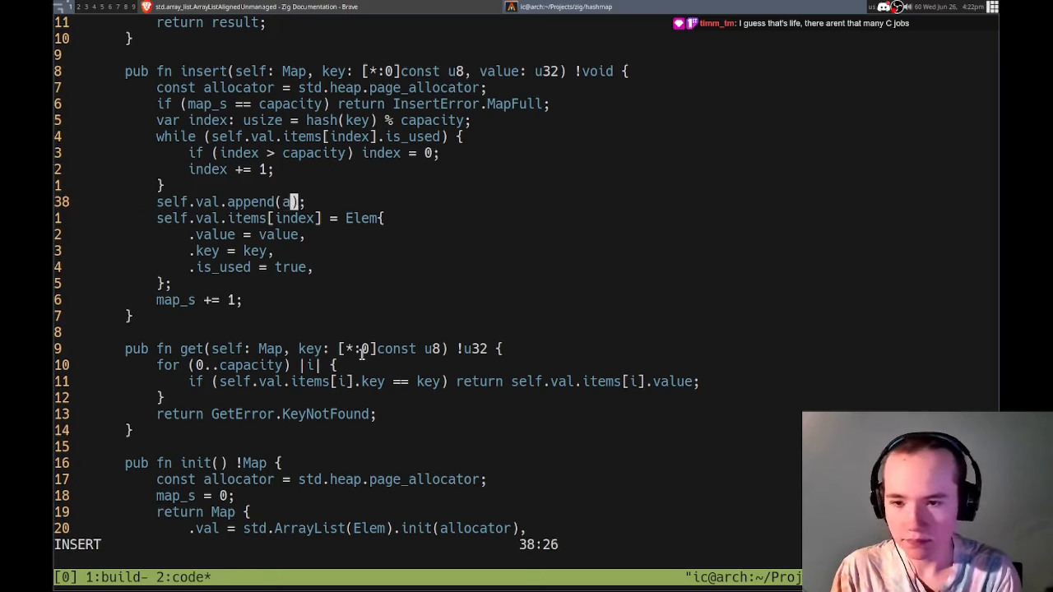
pyautogui.write('llocator,')
pyautogui.write('zig run main.zig')
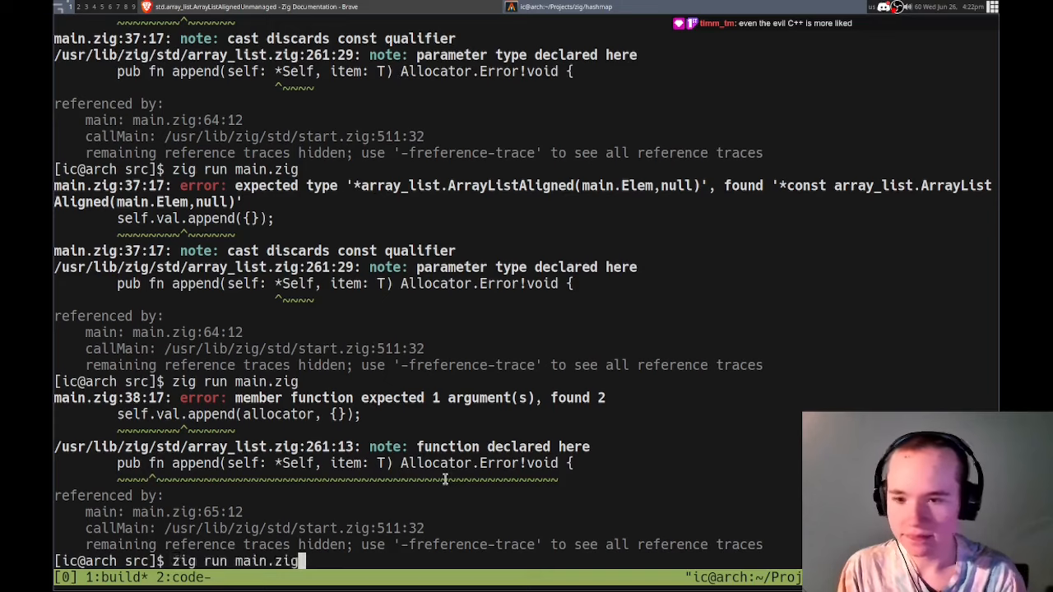
# - Rerun zig run main.zig and read the append argument-count error
pyautogui.press('Return')
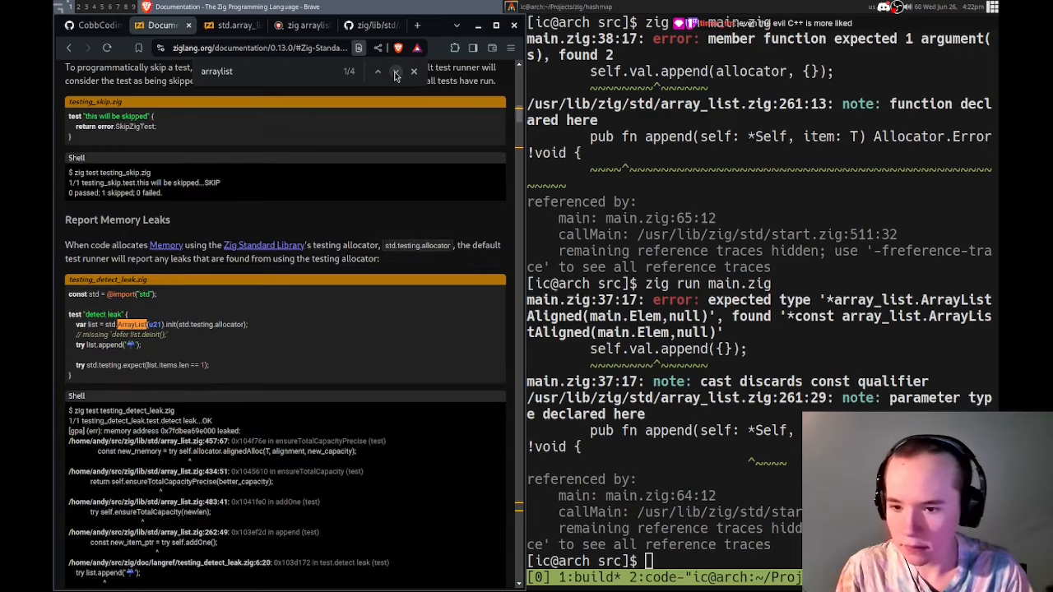
pyautogui.moveTo(326, 255)
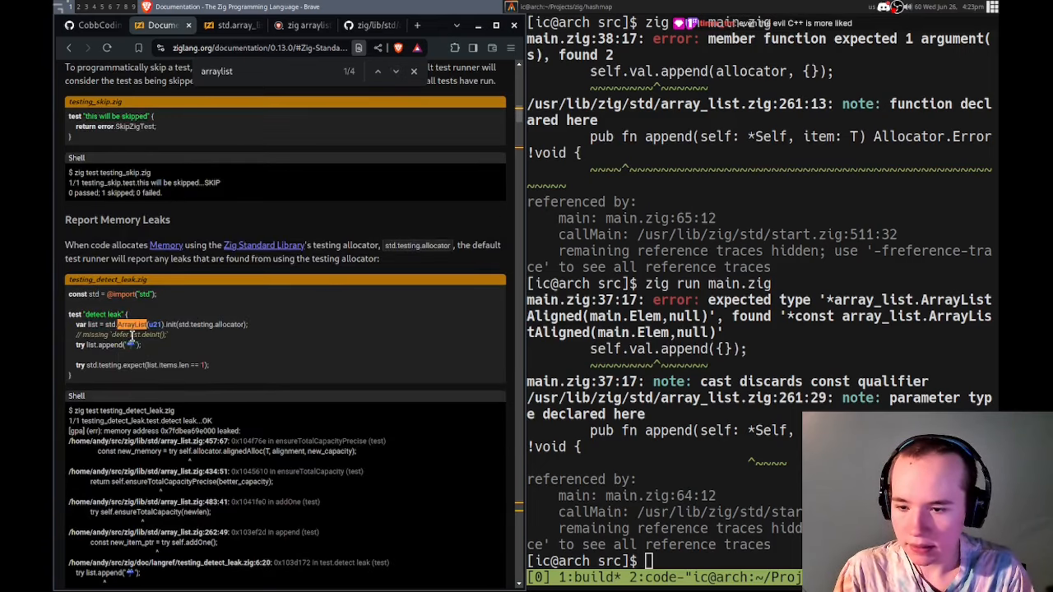
pyautogui.scroll(-3)
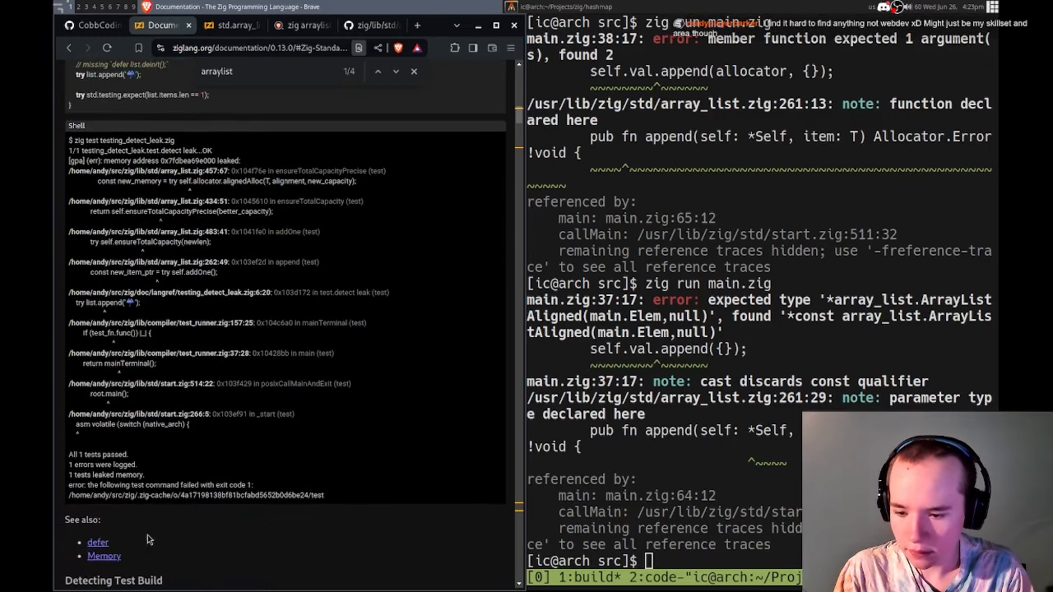
pyautogui.moveTo(170, 444)
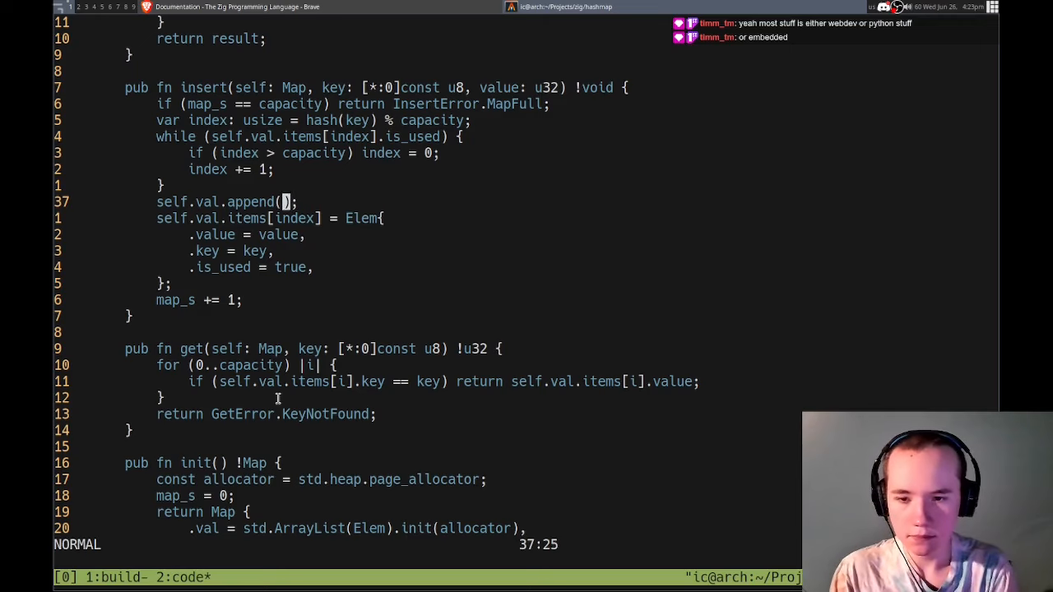
# - Declare var elem: Elem = undefined above the append line and pass elem to self.val.append
pyautogui.write('undefined')
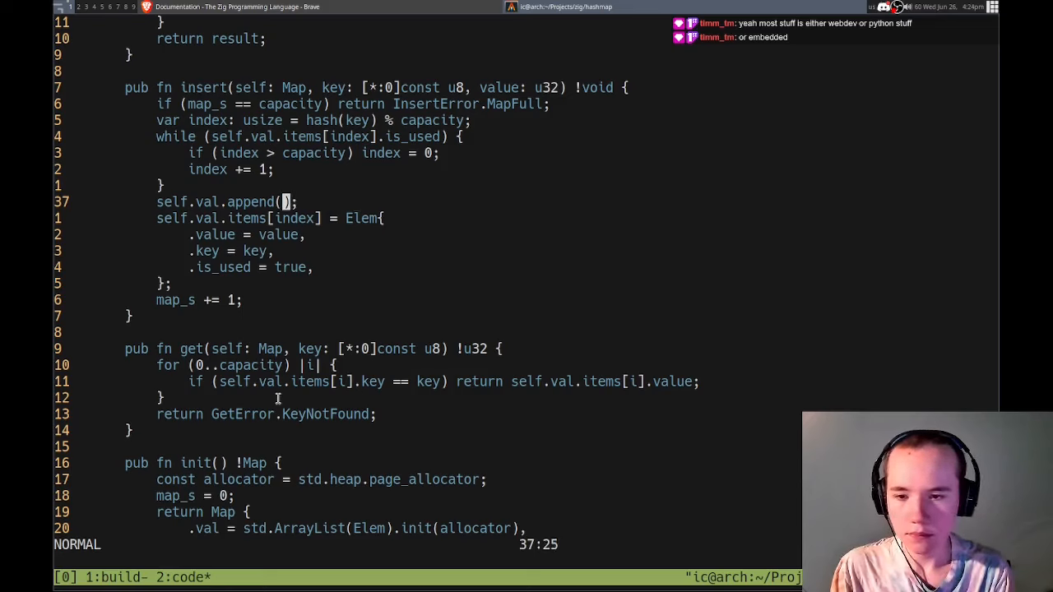
pyautogui.press('i')
pyautogui.write('c')
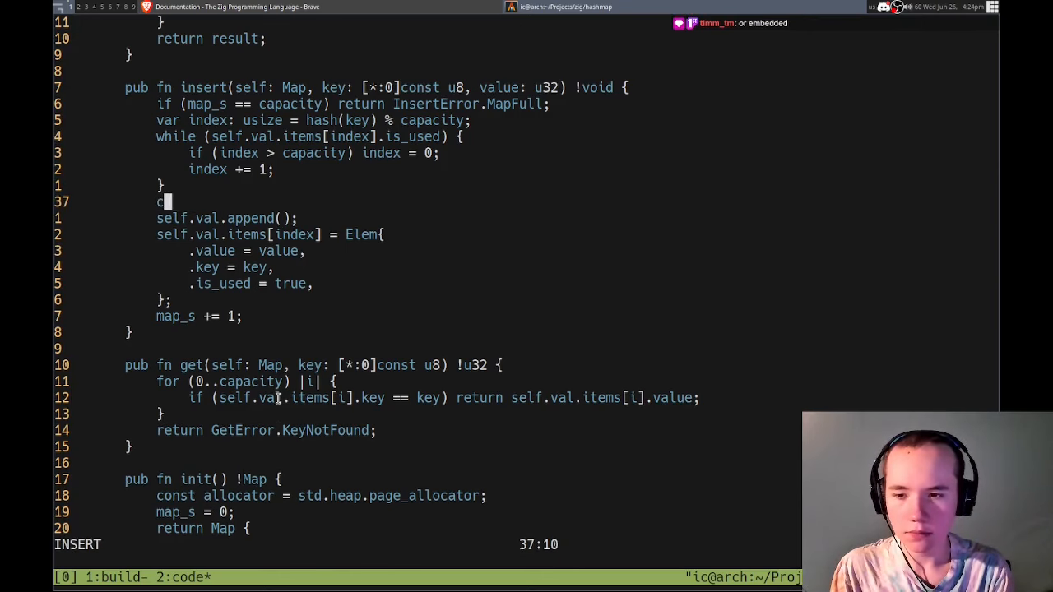
pyautogui.write('var')
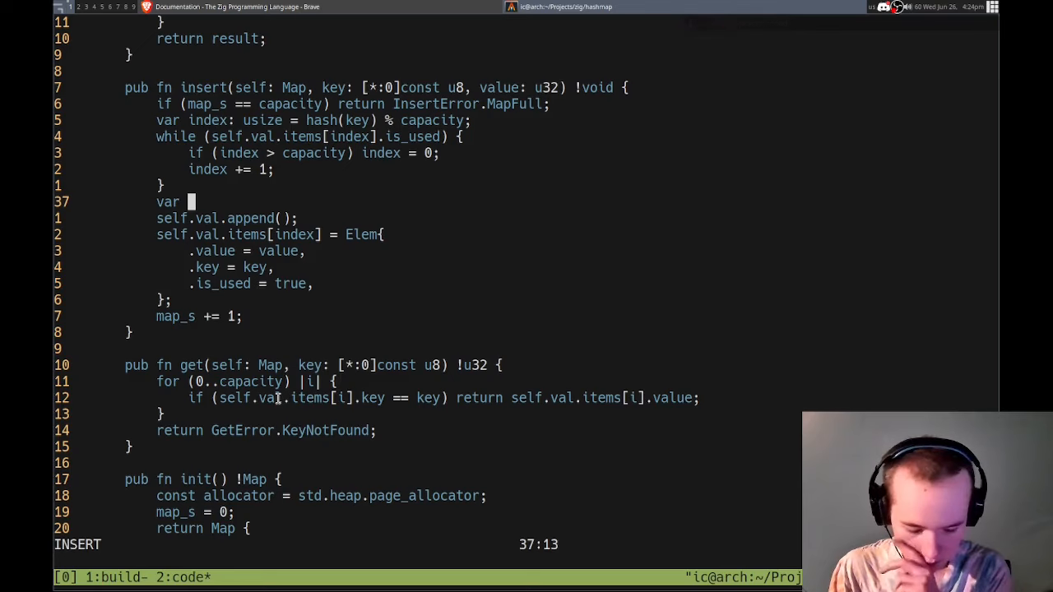
pyautogui.write('val =')
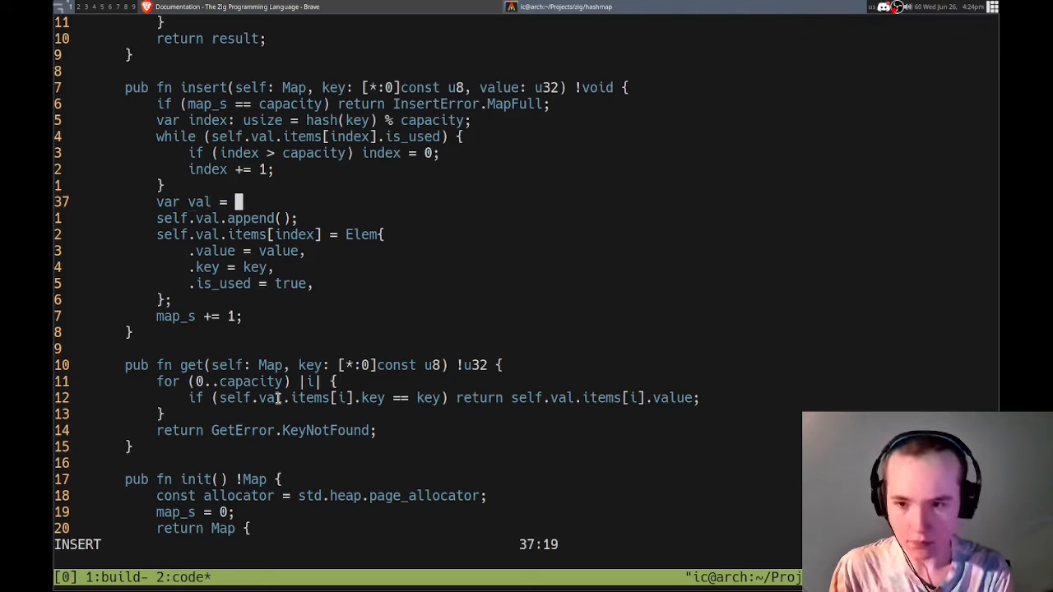
pyautogui.write('undefined;}')
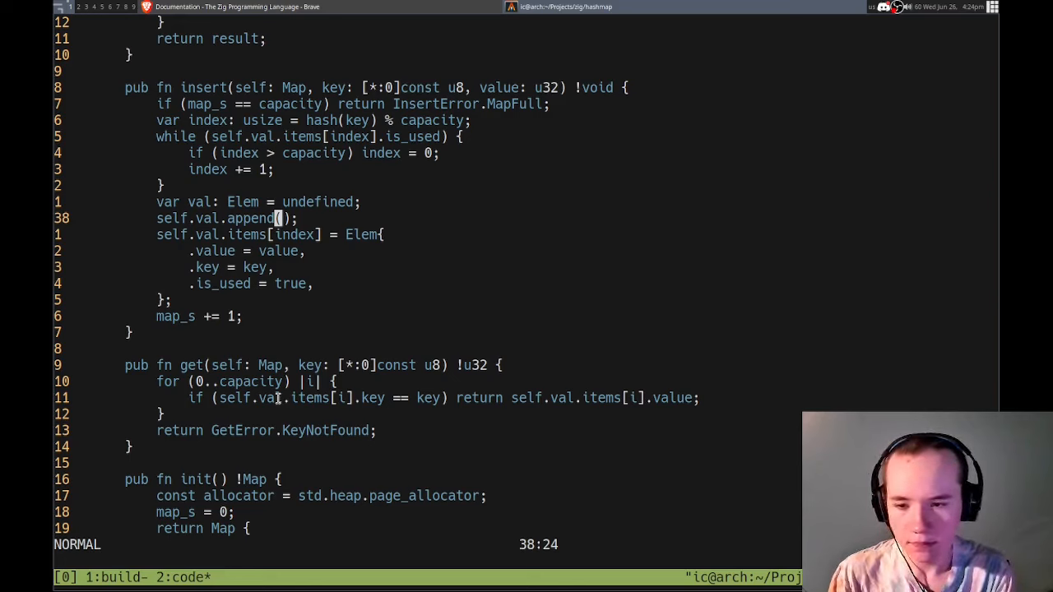
pyautogui.press('j')
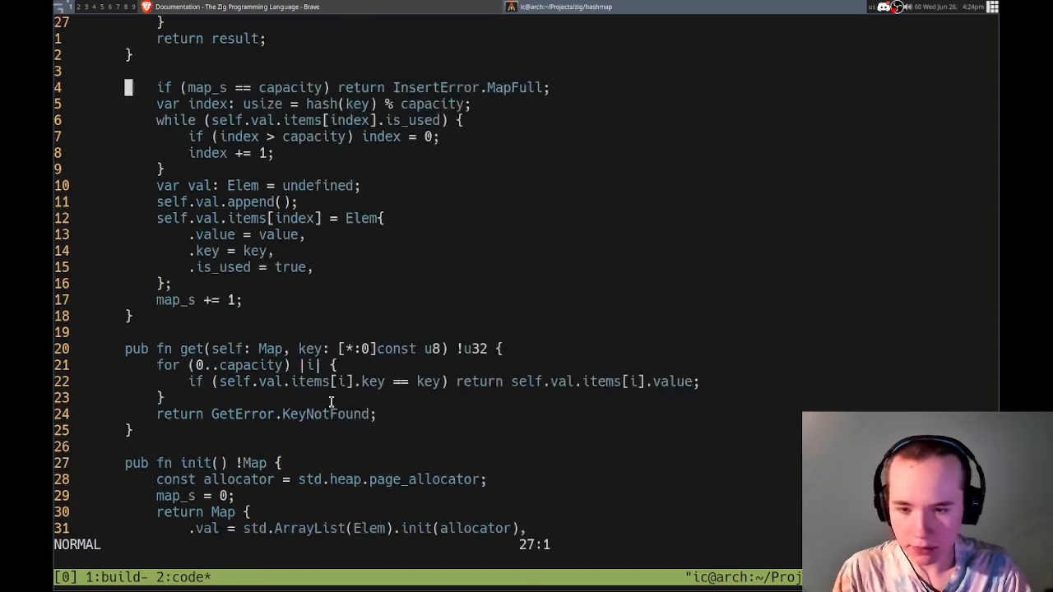
pyautogui.scroll(3)
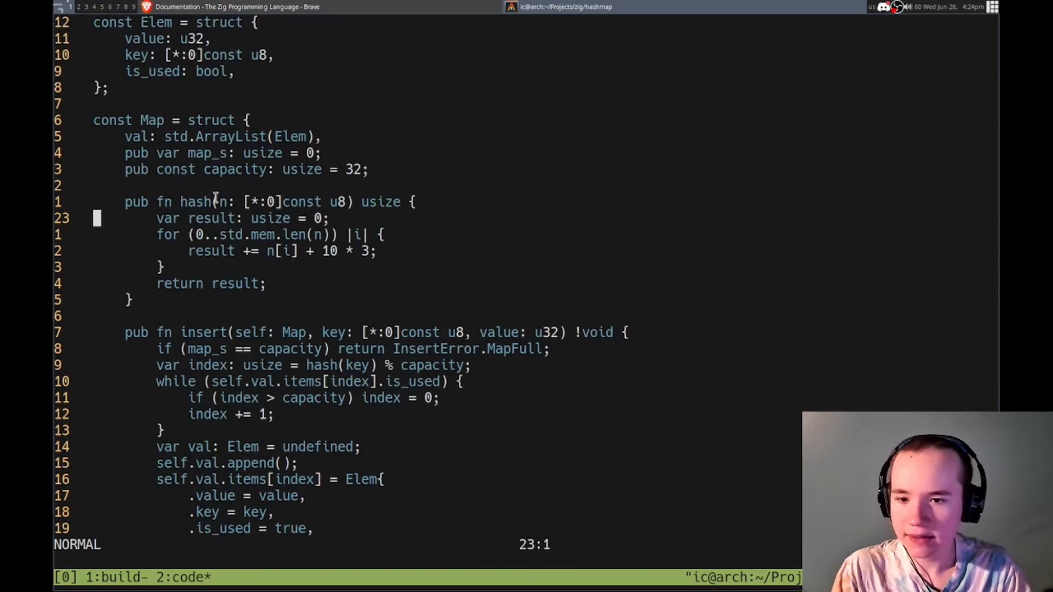
pyautogui.scroll(-3)
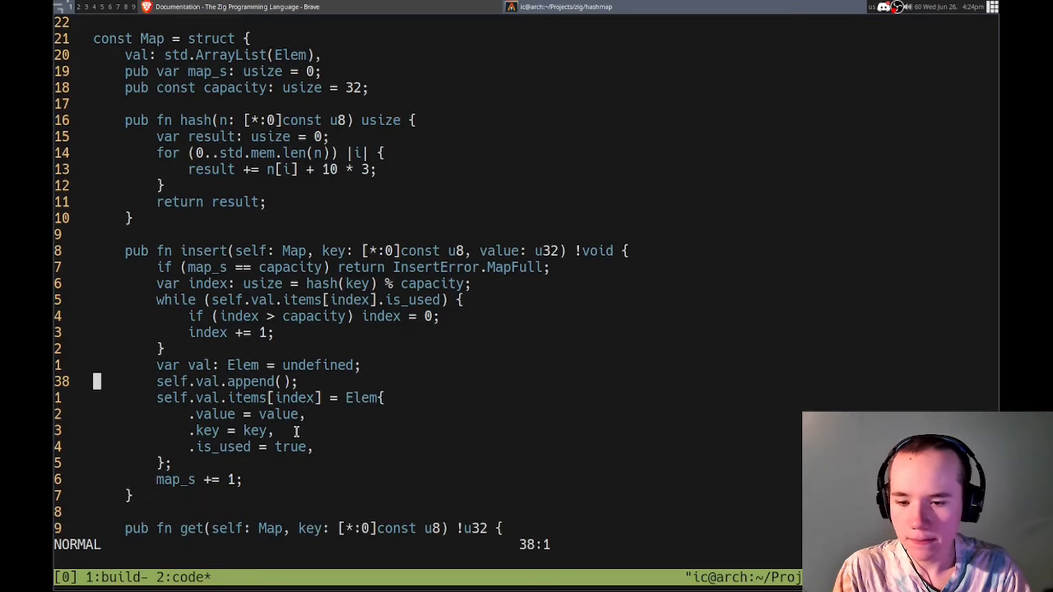
pyautogui.moveTo(339, 365)
pyautogui.write('elem')
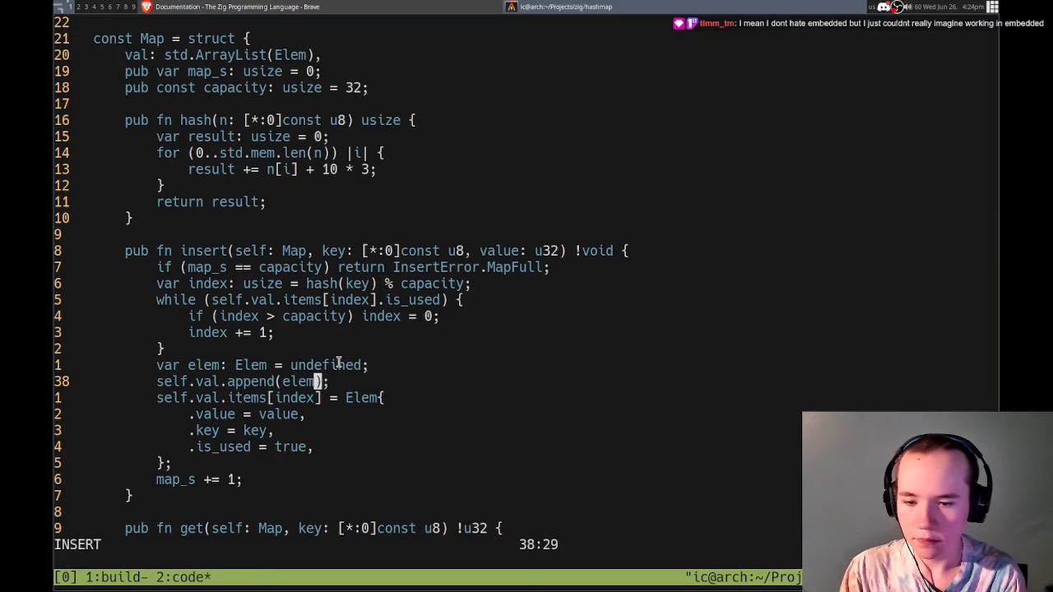
pyautogui.click(63, 576)
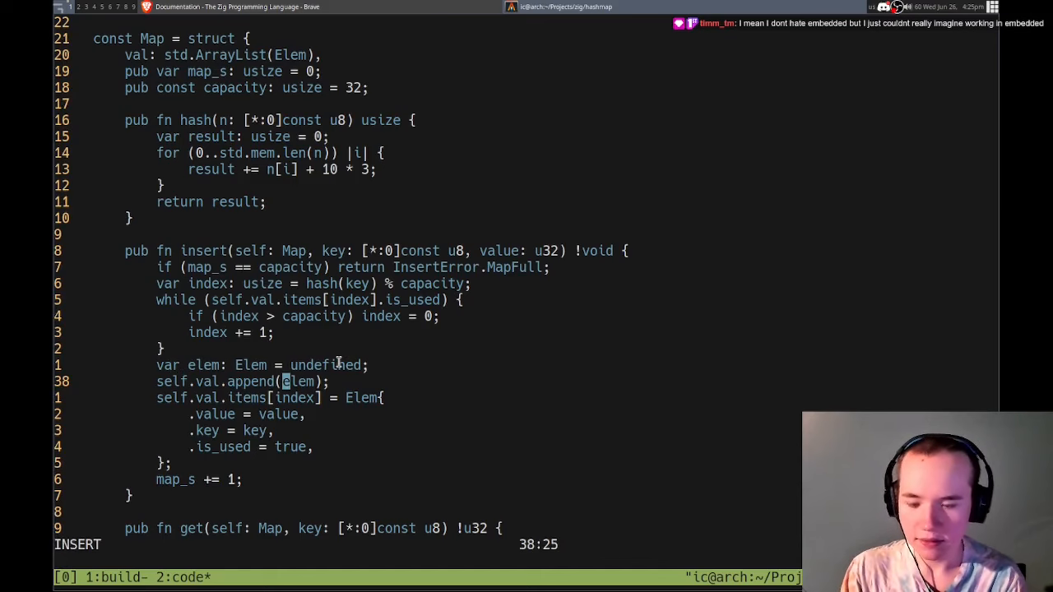
# - Drop the elem declaration and rewrite the slot assignment as self.val.append(Elem{ ... })
pyautogui.press('Escape')
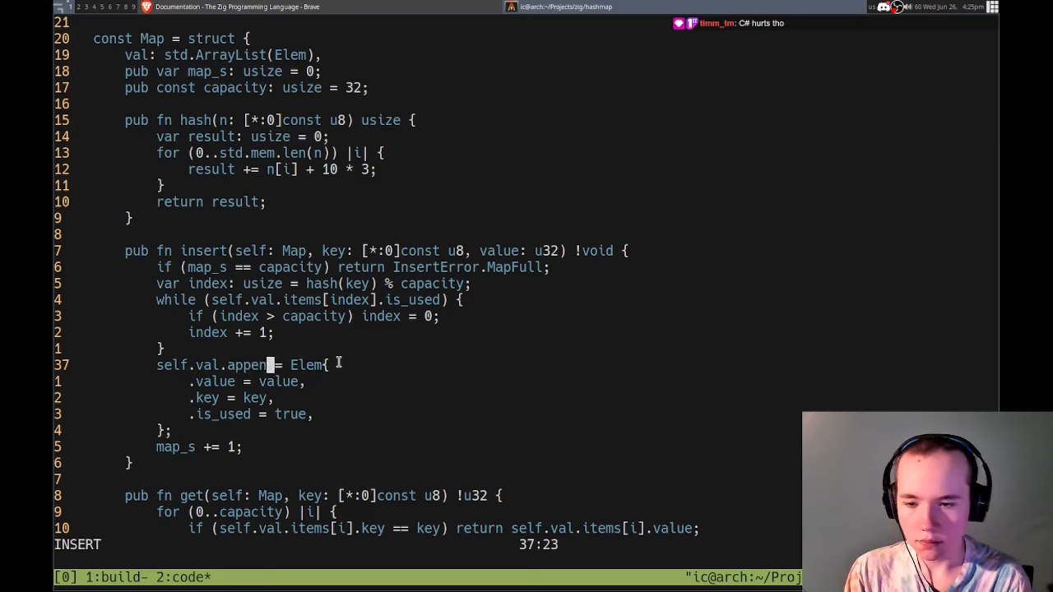
pyautogui.press('Escape')
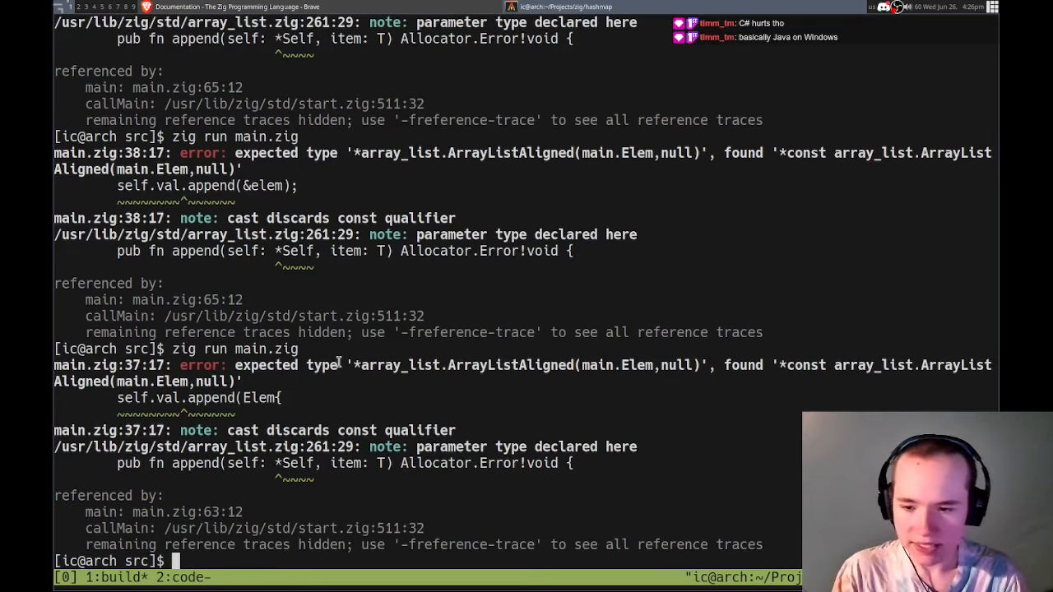
pyautogui.moveTo(263, 471)
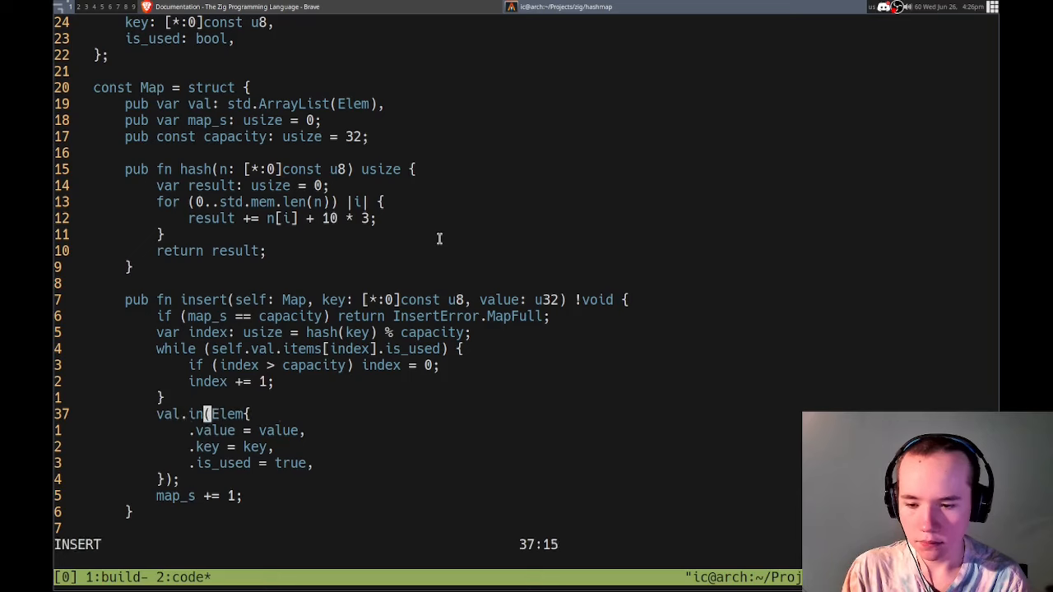
# - Switch insert to val.append(undefined) followed by val.items[index] = Elem{ ... }
pyautogui.write('items[index]')
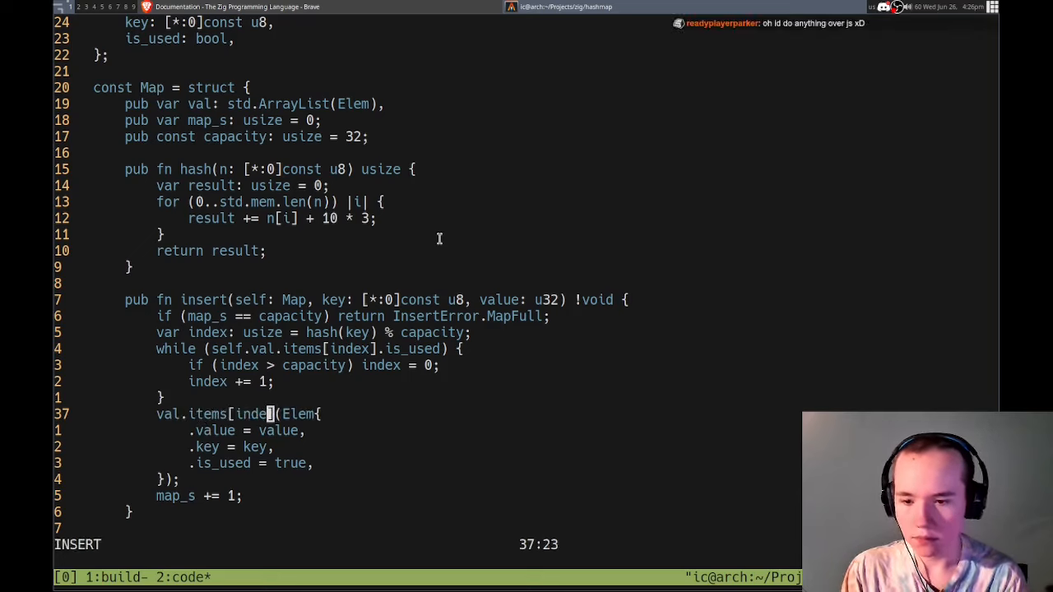
pyautogui.press('Escape')
pyautogui.write('val.a')
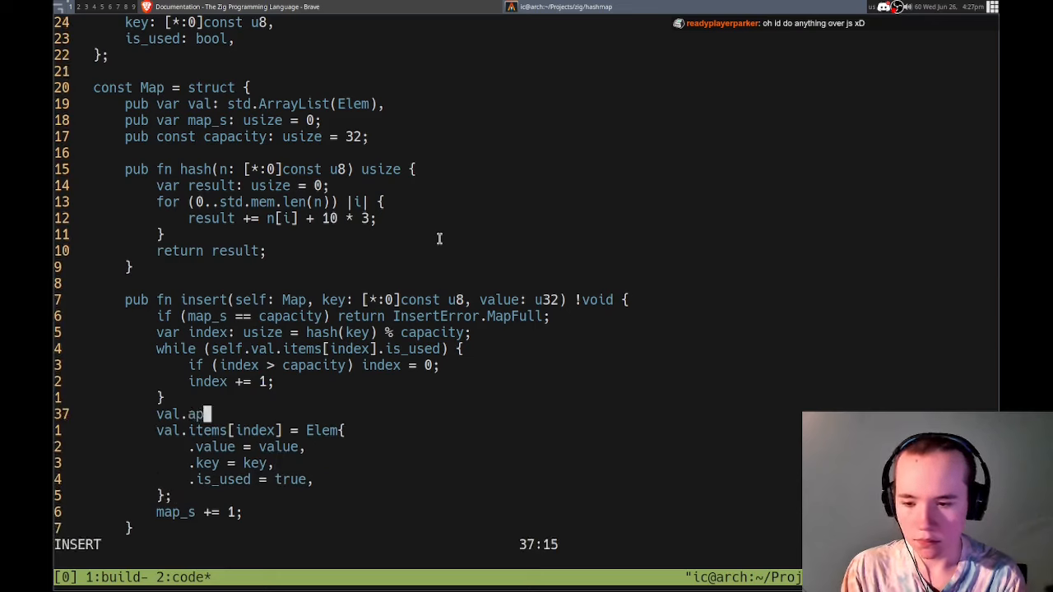
pyautogui.write('pend(undefined);')
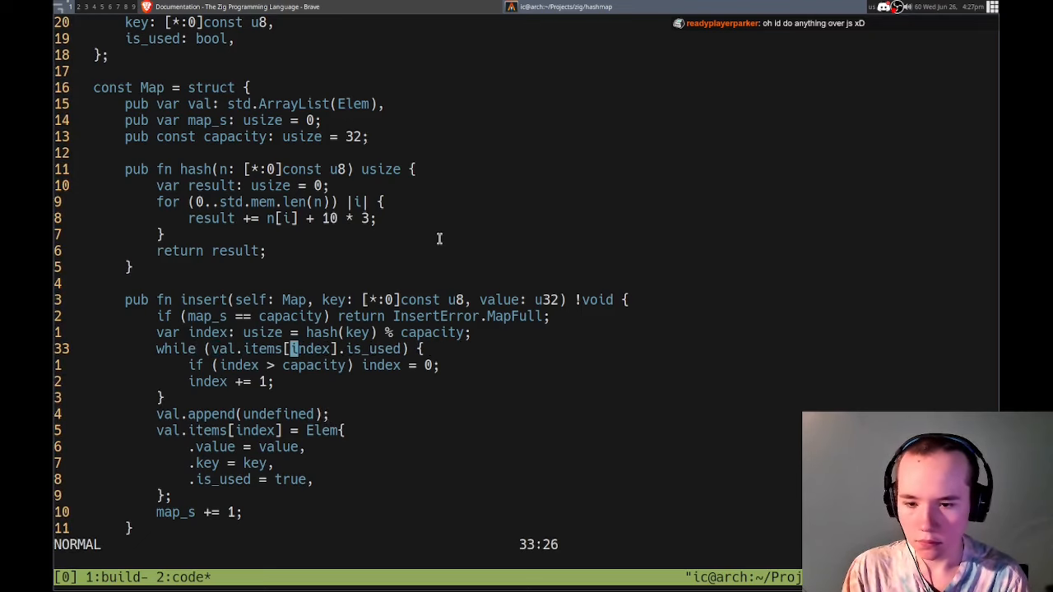
pyautogui.scroll(-3)
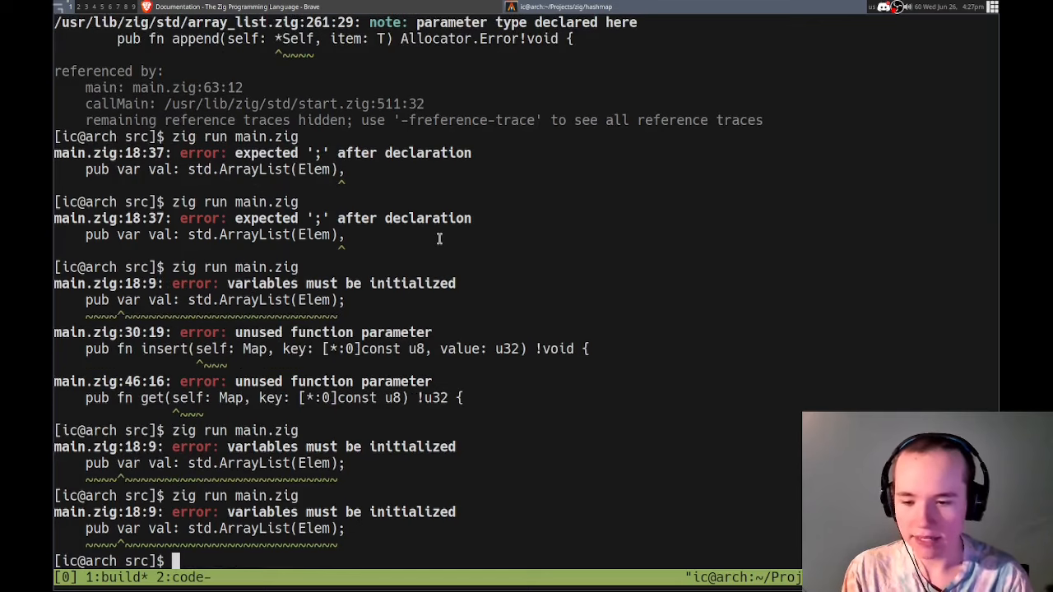
# - Clear the terminal so the old compile errors are gone
pyautogui.write('clear')
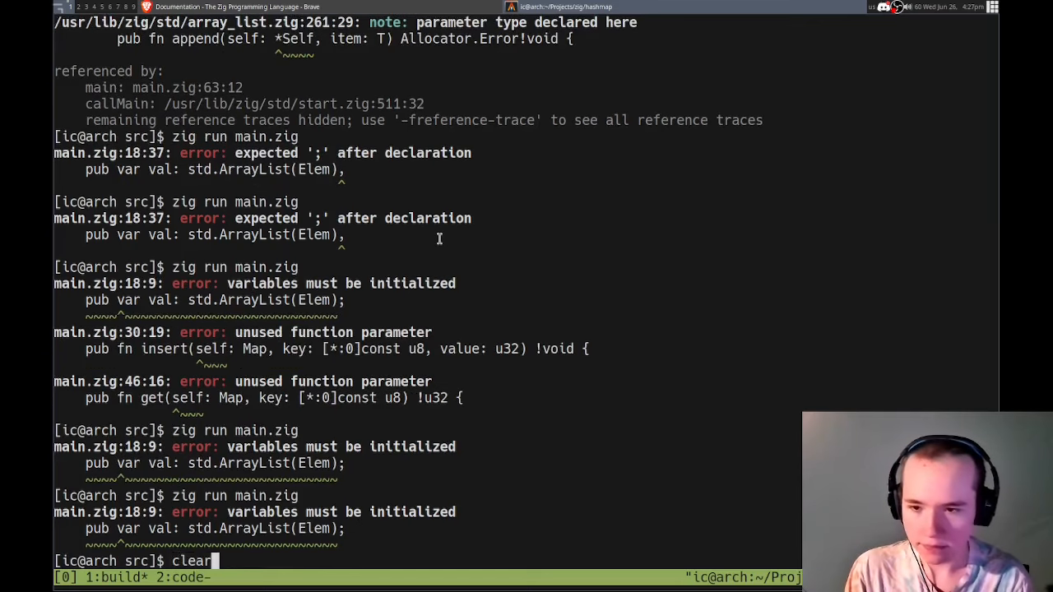
pyautogui.press('Return')
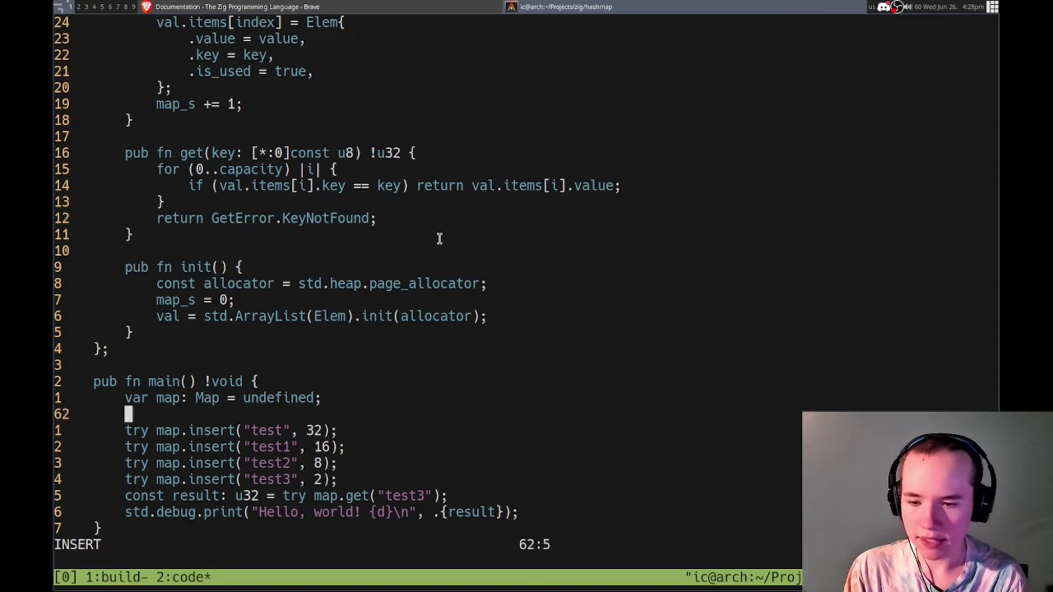
# - Have init return !Map with Map{} and set main's map via try Map.init()
pyautogui.write('map.init();')
pyautogui.click(185, 266)
pyautogui.write('!void ')
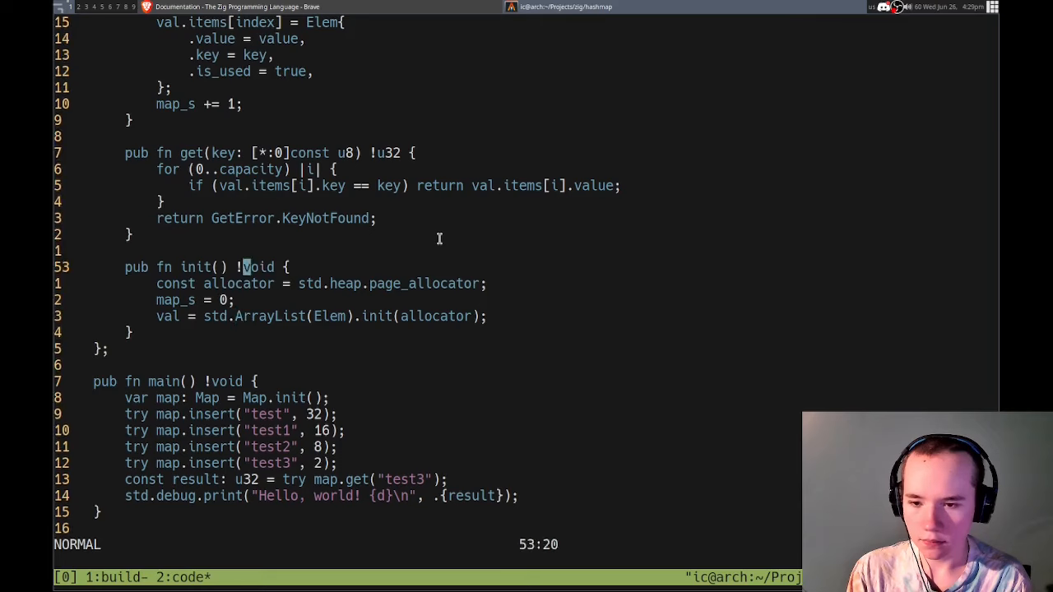
pyautogui.press('l')
pyautogui.write('Map')
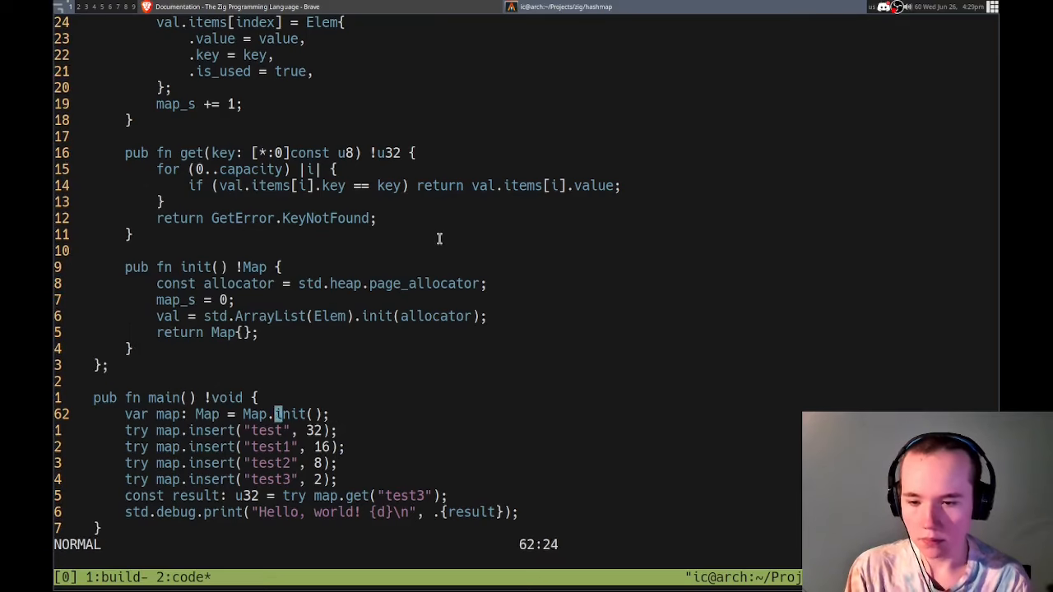
pyautogui.write('try')
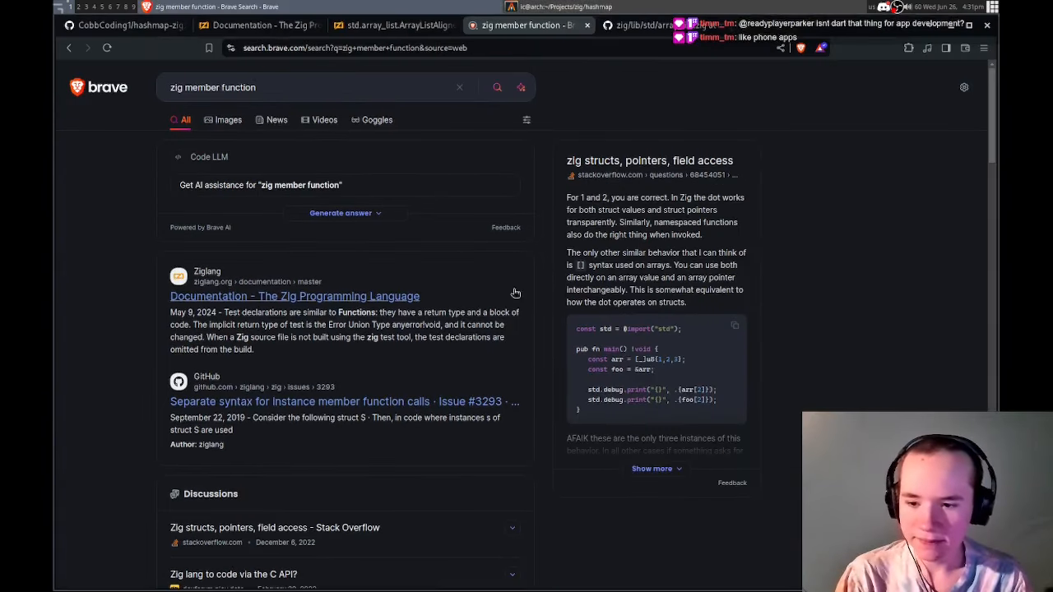
pyautogui.moveTo(632, 161)
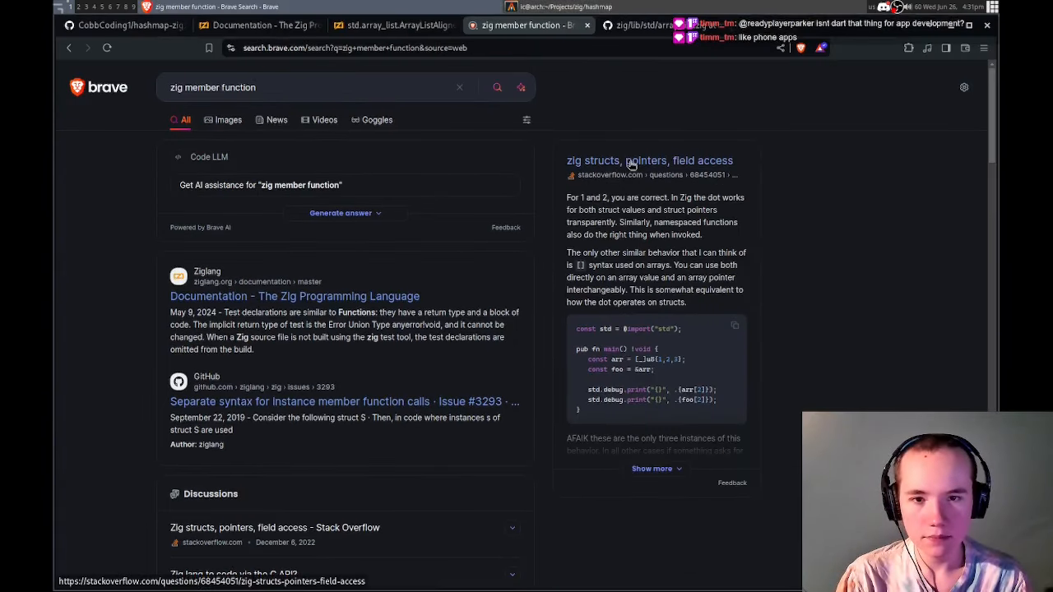
# - Read the Stack Overflow result on Zig struct member functions, then return to the Zig docs tab
pyautogui.scroll(-3)
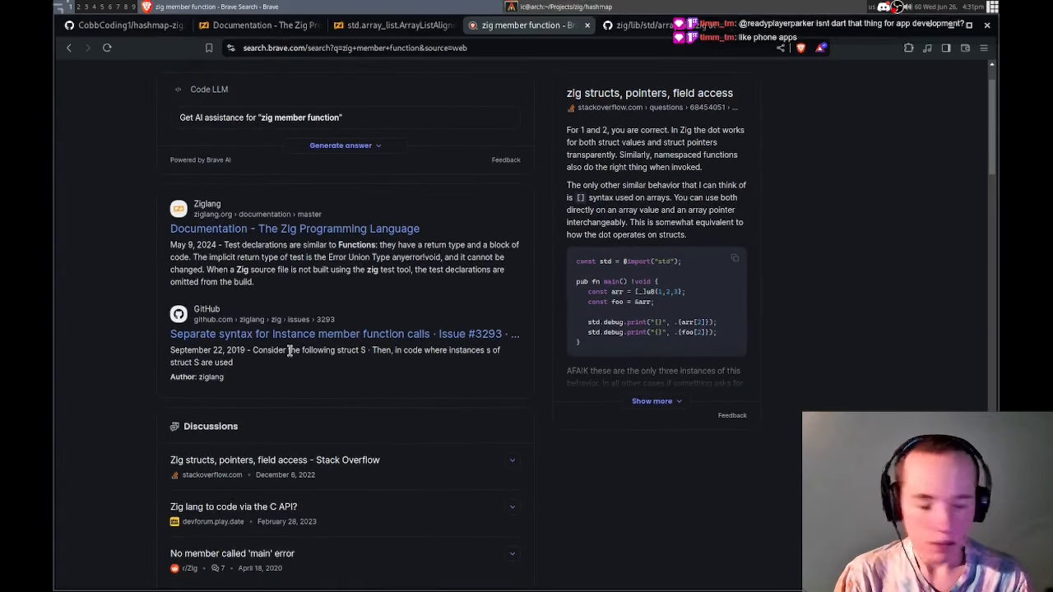
pyautogui.scroll(-3)
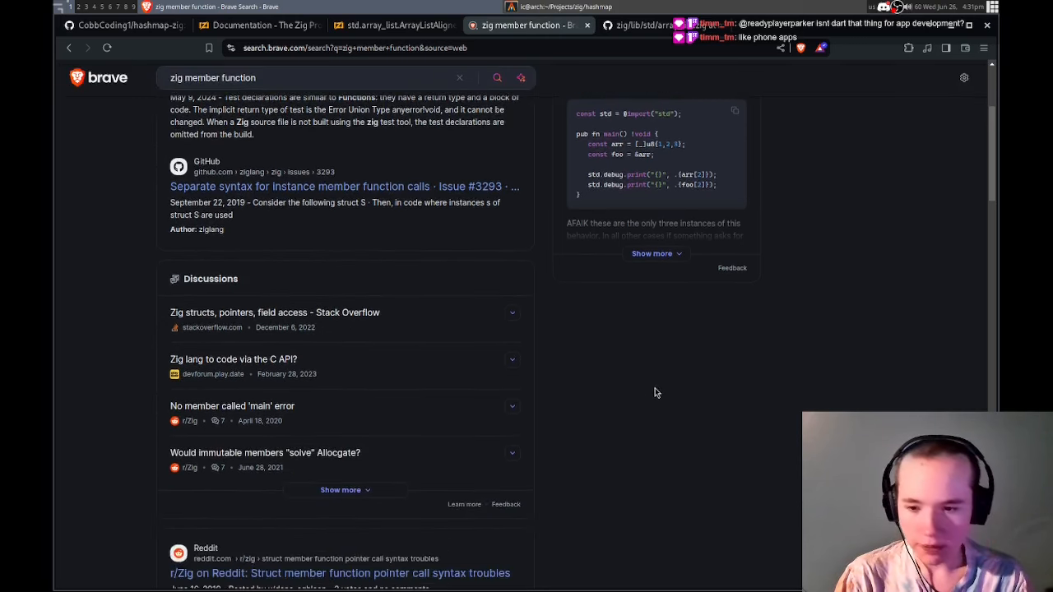
pyautogui.scroll(3)
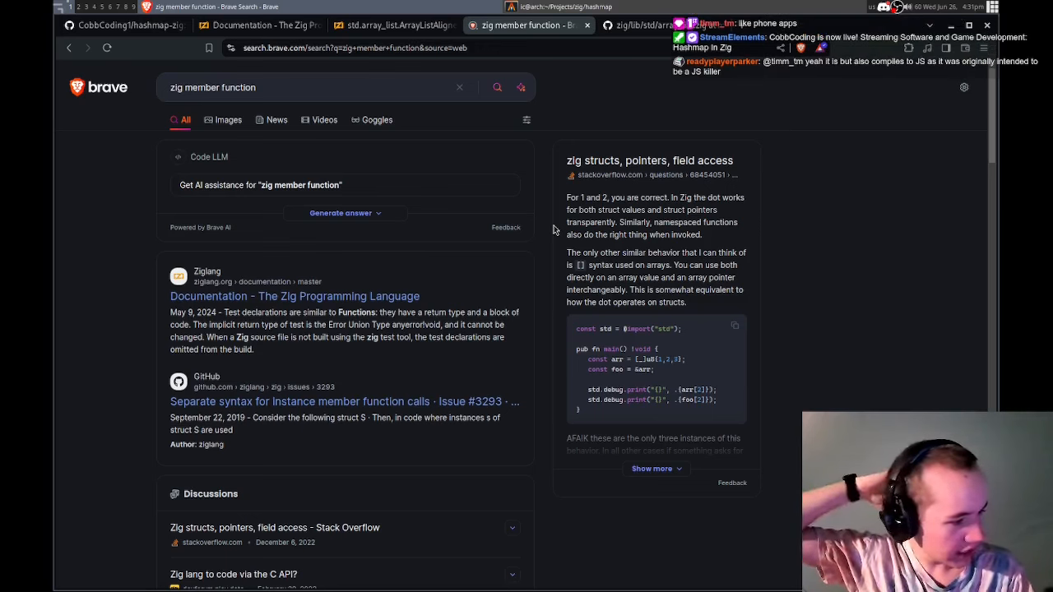
pyautogui.moveTo(661, 194)
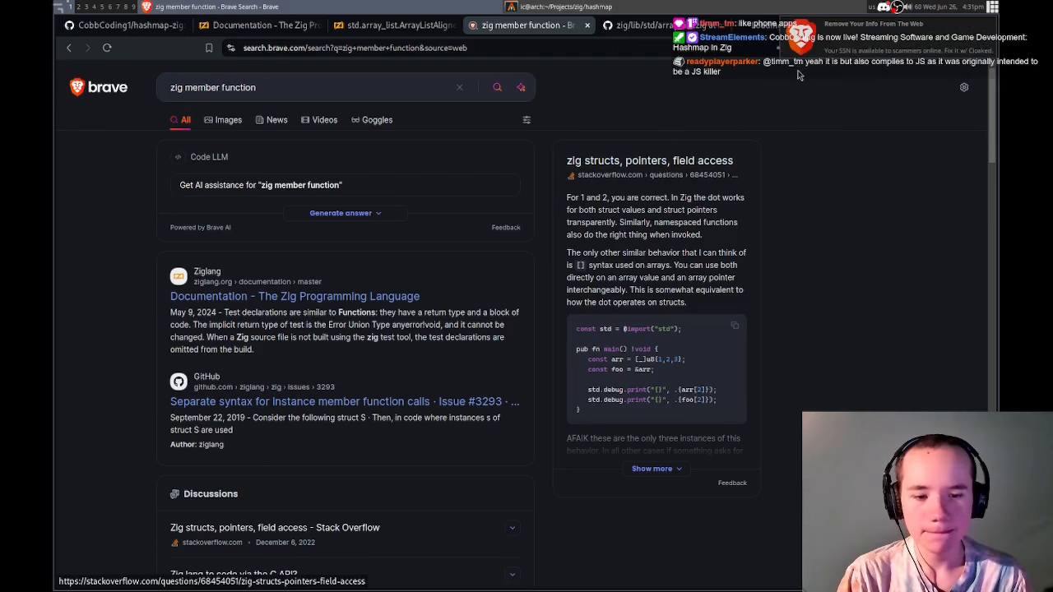
pyautogui.click(275, 527)
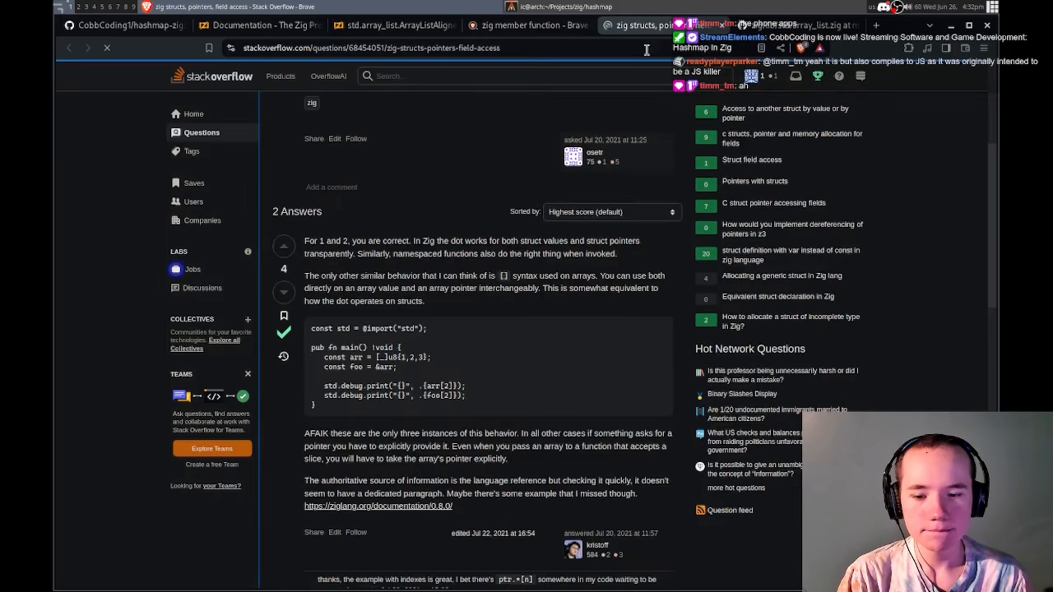
pyautogui.click(527, 24)
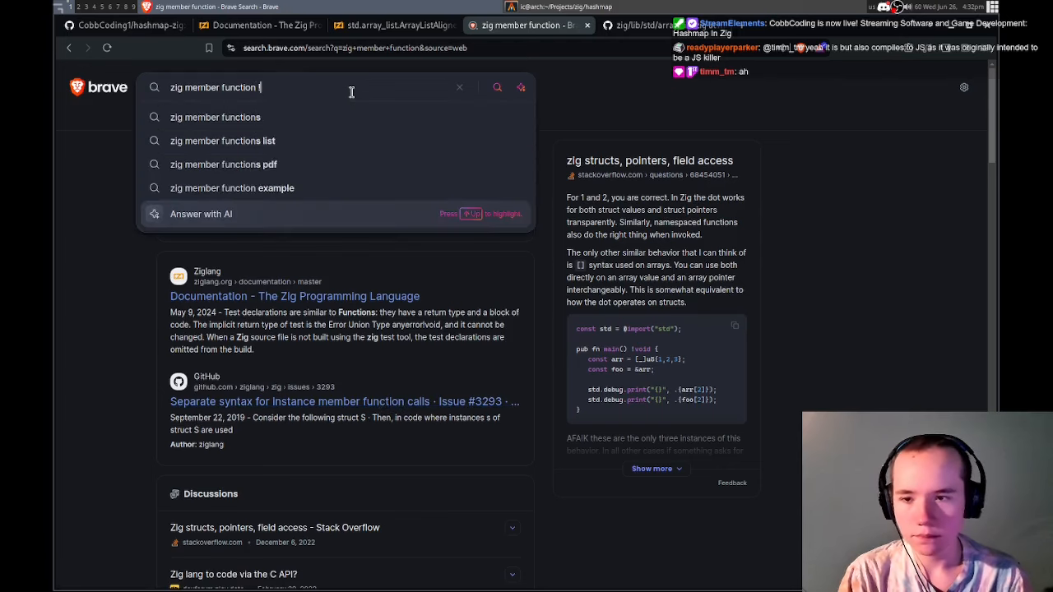
pyautogui.click(260, 25)
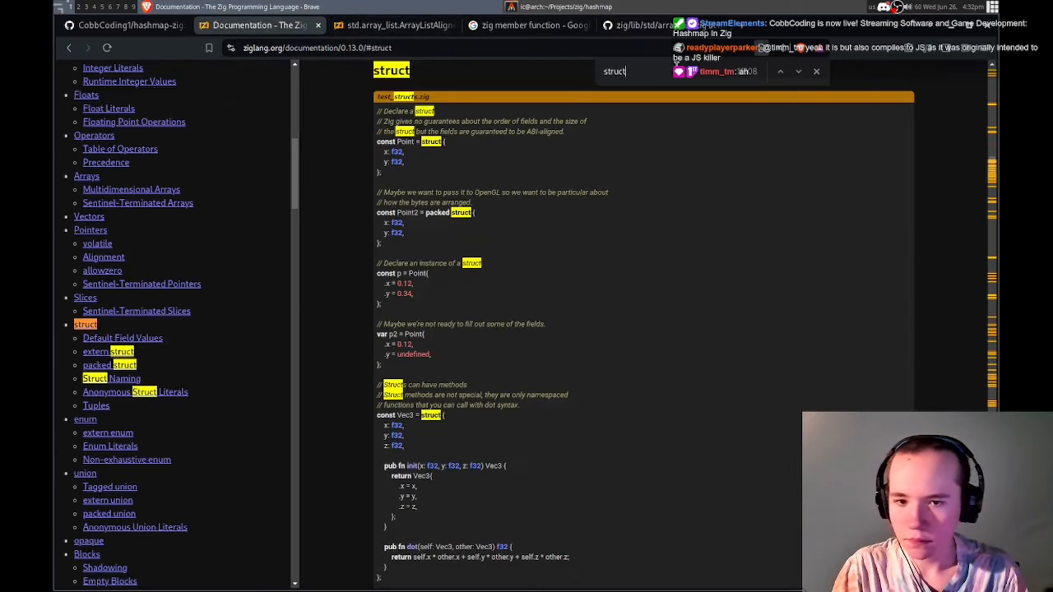
# - Scroll through the Zig docs struct examples on Vec3 init and dot methods
pyautogui.click(817, 71)
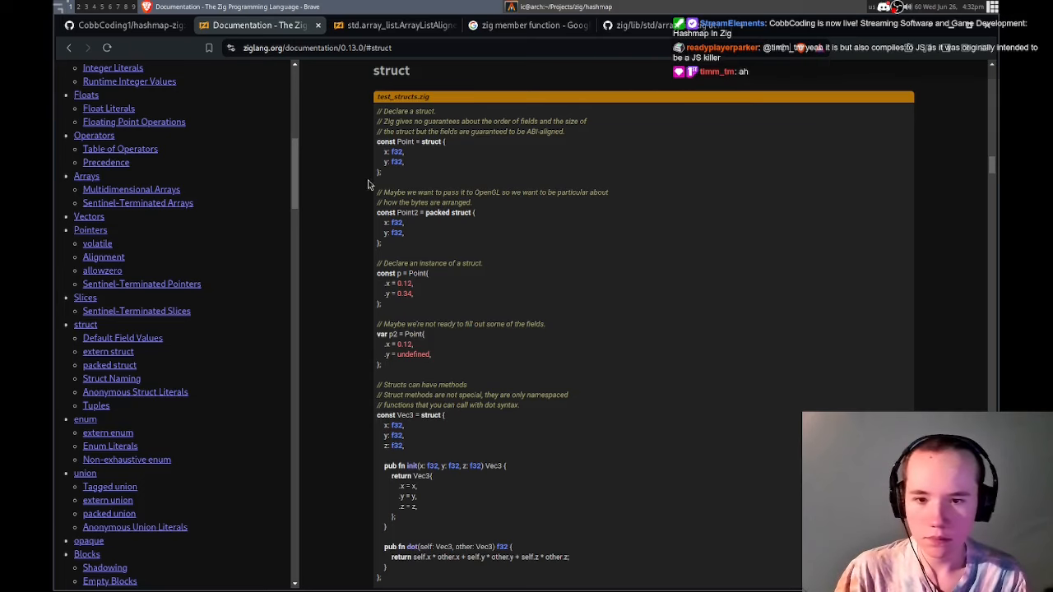
pyautogui.moveTo(401, 308)
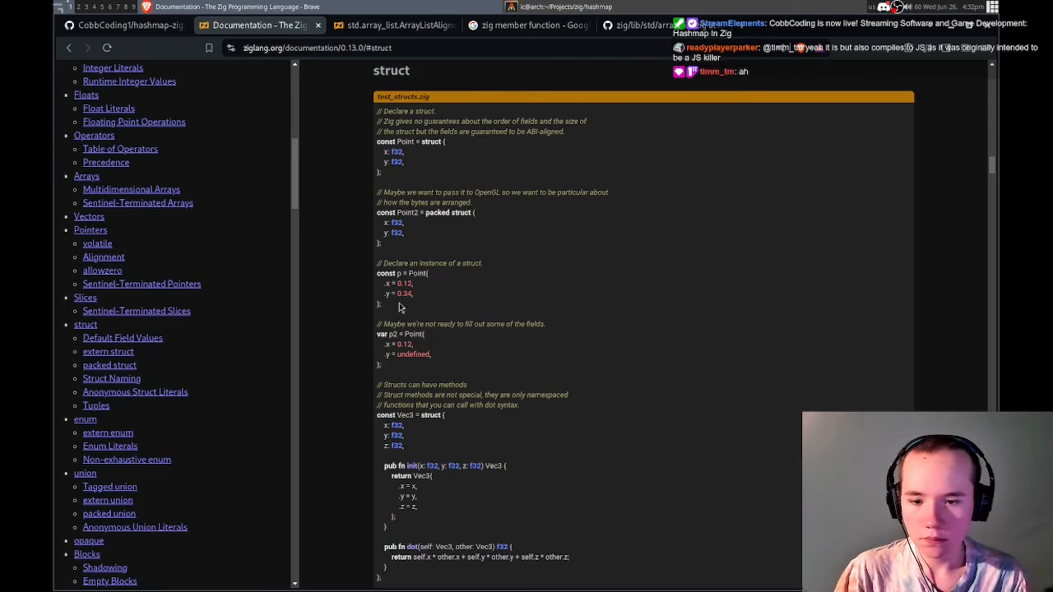
pyautogui.scroll(-3)
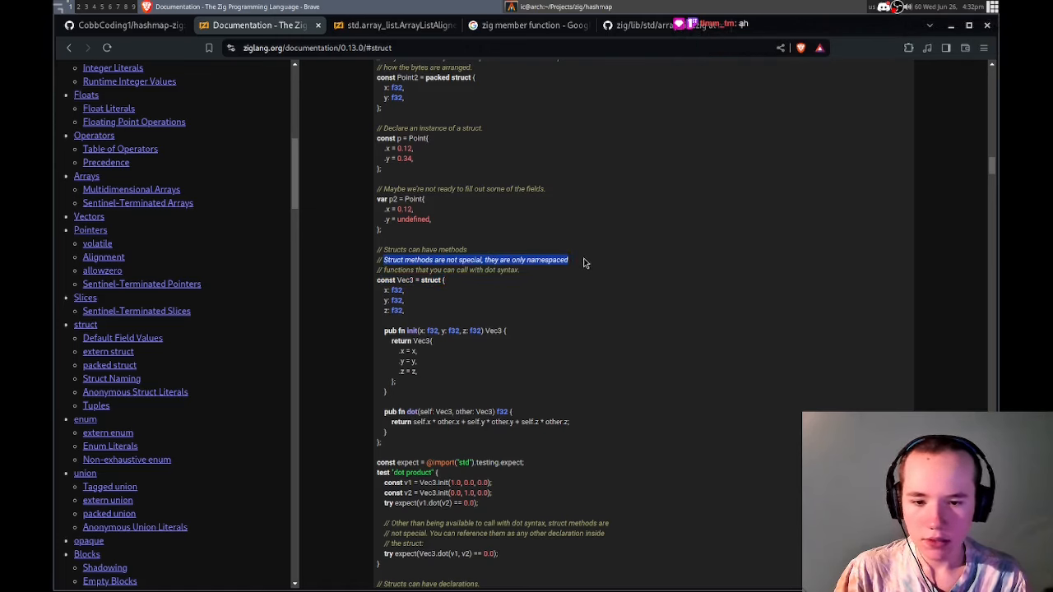
pyautogui.scroll(-3)
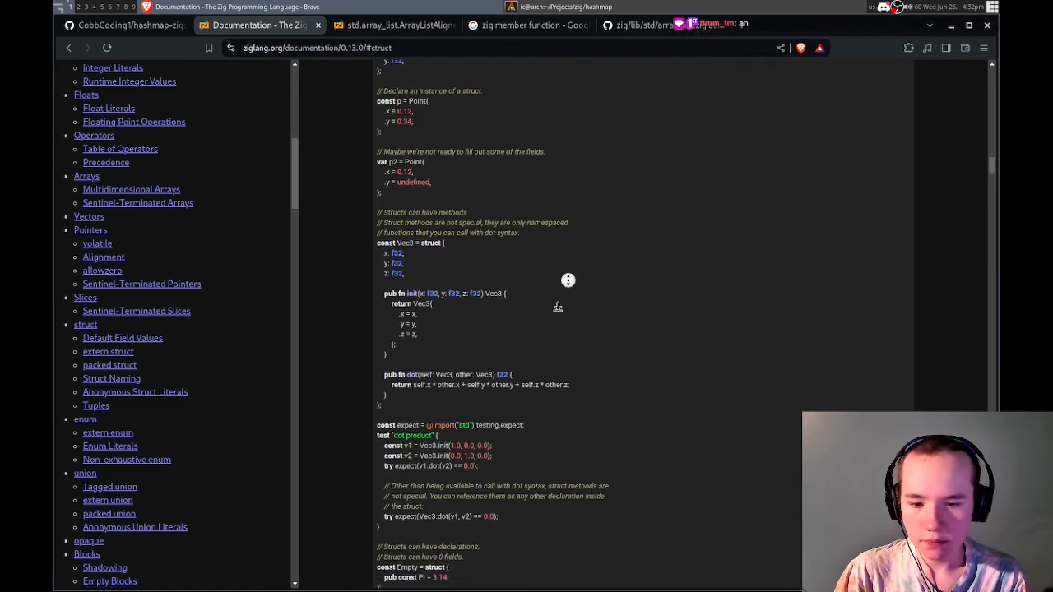
pyautogui.scroll(-3)
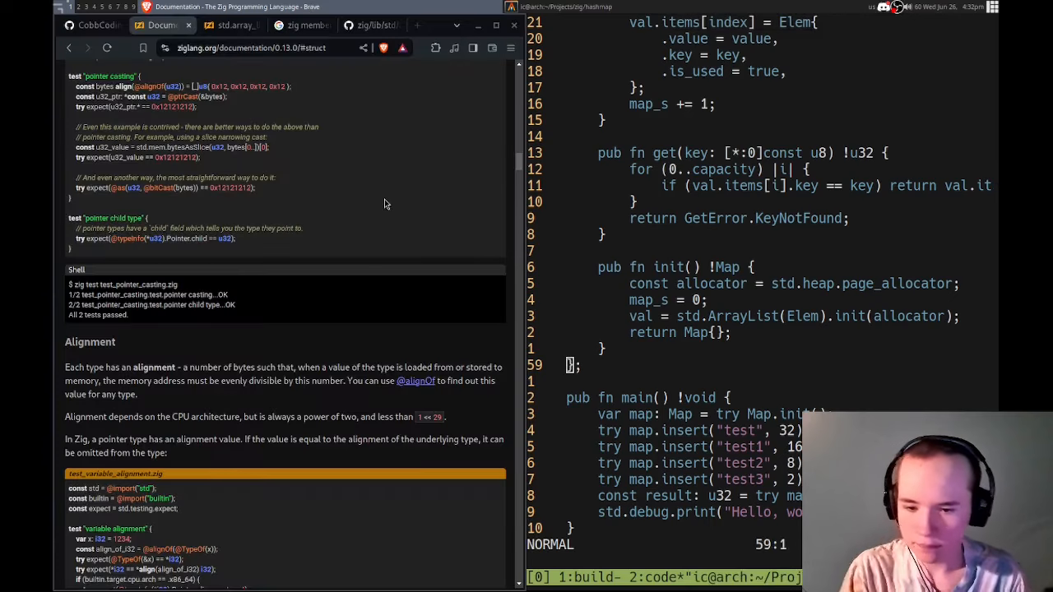
pyautogui.scroll(-3)
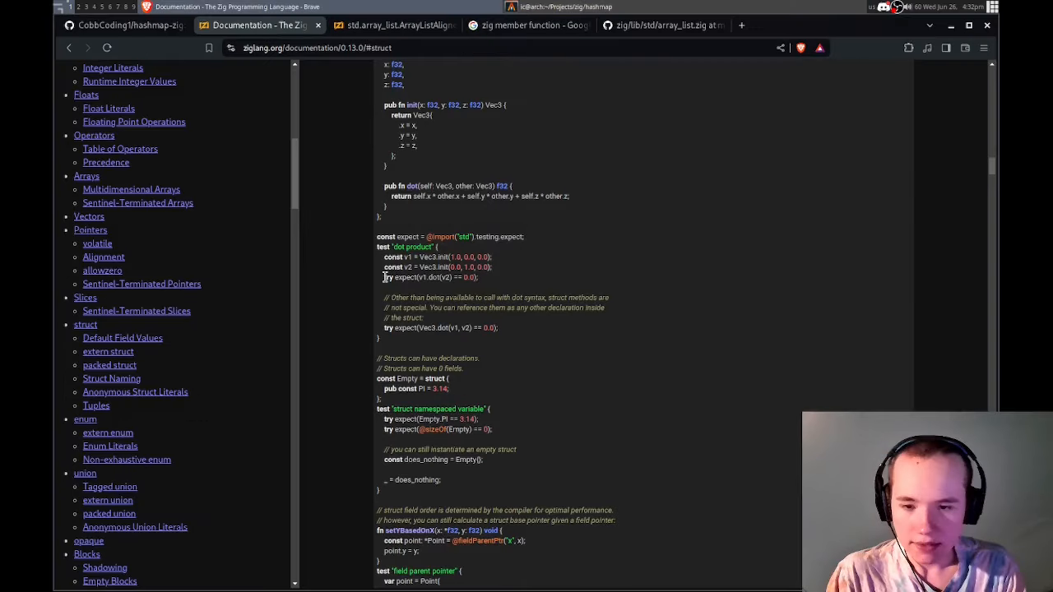
pyautogui.moveTo(434, 286)
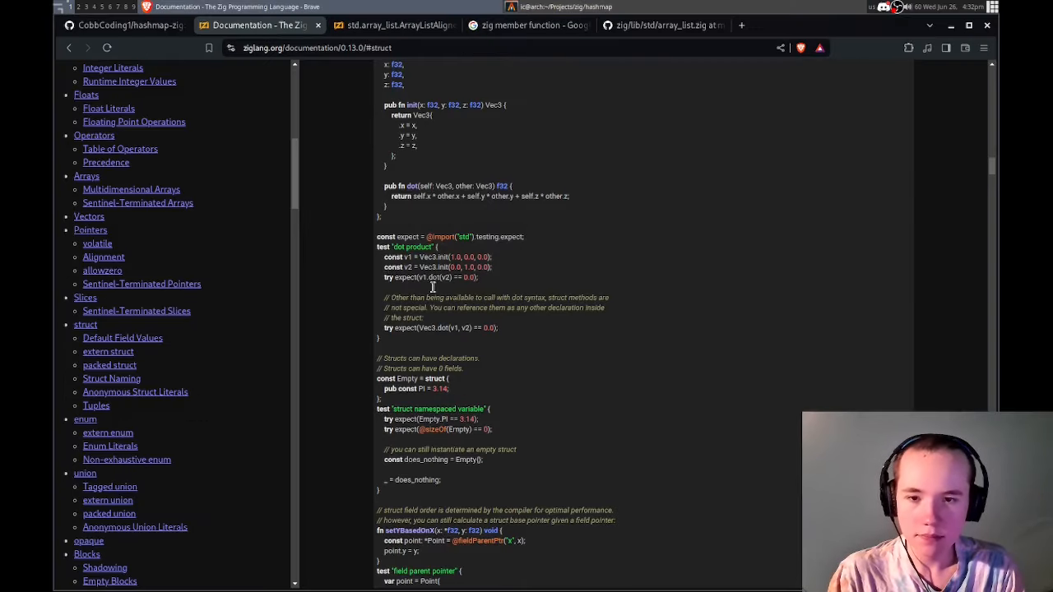
pyautogui.scroll(3)
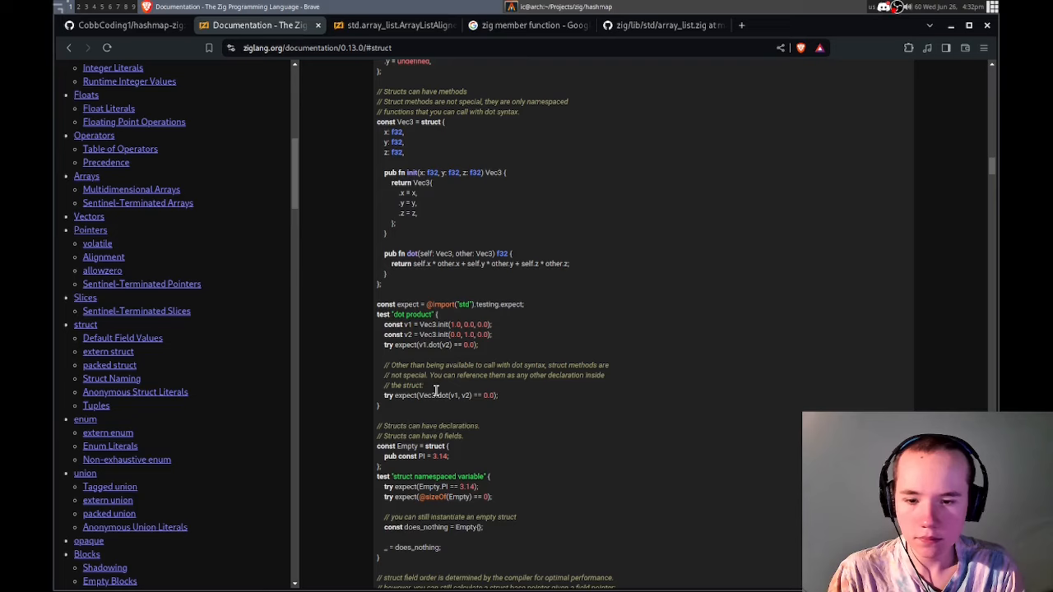
pyautogui.moveTo(687, 7)
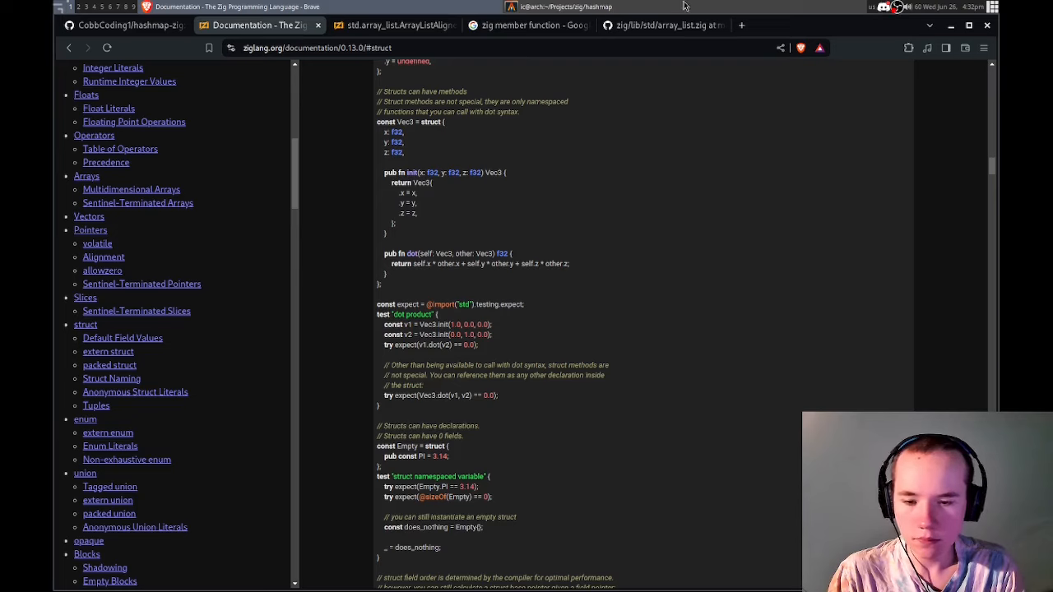
# - Rerun main.zig to get the 'insert is not a member function' error and search the web for it
pyautogui.click(394, 24)
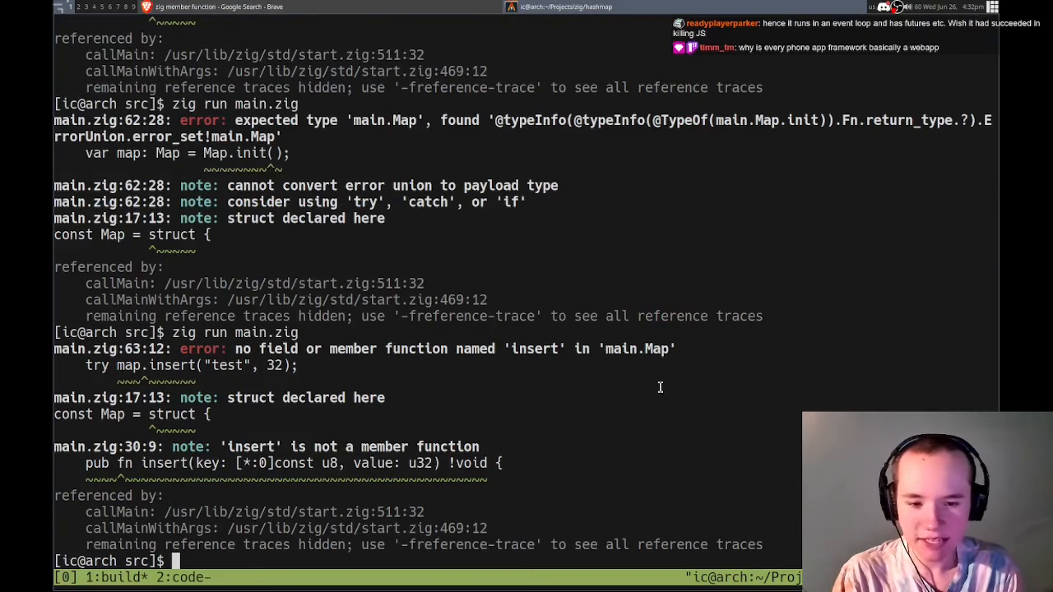
pyautogui.moveTo(569, 441)
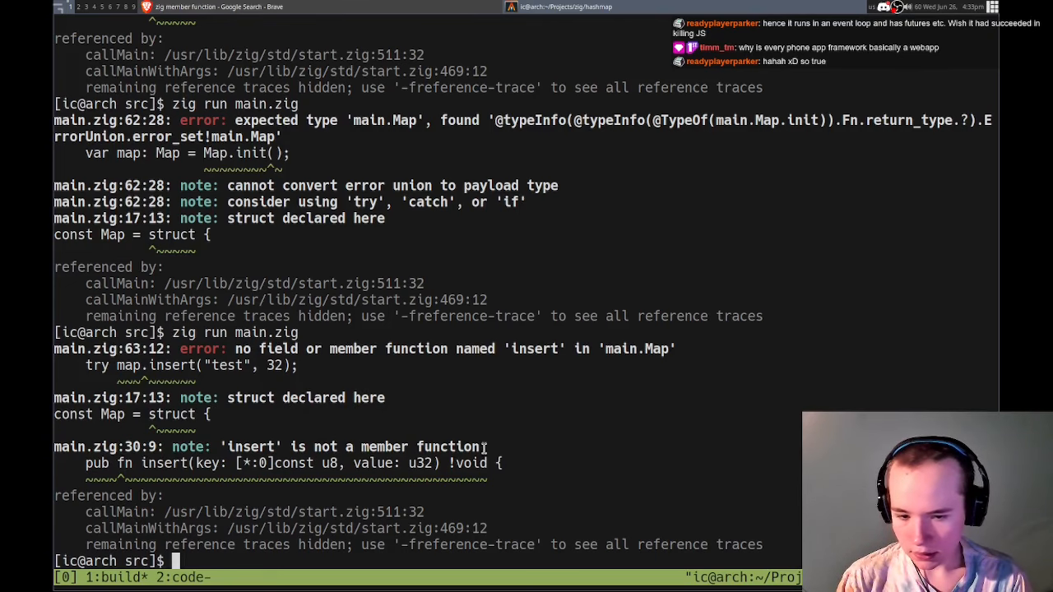
pyautogui.moveTo(316, 7)
pyautogui.write('zig is not a member function')
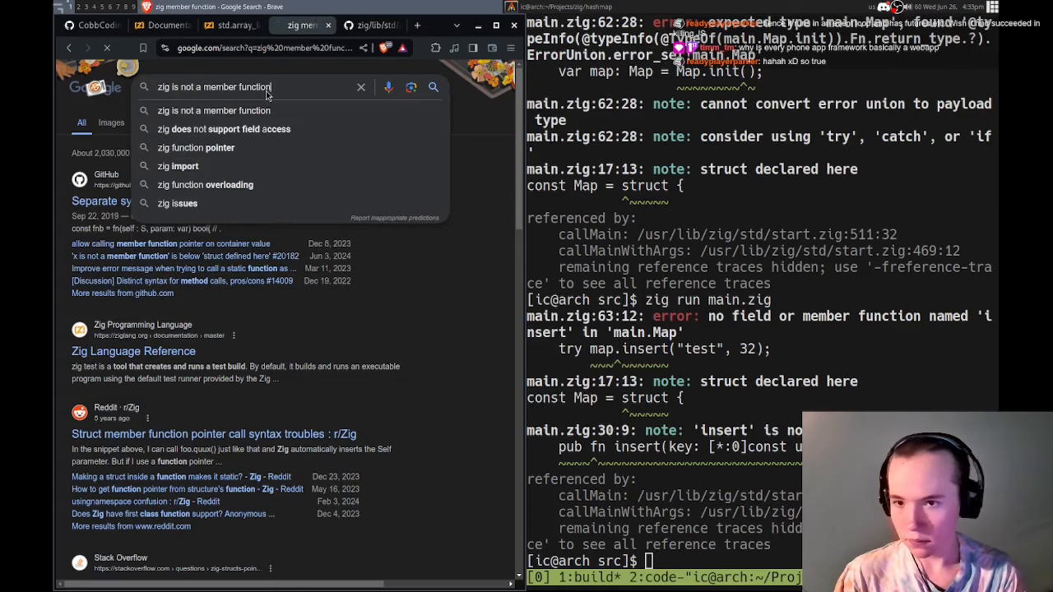
pyautogui.press('Return')
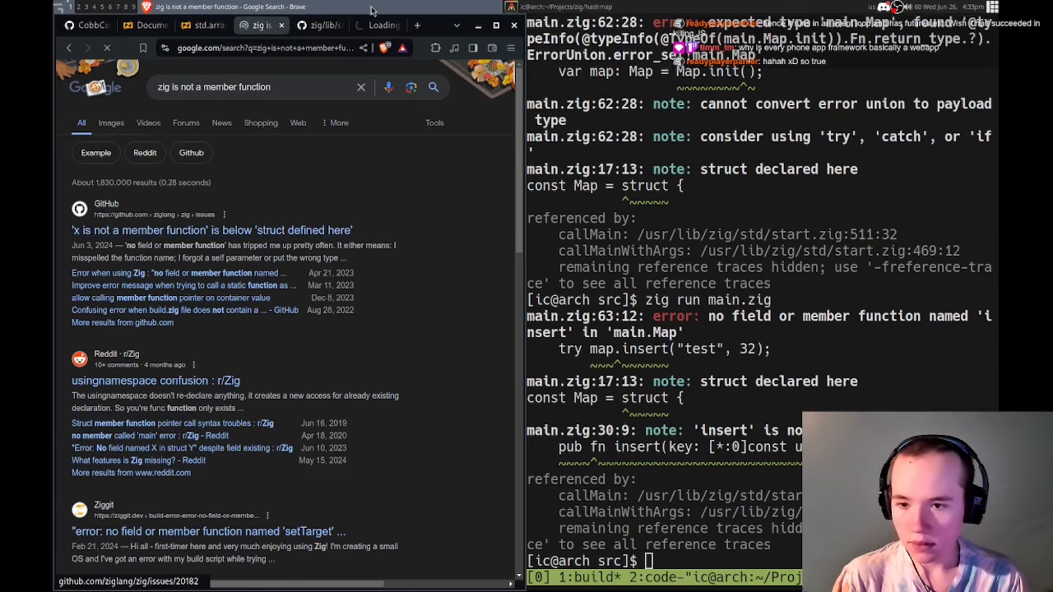
# - Read the GitHub issue about the member function error and return to the search results
pyautogui.click(210, 230)
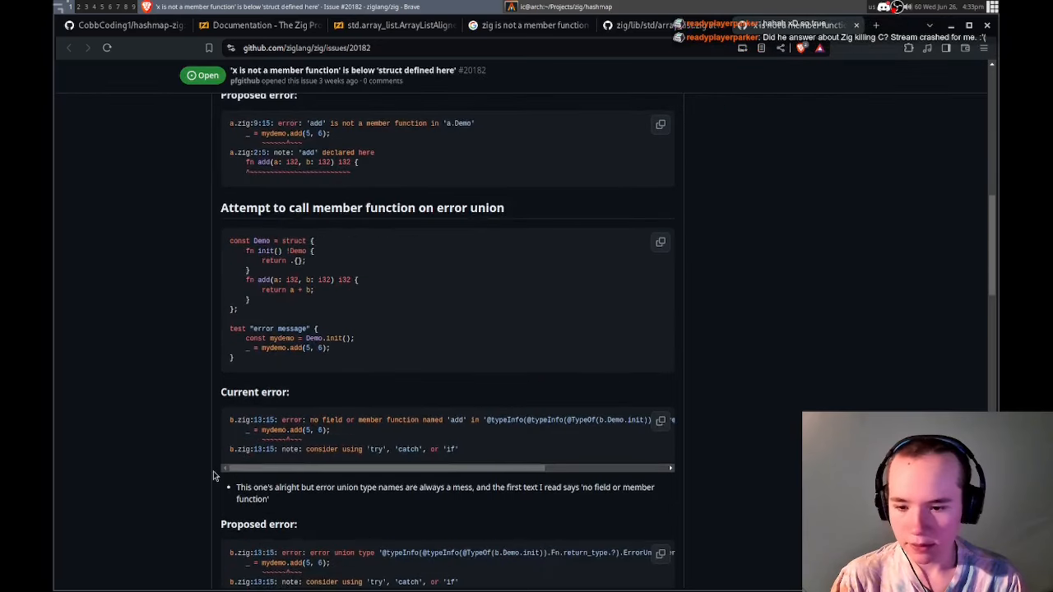
pyautogui.scroll(-3)
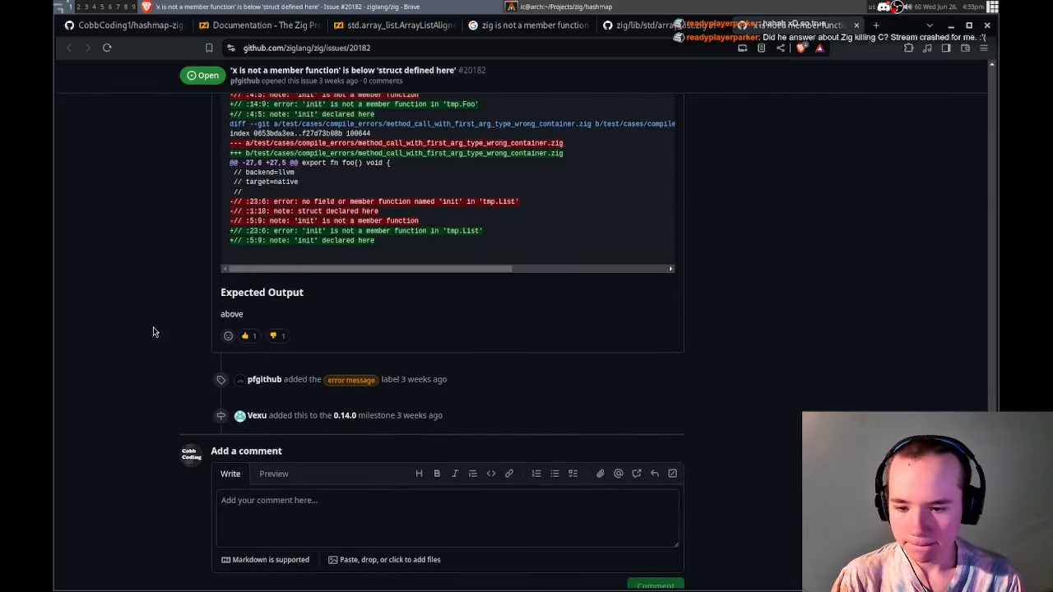
pyautogui.scroll(-3)
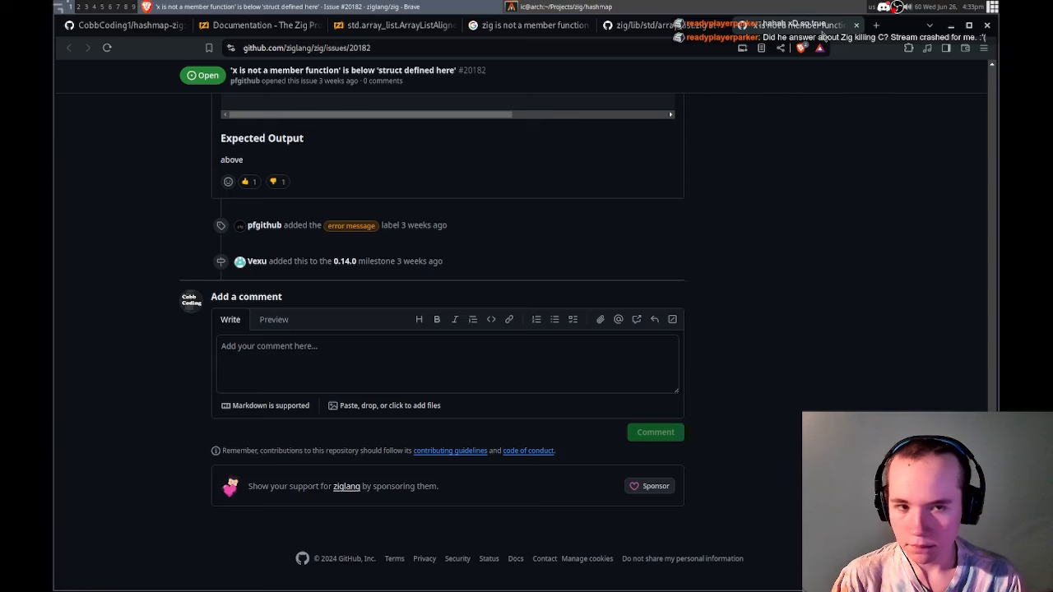
pyautogui.click(527, 25)
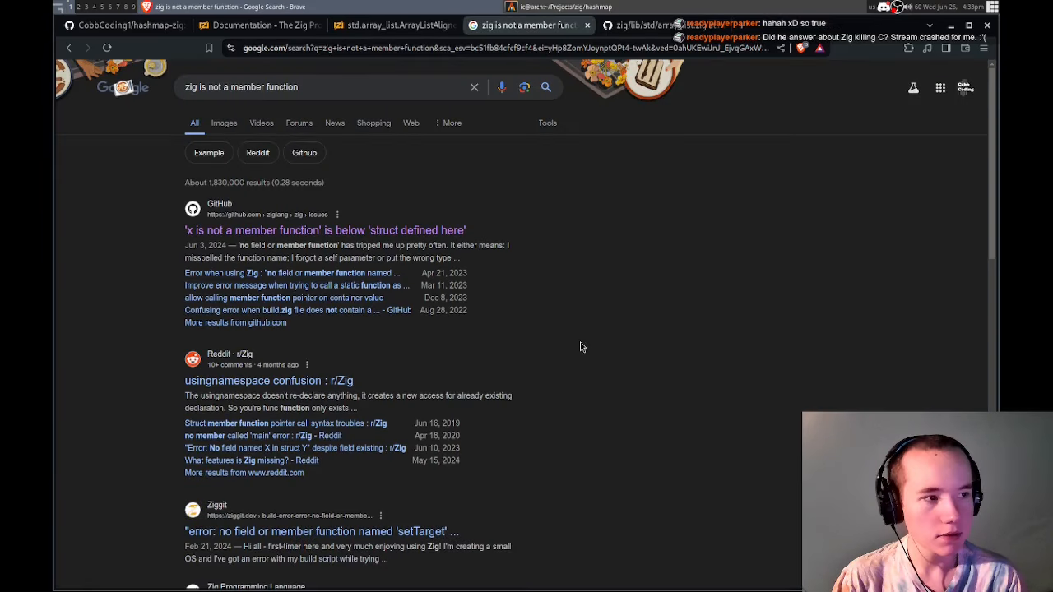
pyautogui.scroll(-3)
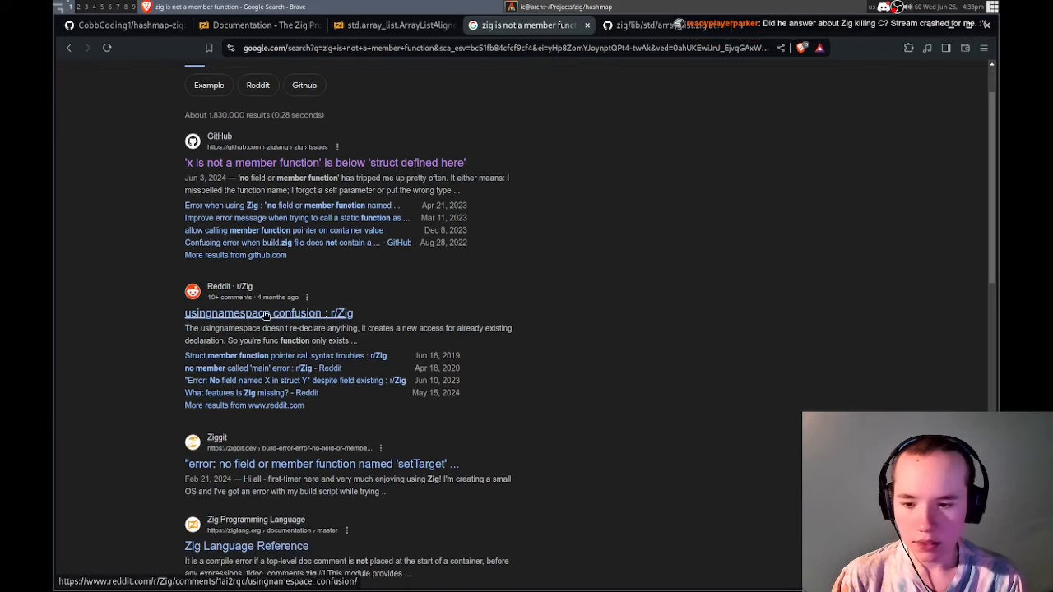
# - Read the Reddit 'usingnamespace confusion' thread, then go back to the array_list.zig source
pyautogui.click(268, 313)
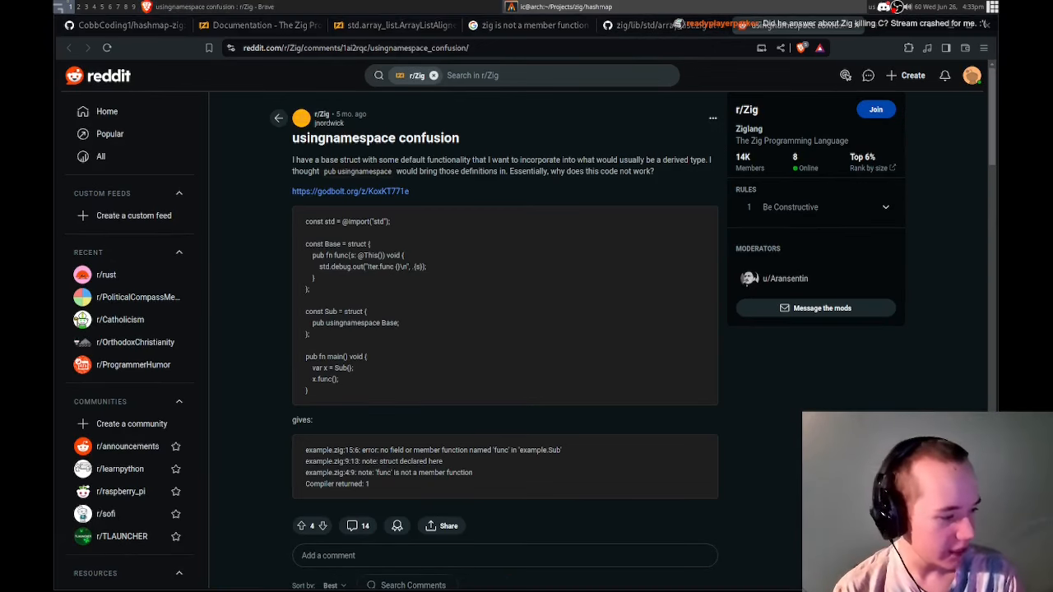
pyautogui.scroll(-3)
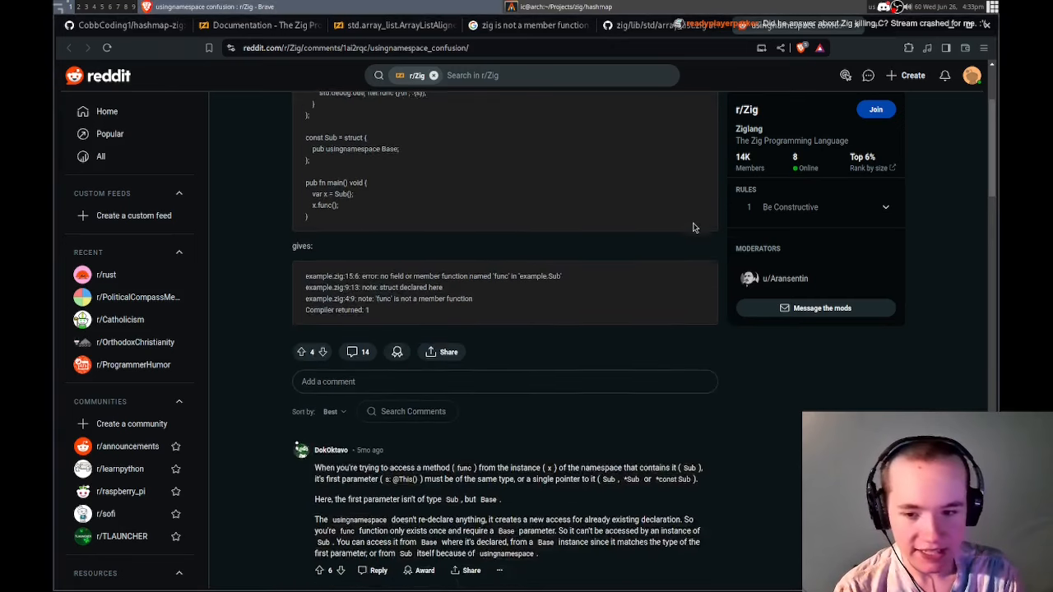
pyautogui.scroll(3)
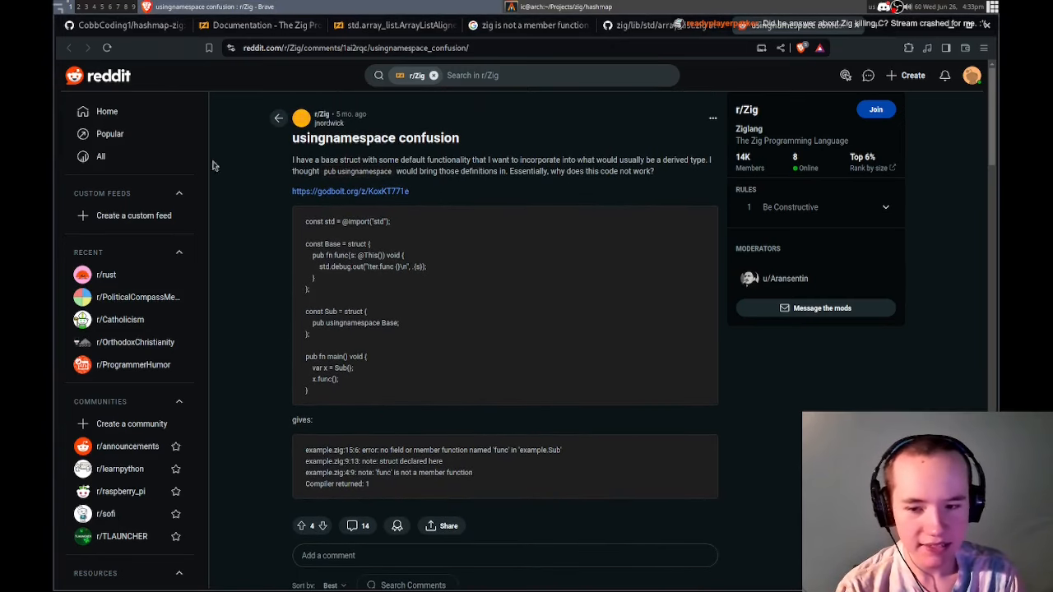
pyautogui.click(652, 25)
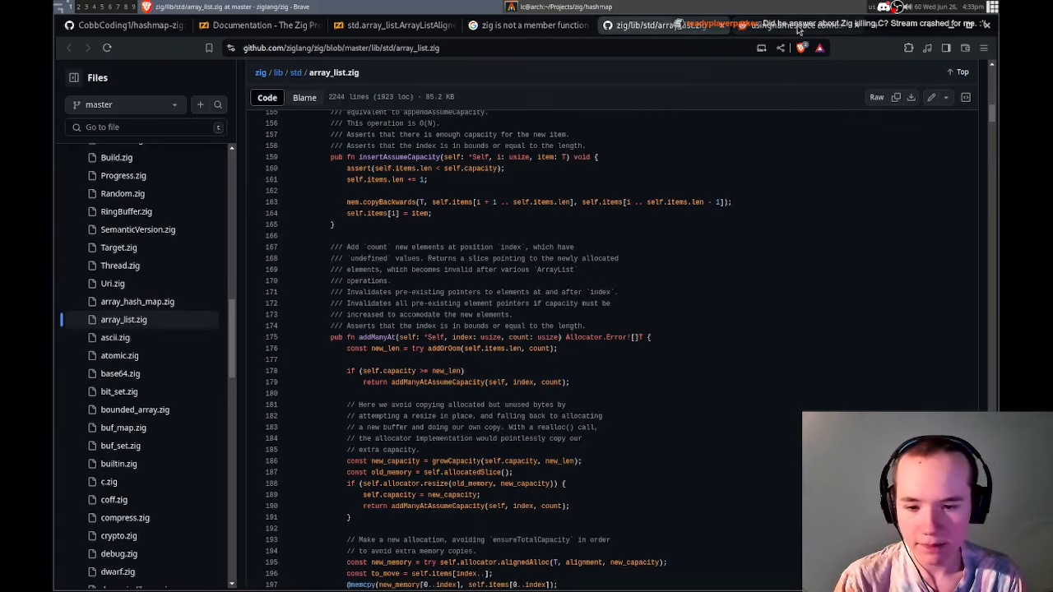
# - Read the Reddit thread's comments on instance method access
pyautogui.scroll(-3)
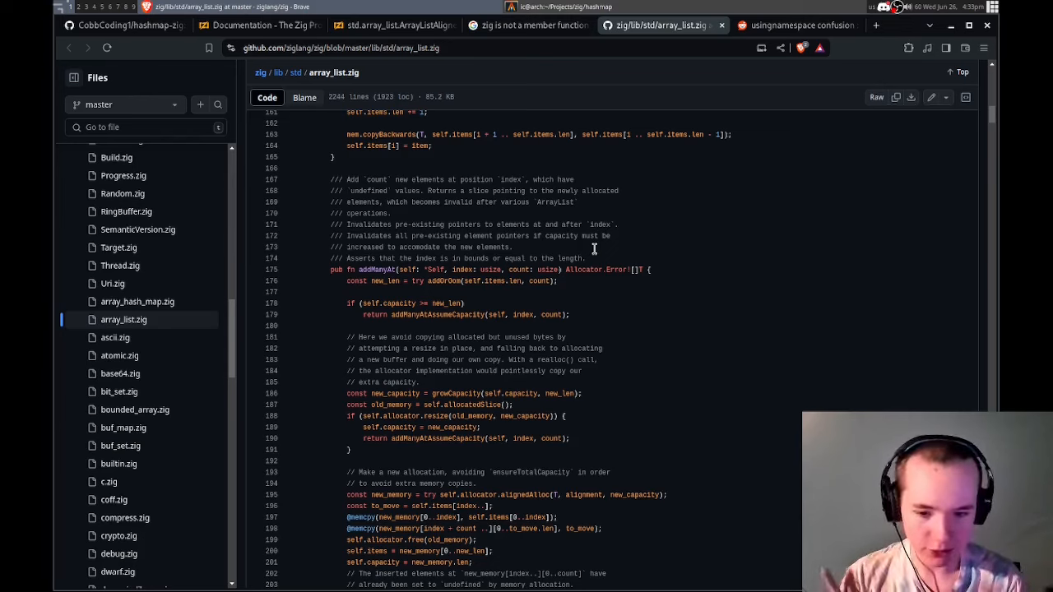
pyautogui.click(790, 25)
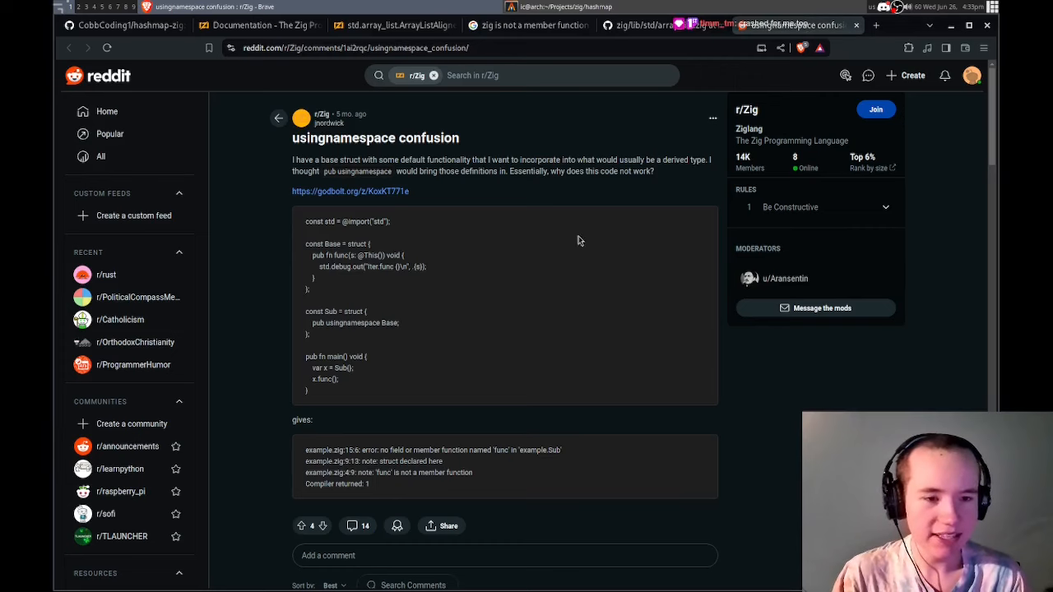
pyautogui.scroll(-3)
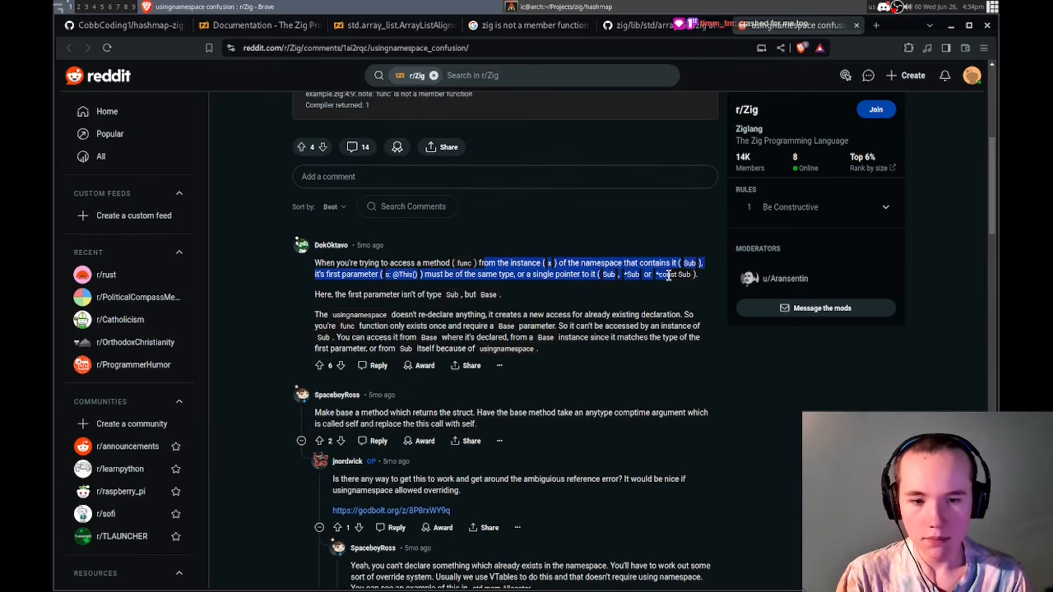
pyautogui.scroll(-3)
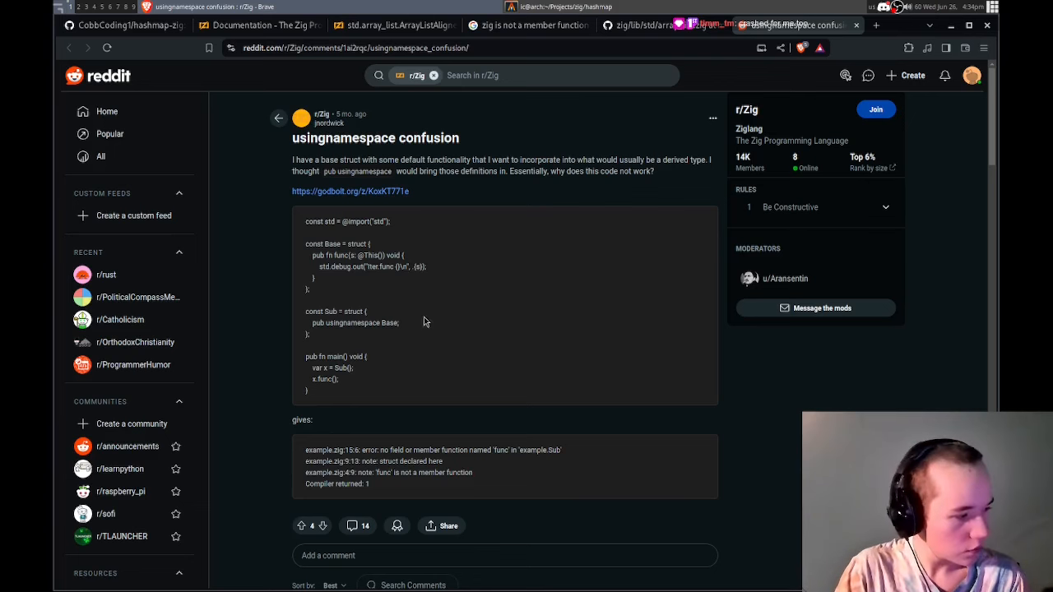
# - Check the search results for the member function error and switch back to the hash map code in Vim
pyautogui.click(651, 25)
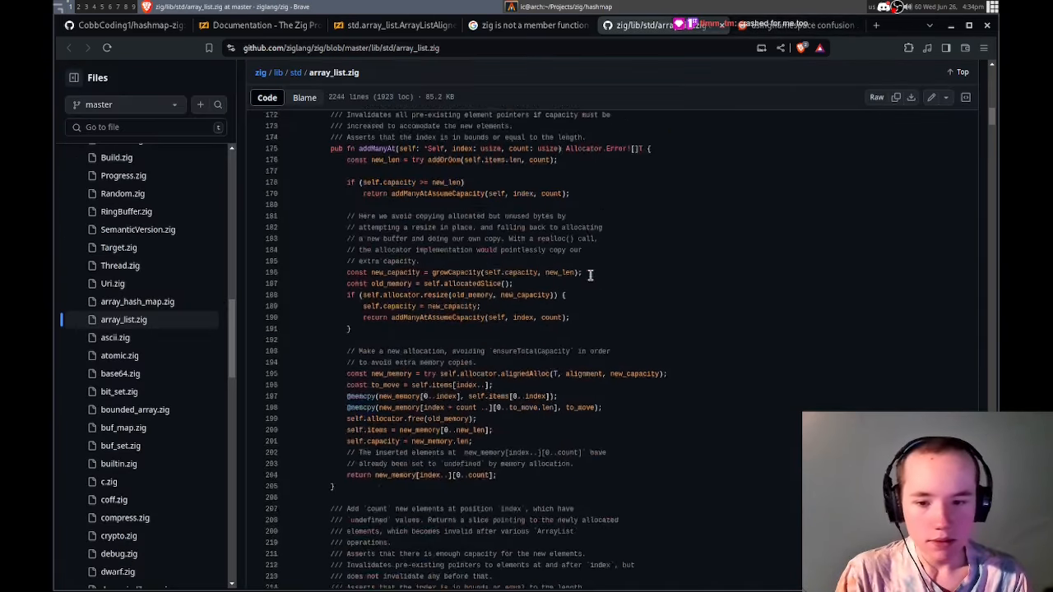
pyautogui.click(526, 24)
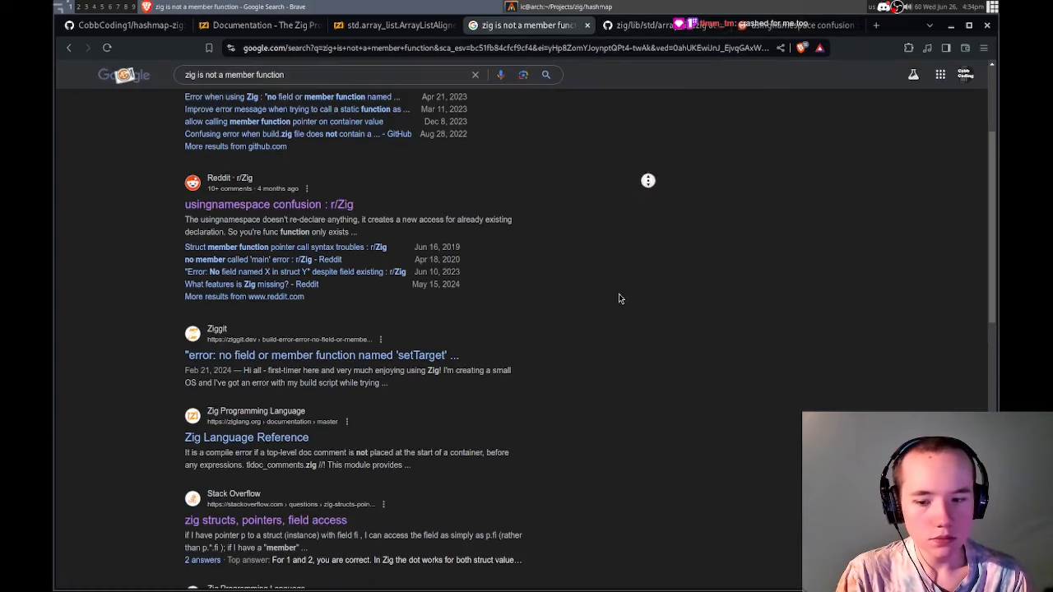
pyautogui.scroll(-3)
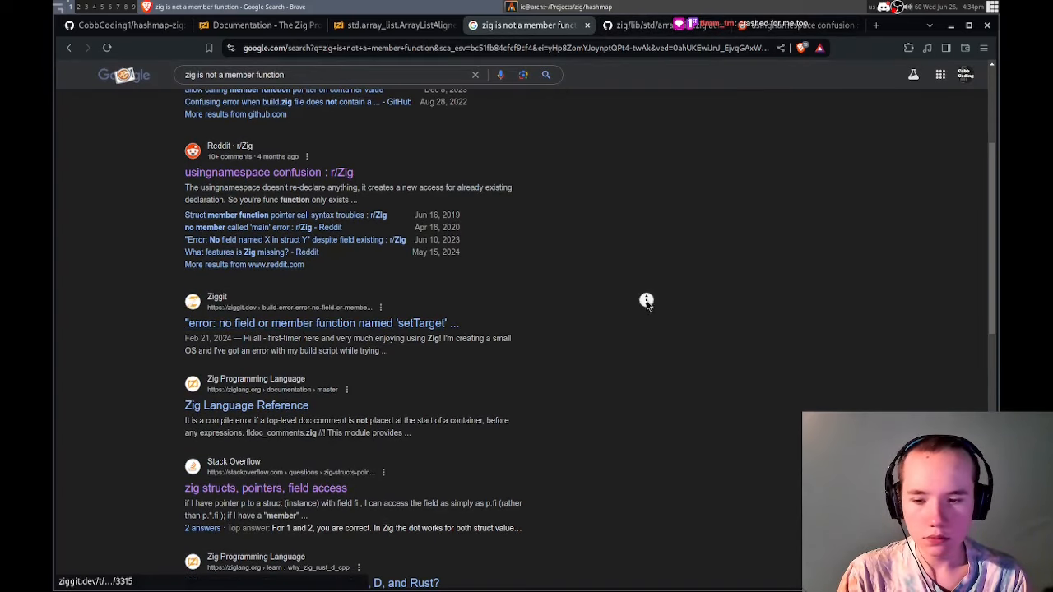
pyautogui.click(566, 7)
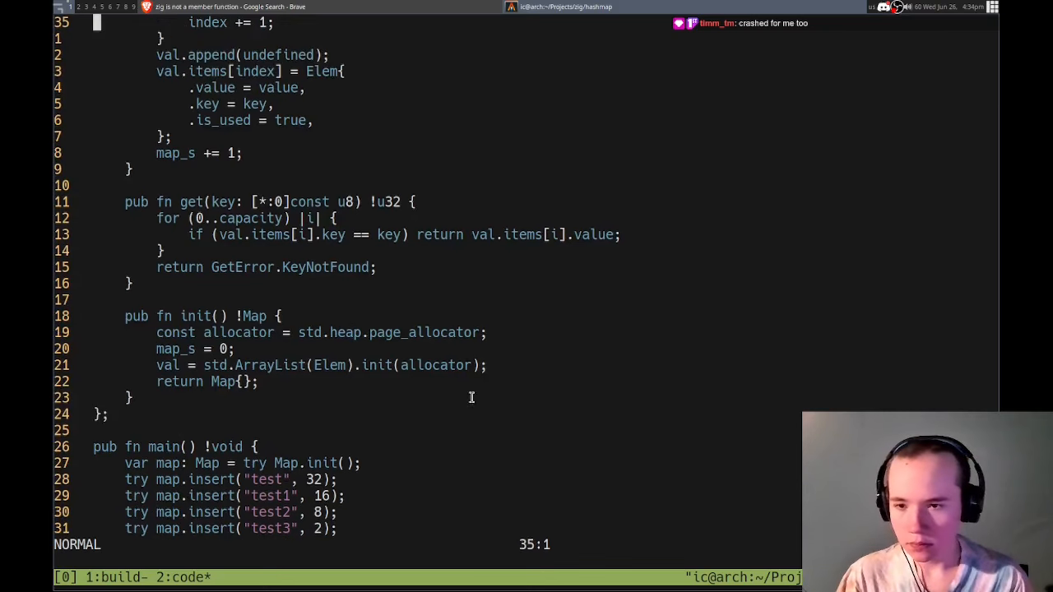
# - Scroll through the Map struct's capacity, get and init code in Vim
pyautogui.scroll(3)
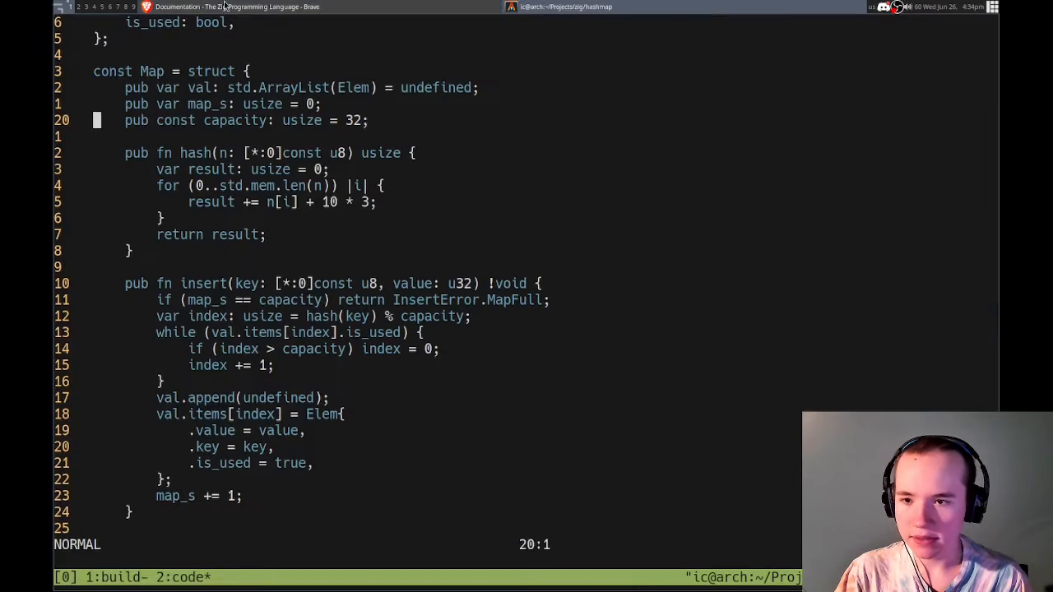
pyautogui.scroll(-3)
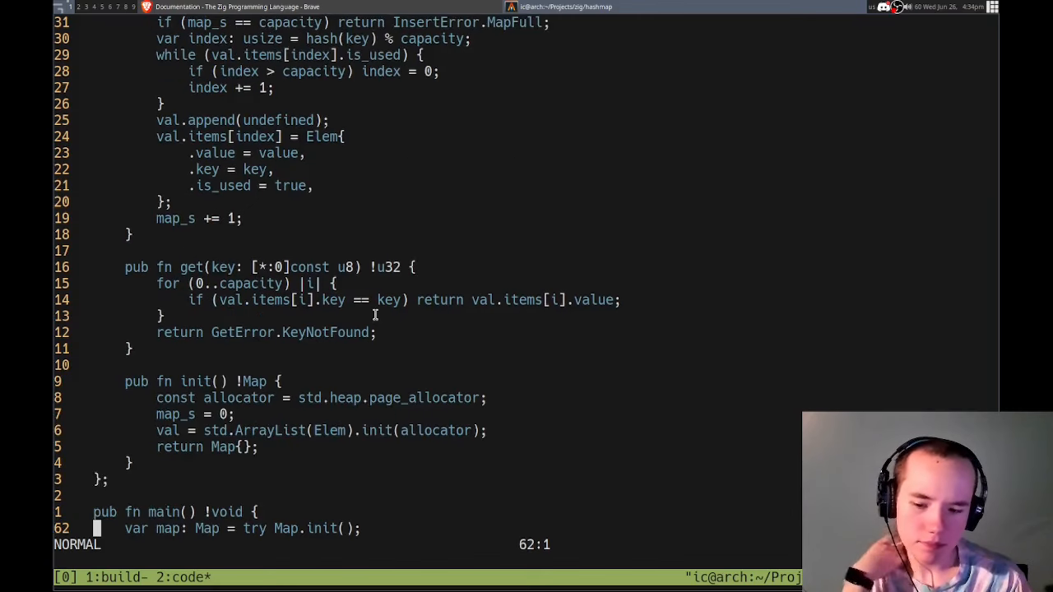
pyautogui.scroll(-3)
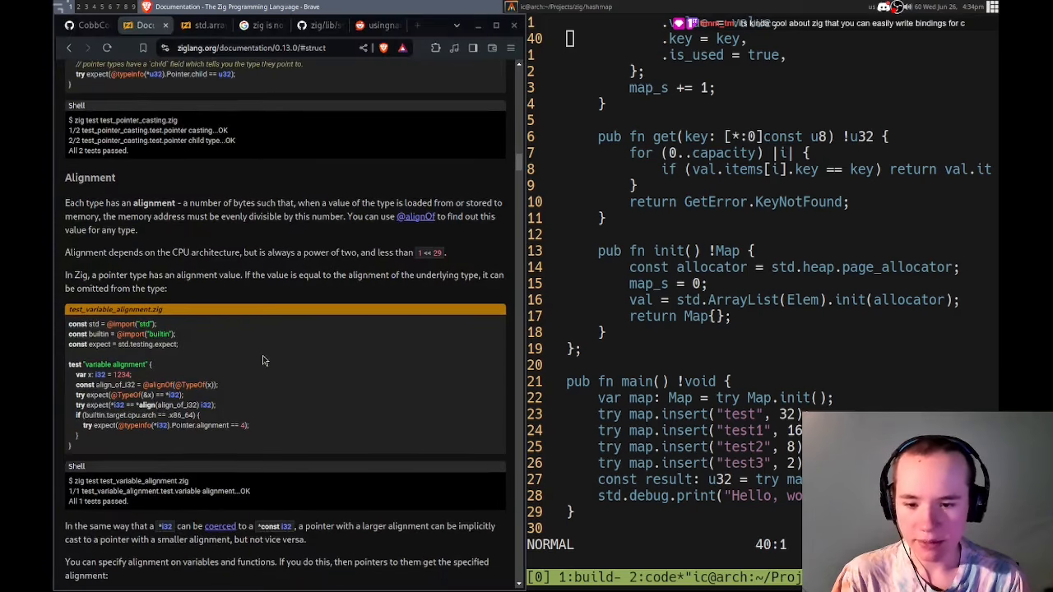
# - Browse the Zig docs from Alignment to the struct and LinkedList examples, jumping to the Map struct definition in Vim
pyautogui.scroll(3)
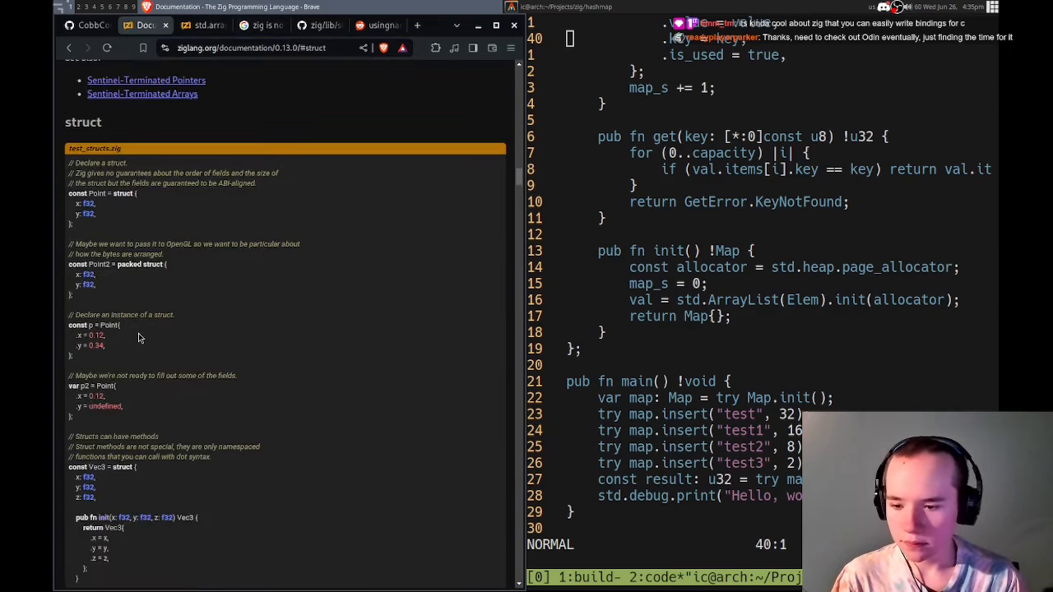
pyautogui.scroll(-3)
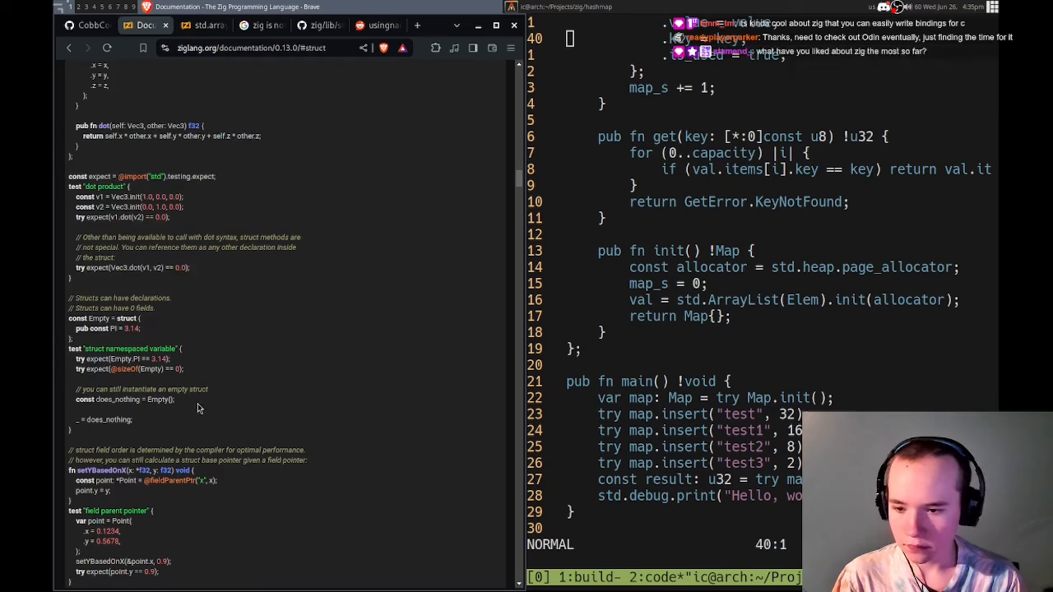
pyautogui.moveTo(300, 377)
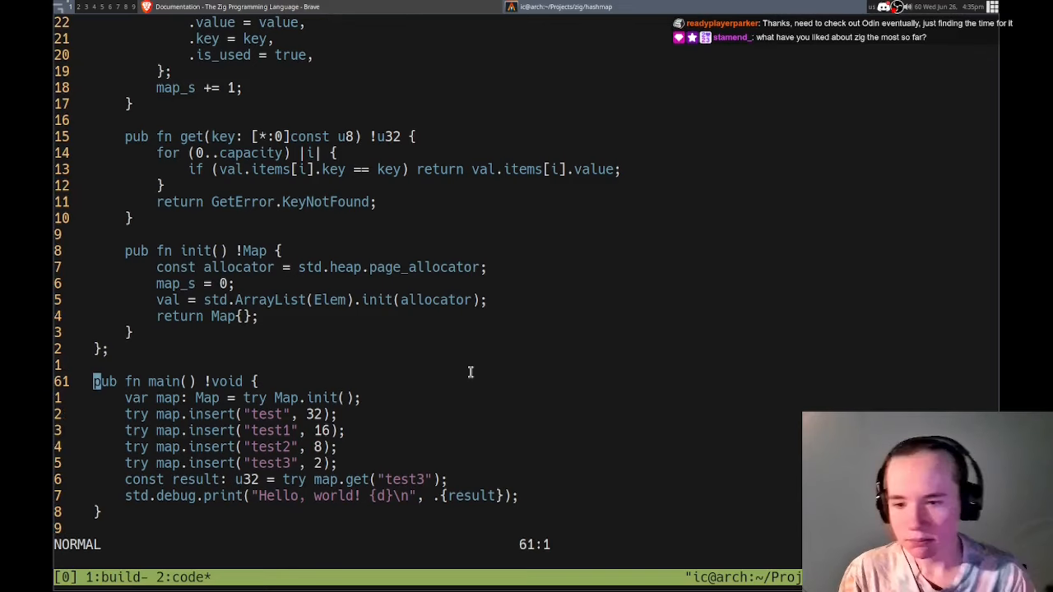
pyautogui.press('G')
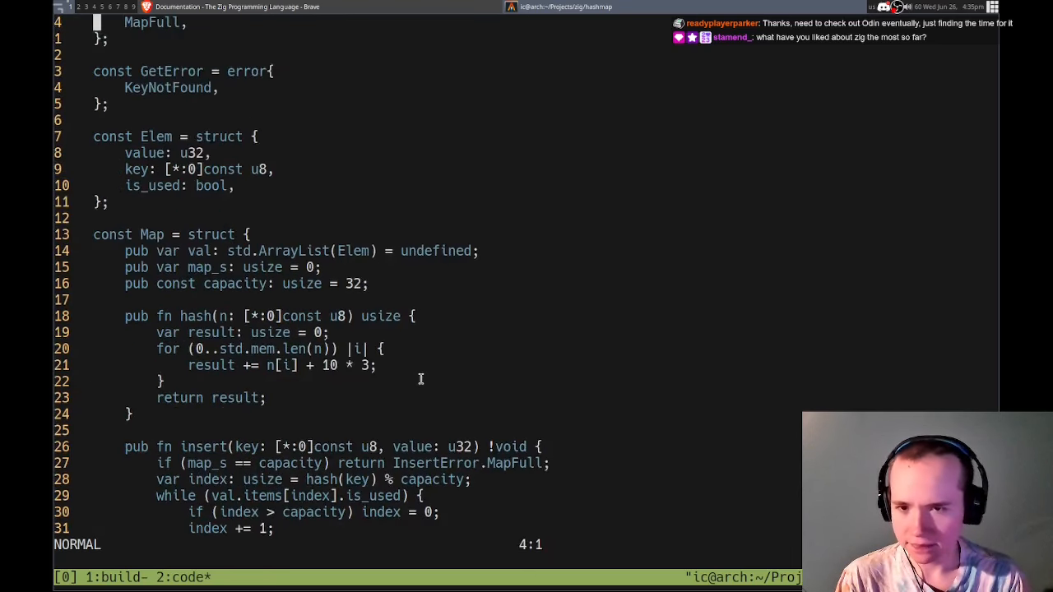
pyautogui.scroll(3)
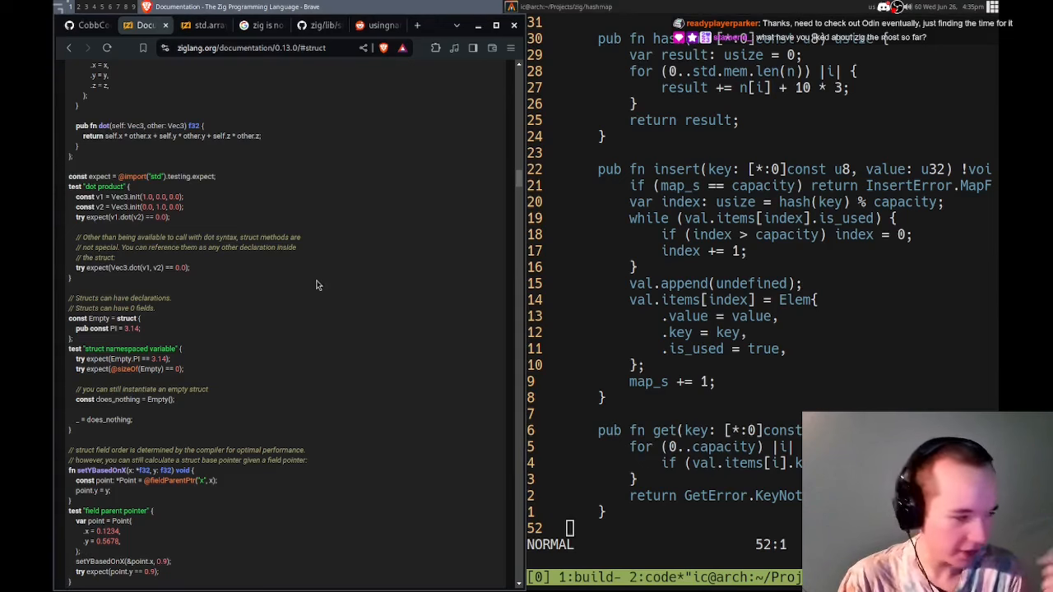
pyautogui.scroll(-3)
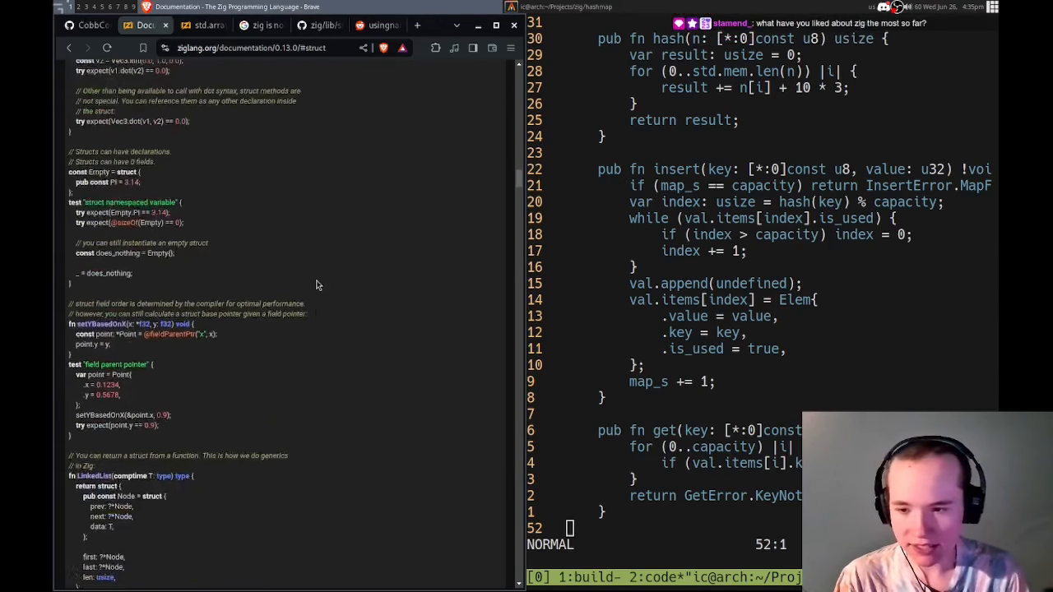
pyautogui.scroll(-3)
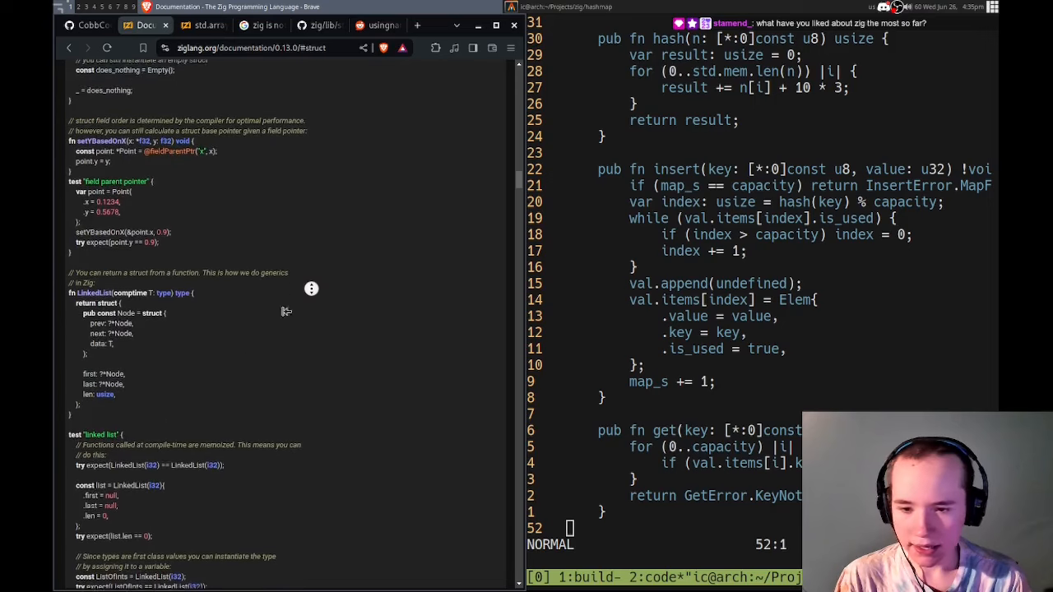
pyautogui.scroll(3)
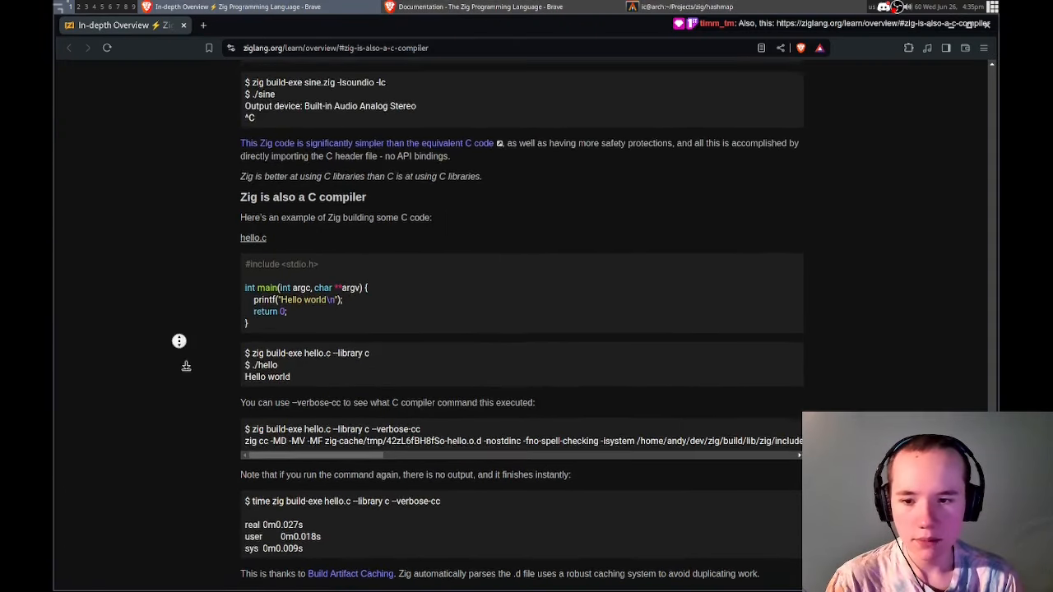
# - Scroll the ziglang.org overview through its build system, cross-compiling and libc sections
pyautogui.scroll(-3)
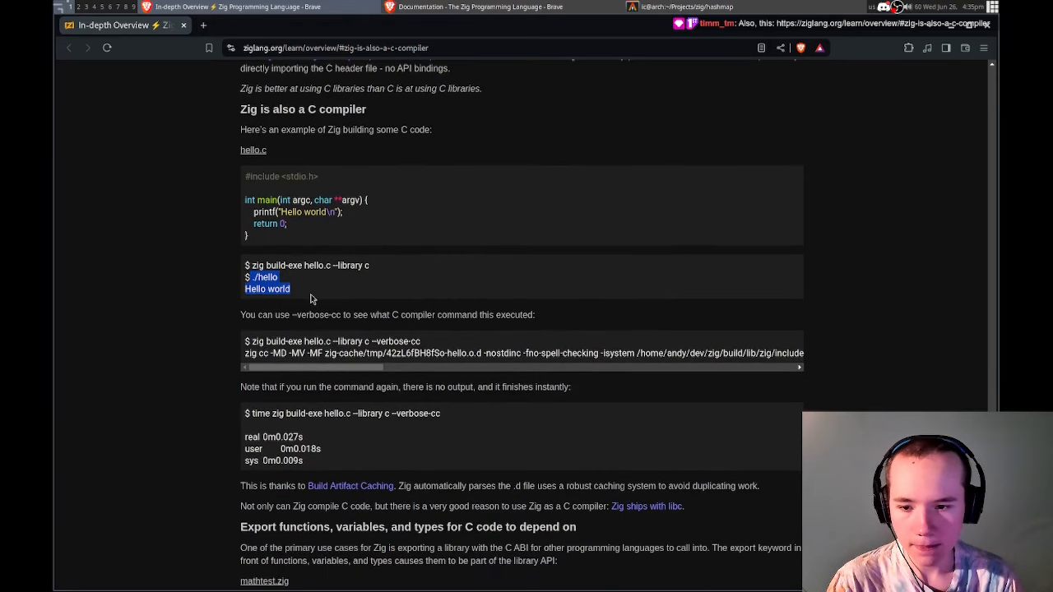
pyautogui.scroll(-3)
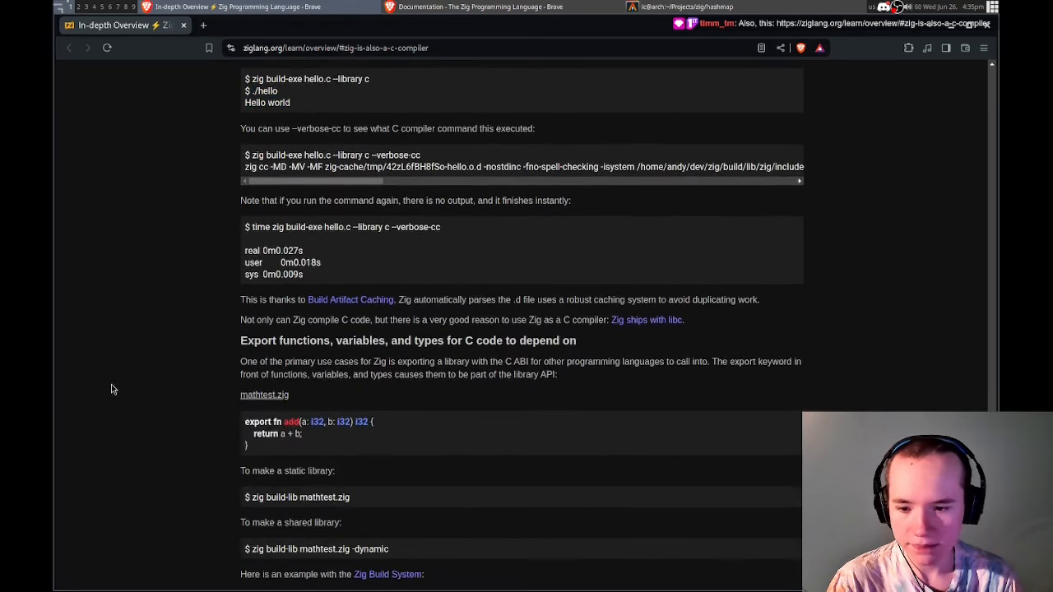
pyautogui.scroll(-3)
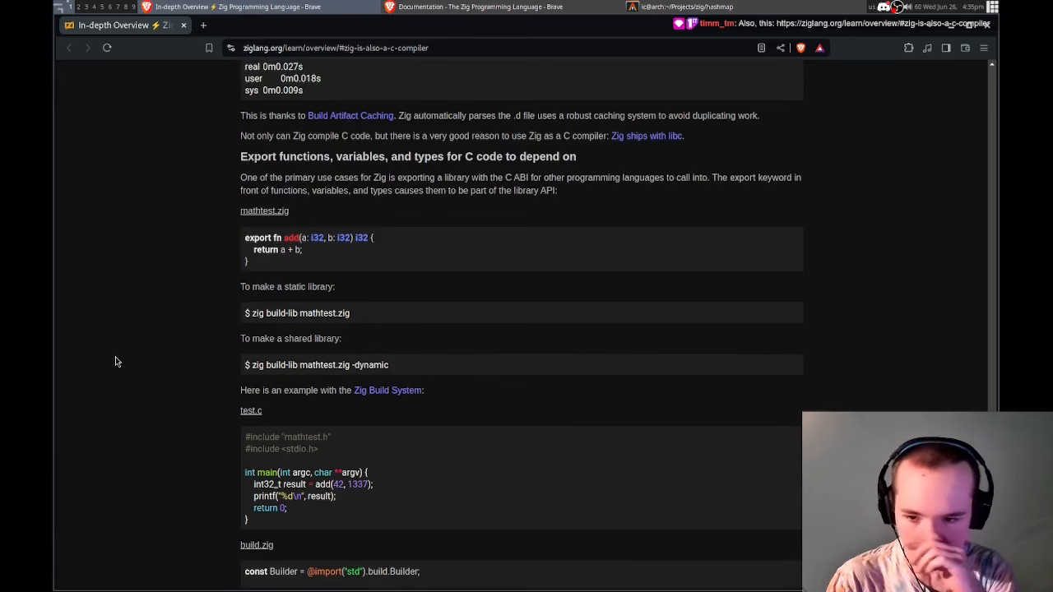
pyautogui.scroll(3)
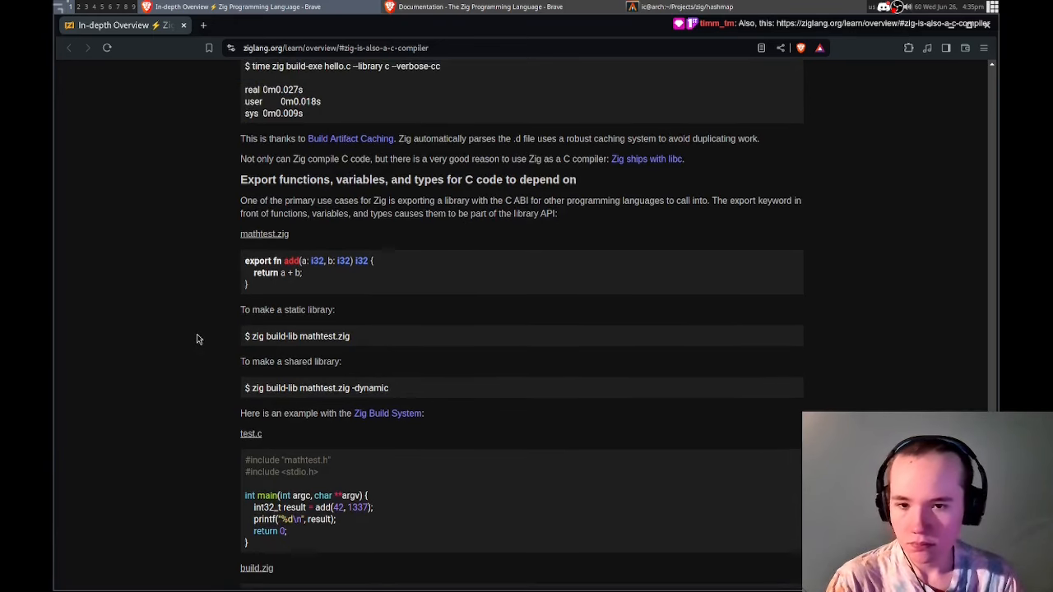
pyautogui.moveTo(461, 306)
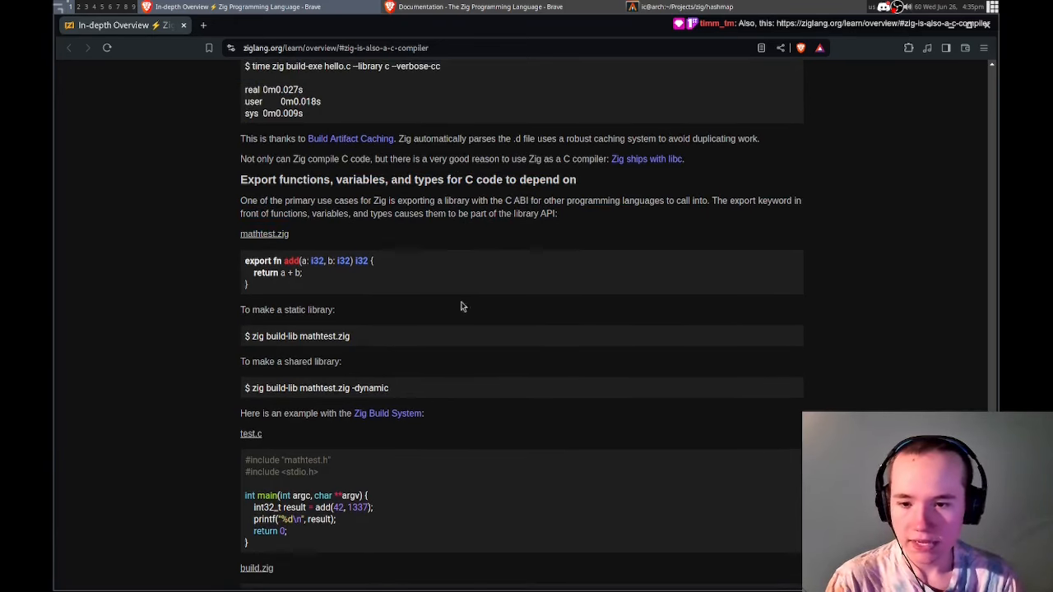
pyautogui.scroll(-3)
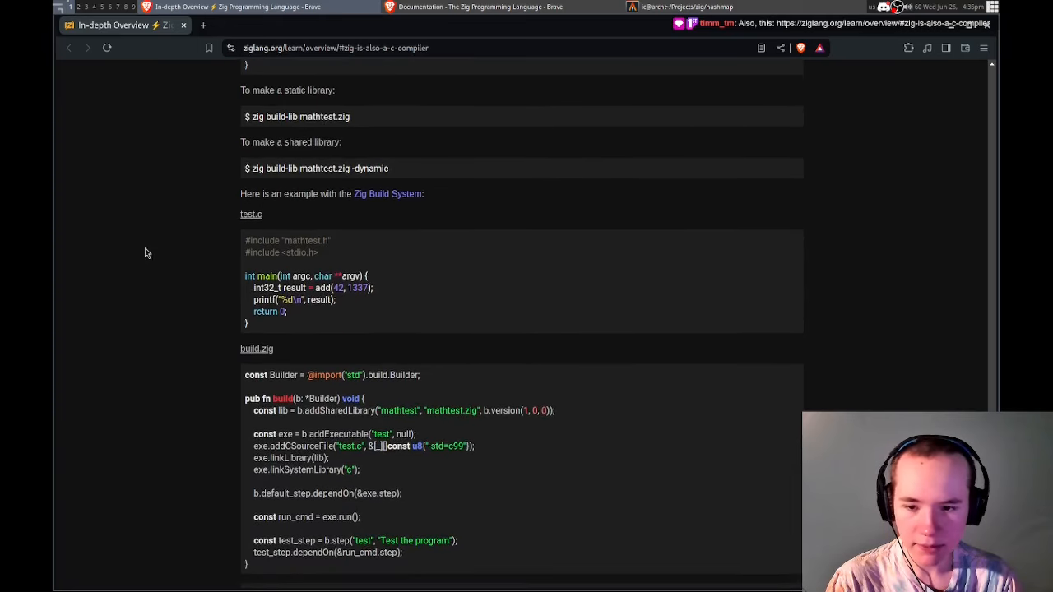
pyautogui.scroll(-3)
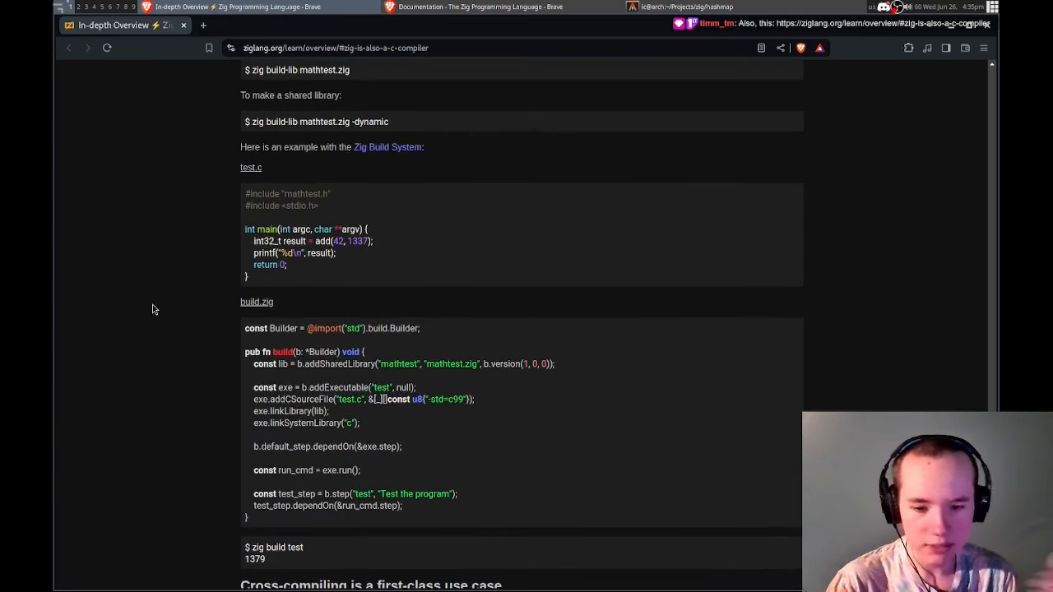
pyautogui.scroll(-3)
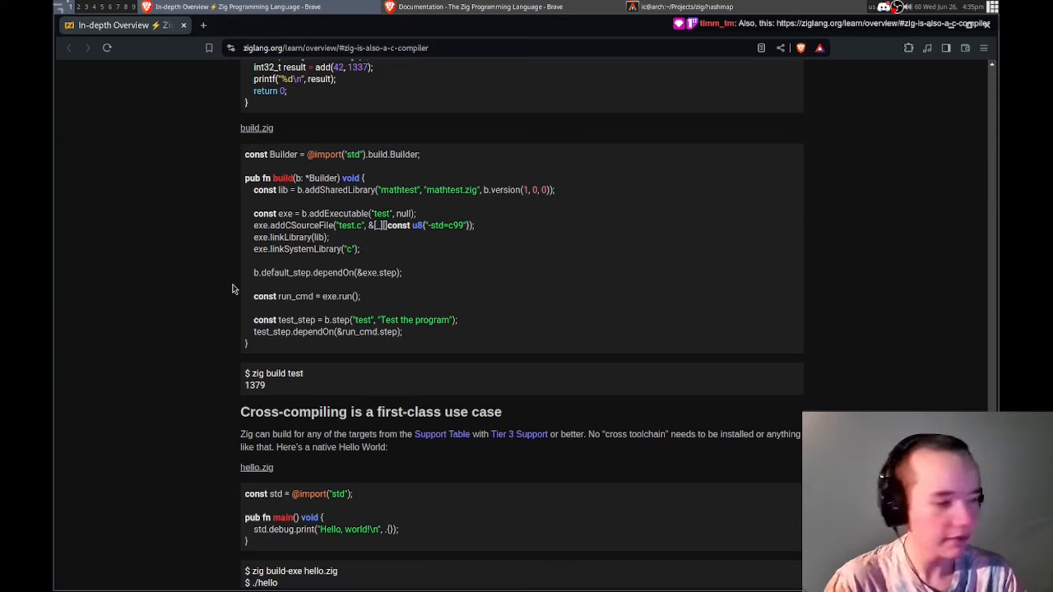
pyautogui.scroll(-3)
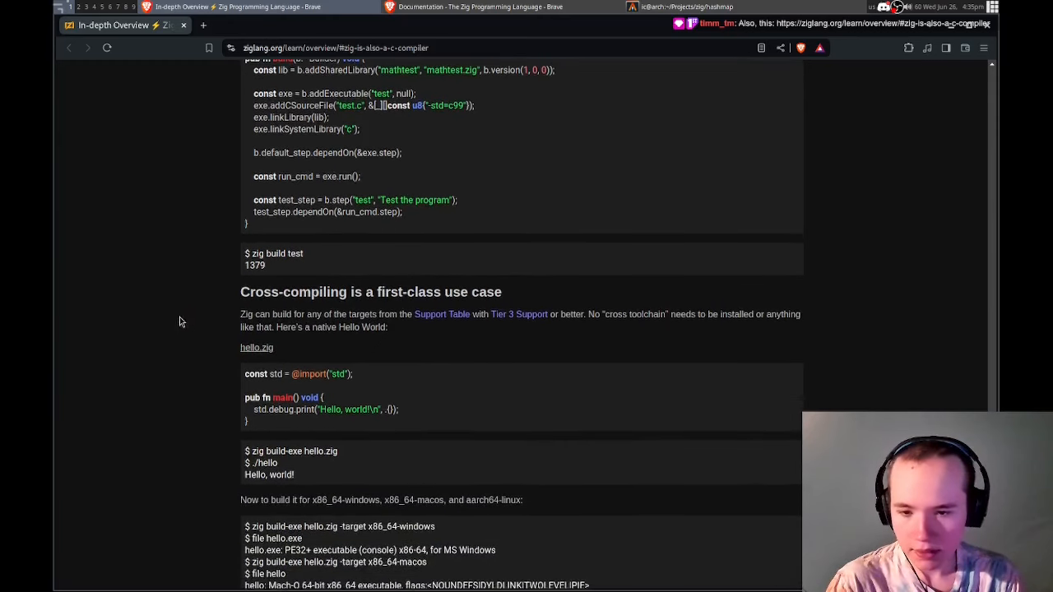
pyautogui.scroll(-3)
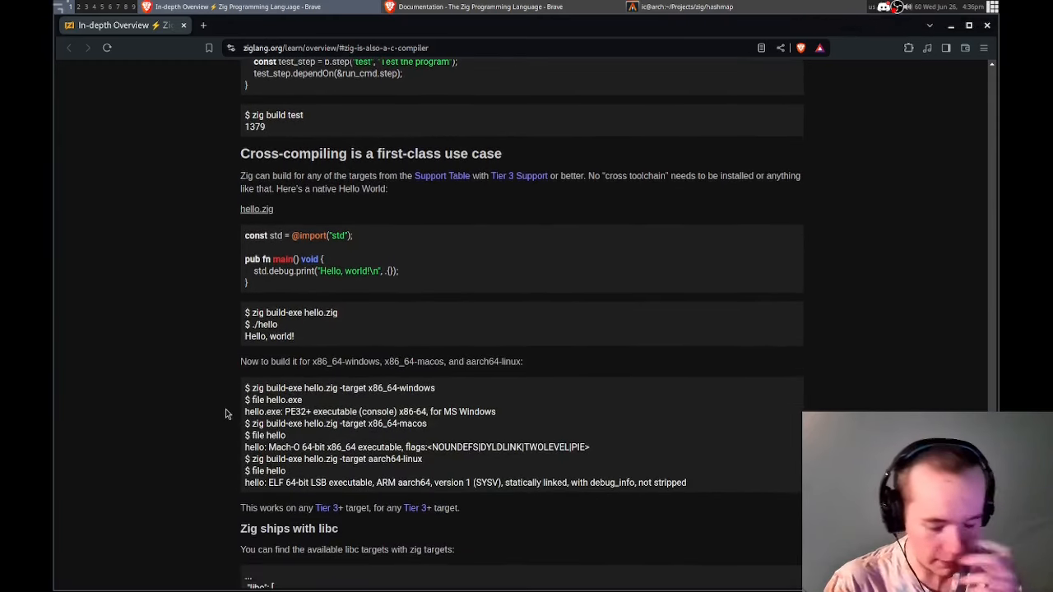
pyautogui.scroll(-3)
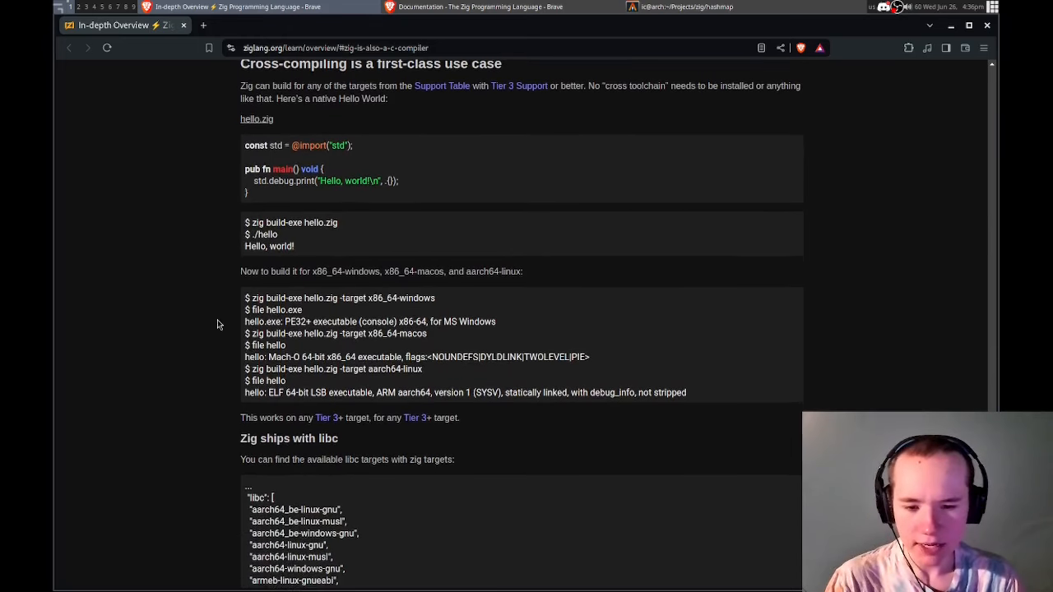
pyautogui.scroll(-3)
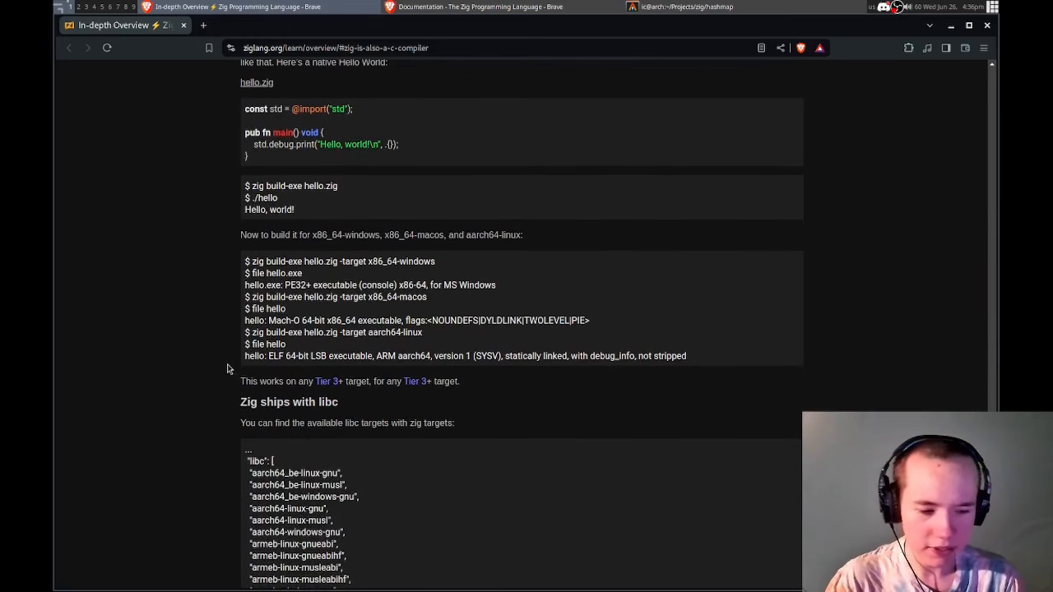
pyautogui.scroll(-3)
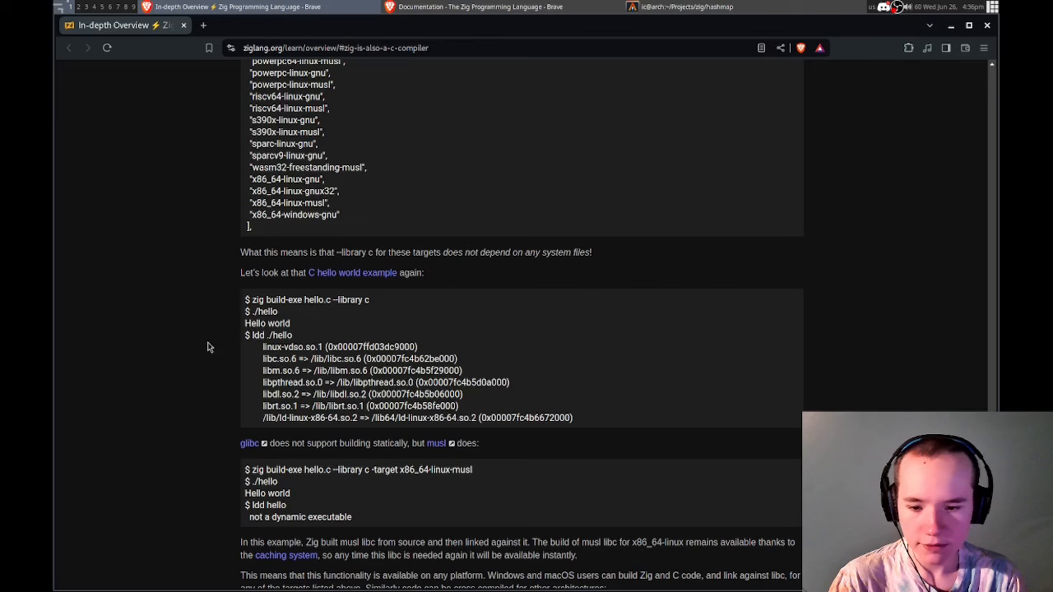
pyautogui.moveTo(164, 370)
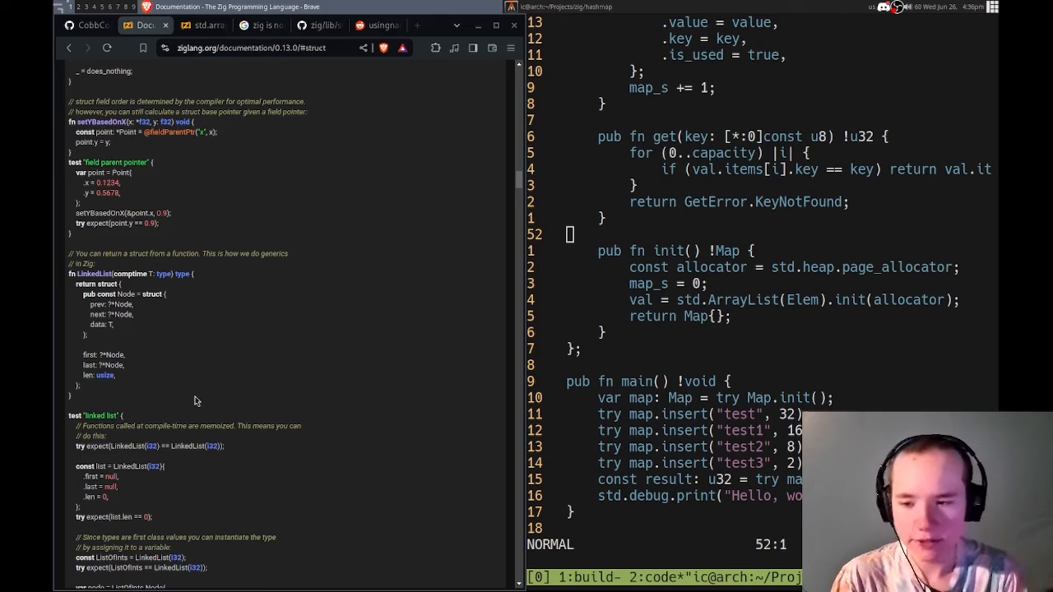
# - Scroll the struct section between the Vec3 methods and LinkedList examples
pyautogui.scroll(-3)
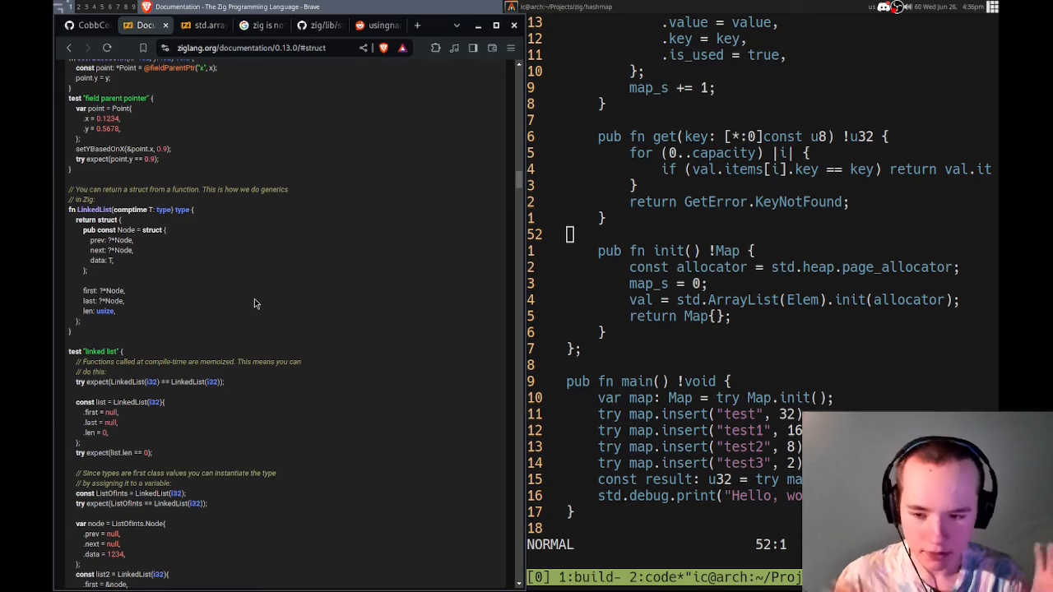
pyautogui.scroll(3)
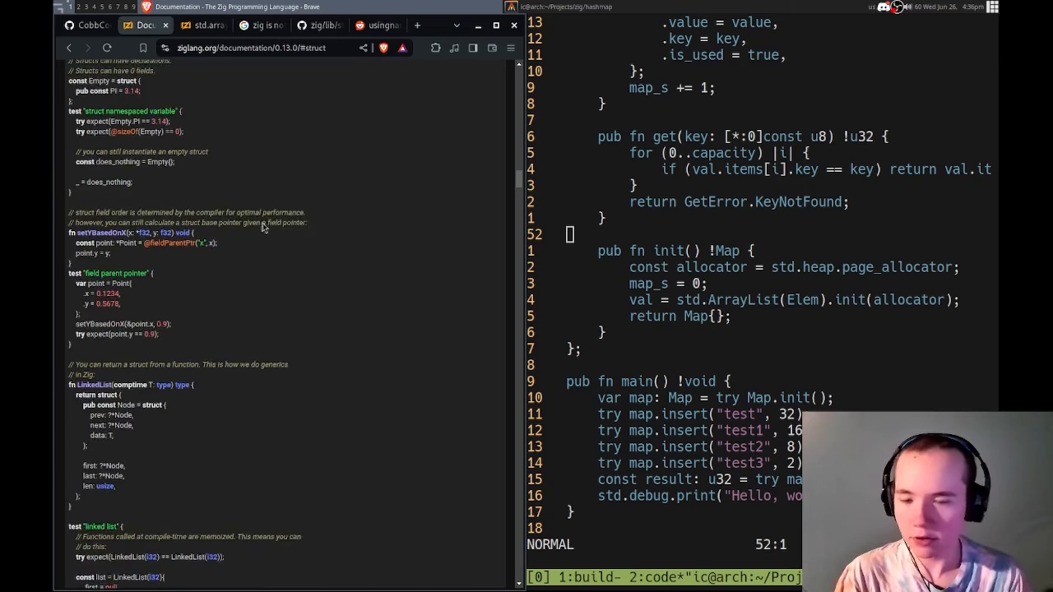
pyautogui.scroll(-3)
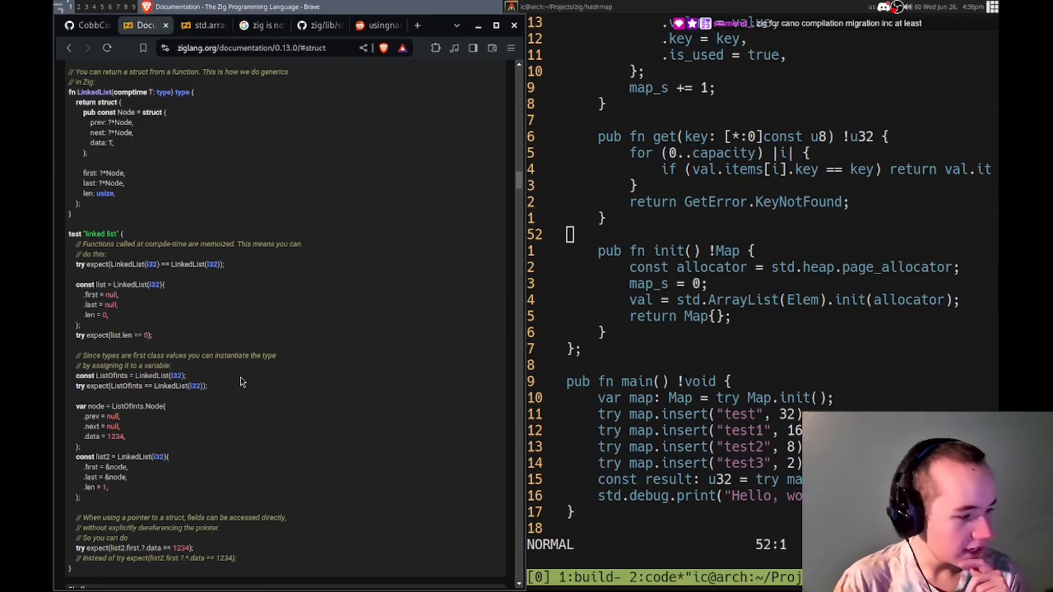
pyautogui.scroll(-3)
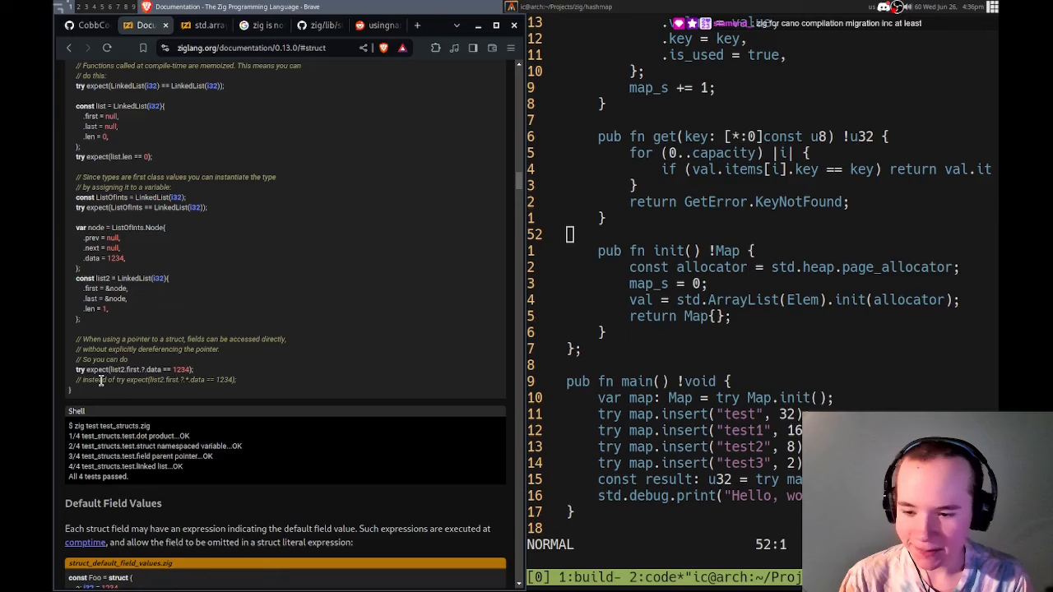
pyautogui.moveTo(234, 398)
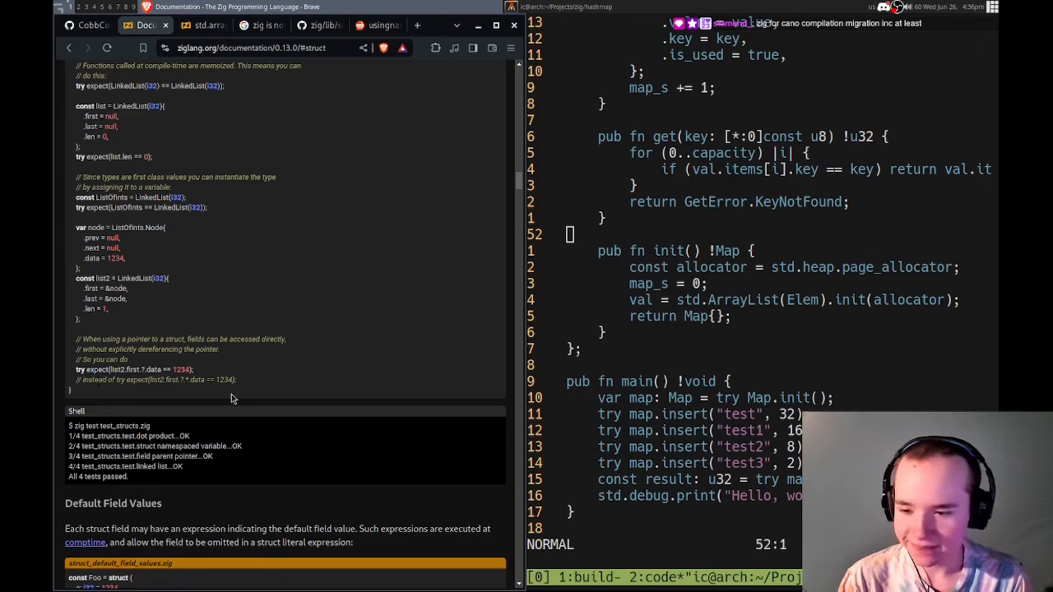
pyautogui.moveTo(184, 370)
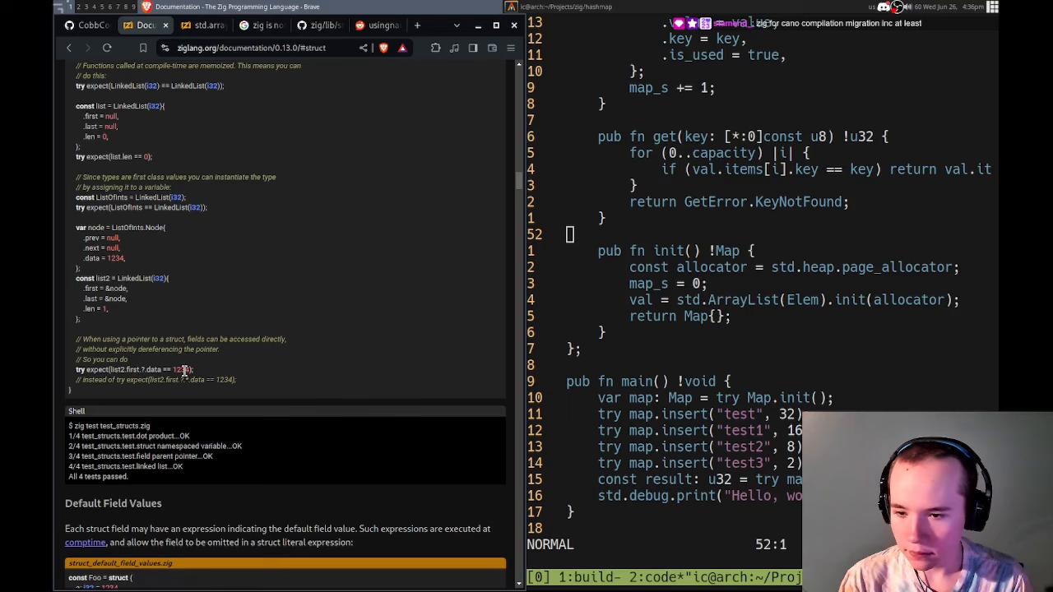
pyautogui.moveTo(343, 380)
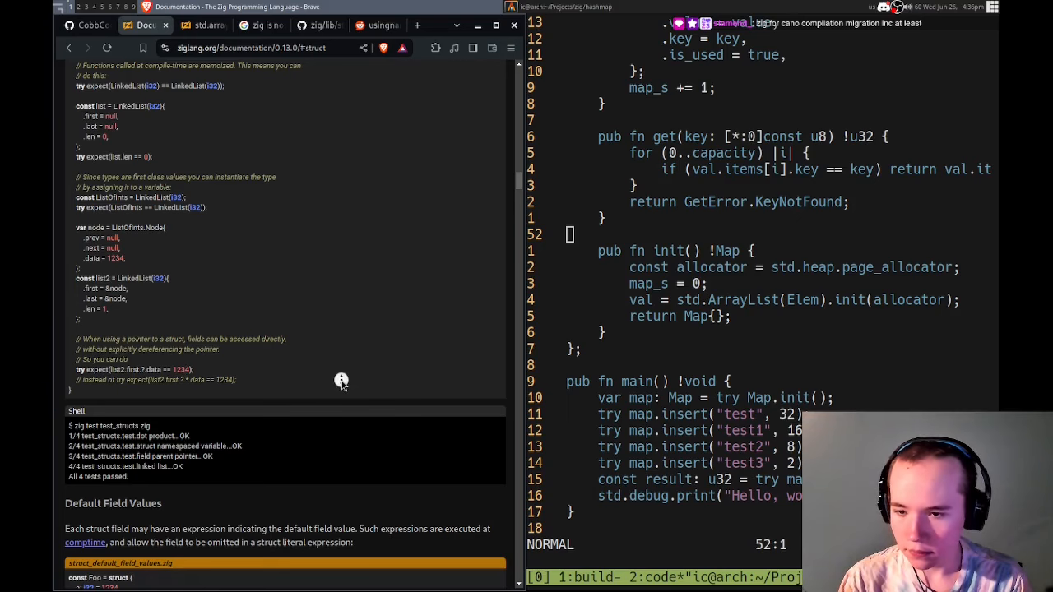
pyautogui.scroll(3)
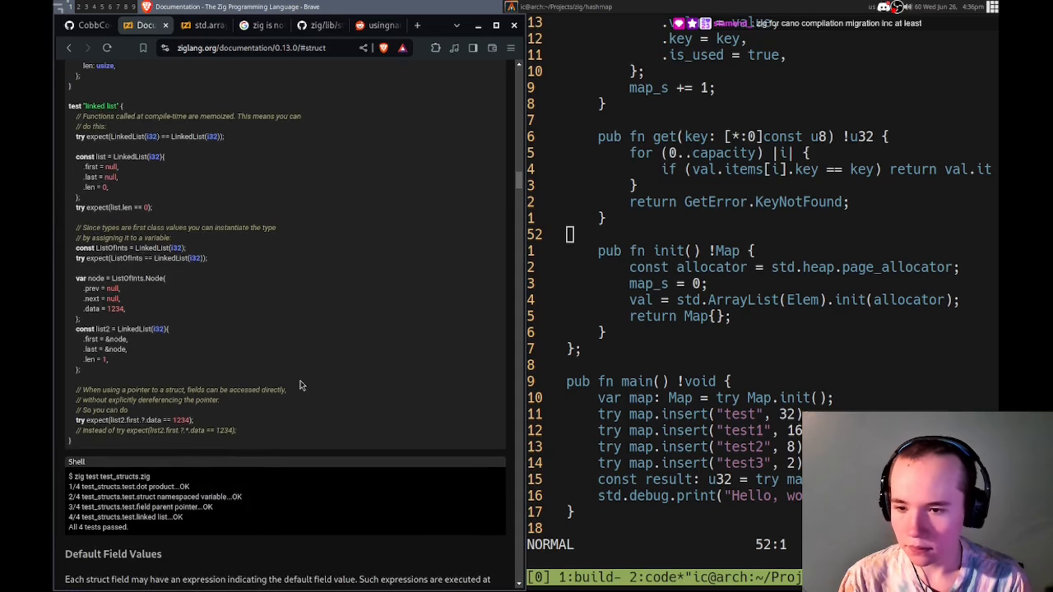
pyautogui.scroll(3)
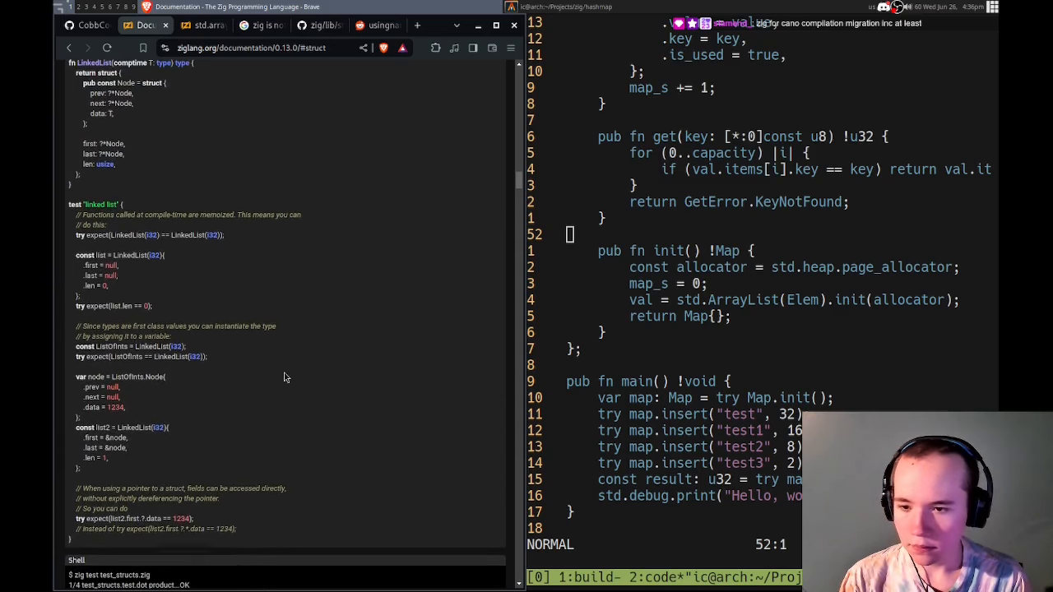
pyautogui.scroll(3)
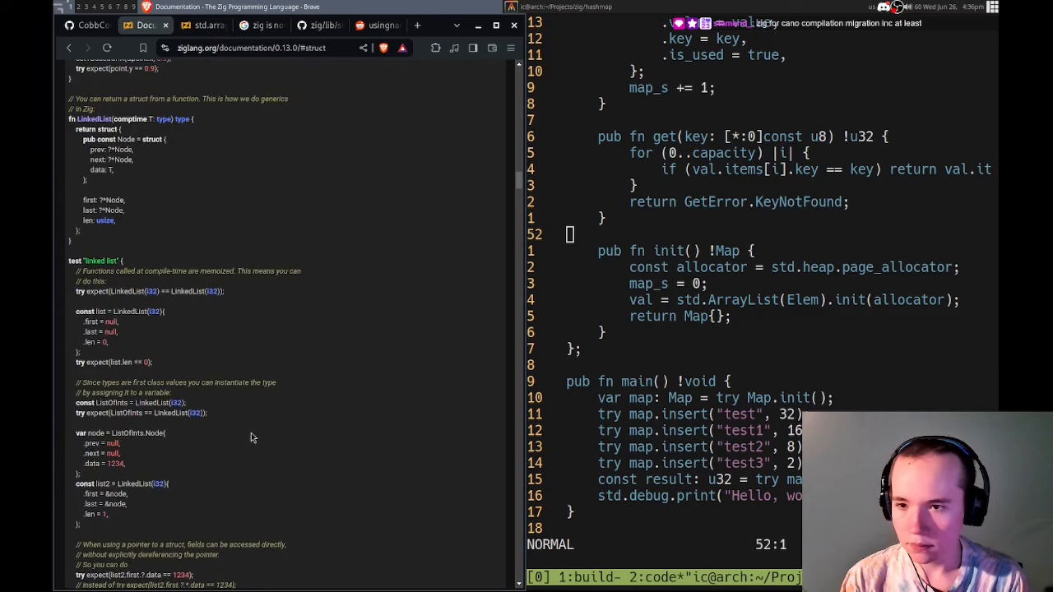
pyautogui.moveTo(179, 313)
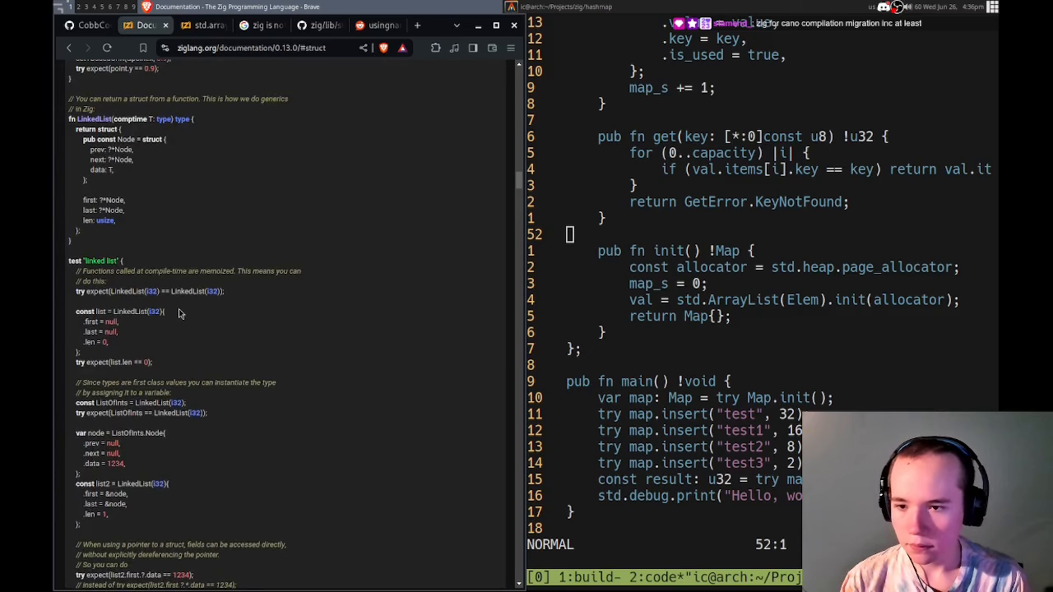
pyautogui.scroll(3)
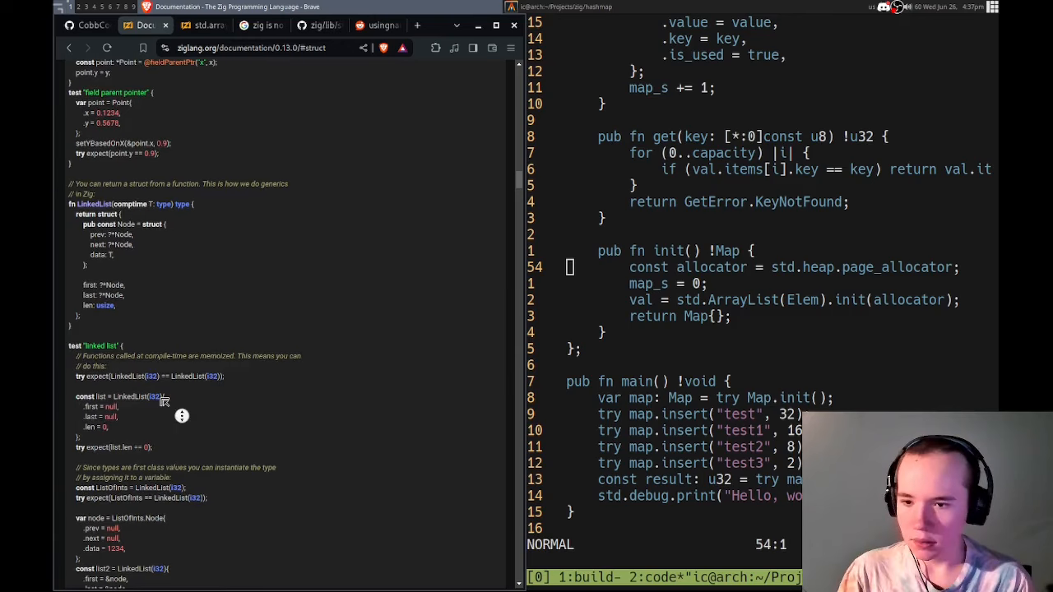
pyautogui.scroll(3)
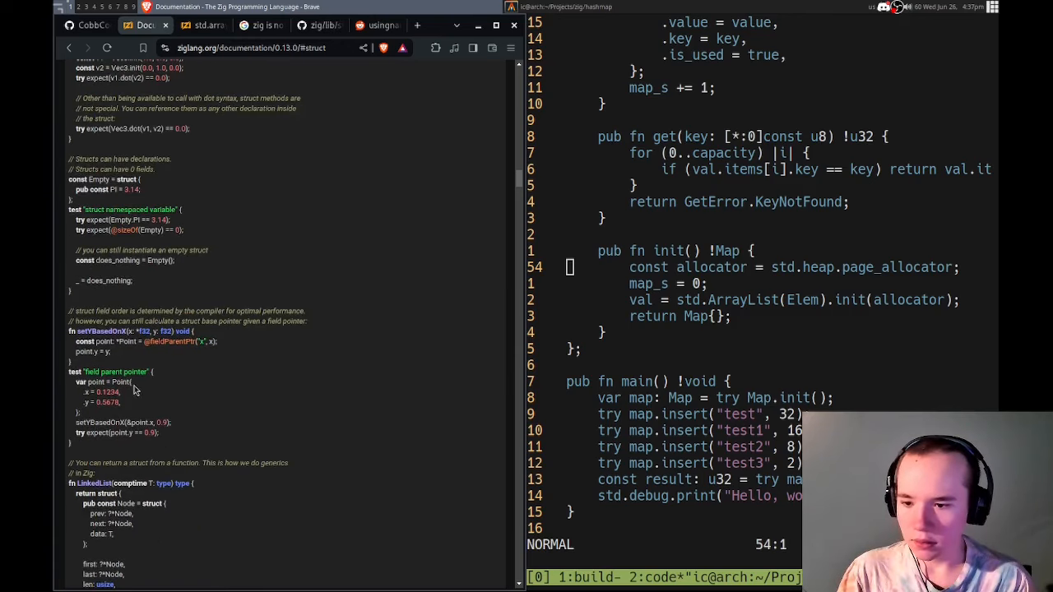
pyautogui.scroll(3)
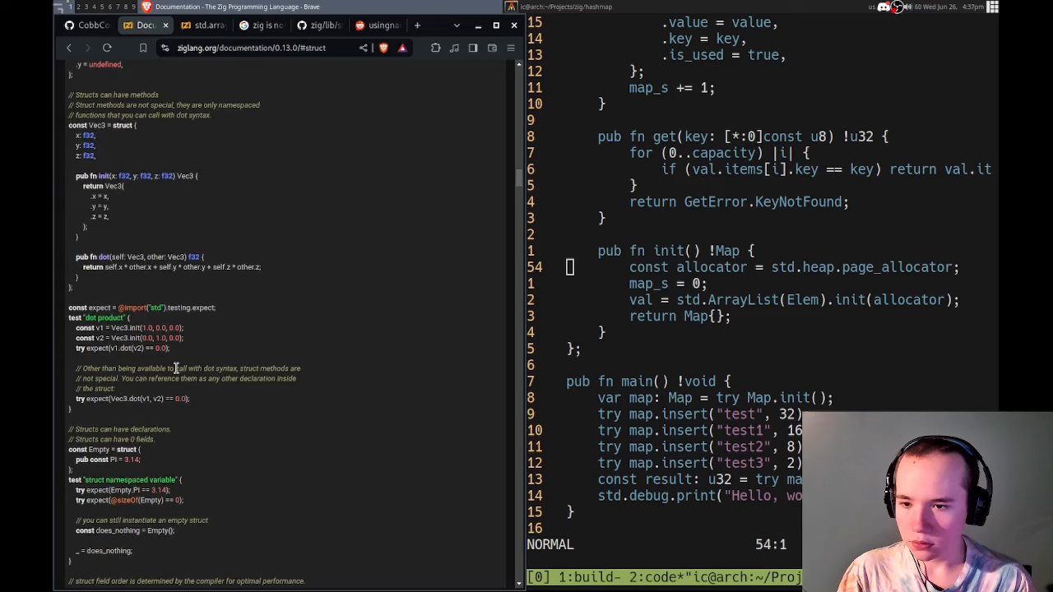
pyautogui.scroll(3)
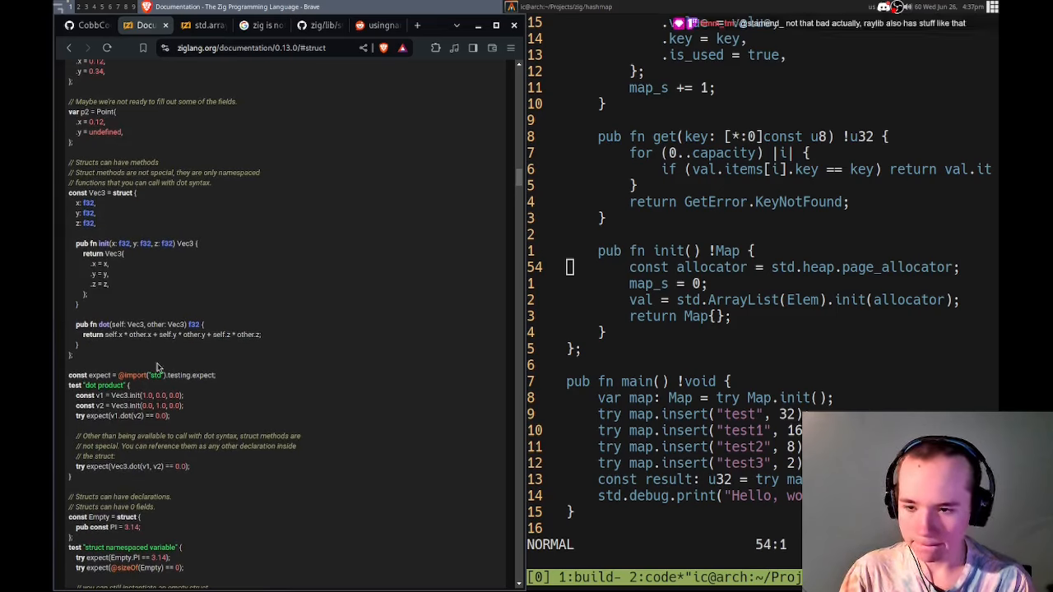
pyautogui.moveTo(260, 421)
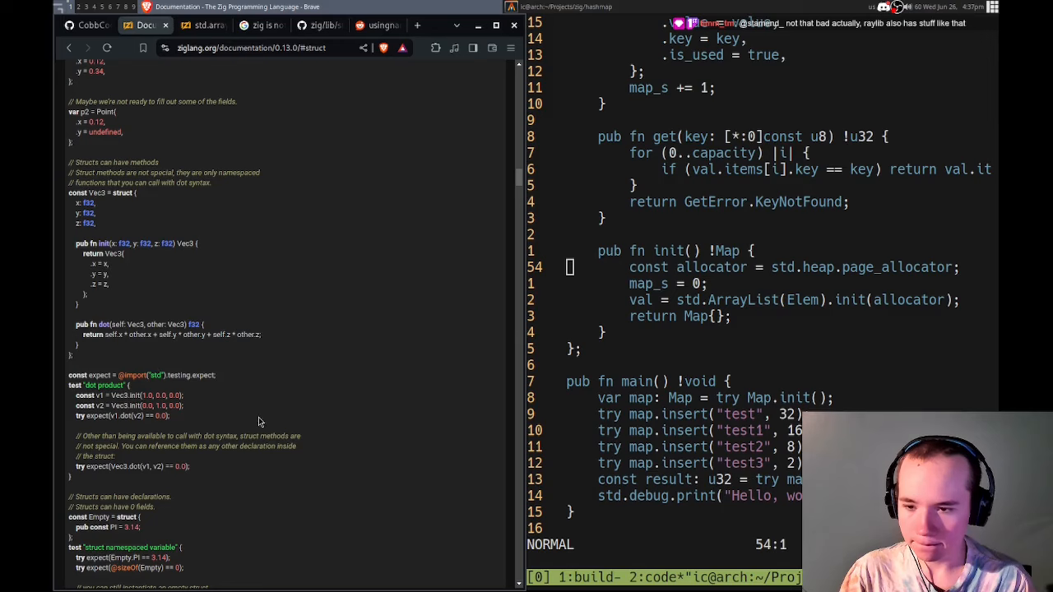
pyautogui.moveTo(237, 380)
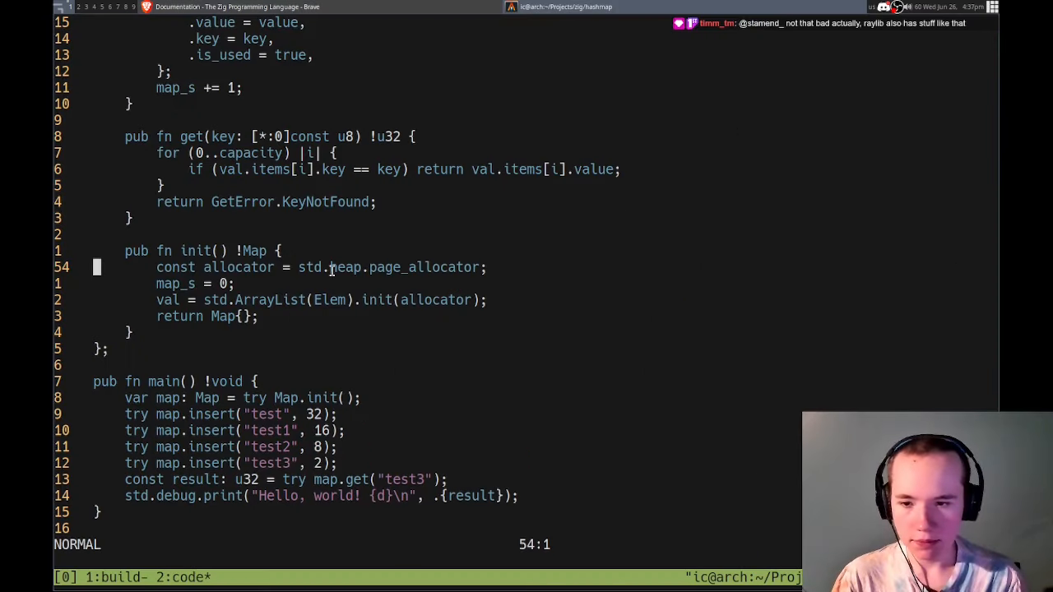
# - Make init take self: Map and assign self.allocator = std.heap.page_allocator
pyautogui.press('i')
pyautogui.write('self: ')
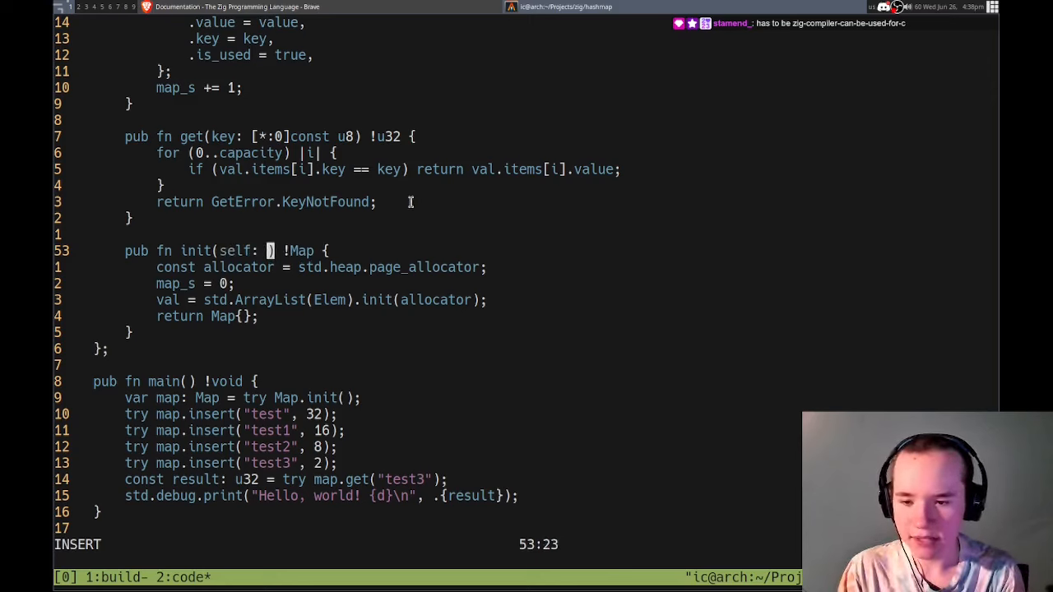
pyautogui.press('Escape')
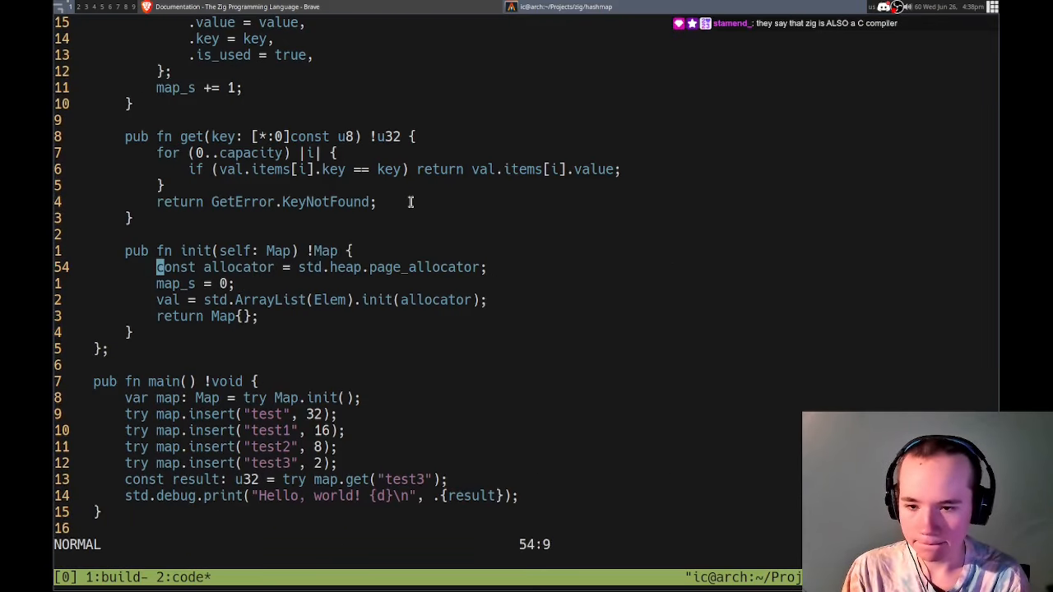
pyautogui.write('self.')
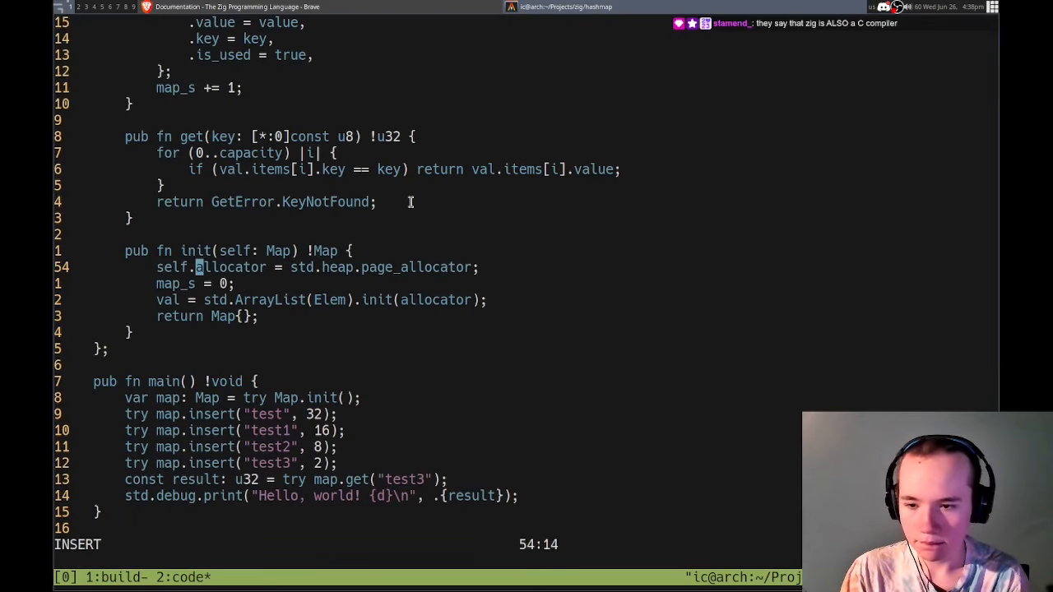
pyautogui.press('Escape')
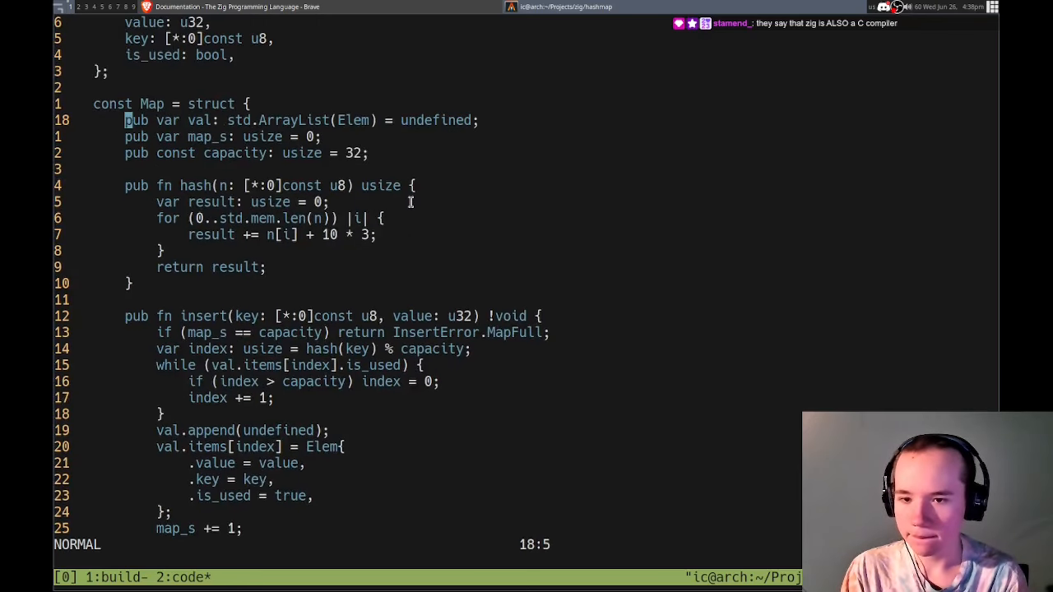
# - Add an allocator: Allocator field at the top of the Map struct
pyautogui.press('O')
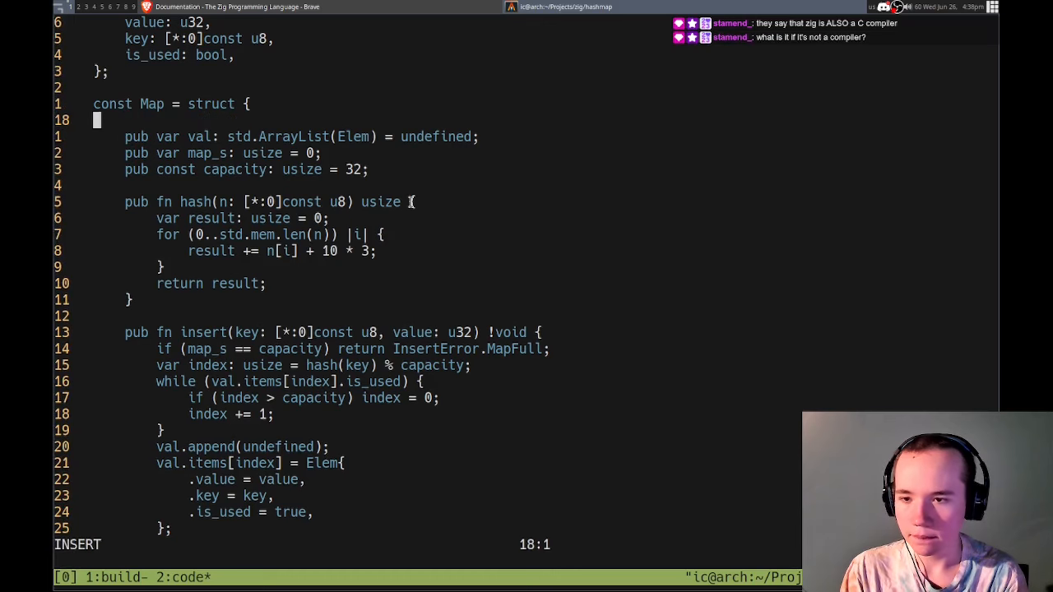
pyautogui.write('allocator:')
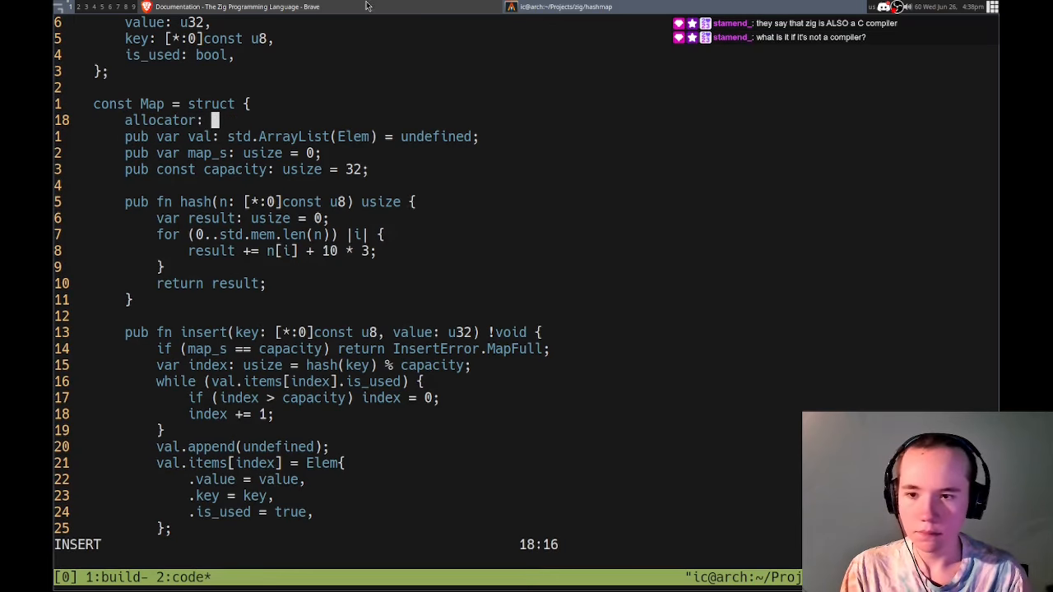
pyautogui.press('Escape')
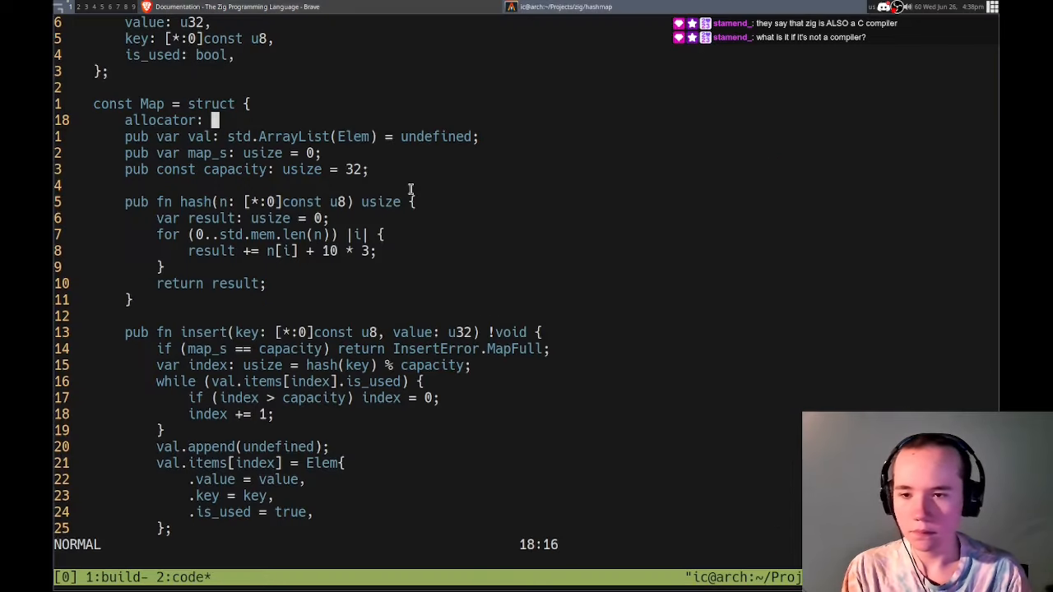
pyautogui.scroll(-3)
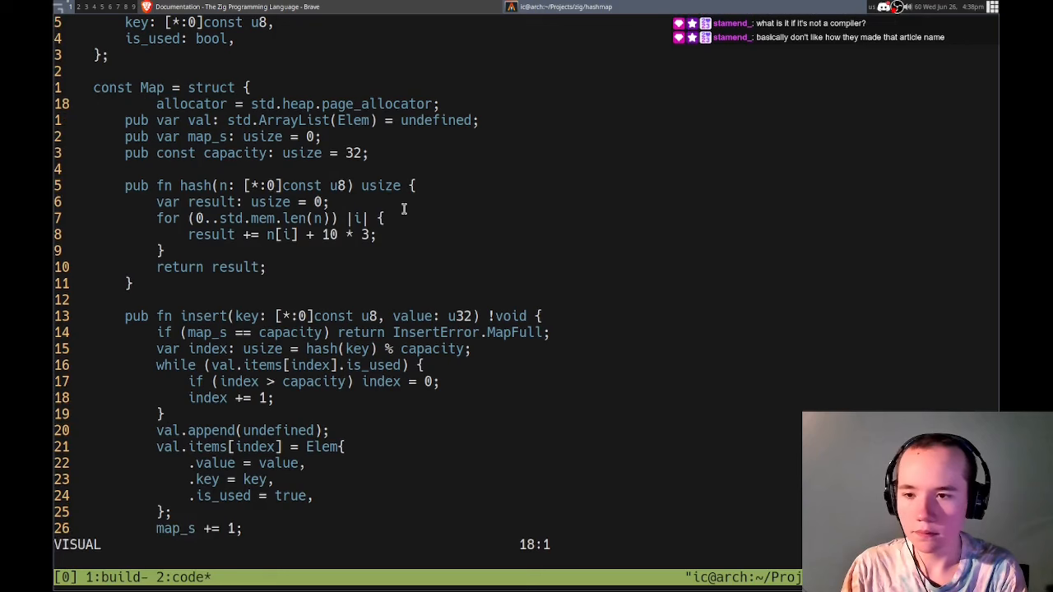
pyautogui.press('Escape')
pyautogui.write(': Allo')
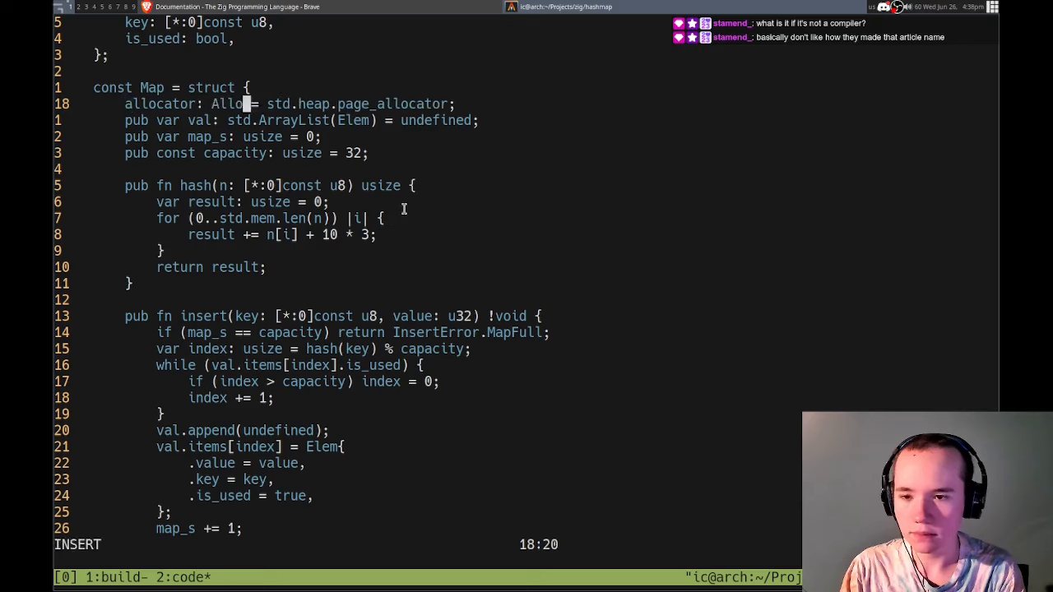
pyautogui.press('Escape')
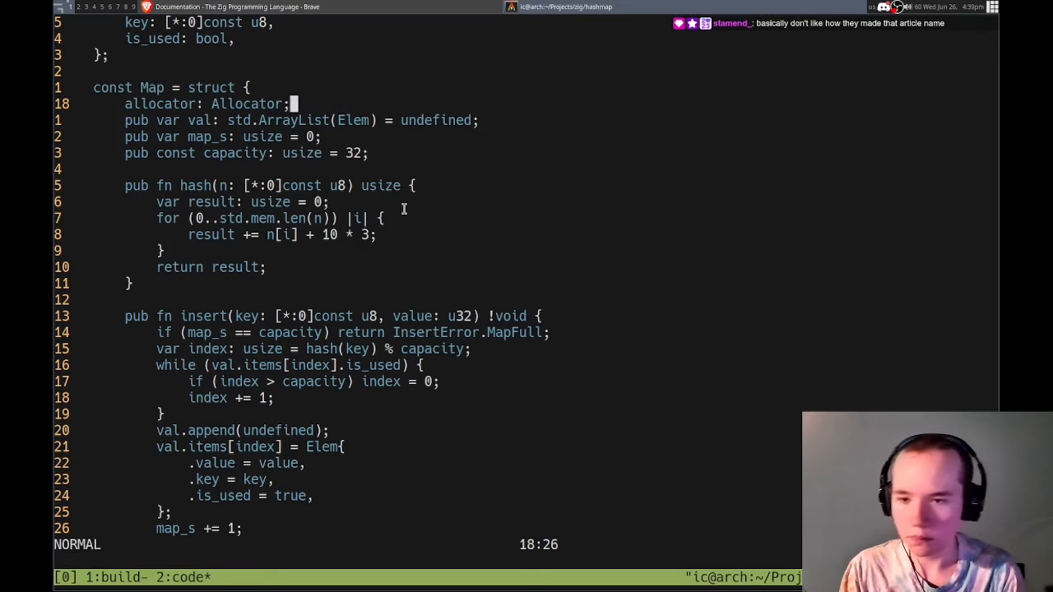
pyautogui.scroll(-3)
pyautogui.write(':')
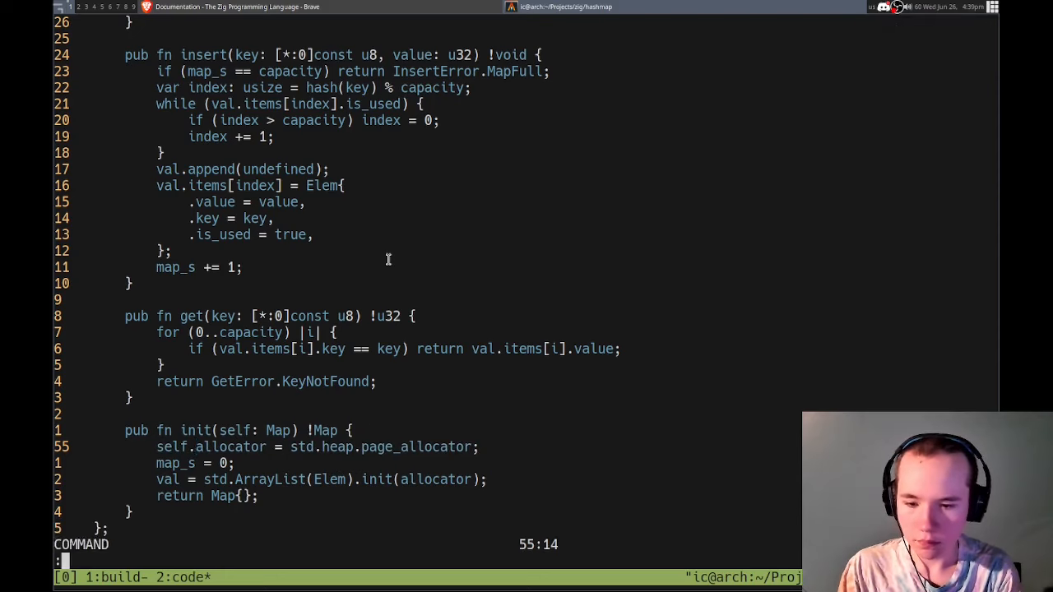
# - Retype the allocator field as std.Allocator
pyautogui.press('Escape')
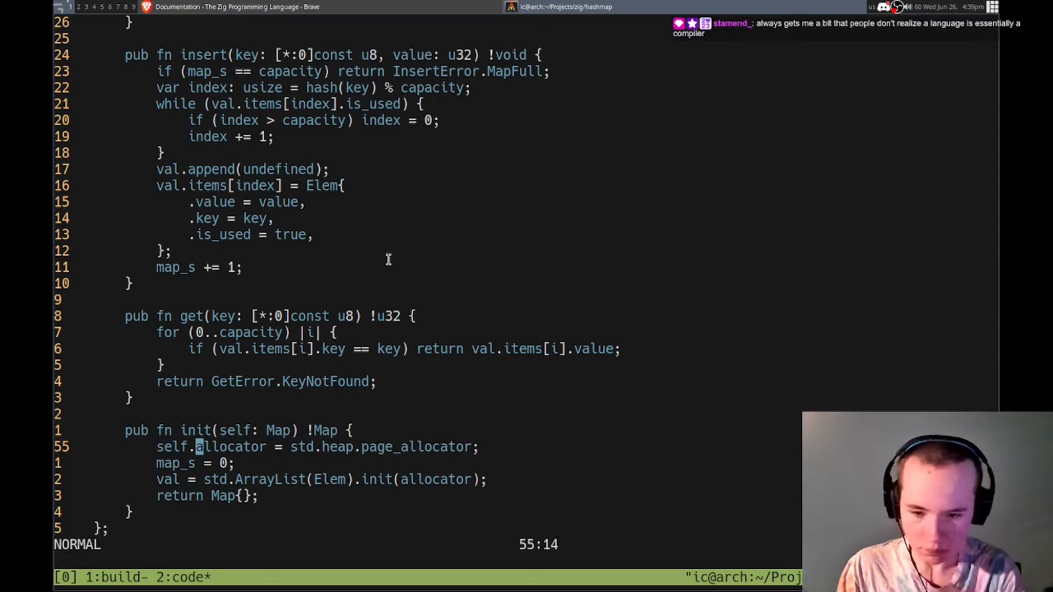
pyautogui.moveTo(668, 362)
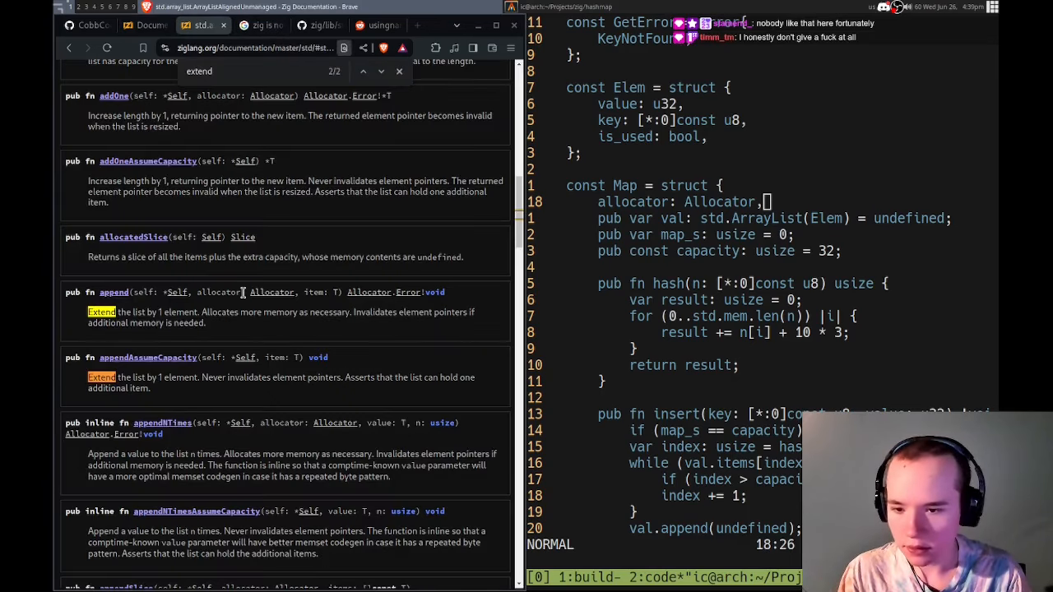
pyautogui.moveTo(264, 298)
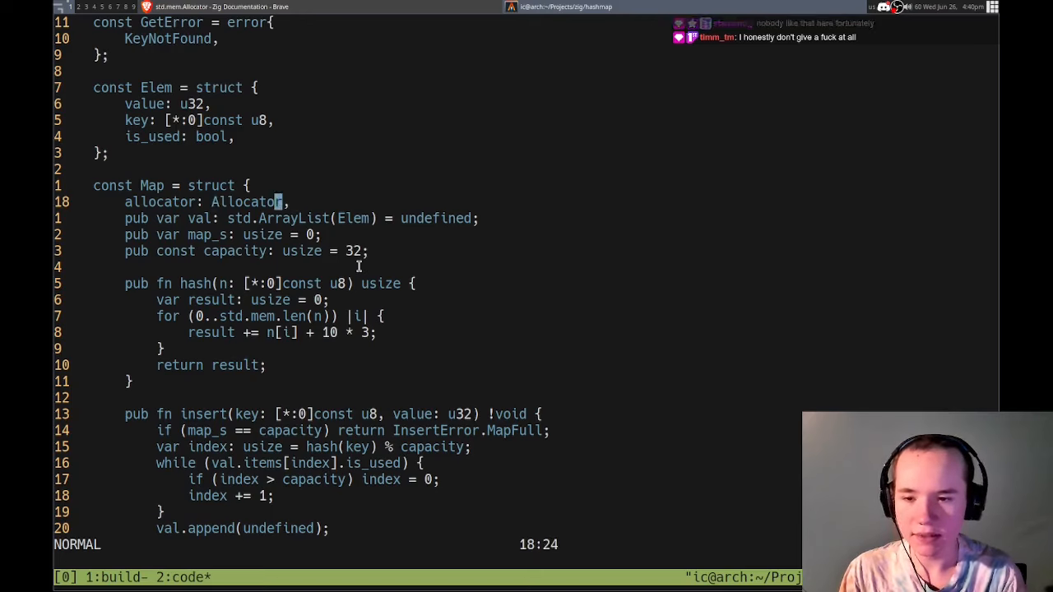
pyautogui.press('i')
pyautogui.write('std.')
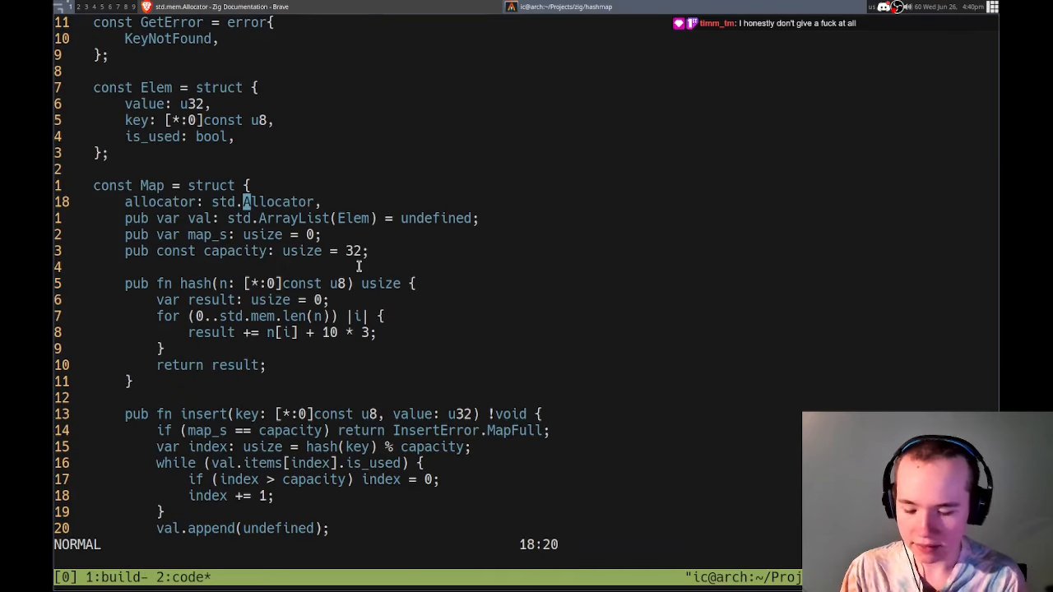
# - Bring up the std.heap.page_allocator source in the Zig standard library reference
pyautogui.scroll(-3)
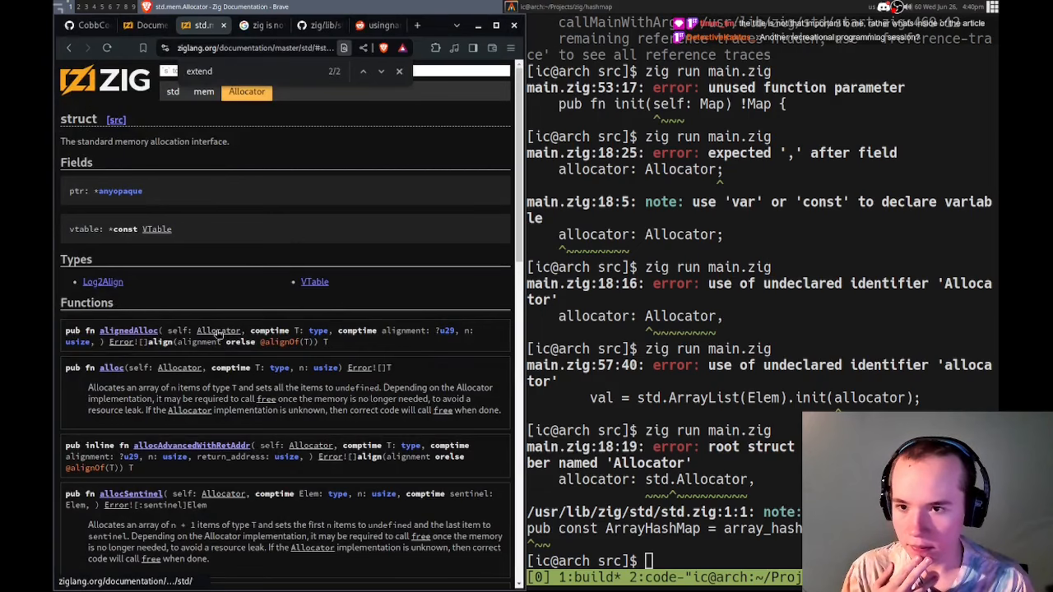
pyautogui.click(399, 71)
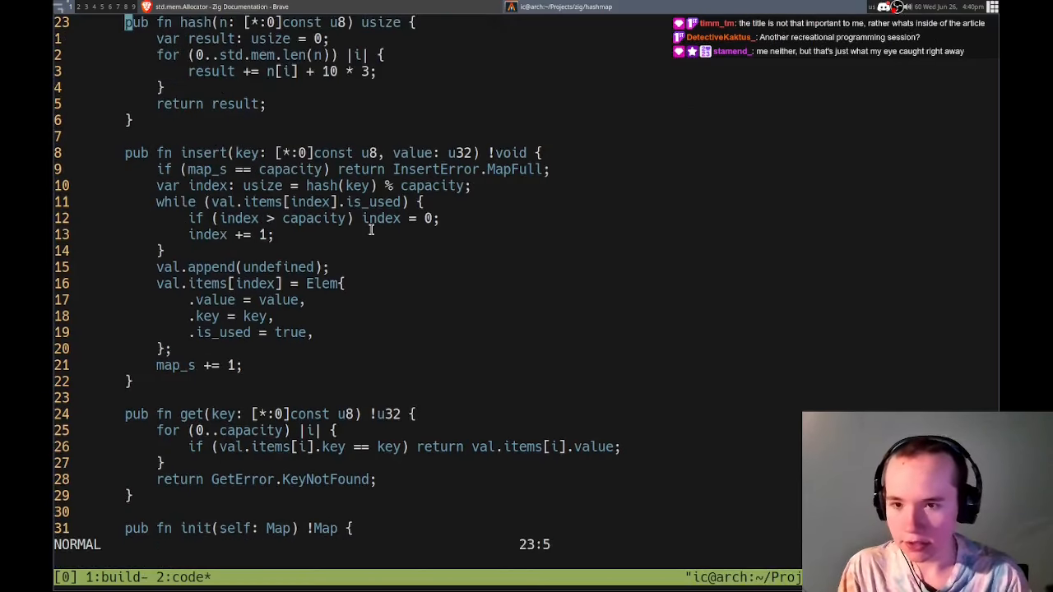
pyautogui.scroll(3)
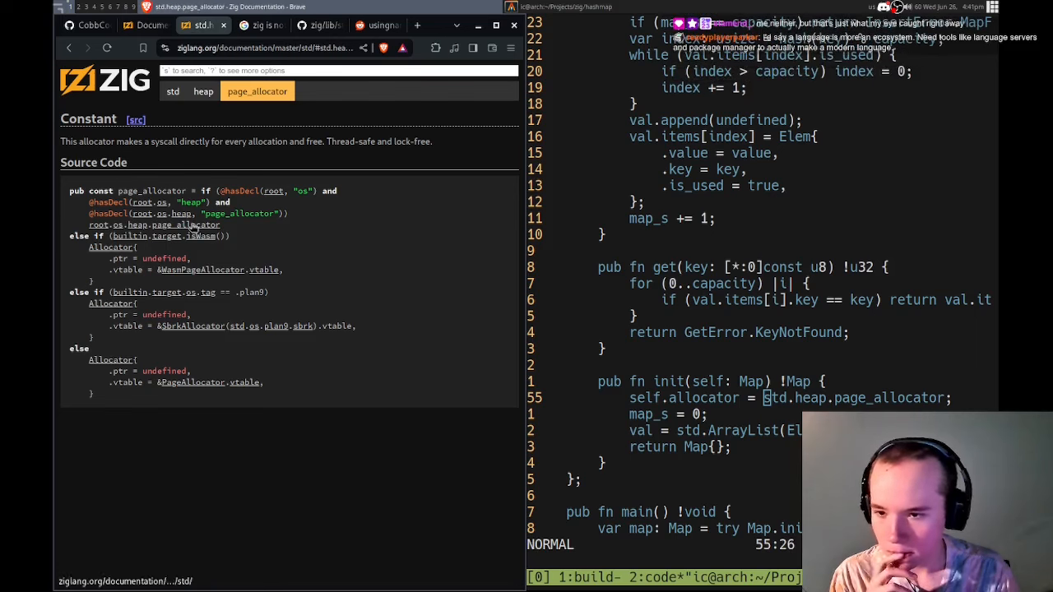
pyautogui.moveTo(323, 247)
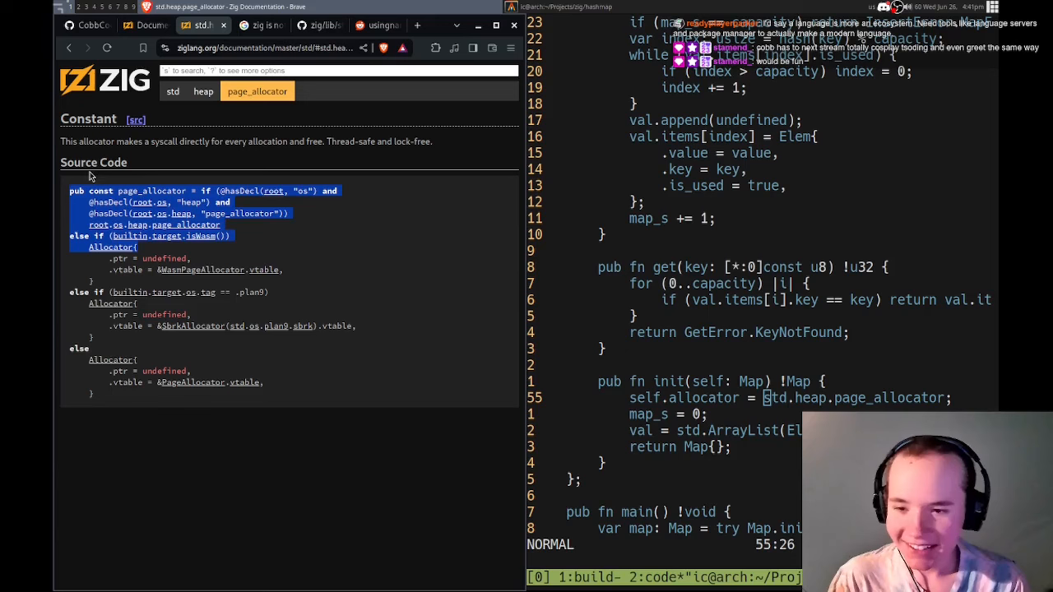
# - Search the Zig docs for 'allocator', read the testing allocator entry, and try allocator_instance in the code
pyautogui.click(332, 263)
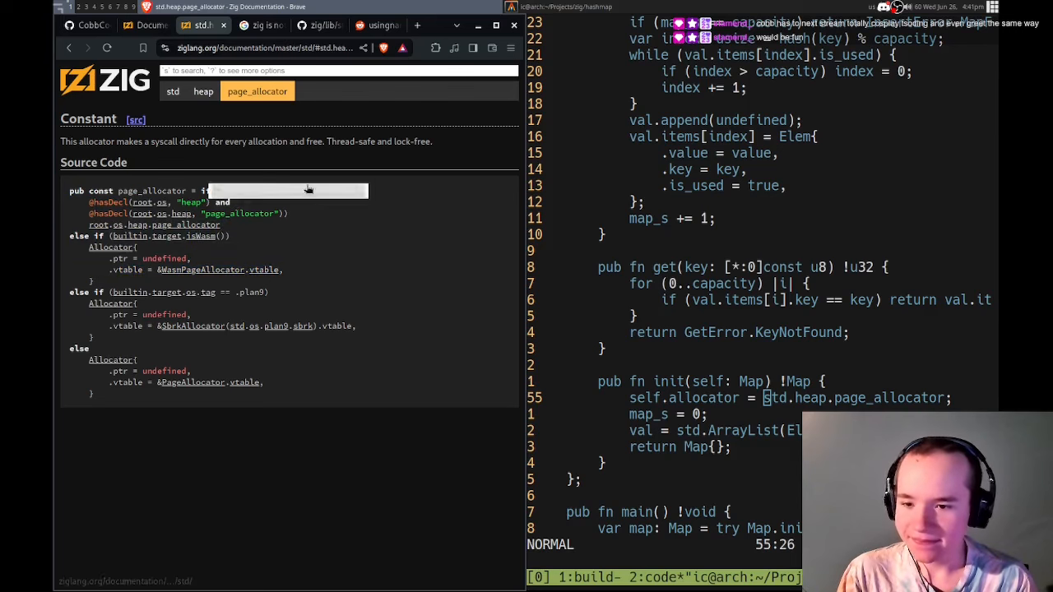
pyautogui.click(338, 69)
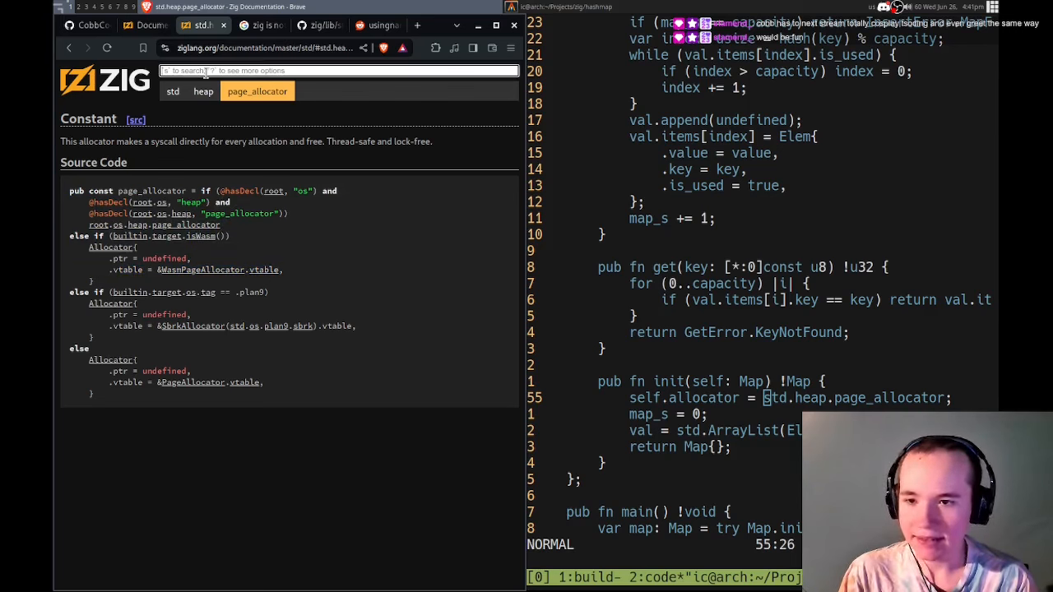
pyautogui.write('allocator')
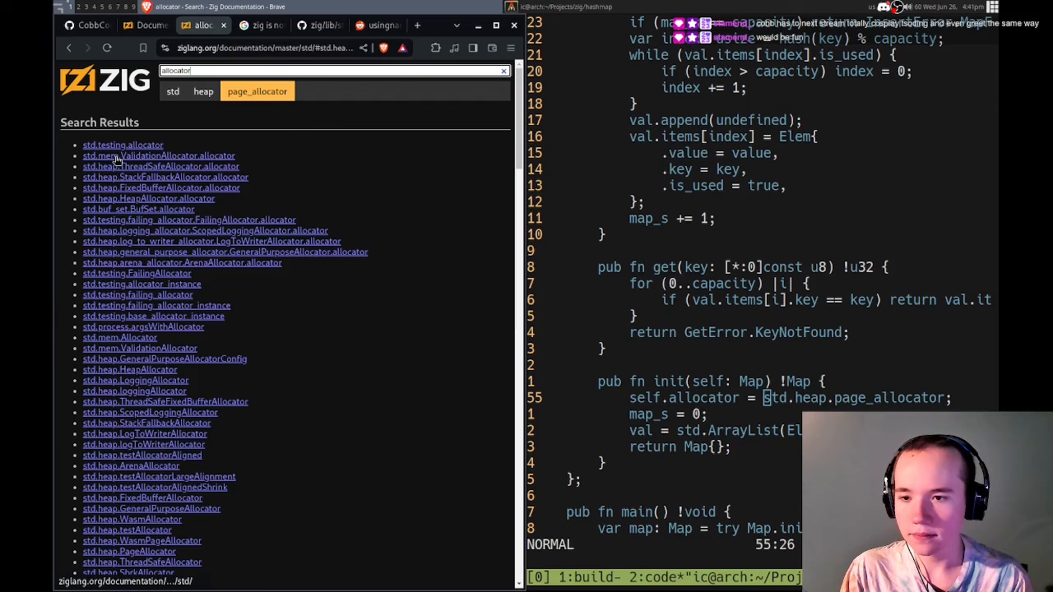
pyautogui.click(121, 145)
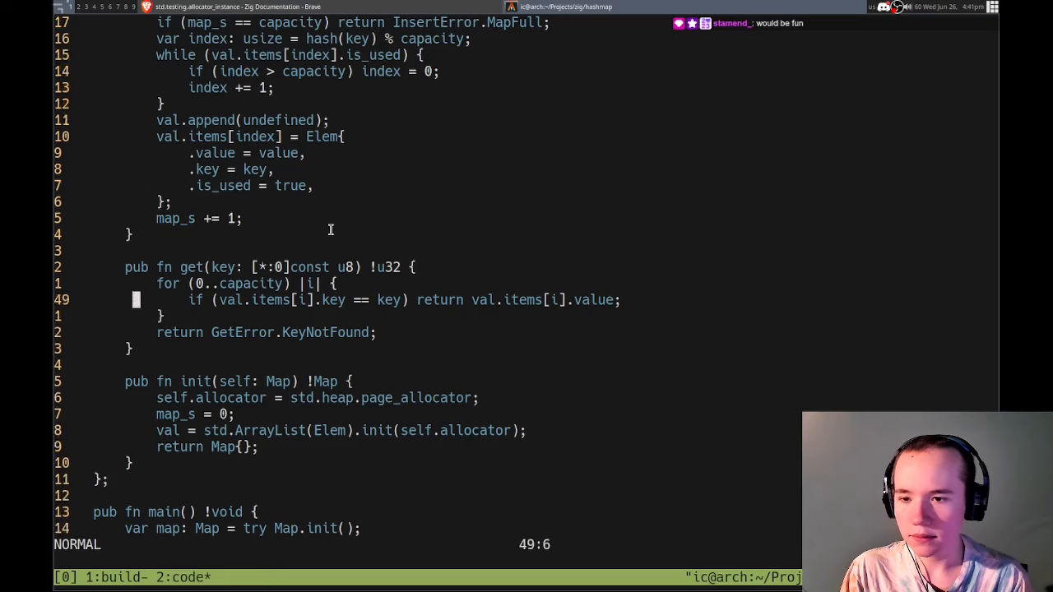
pyautogui.scroll(3)
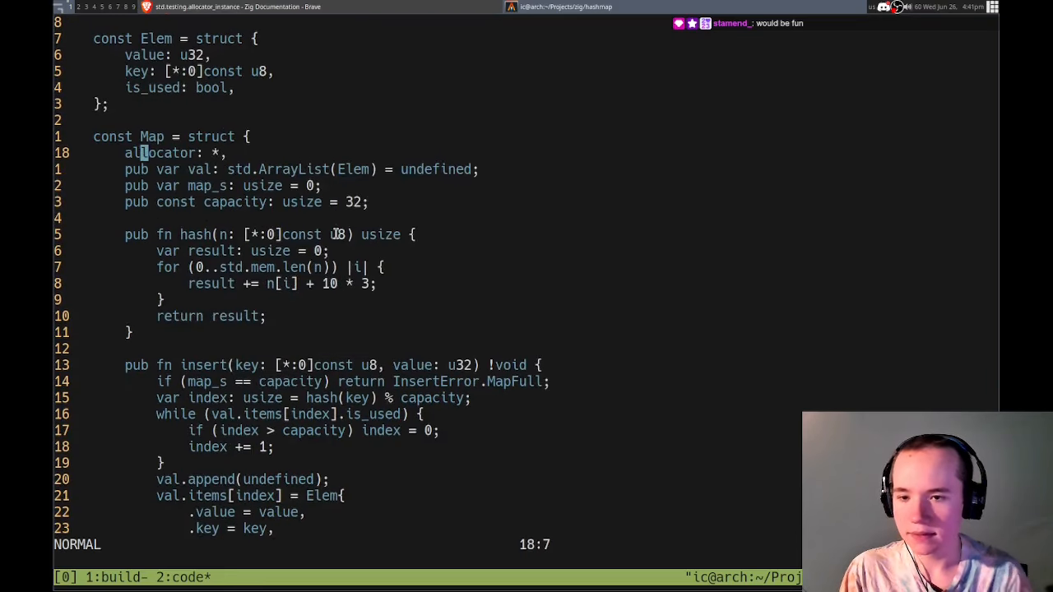
pyautogui.write('allocator_ins')
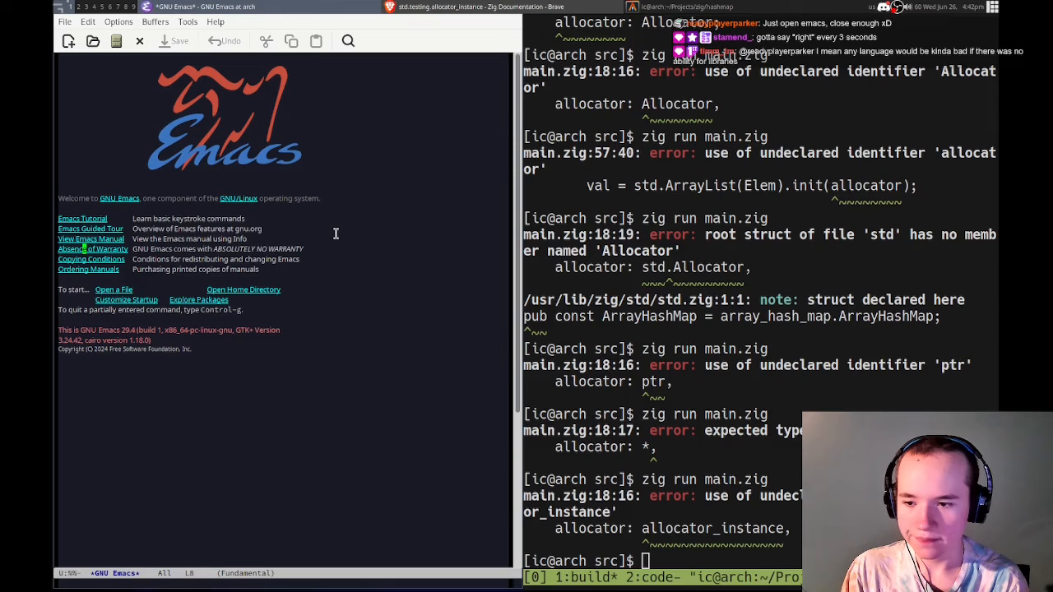
# - Scribble throwaway text like 'naisdjklasdjlzxcbasdjkhqwe' and 'Emacs goat' into the Emacs tutorial buffer
pyautogui.click(82, 217)
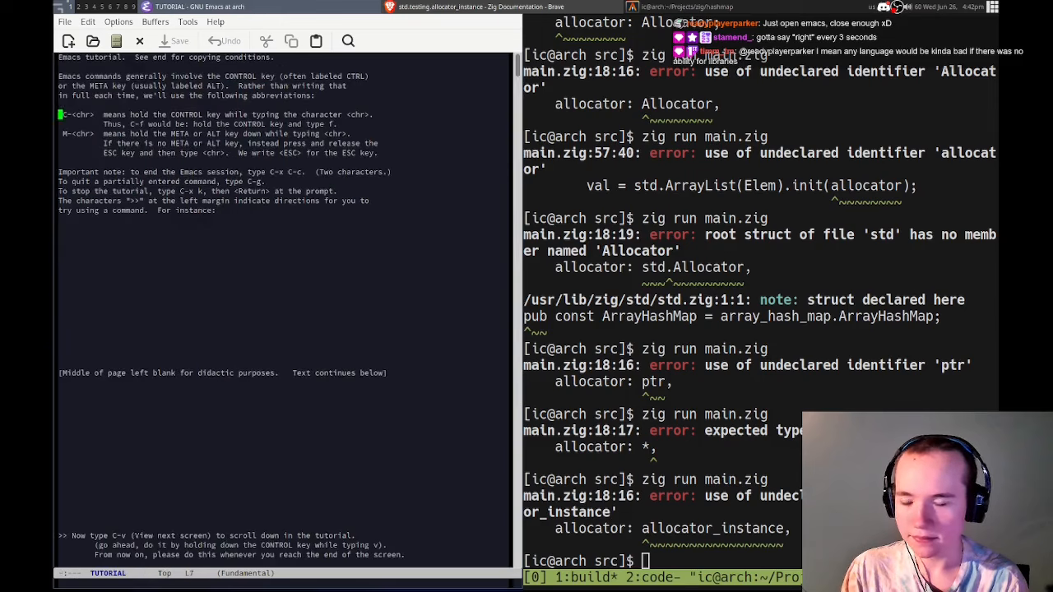
pyautogui.write('nn')
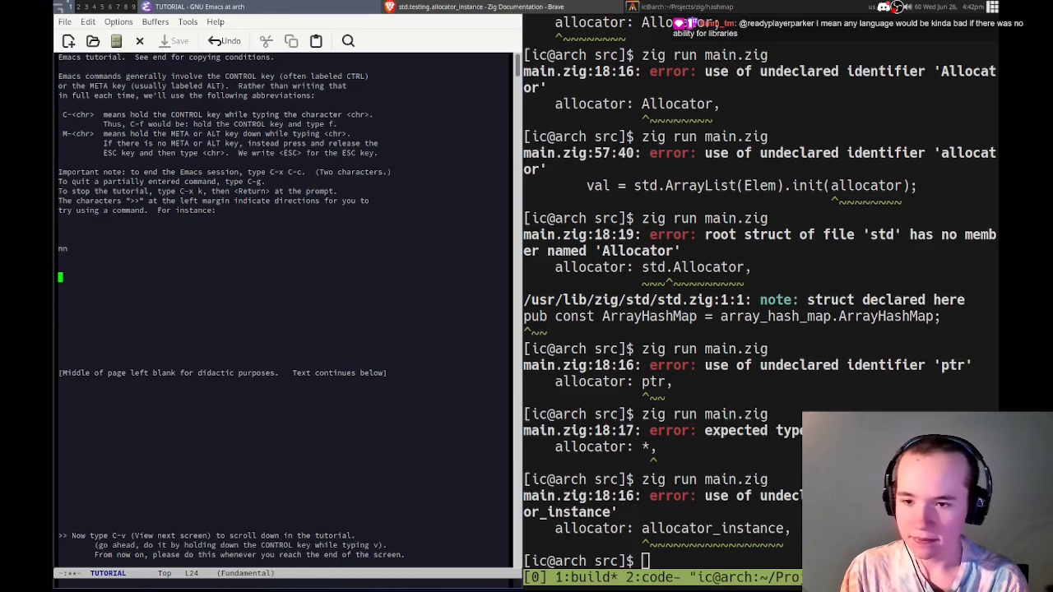
pyautogui.write('naisdjklasdjlzxcbasdjkhqwe')
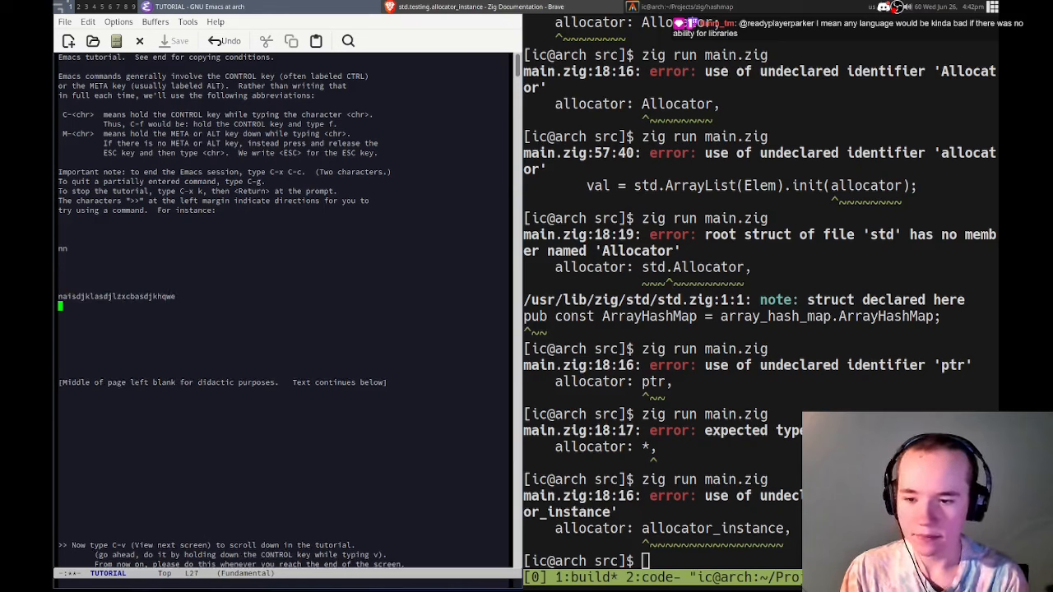
pyautogui.write('Emacs goat')
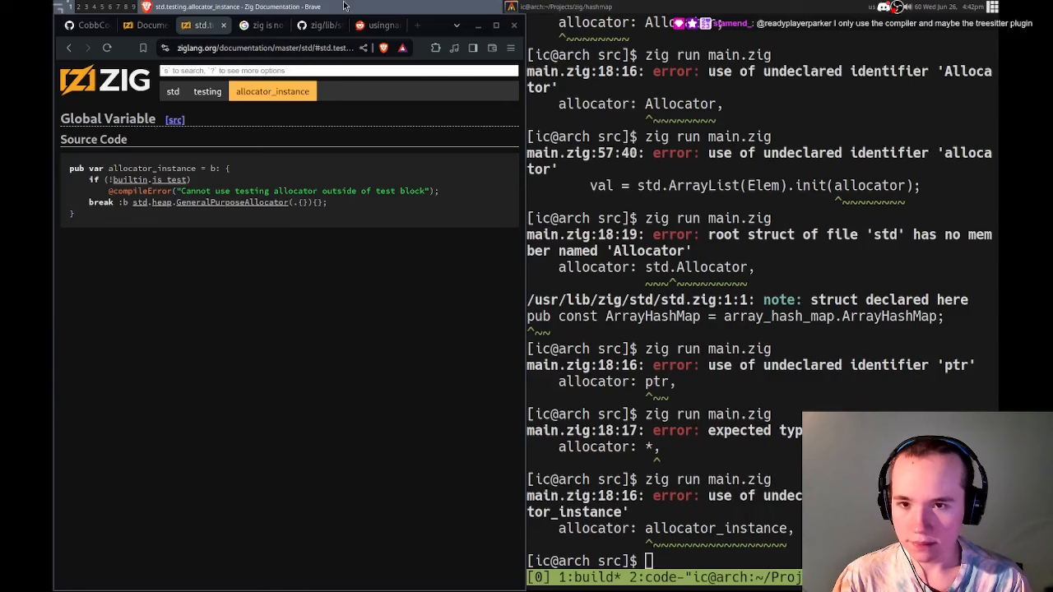
pyautogui.moveTo(213, 206)
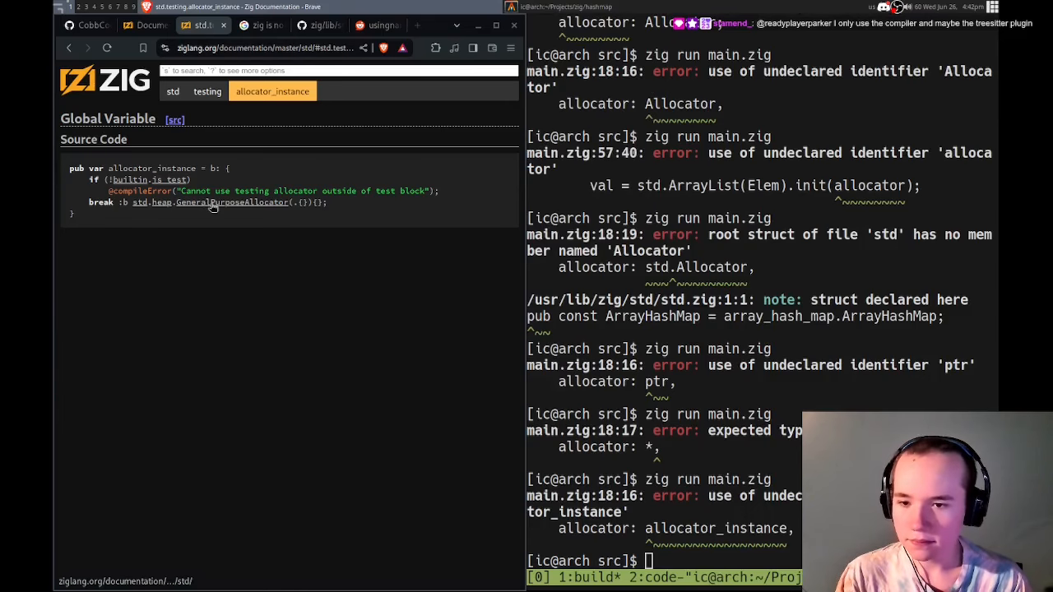
# - Follow GeneralPurposeAllocator to the std.mem Allocator reference and scan its function list
pyautogui.click(232, 202)
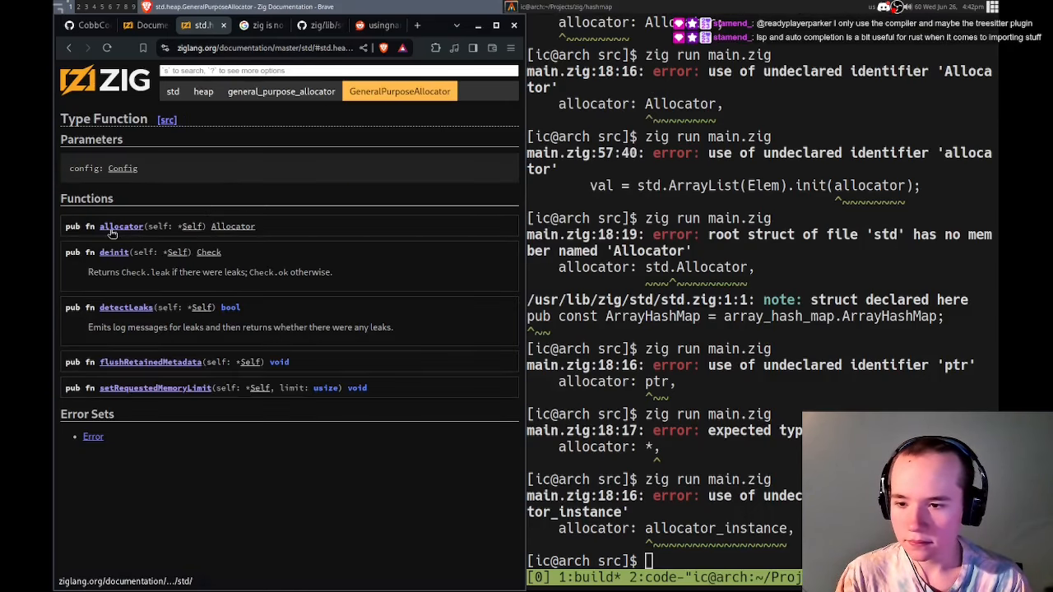
pyautogui.click(233, 227)
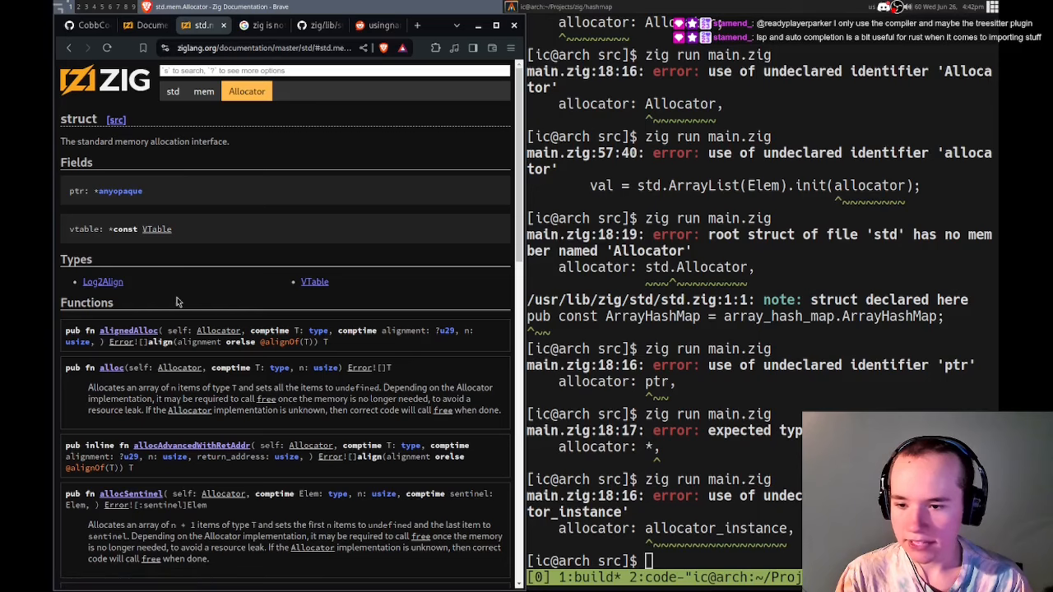
pyautogui.scroll(-3)
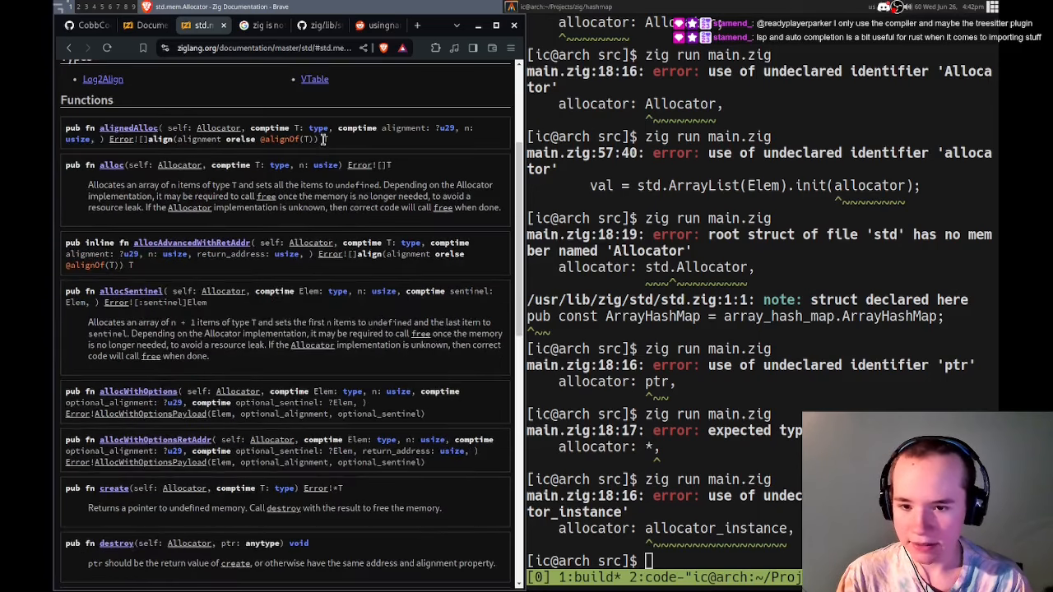
pyautogui.moveTo(329, 205)
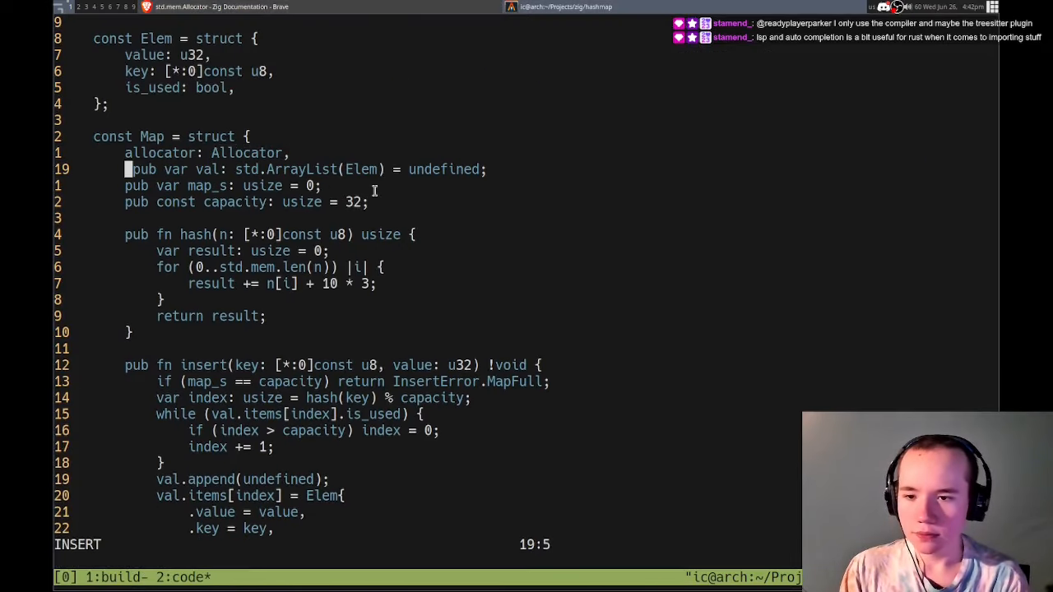
pyautogui.press('Escape')
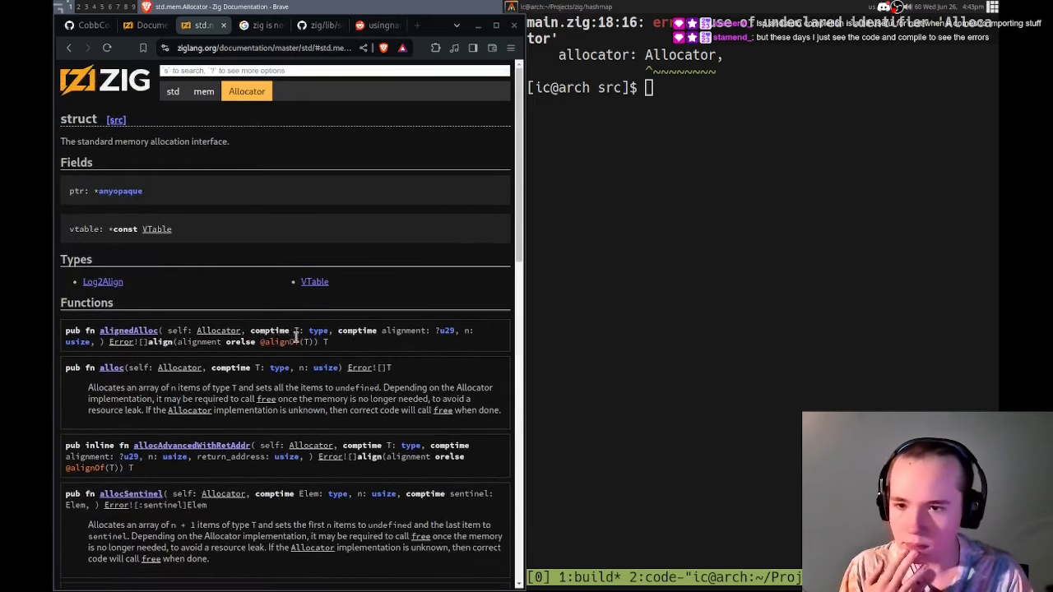
# - Review the header of array_list.zig on GitHub to see how ArrayList stores its allocator
pyautogui.click(316, 25)
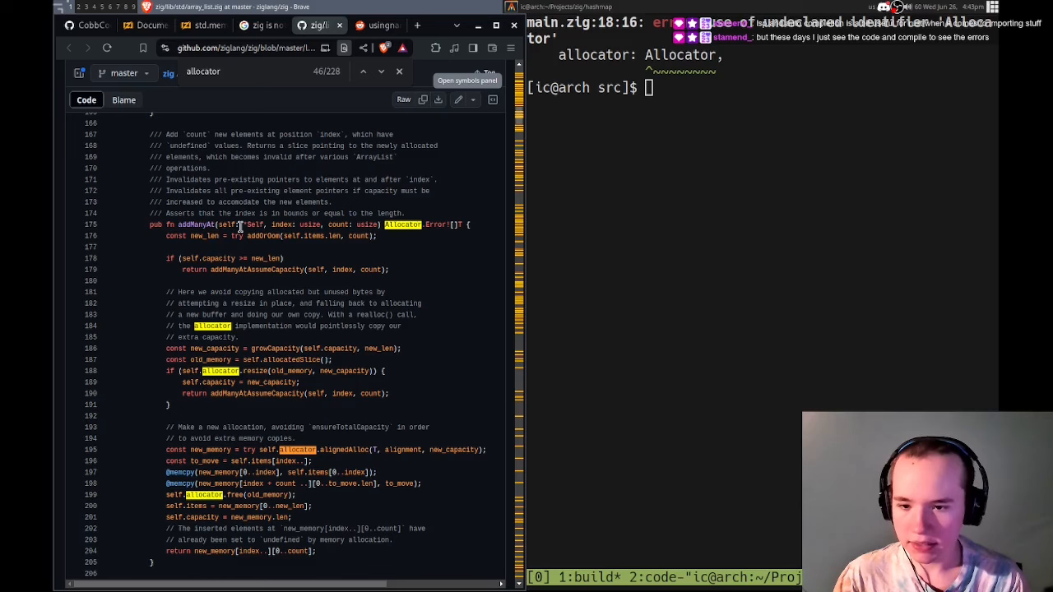
pyautogui.scroll(3)
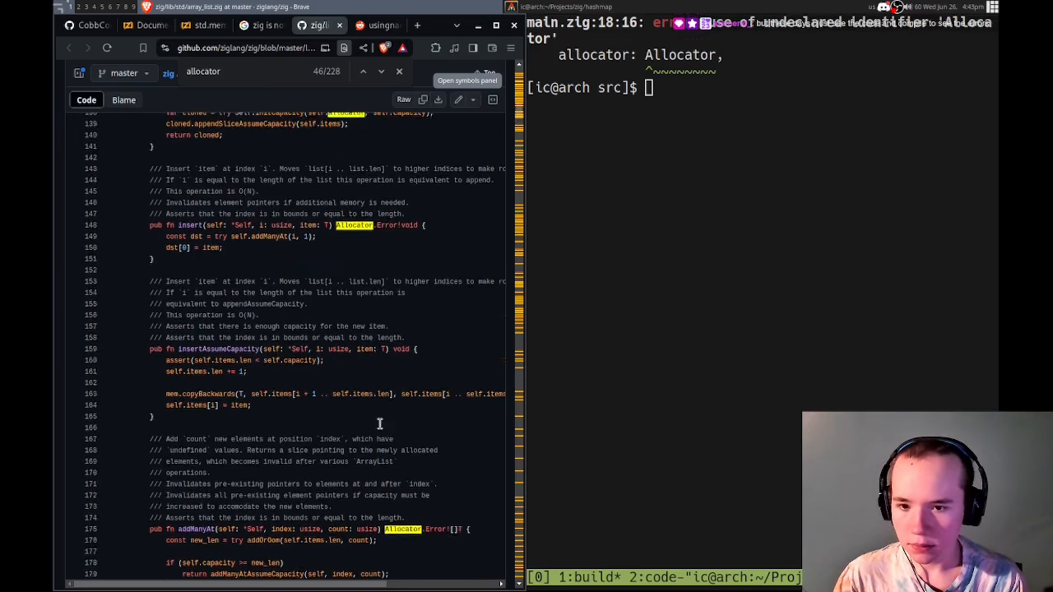
pyautogui.scroll(3)
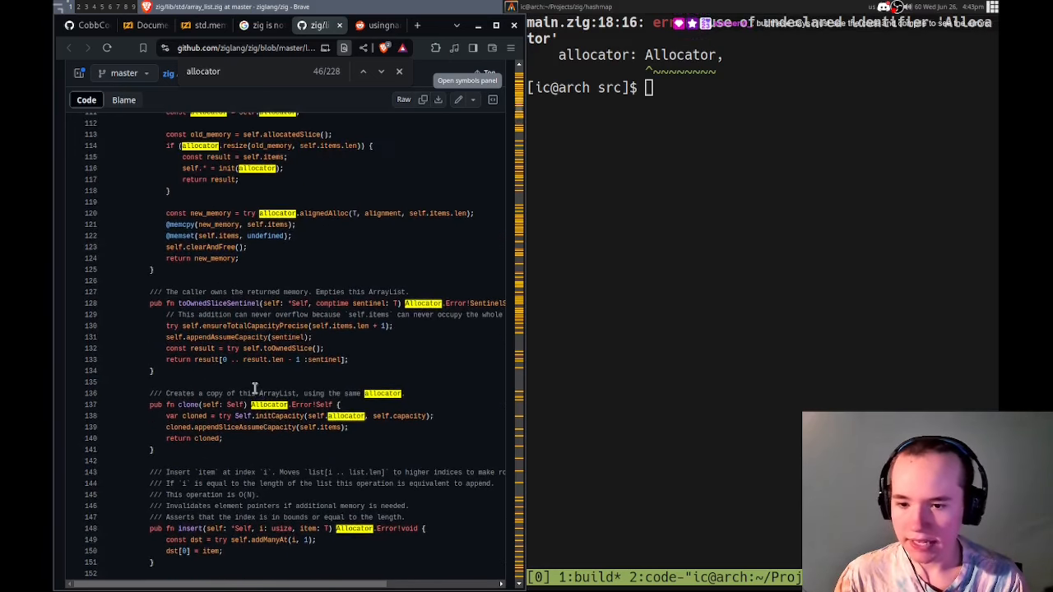
pyautogui.scroll(3)
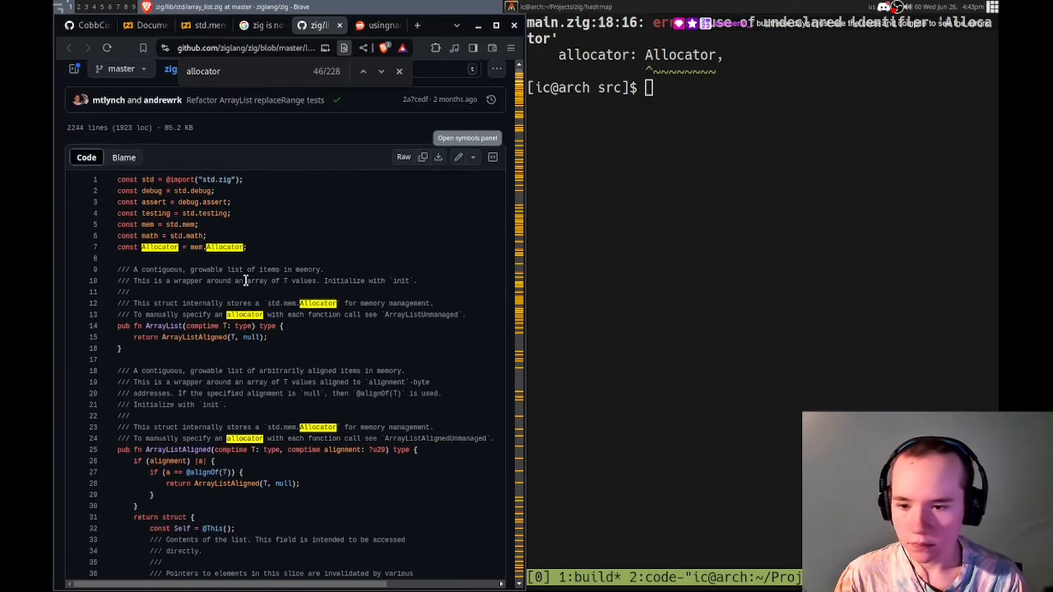
pyautogui.scroll(-3)
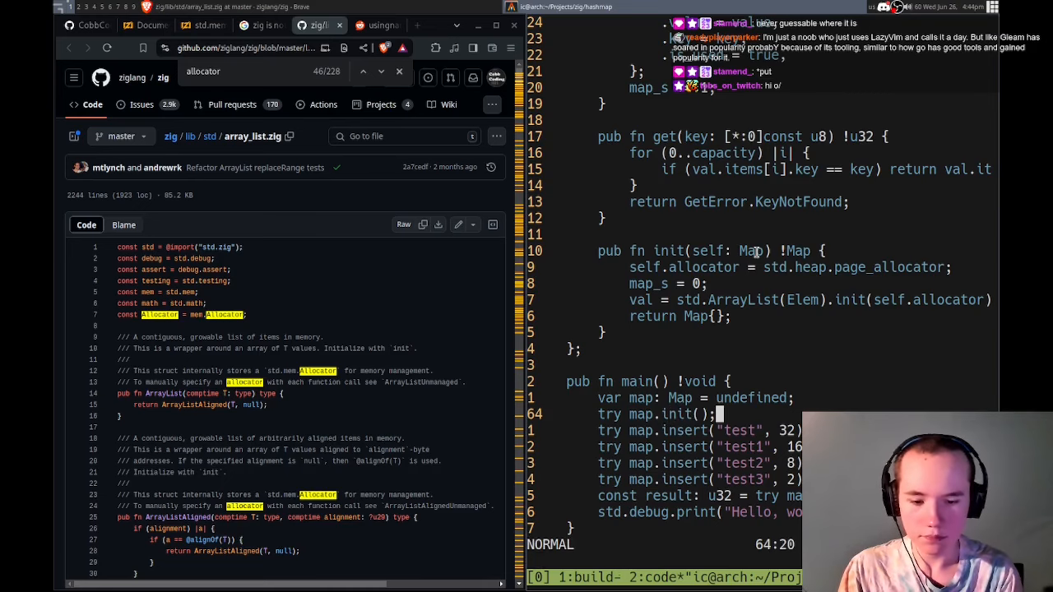
# - Remove the self parameter from init's parameter list
pyautogui.press('Return')
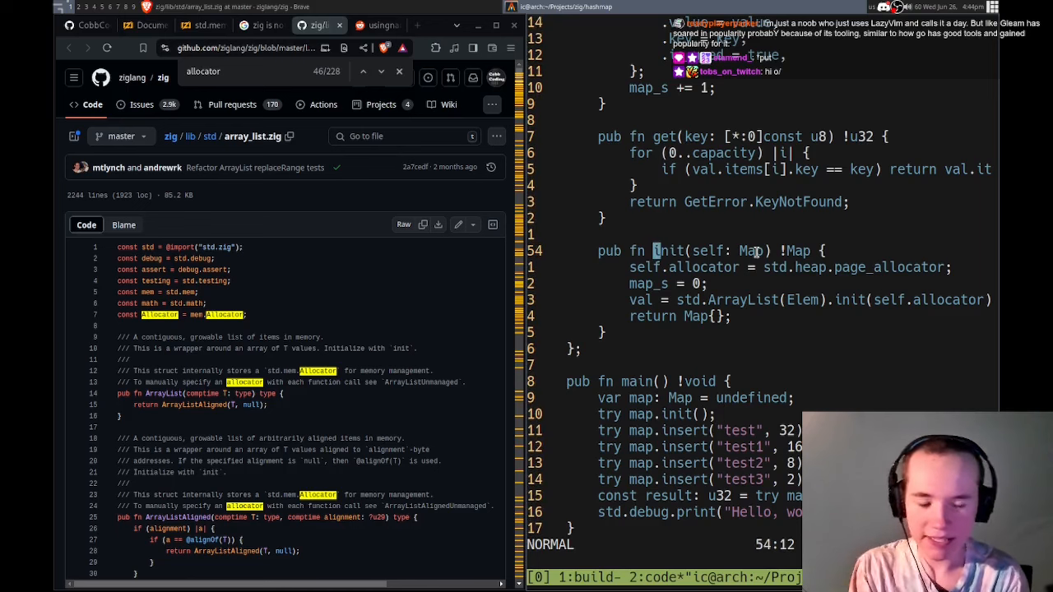
pyautogui.press('j')
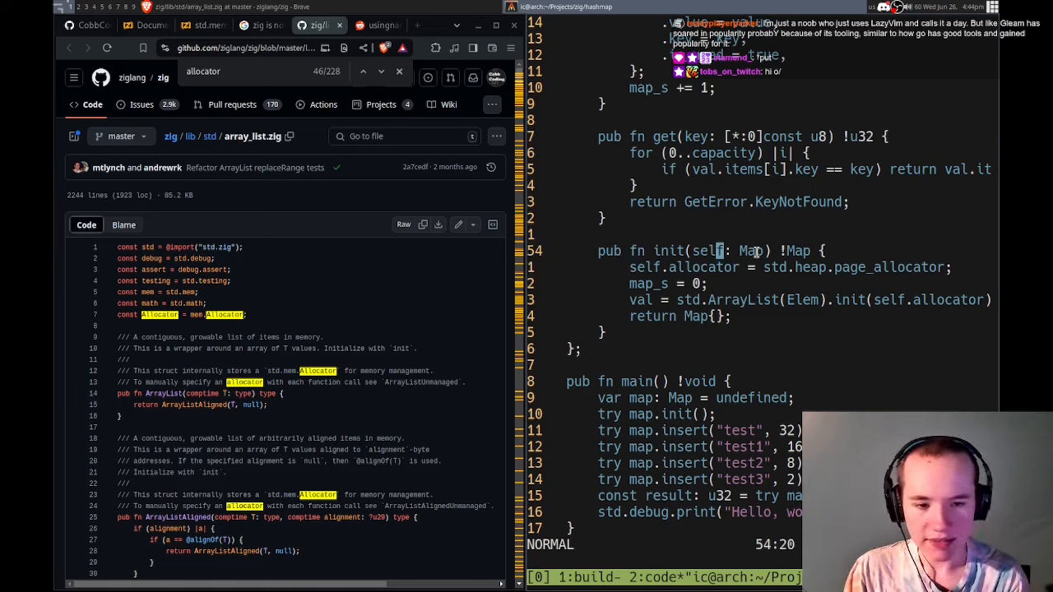
pyautogui.press('i')
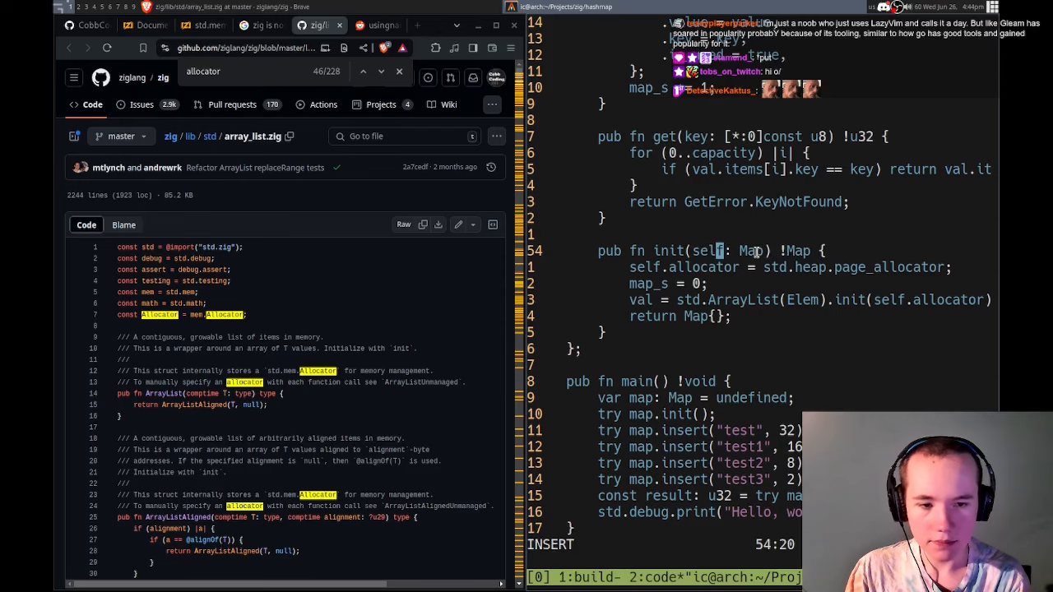
pyautogui.press('Escape')
pyautogui.write('try Map.init()')
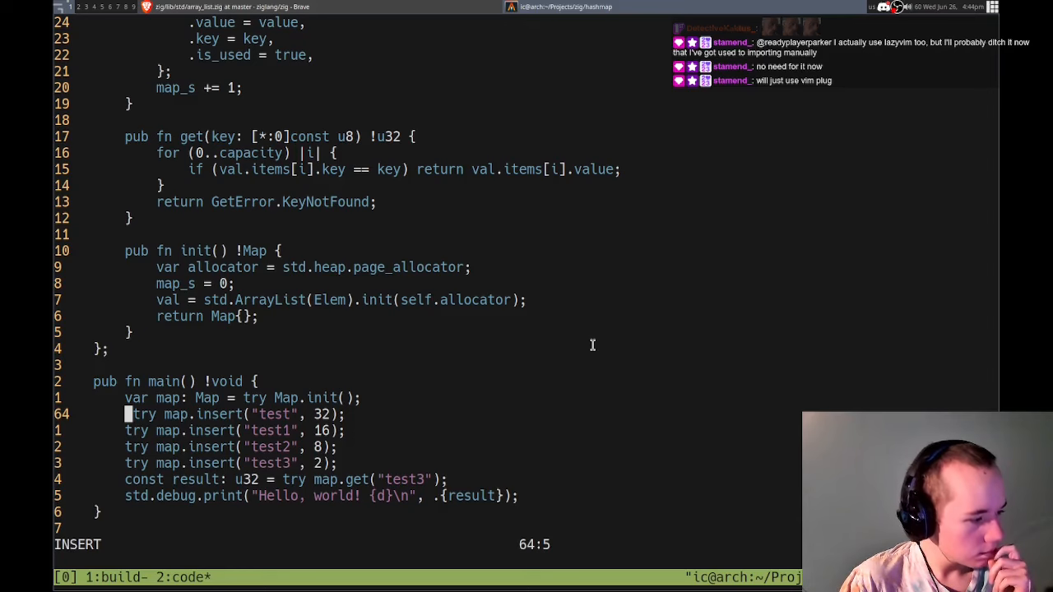
pyautogui.press('Escape')
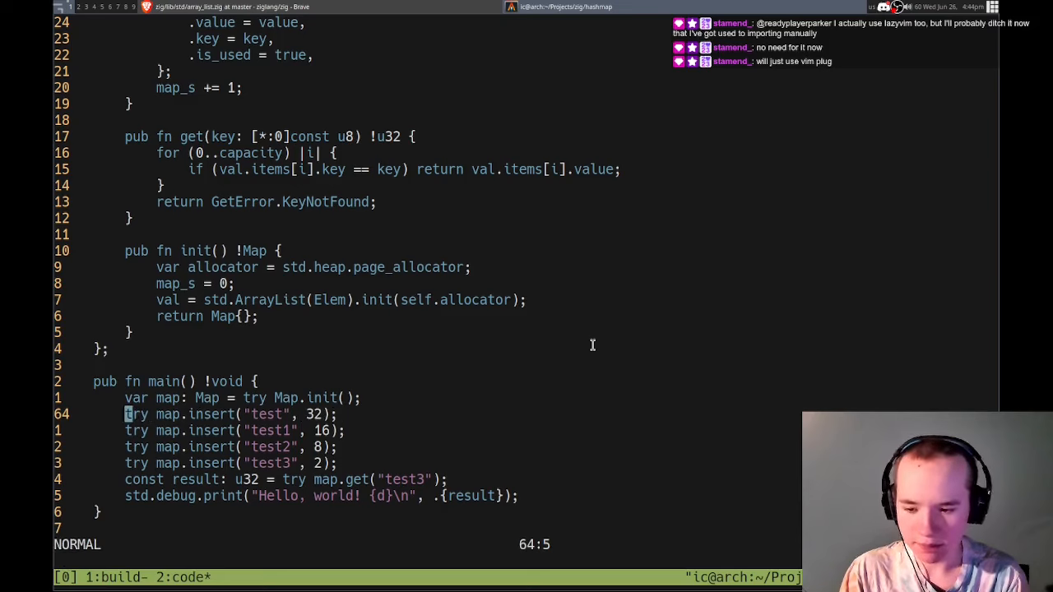
# - Give get a self: Map parameter and begin a new val: field under allocator: std.mem.Allocator
pyautogui.press('l')
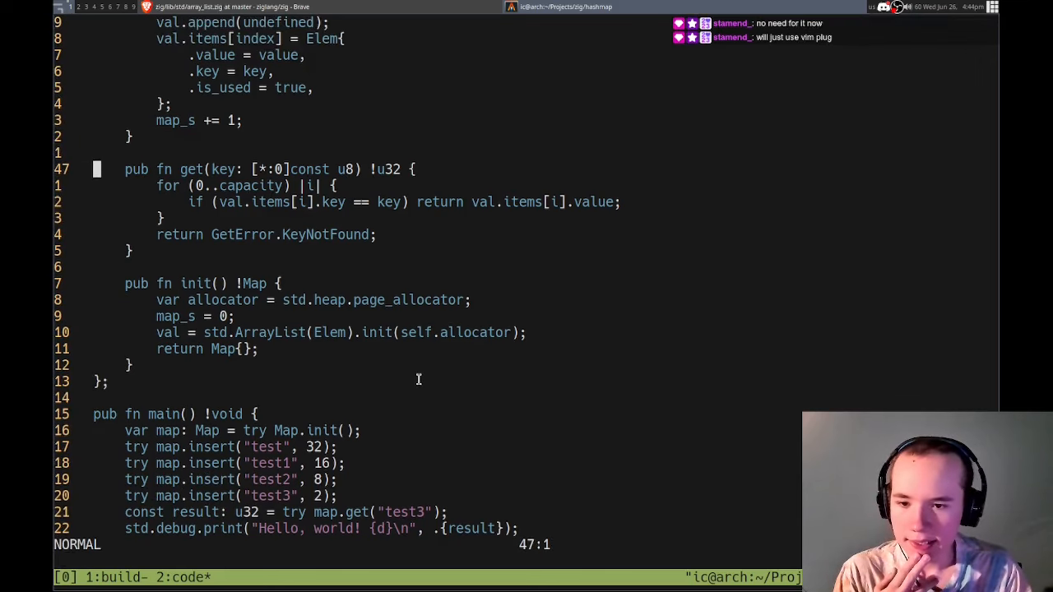
pyautogui.write('self')
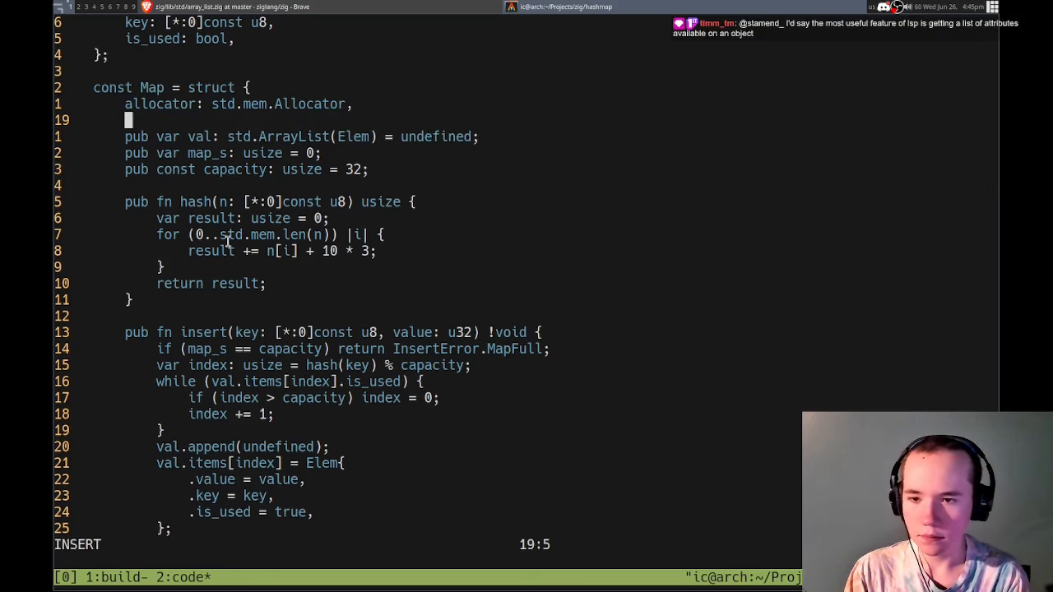
pyautogui.write('v')
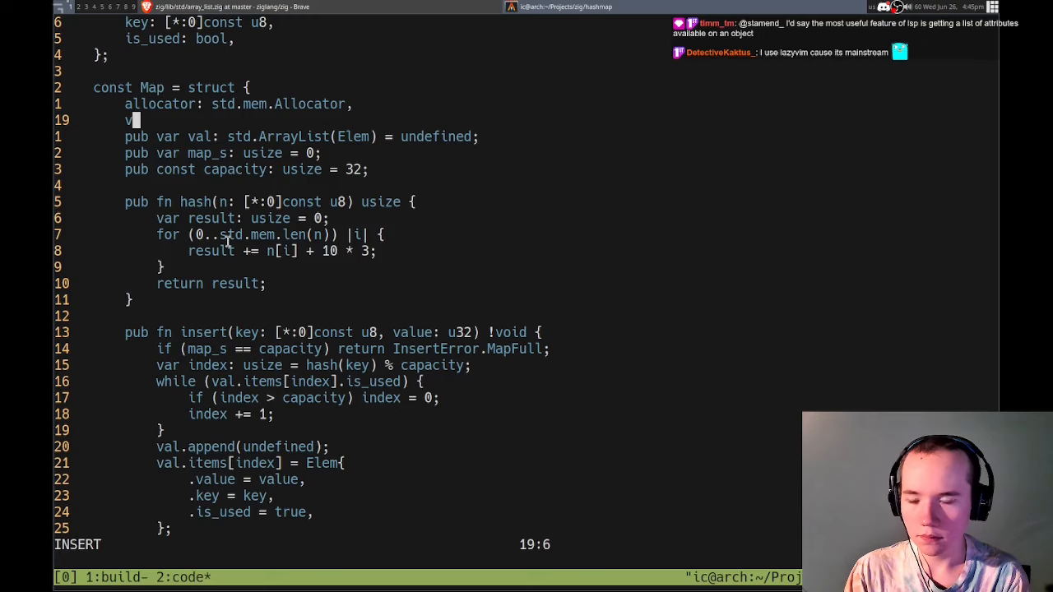
pyautogui.write('al:')
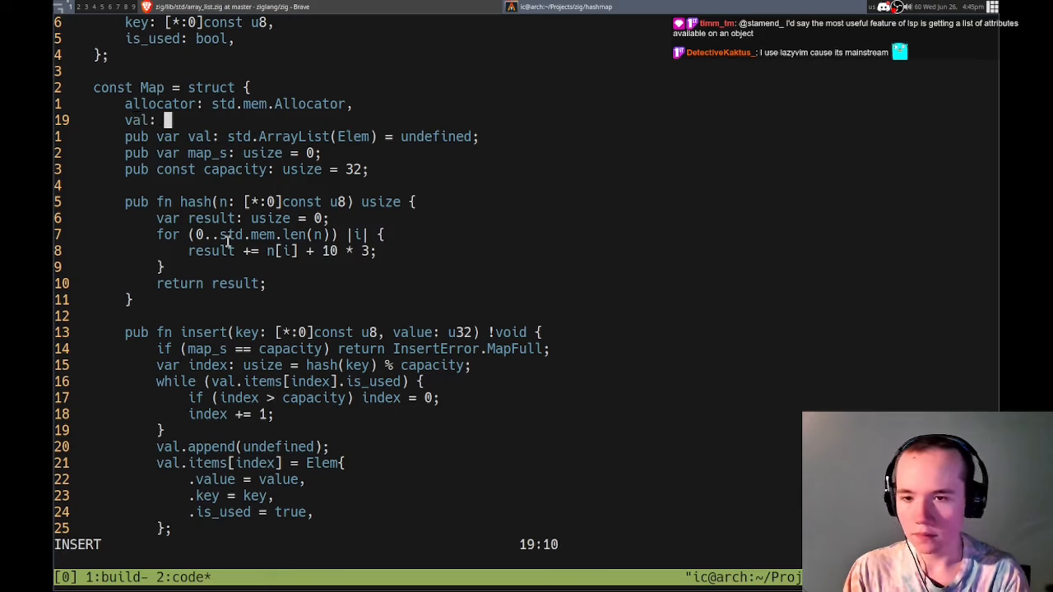
pyautogui.write(': st')
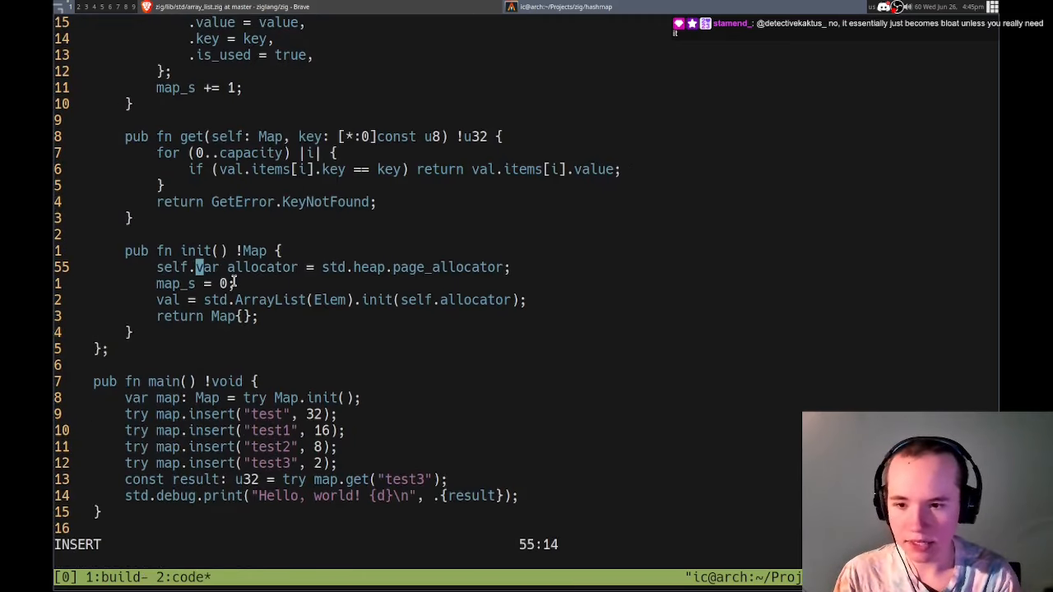
pyautogui.press('Escape')
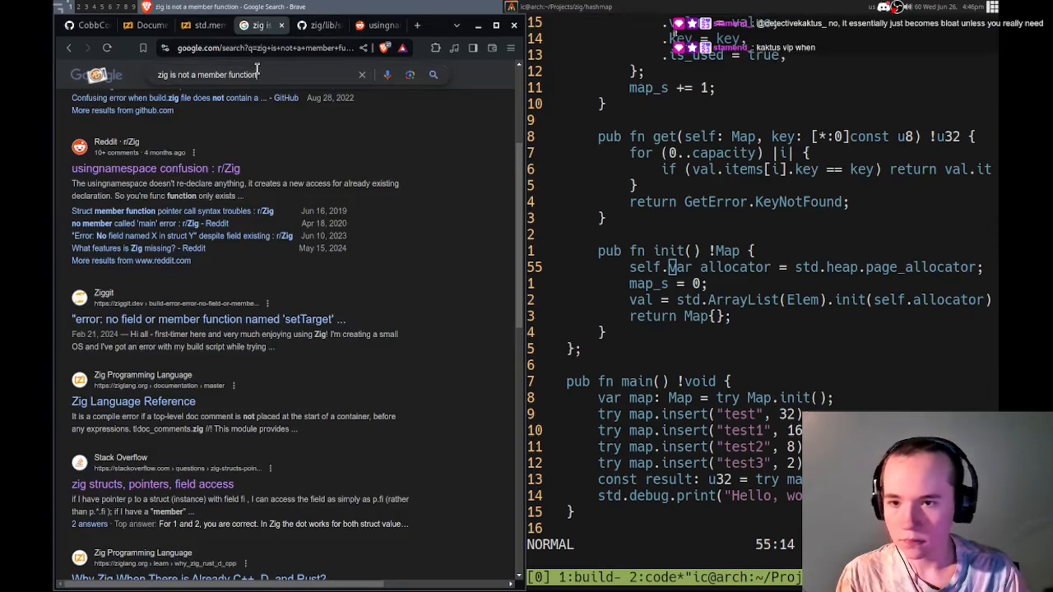
# - Search 'zig mutate struct var', read the Reddit mutability thread and follow its ziglang.org docs link
pyautogui.write('zig mutea')
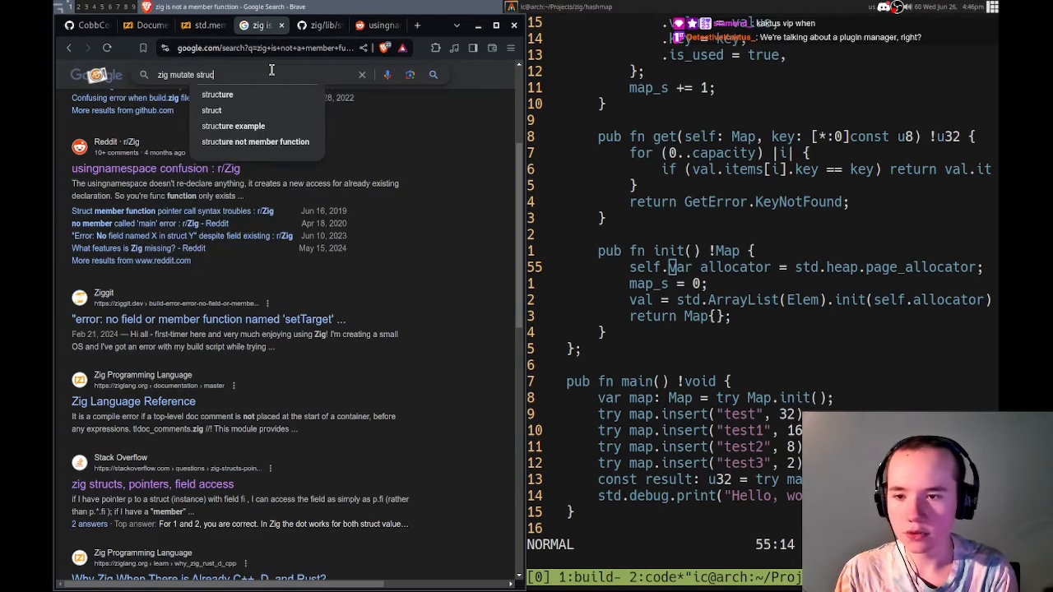
pyautogui.write('t var')
pyautogui.press('Return')
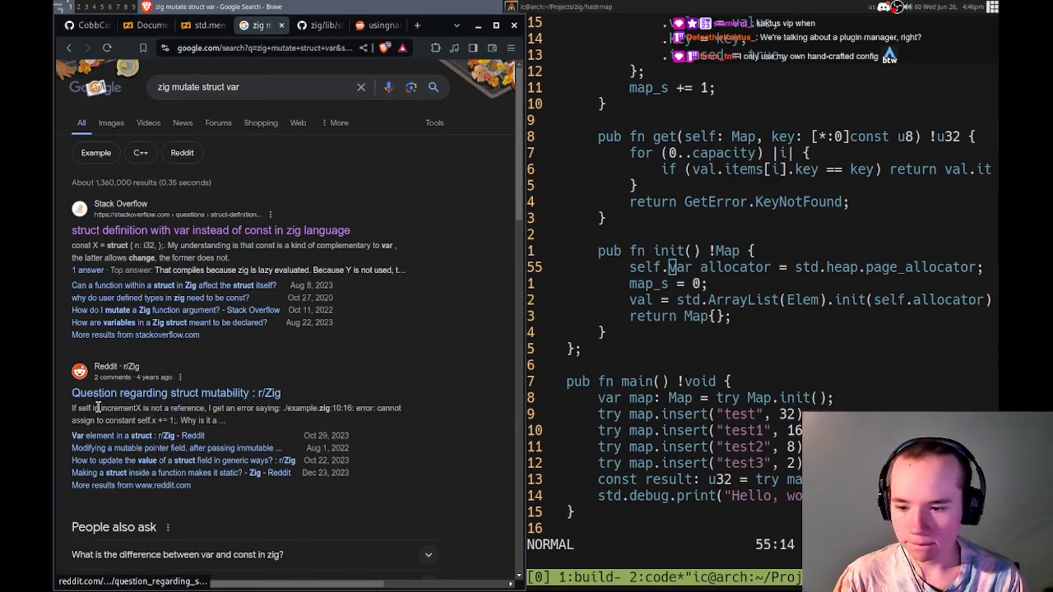
pyautogui.click(175, 392)
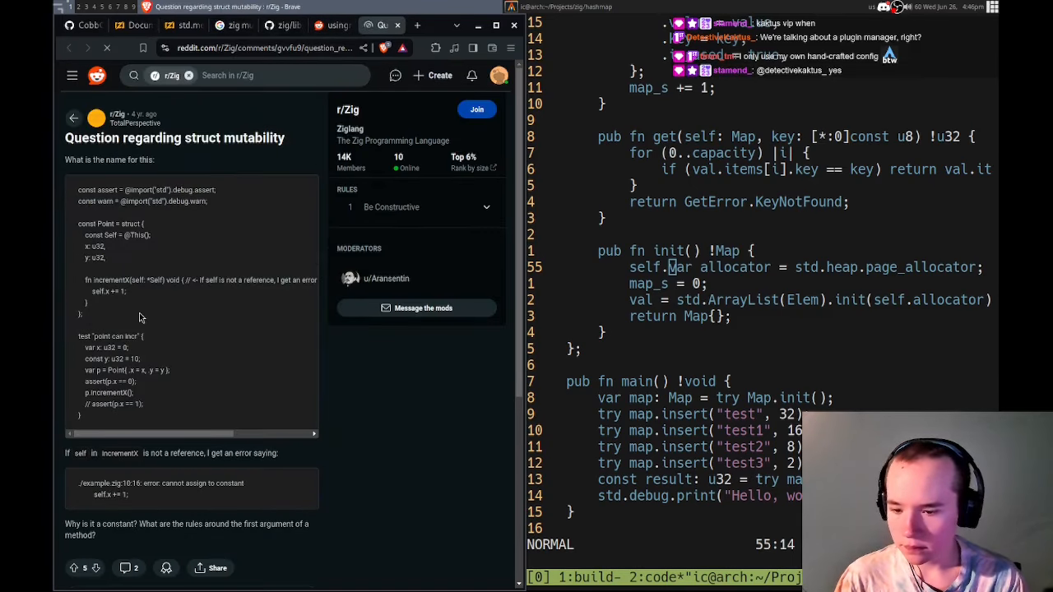
pyautogui.scroll(-3)
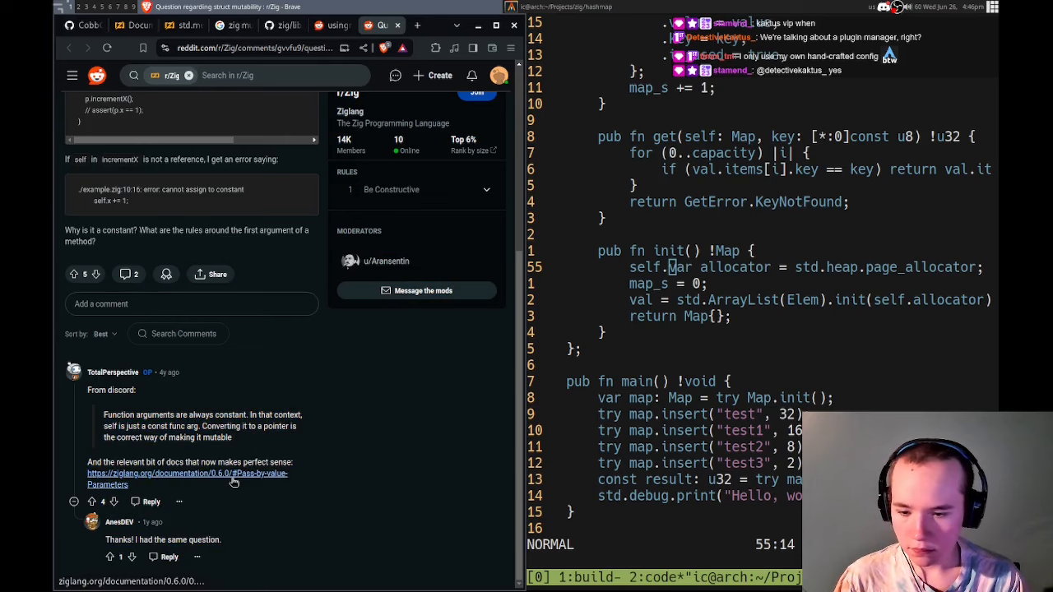
pyautogui.click(187, 474)
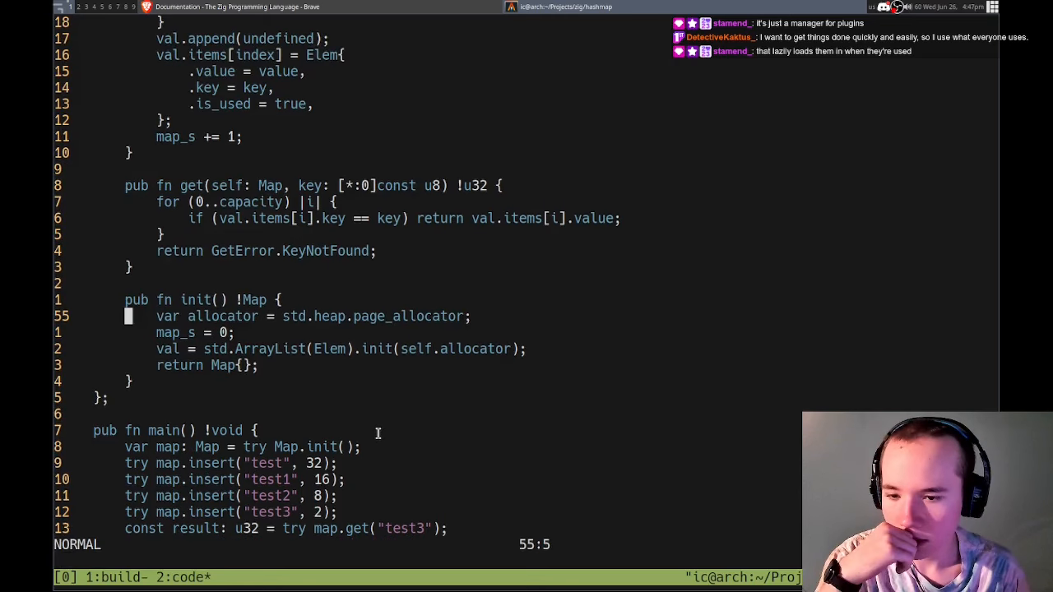
# - Make init use const allocator passed to .init(allocator) and drop self: Map from get
pyautogui.scroll(3)
pyautogui.write(':w')
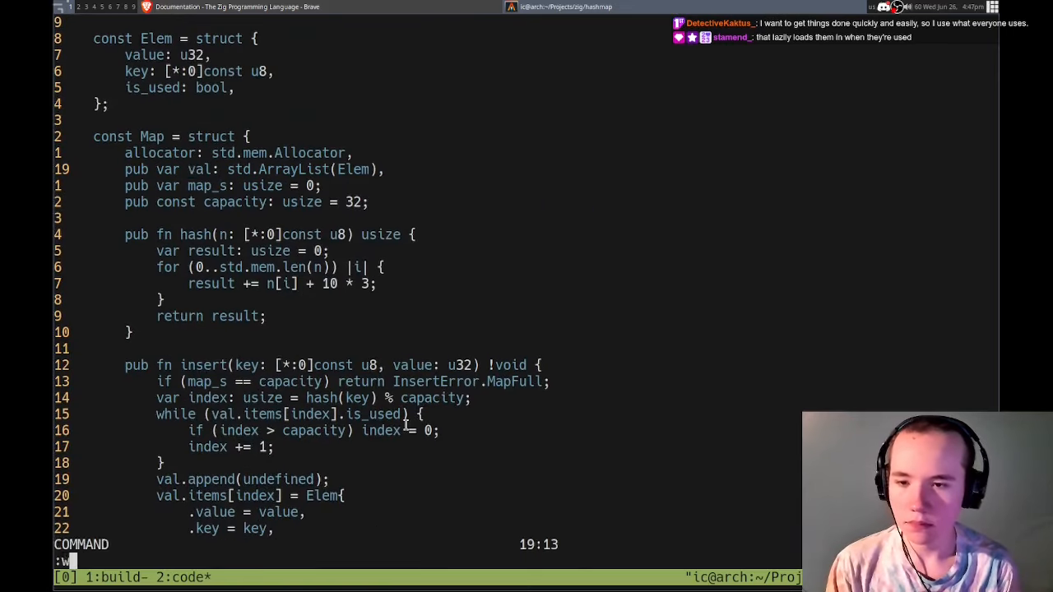
pyautogui.write('=')
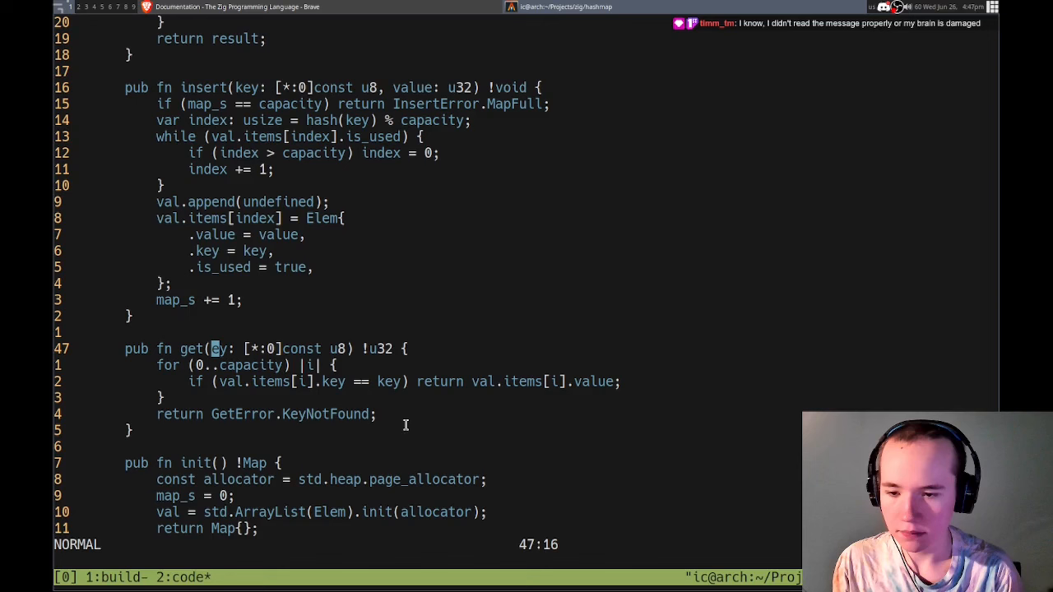
pyautogui.press('i')
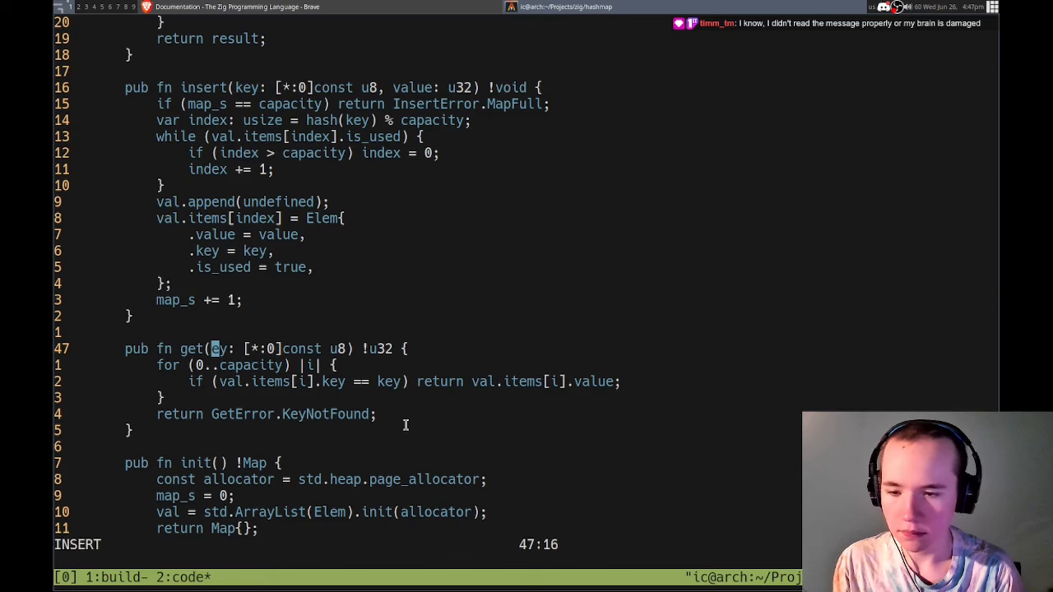
pyautogui.press('Escape')
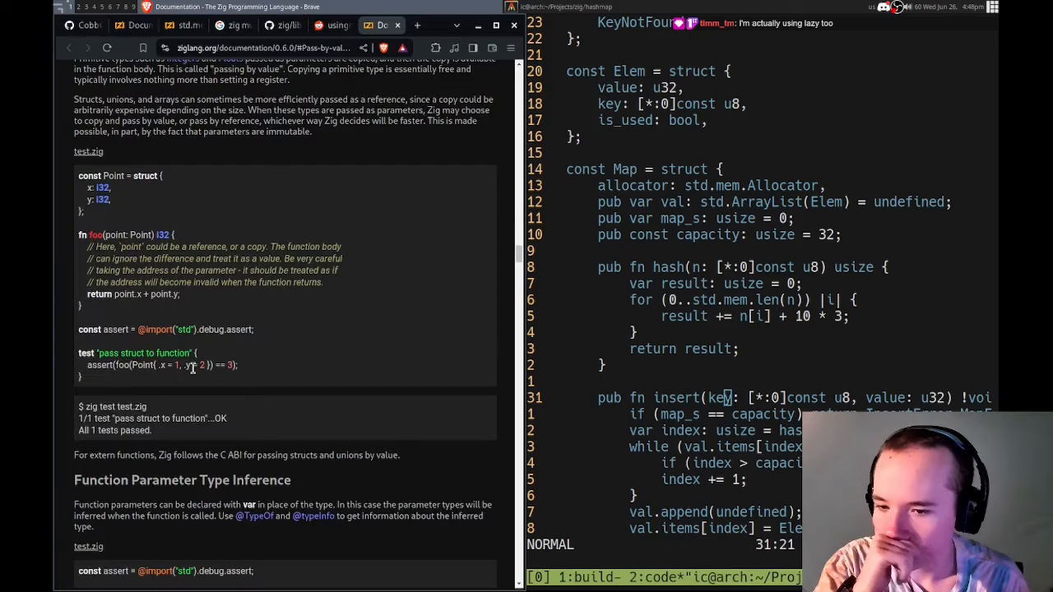
# - Read the Zig docs example on passing a struct by value
pyautogui.scroll(3)
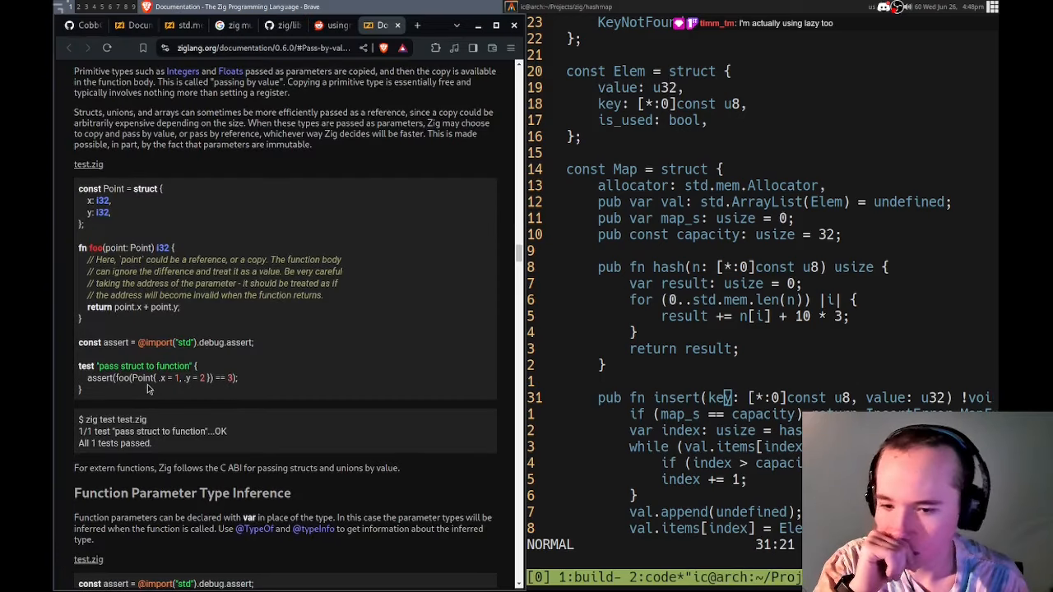
pyautogui.scroll(-3)
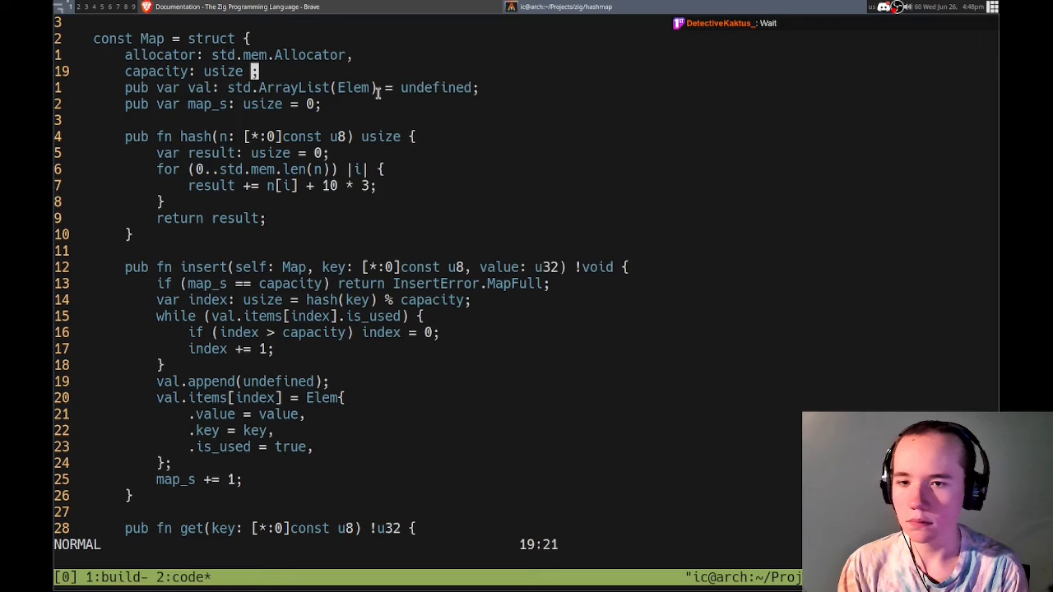
# - Replace capacity with self.capacity in insert and get, and return Map{ .capacity = 32 } from init
pyautogui.press('Left')
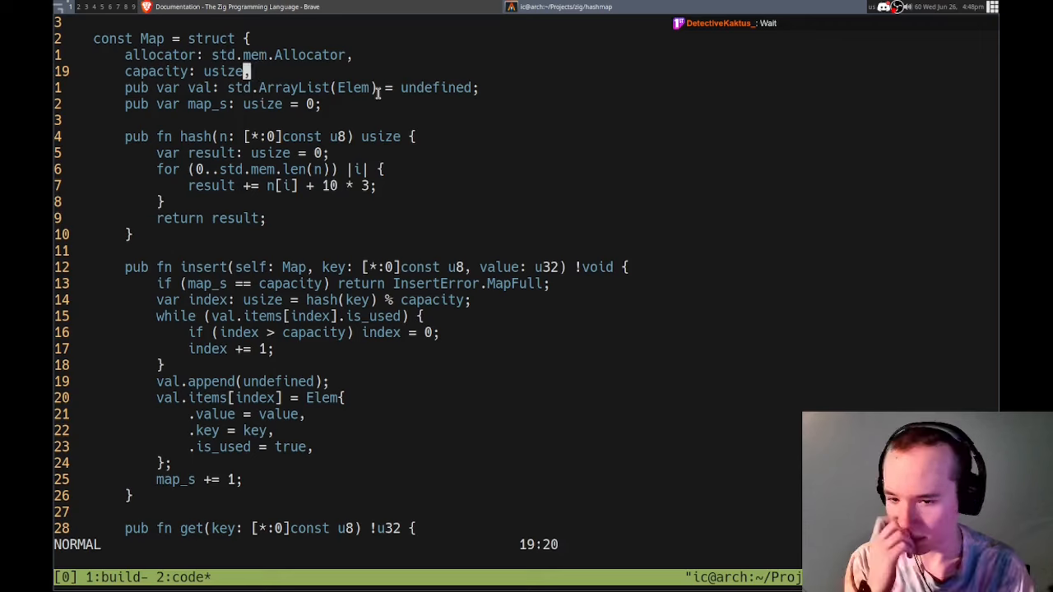
pyautogui.write('capacit')
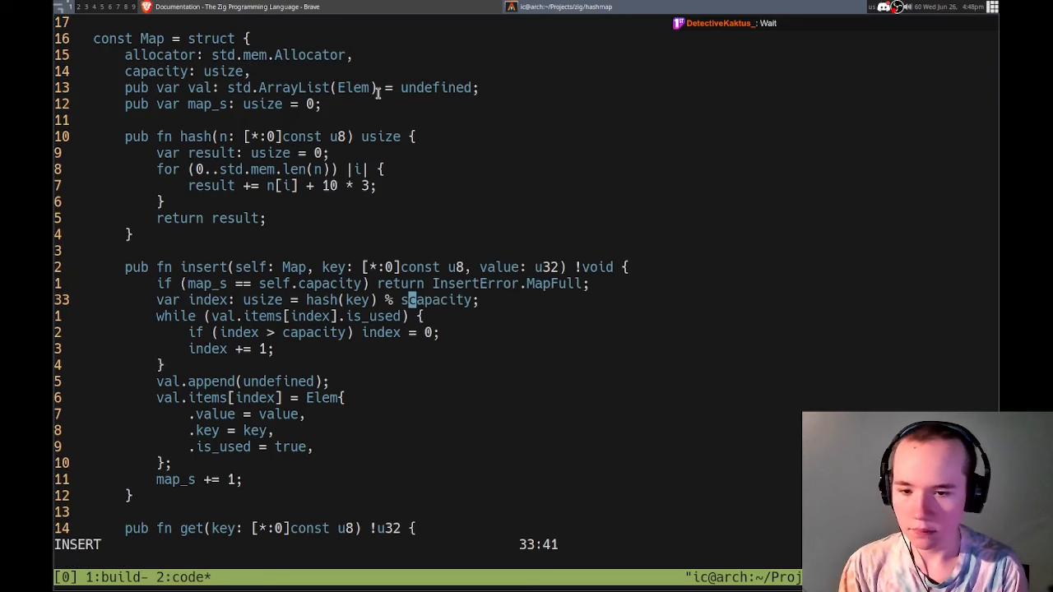
pyautogui.press('Escape')
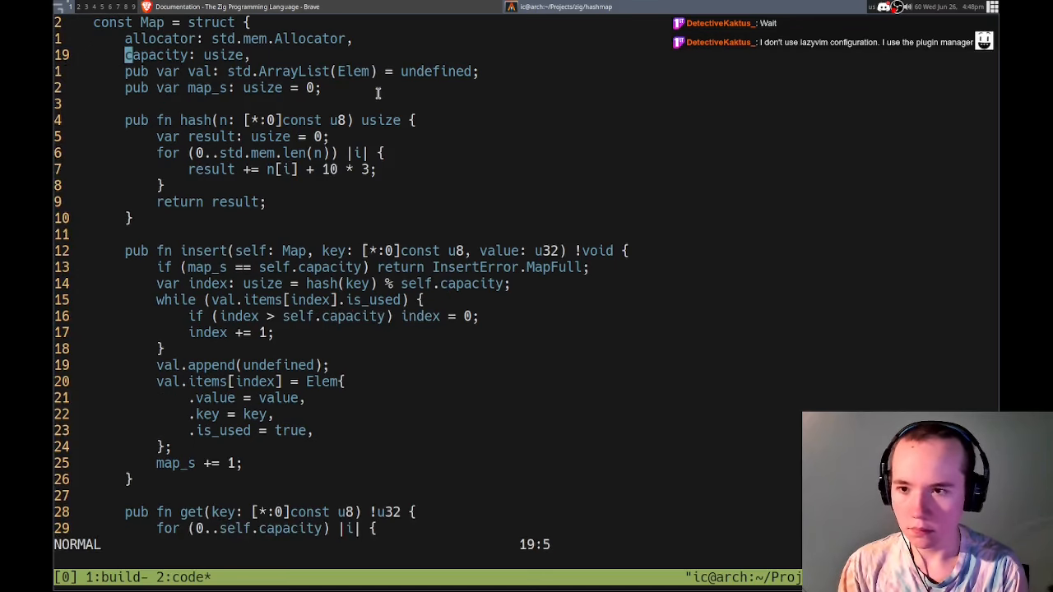
pyautogui.scroll(-3)
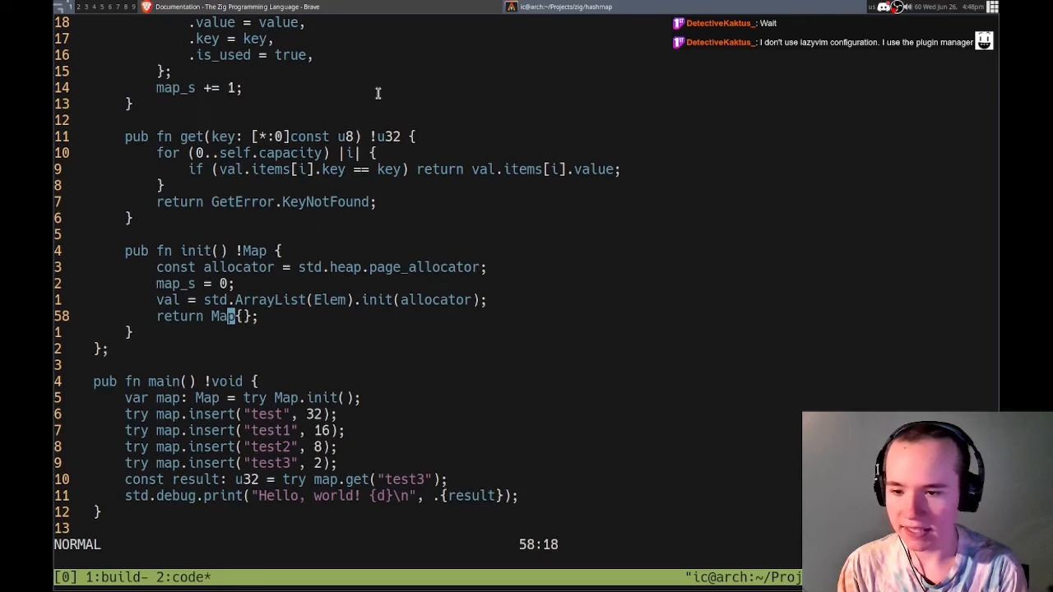
pyautogui.write('.c')
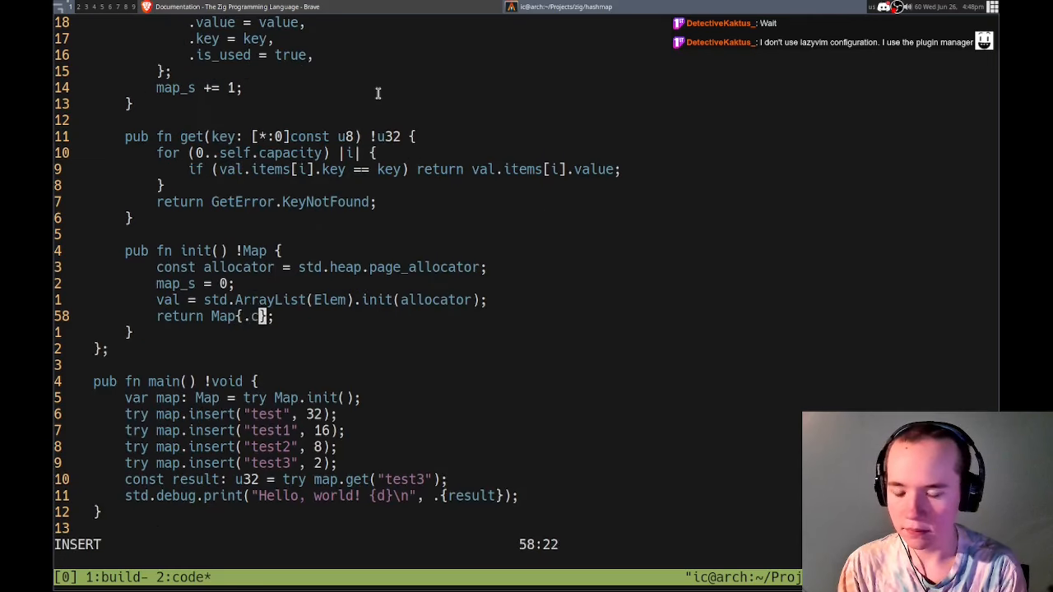
pyautogui.write('apacity = 32')
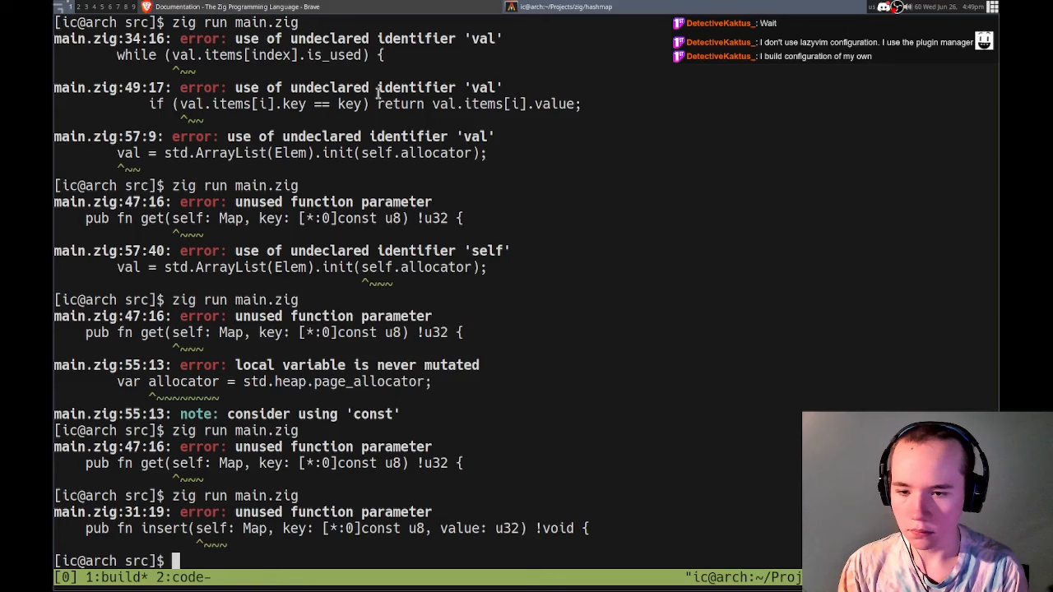
# - After the unused-parameter build error, insert self, at the start of get's parameters
pyautogui.scroll(-3)
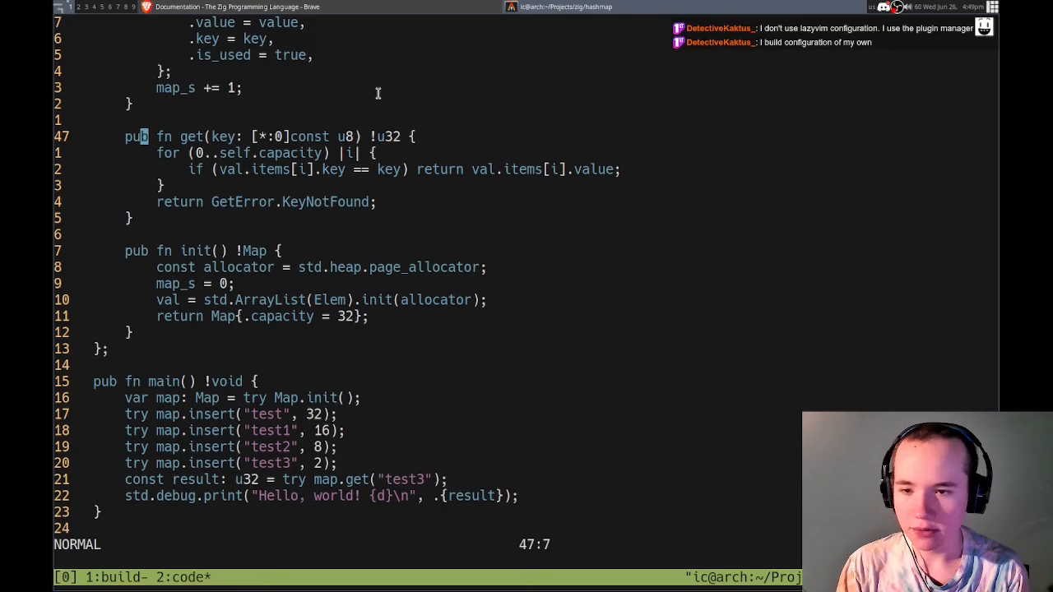
pyautogui.write('self,')
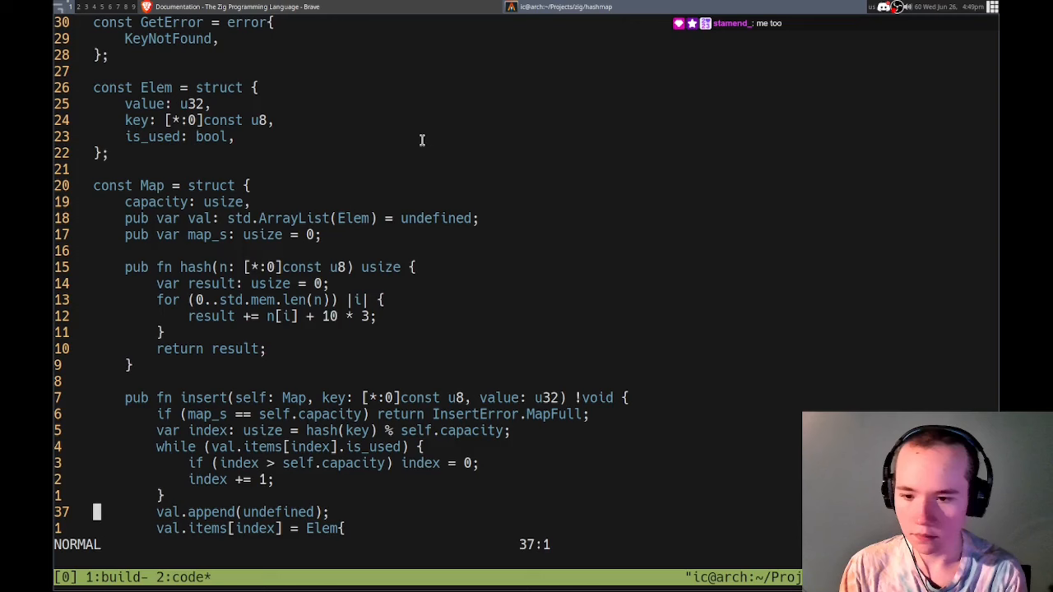
# - Finish get(self: Map, key...) before consulting the ArrayList documentation
pyautogui.press('i')
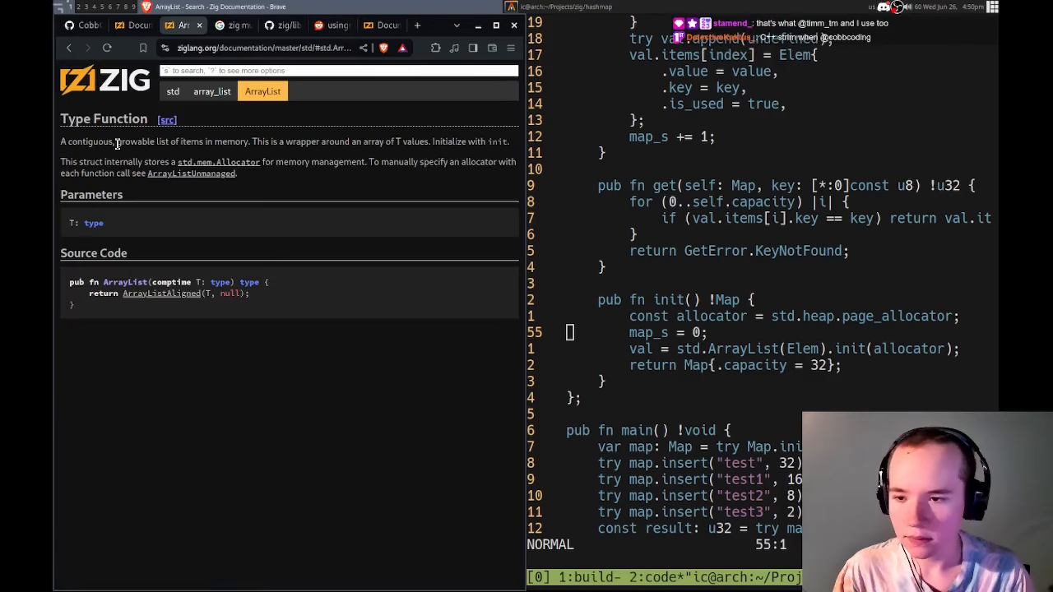
# - Return focus to Vim to begin a new val statement inside init
pyautogui.click(162, 293)
pyautogui.write('val.')
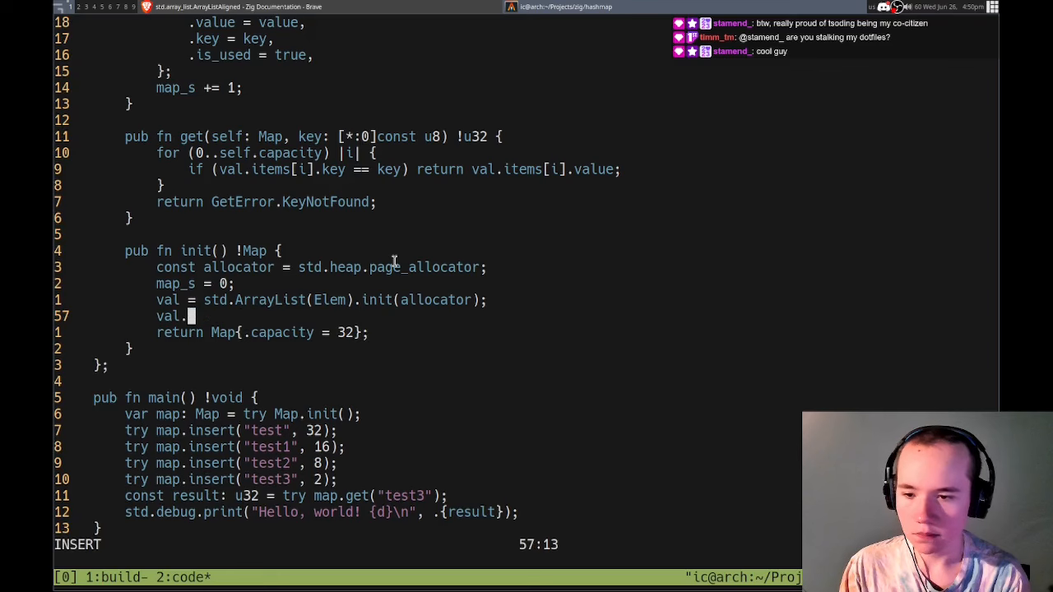
# - Chain addManyAsArray(32) onto the ArrayList in init with try val =, and save the file
pyautogui.write('addManyAs')
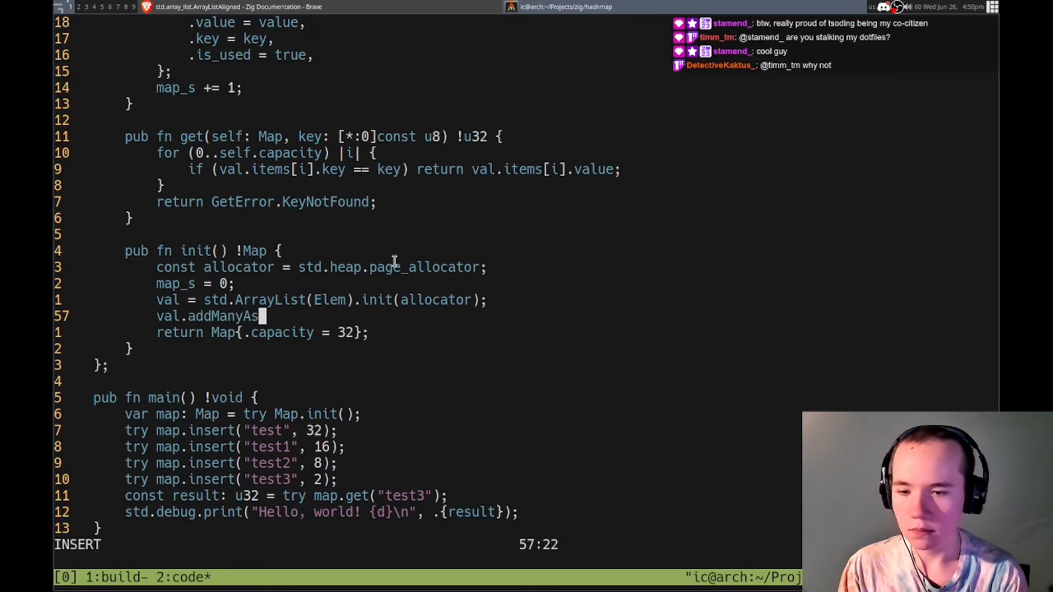
pyautogui.write('rray(32)')
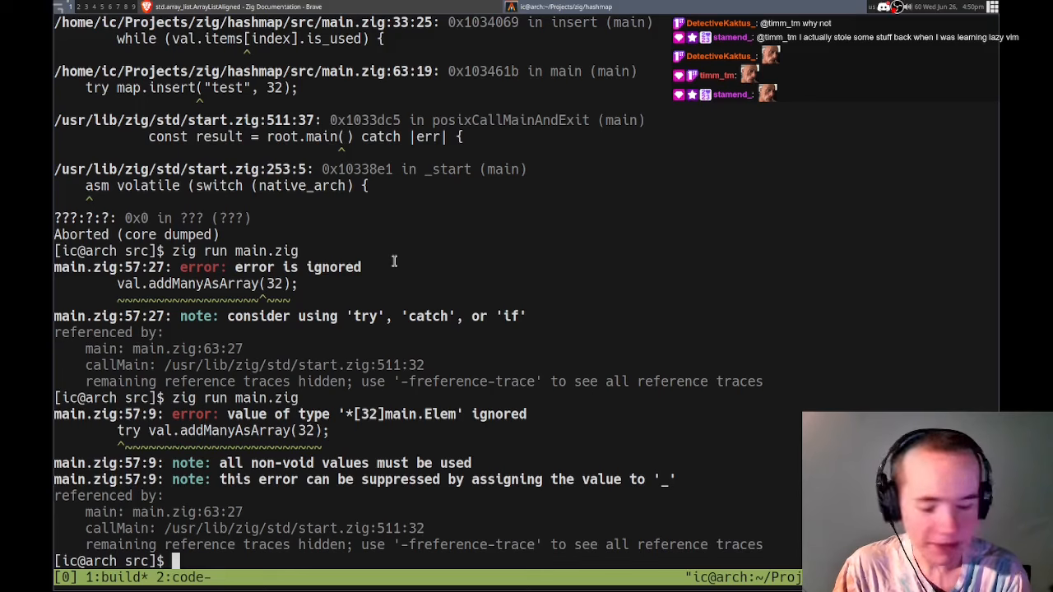
pyautogui.moveTo(328, 468)
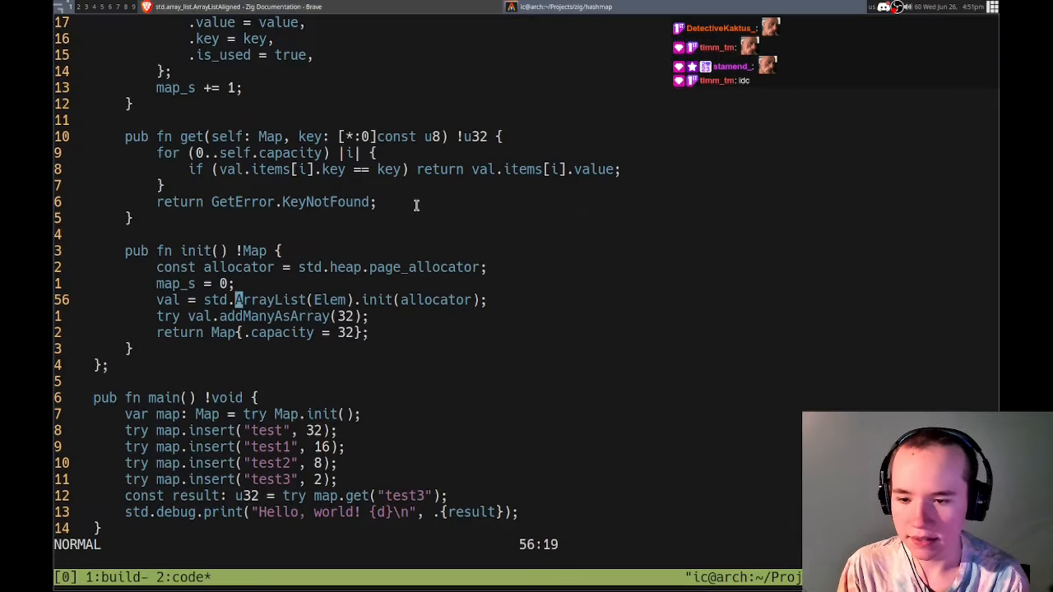
pyautogui.press('j')
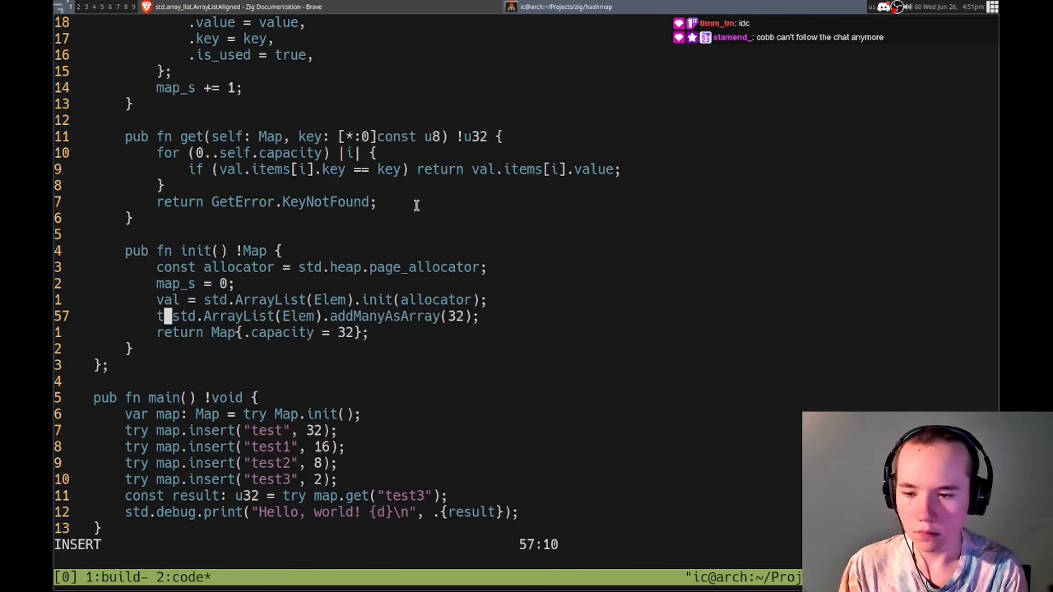
pyautogui.write('ry val =')
pyautogui.click(428, 562)
pyautogui.write(':w')
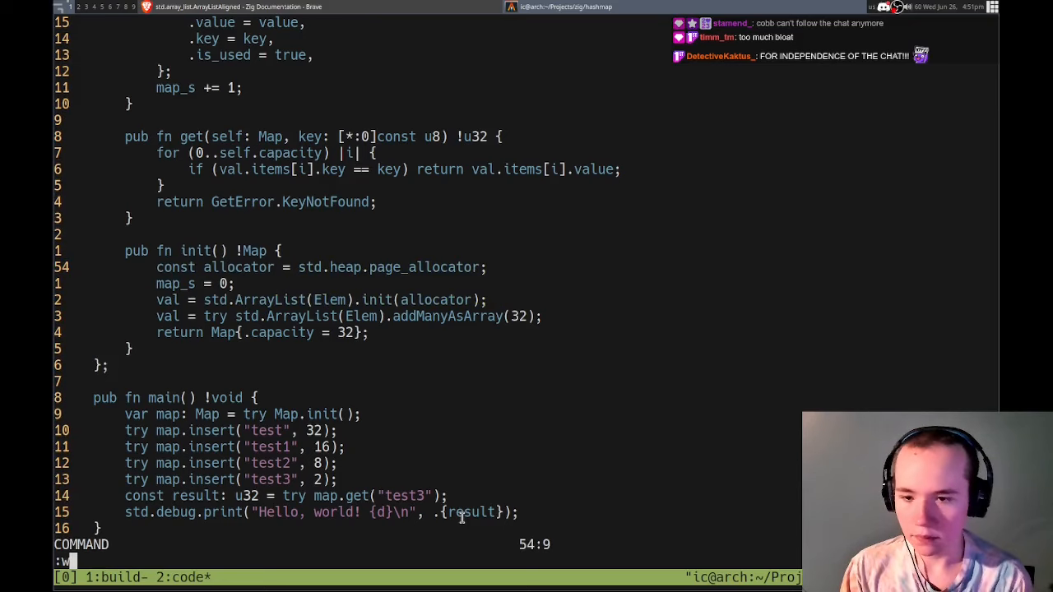
pyautogui.press('Return')
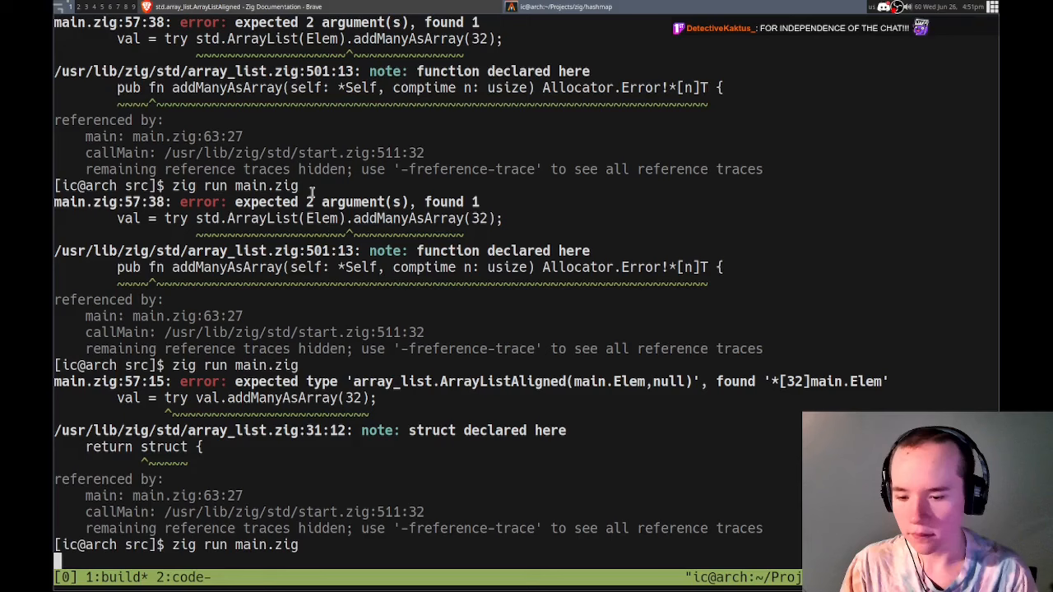
# - Rerun zig run main.zig and read the pointer-to-32-elements type mismatch
pyautogui.press('Return')
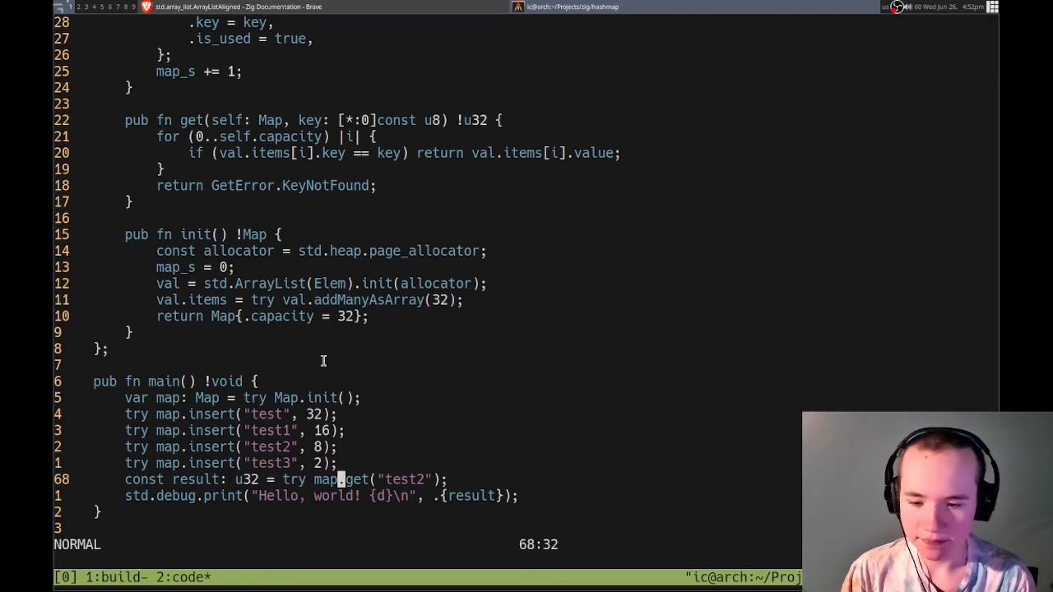
pyautogui.moveTo(420, 448)
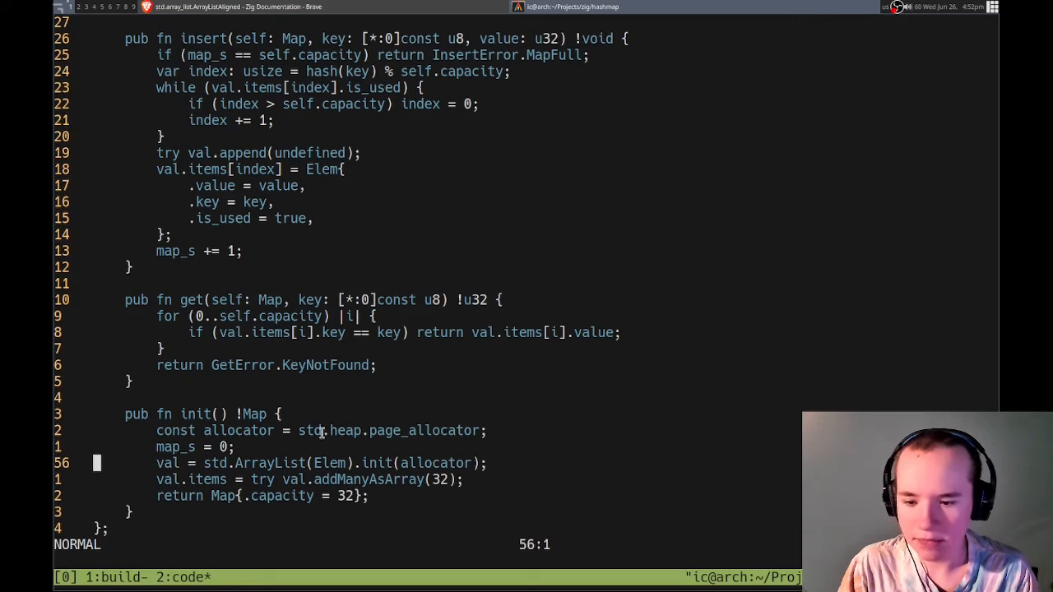
# - Scroll the ArrayList documentation up toward its function reference beside Vim
pyautogui.scroll(3)
pyautogui.write('>')
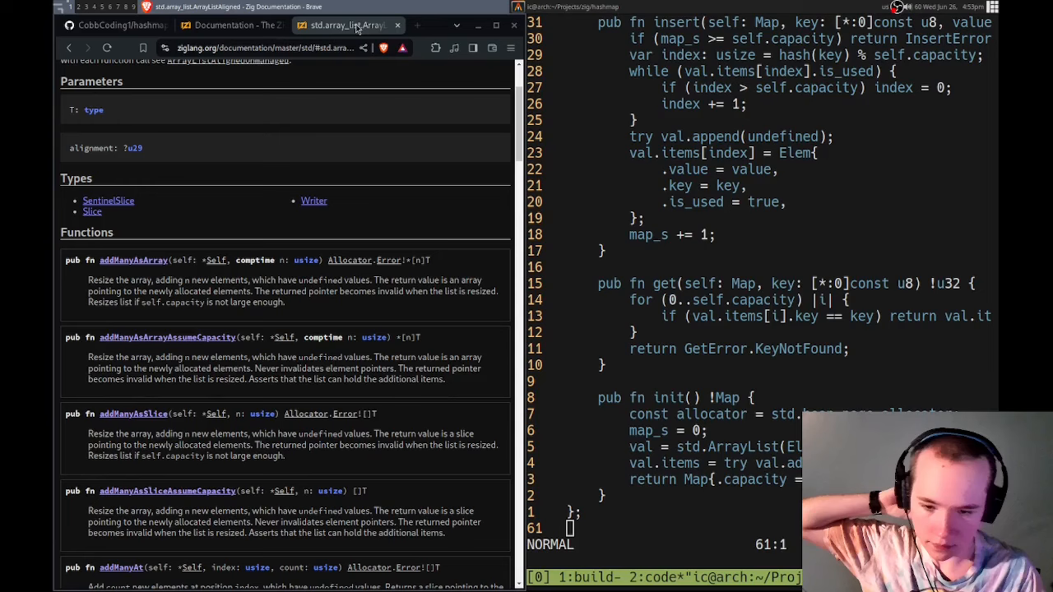
# - Scroll the ArrayList Functions list down through addManyAt, addOne, append and appendNTimes
pyautogui.scroll(-3)
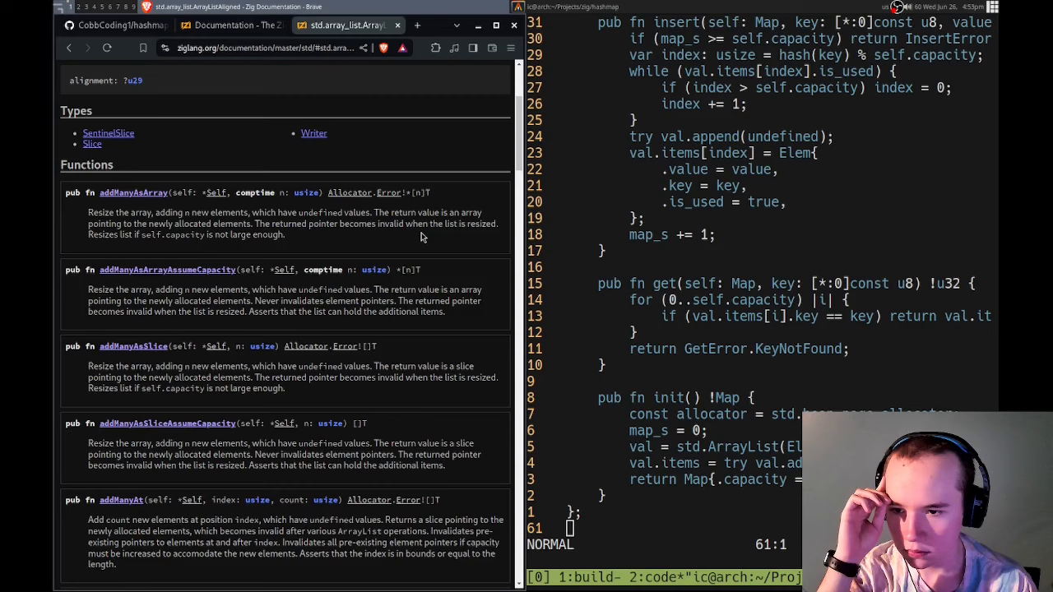
pyautogui.scroll(-3)
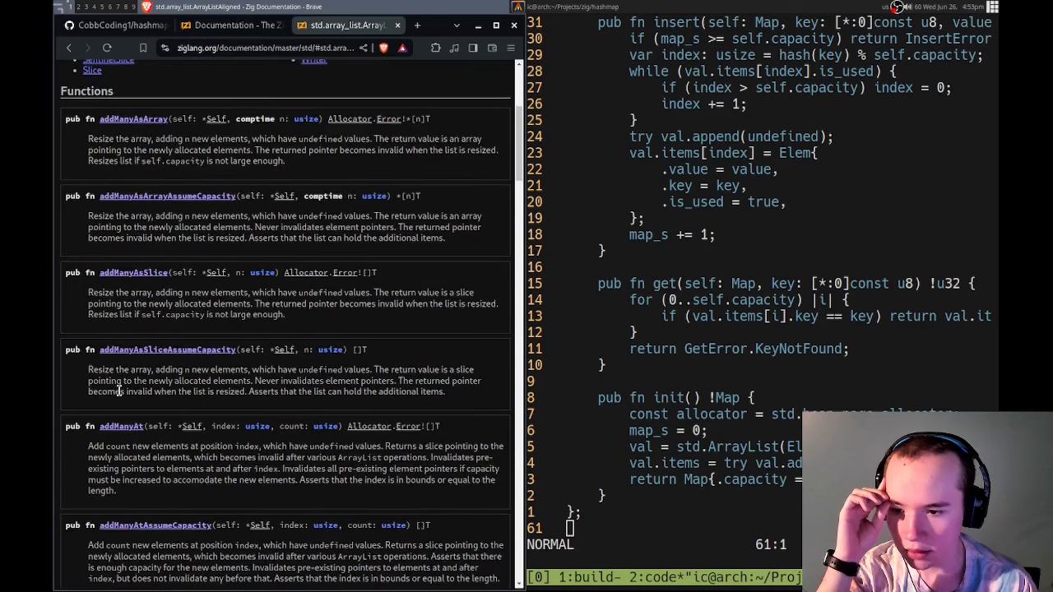
pyautogui.scroll(-3)
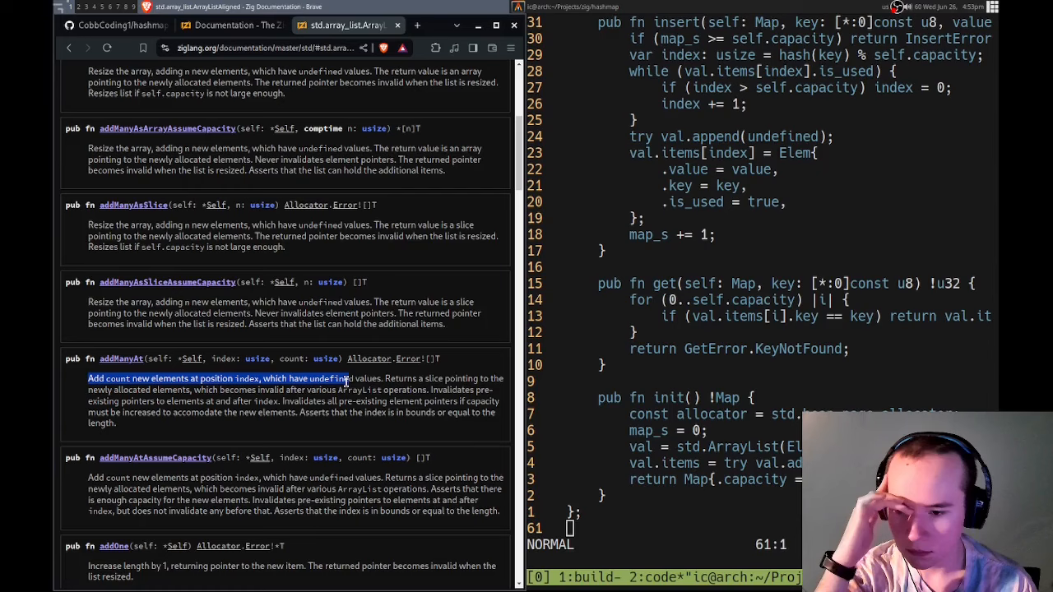
pyautogui.scroll(-3)
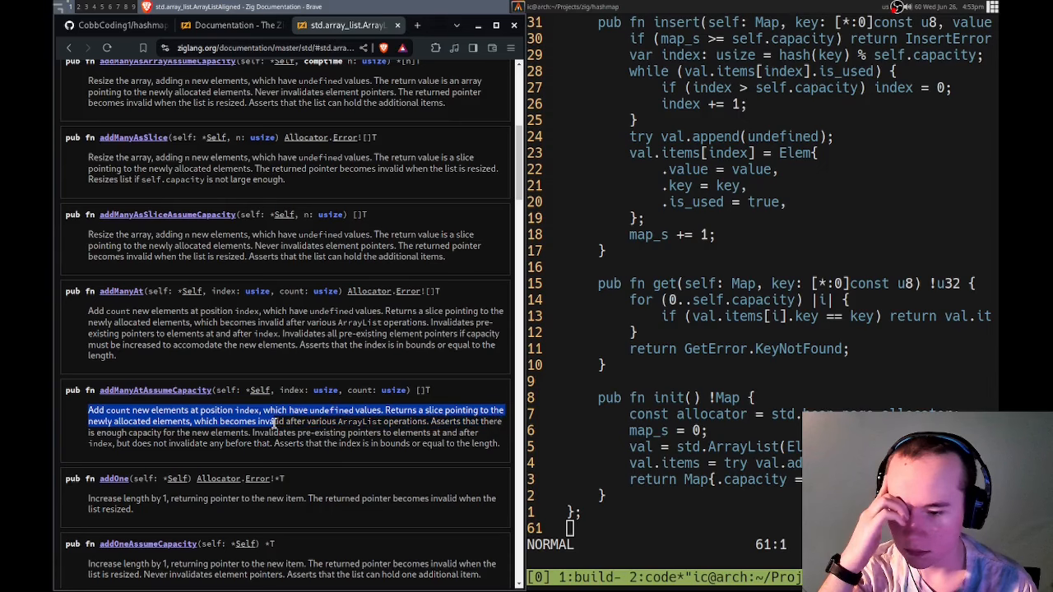
pyautogui.scroll(-3)
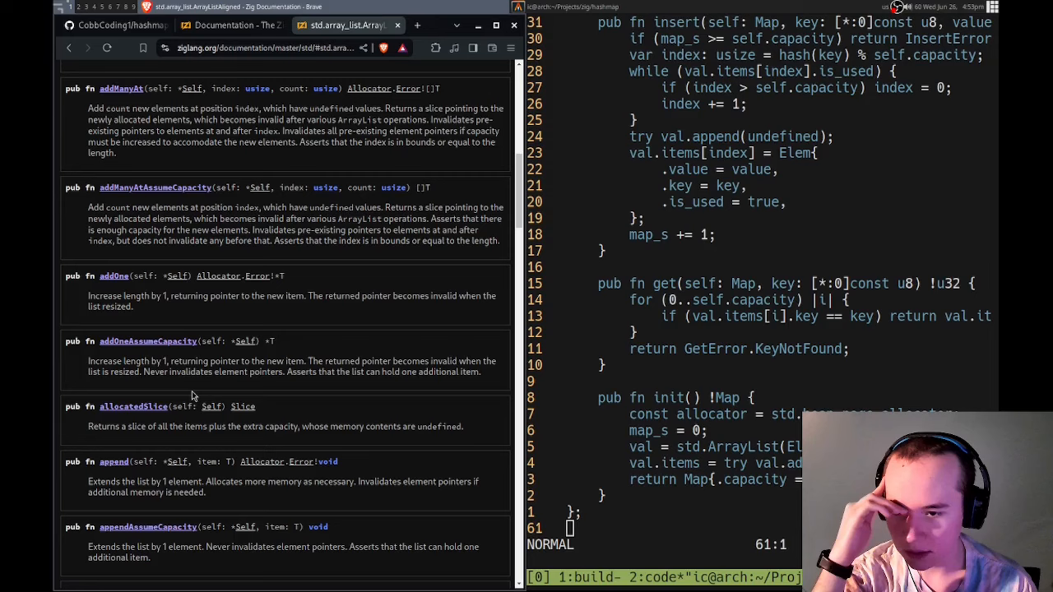
pyautogui.scroll(-3)
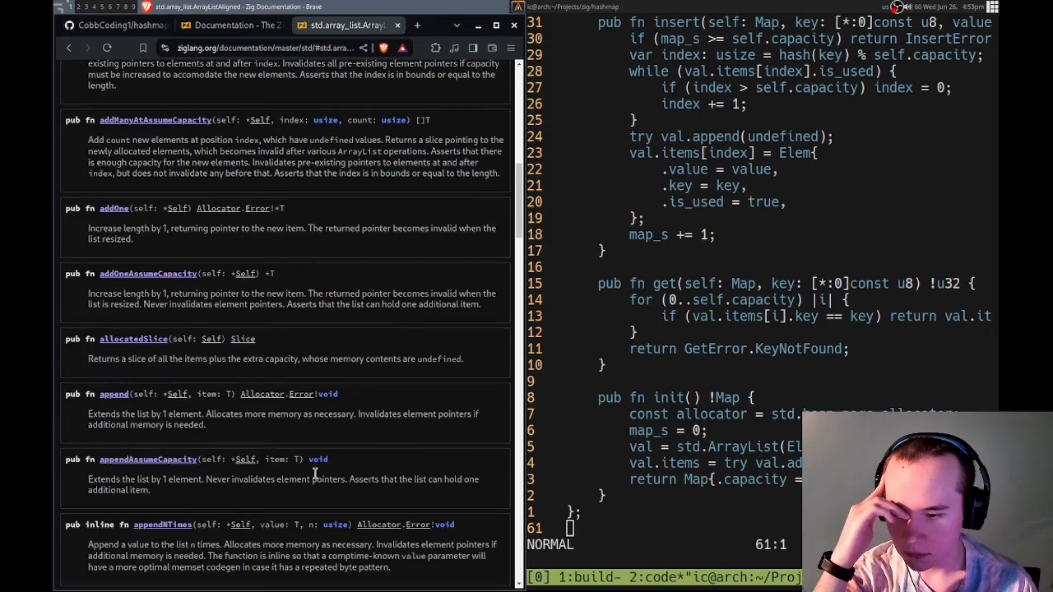
pyautogui.scroll(-3)
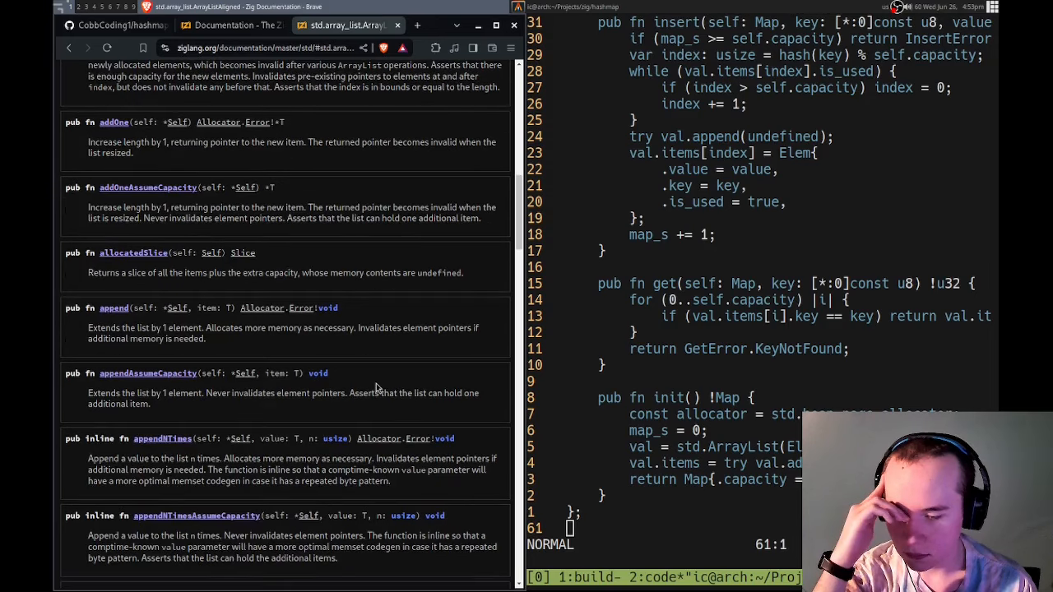
pyautogui.moveTo(345, 506)
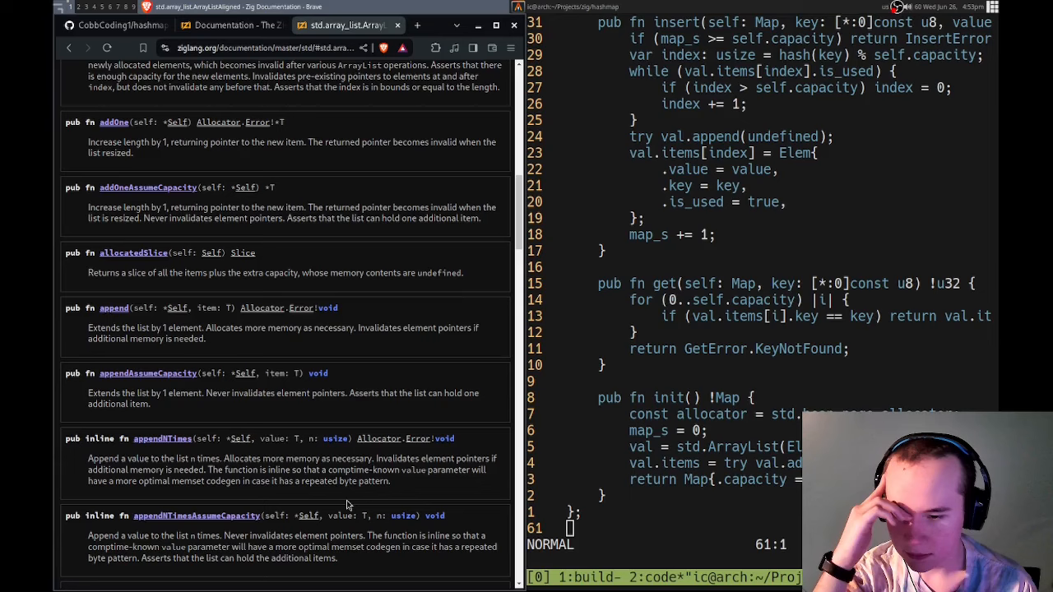
pyautogui.scroll(-3)
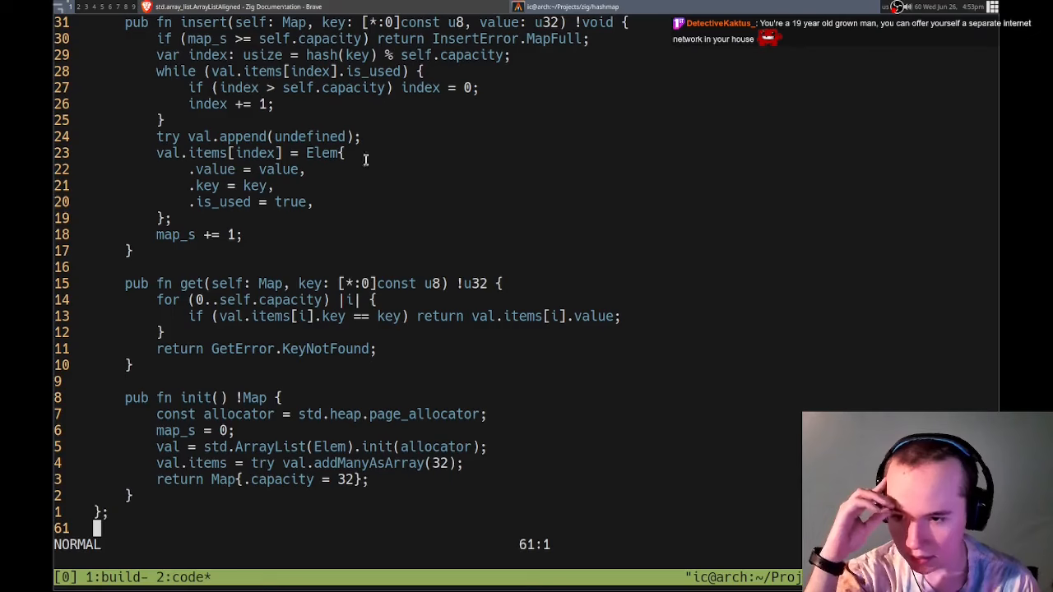
pyautogui.moveTo(398, 225)
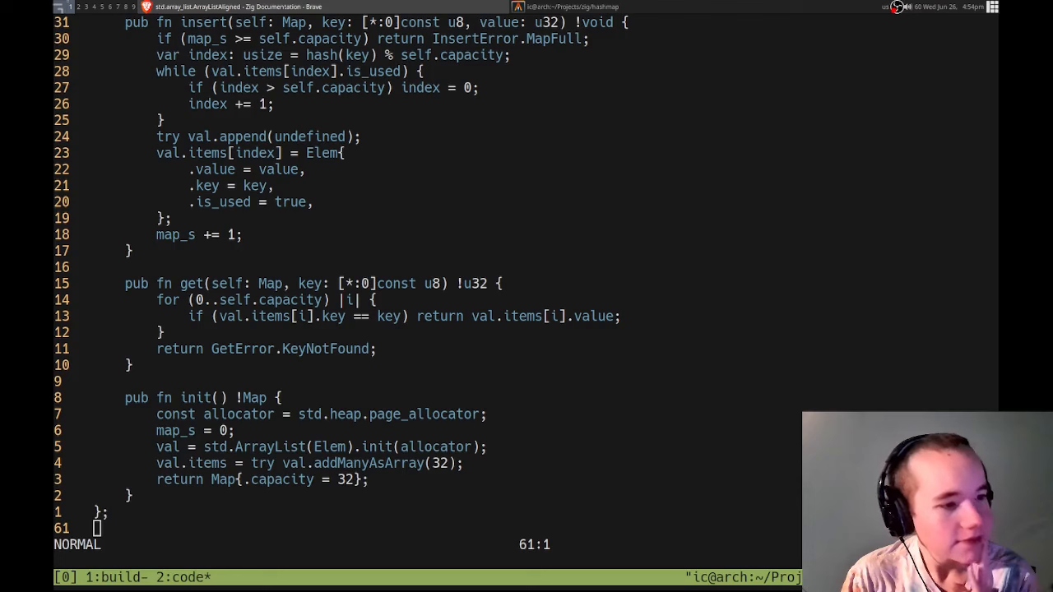
pyautogui.scroll(-3)
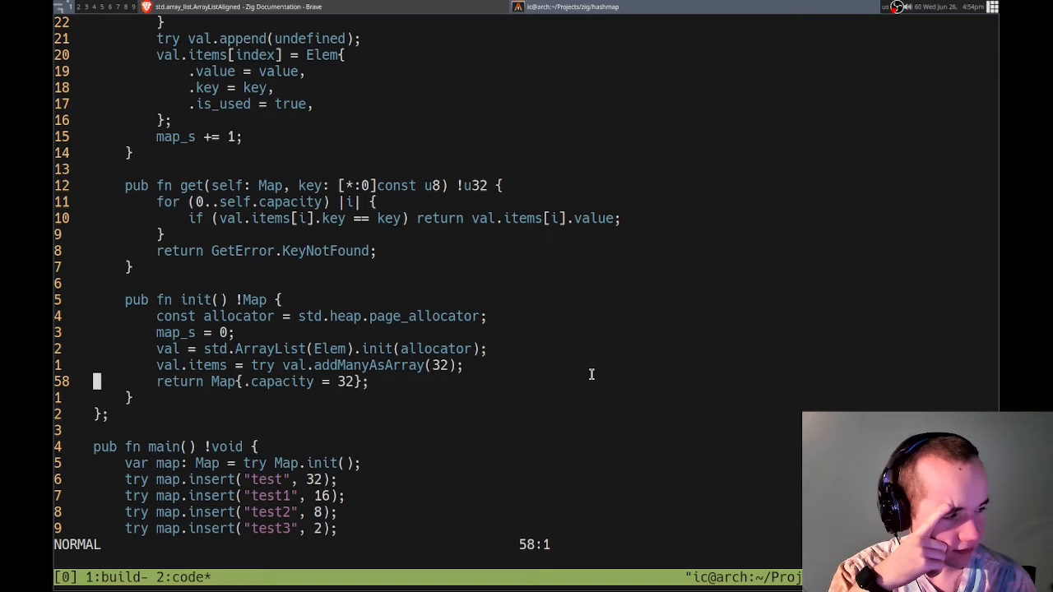
pyautogui.moveTo(300, 372)
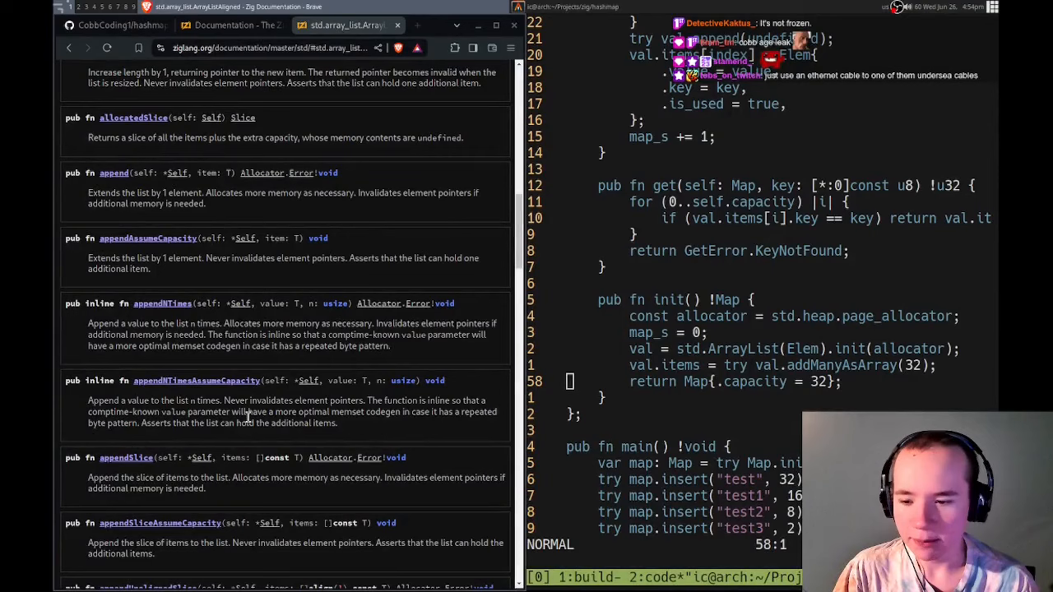
# - Scroll past appendSlice and clearAndFree to ensureTotalCapacity, expandToCapacity and fromOwnedSlice
pyautogui.scroll(-3)
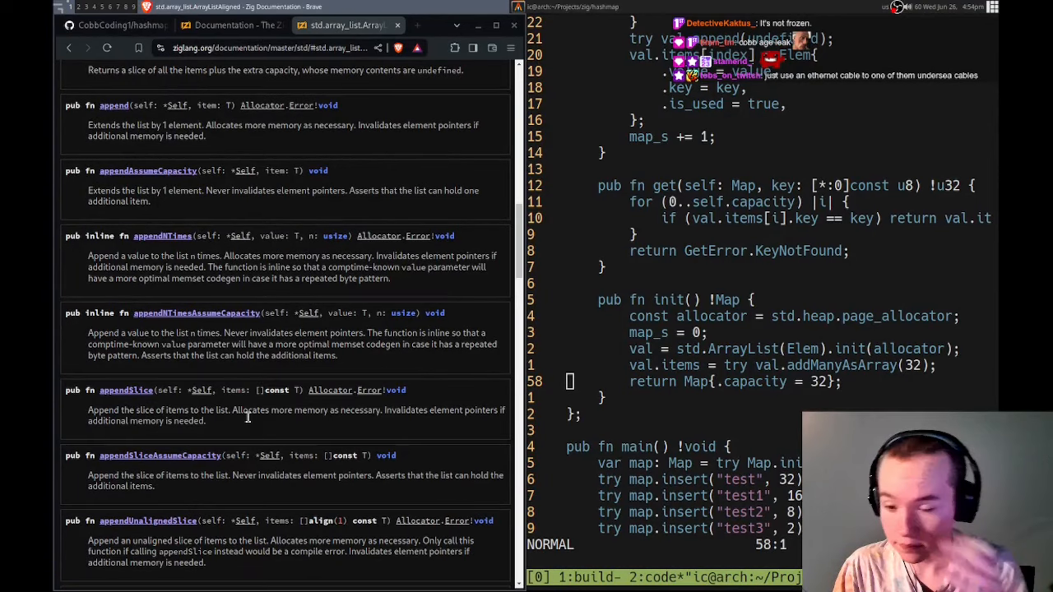
pyautogui.scroll(-3)
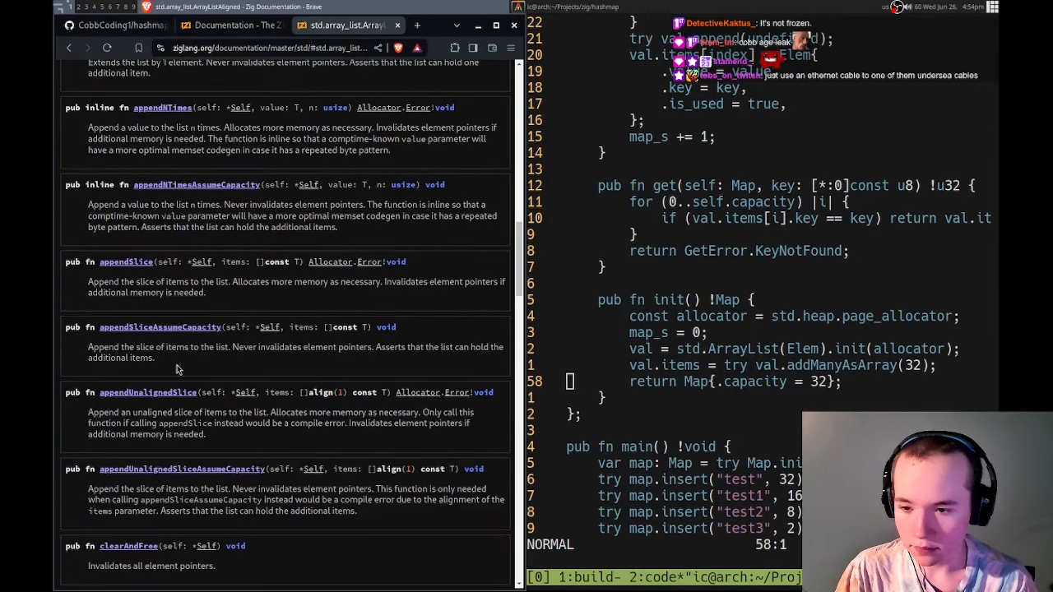
pyautogui.scroll(-3)
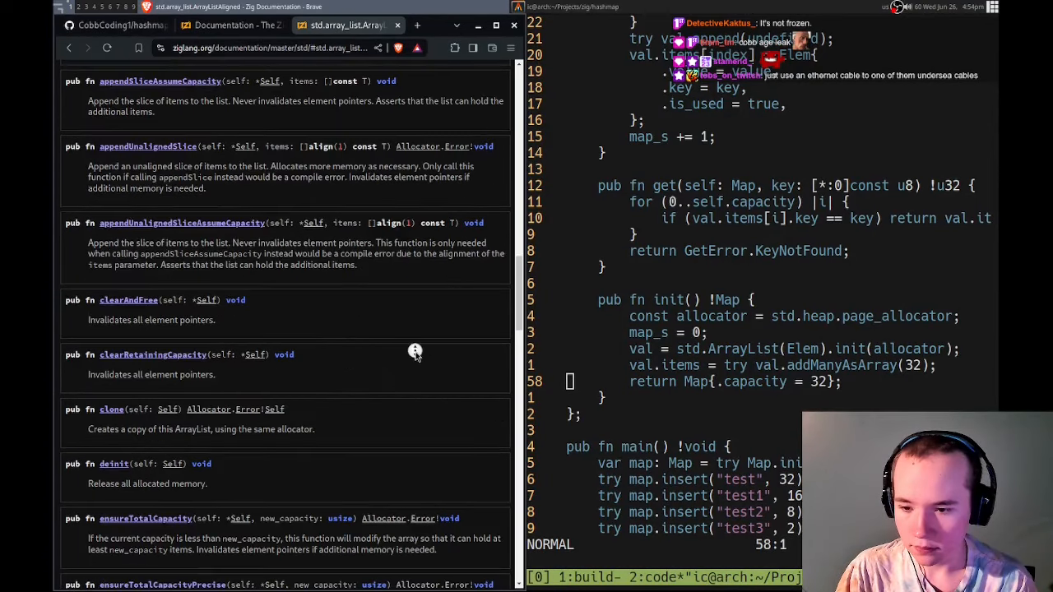
pyautogui.scroll(-3)
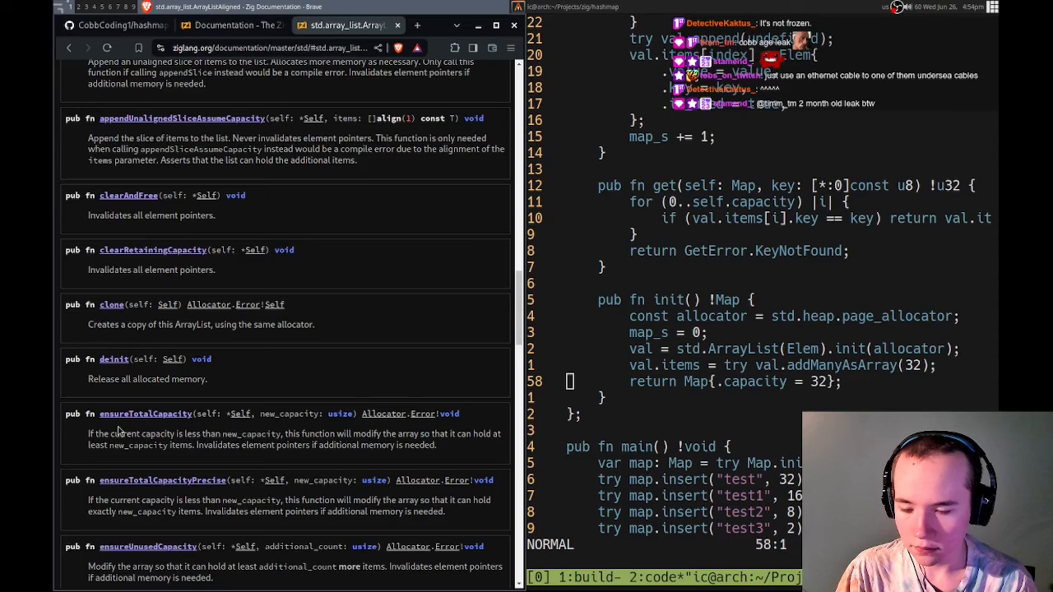
pyautogui.scroll(-3)
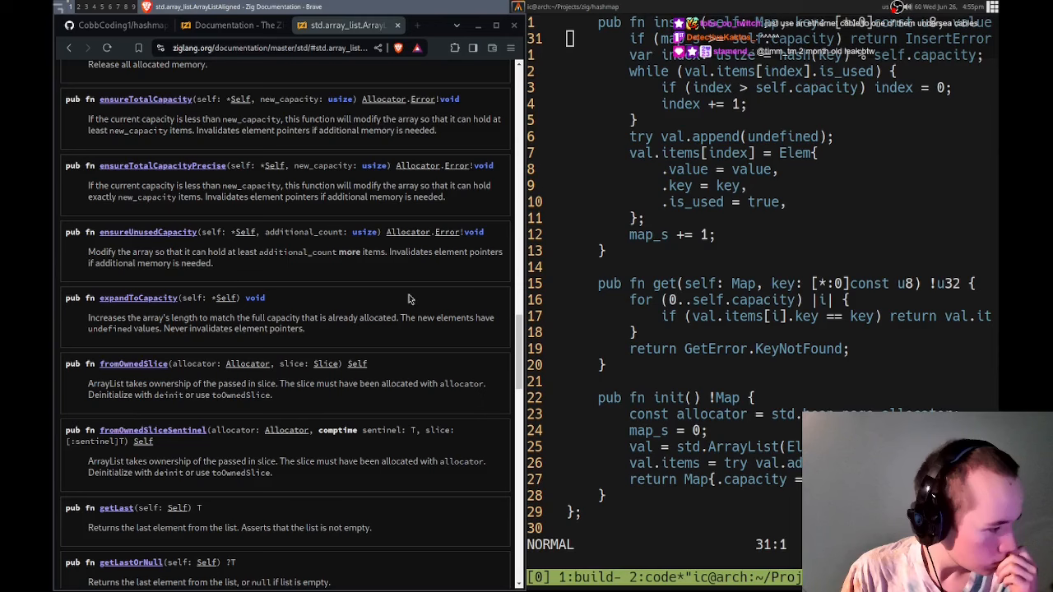
pyautogui.moveTo(321, 312)
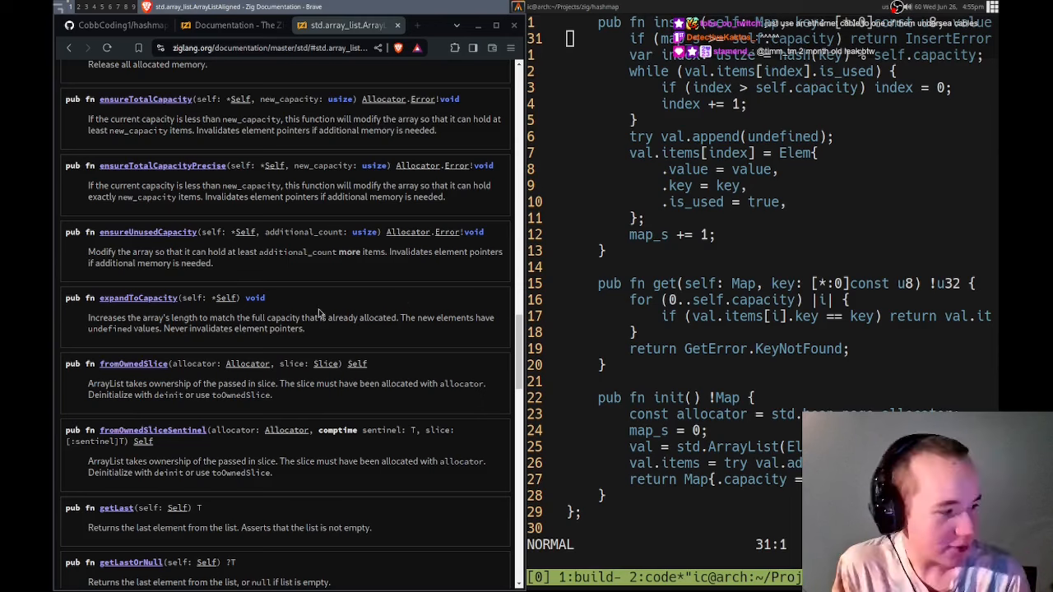
pyautogui.moveTo(319, 313)
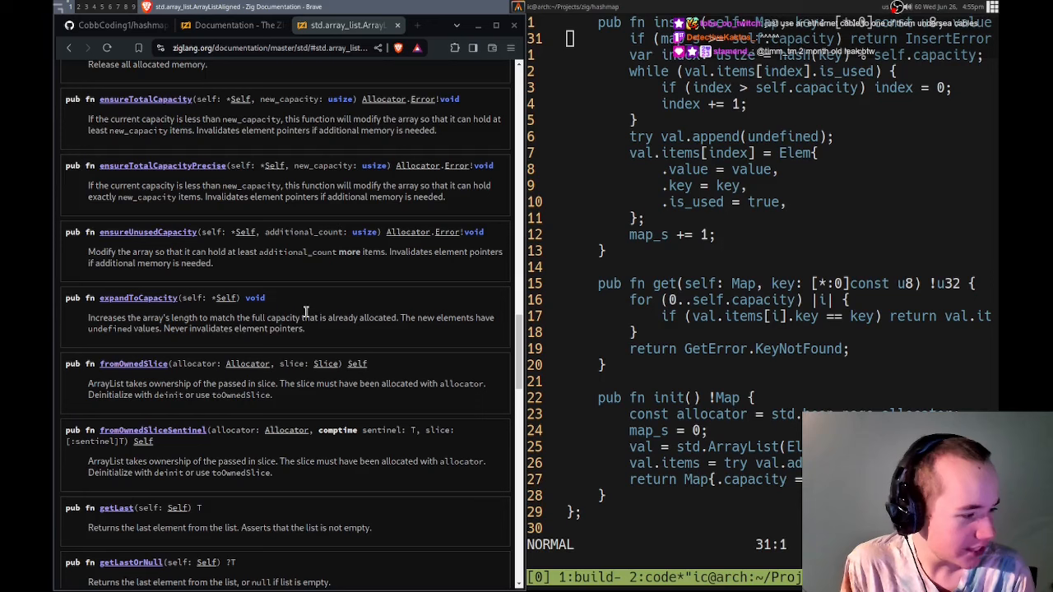